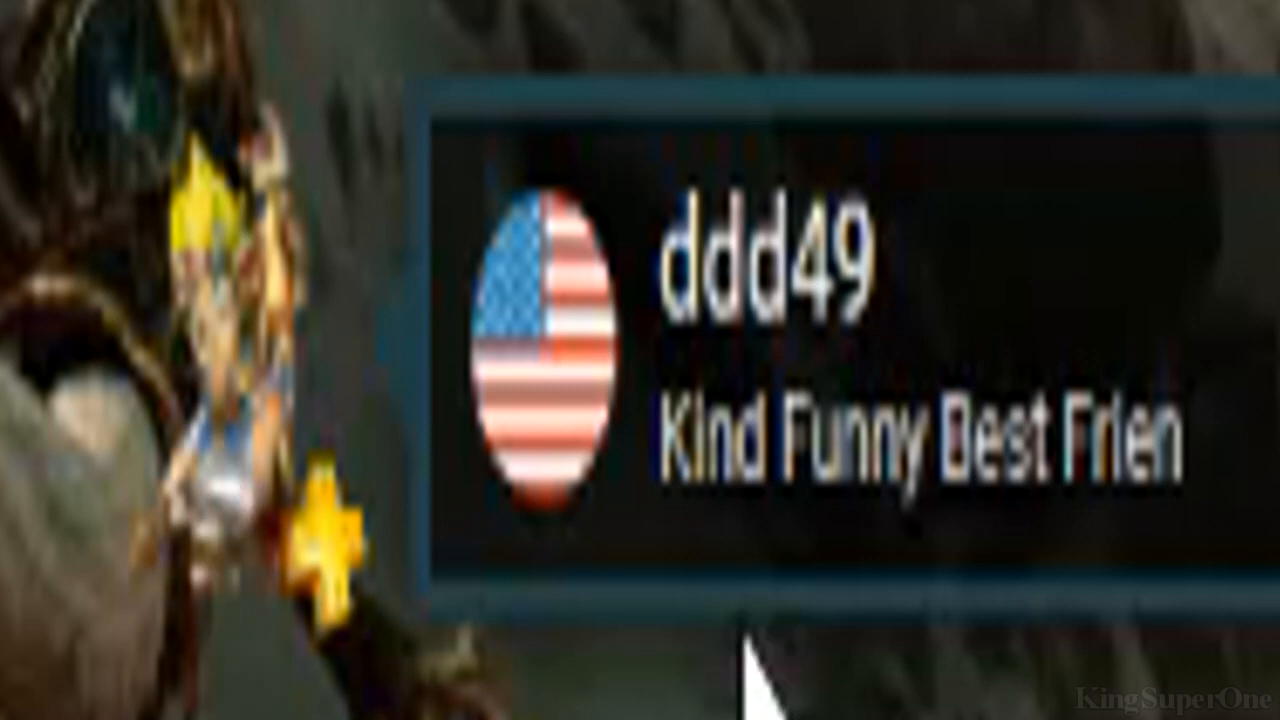
mouse_move(1210, 530)
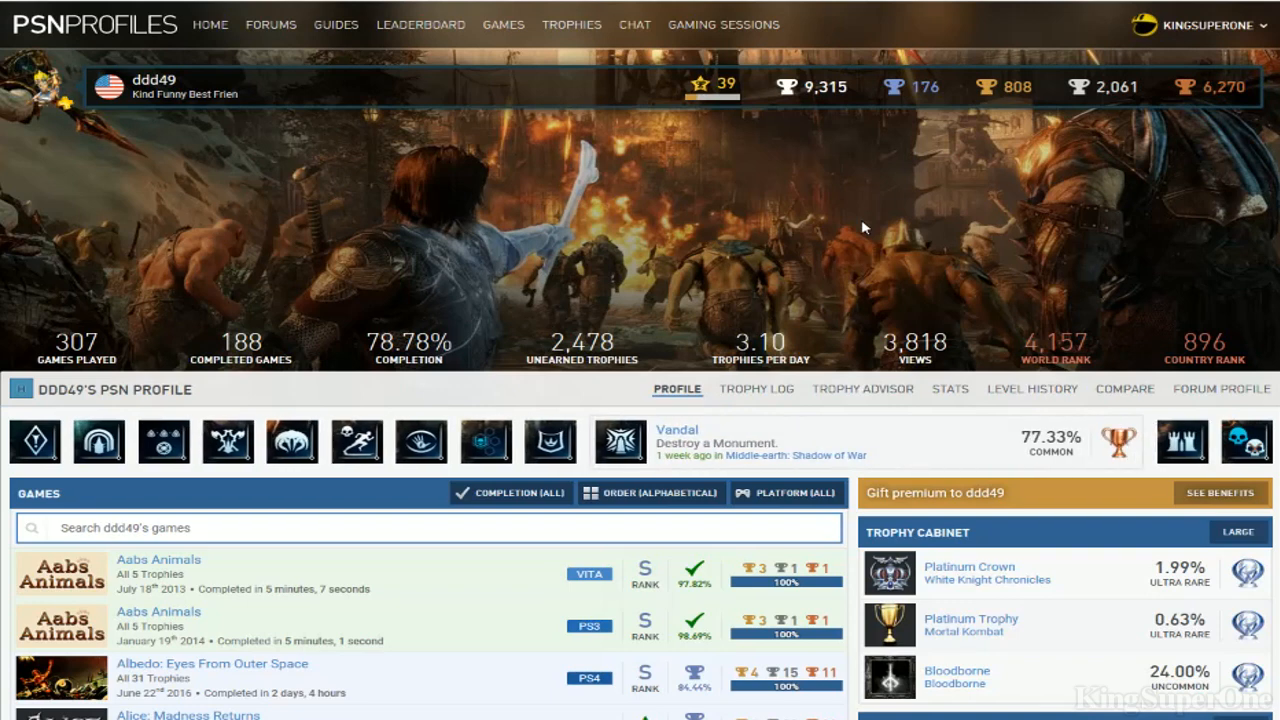
mouse_move(712, 88)
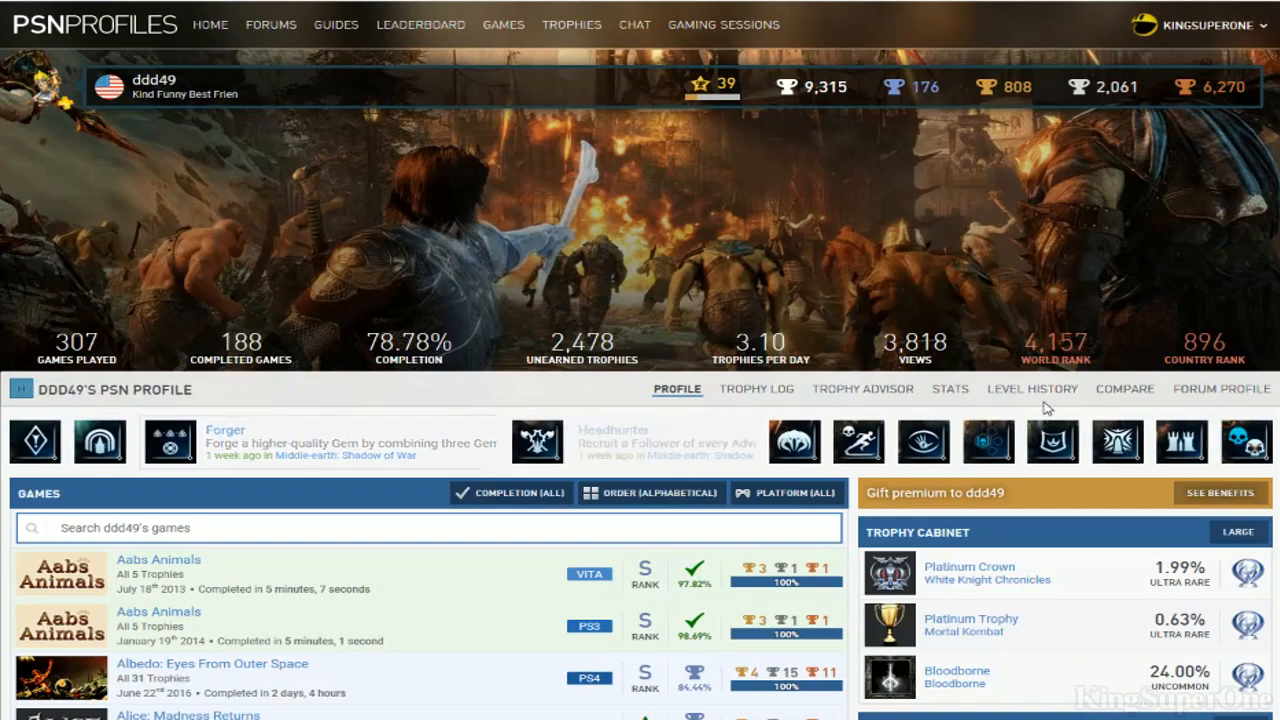
scroll("down", 3)
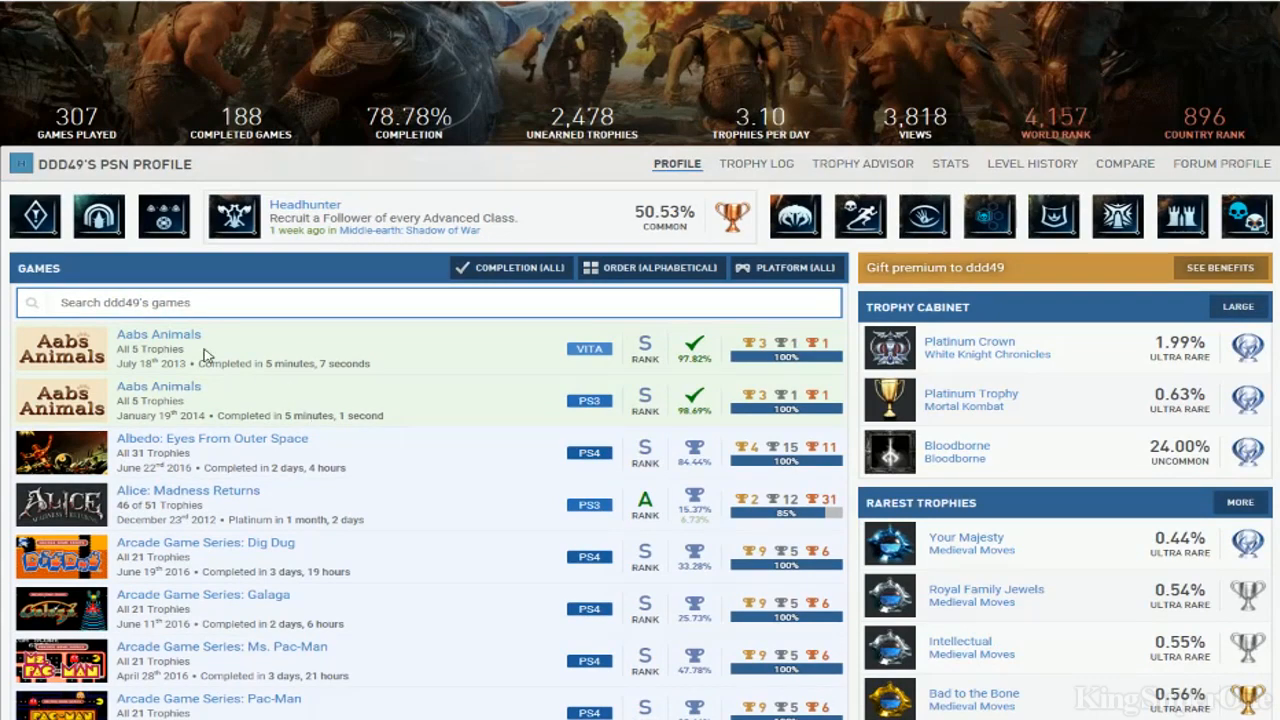
scroll("down", 3)
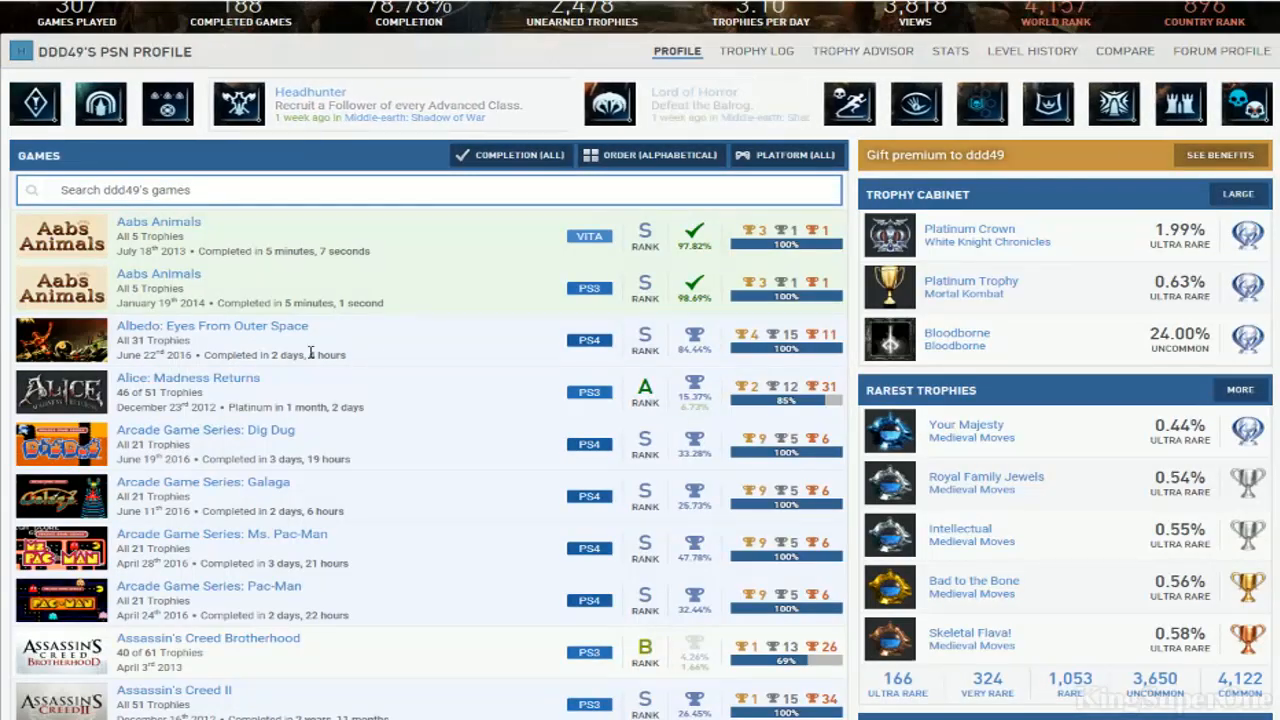
scroll("down", 3)
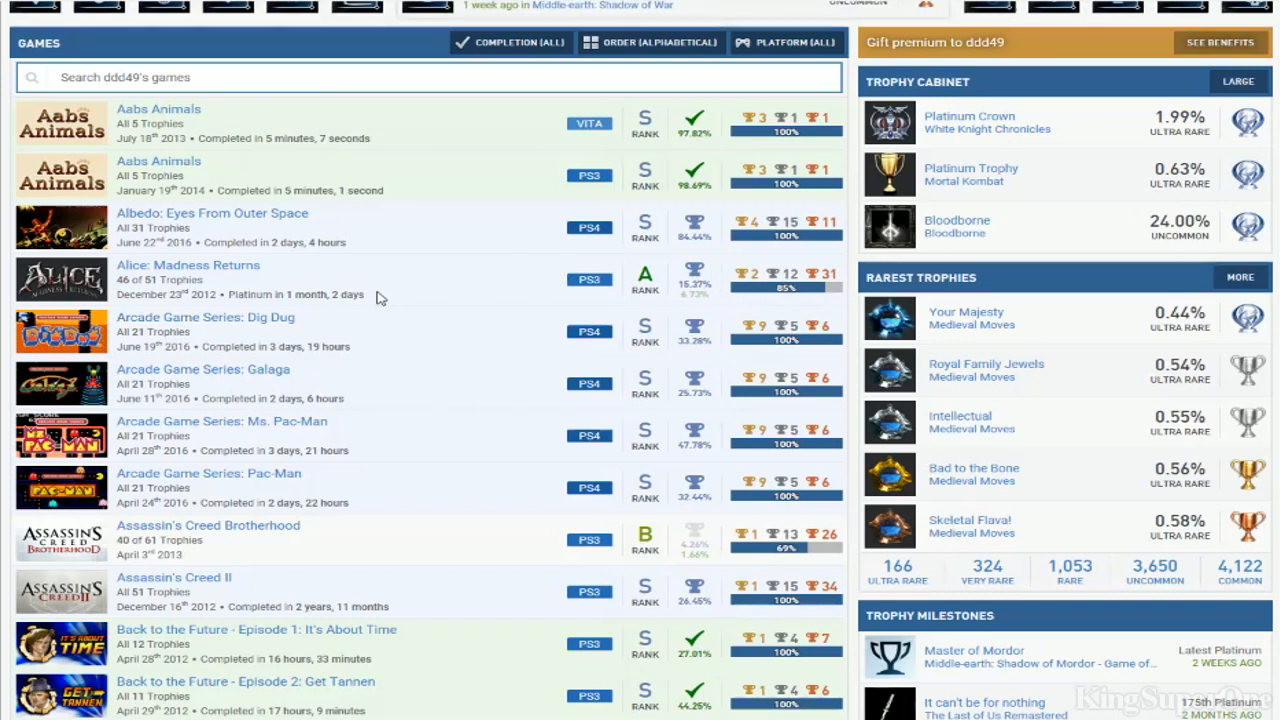
mouse_move(750, 316)
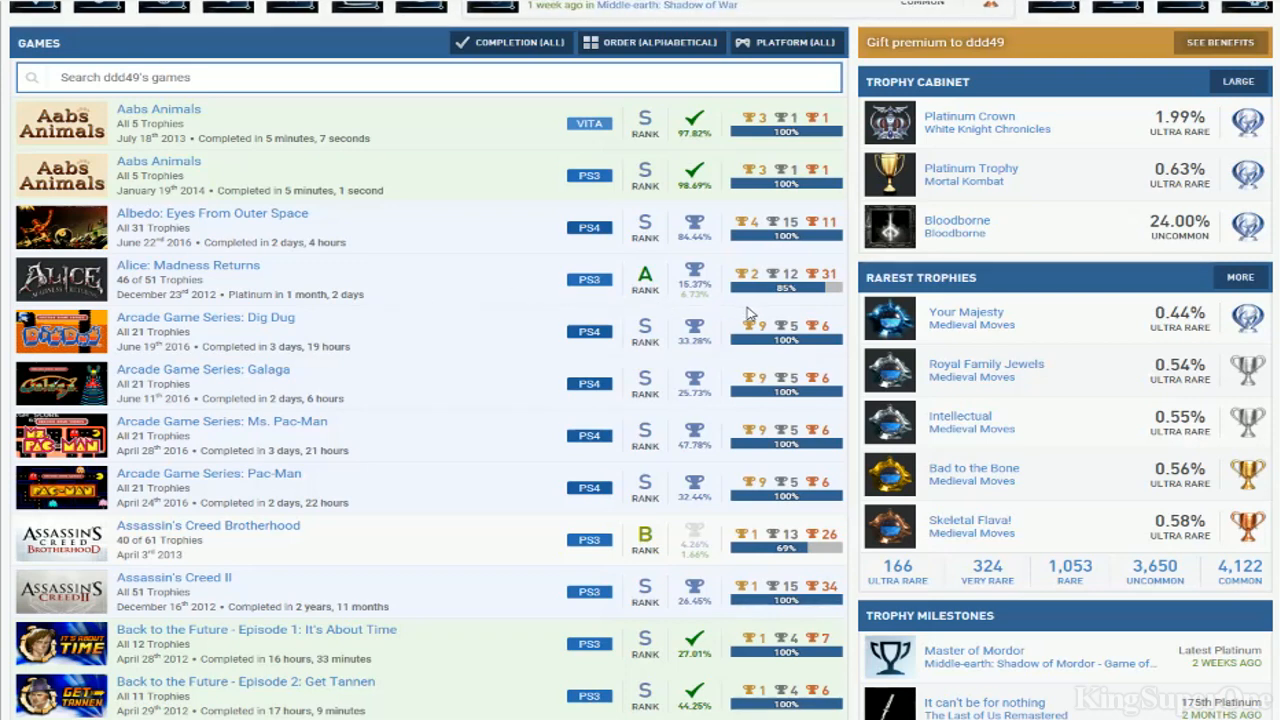
mouse_move(788, 302)
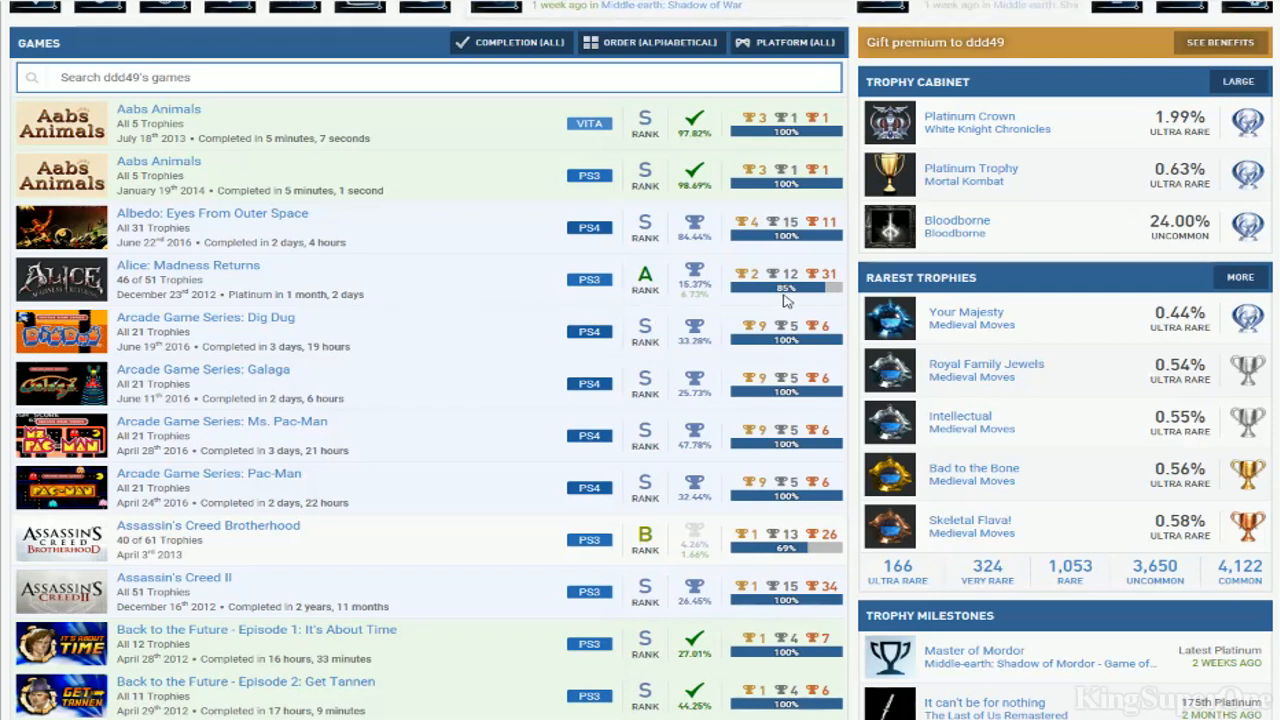
mouse_move(244, 424)
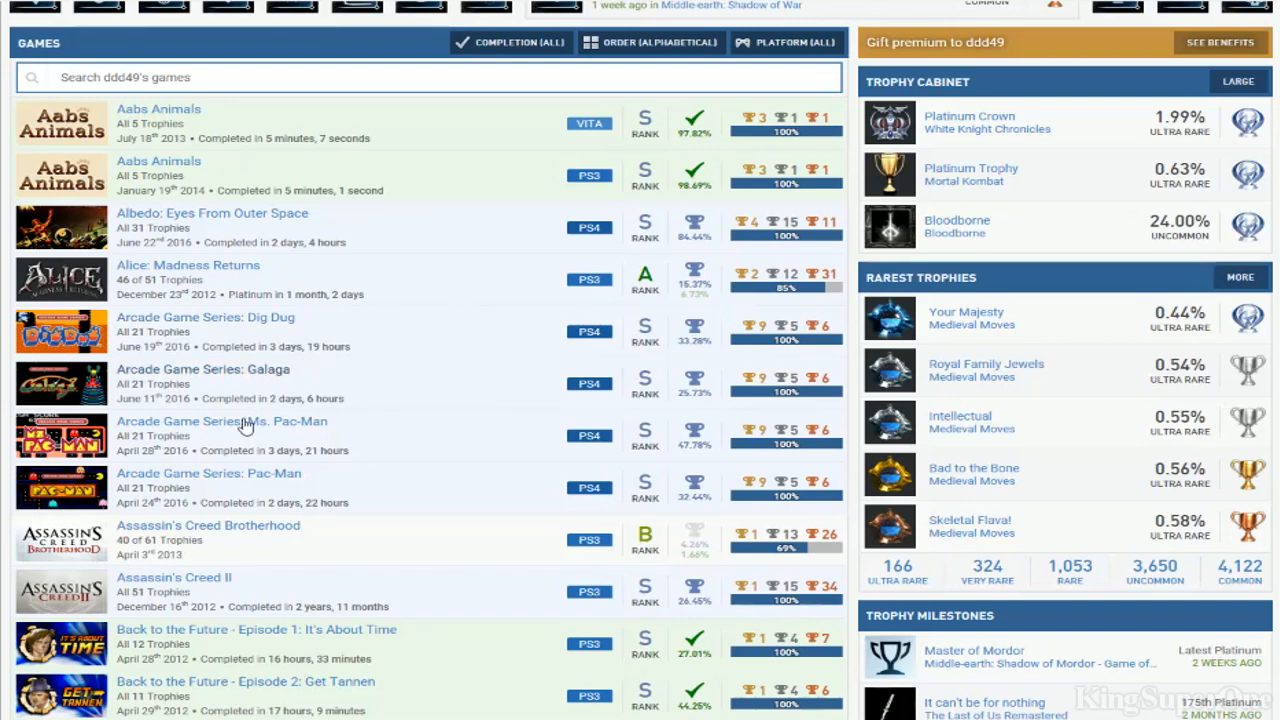
scroll("down", 3)
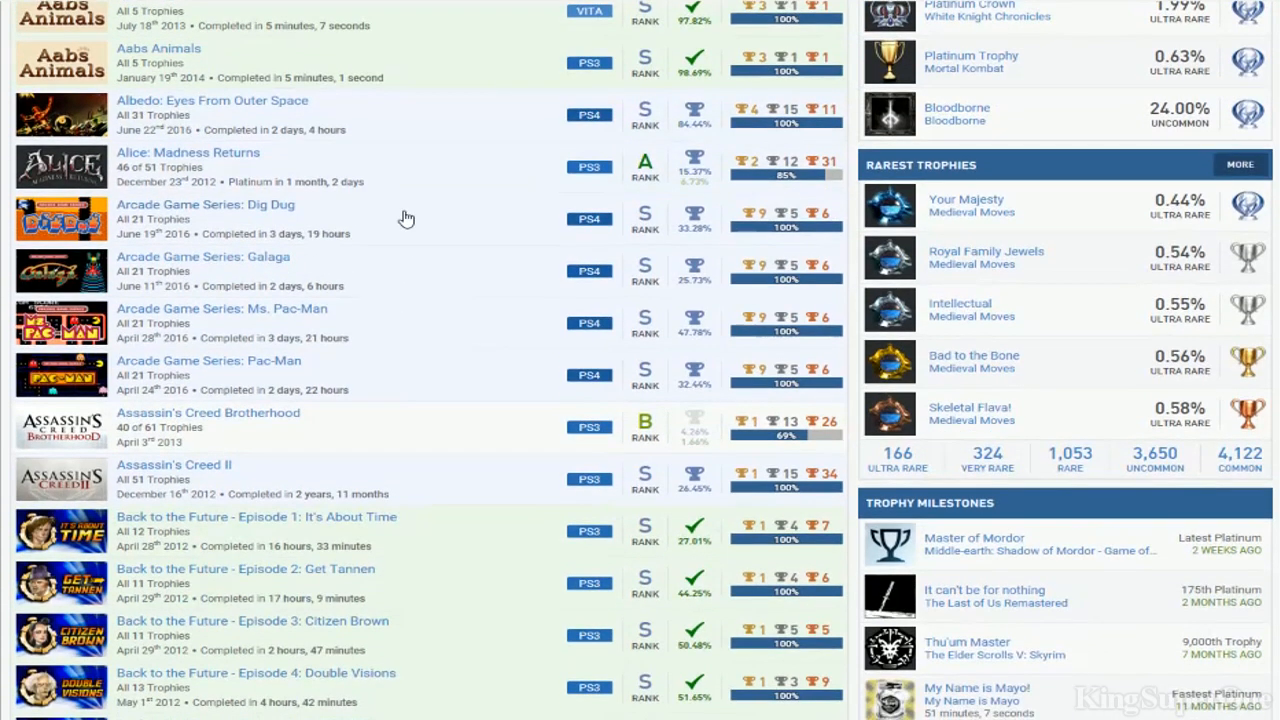
scroll("down", 3)
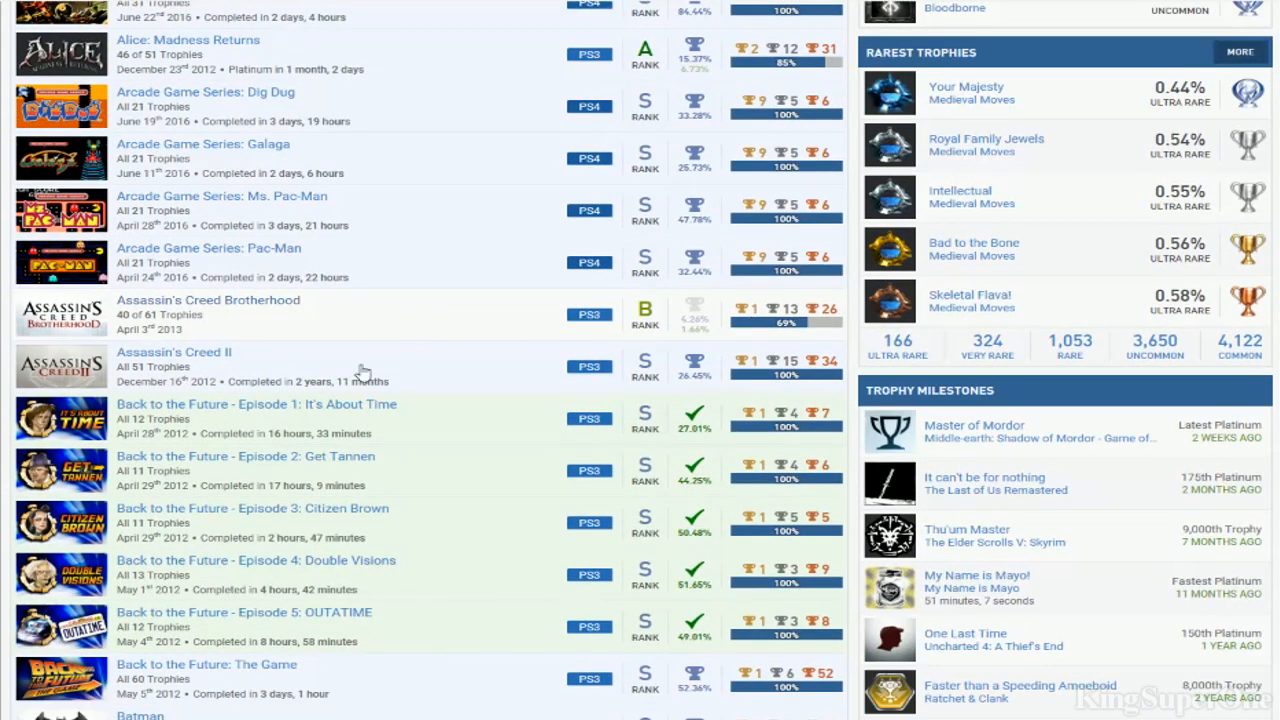
mouse_move(356, 324)
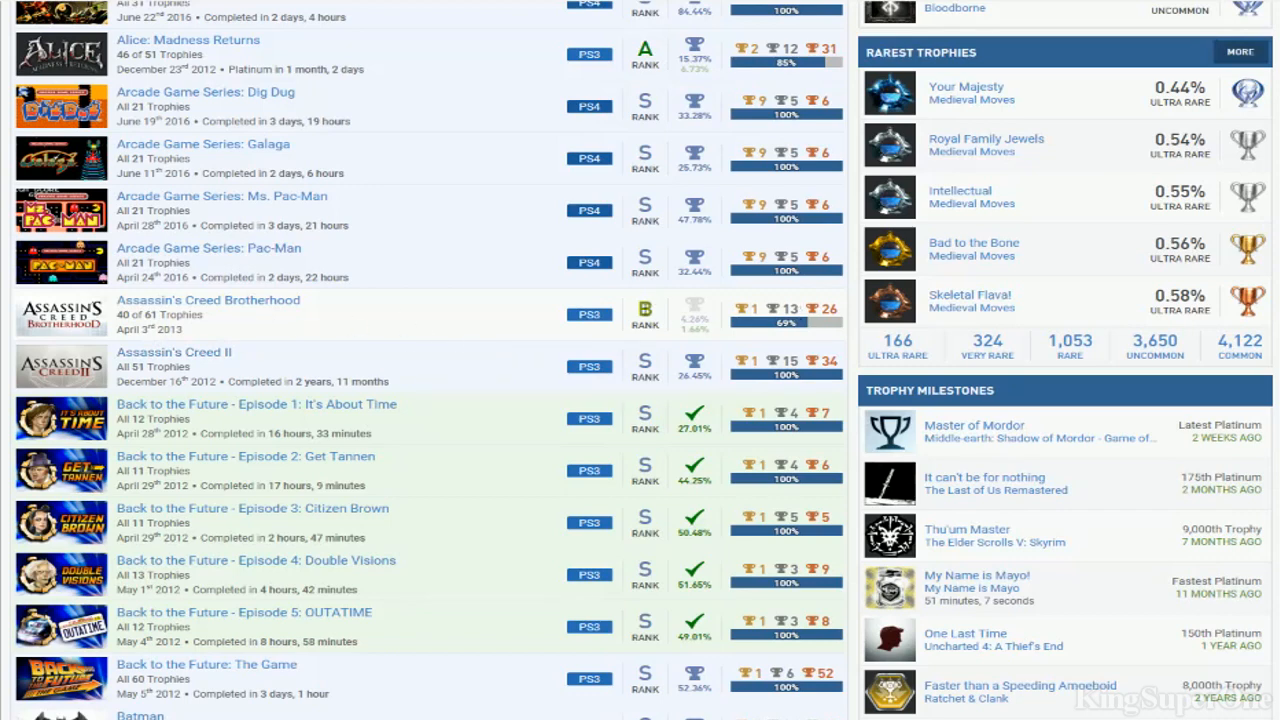
mouse_move(420, 316)
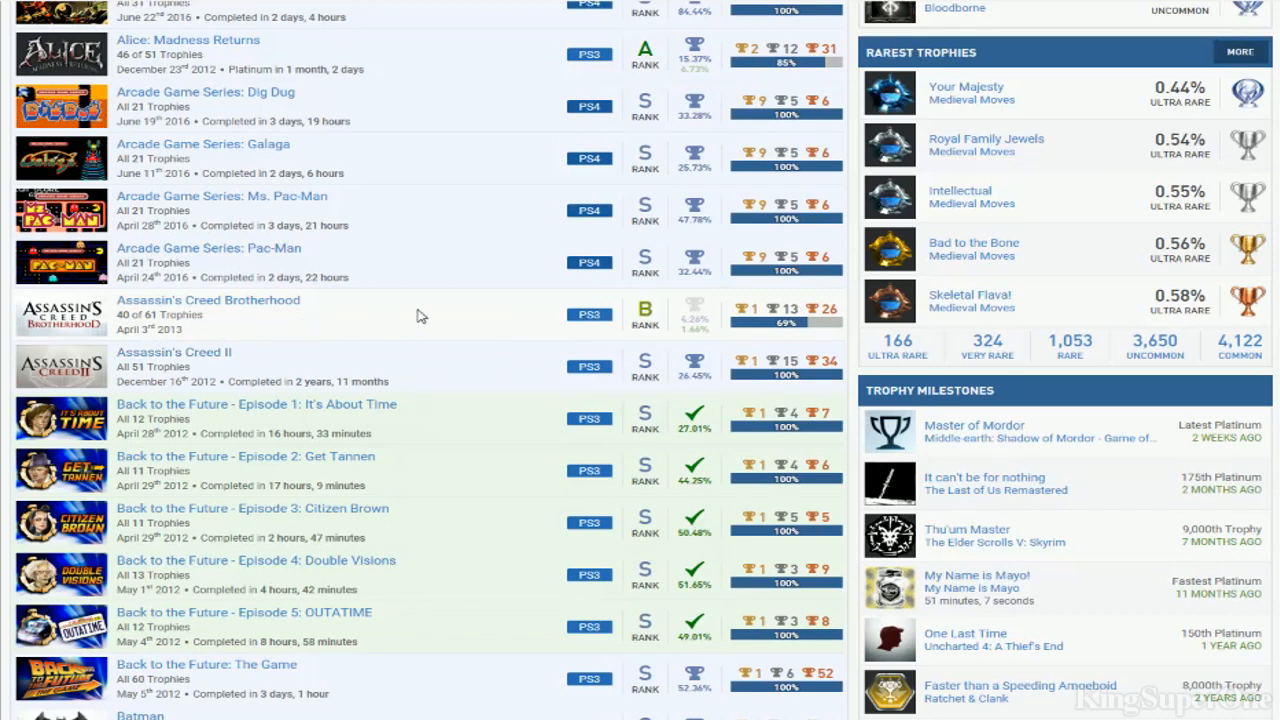
scroll("down", 3)
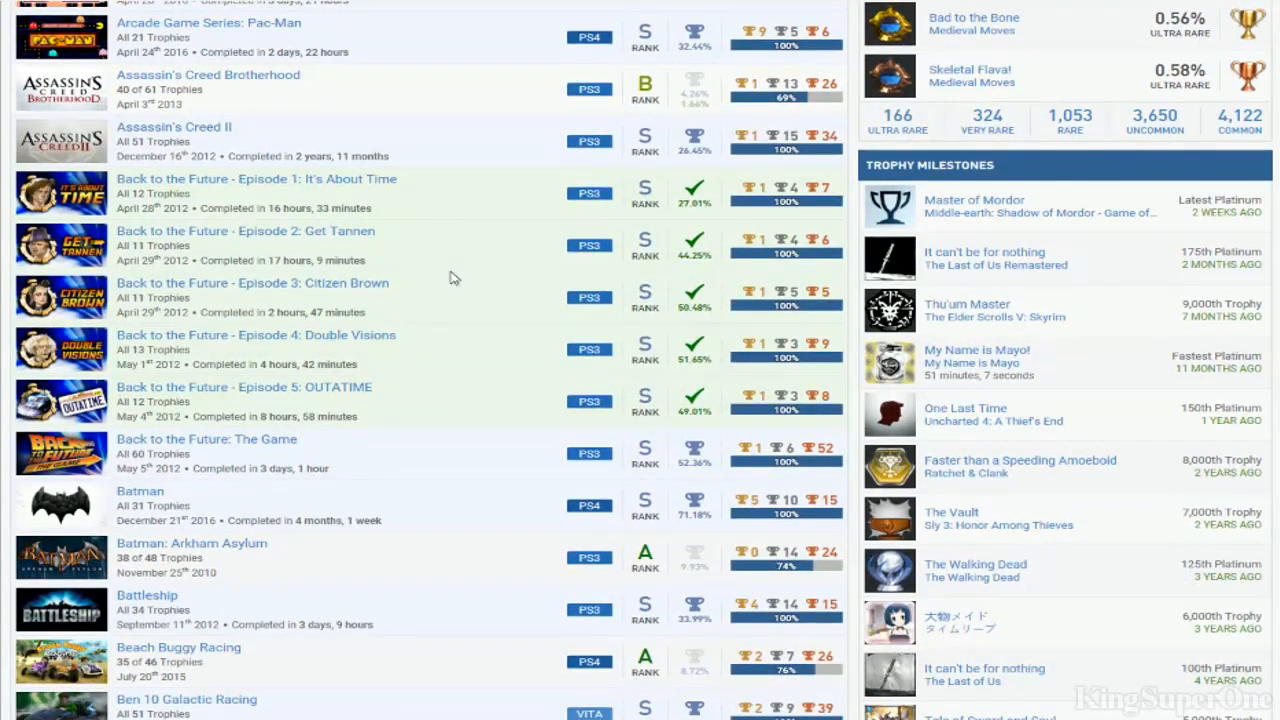
scroll("down", 3)
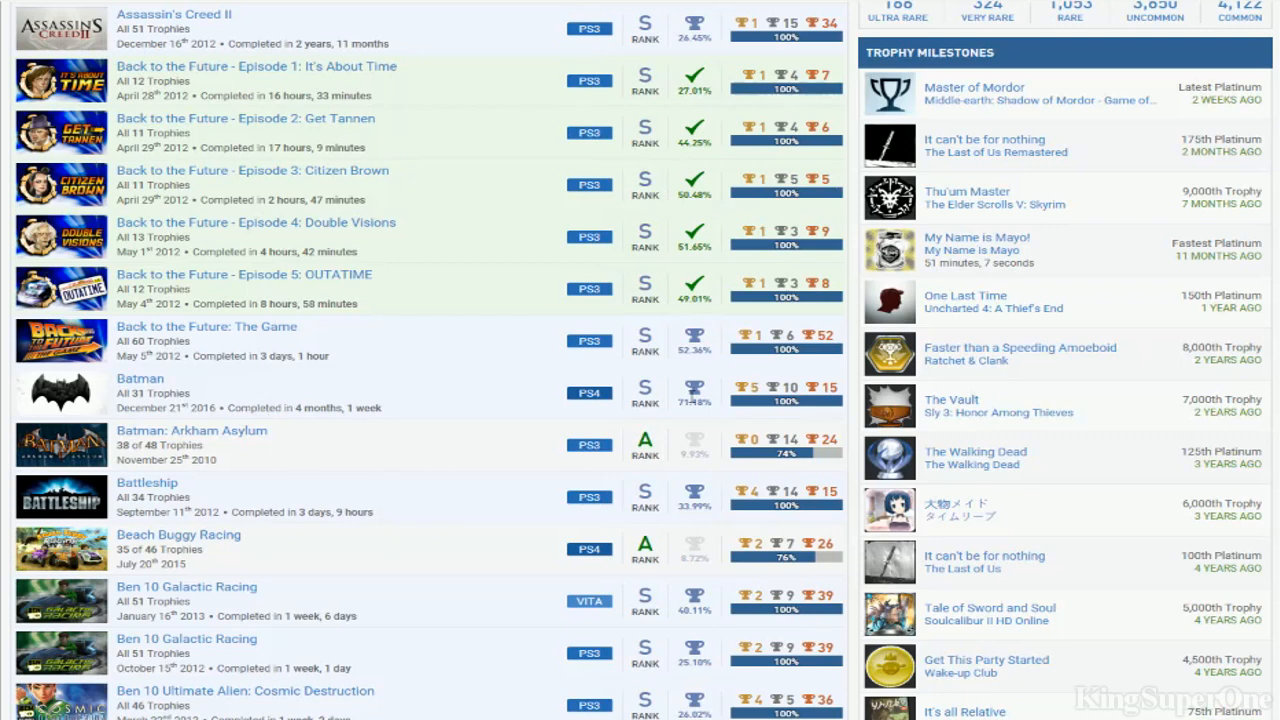
mouse_move(694, 340)
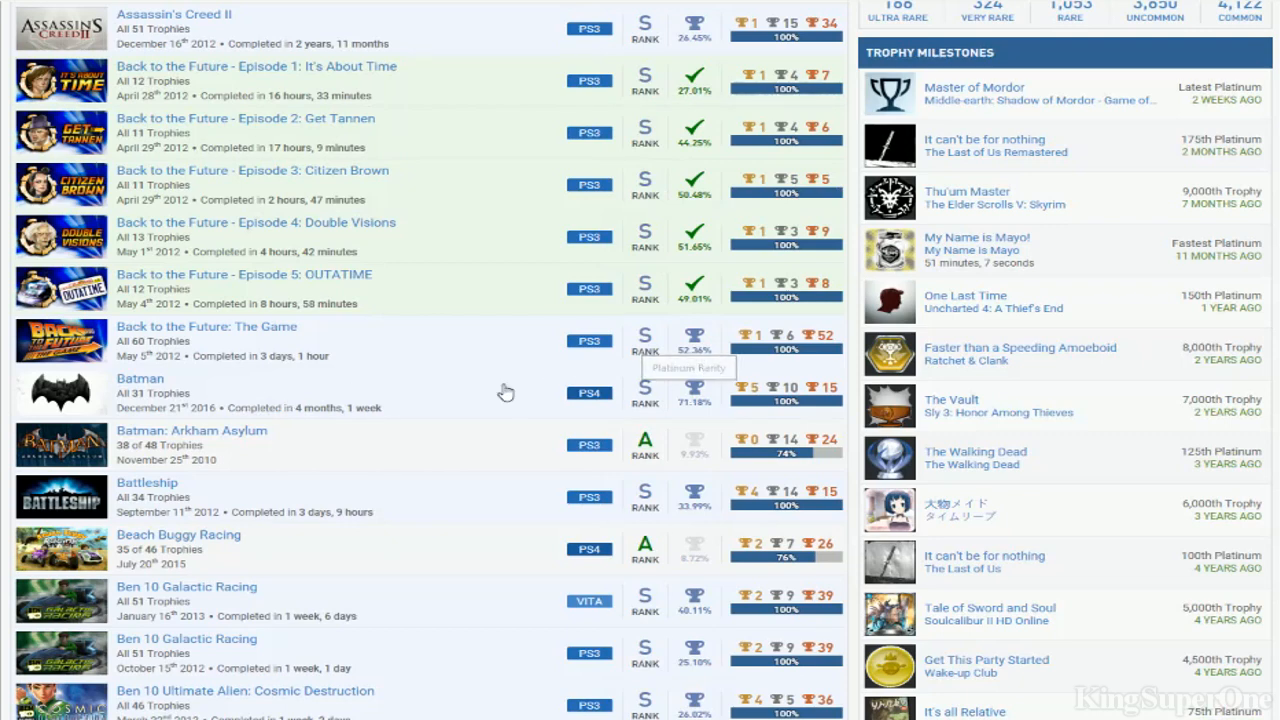
mouse_move(576, 442)
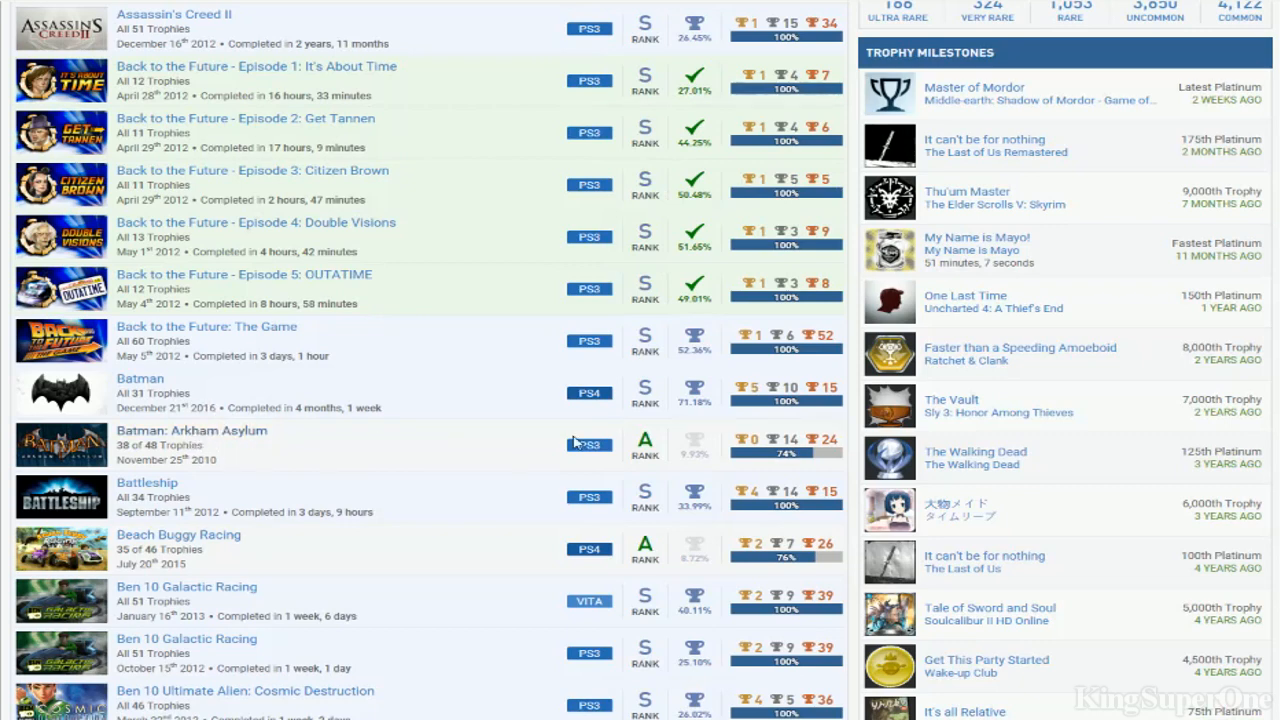
mouse_move(816, 438)
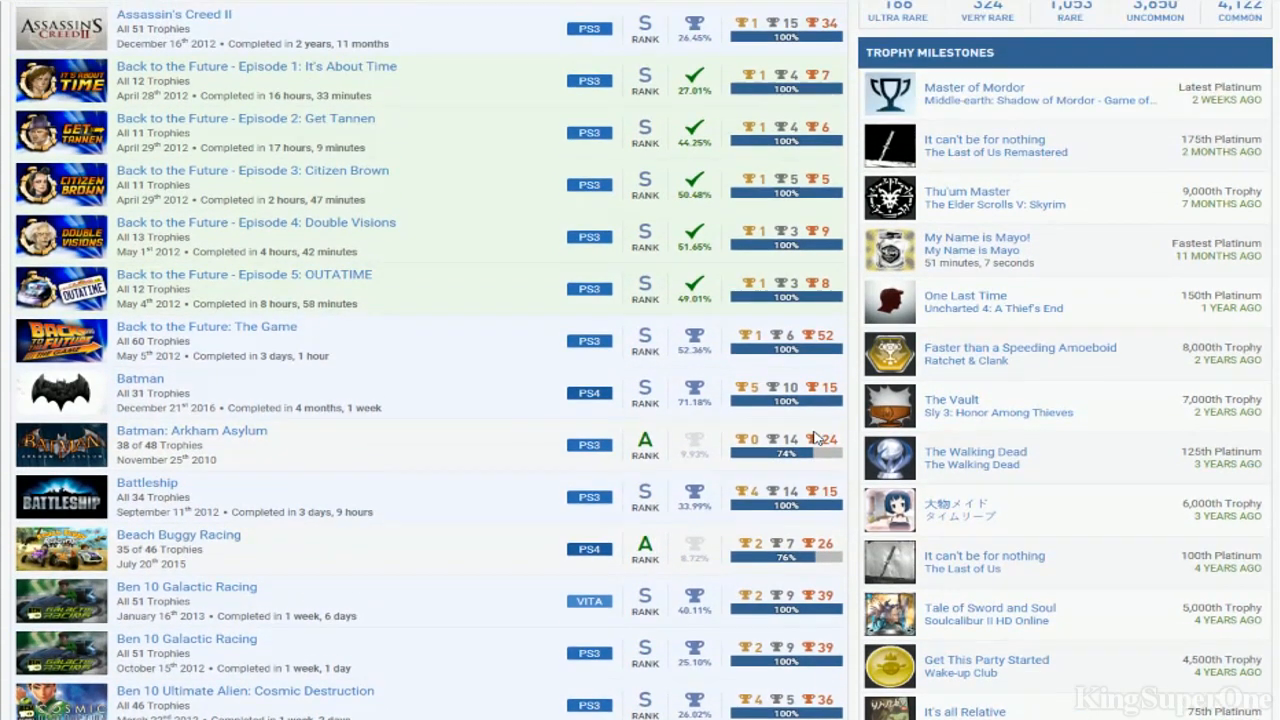
mouse_move(448, 458)
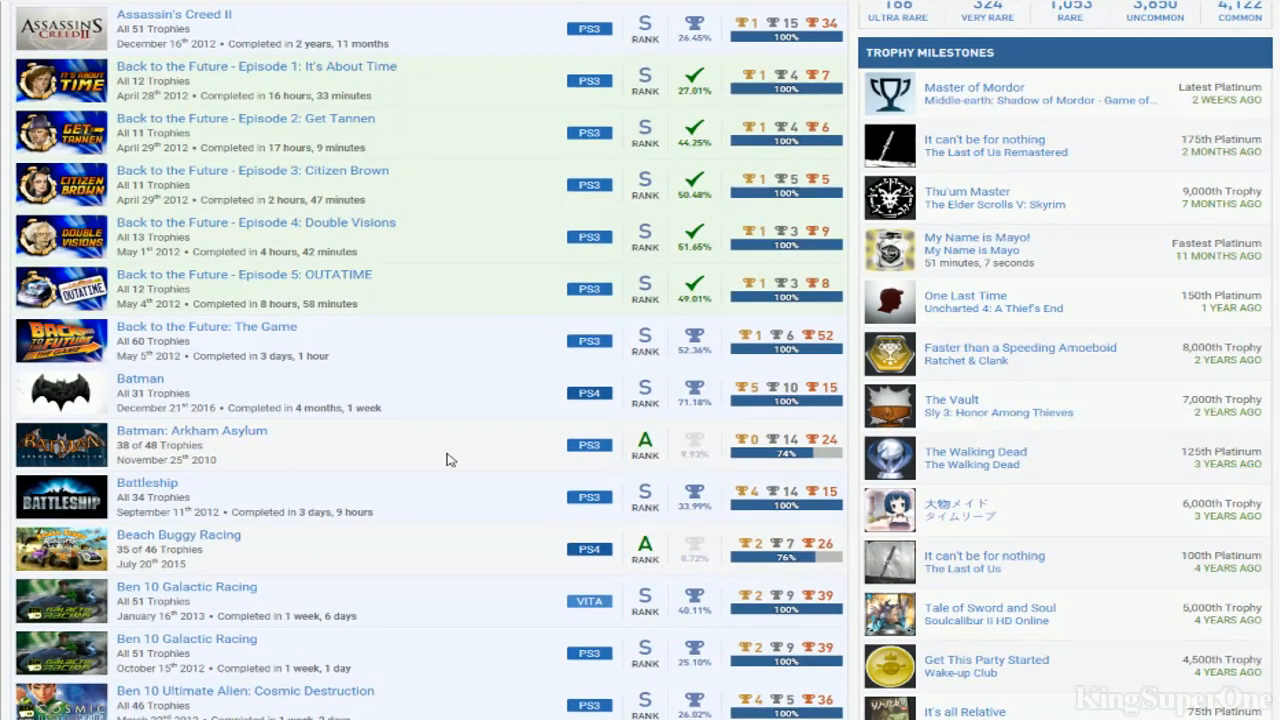
scroll("down", 3)
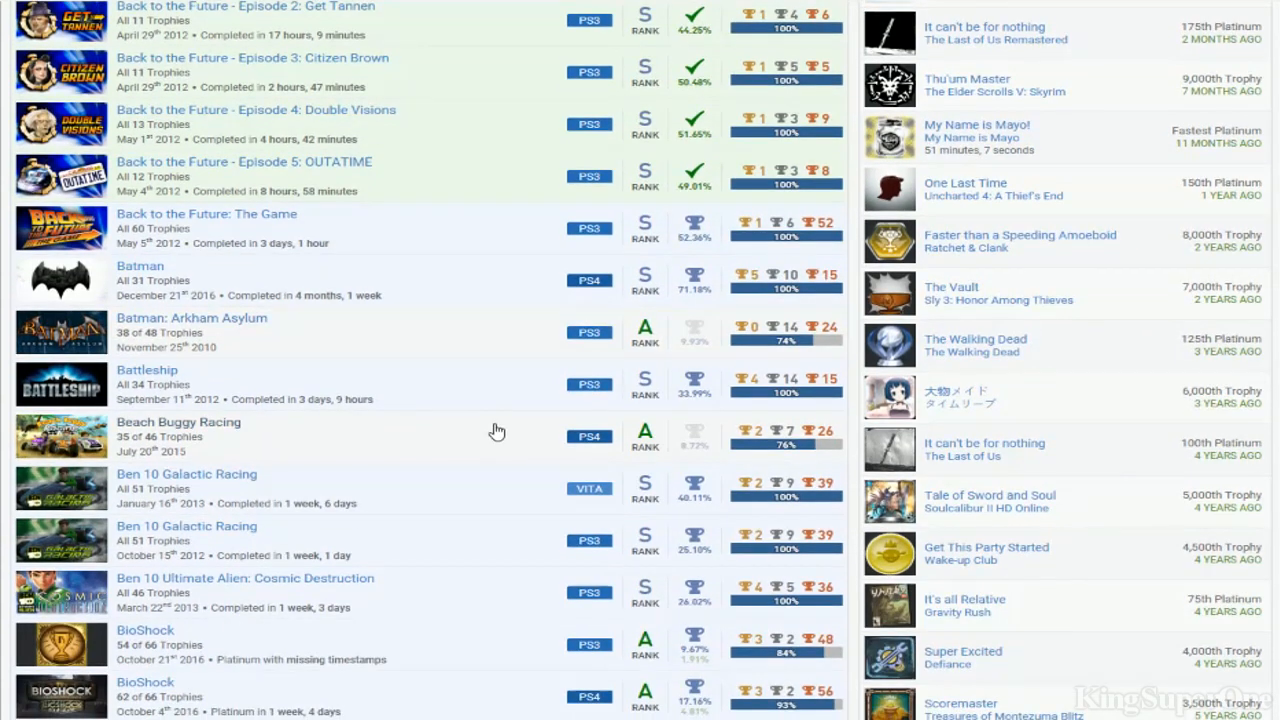
scroll("down", 3)
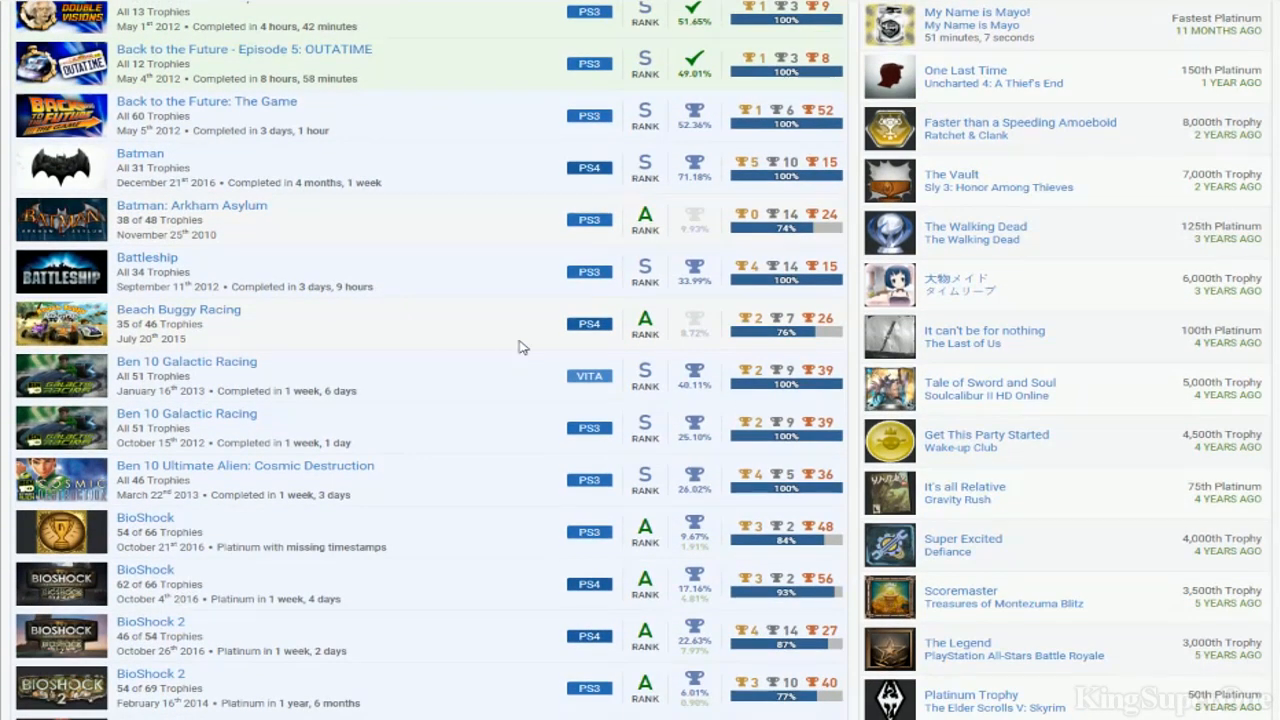
scroll("down", 3)
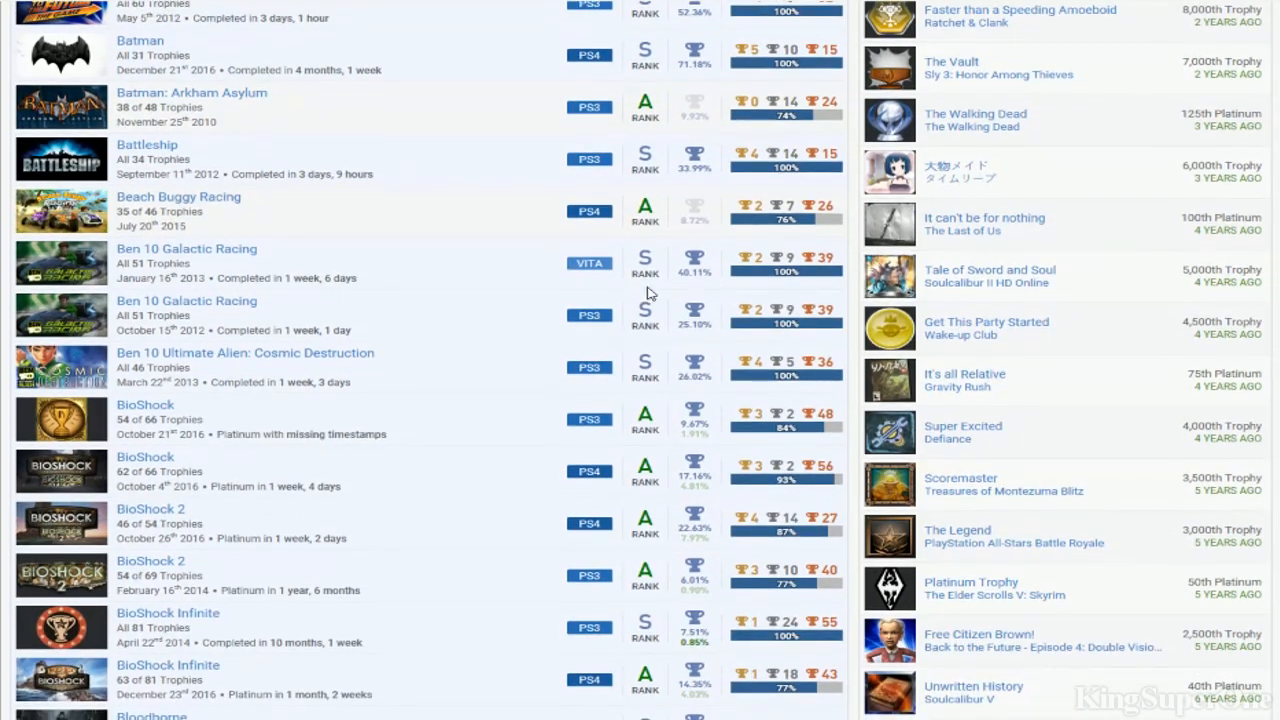
mouse_move(280, 380)
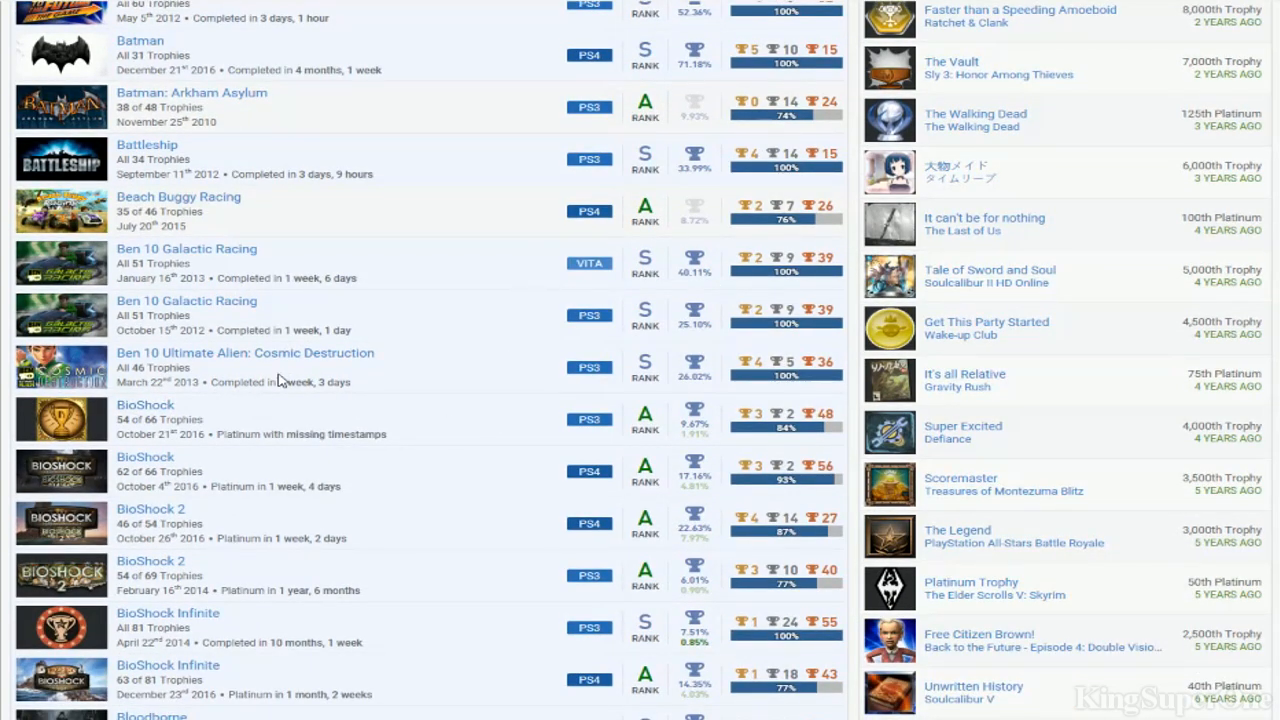
mouse_move(388, 386)
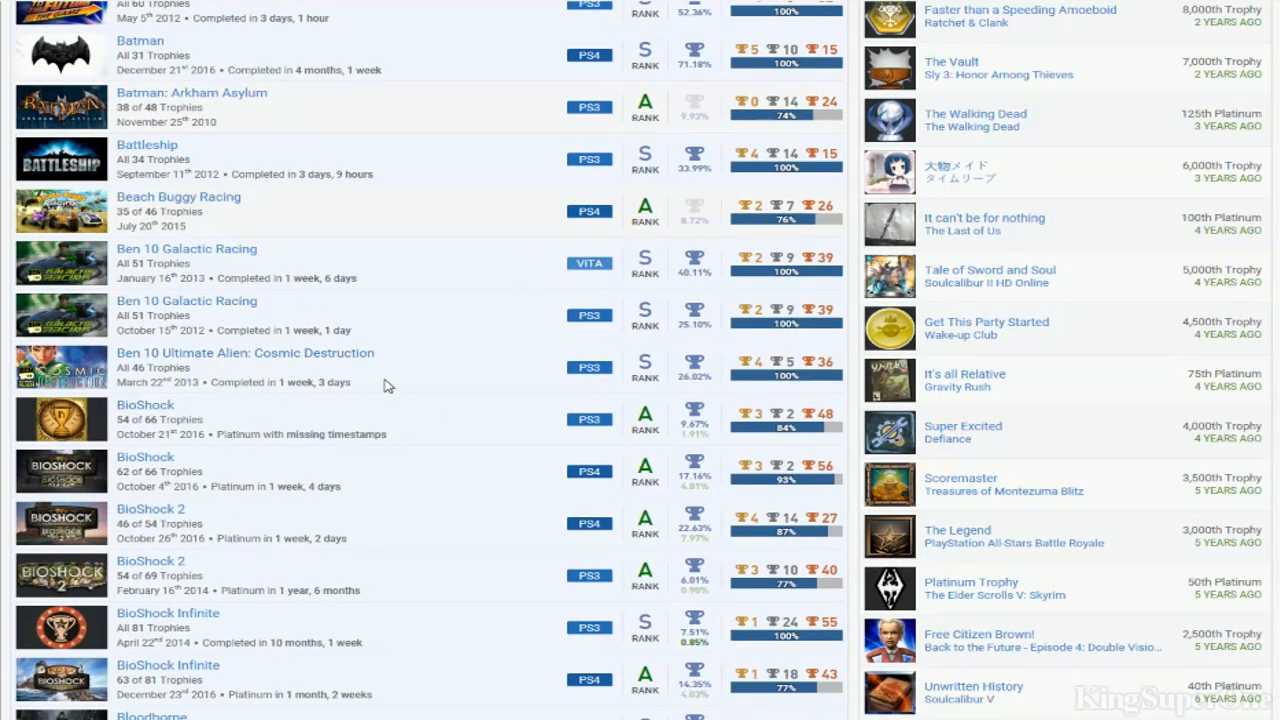
mouse_move(440, 316)
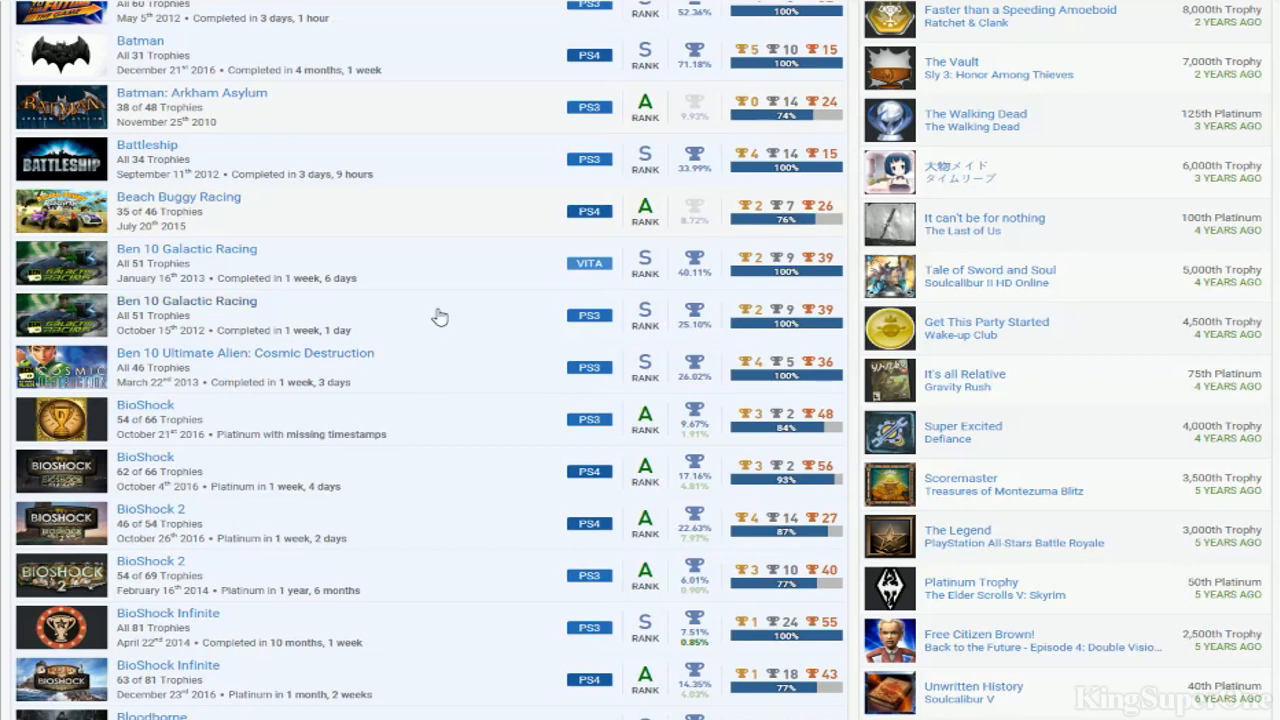
scroll("down", 3)
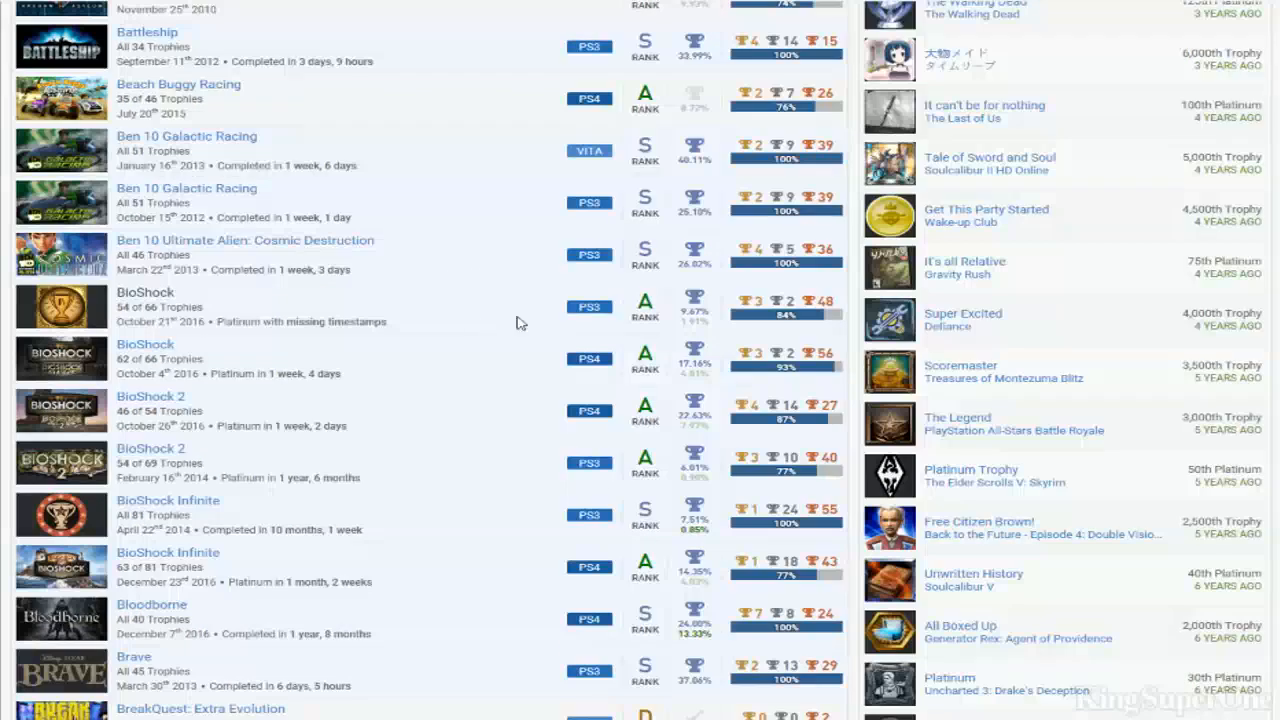
mouse_move(524, 564)
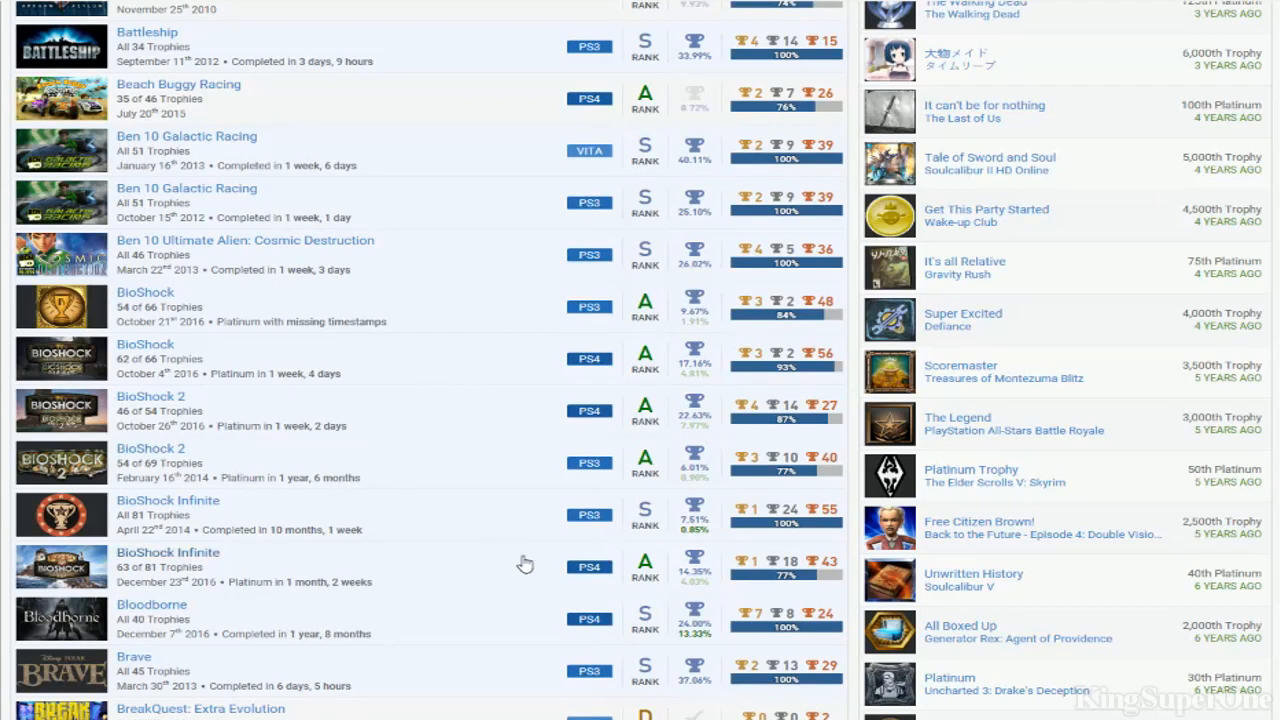
mouse_move(410, 308)
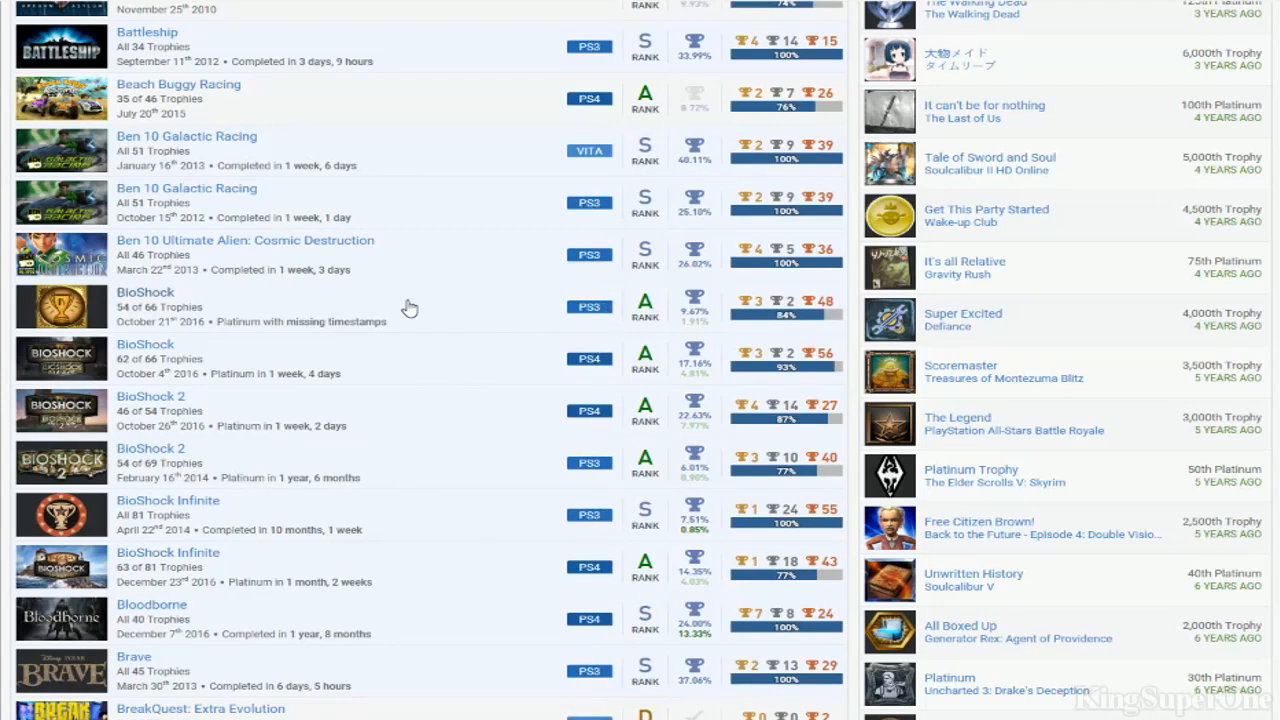
mouse_move(496, 562)
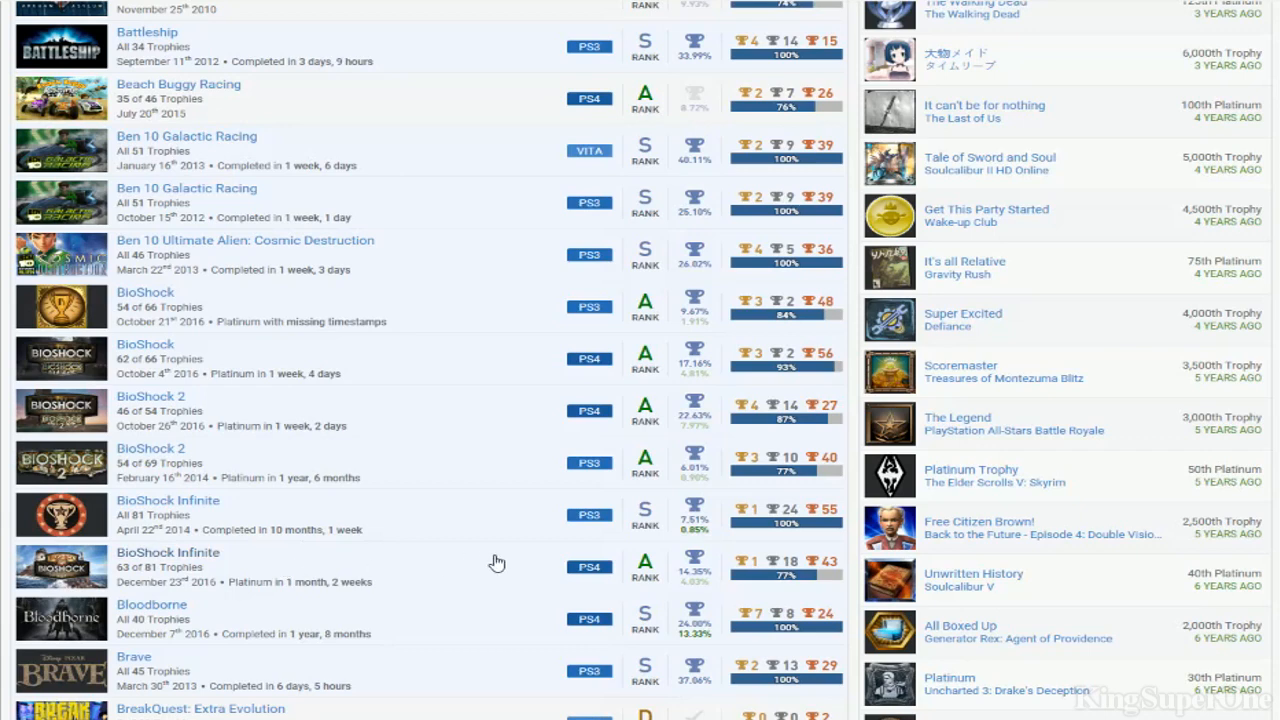
mouse_move(764, 570)
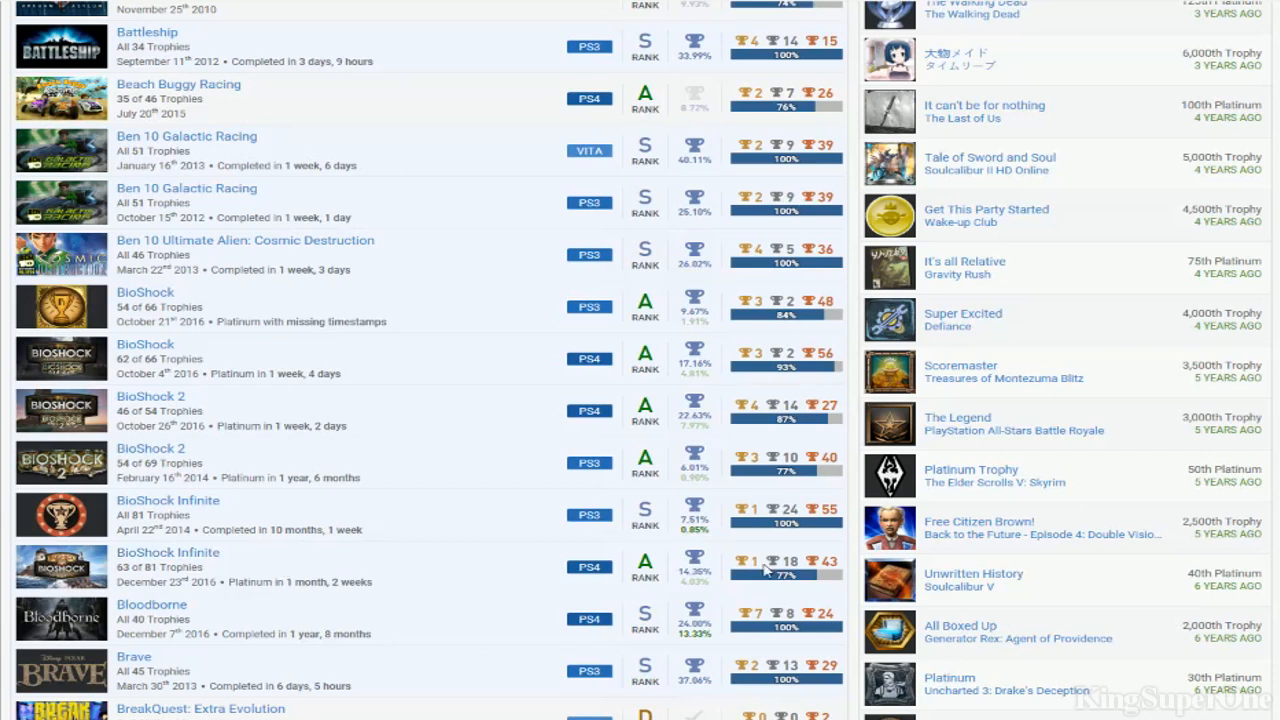
mouse_move(544, 532)
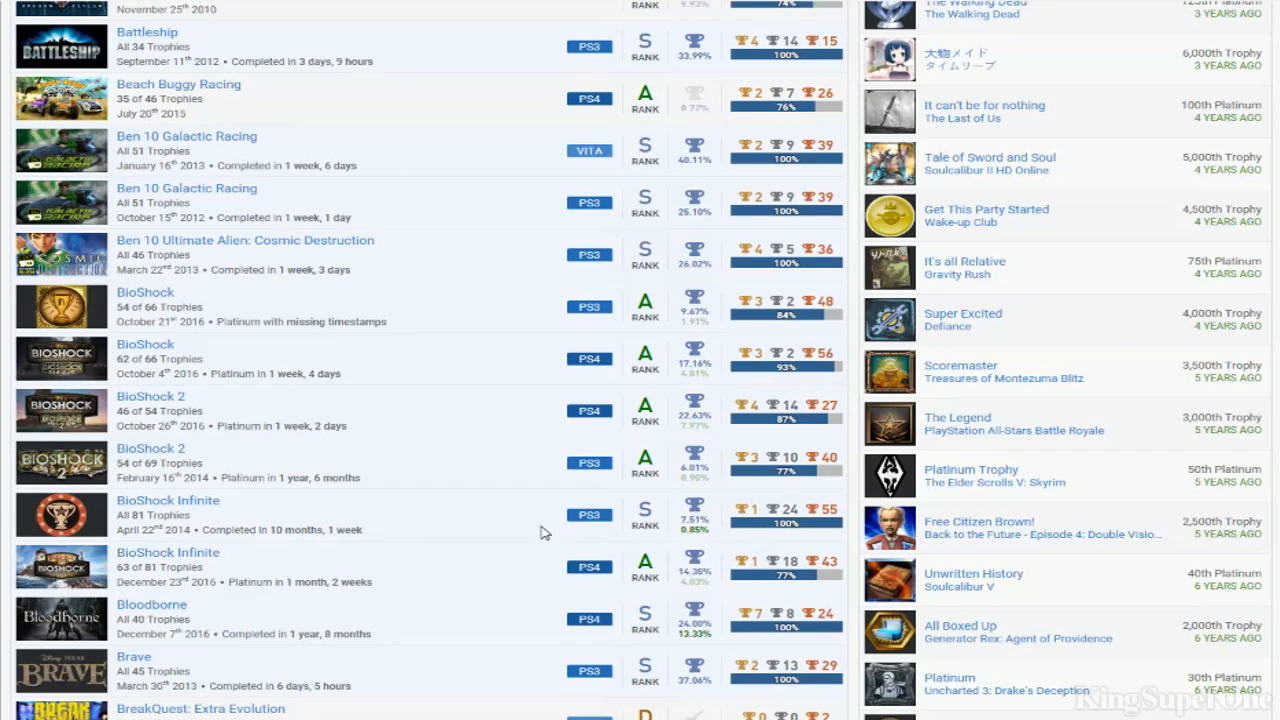
mouse_move(728, 418)
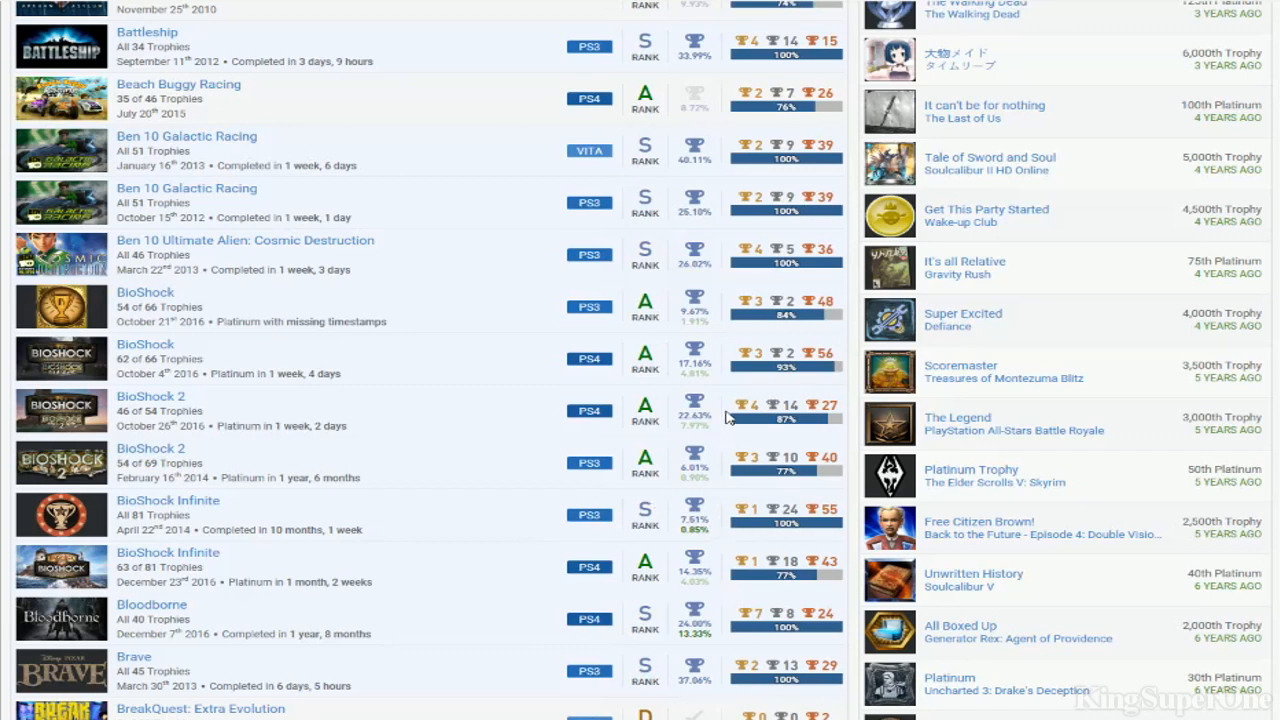
mouse_move(180, 488)
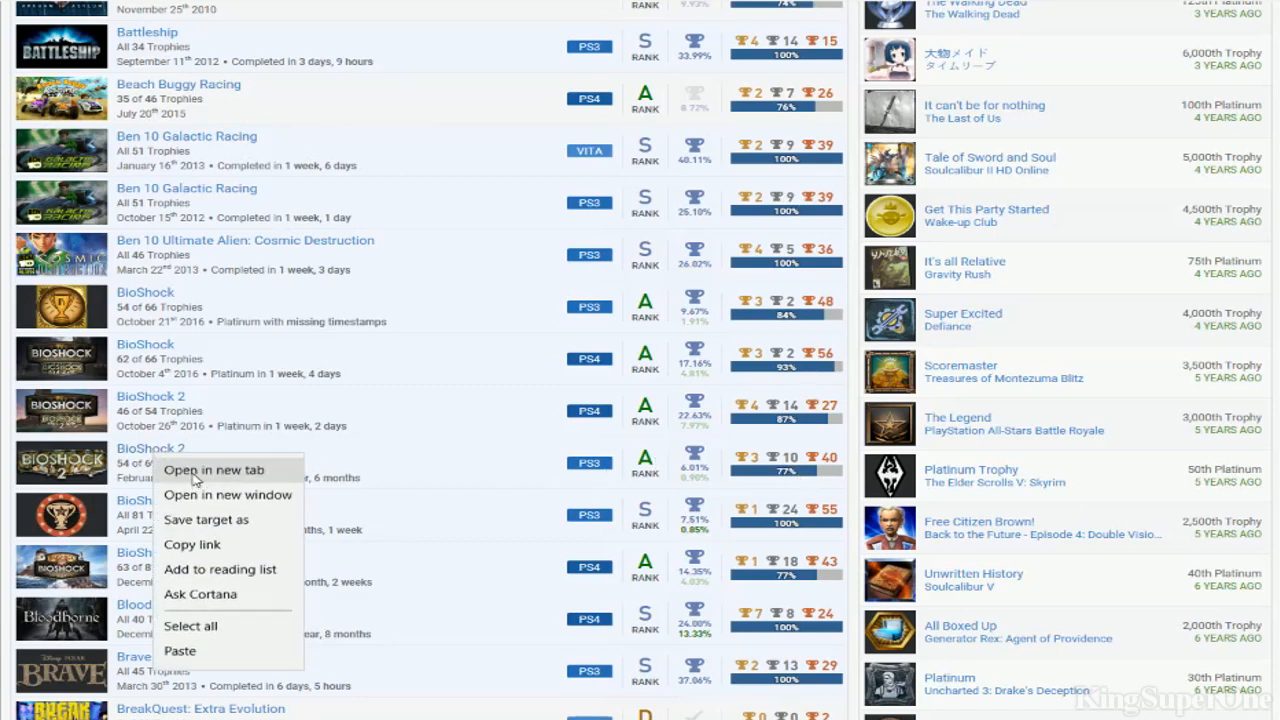
left_click(464, 472)
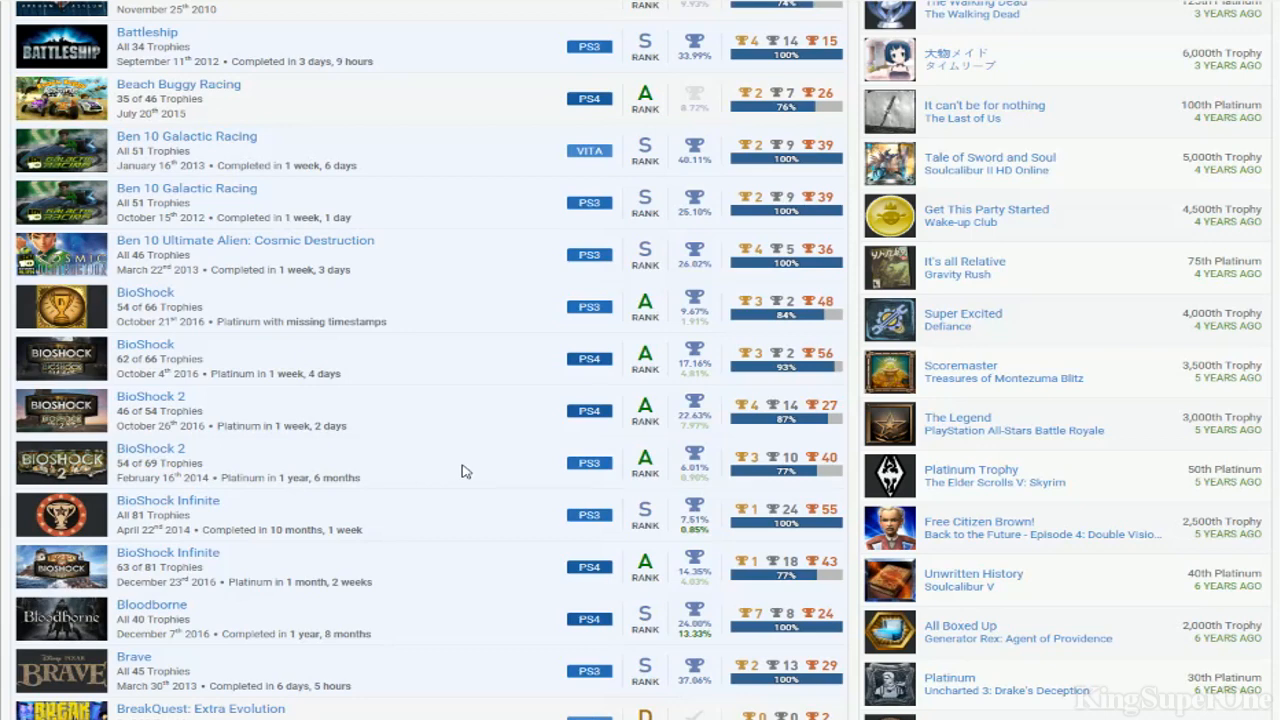
mouse_move(198, 410)
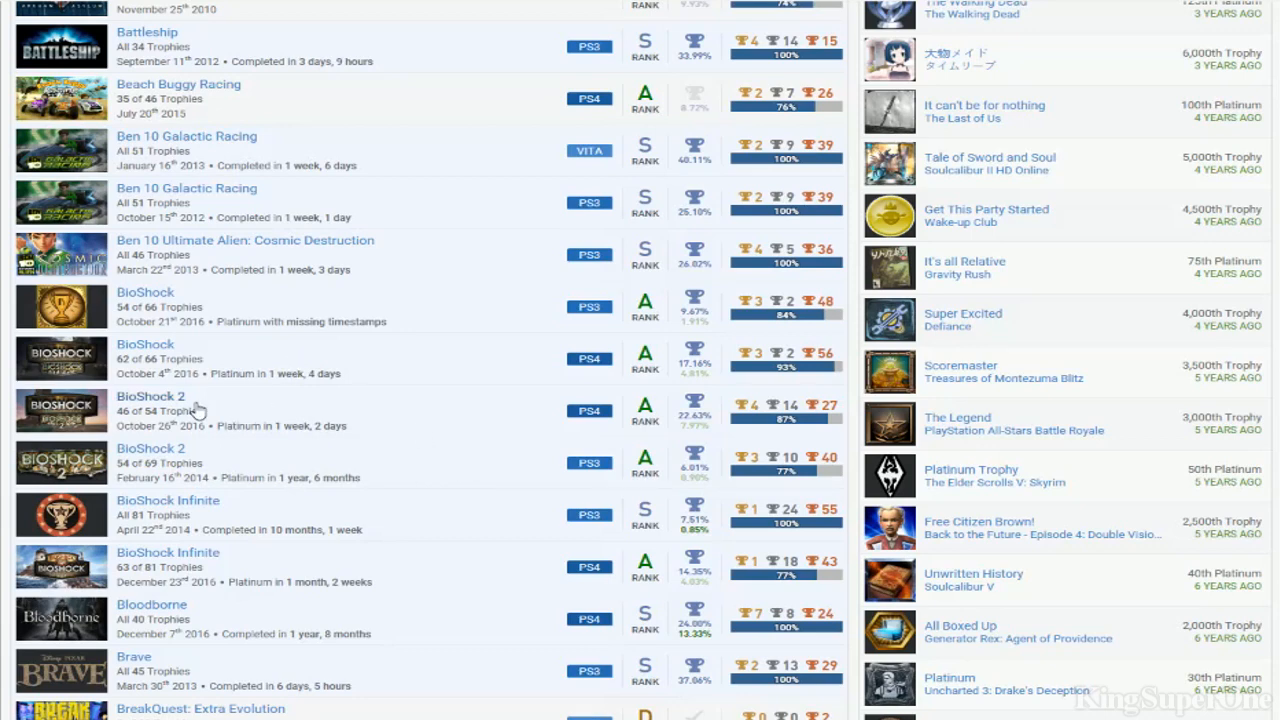
mouse_move(710, 414)
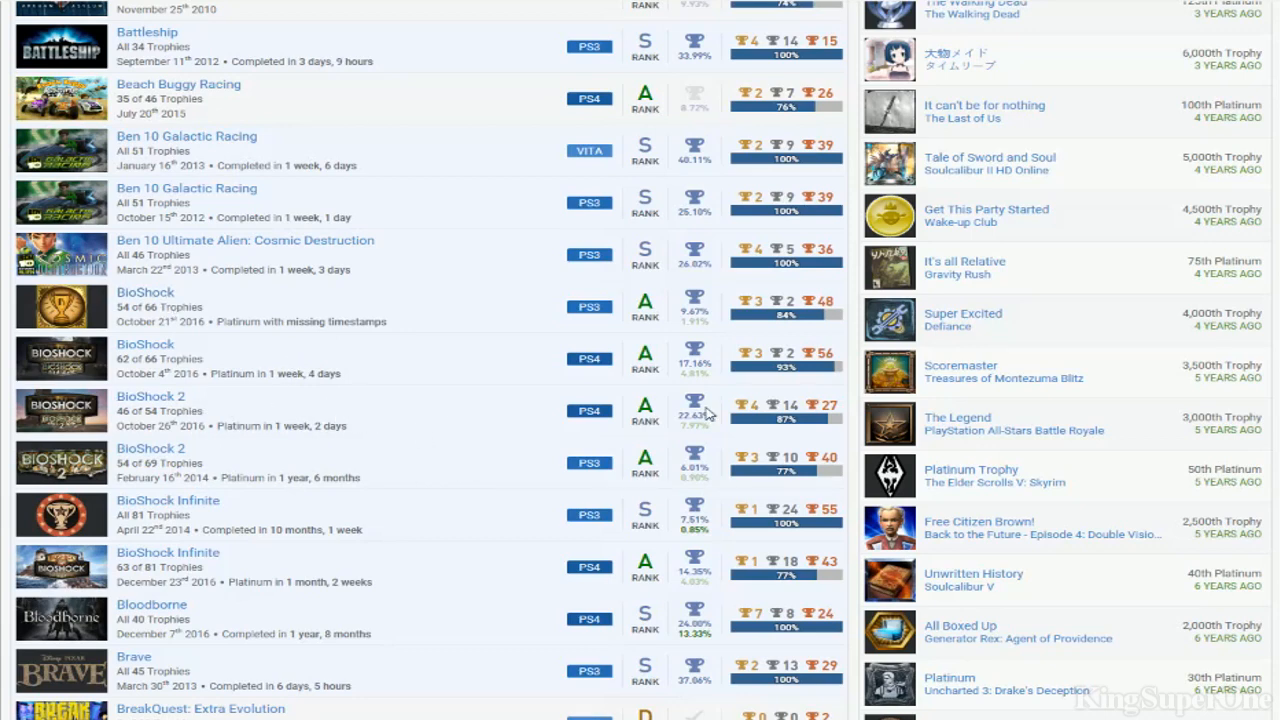
Scroll the games list down through the C titles toward Deadliest Warrior and Deadpool
scroll("down", 3)
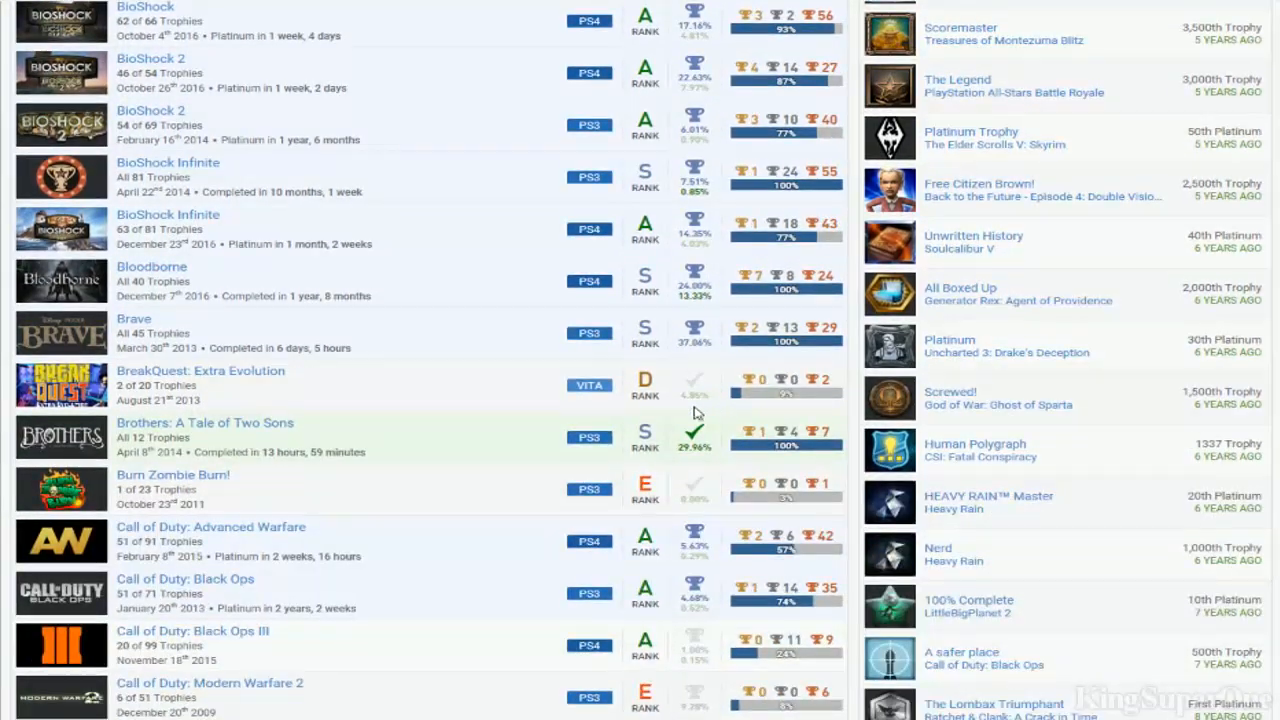
scroll("down", 3)
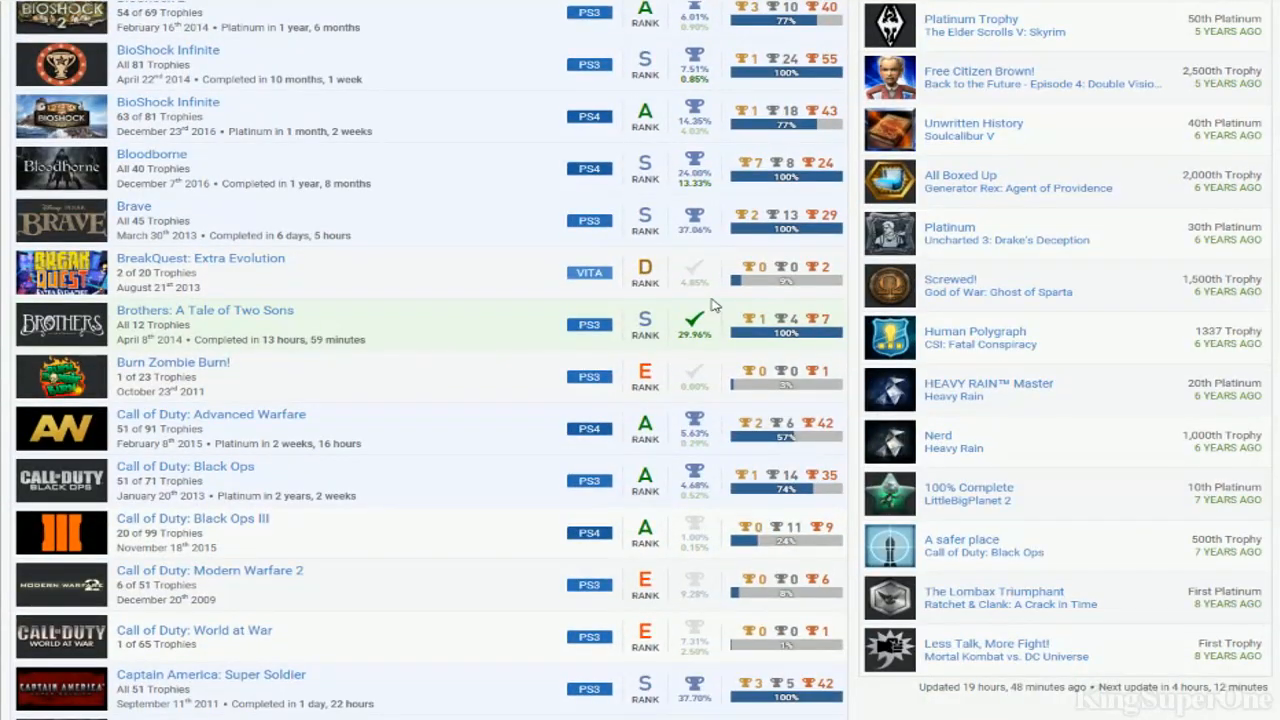
scroll("down", 3)
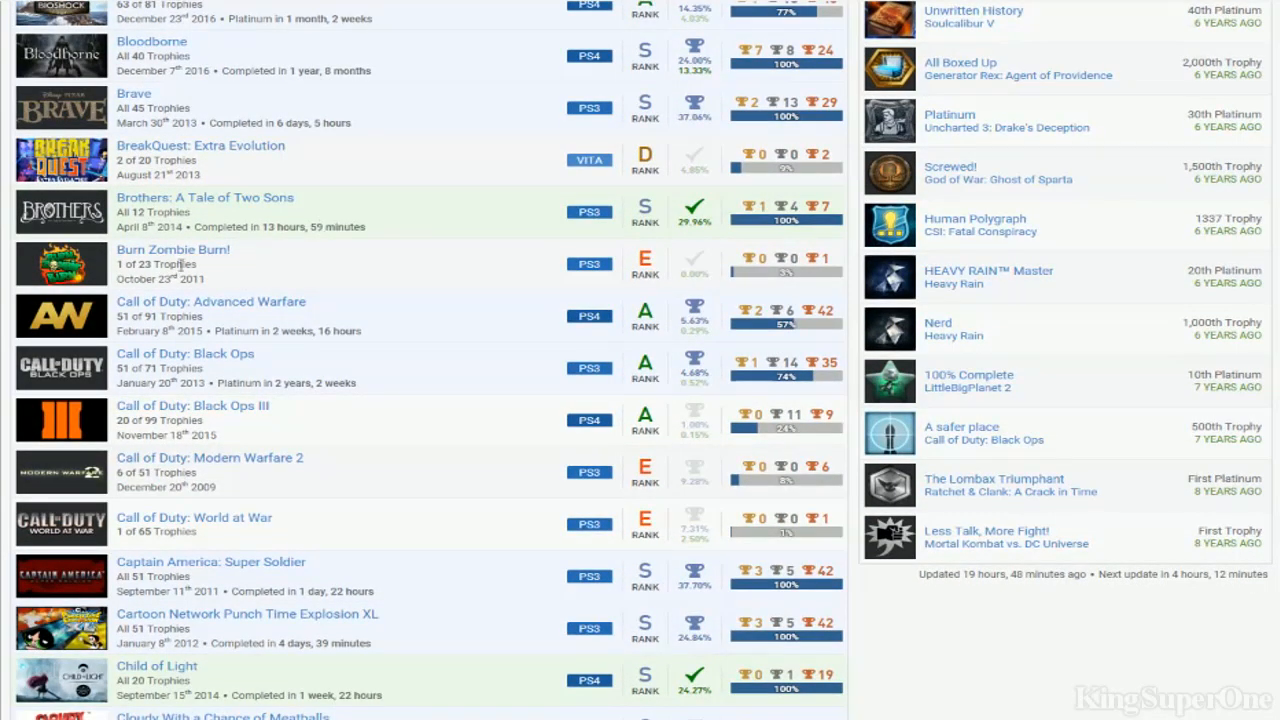
scroll("down", 3)
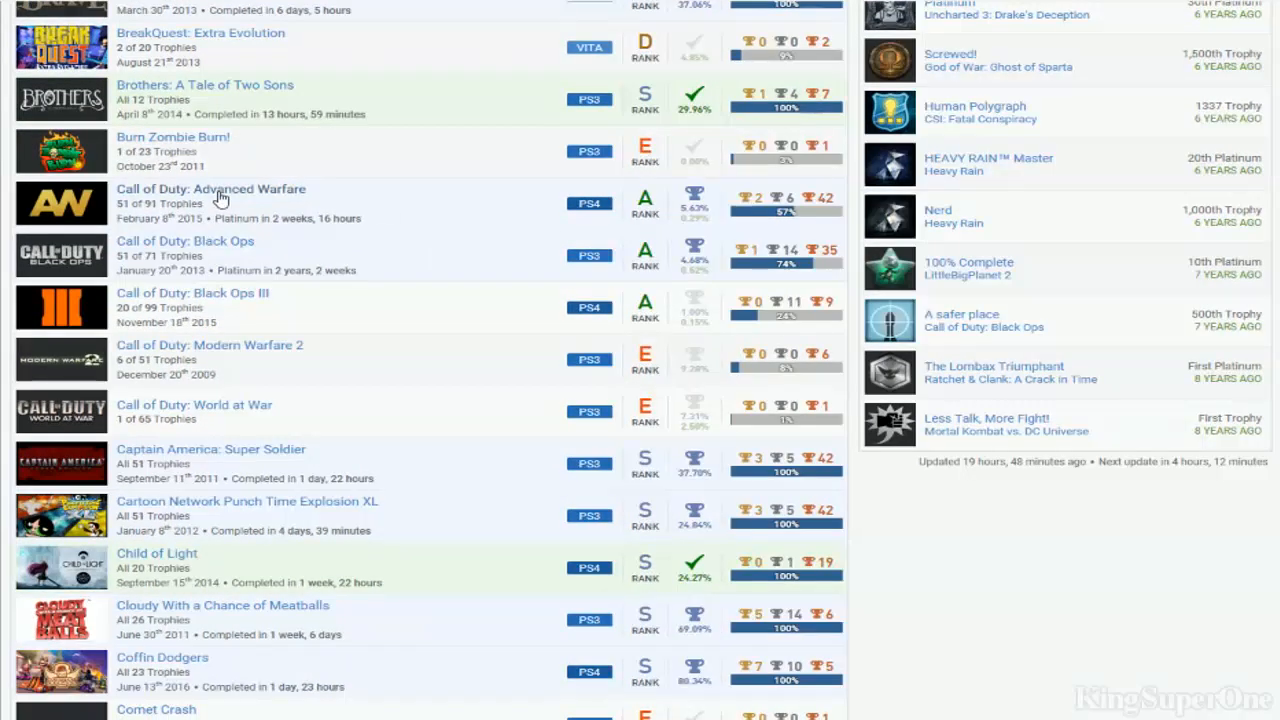
mouse_move(690, 216)
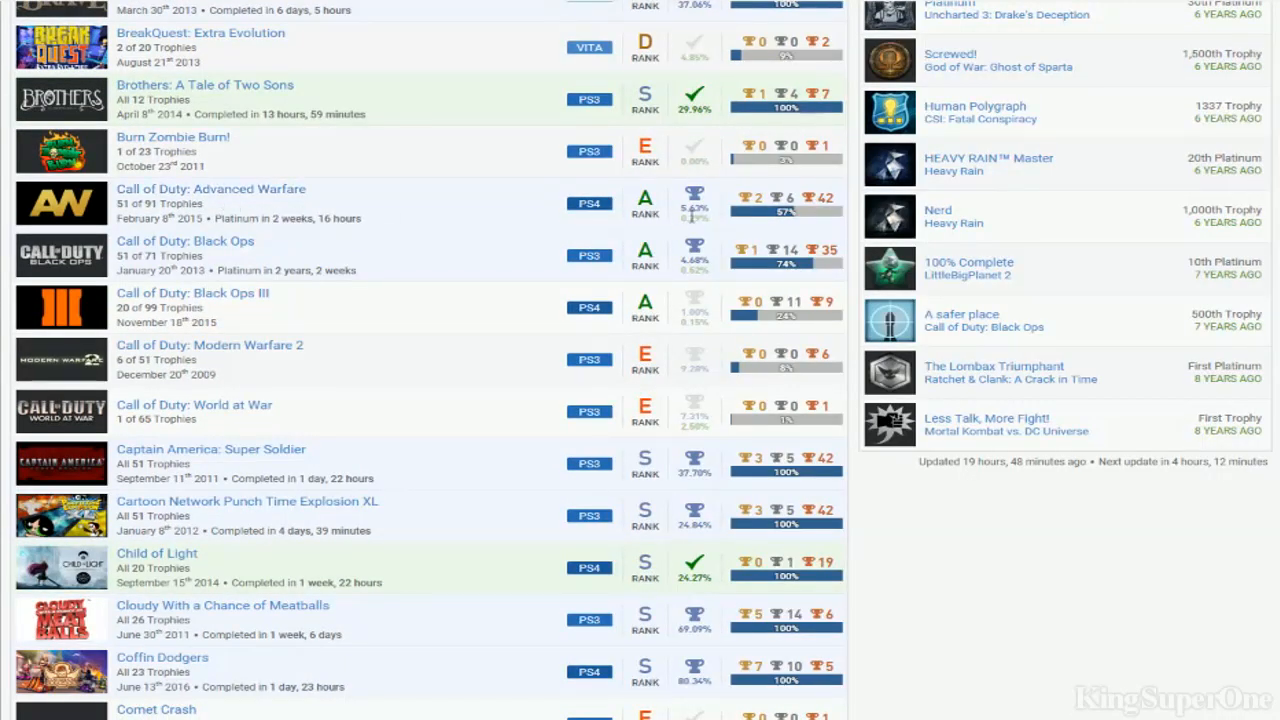
mouse_move(336, 392)
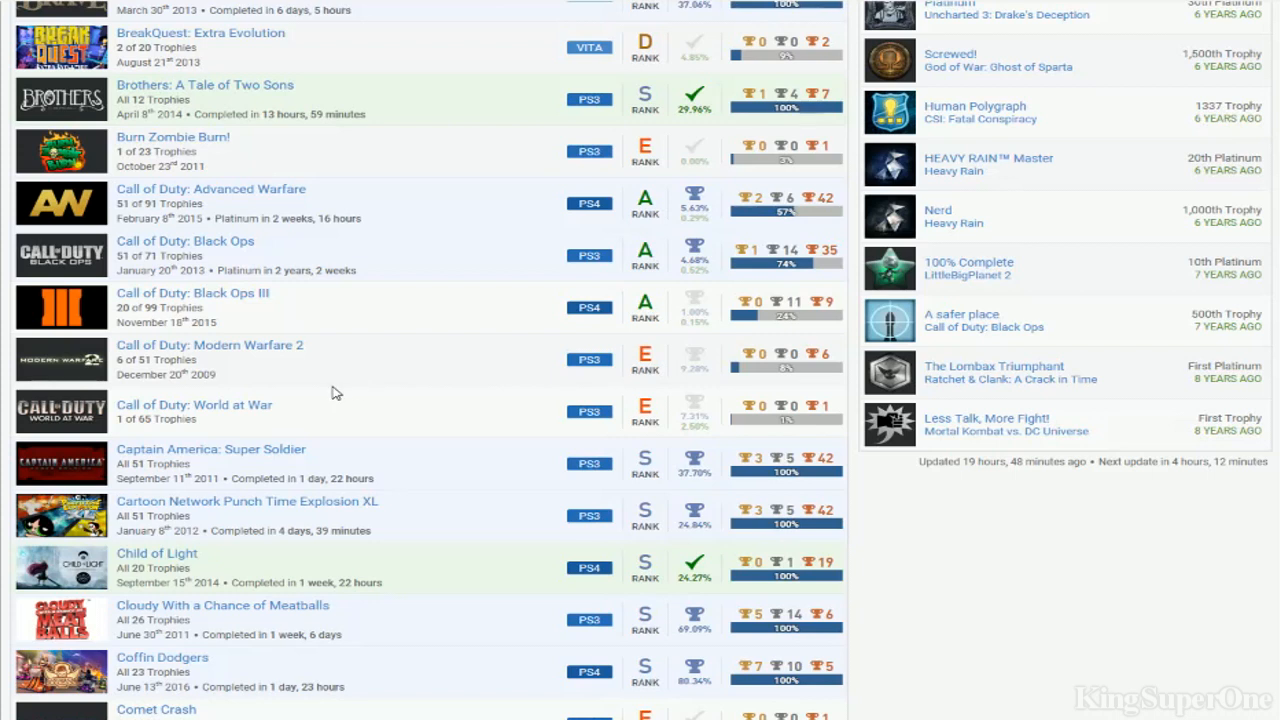
mouse_move(388, 348)
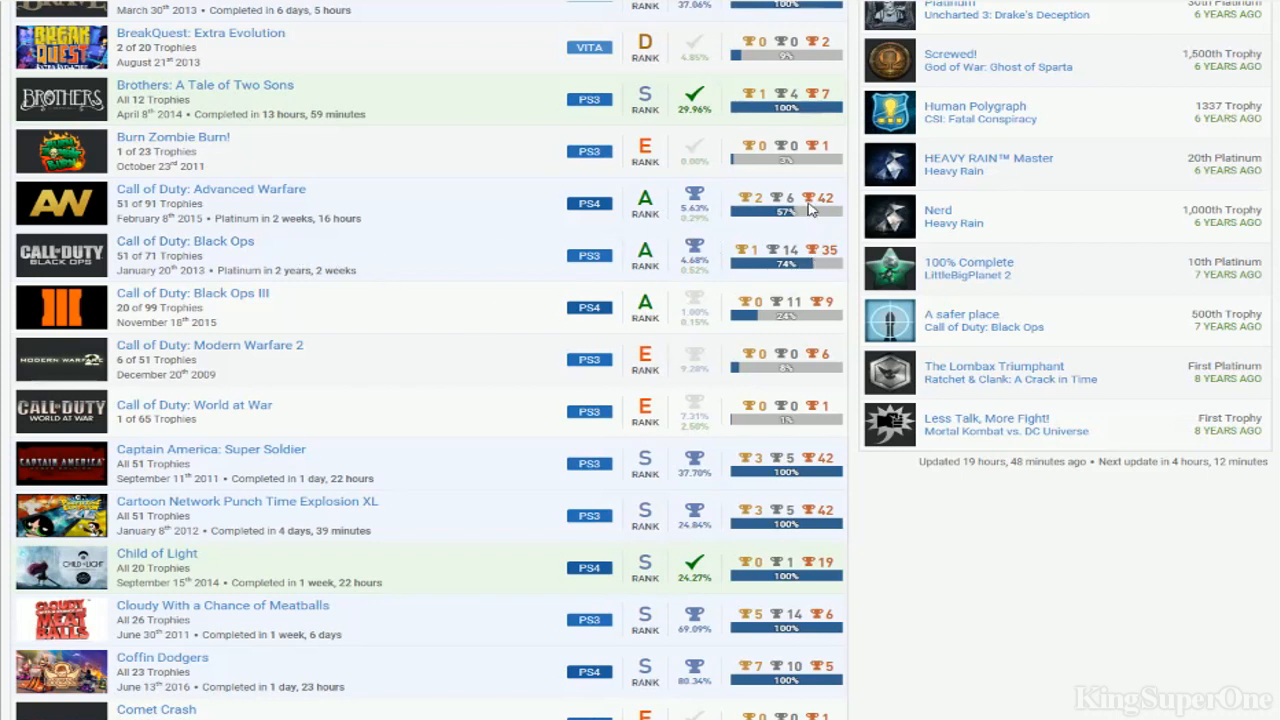
mouse_move(270, 220)
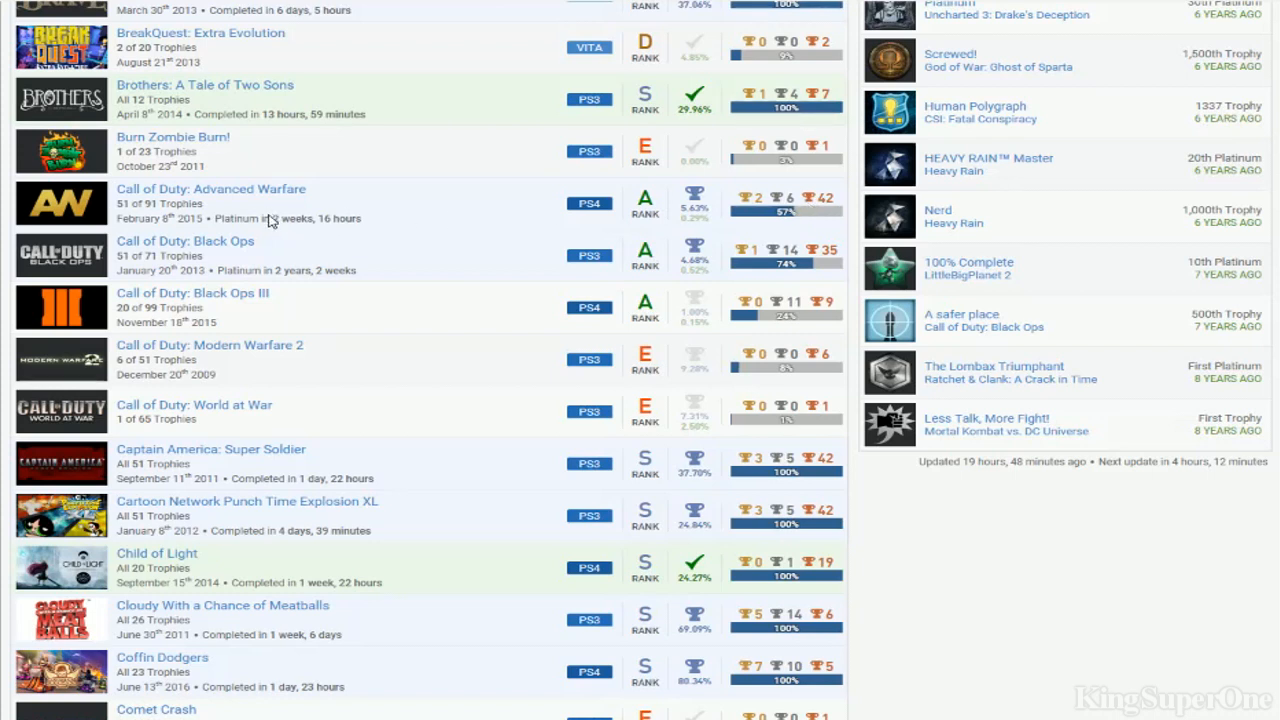
mouse_move(436, 378)
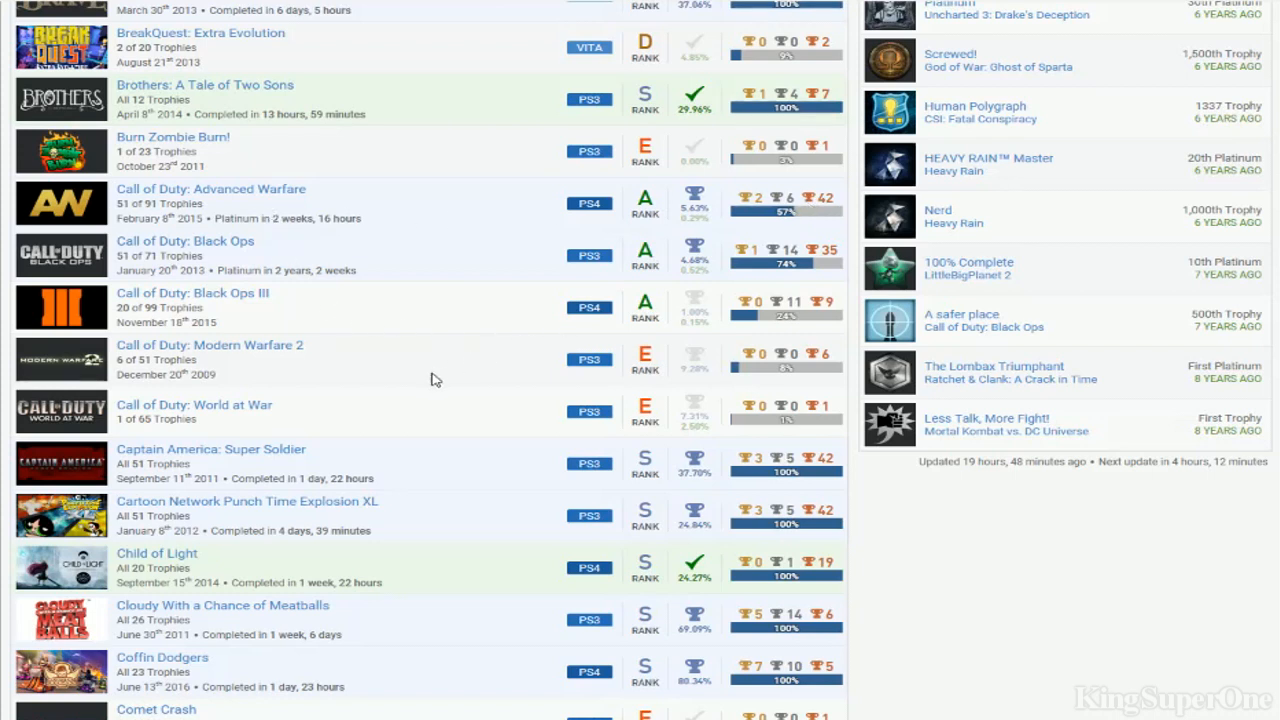
mouse_move(692, 360)
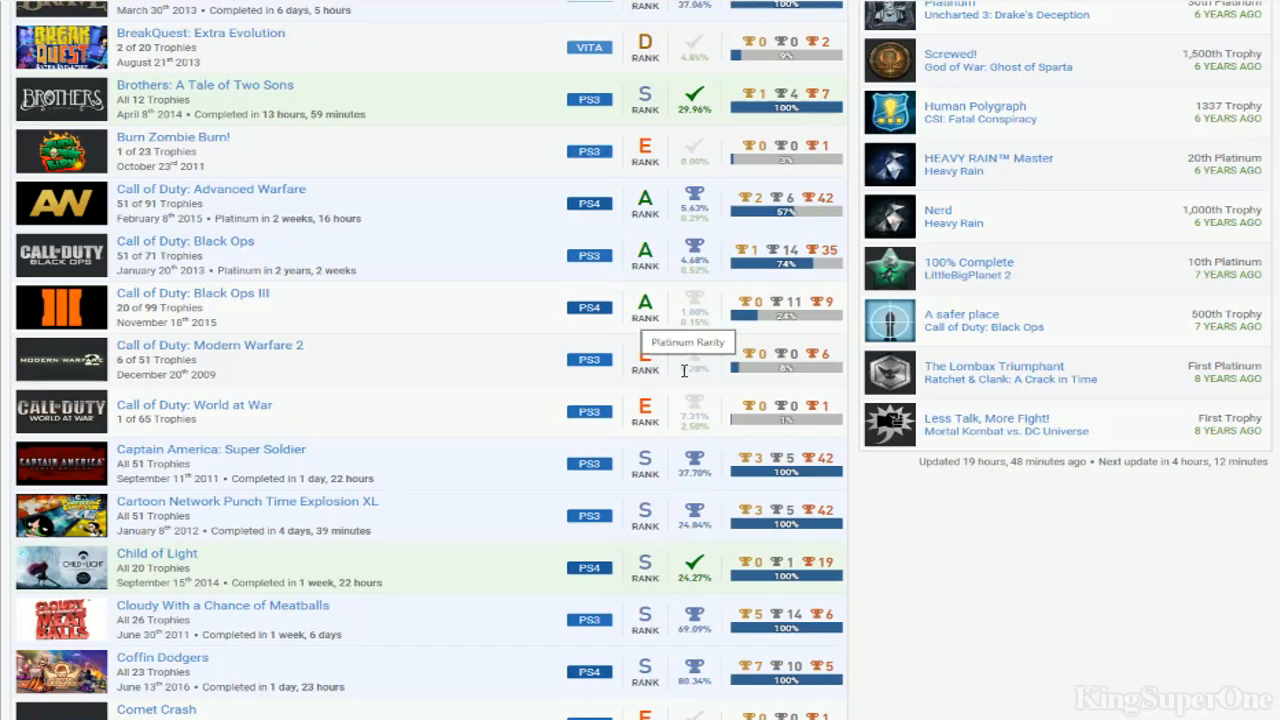
mouse_move(276, 414)
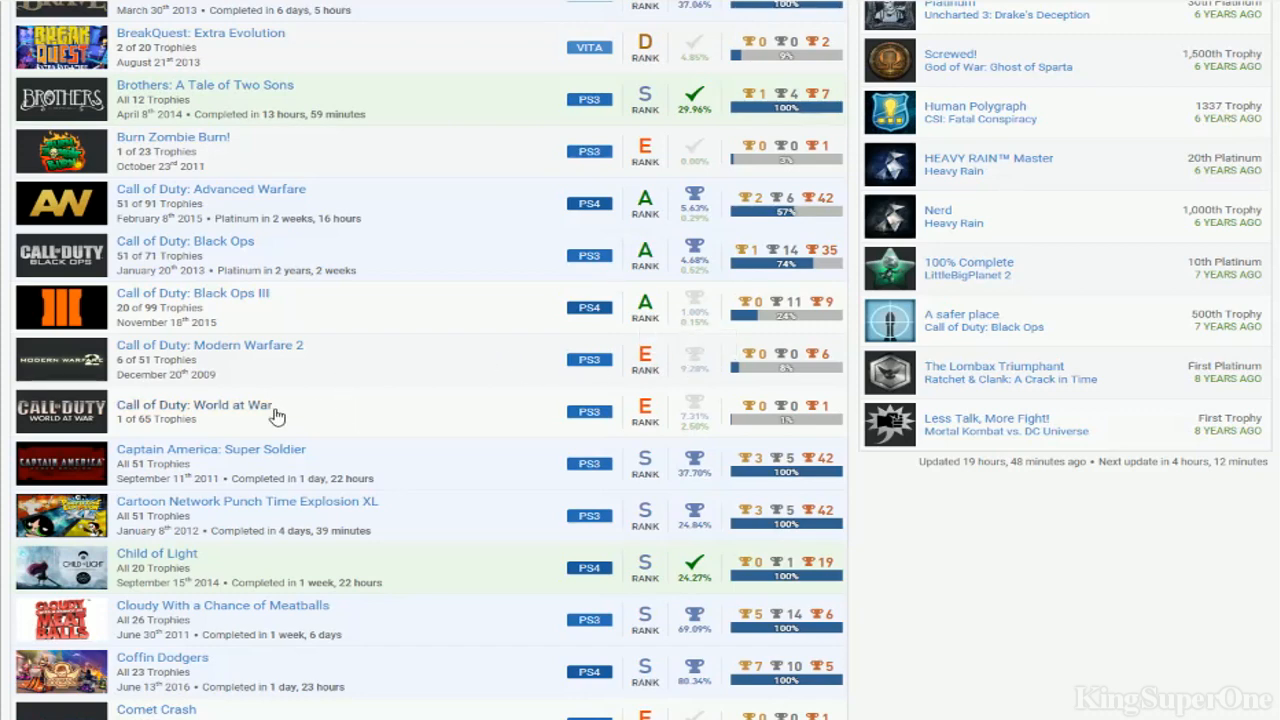
scroll("down", 3)
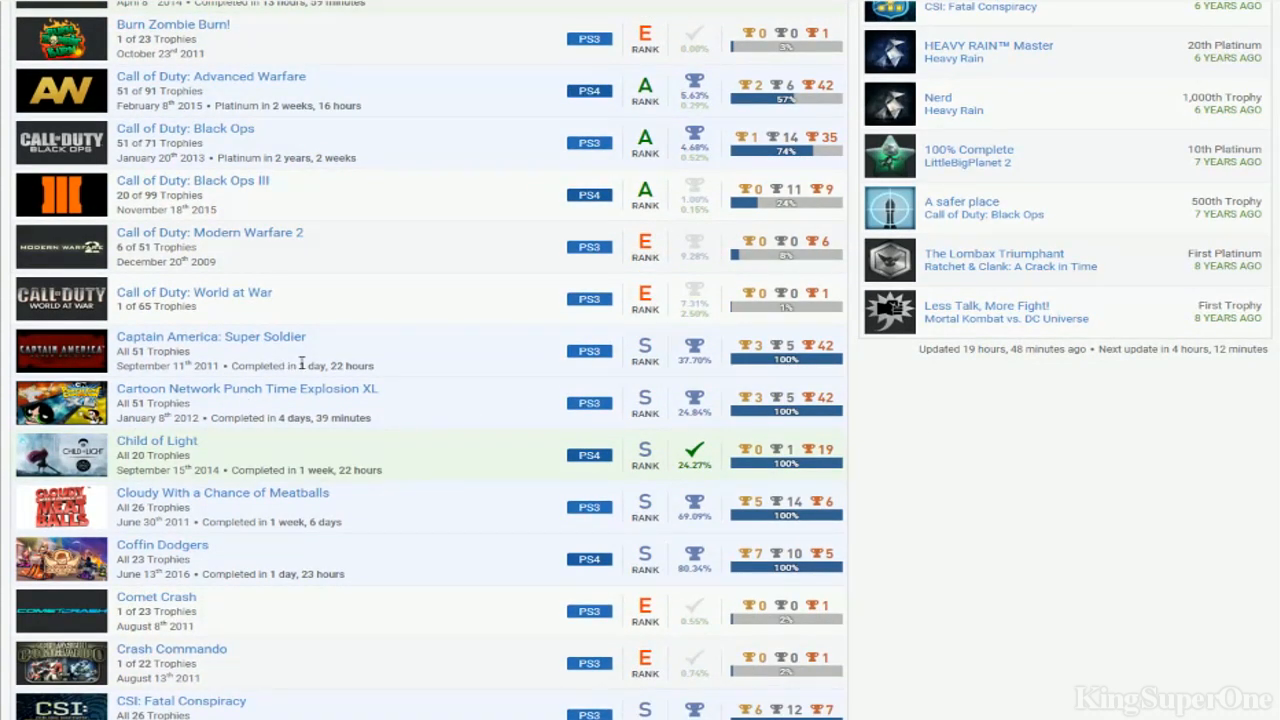
scroll("down", 3)
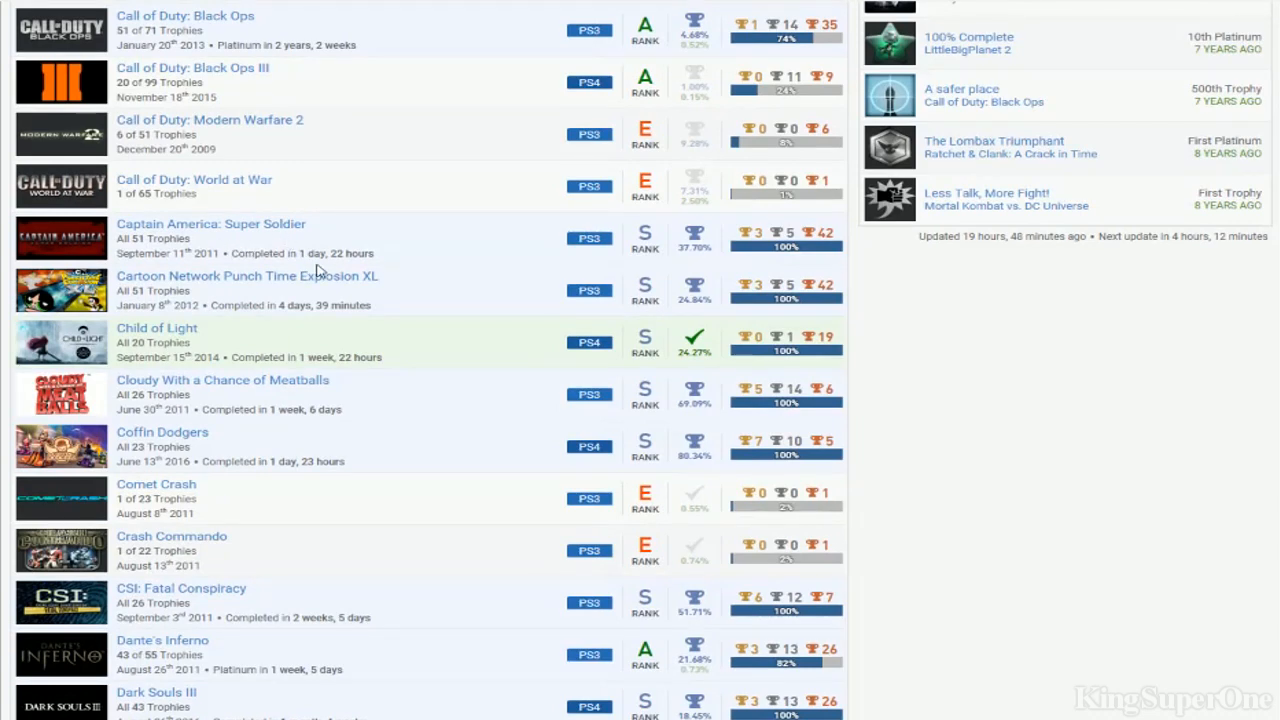
mouse_move(430, 290)
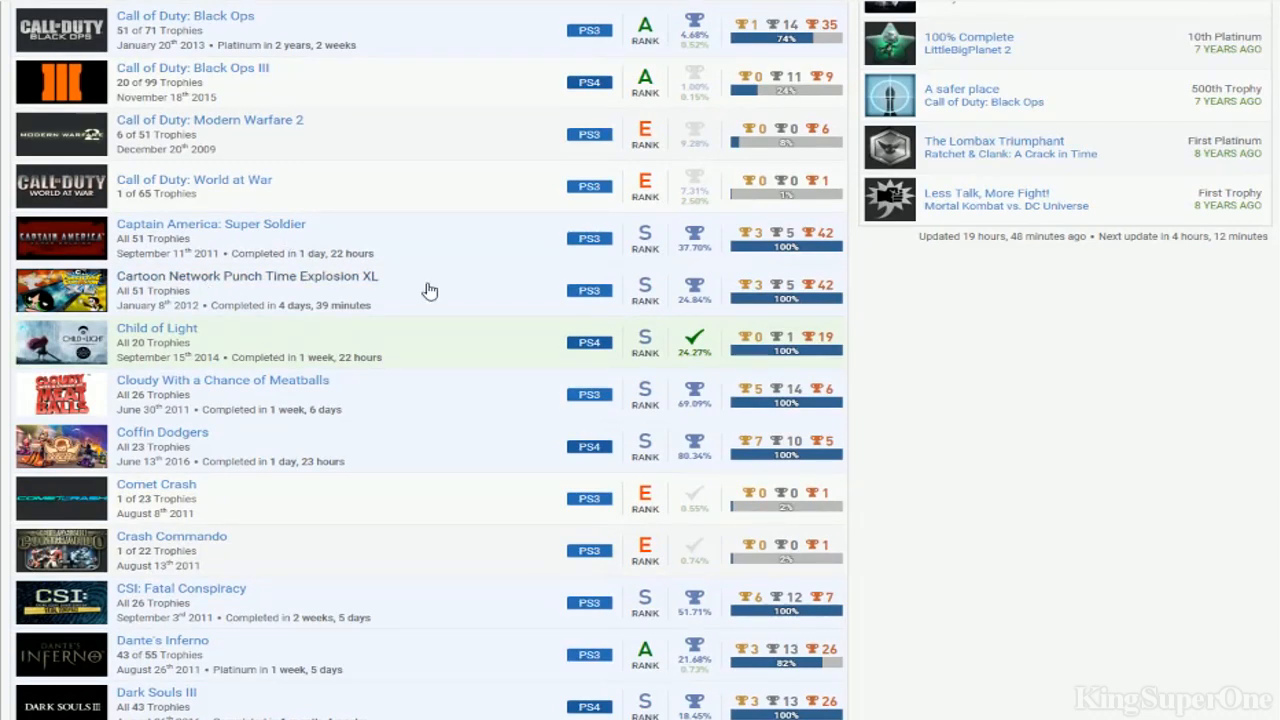
Continue down the D titles until Destiny and Doctor Who: The Eternity Clock are visible
scroll("down", 3)
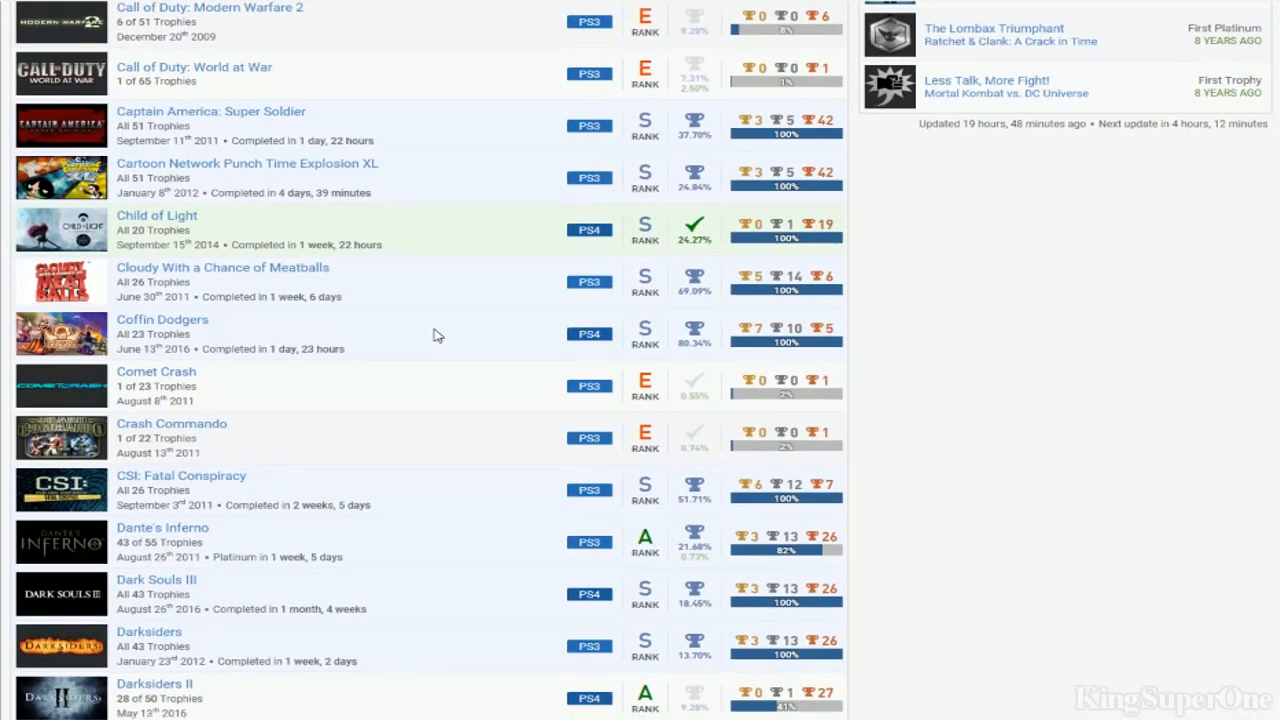
scroll("down", 3)
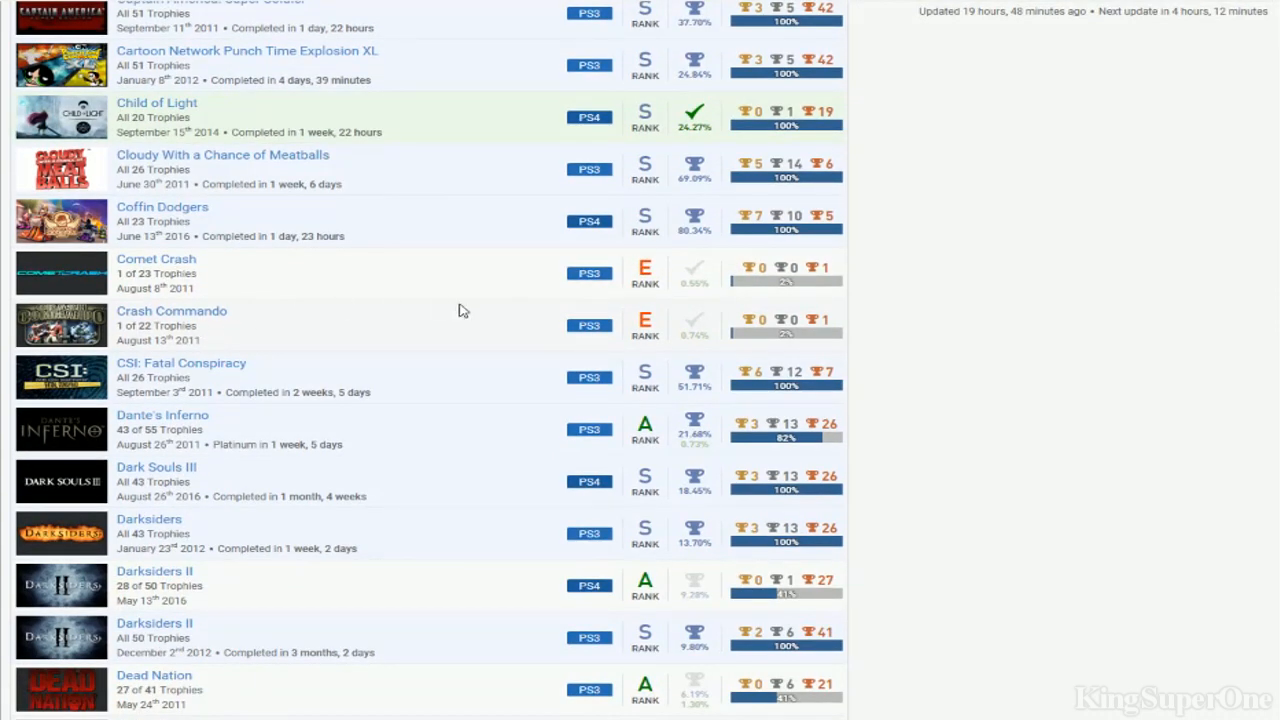
scroll("down", 3)
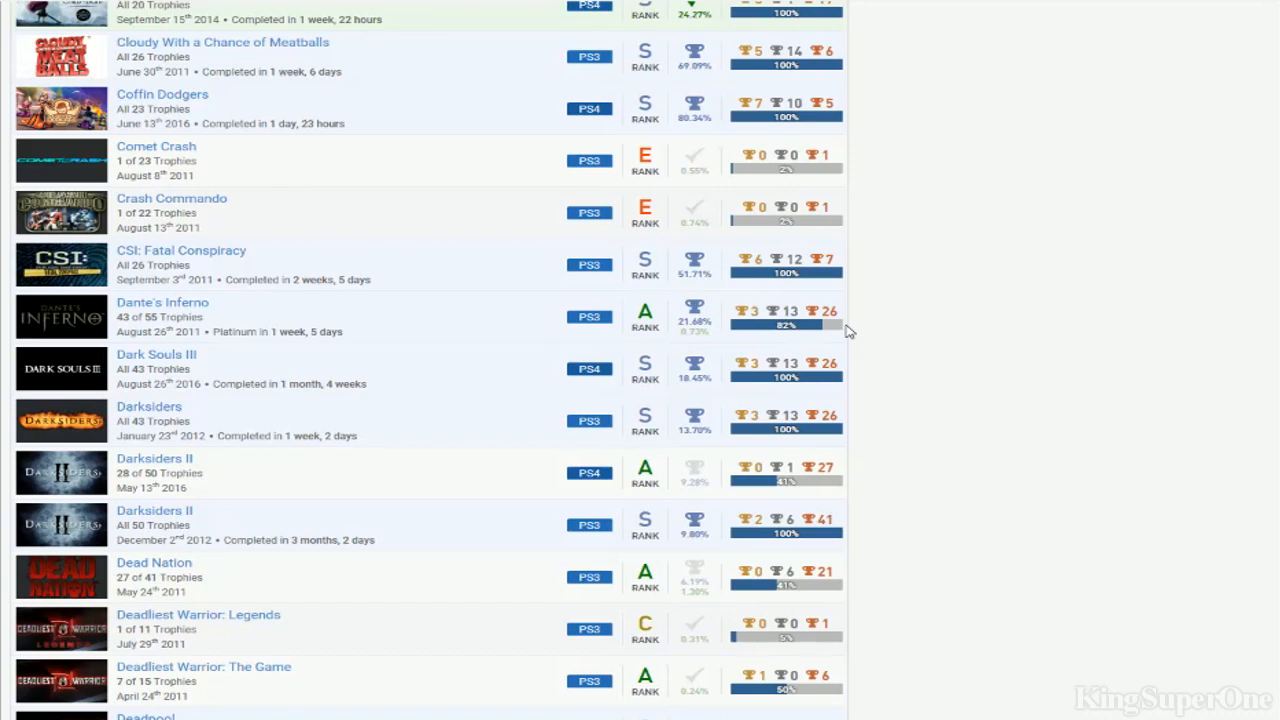
mouse_move(560, 352)
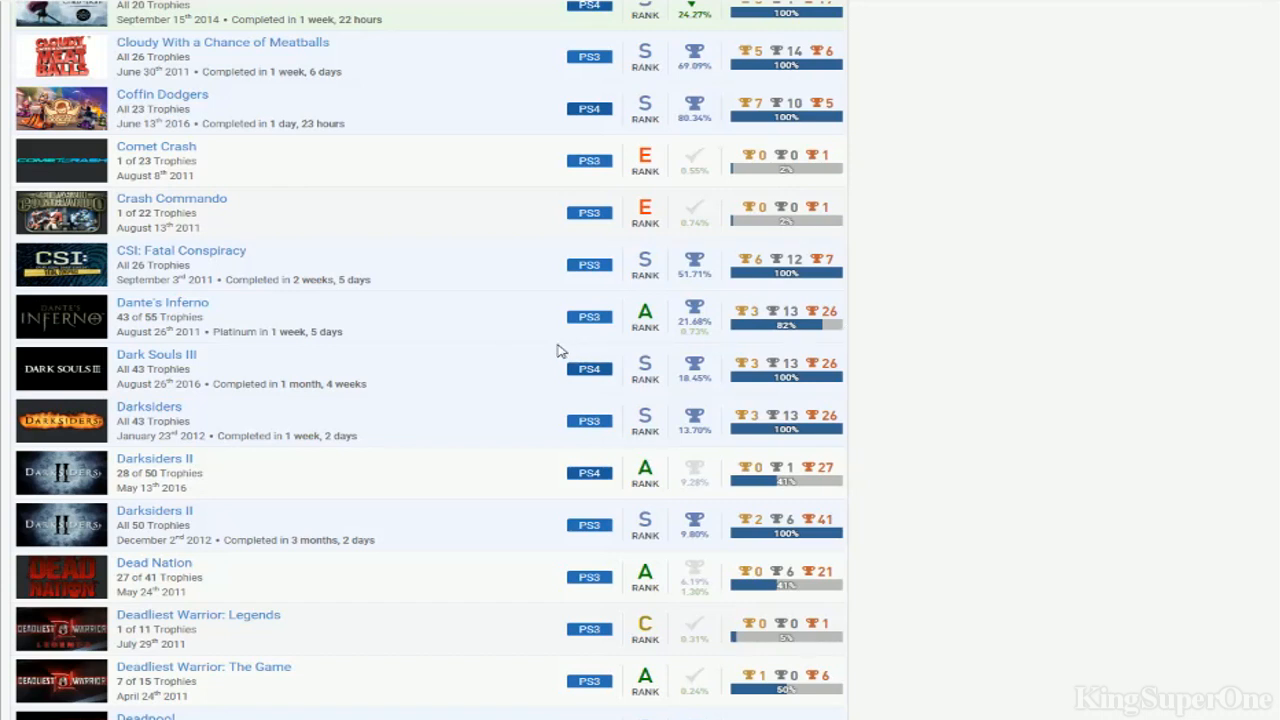
scroll("down", 3)
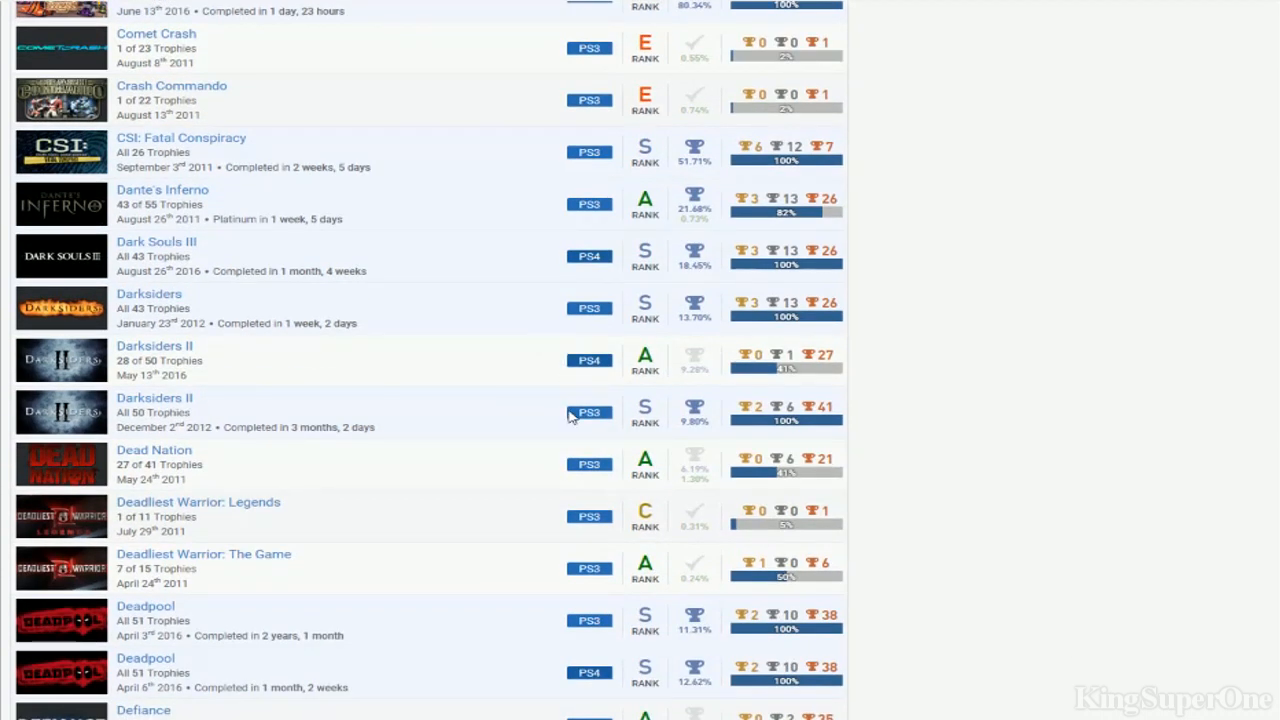
mouse_move(728, 418)
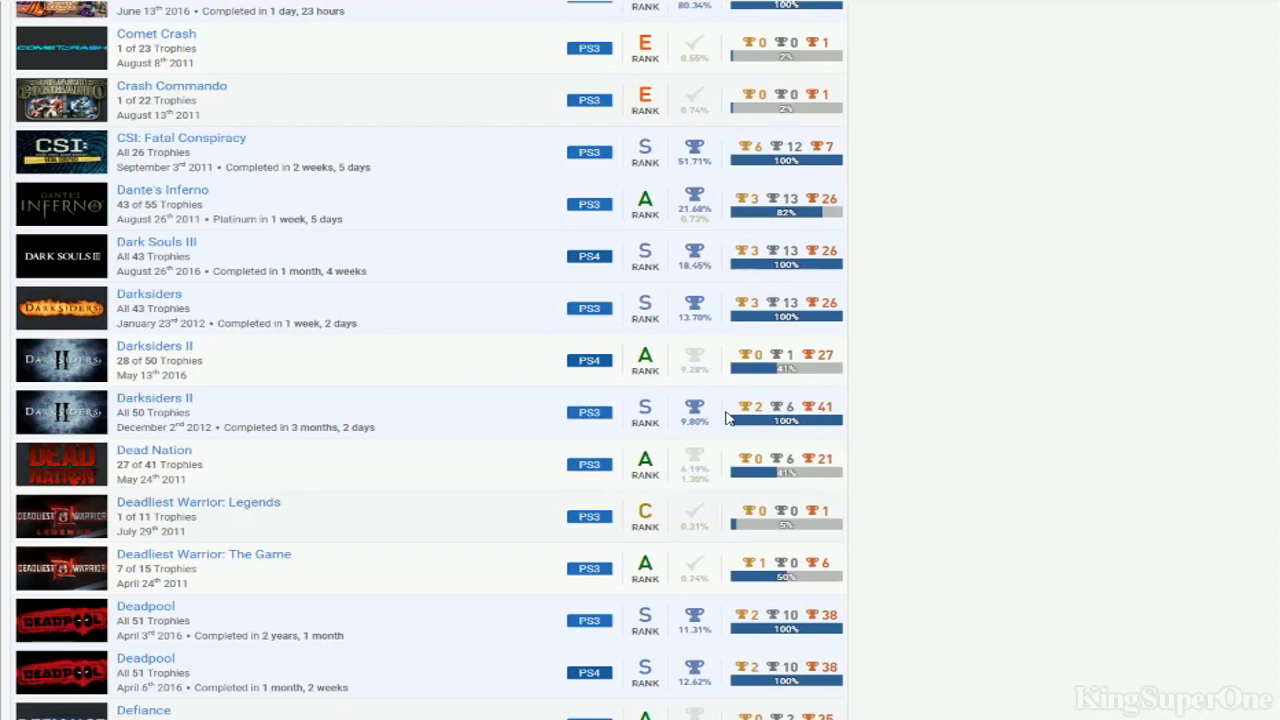
mouse_move(612, 384)
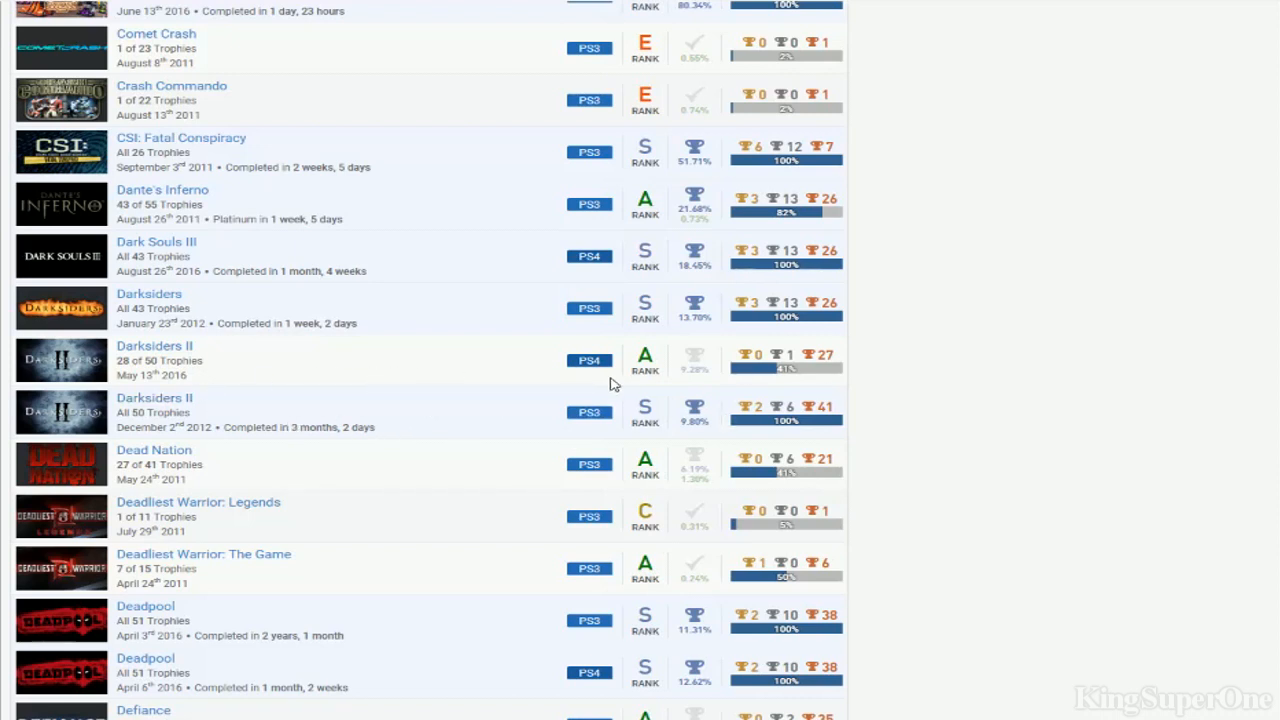
mouse_move(628, 360)
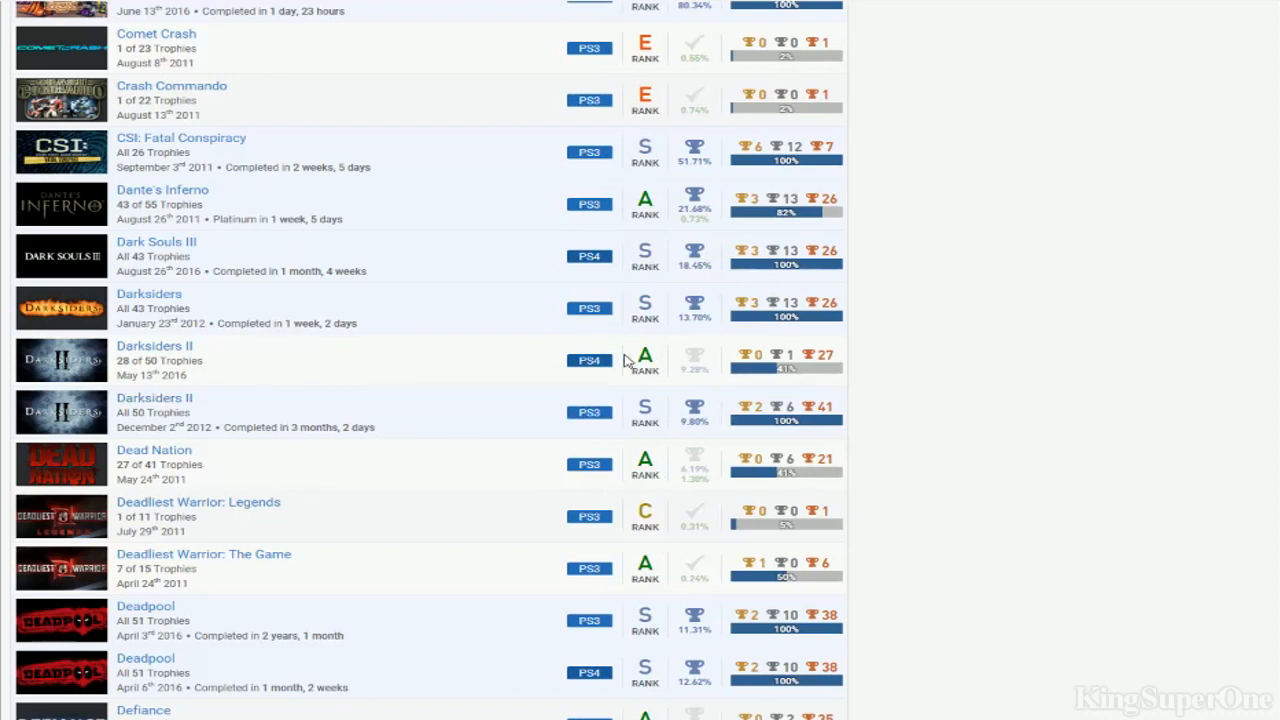
scroll("down", 3)
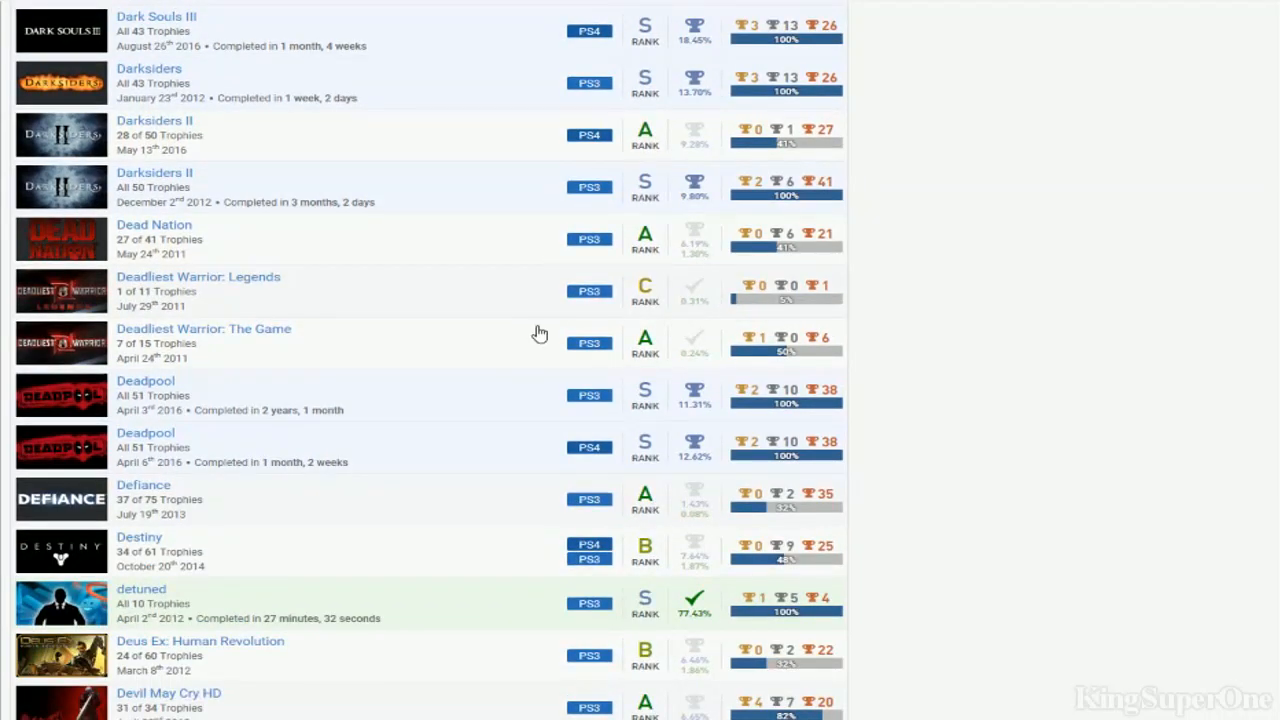
scroll("down", 3)
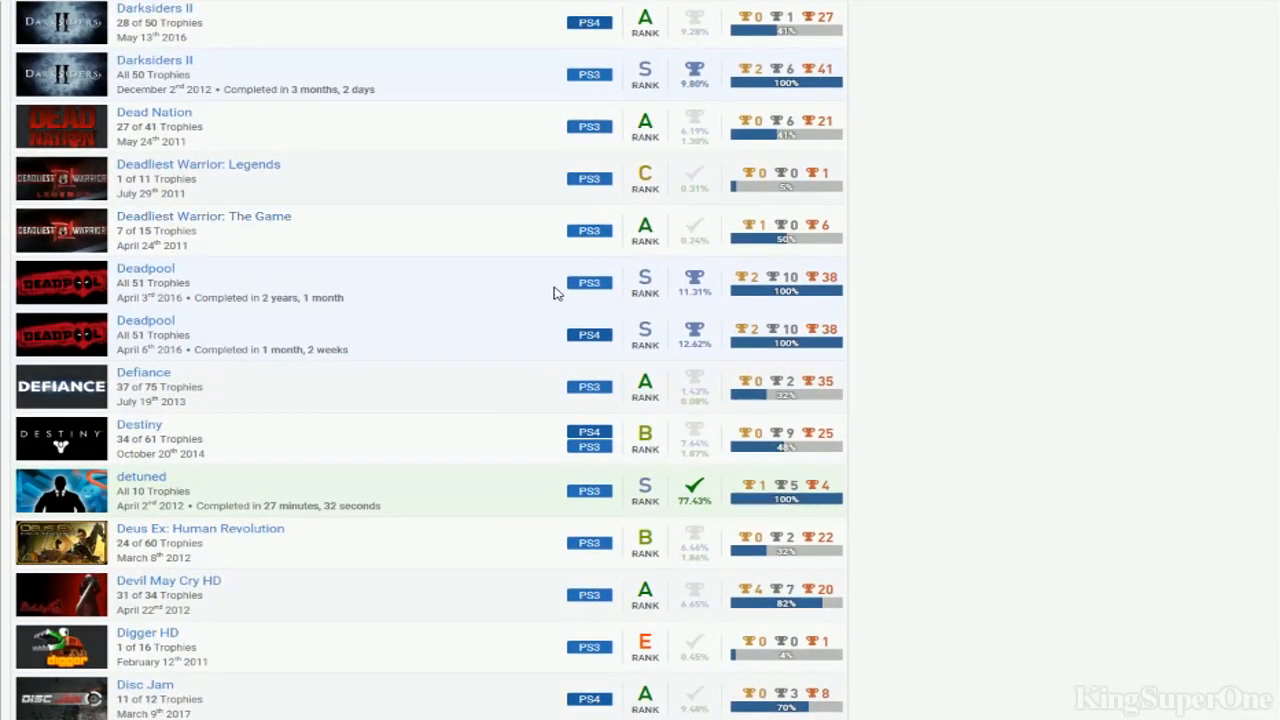
scroll("down", 3)
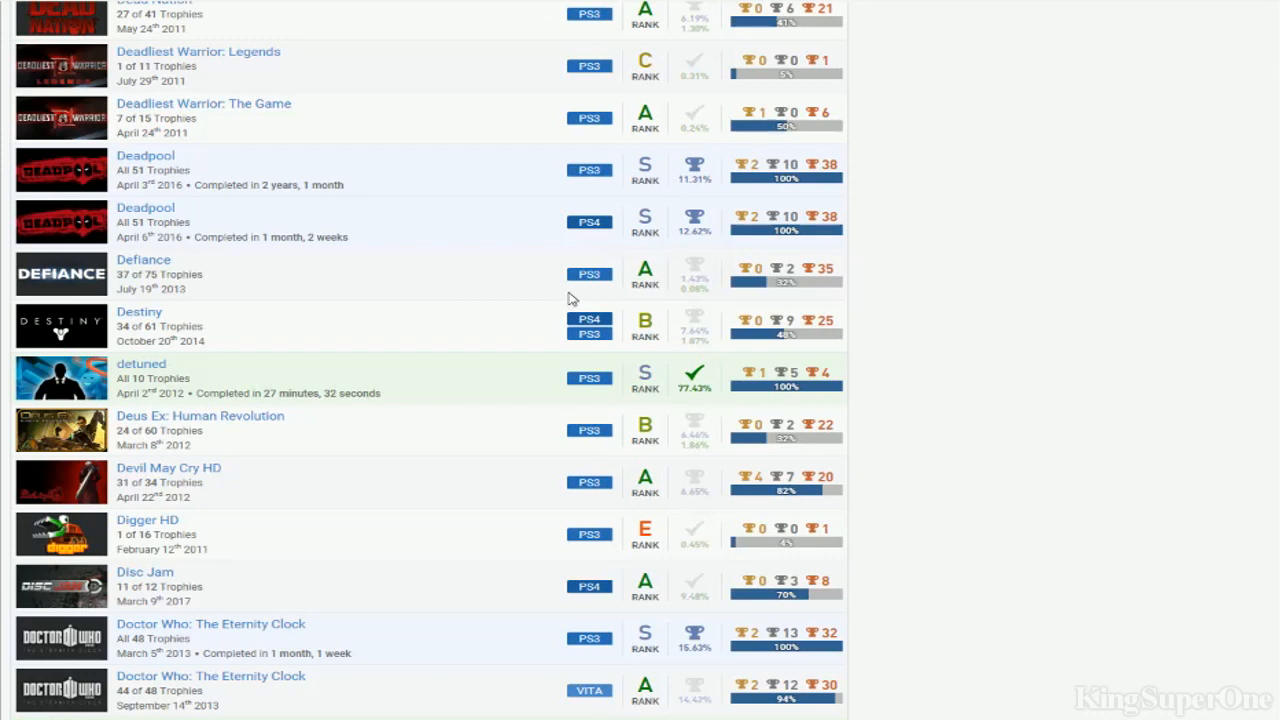
mouse_move(212, 292)
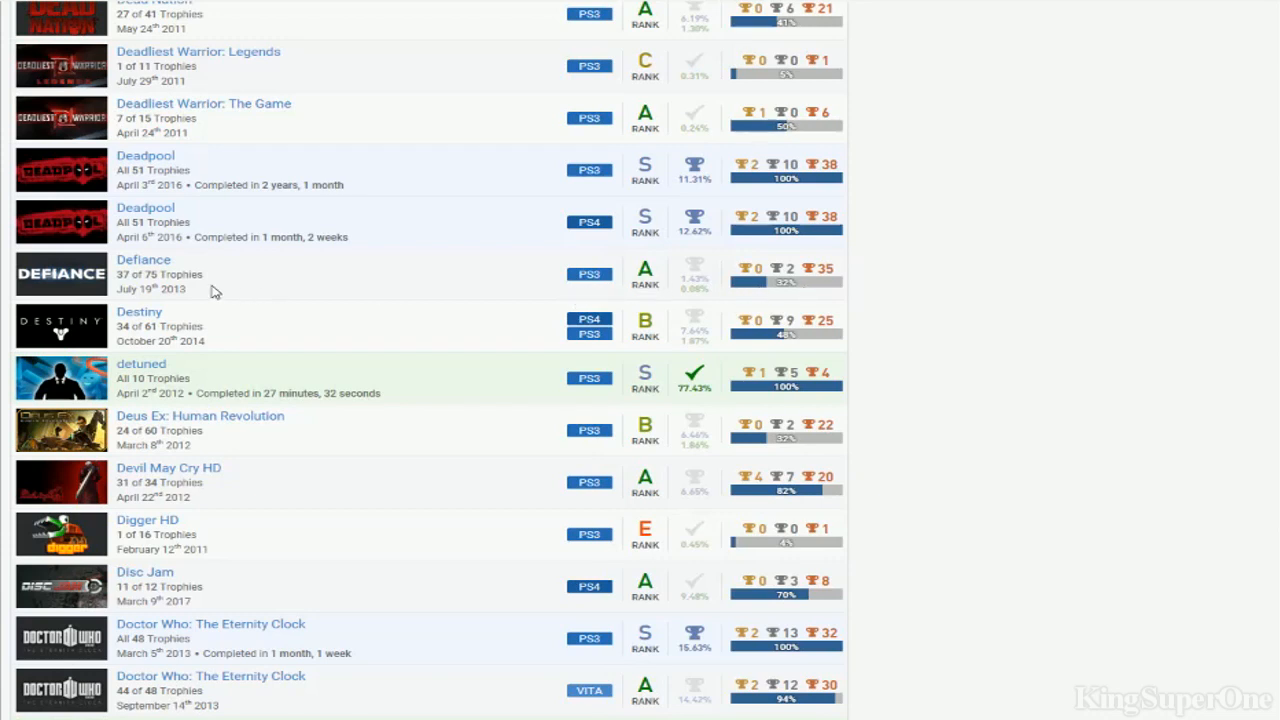
mouse_move(648, 356)
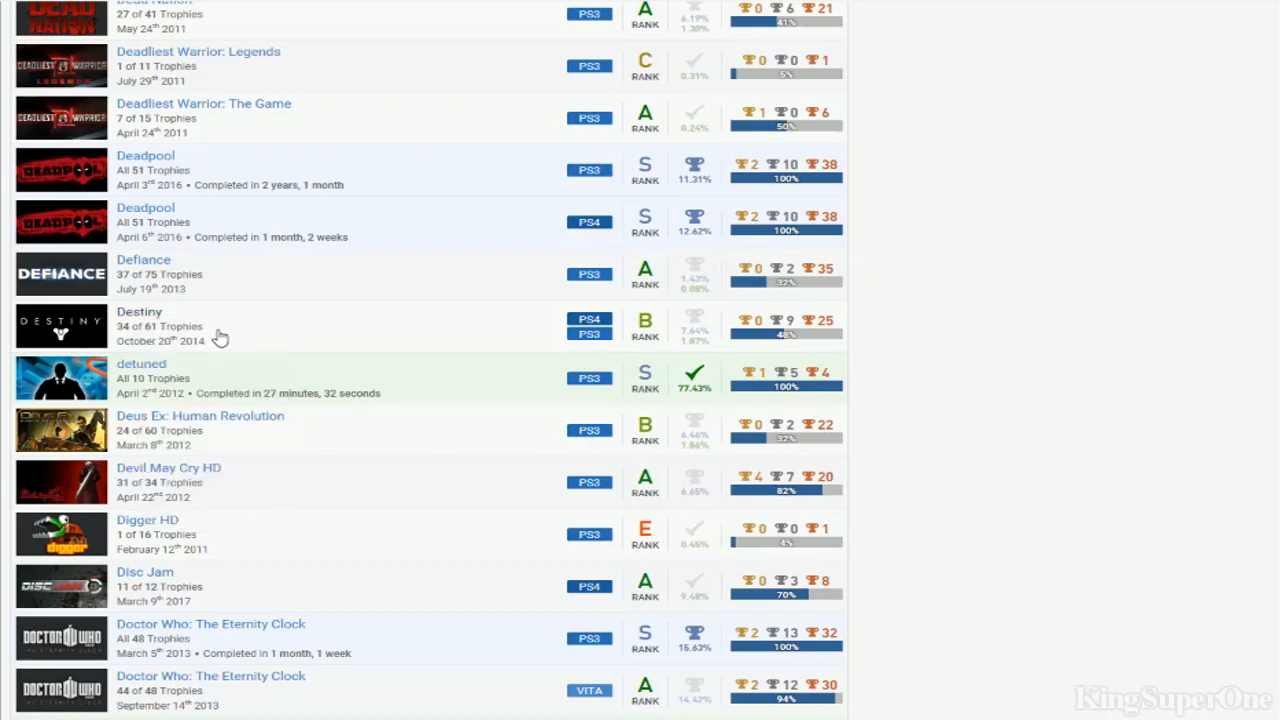
Scroll past Doodle God and DOOM to Duke Nukem Forever, Entwined and Everybody's Gone To The Rapture
scroll("down", 3)
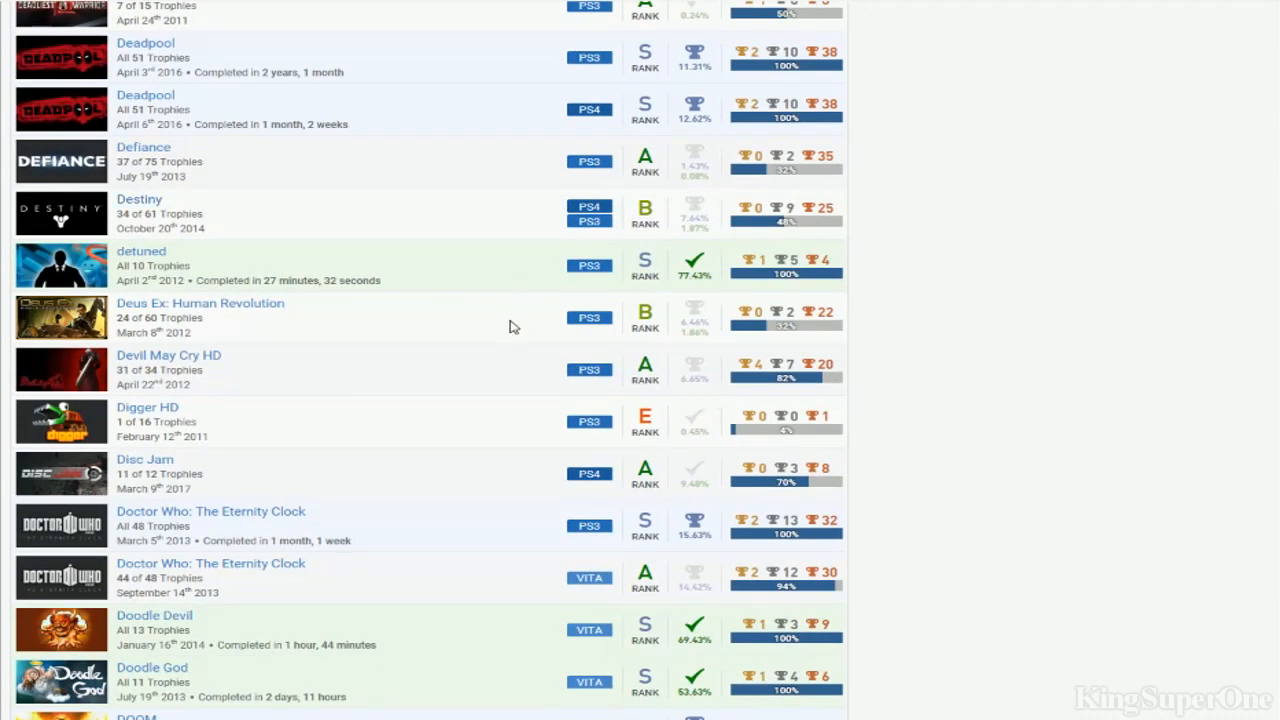
scroll("down", 3)
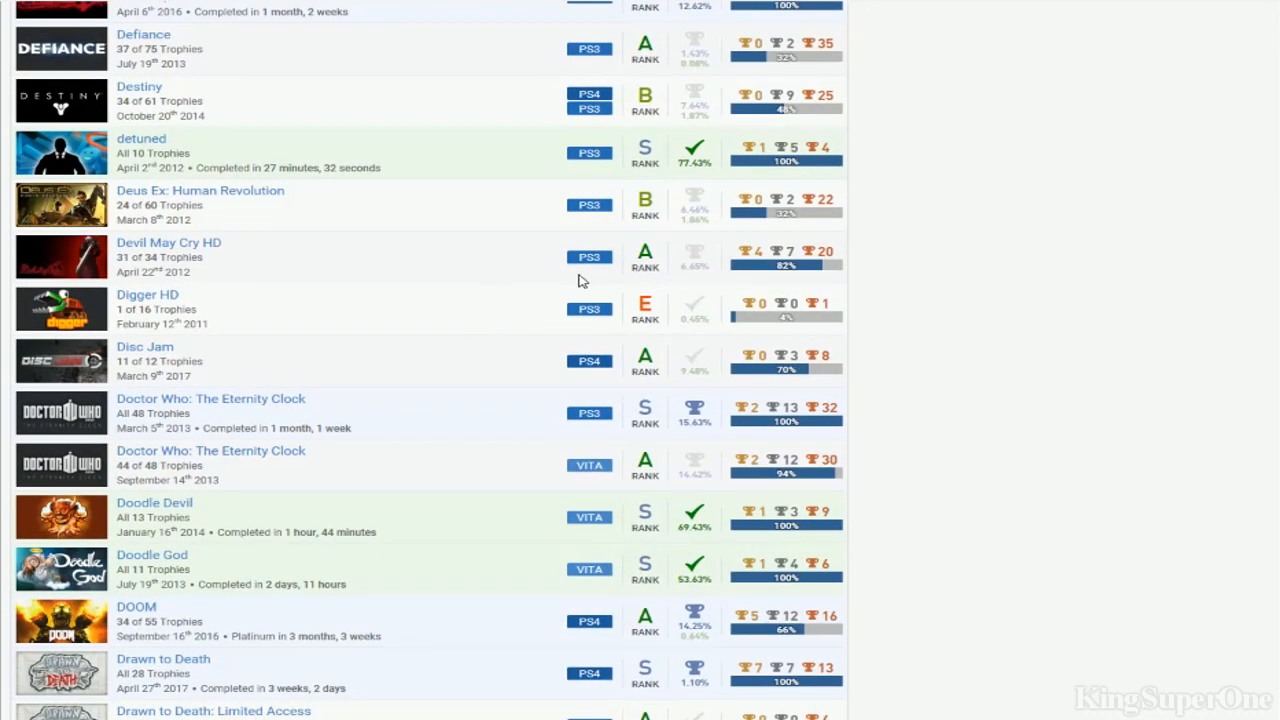
mouse_move(550, 268)
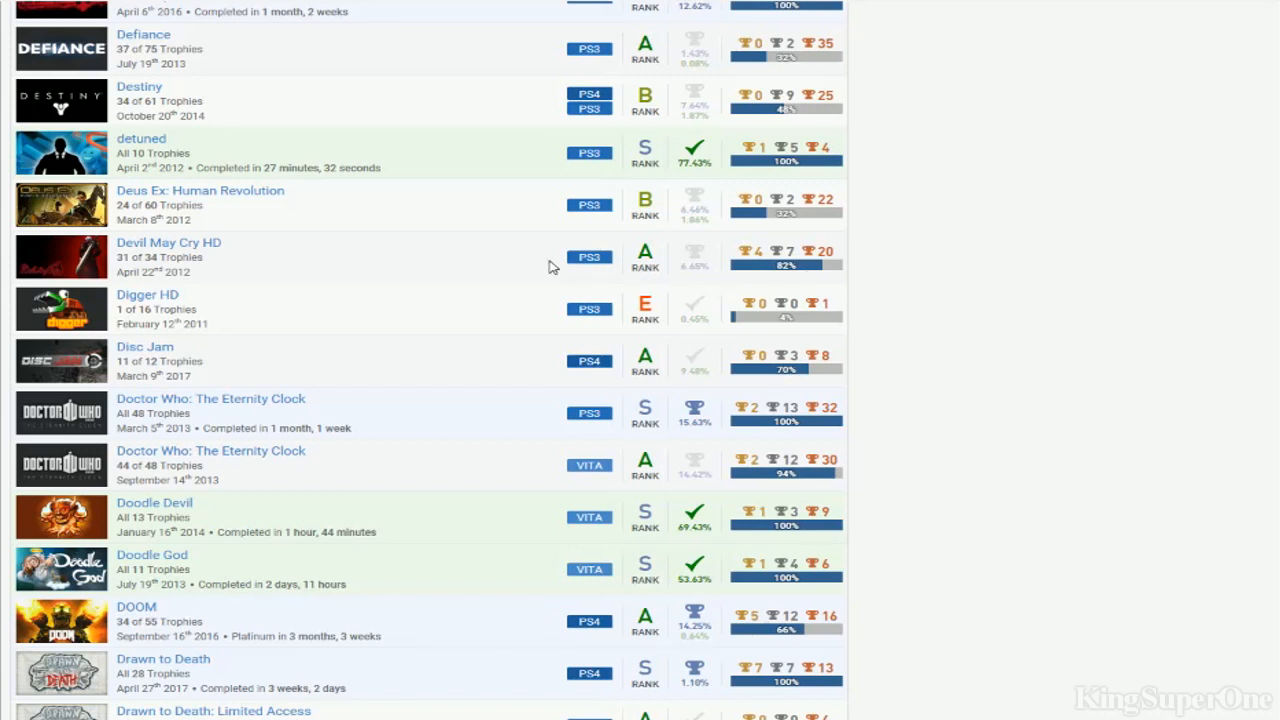
mouse_move(156, 360)
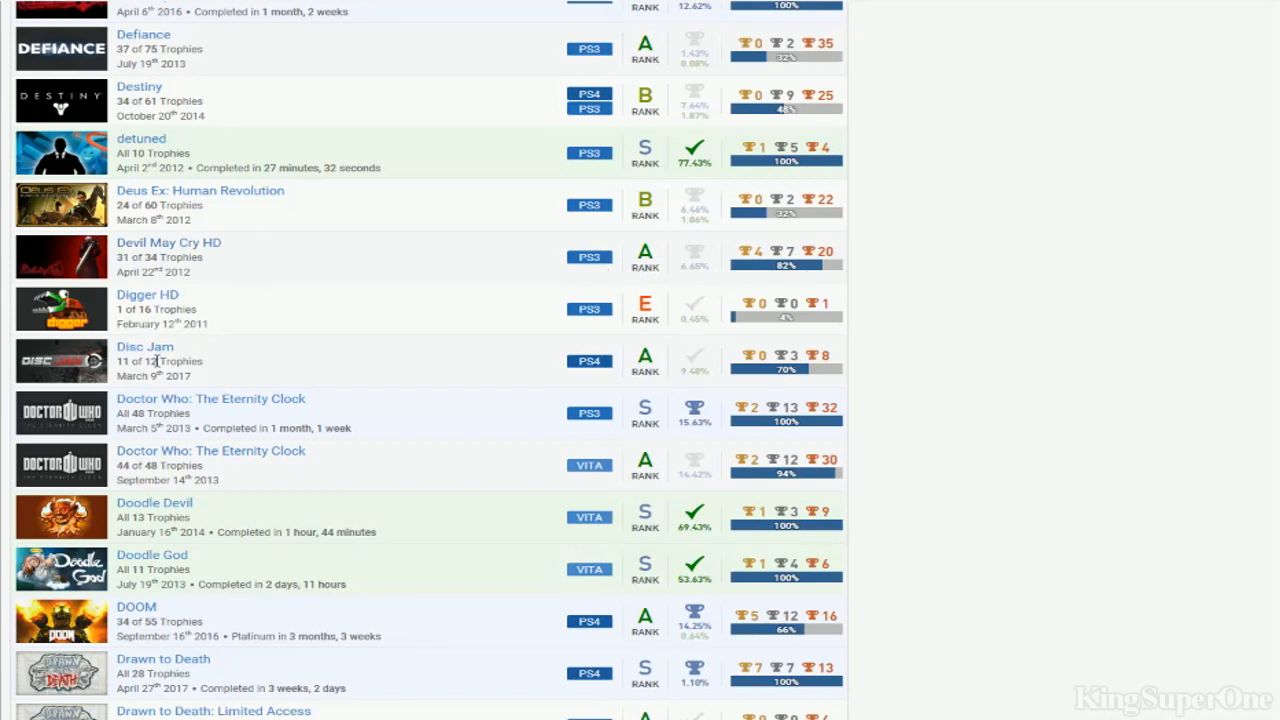
mouse_move(200, 356)
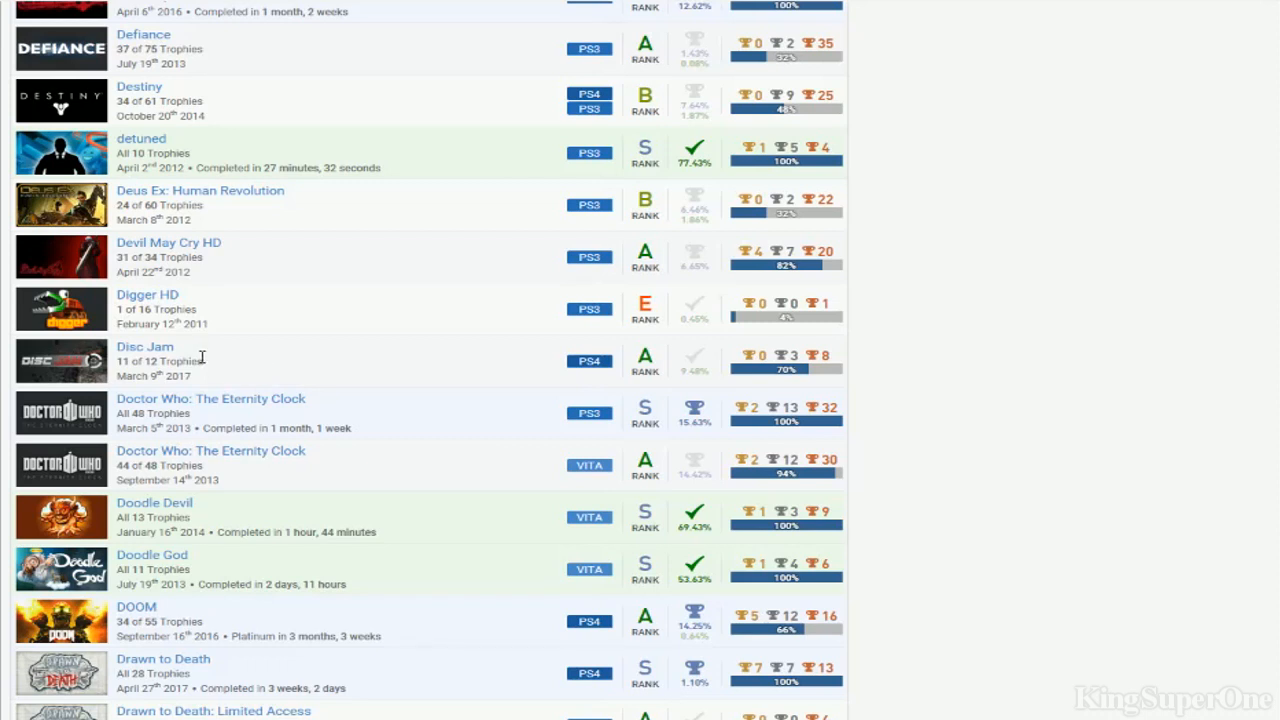
mouse_move(532, 448)
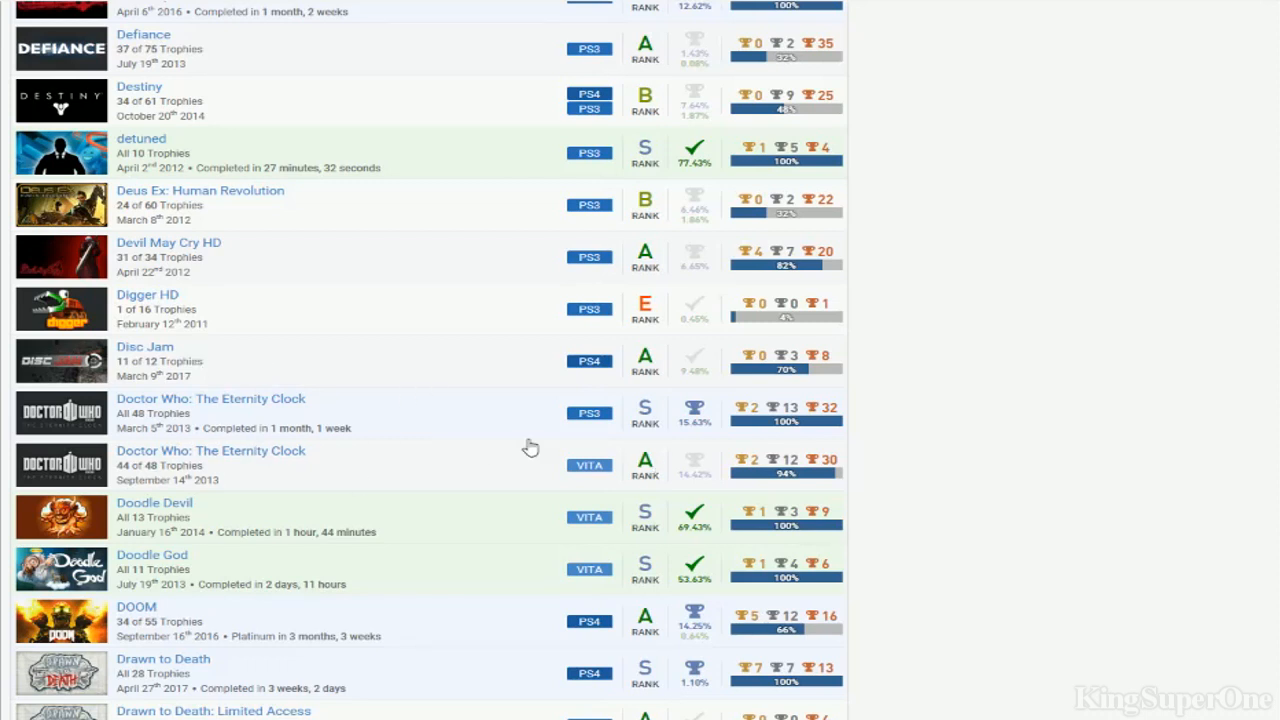
mouse_move(778, 476)
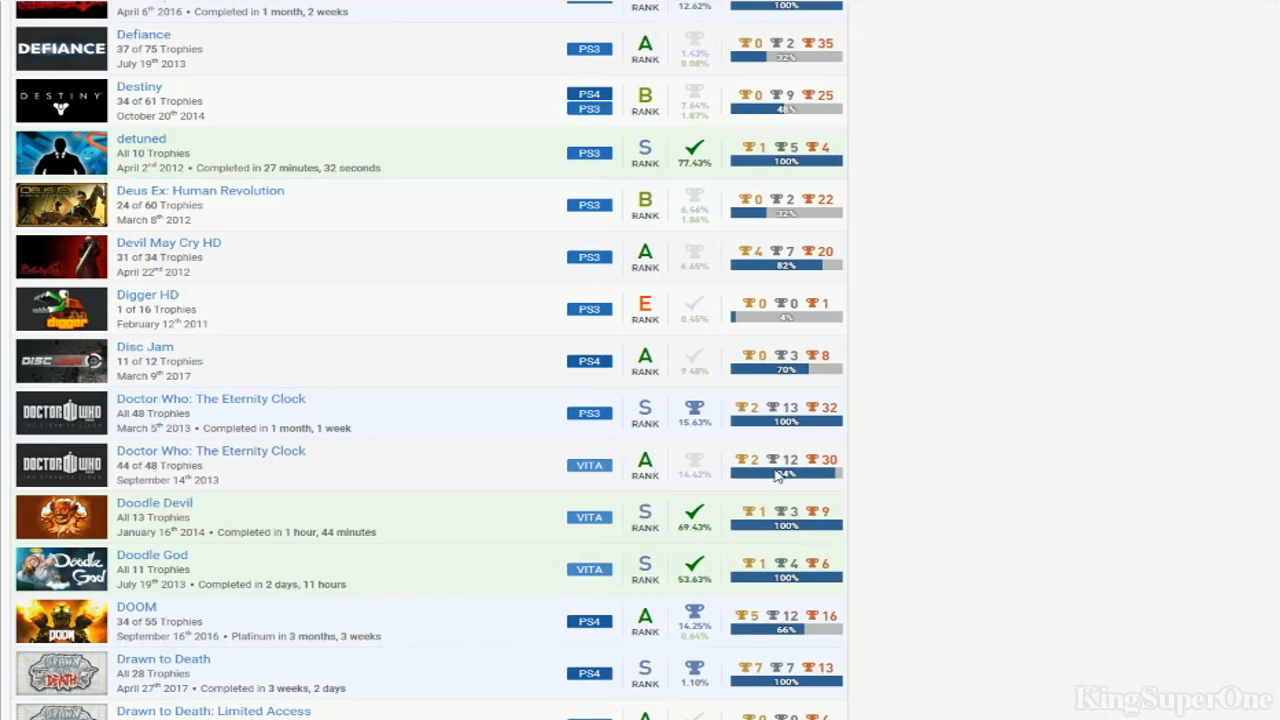
mouse_move(768, 468)
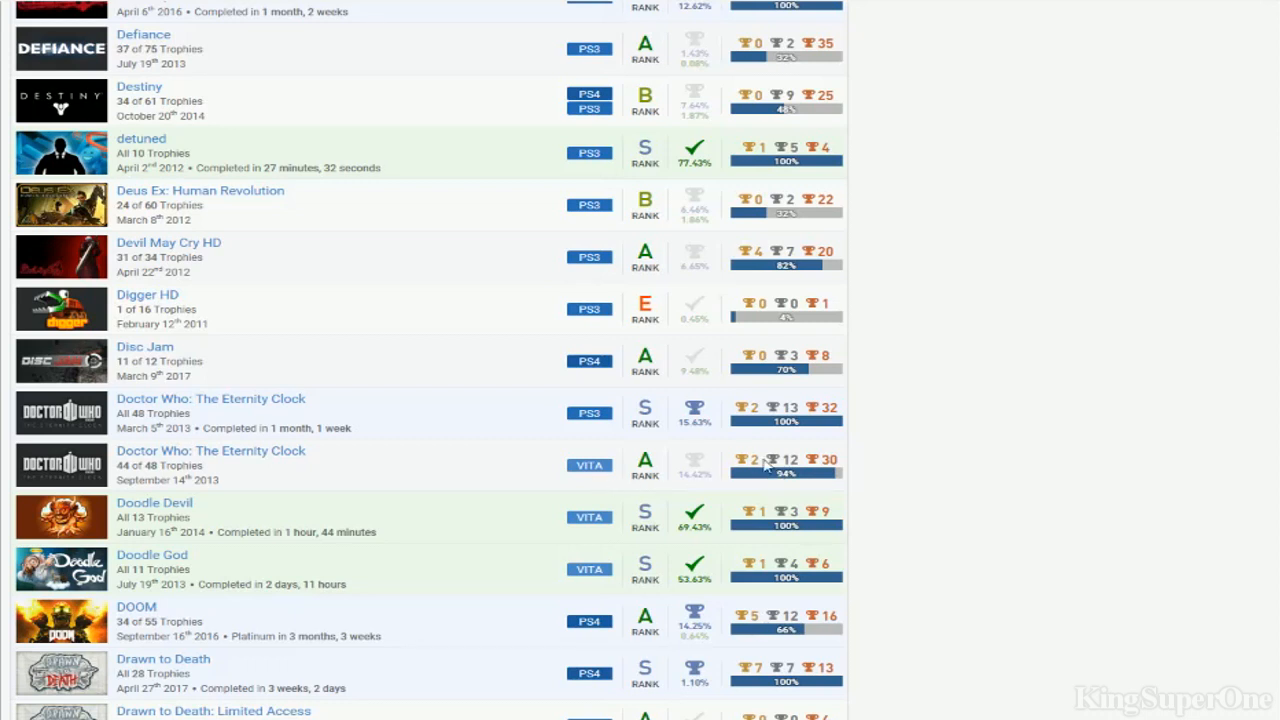
mouse_move(224, 480)
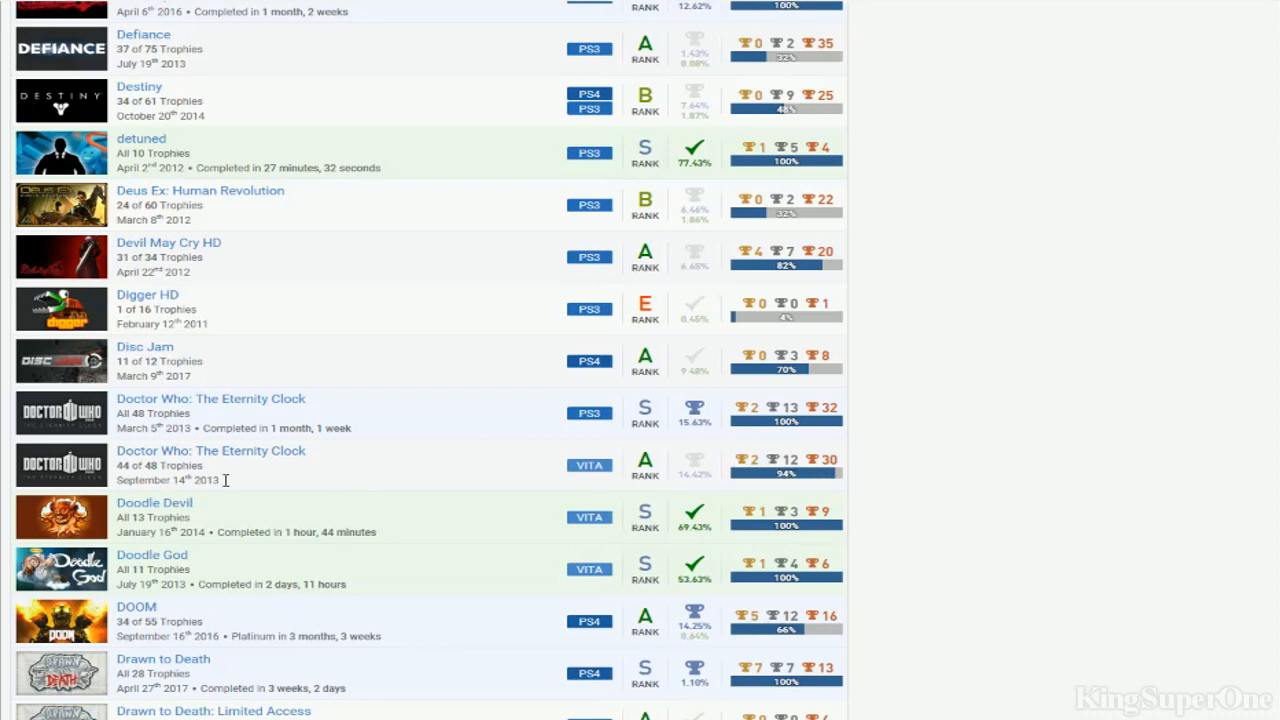
mouse_move(530, 330)
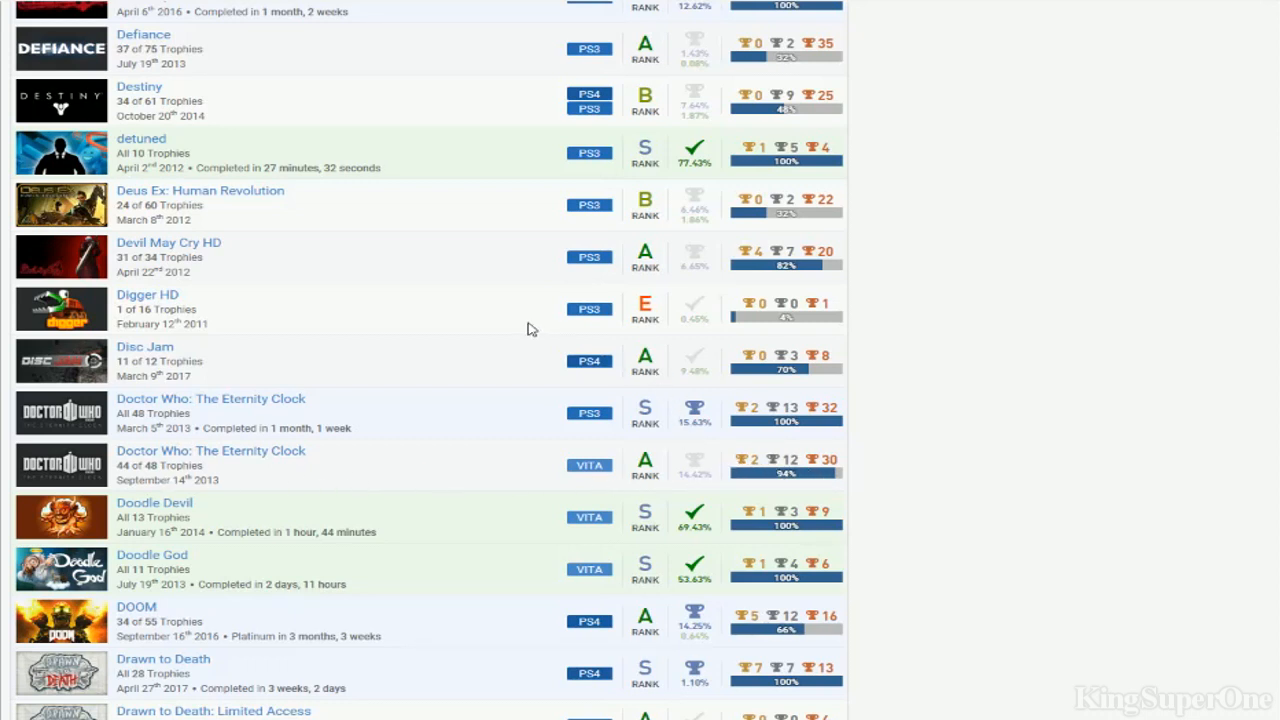
scroll("down", 3)
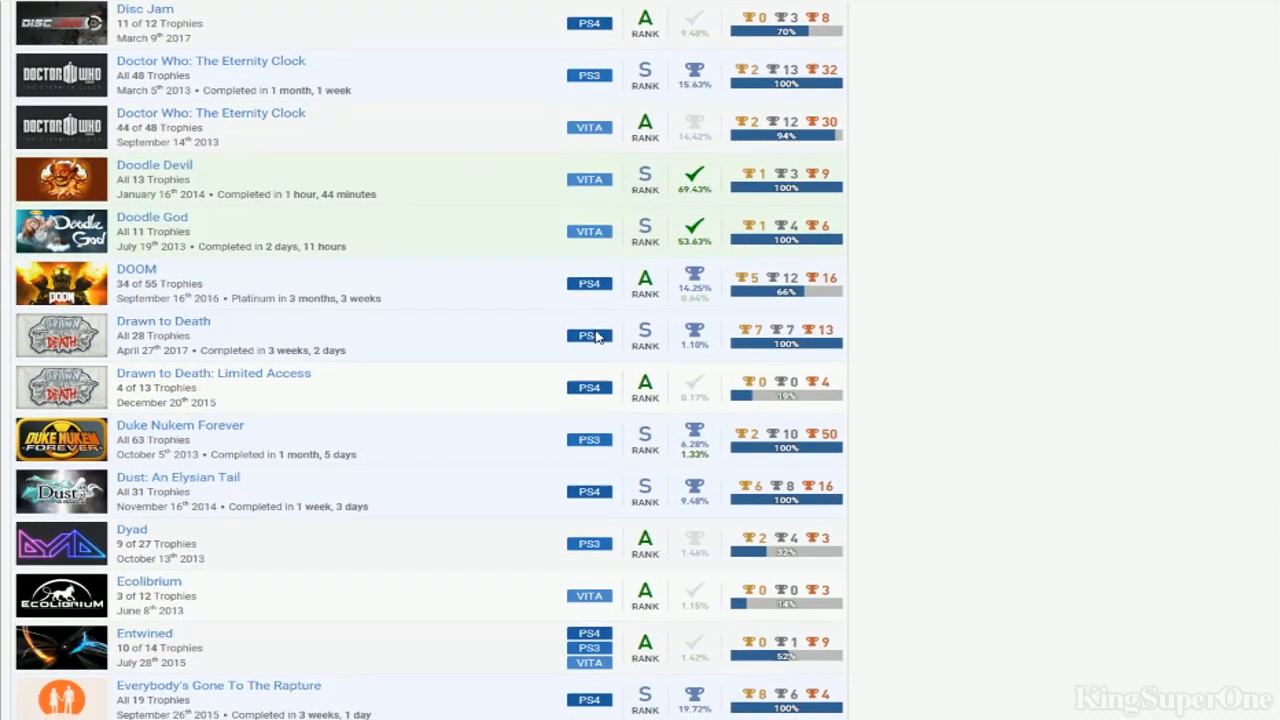
mouse_move(456, 400)
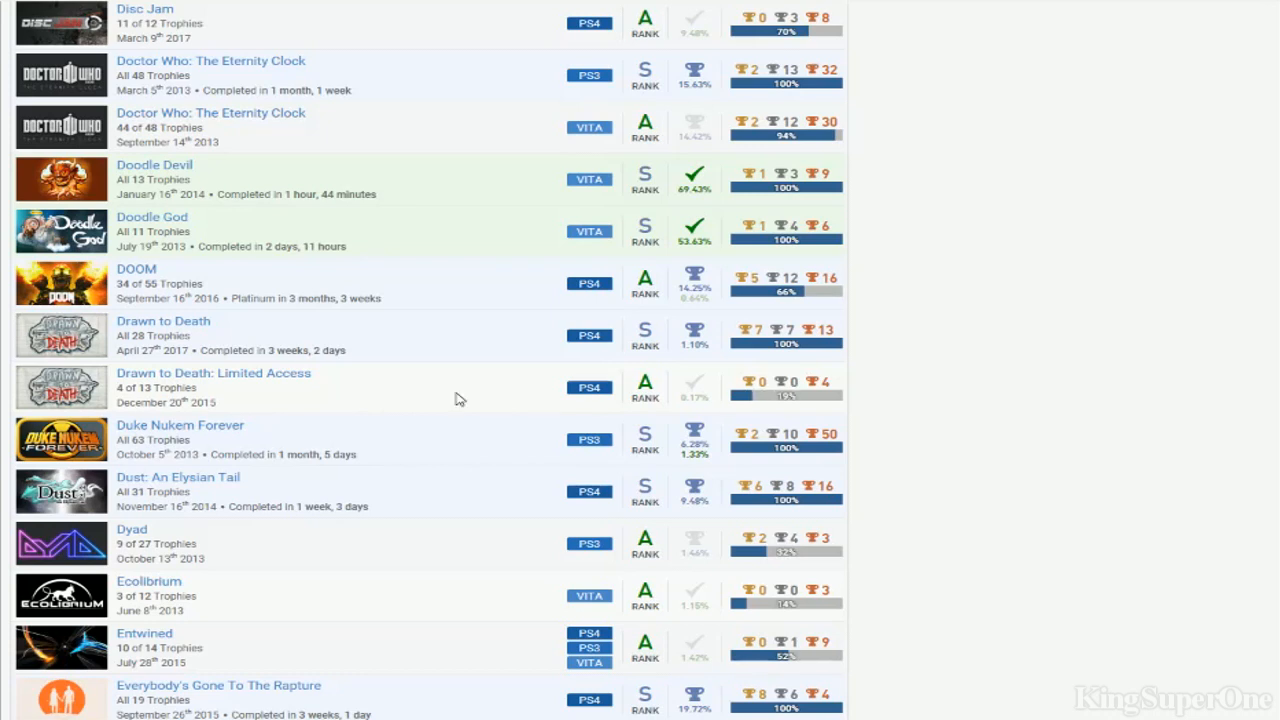
mouse_move(258, 400)
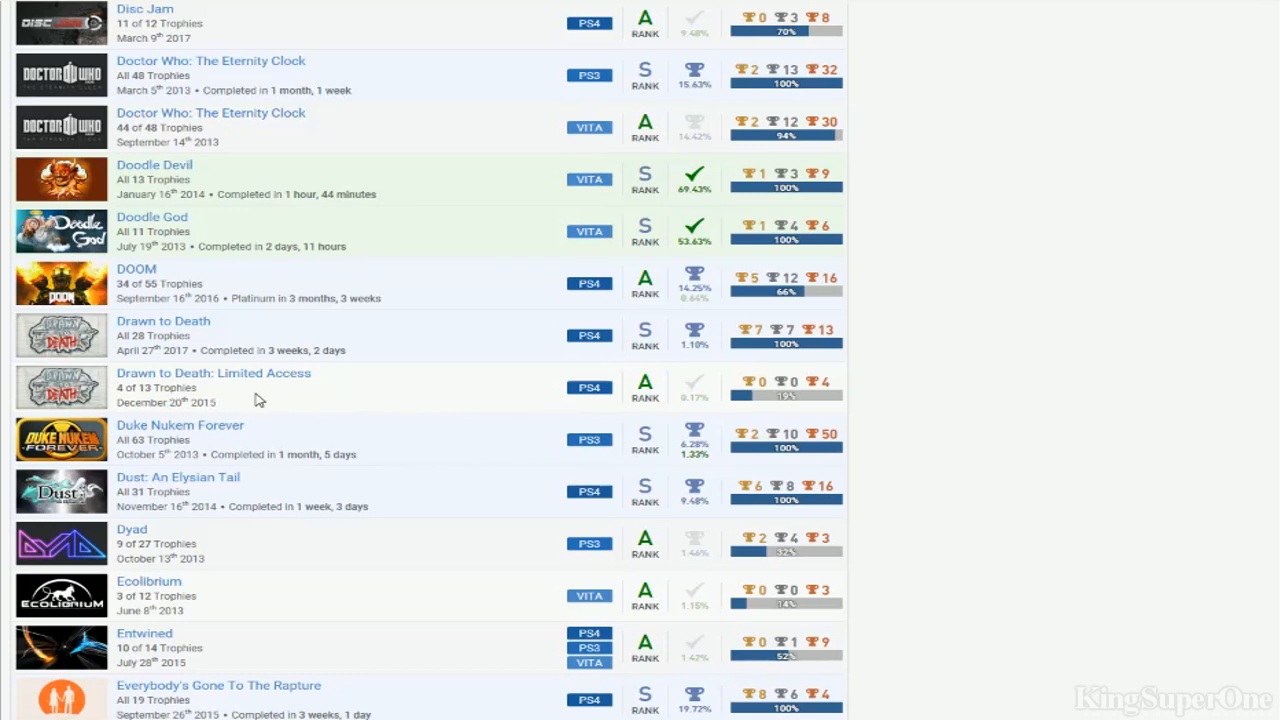
mouse_move(312, 414)
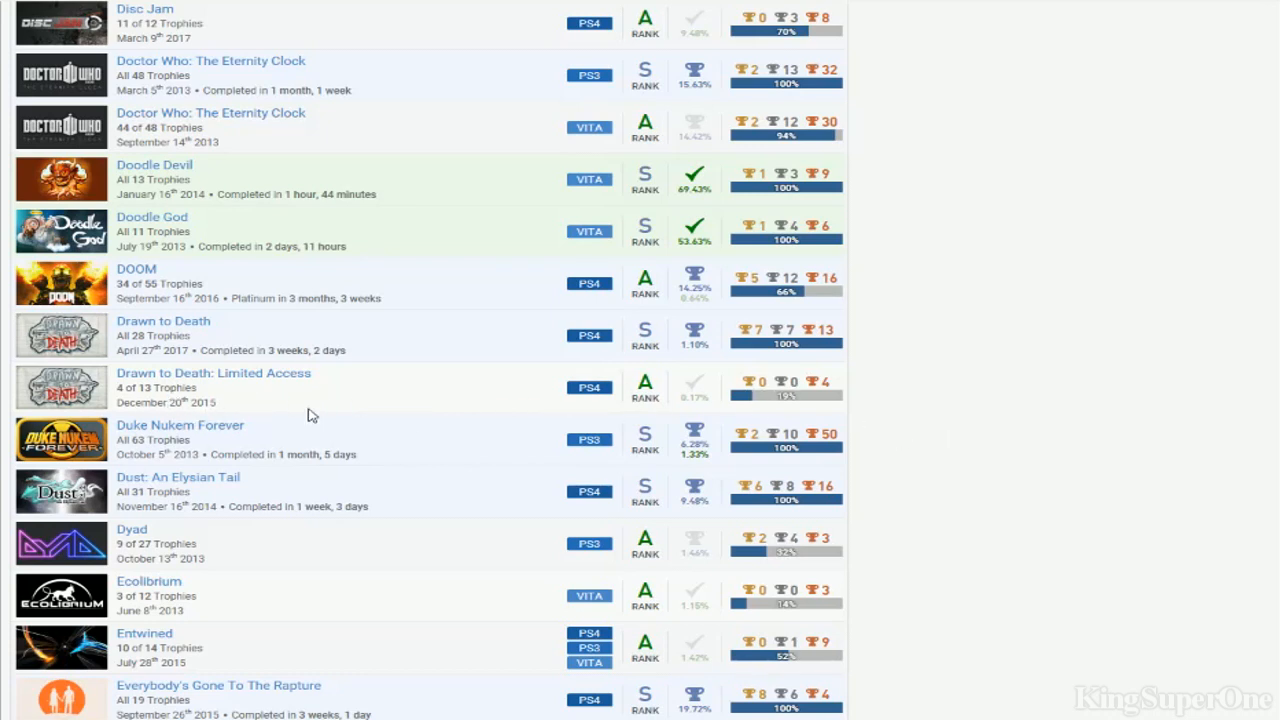
mouse_move(354, 436)
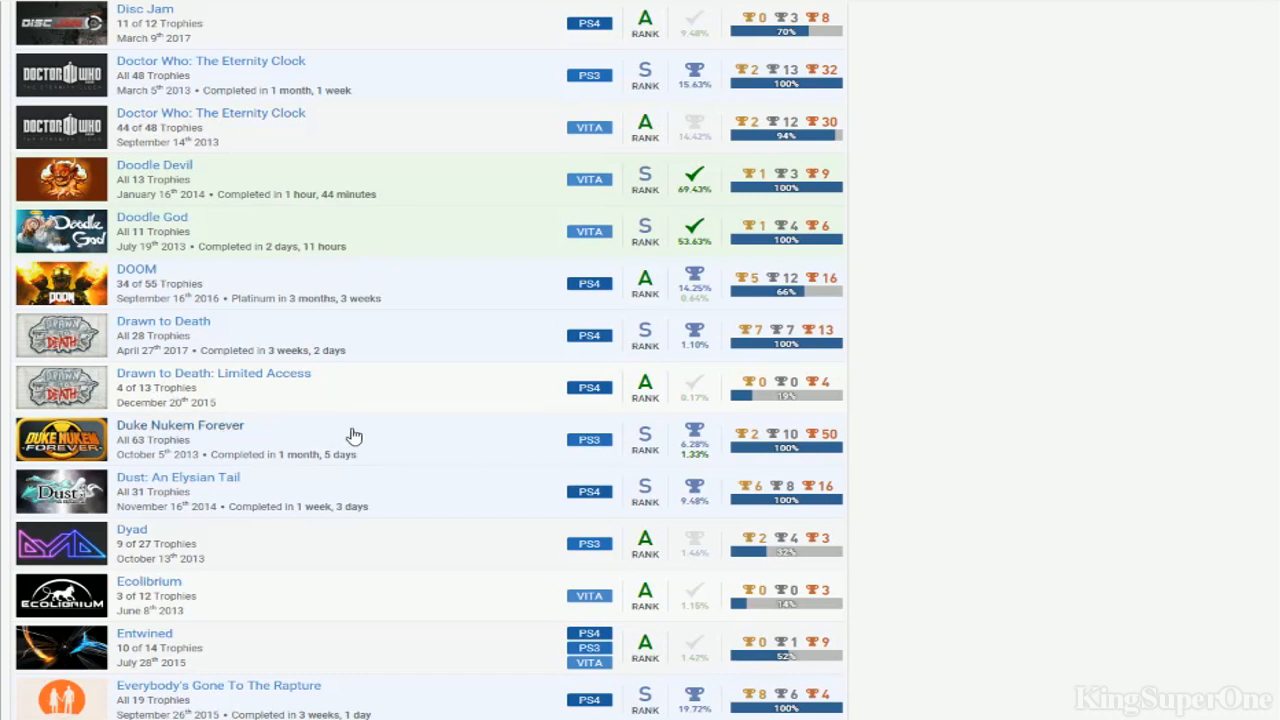
Scroll down from Fallout 3 through Flower and Frogger Returns, nudging back up to recheck entries
scroll("down", 3)
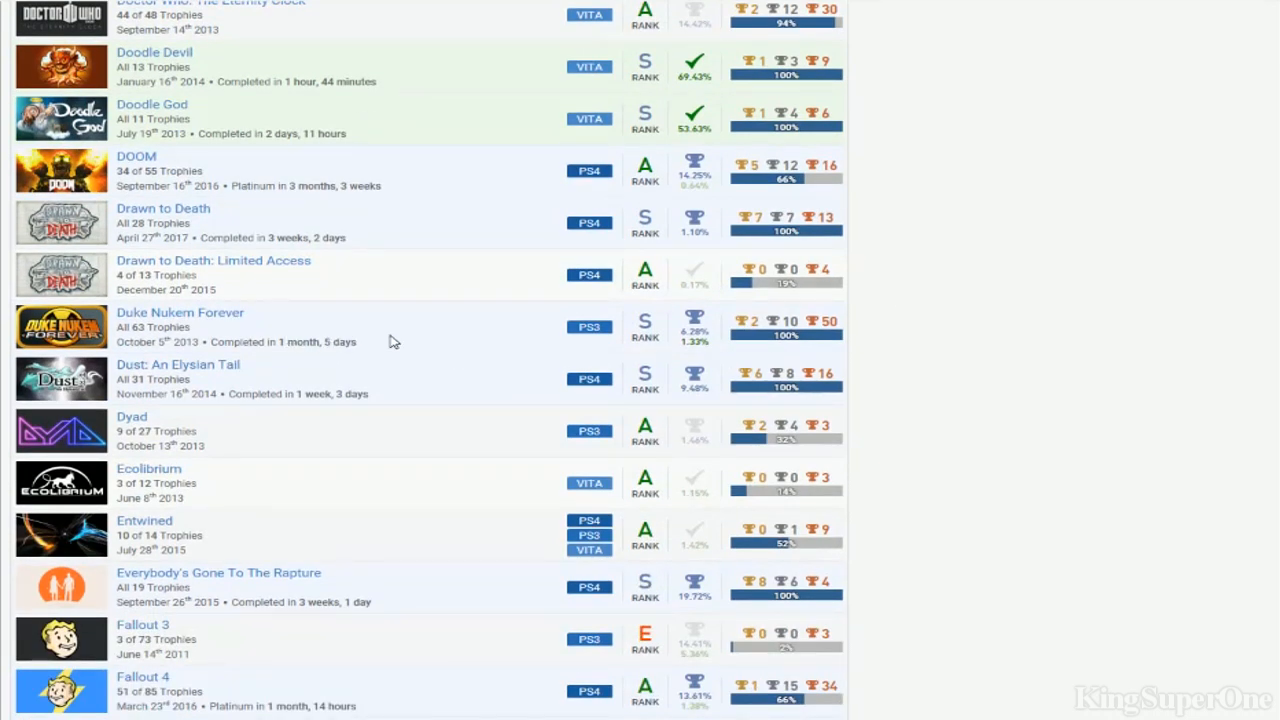
mouse_move(248, 380)
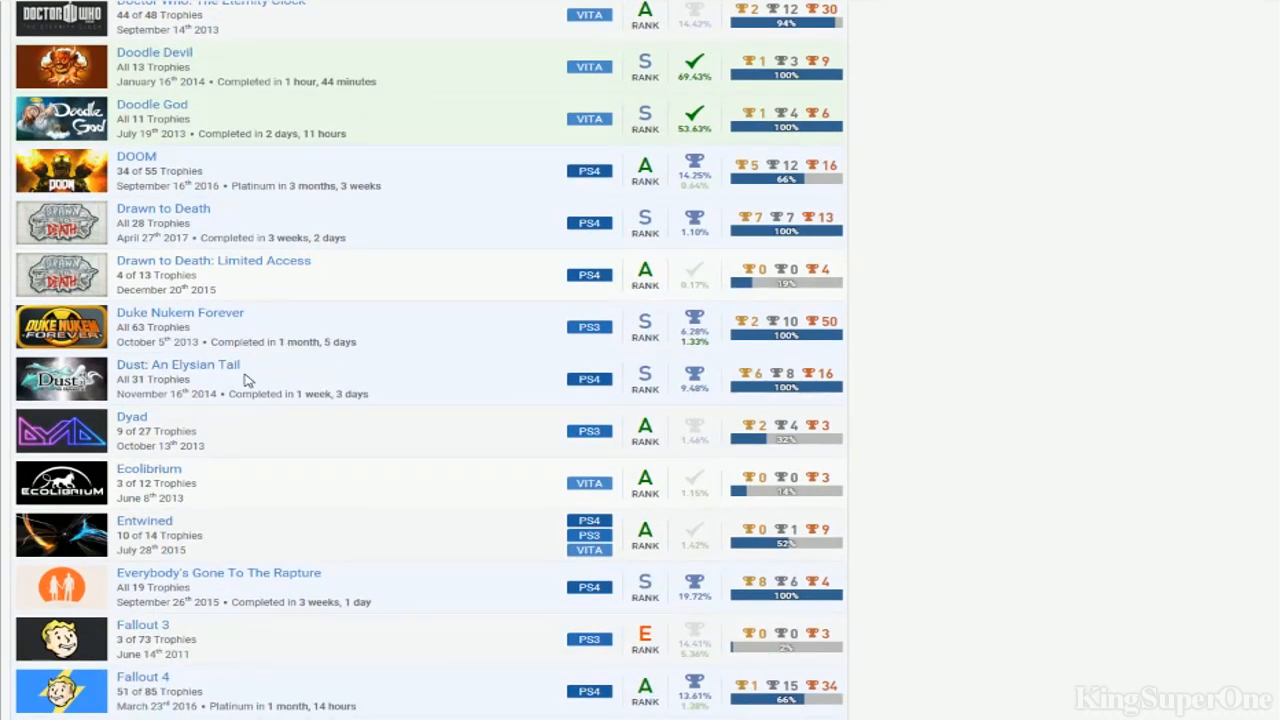
mouse_move(836, 350)
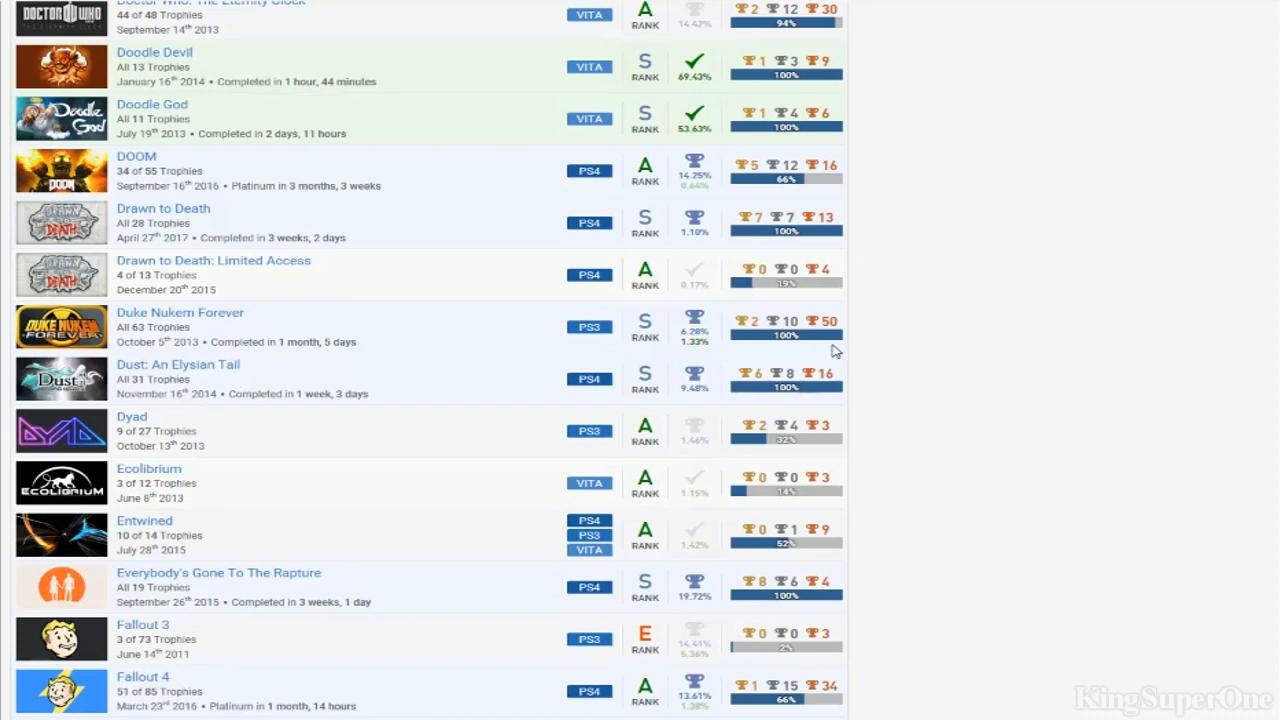
scroll("down", 3)
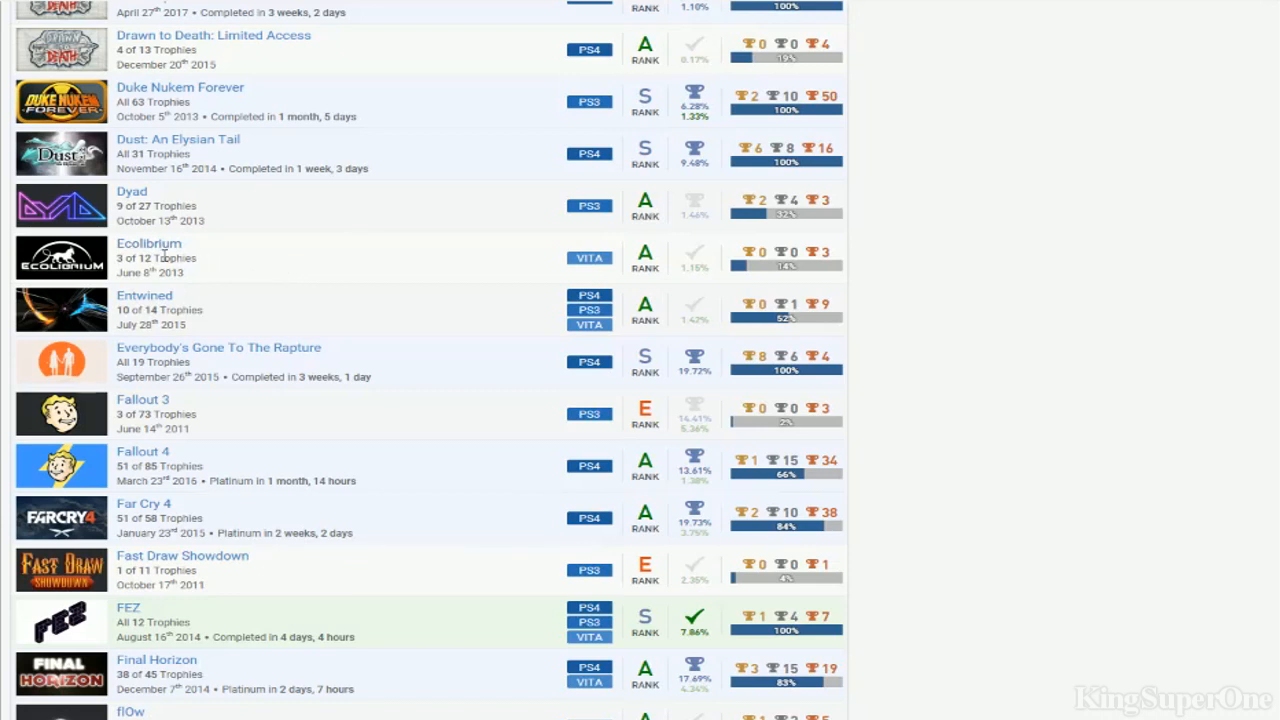
mouse_move(92, 268)
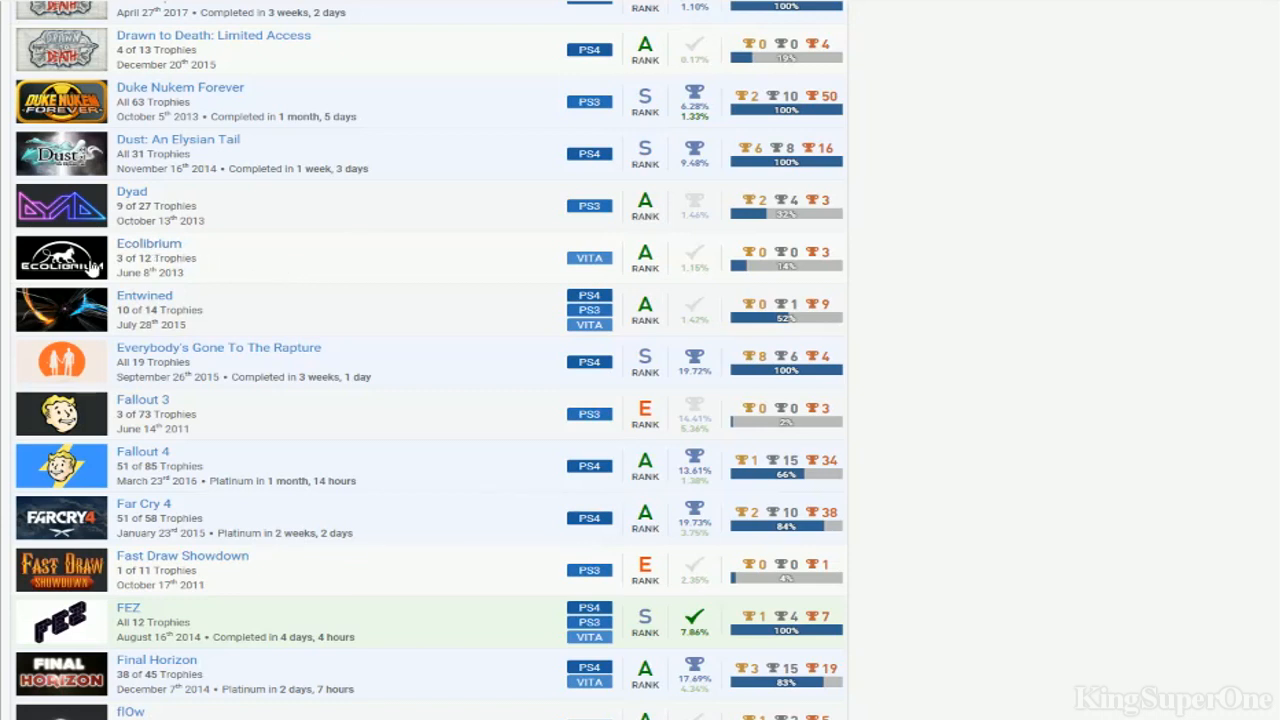
mouse_move(836, 280)
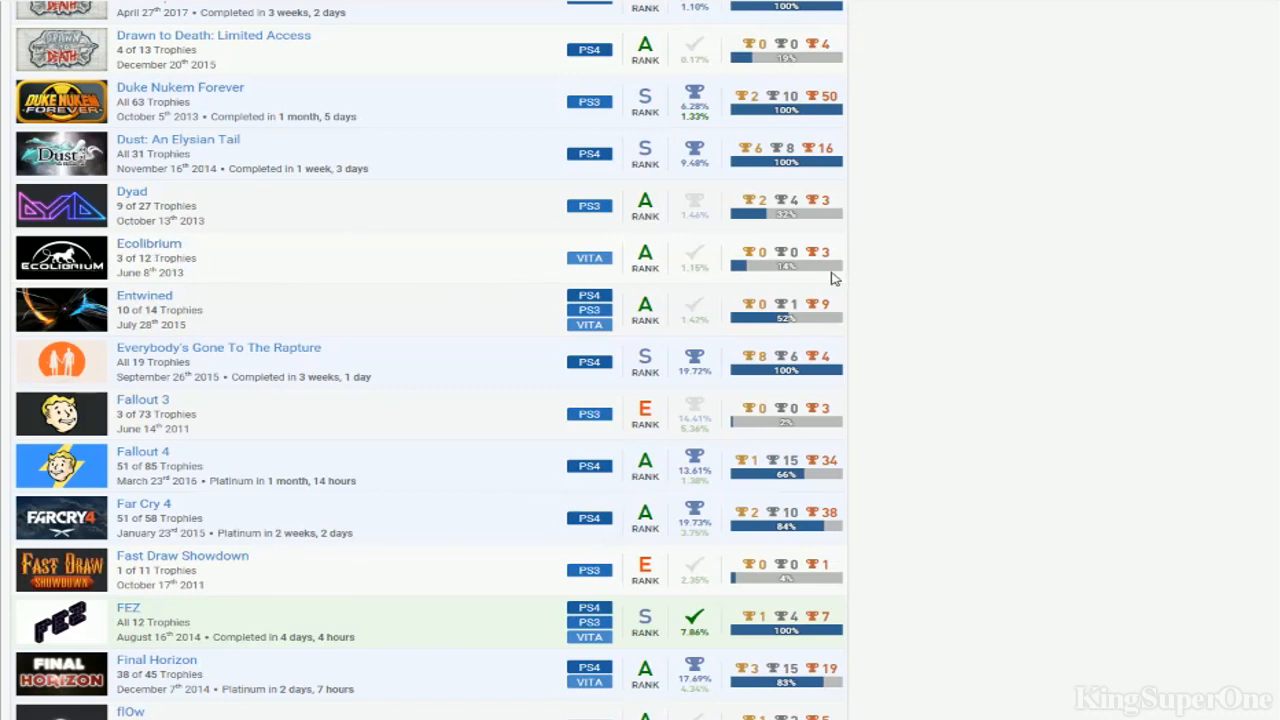
mouse_move(560, 272)
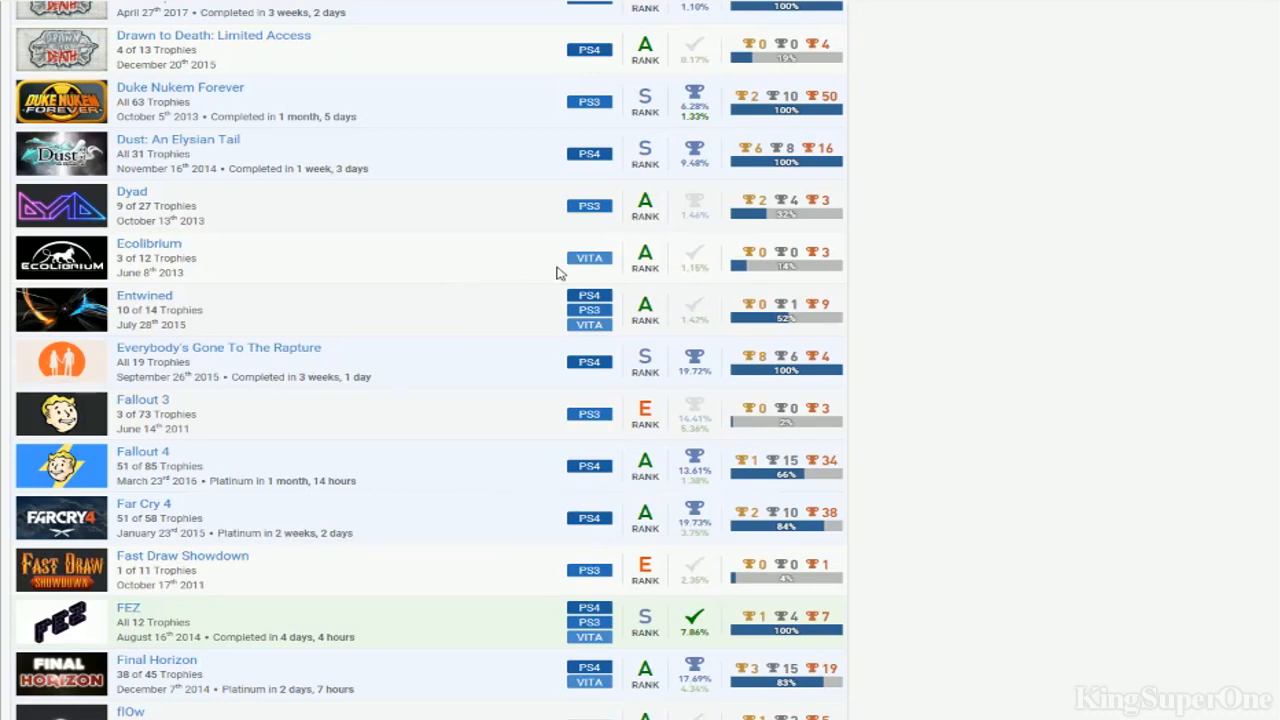
mouse_move(736, 312)
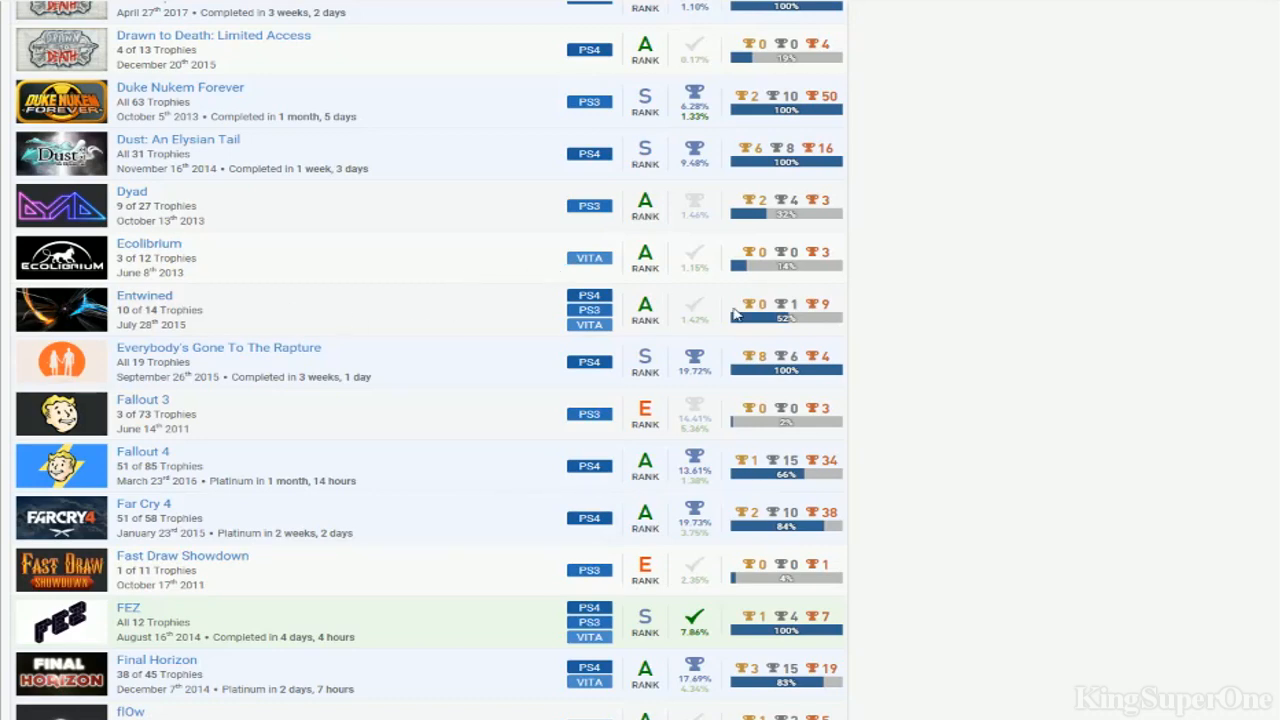
scroll("down", 3)
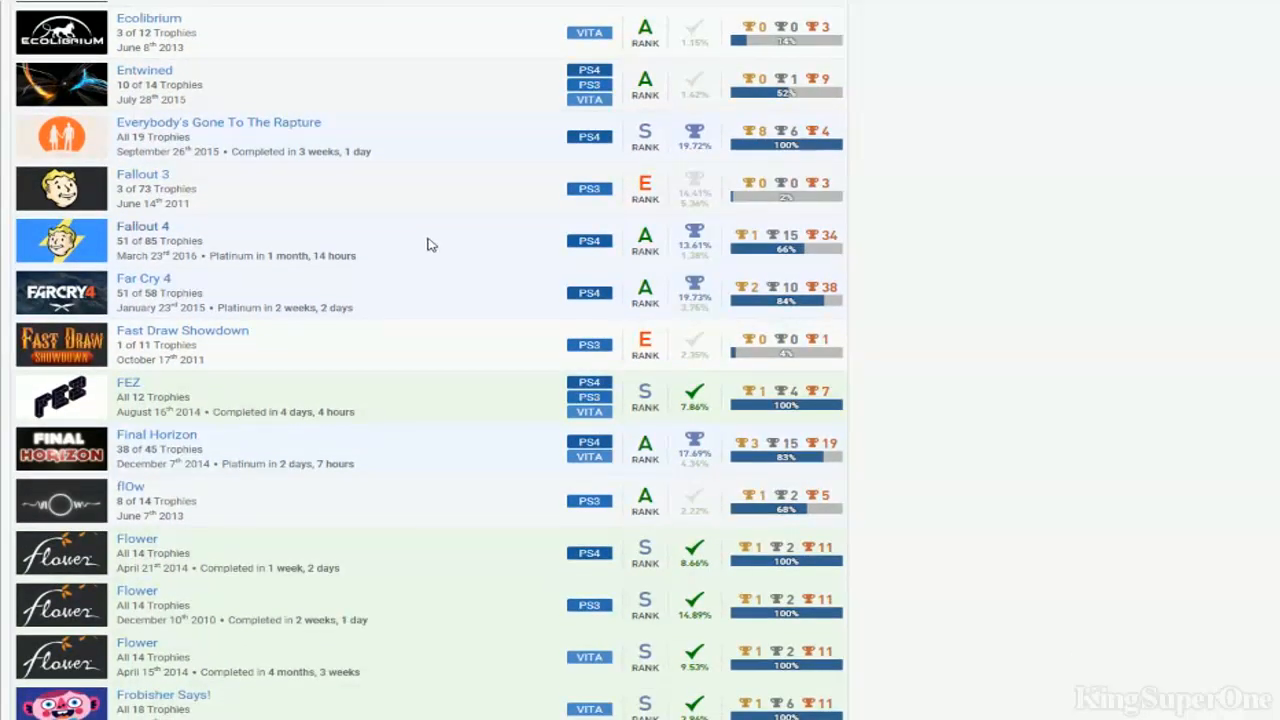
mouse_move(308, 206)
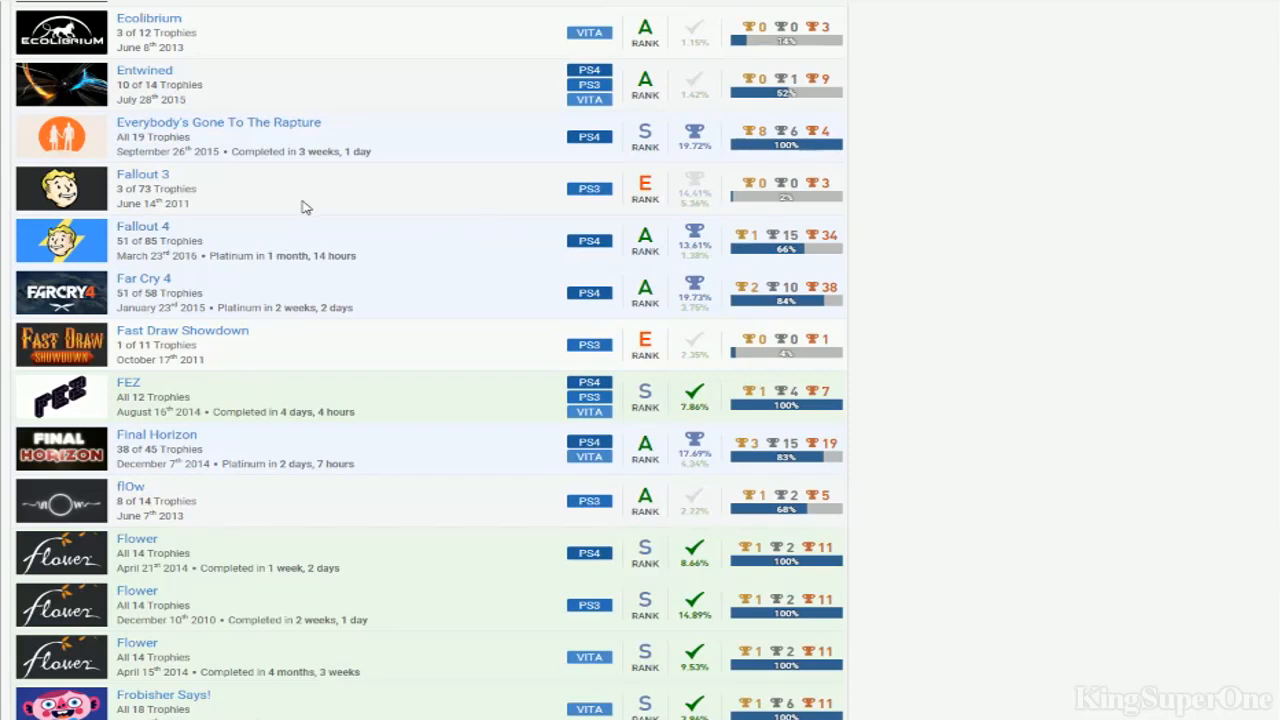
mouse_move(488, 246)
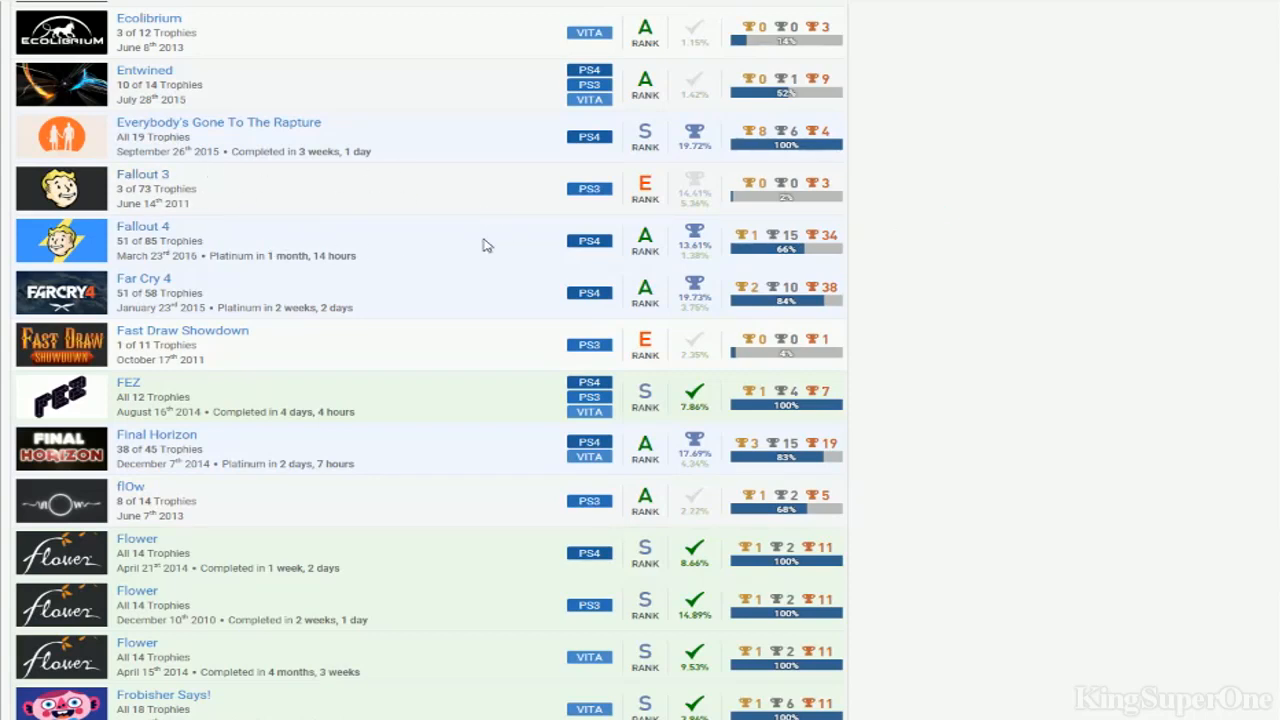
mouse_move(190, 252)
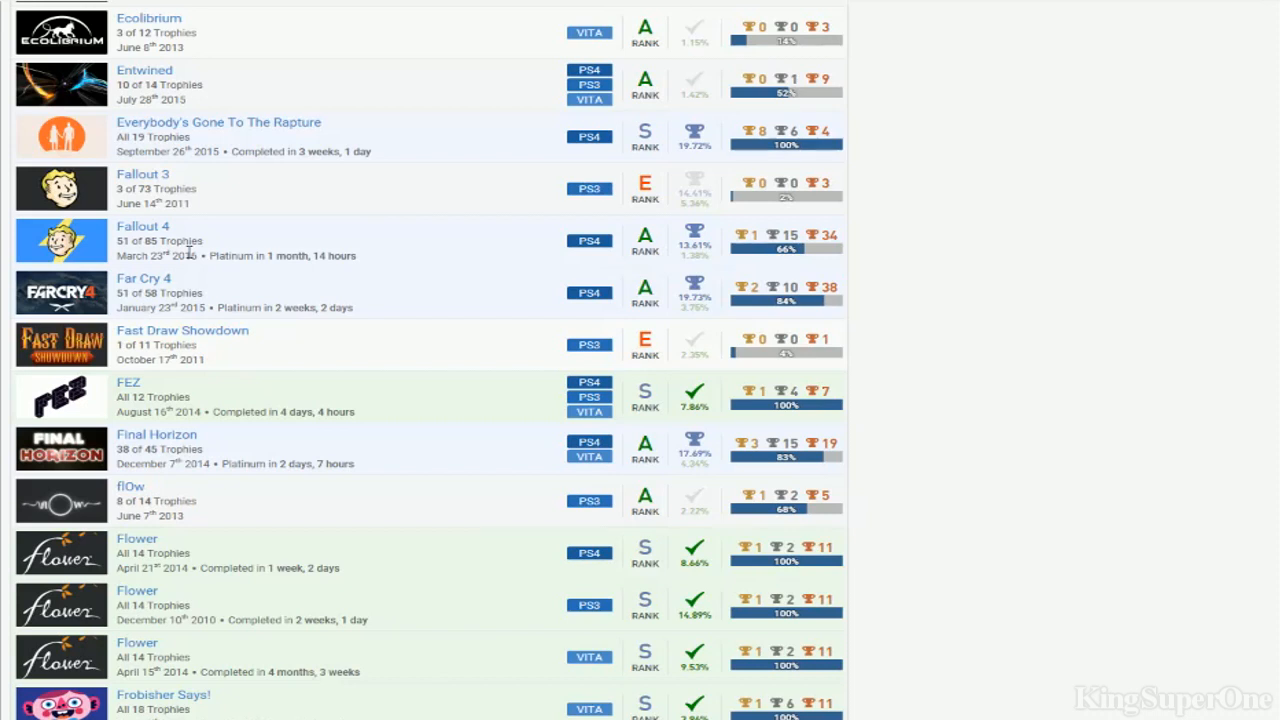
mouse_move(850, 230)
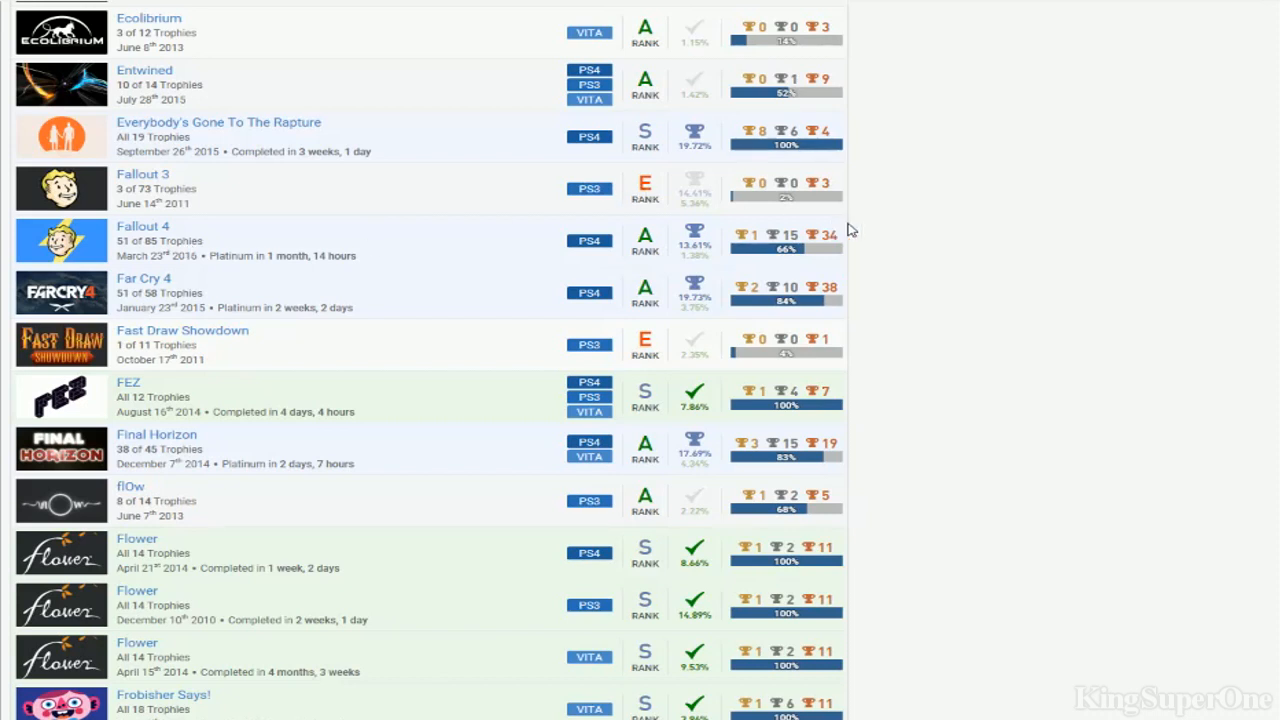
mouse_move(334, 184)
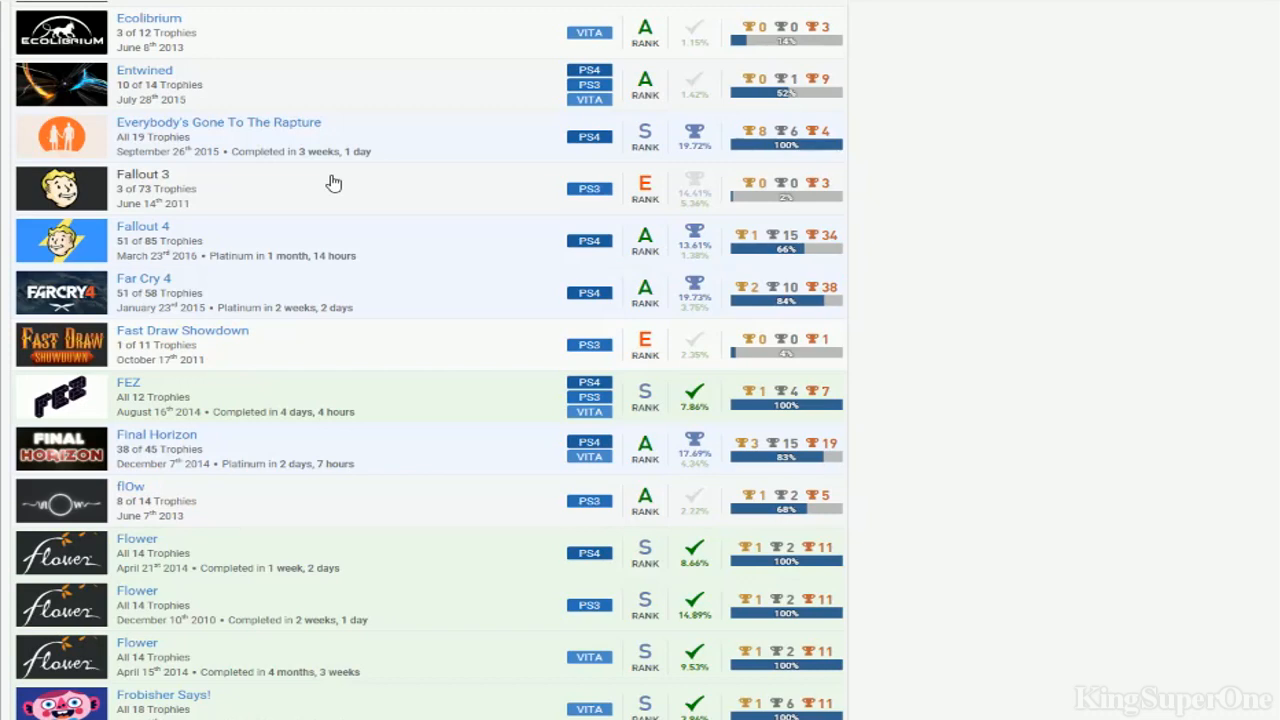
scroll("up", 3)
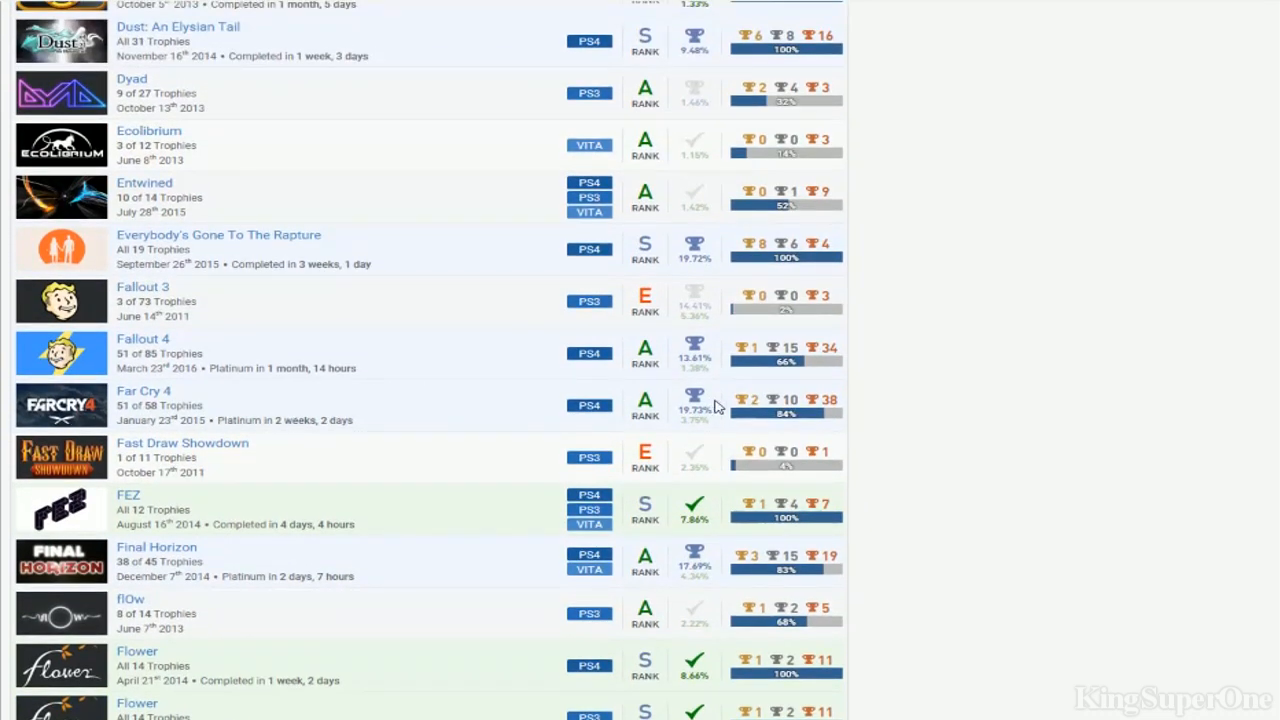
scroll("down", 3)
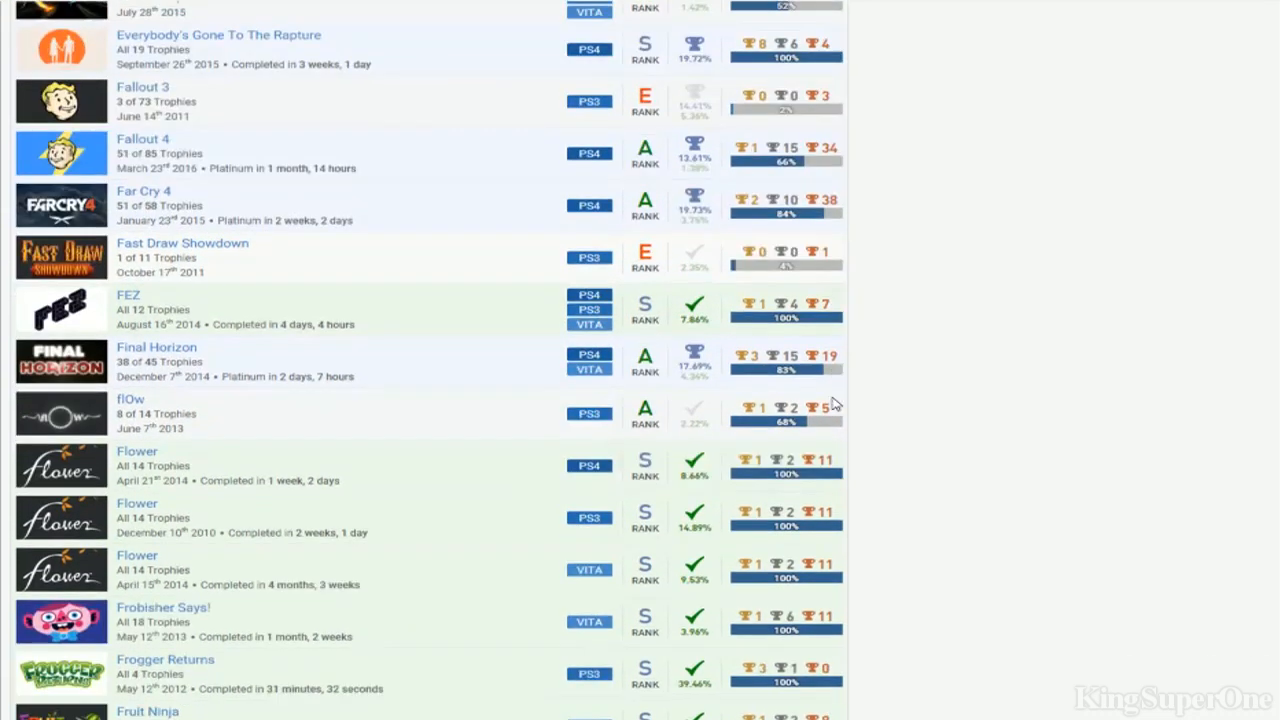
scroll("up", 3)
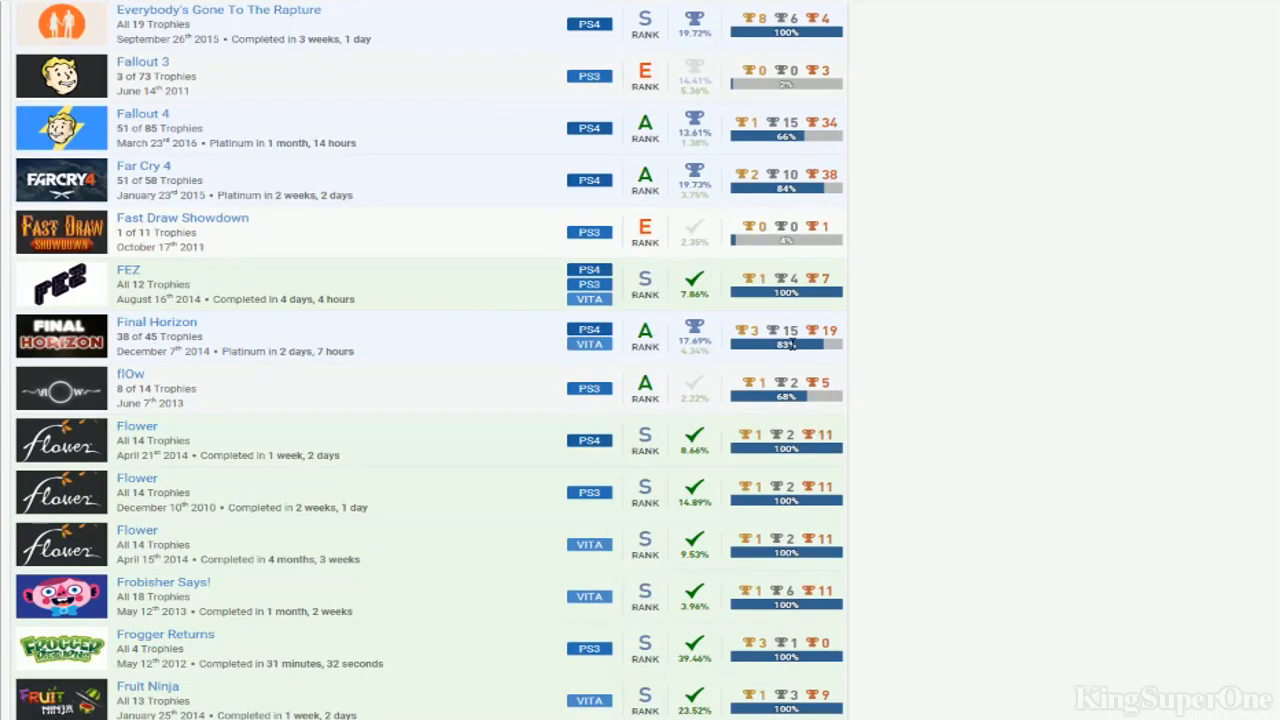
Continue down the F and G titles to Generator Rex, God of War and Golden Axe
scroll("down", 3)
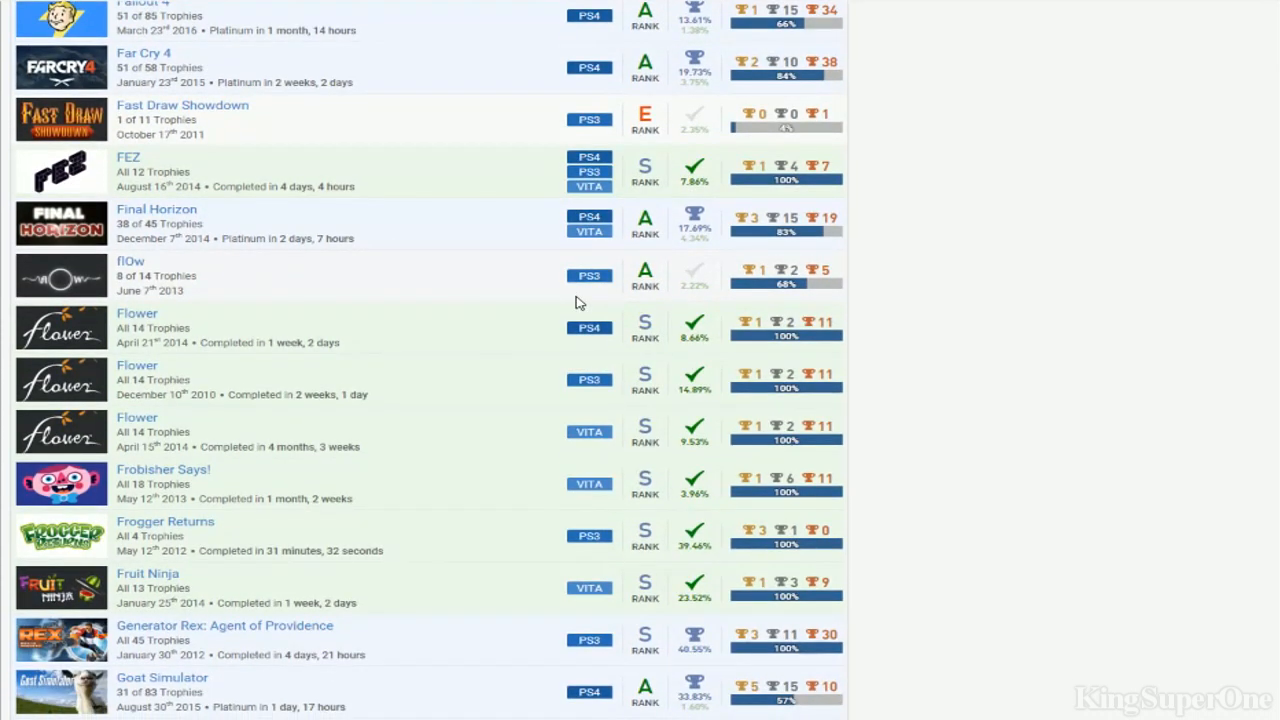
mouse_move(464, 356)
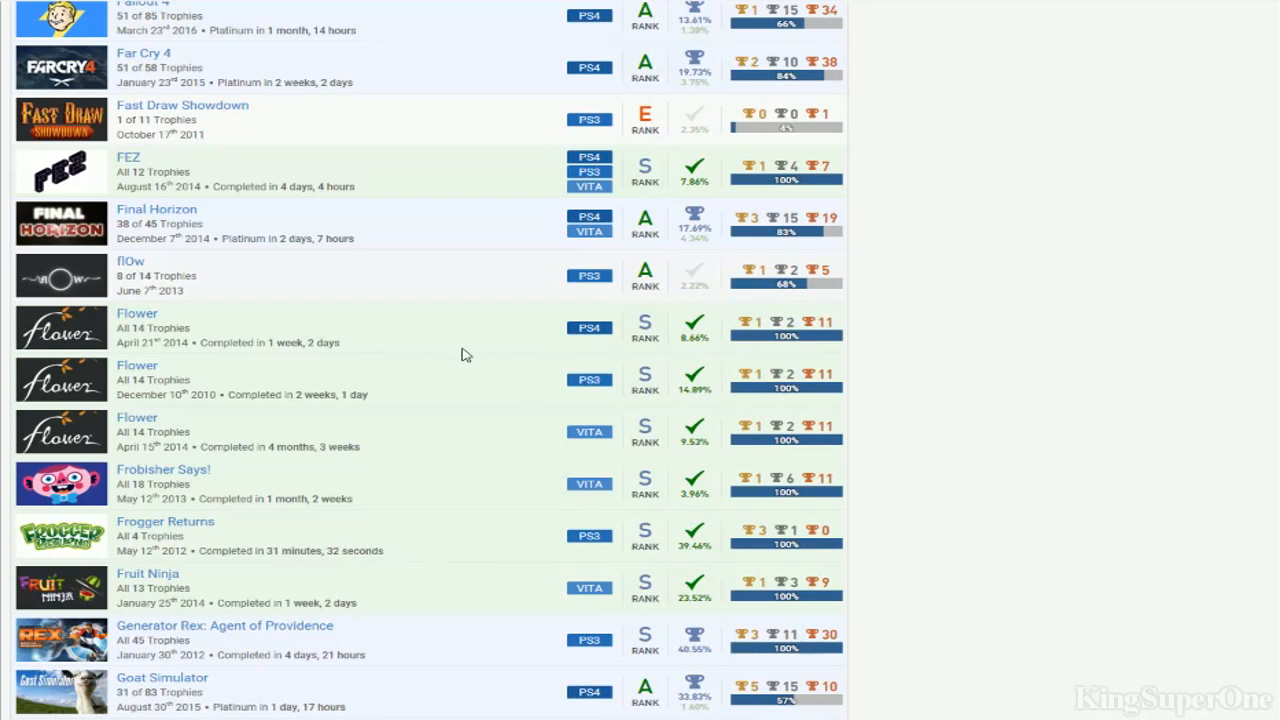
mouse_move(548, 440)
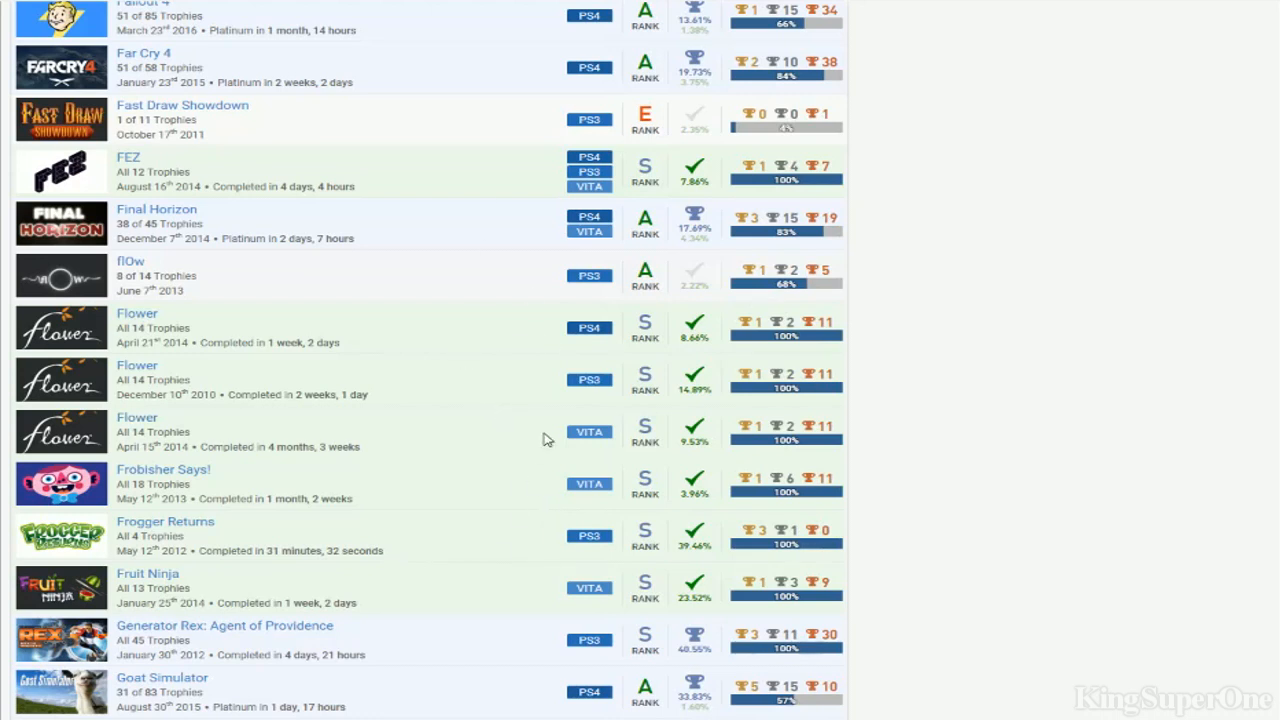
scroll("up", 3)
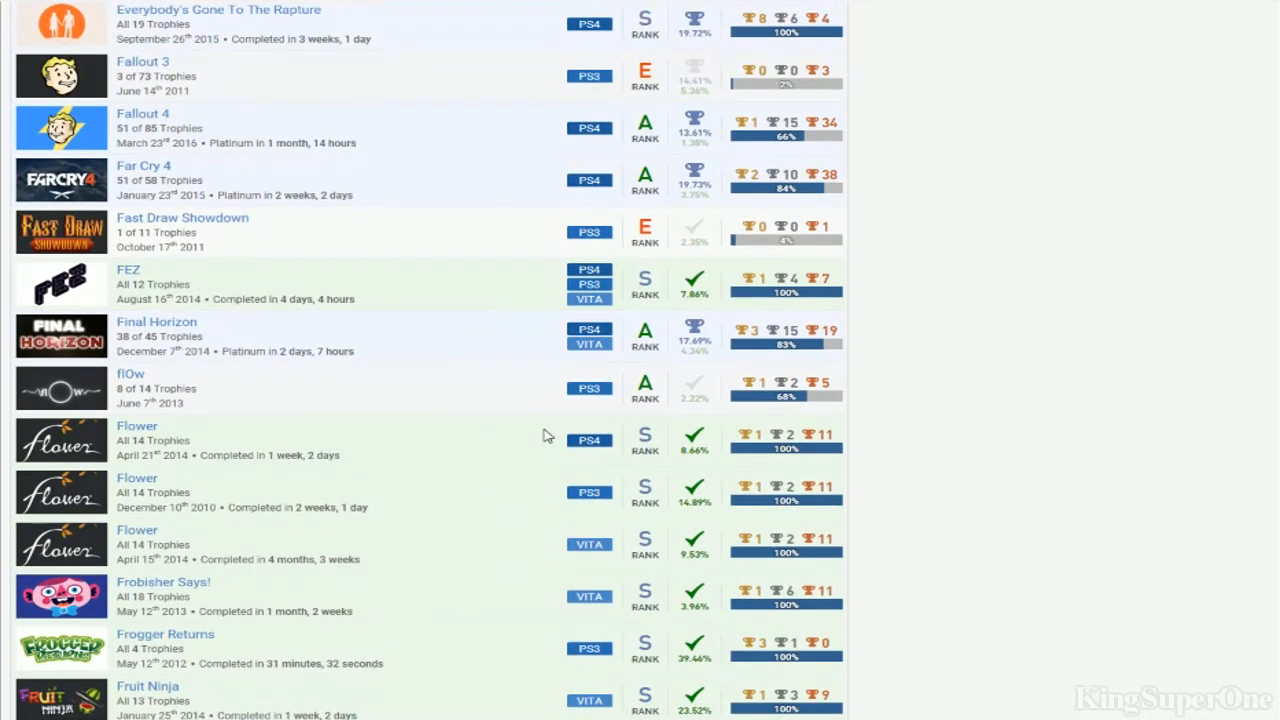
mouse_move(632, 404)
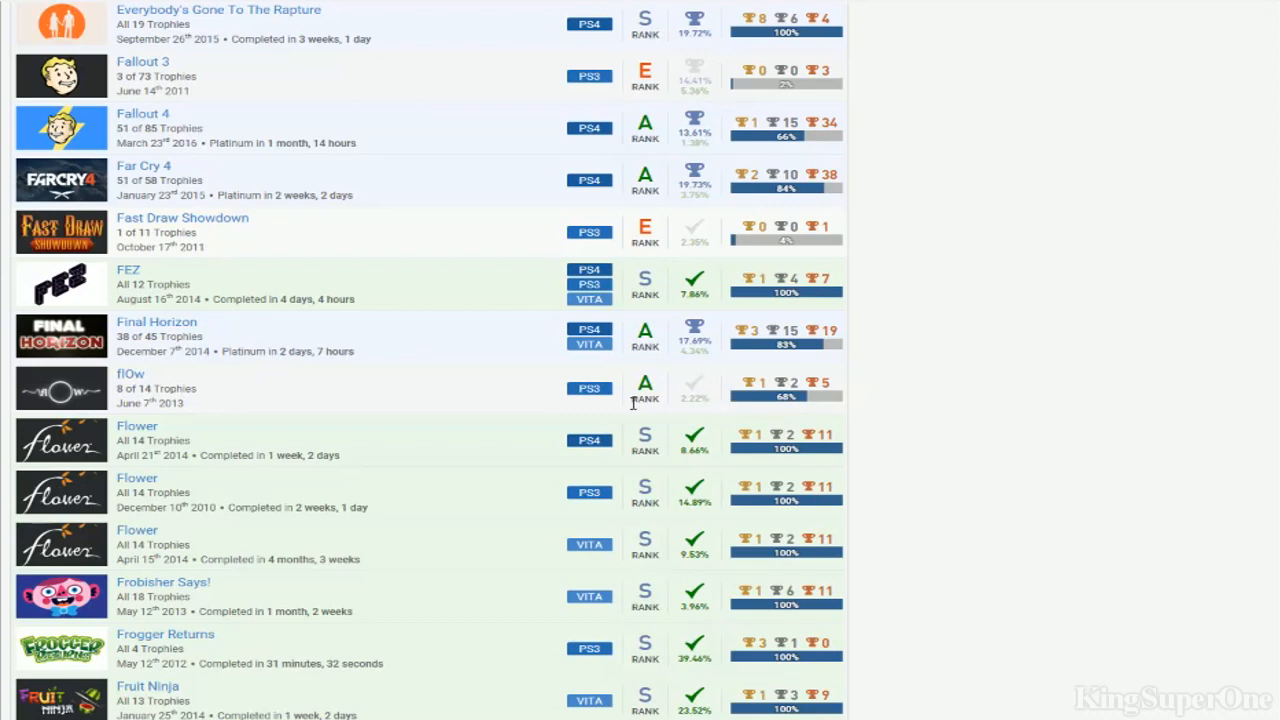
scroll("down", 3)
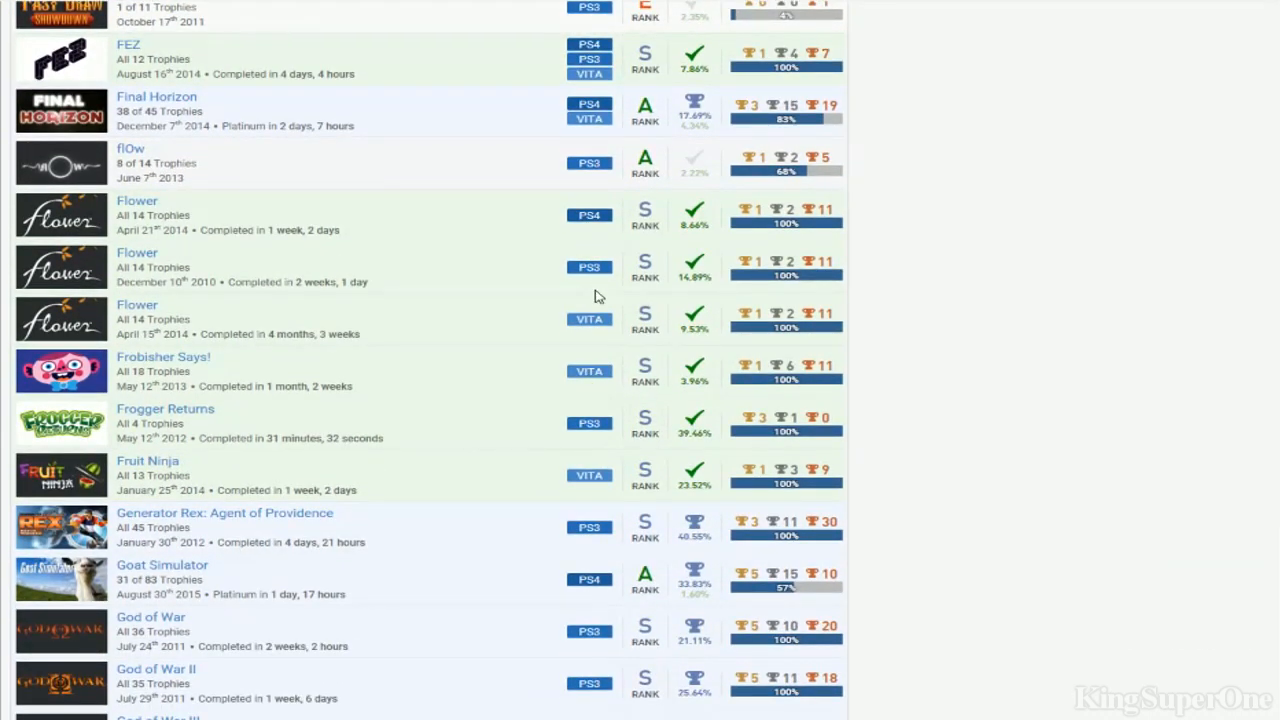
scroll("down", 3)
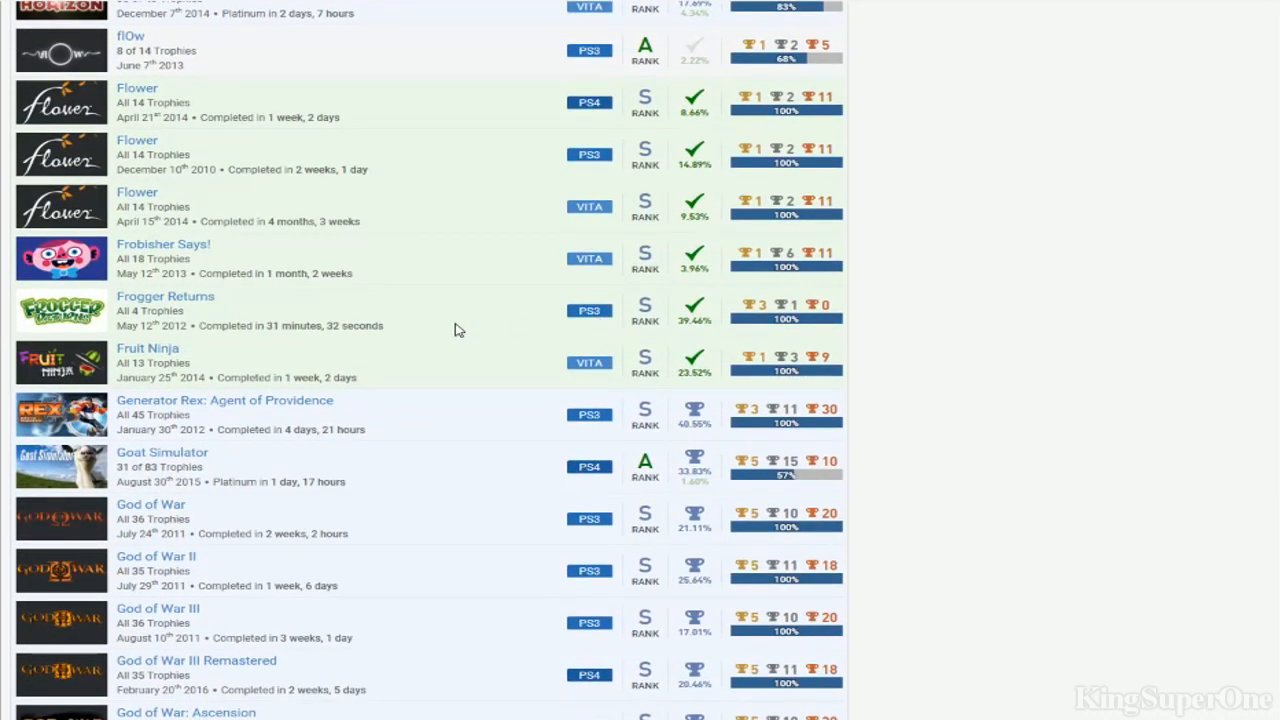
mouse_move(588, 330)
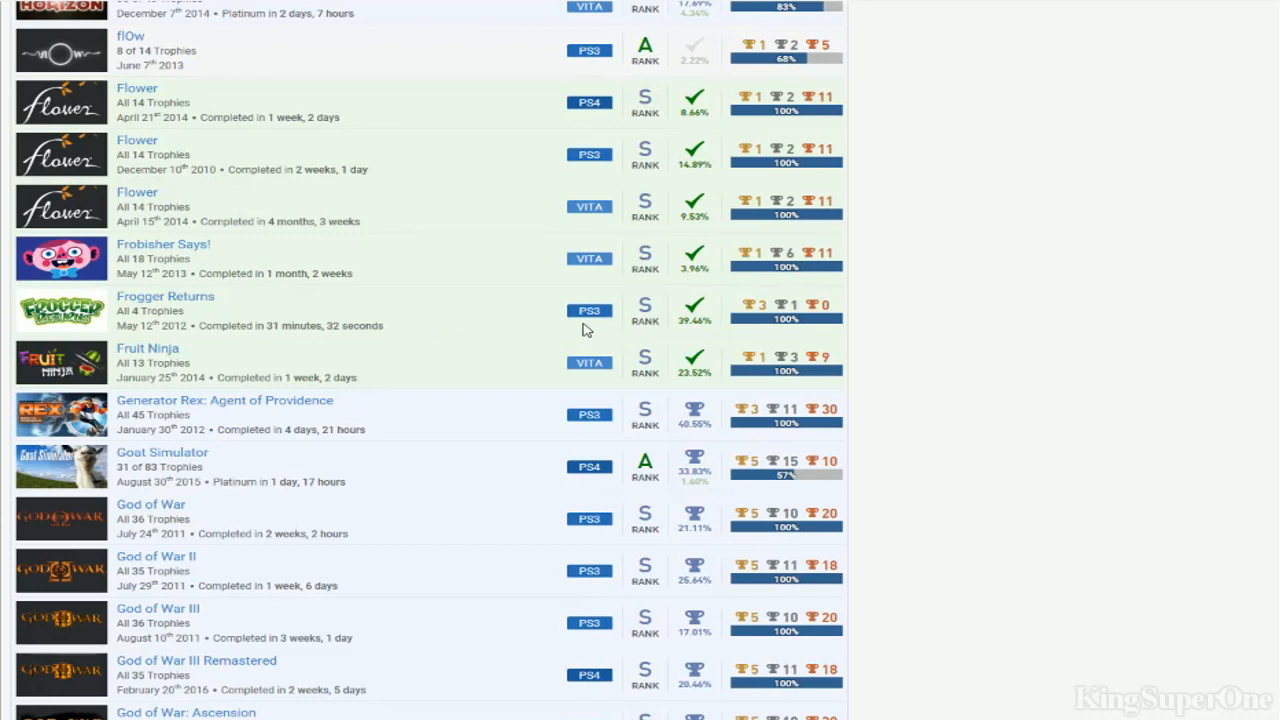
scroll("down", 3)
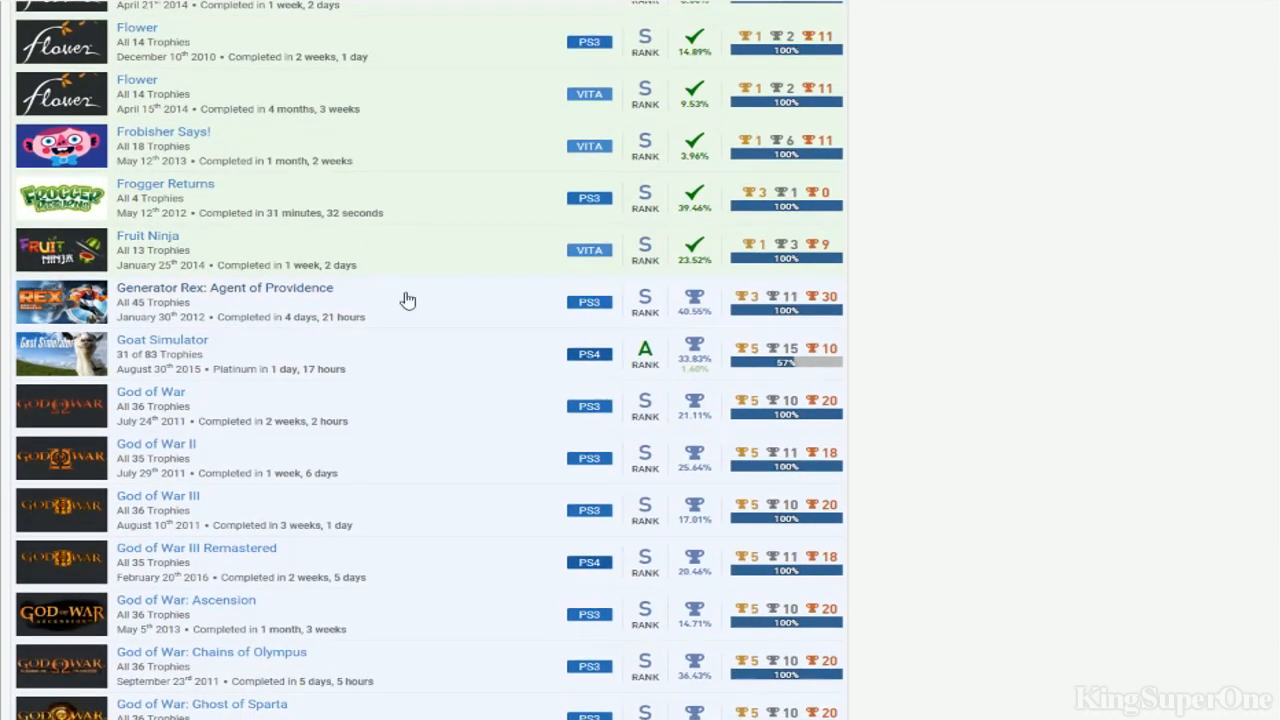
mouse_move(842, 374)
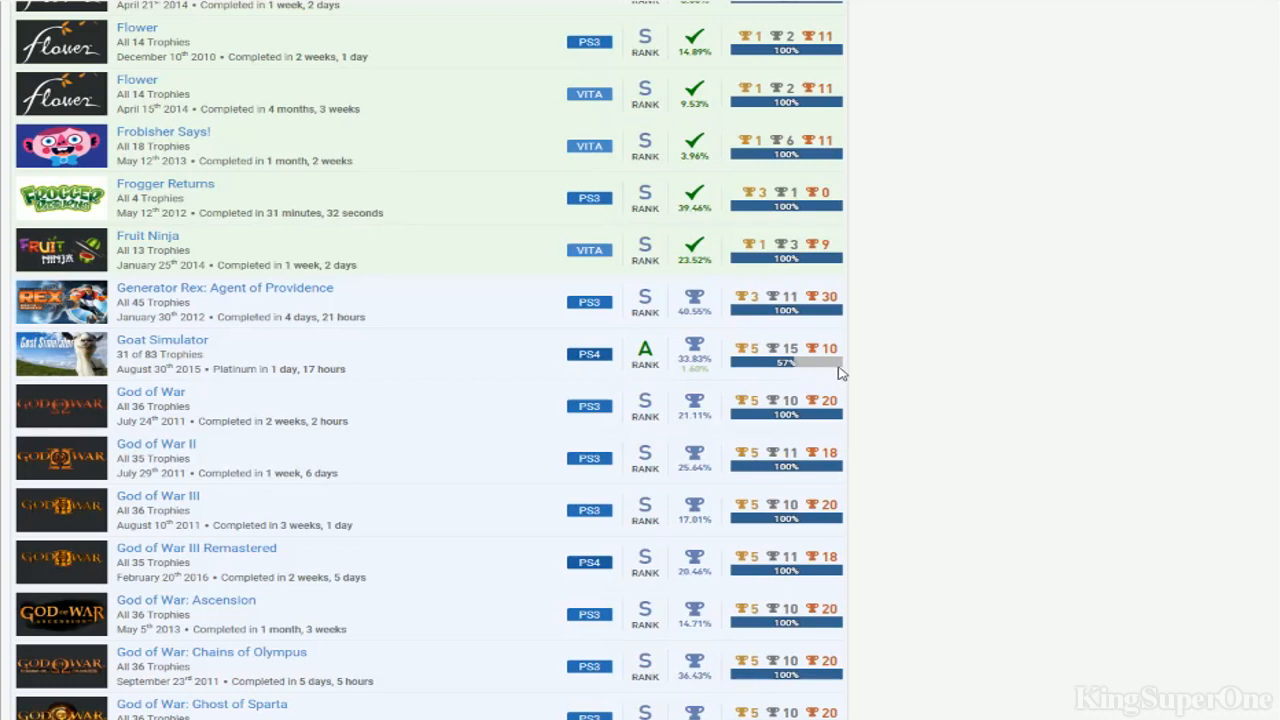
scroll("down", 3)
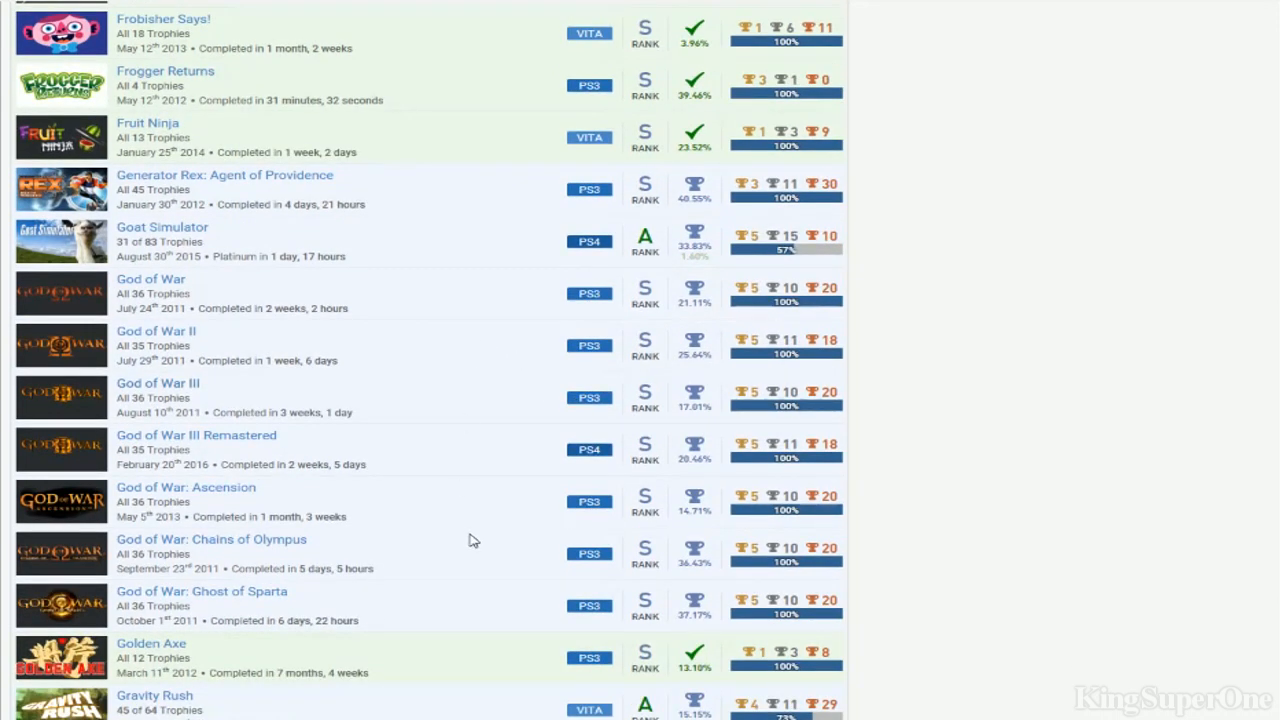
mouse_move(504, 368)
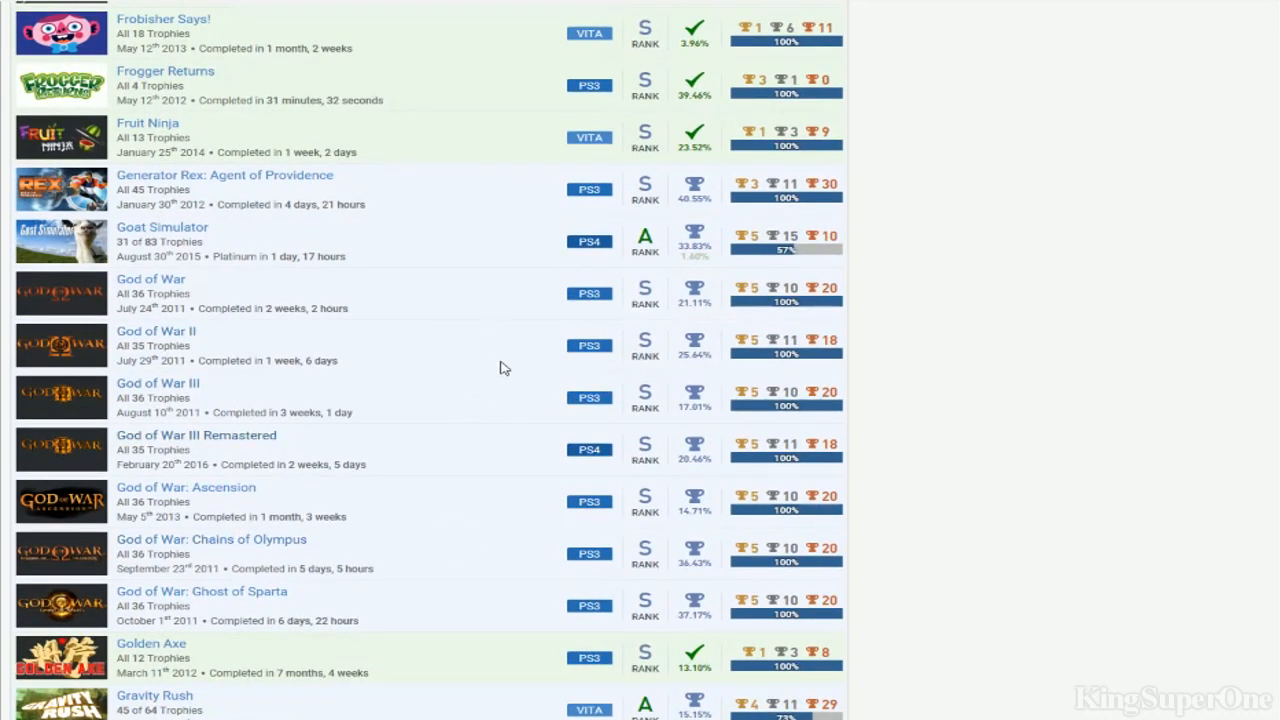
mouse_move(688, 482)
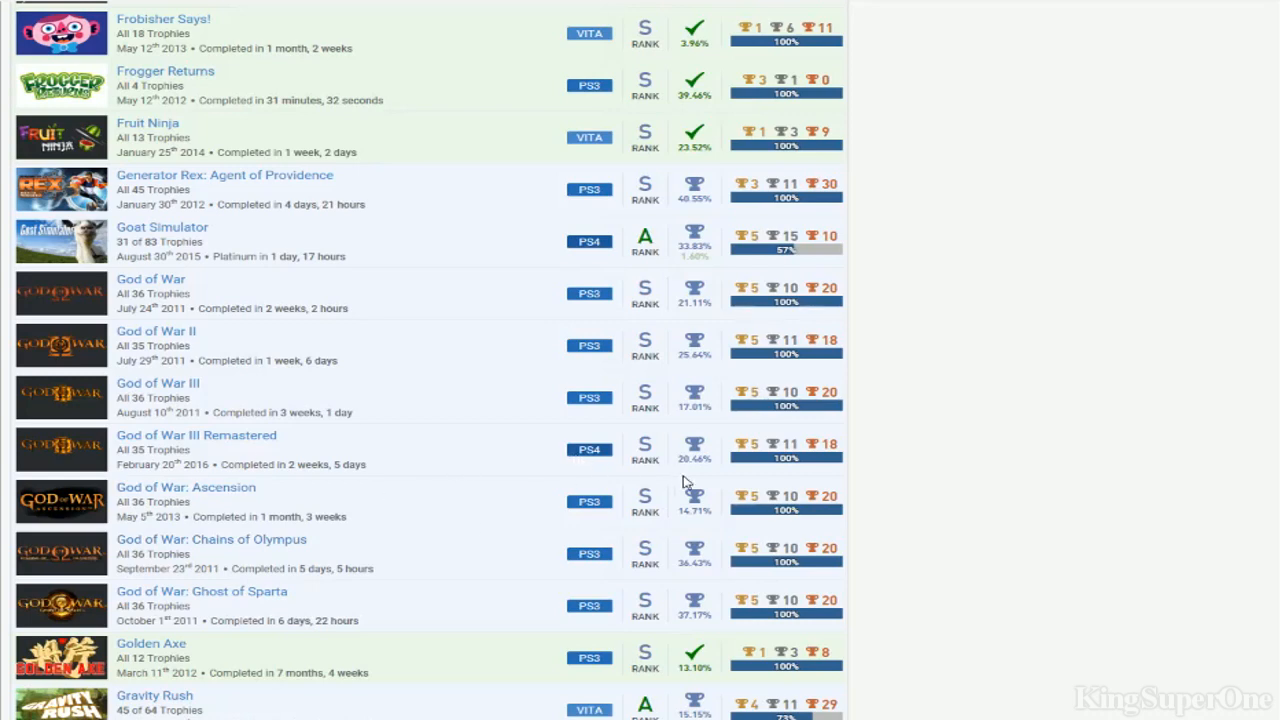
mouse_move(364, 452)
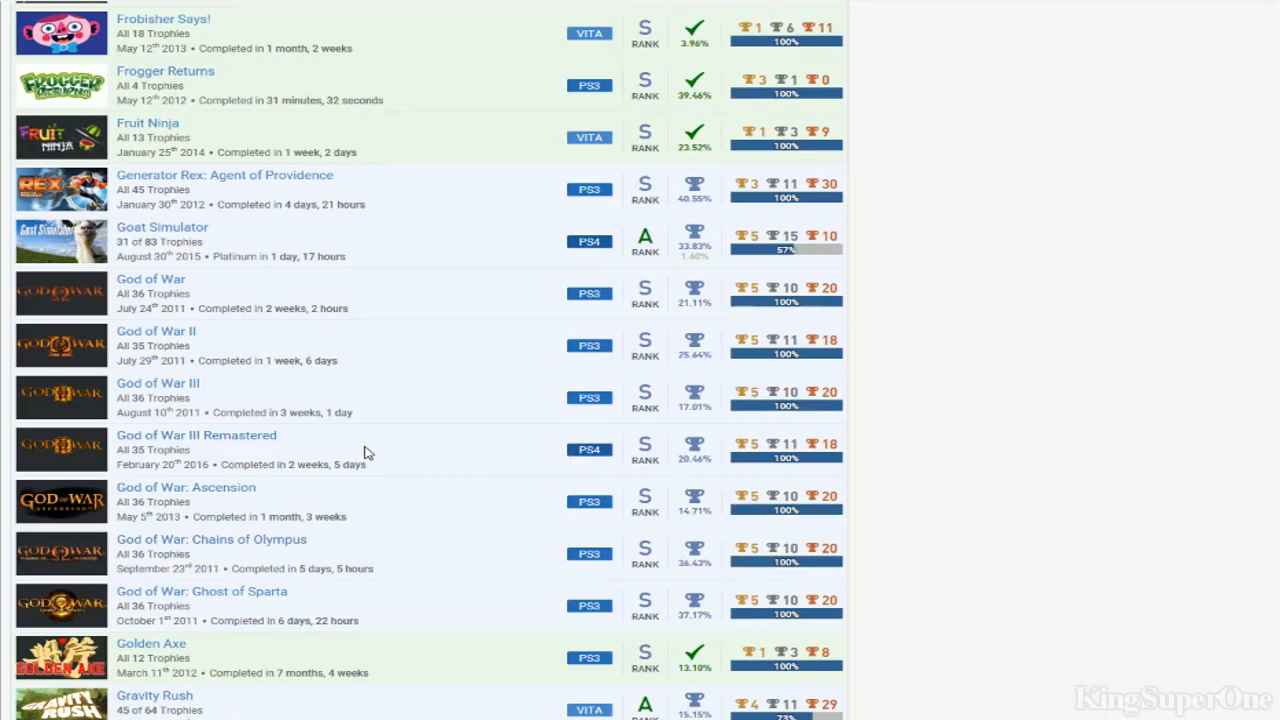
Scroll past Gravity Rush, Guacamelee!, Heavy Rain and ICO to the inFamous, Injustice and Jak titles
scroll("down", 3)
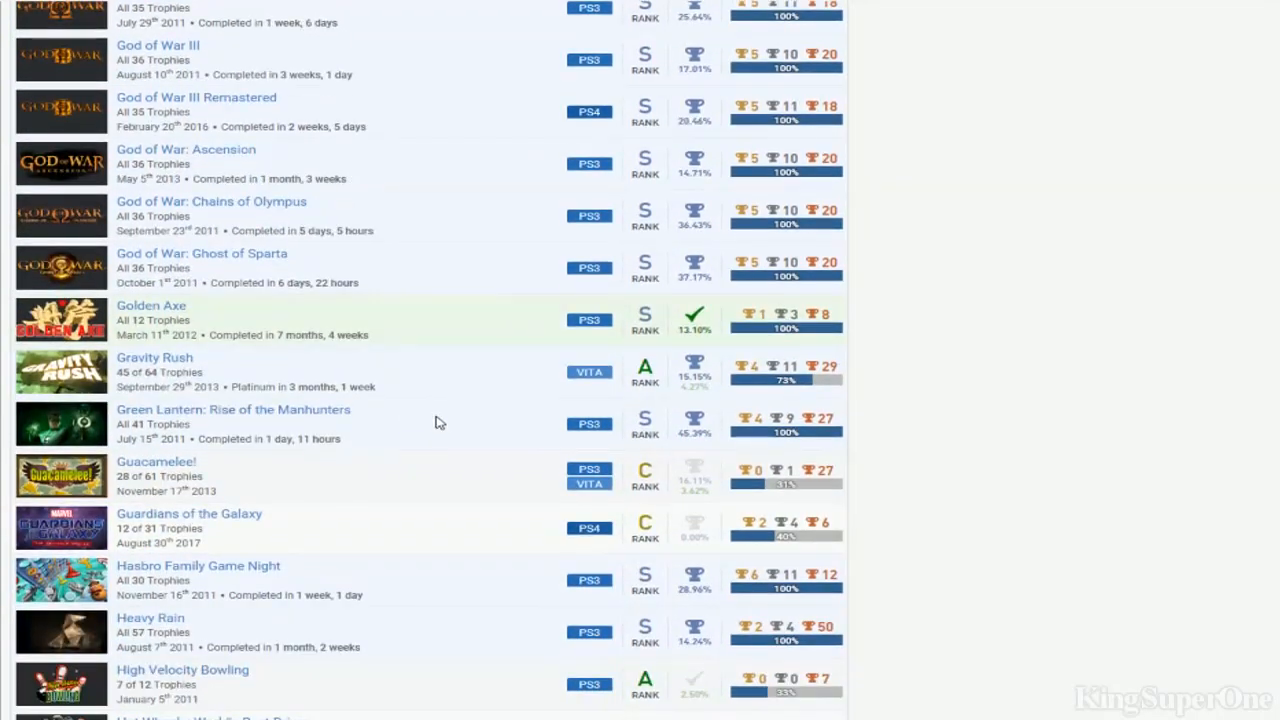
scroll("down", 3)
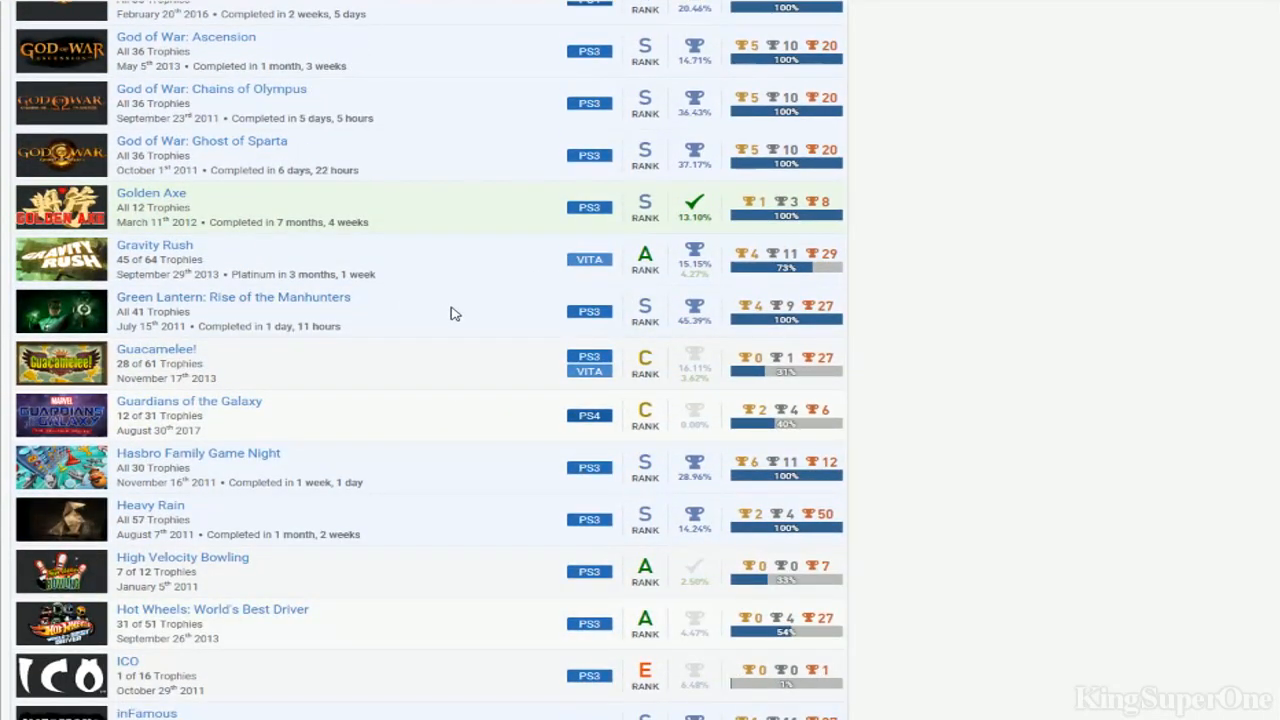
scroll("down", 3)
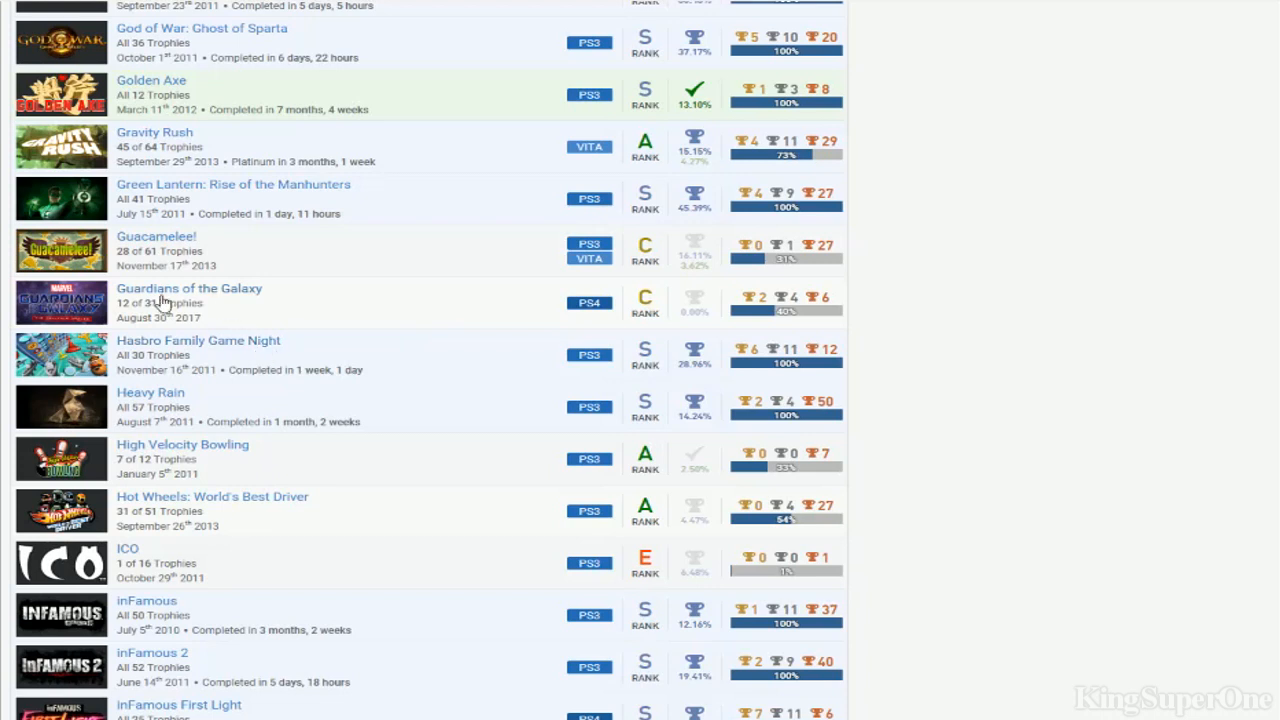
mouse_move(318, 344)
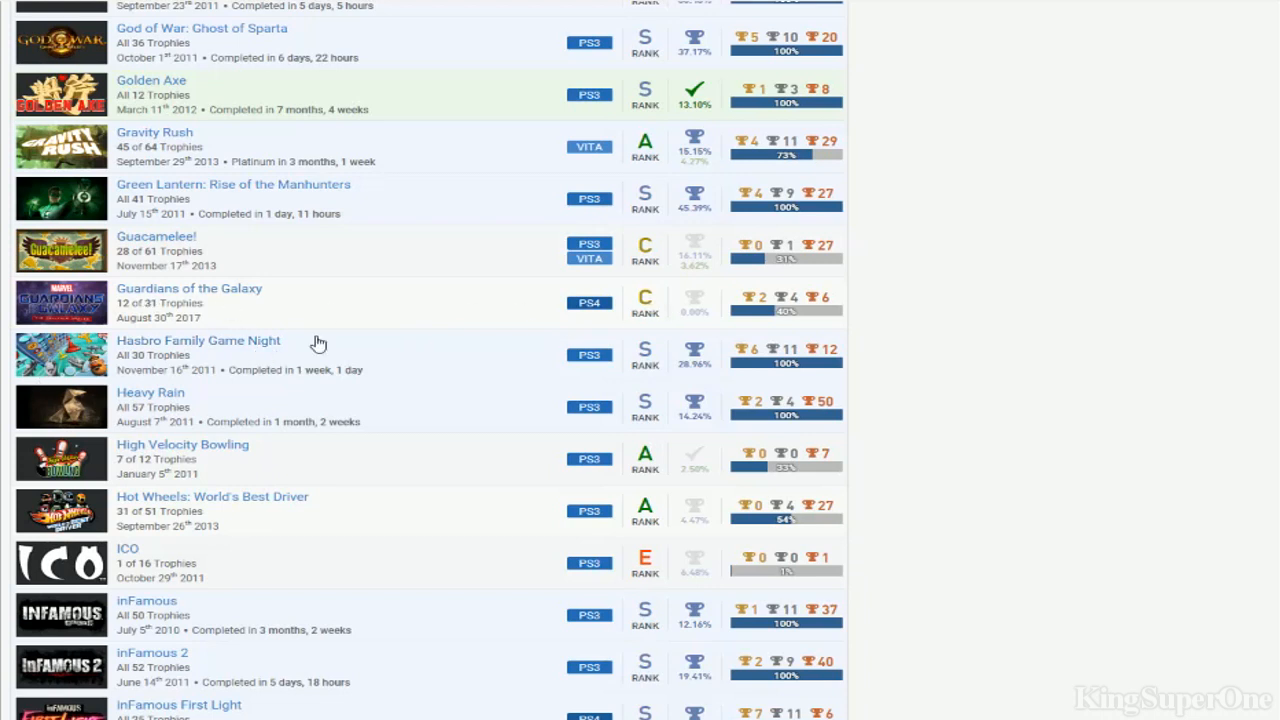
mouse_move(296, 284)
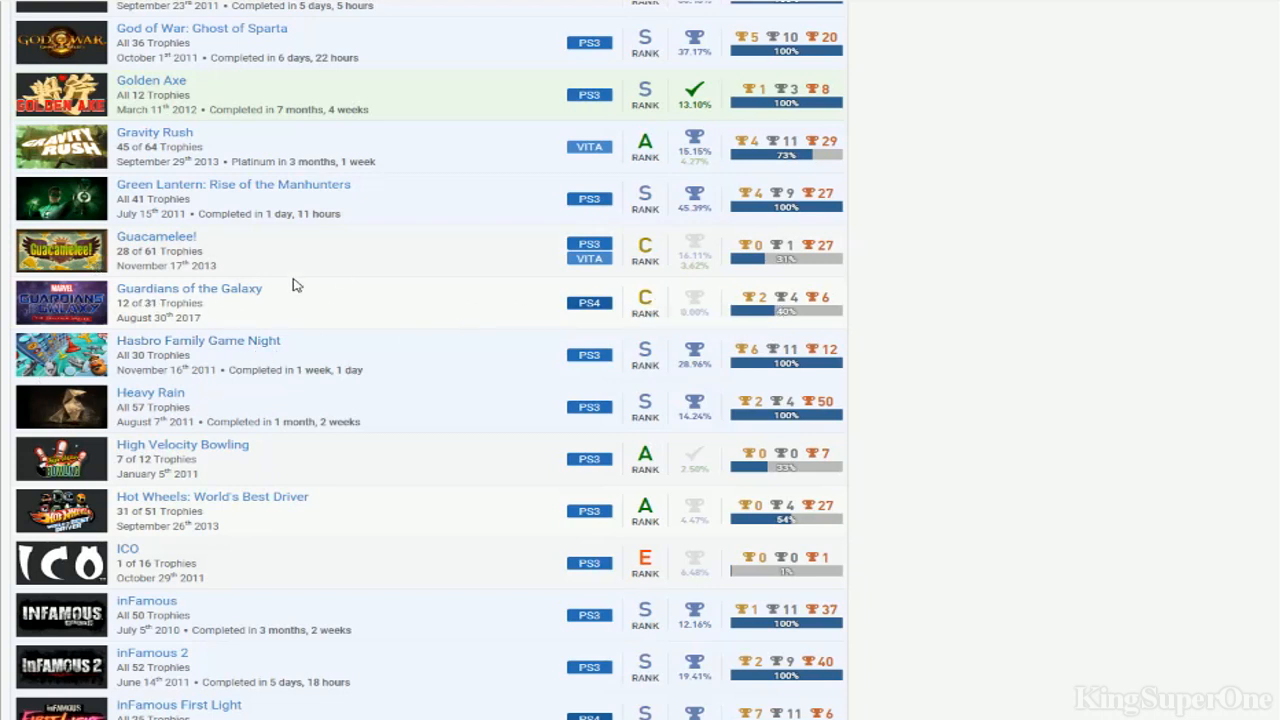
scroll("down", 3)
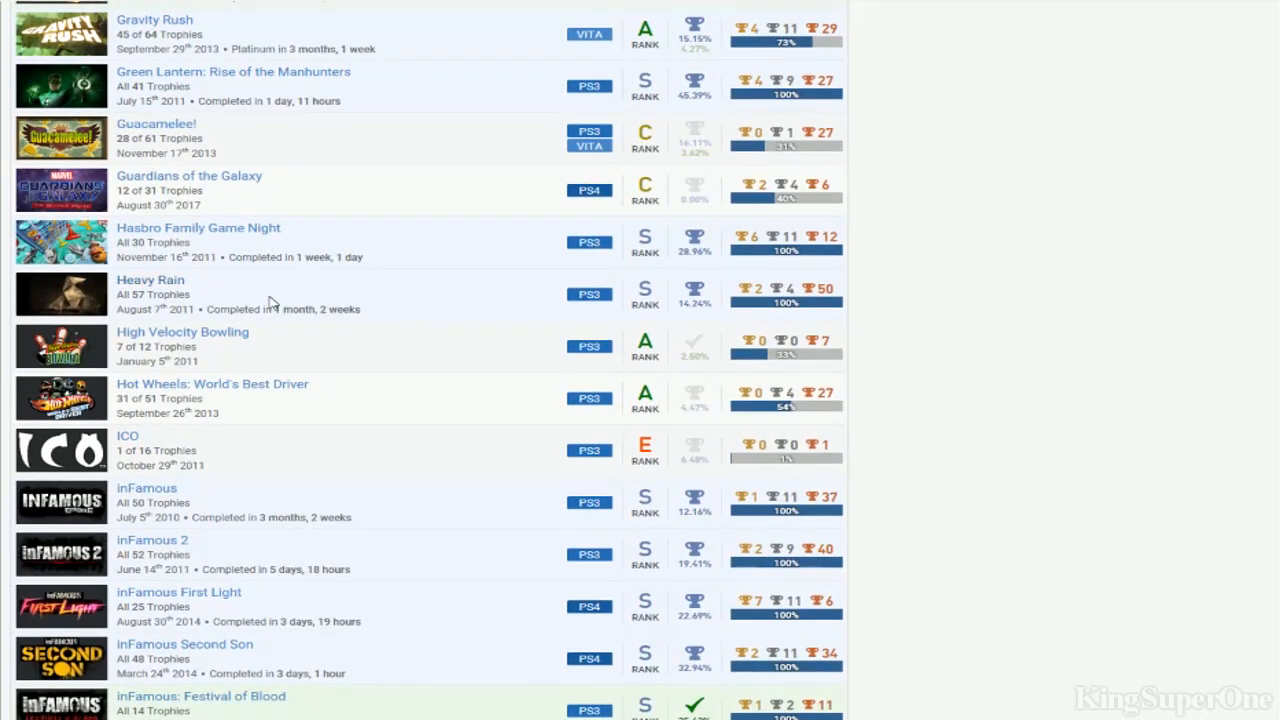
scroll("down", 3)
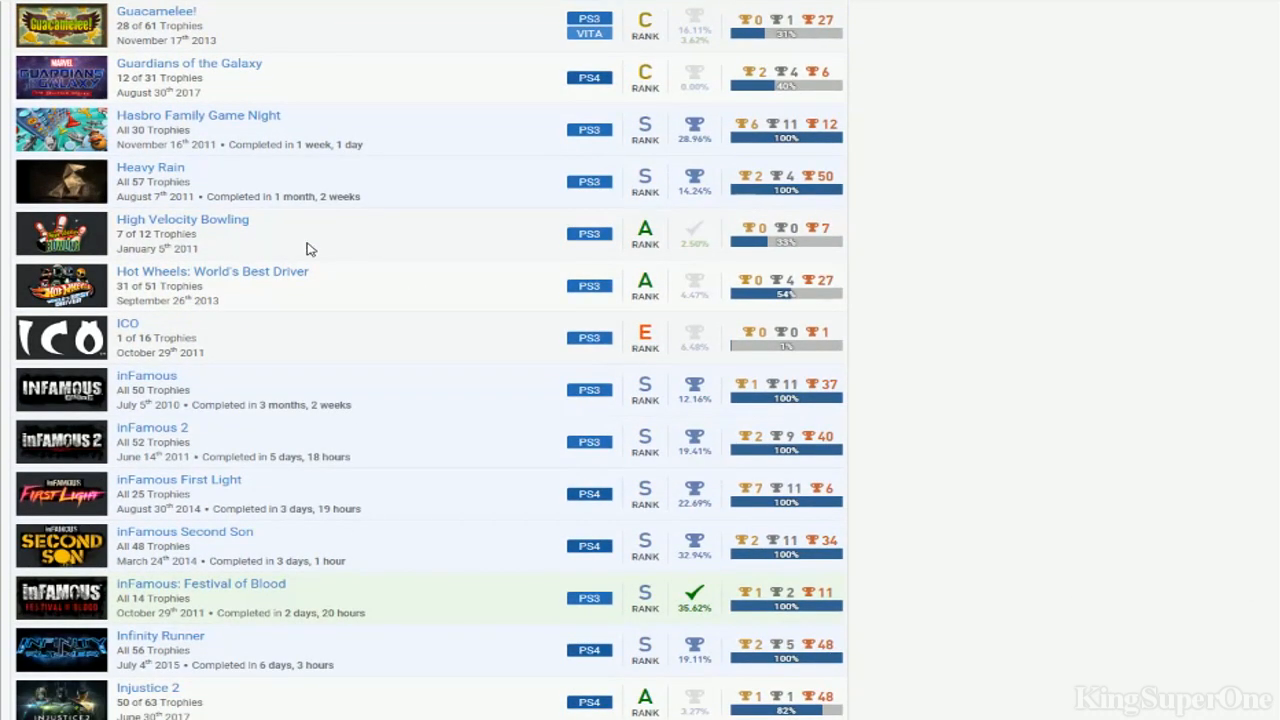
mouse_move(232, 354)
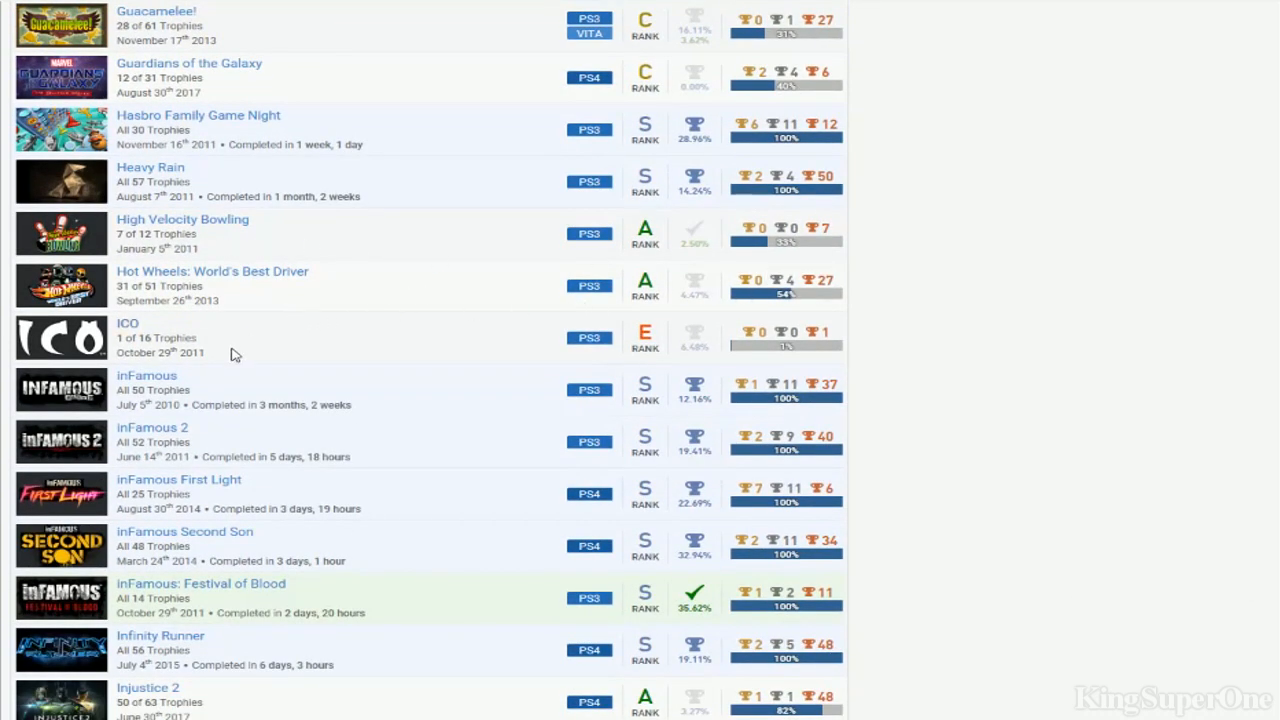
scroll("down", 3)
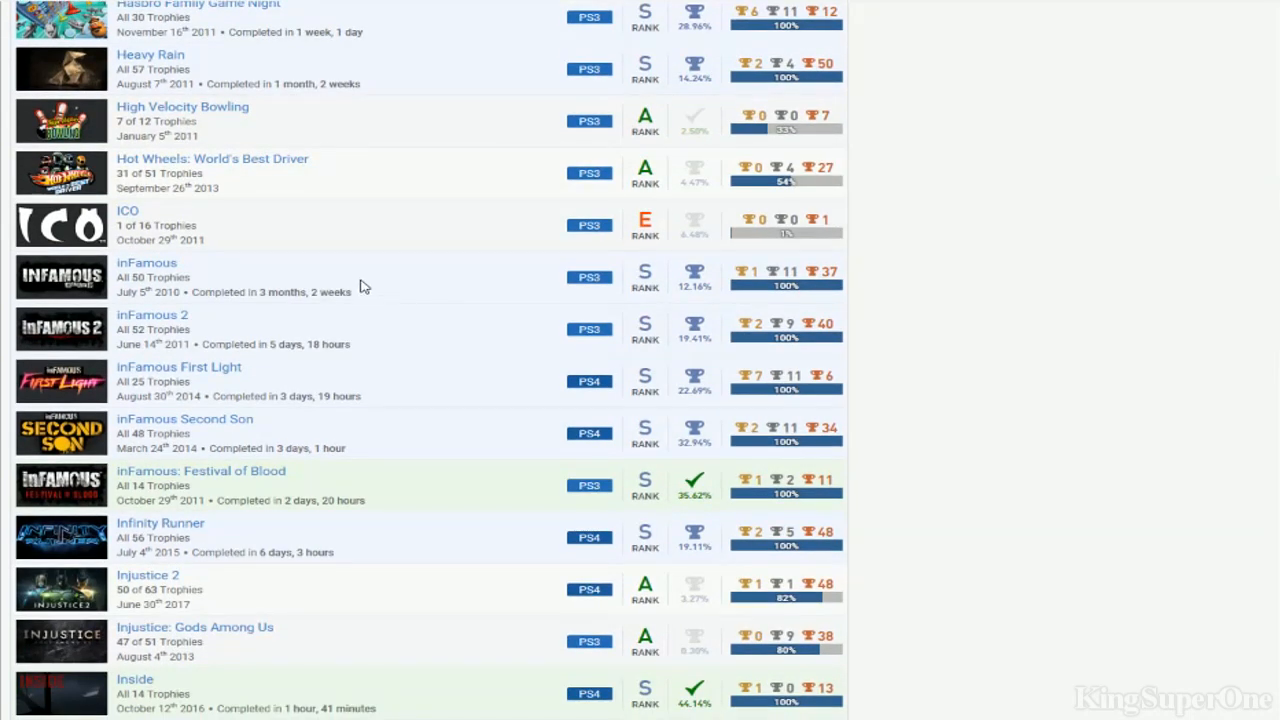
mouse_move(336, 474)
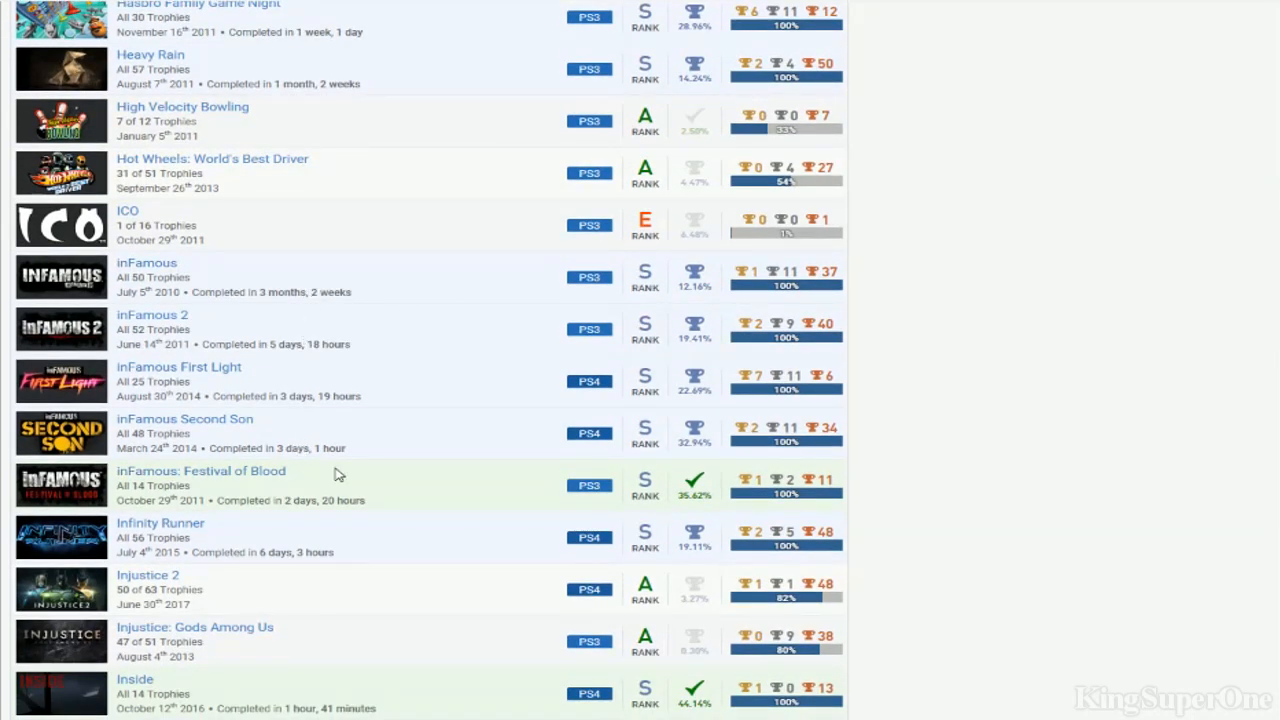
scroll("down", 3)
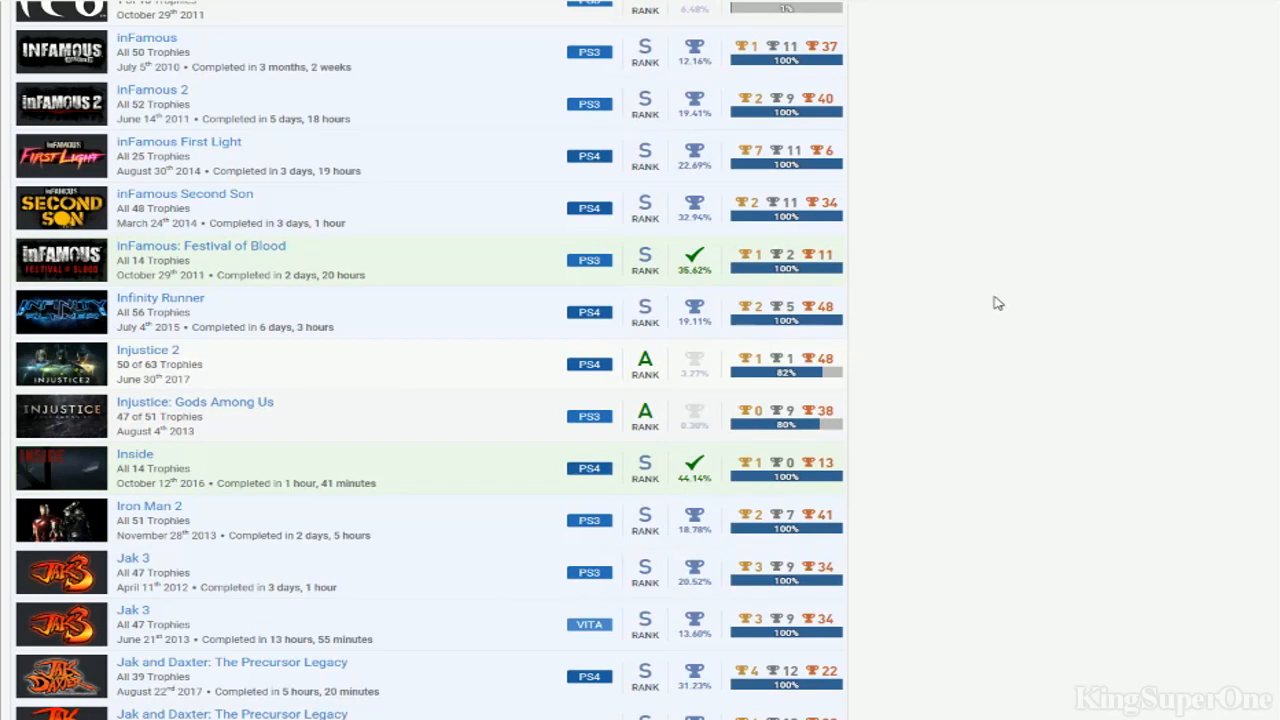
mouse_move(428, 424)
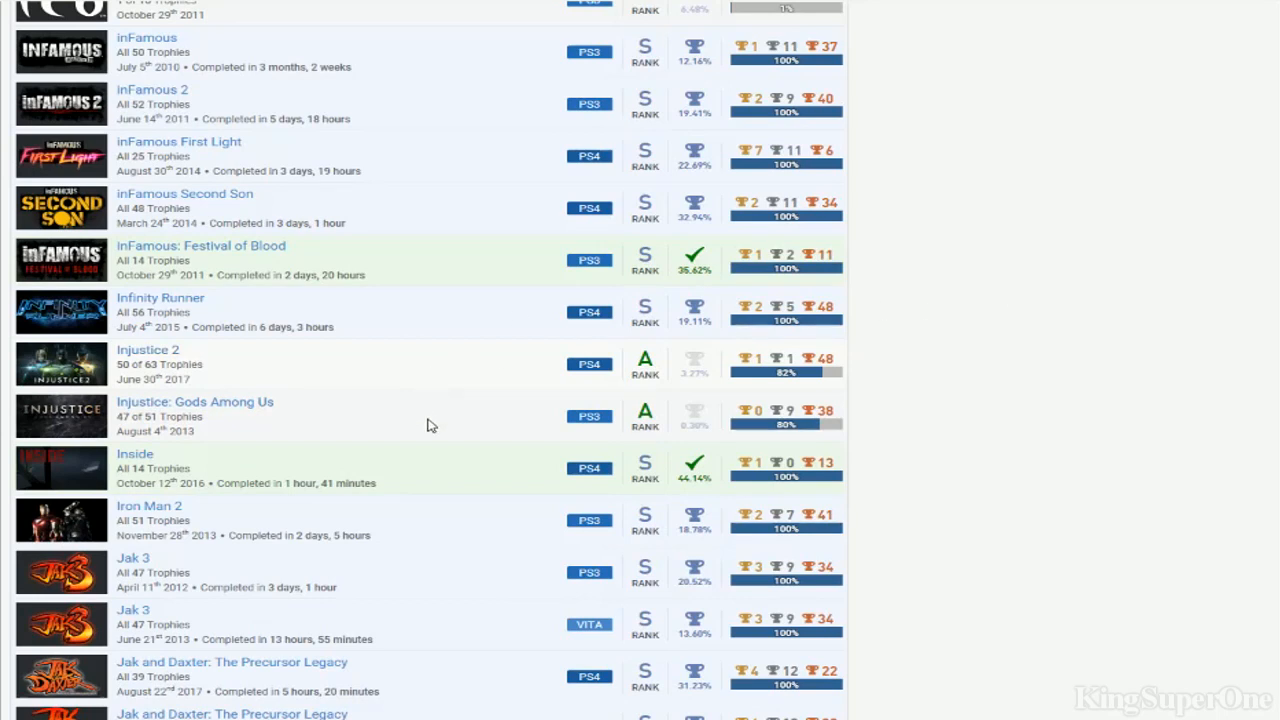
mouse_move(312, 442)
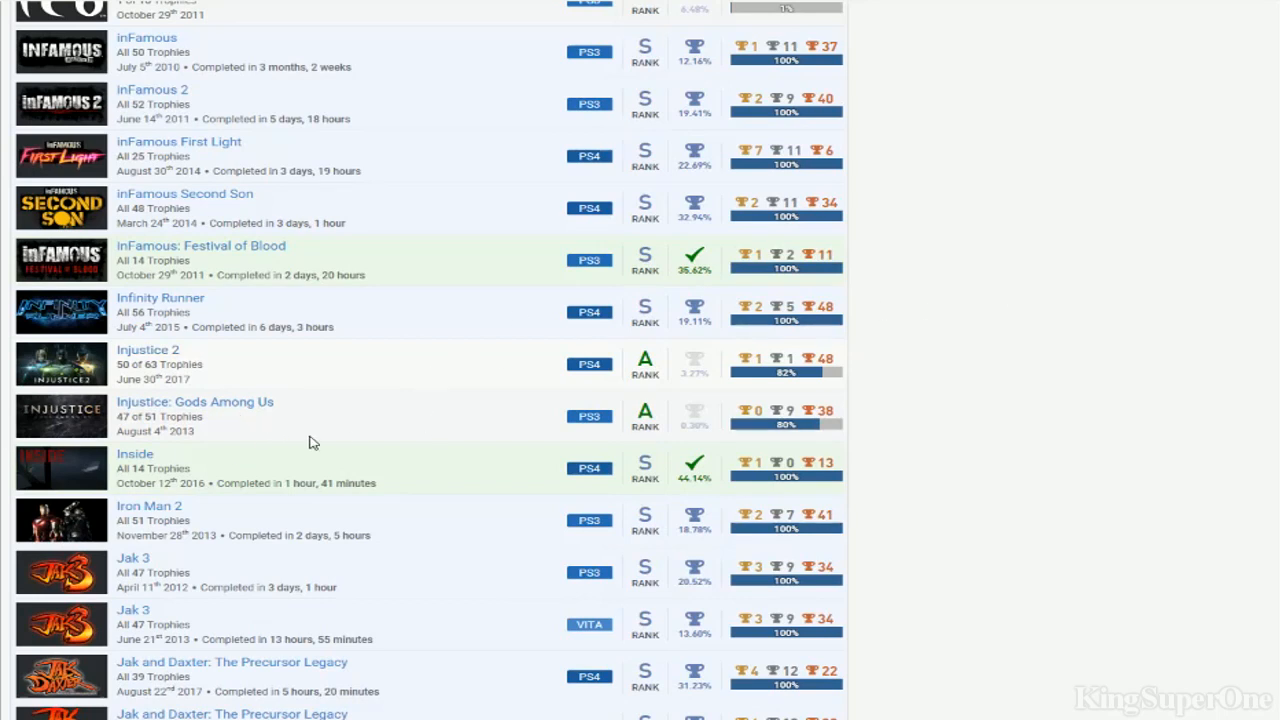
mouse_move(810, 398)
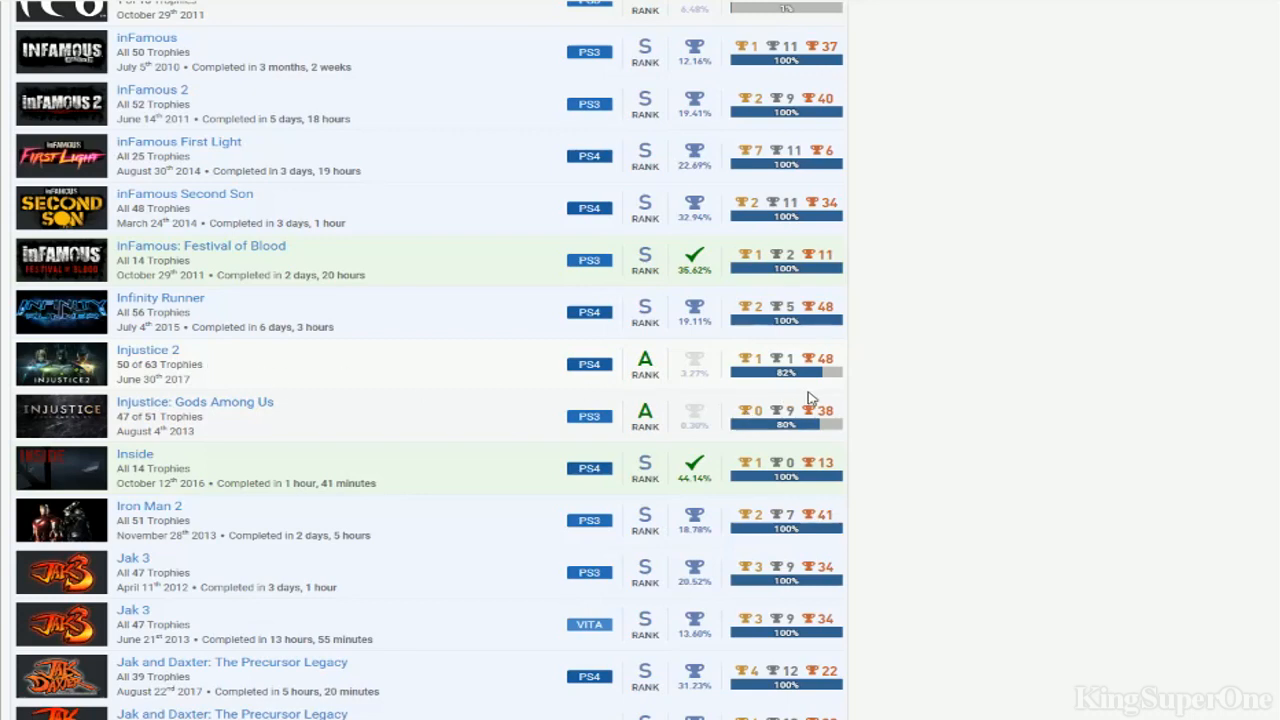
Scroll past the inFamous and Jak and Daxter entries to Jak II, Jeopardy! and Jetpack Joyride
scroll("down", 3)
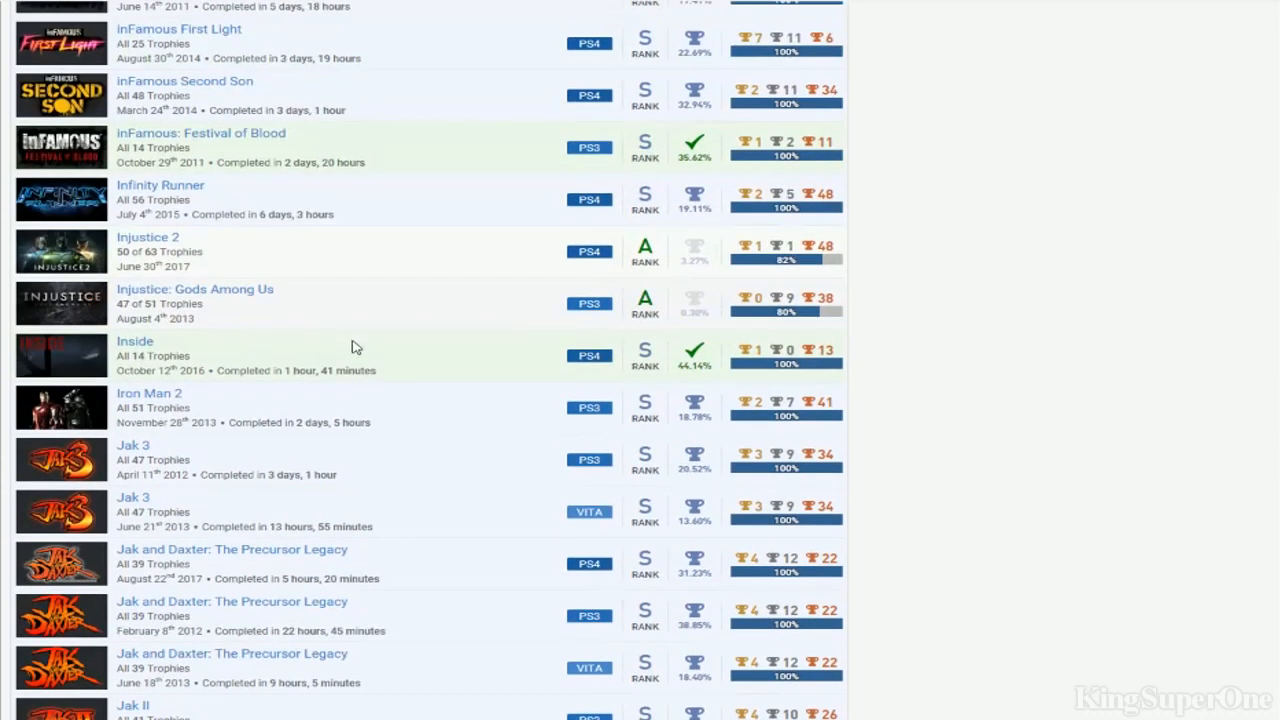
mouse_move(976, 306)
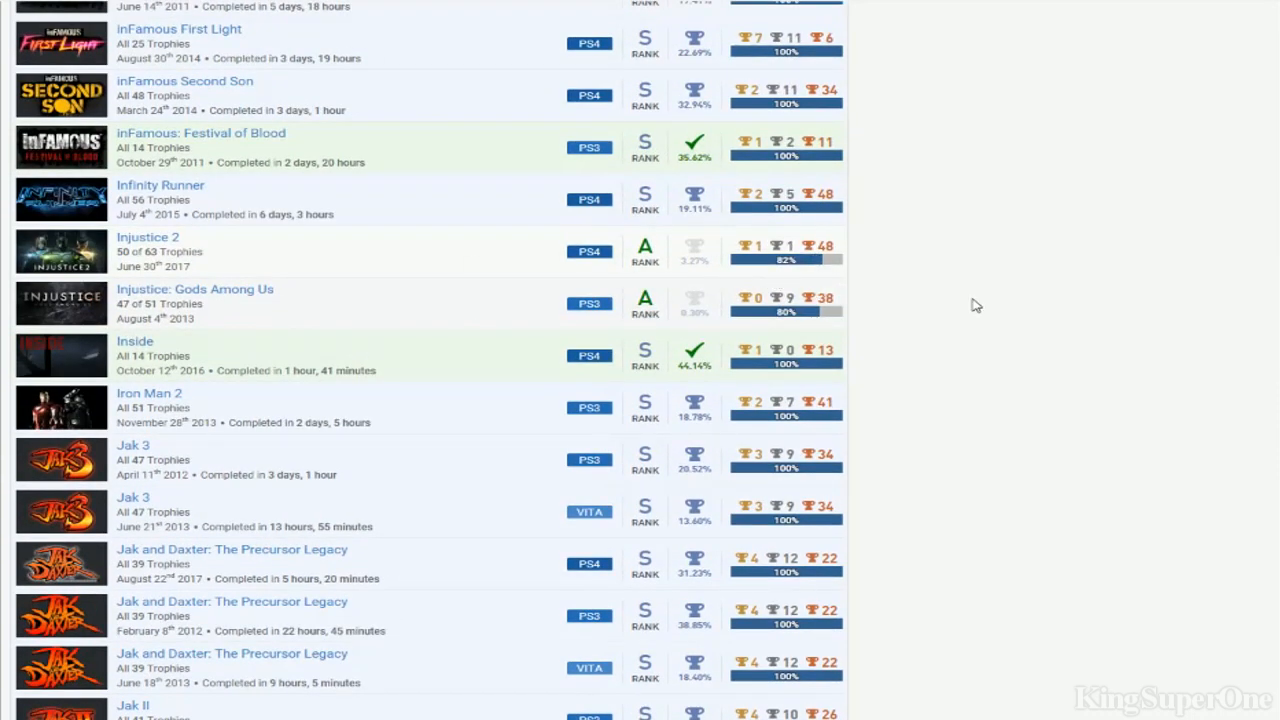
scroll("down", 3)
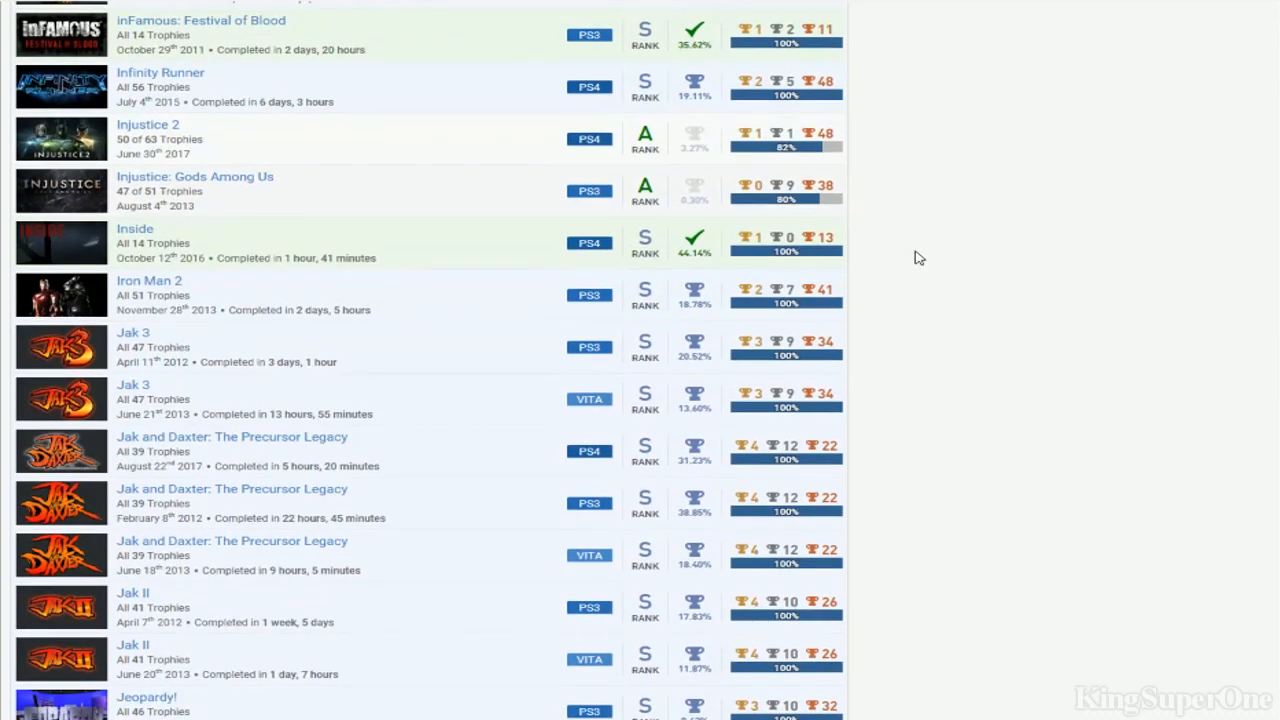
mouse_move(404, 252)
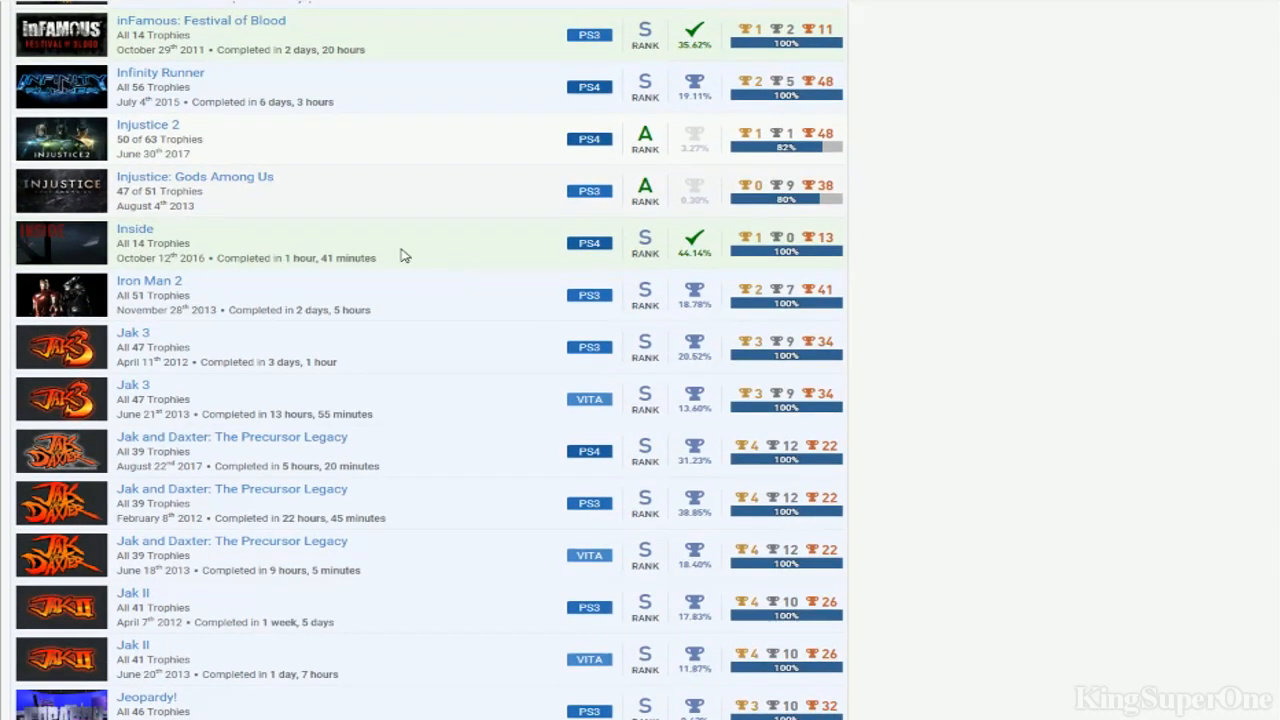
scroll("down", 3)
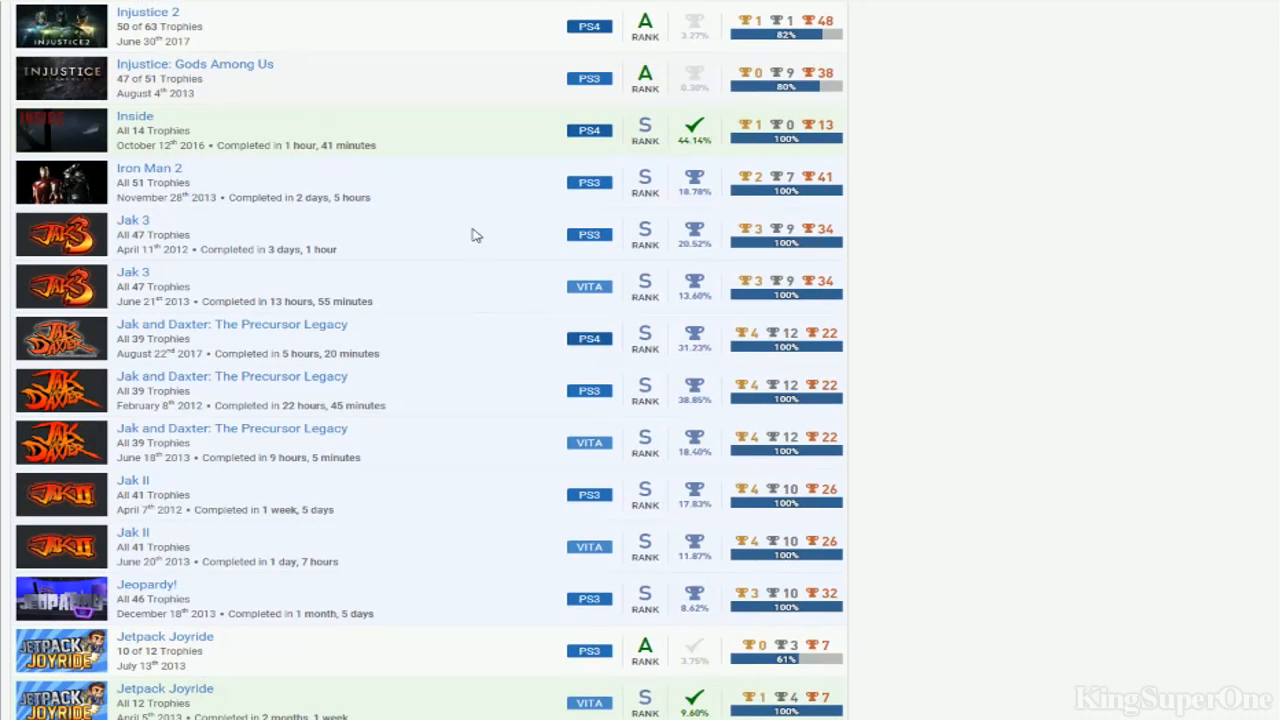
mouse_move(250, 344)
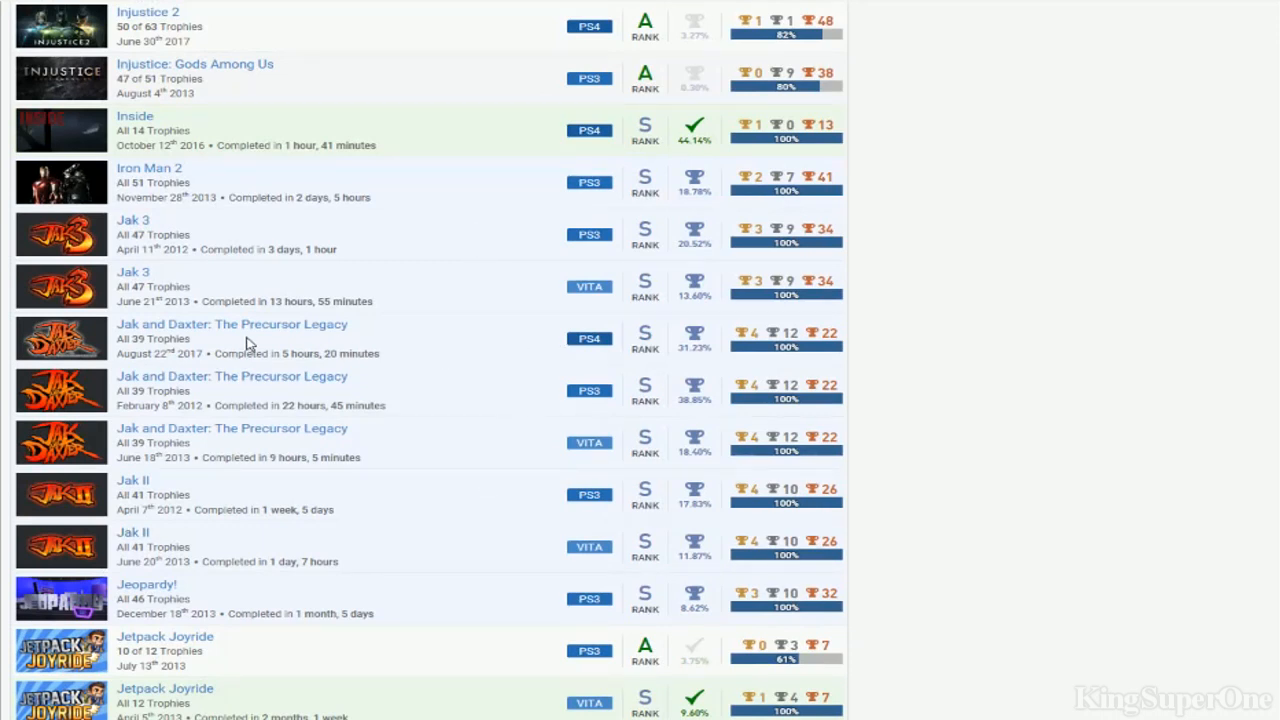
mouse_move(740, 296)
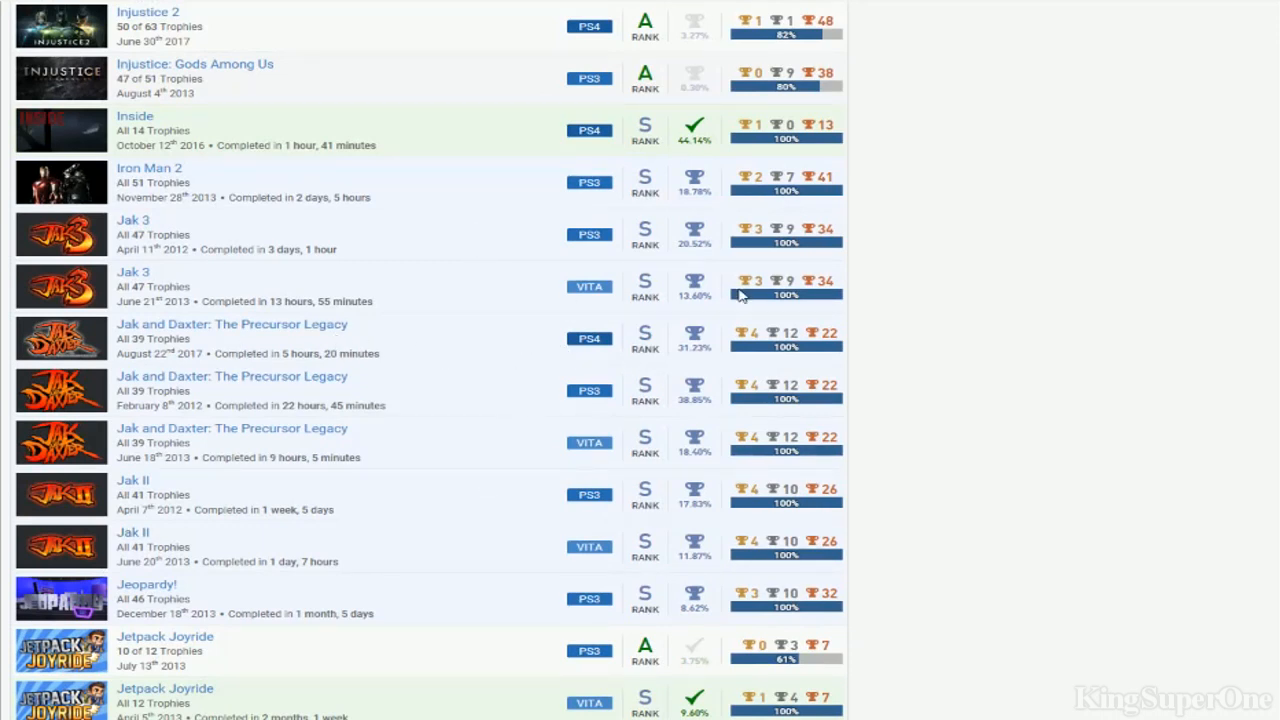
mouse_move(484, 350)
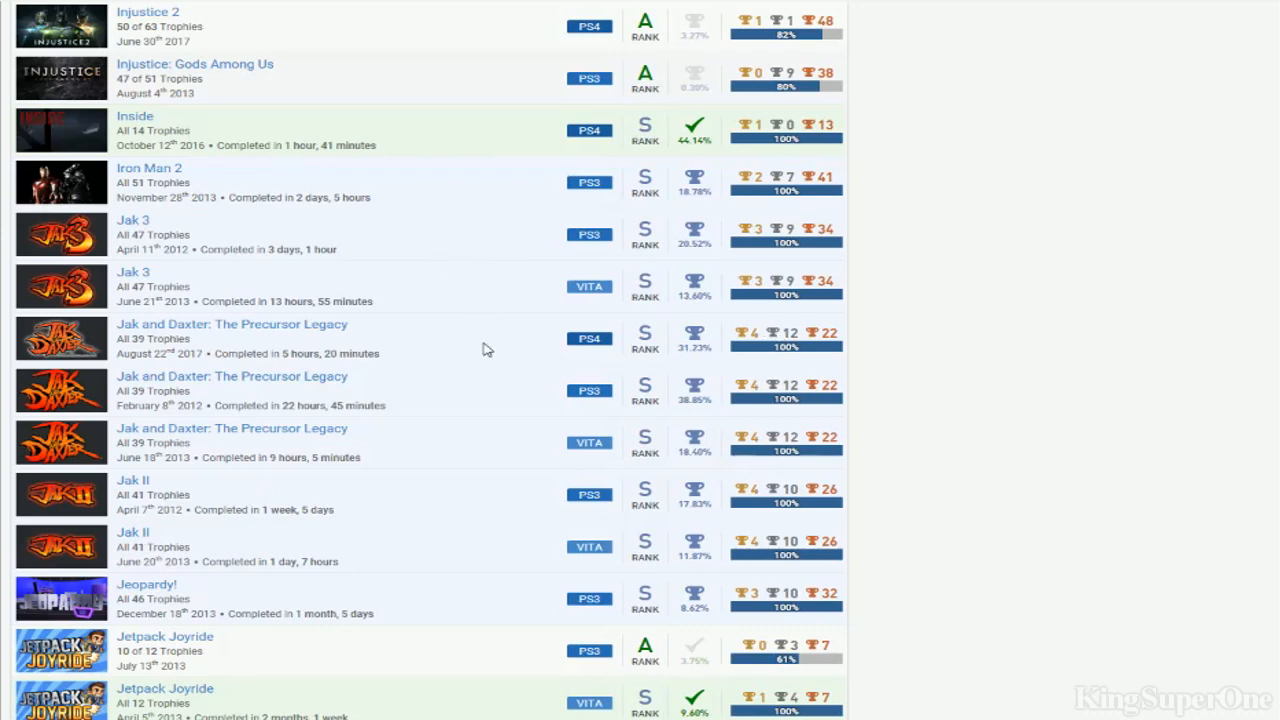
Scroll down from LittleBigPlanet Karting through Middle-earth and Minecraft to MLB 13 The Show
scroll("down", 3)
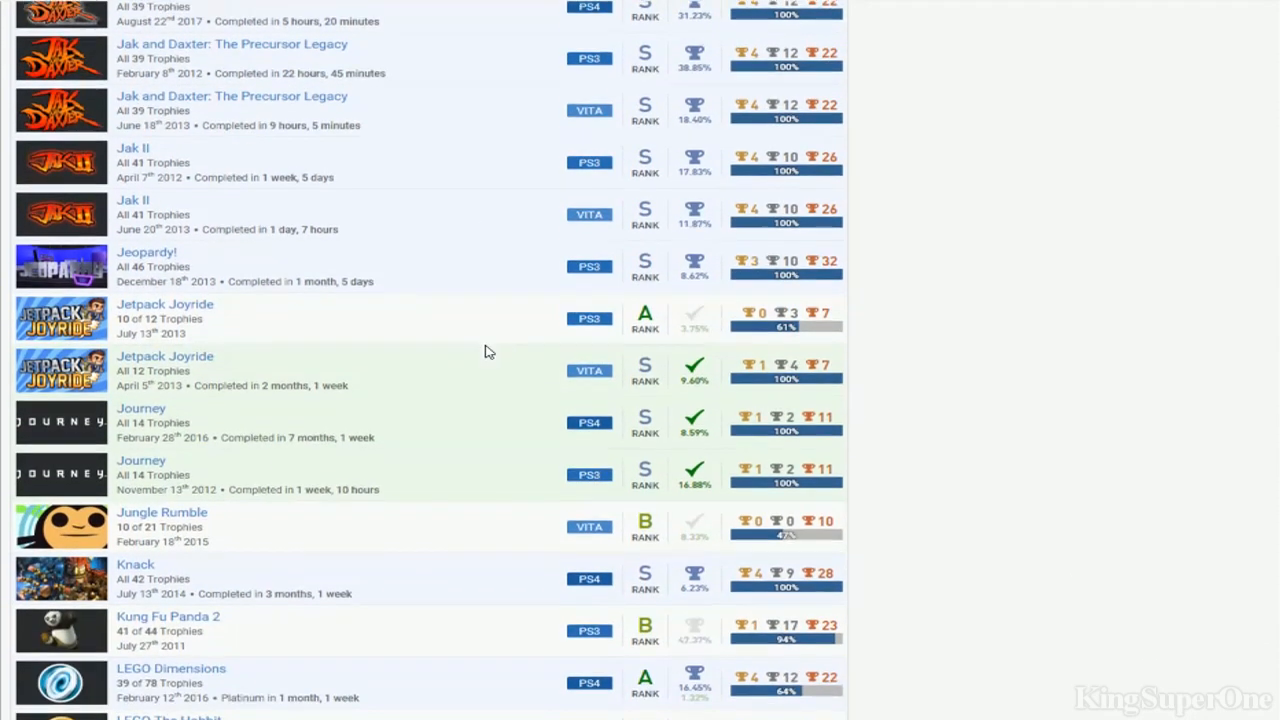
scroll("down", 3)
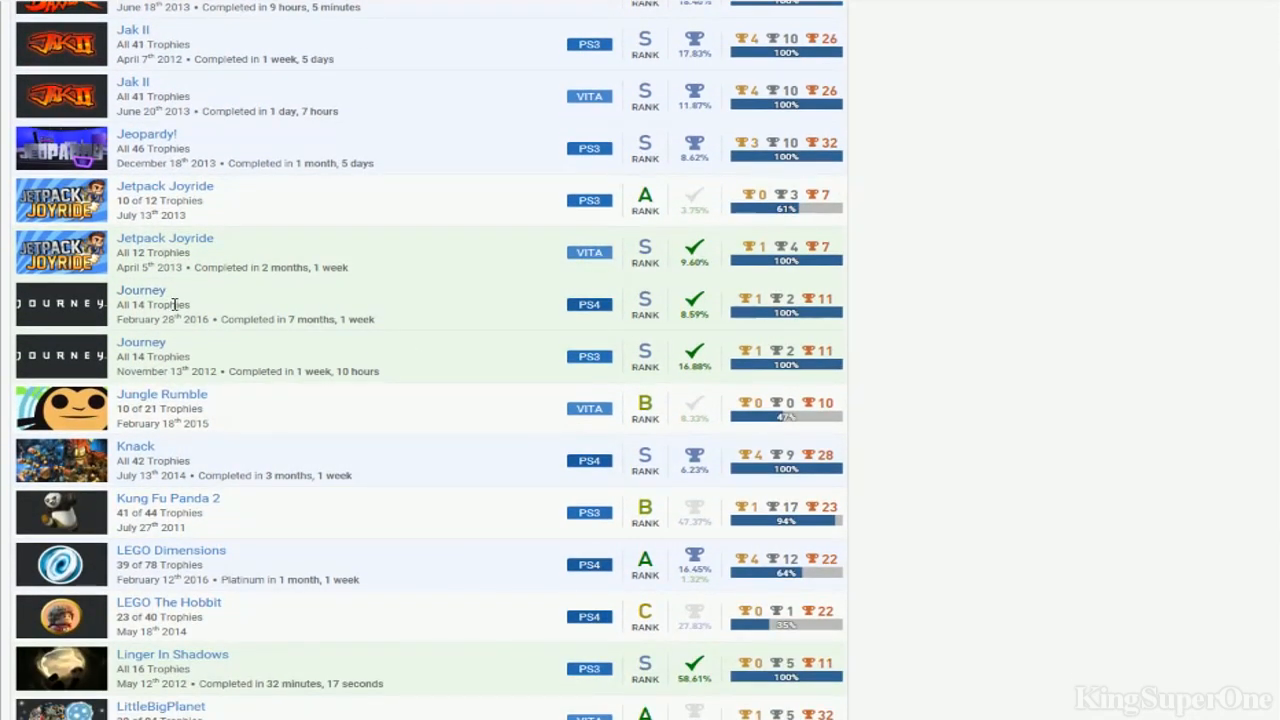
mouse_move(500, 328)
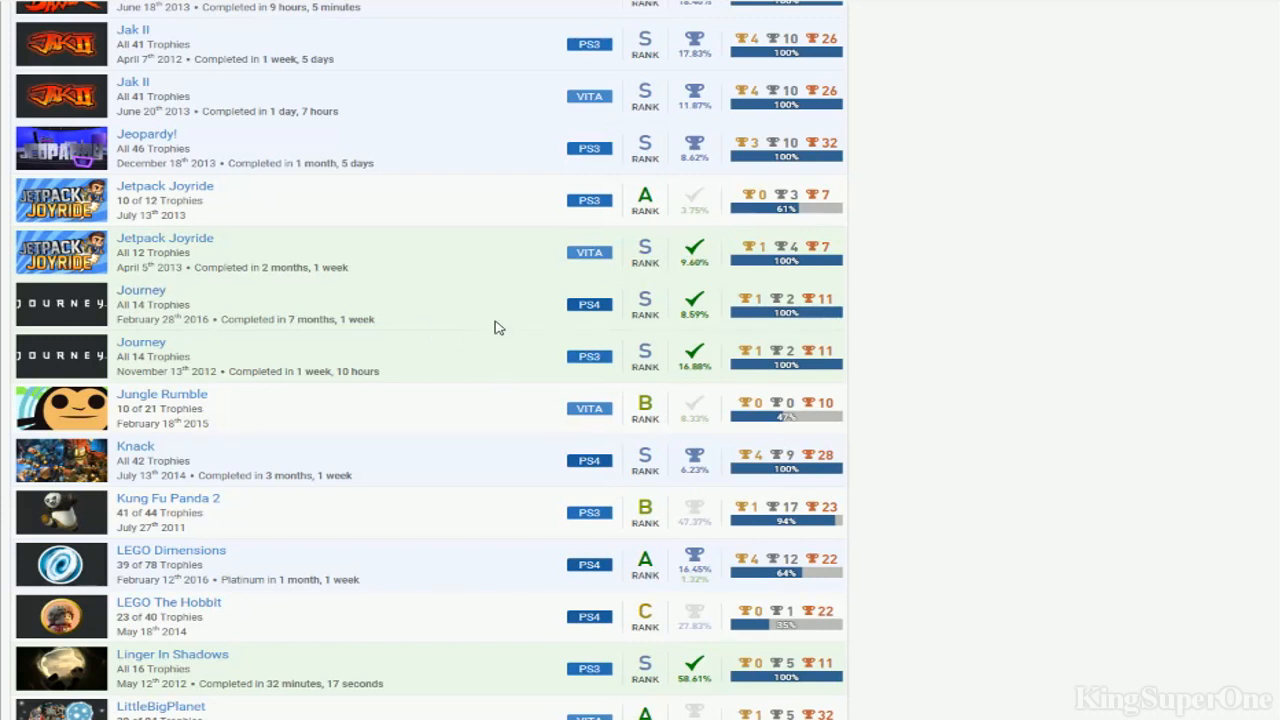
mouse_move(480, 316)
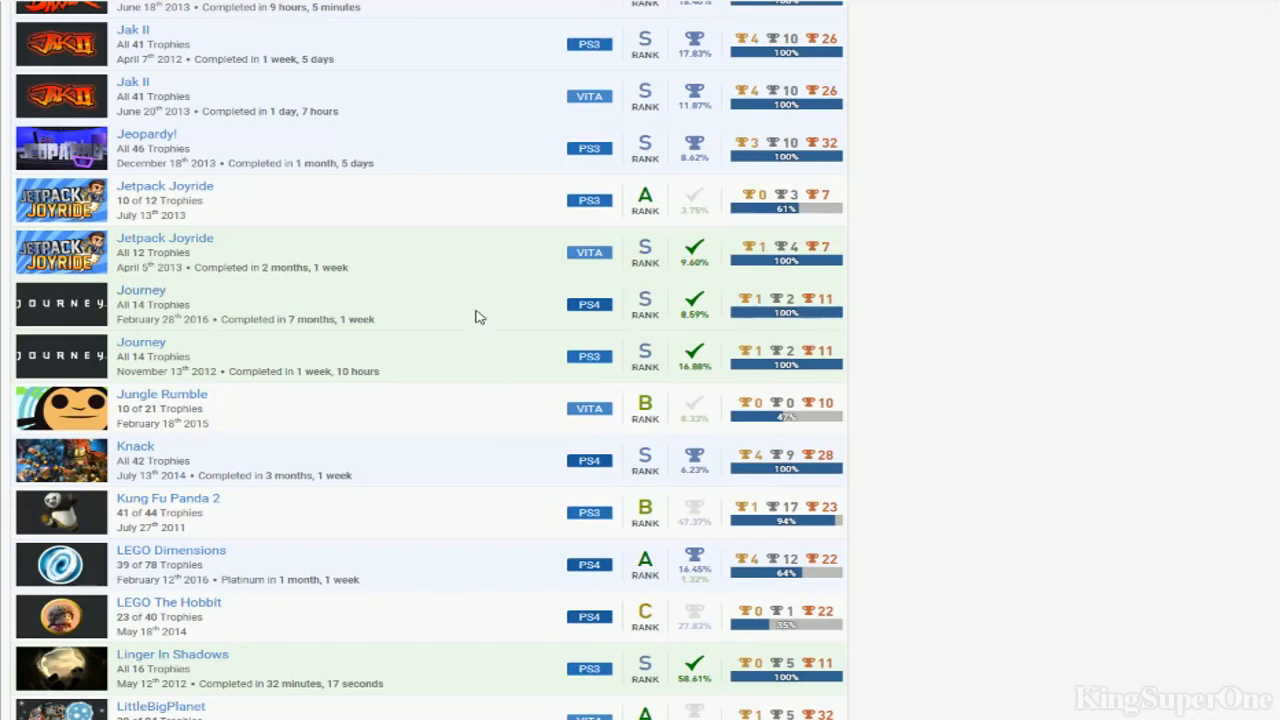
mouse_move(480, 364)
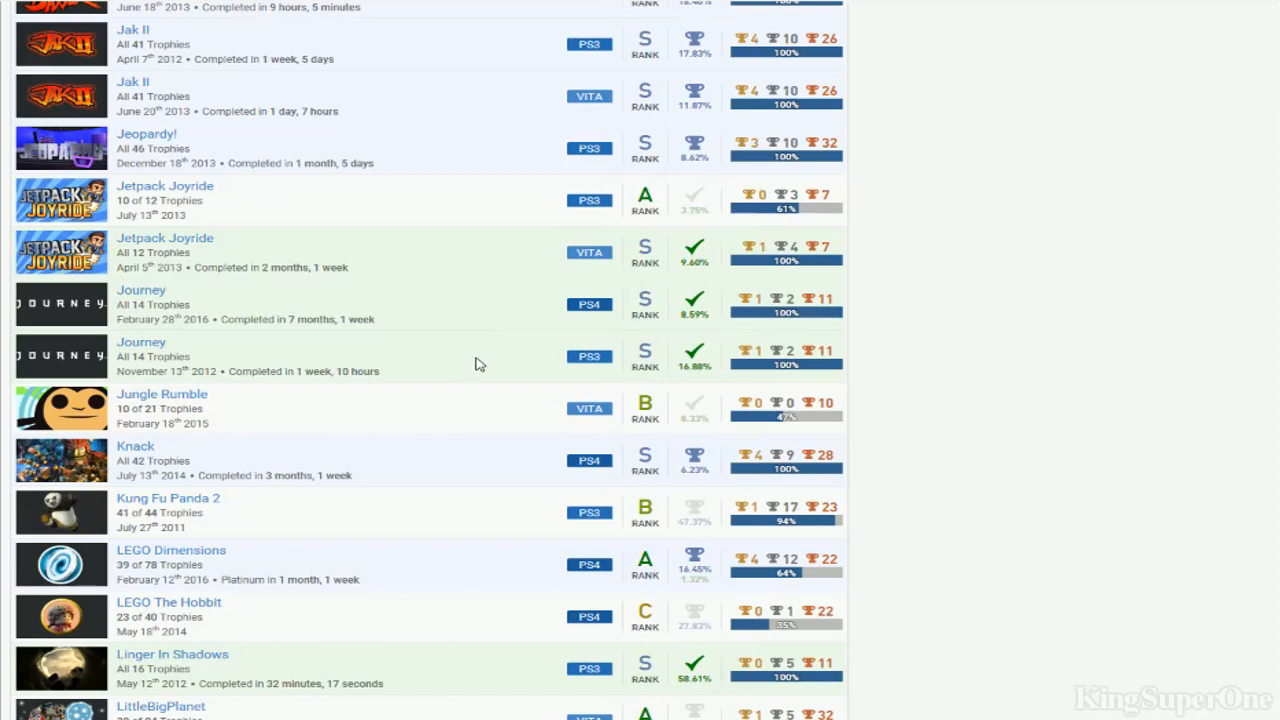
mouse_move(444, 308)
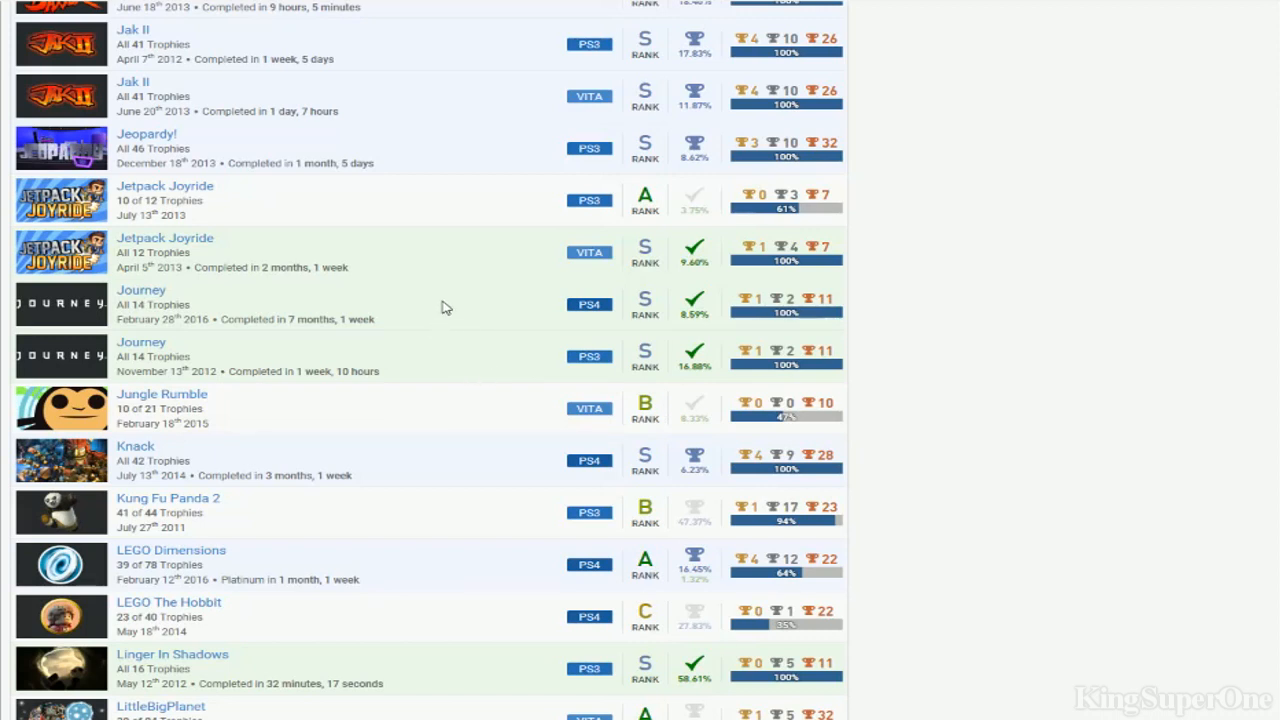
mouse_move(464, 294)
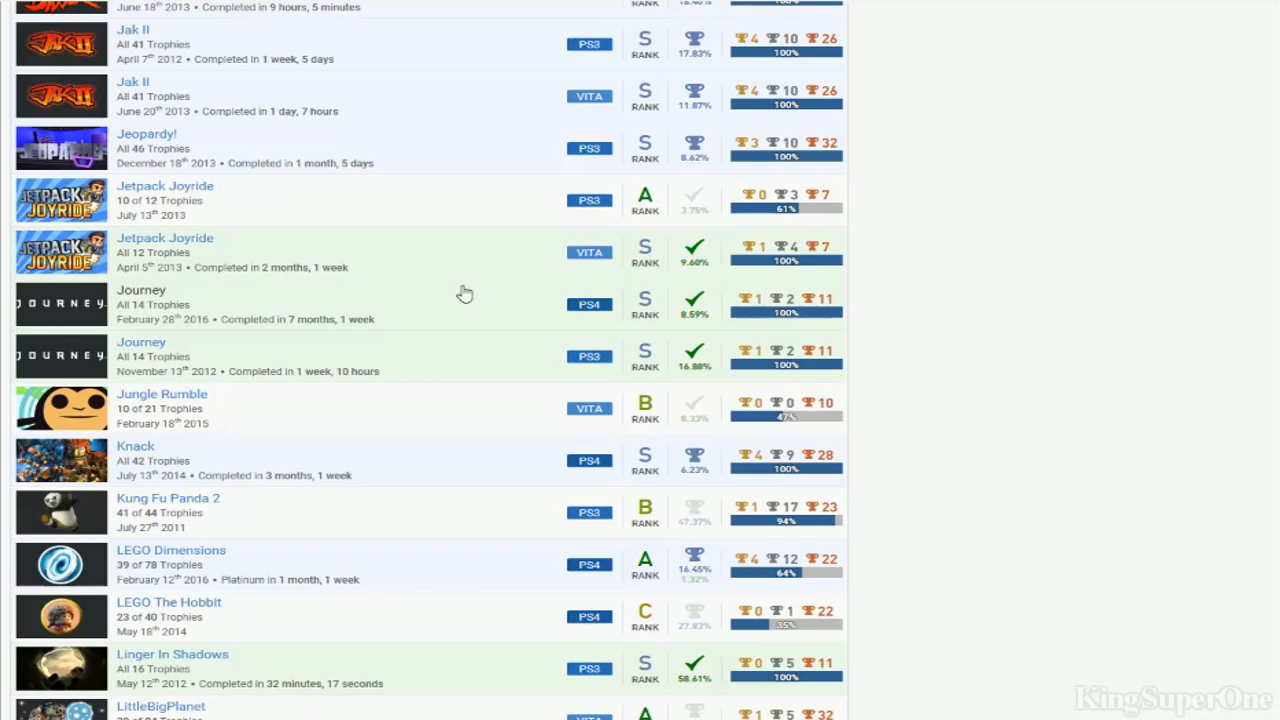
mouse_move(264, 180)
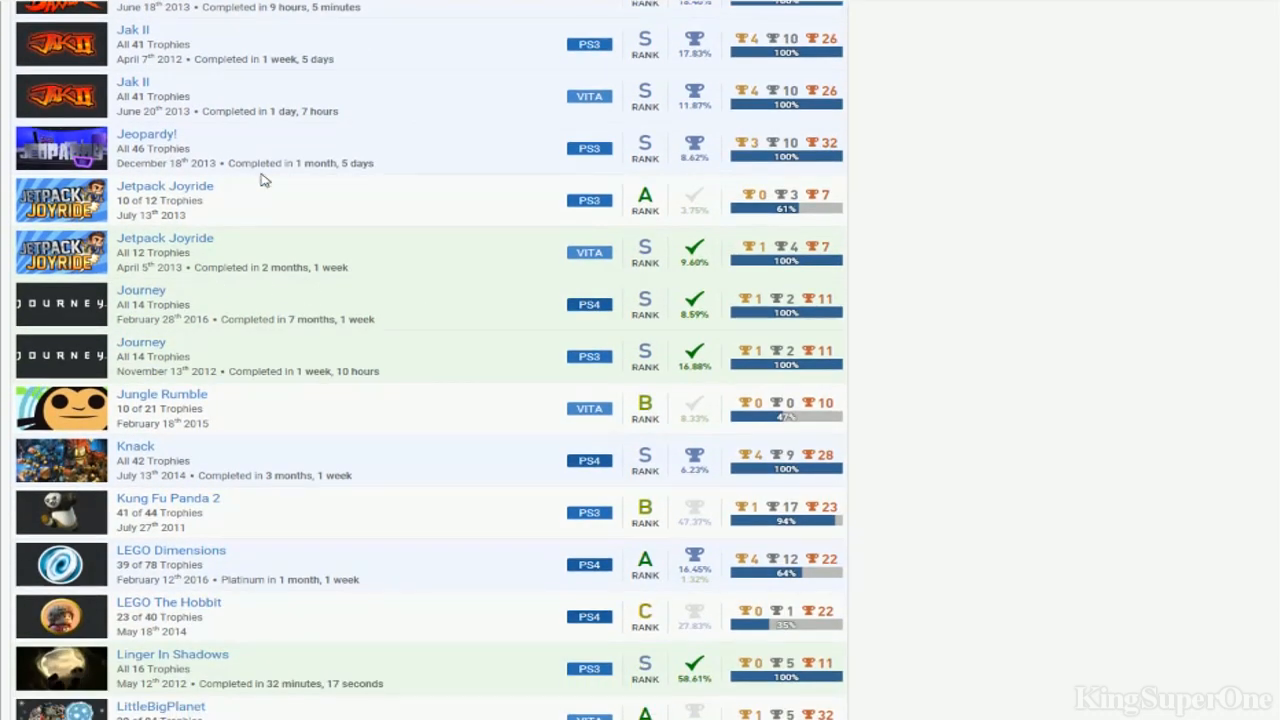
scroll("down", 3)
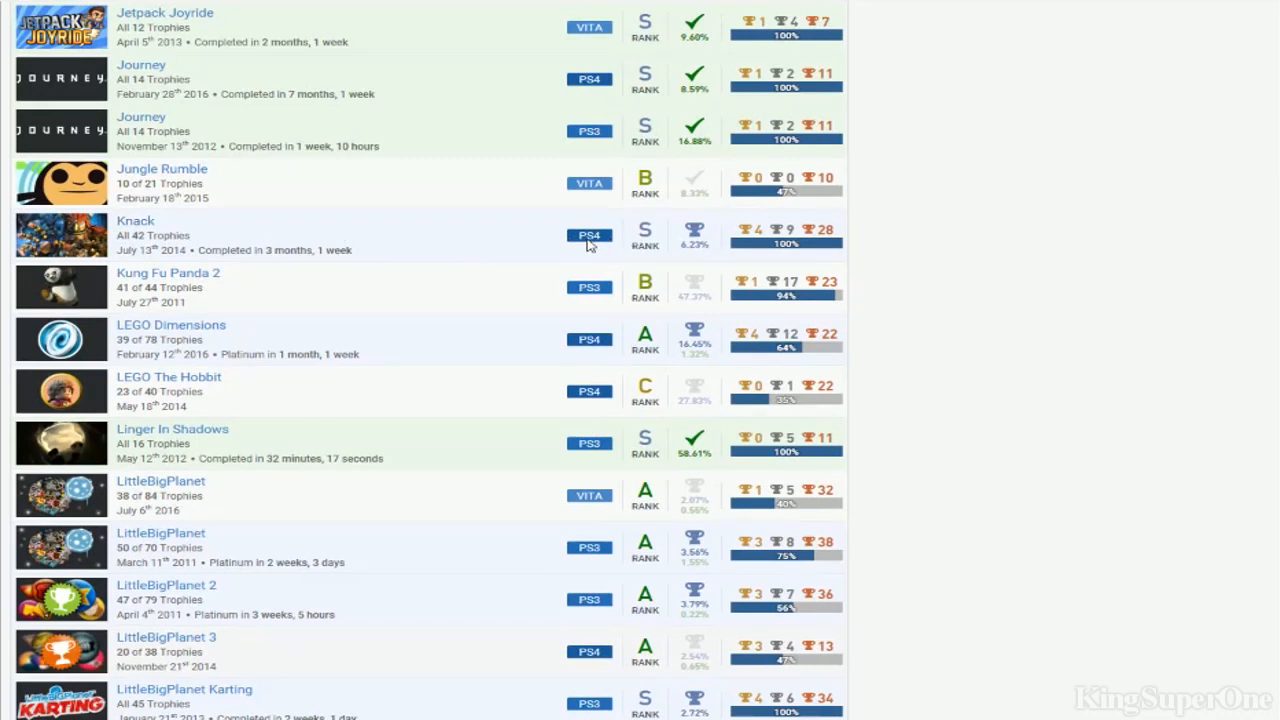
mouse_move(714, 356)
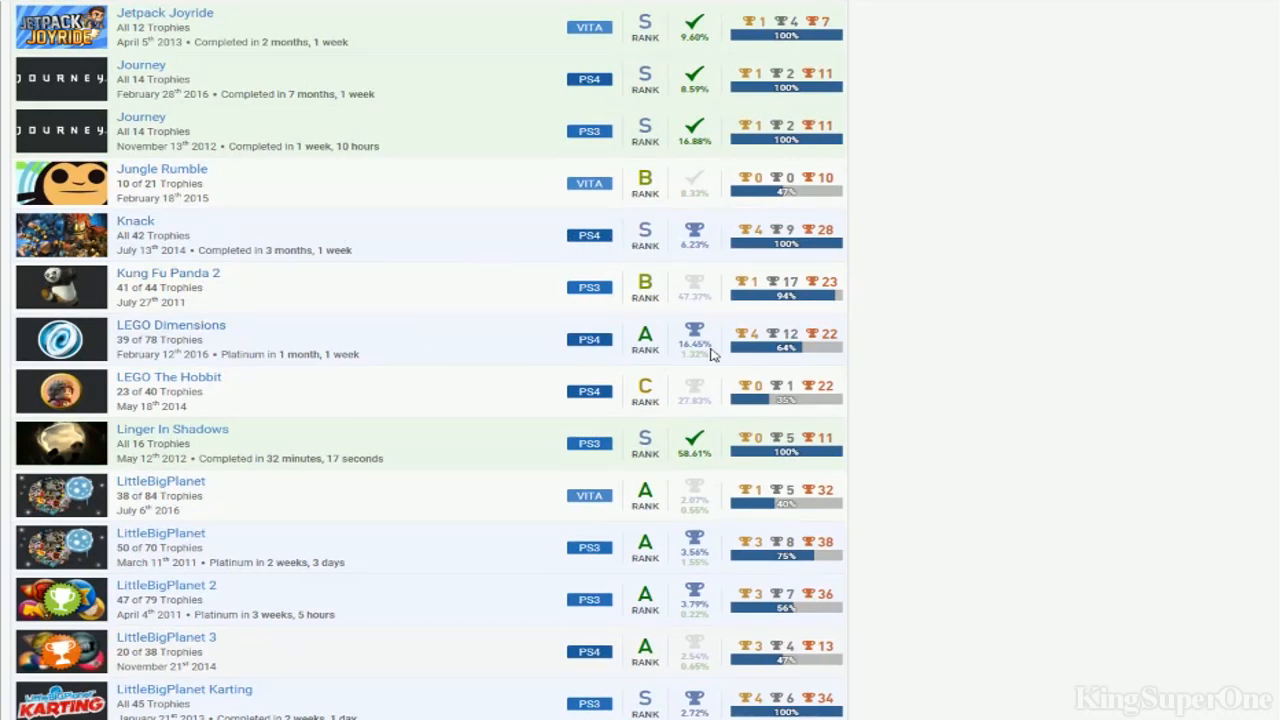
mouse_move(866, 336)
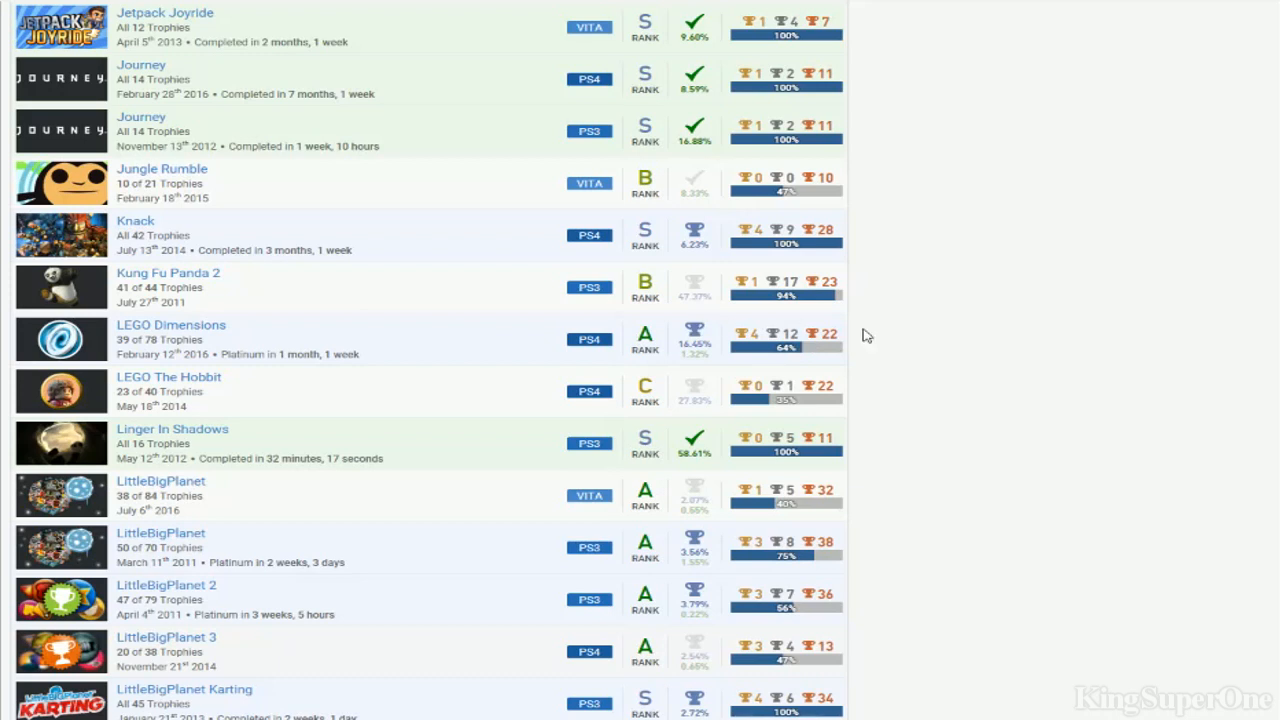
mouse_move(826, 360)
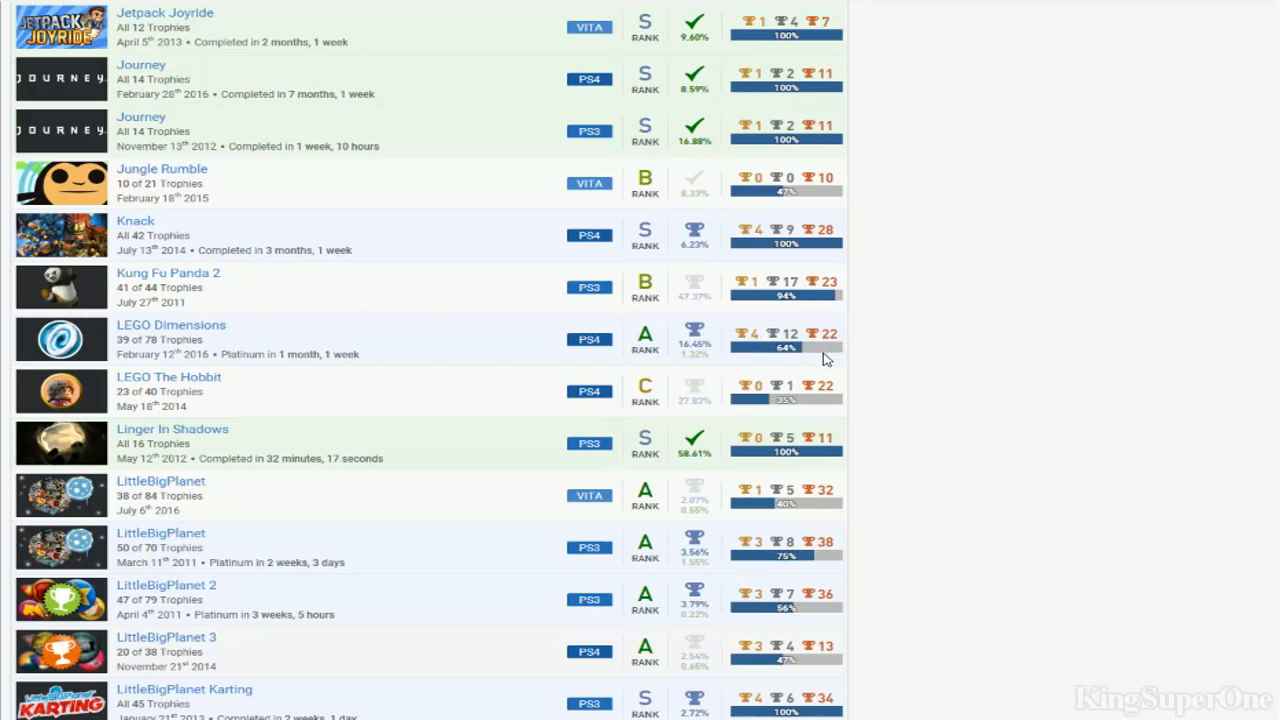
mouse_move(742, 348)
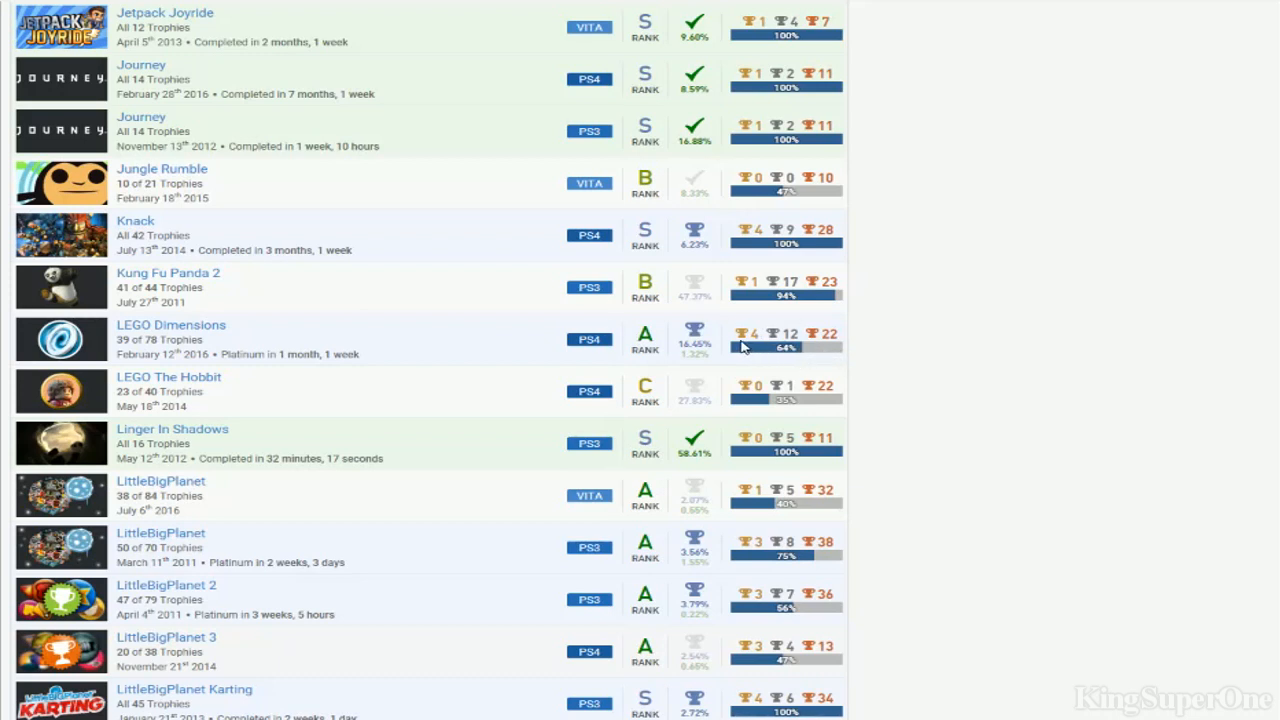
mouse_move(618, 460)
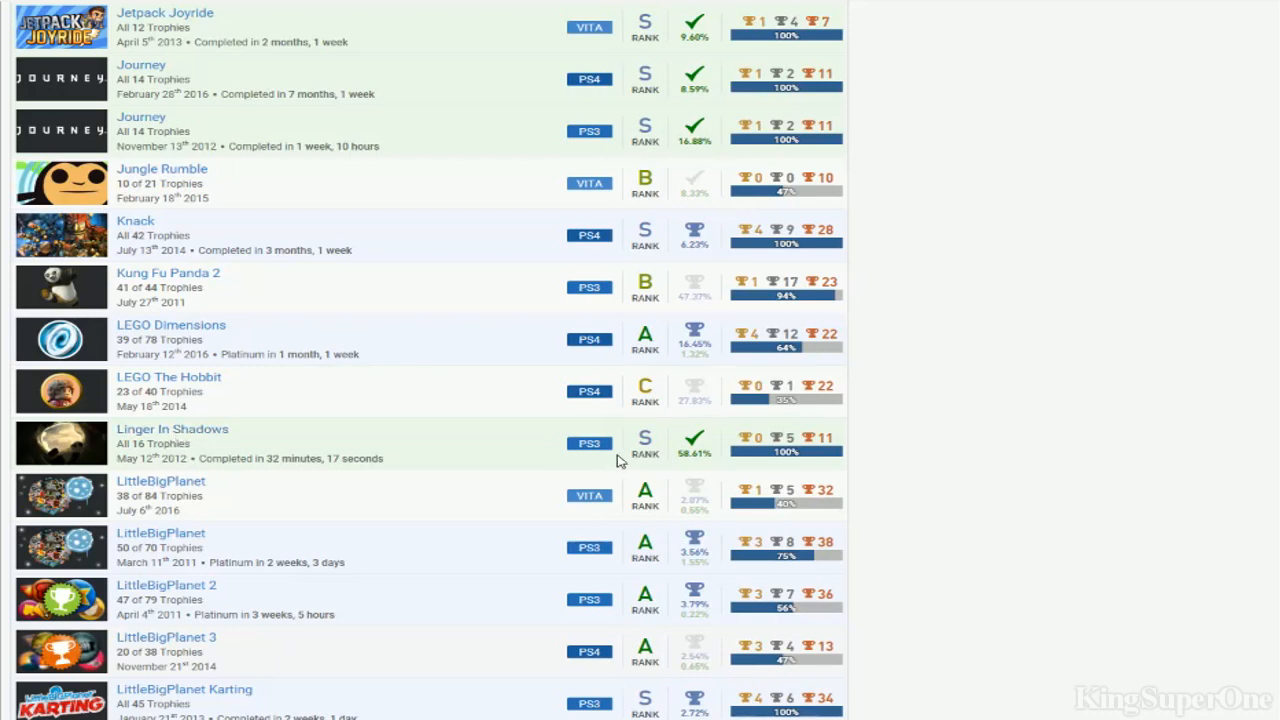
scroll("down", 3)
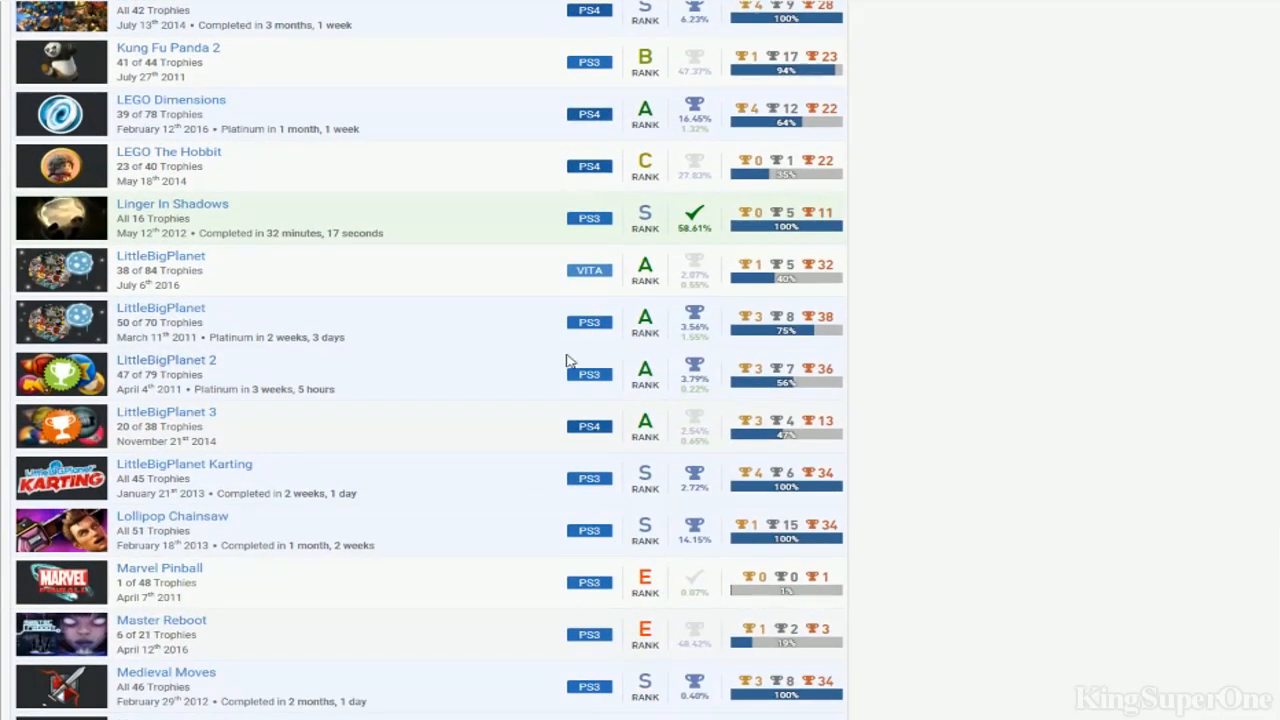
mouse_move(724, 360)
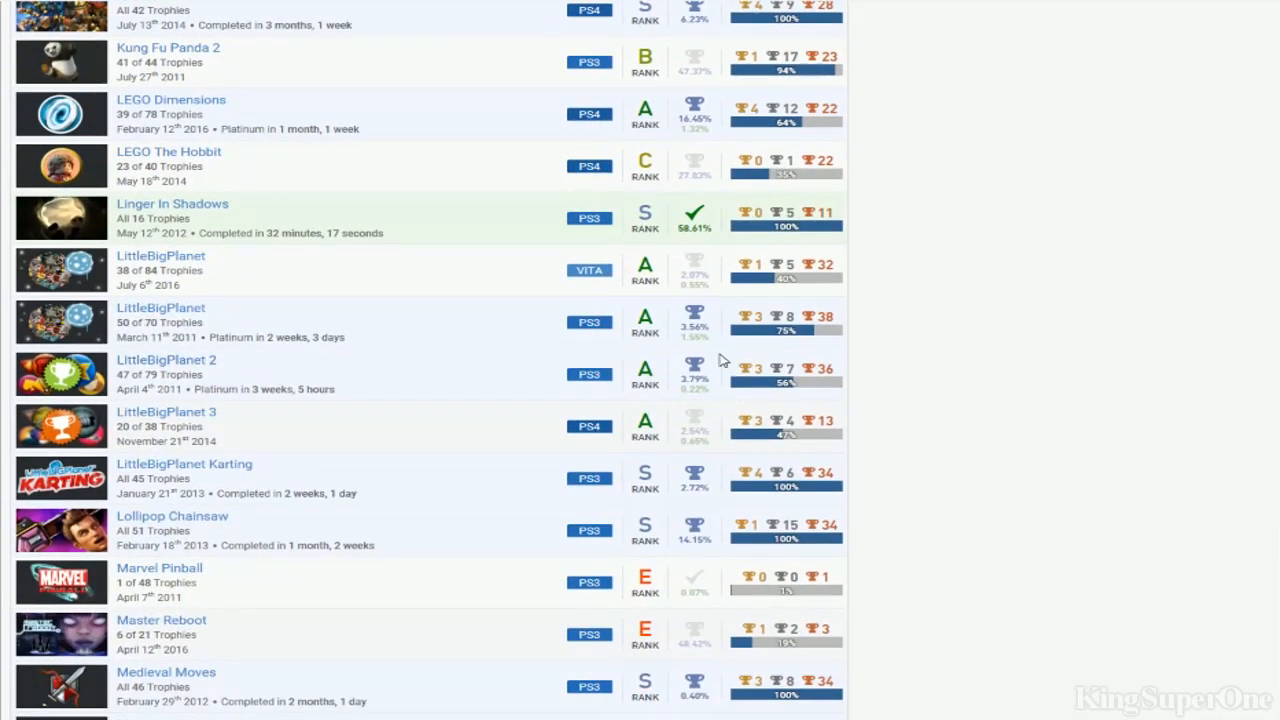
mouse_move(712, 496)
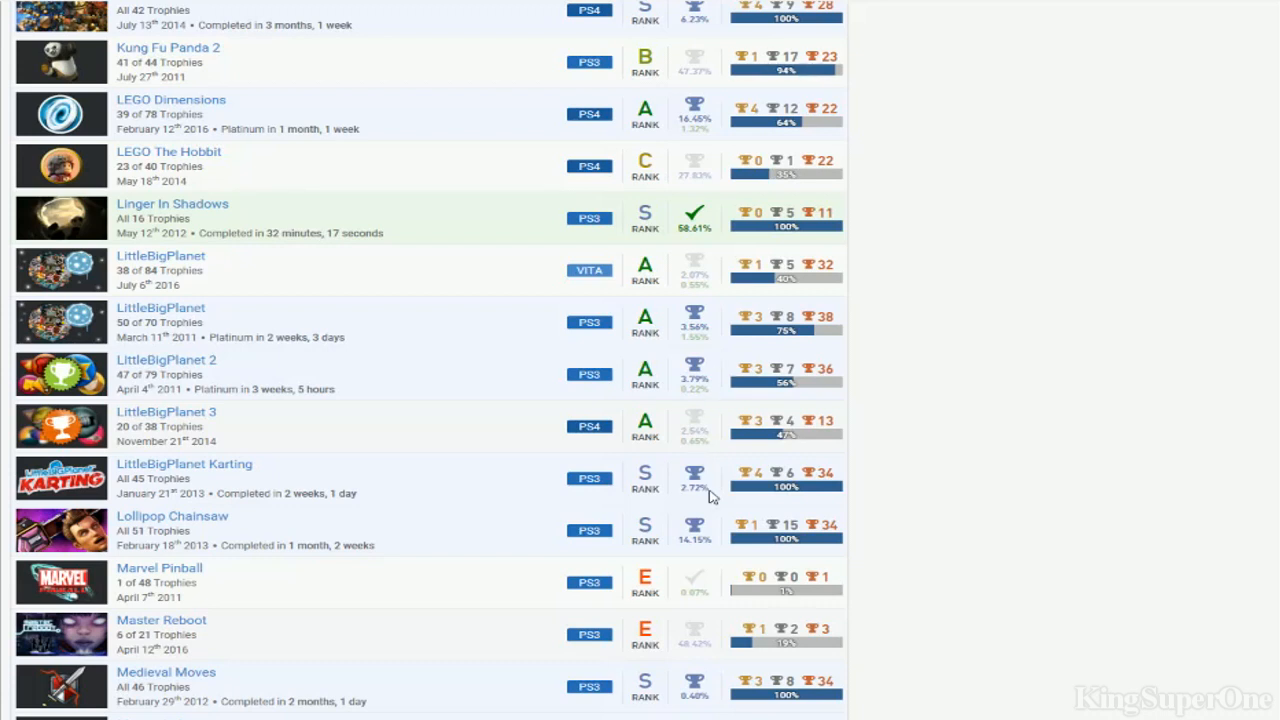
mouse_move(684, 428)
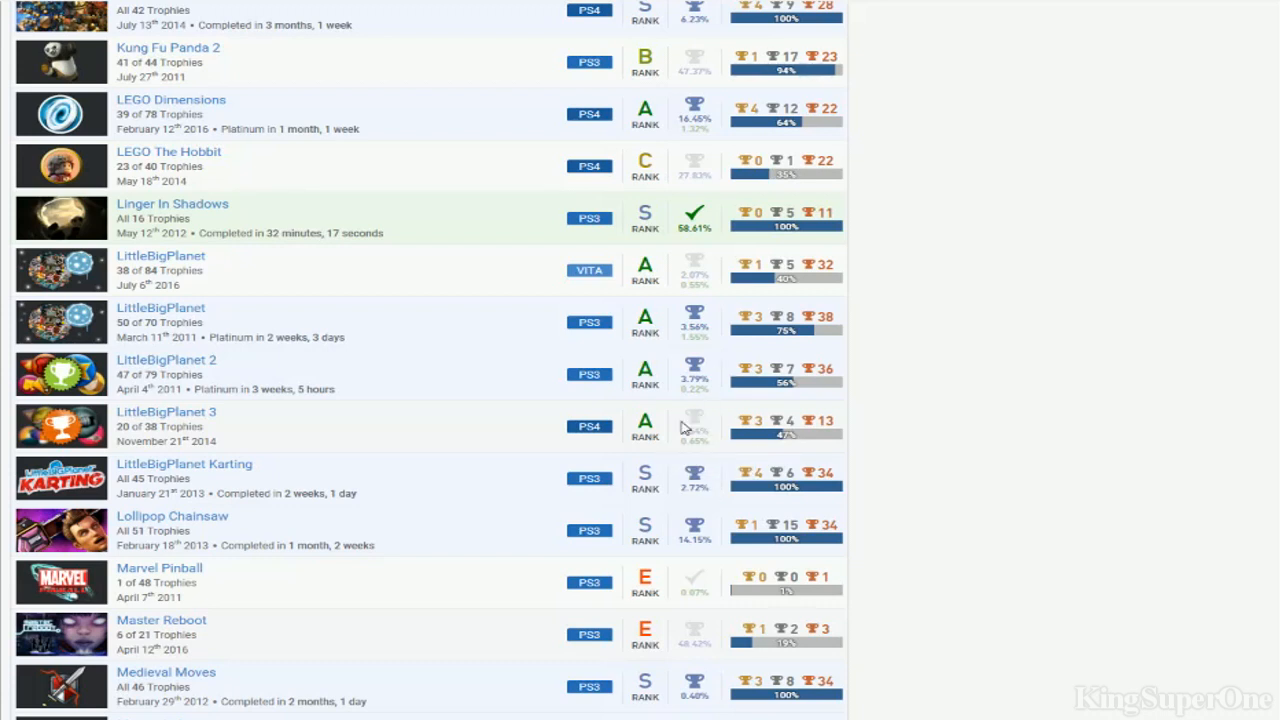
mouse_move(844, 444)
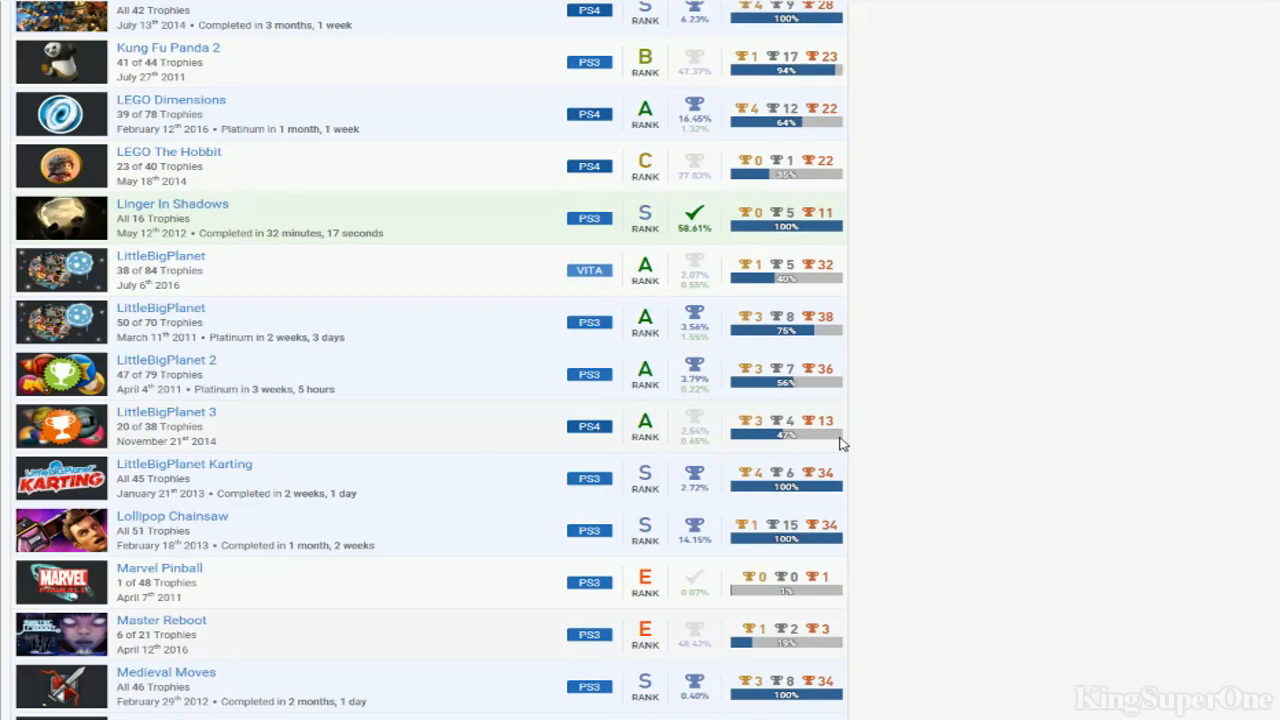
scroll("down", 3)
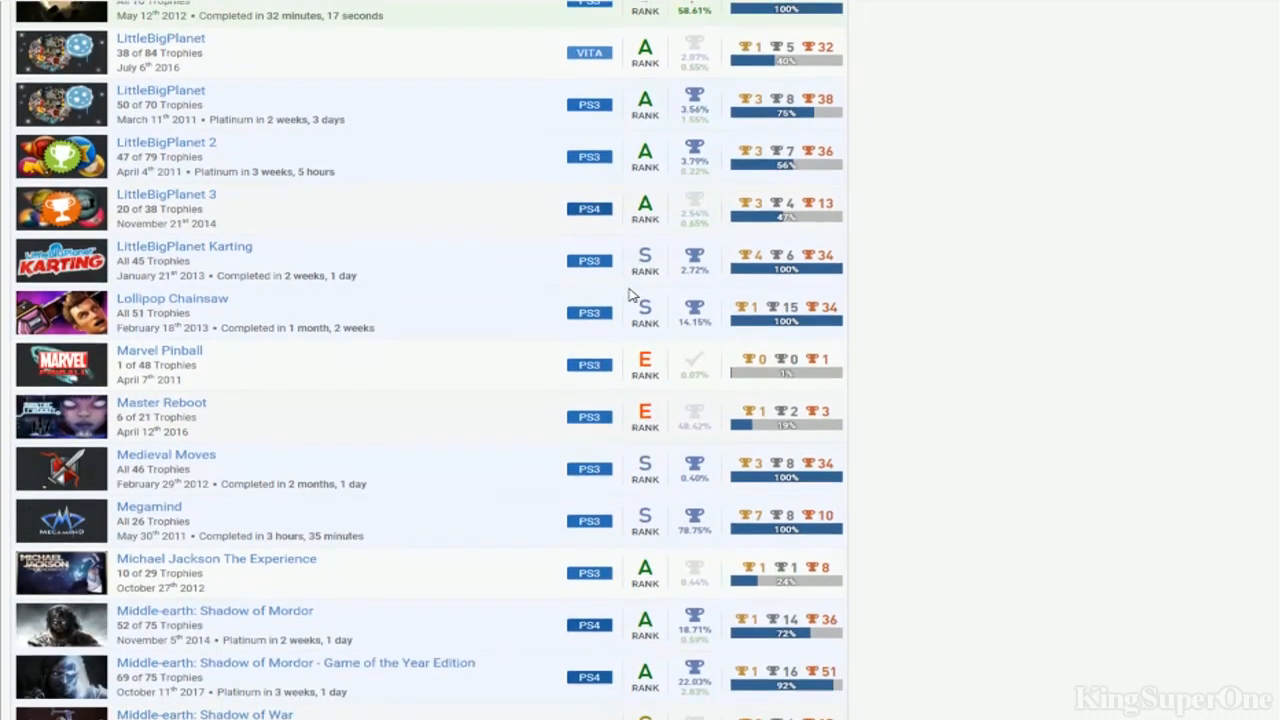
scroll("down", 3)
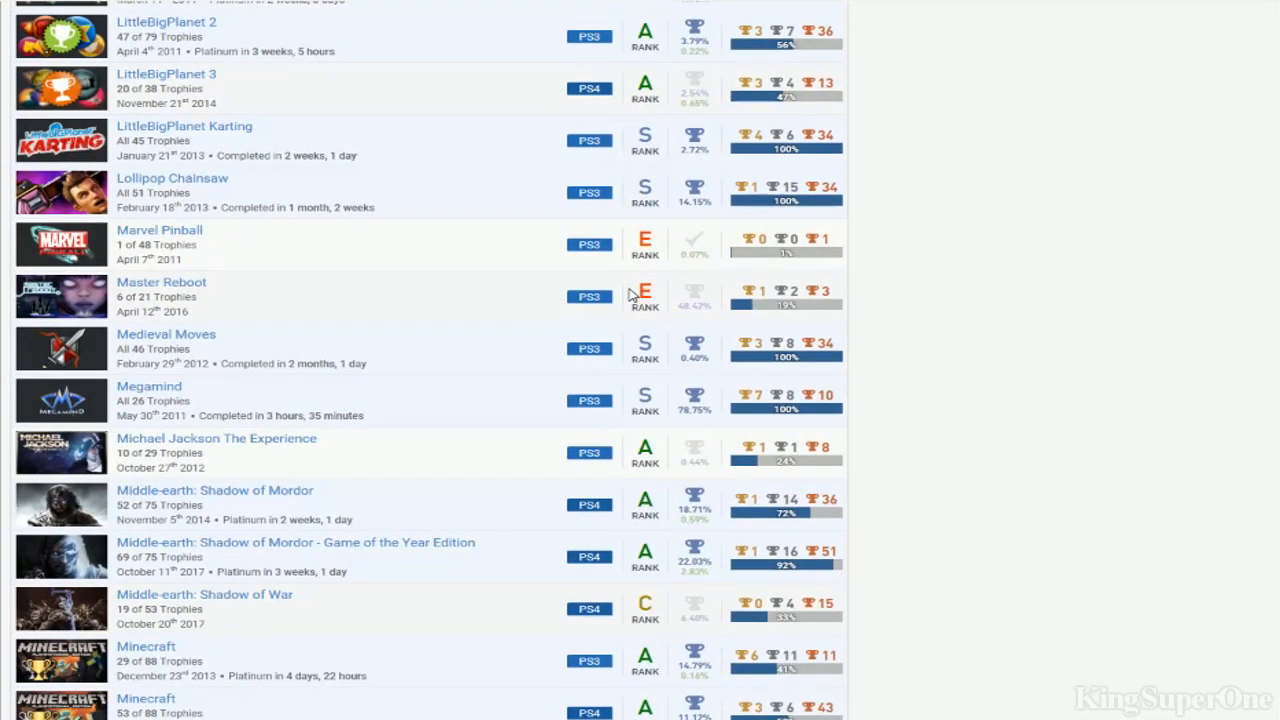
scroll("down", 3)
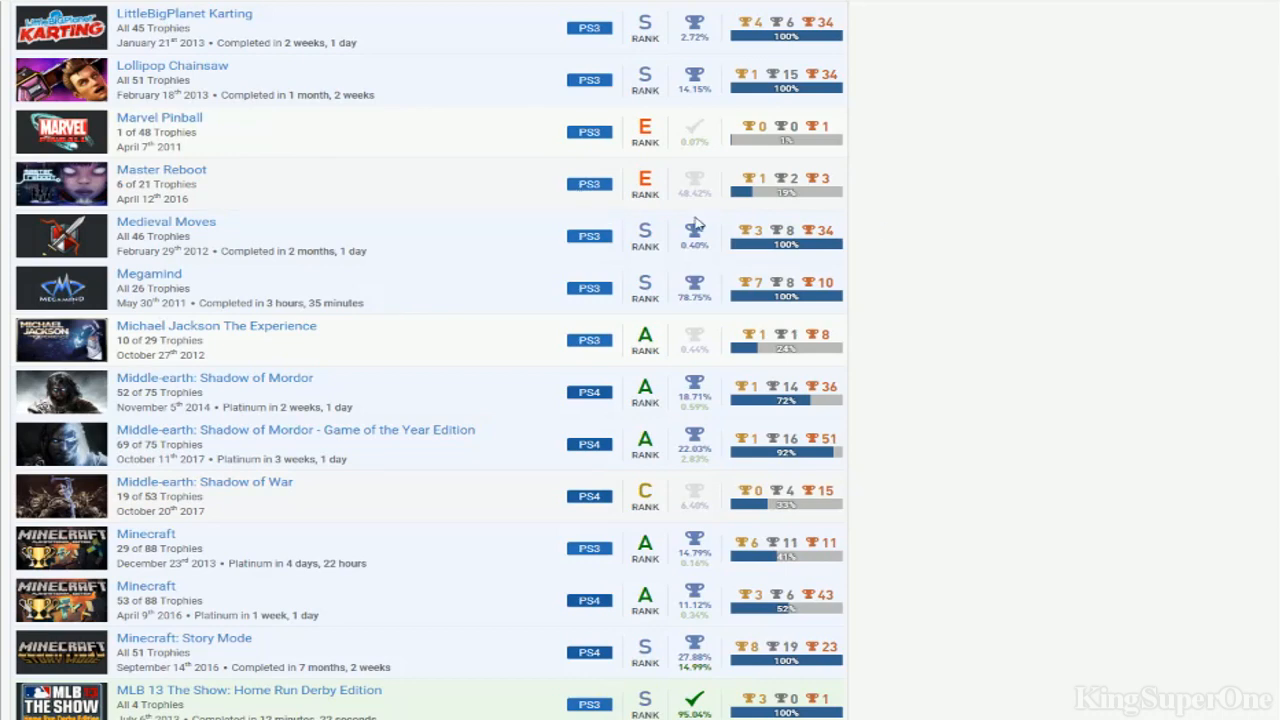
mouse_move(614, 224)
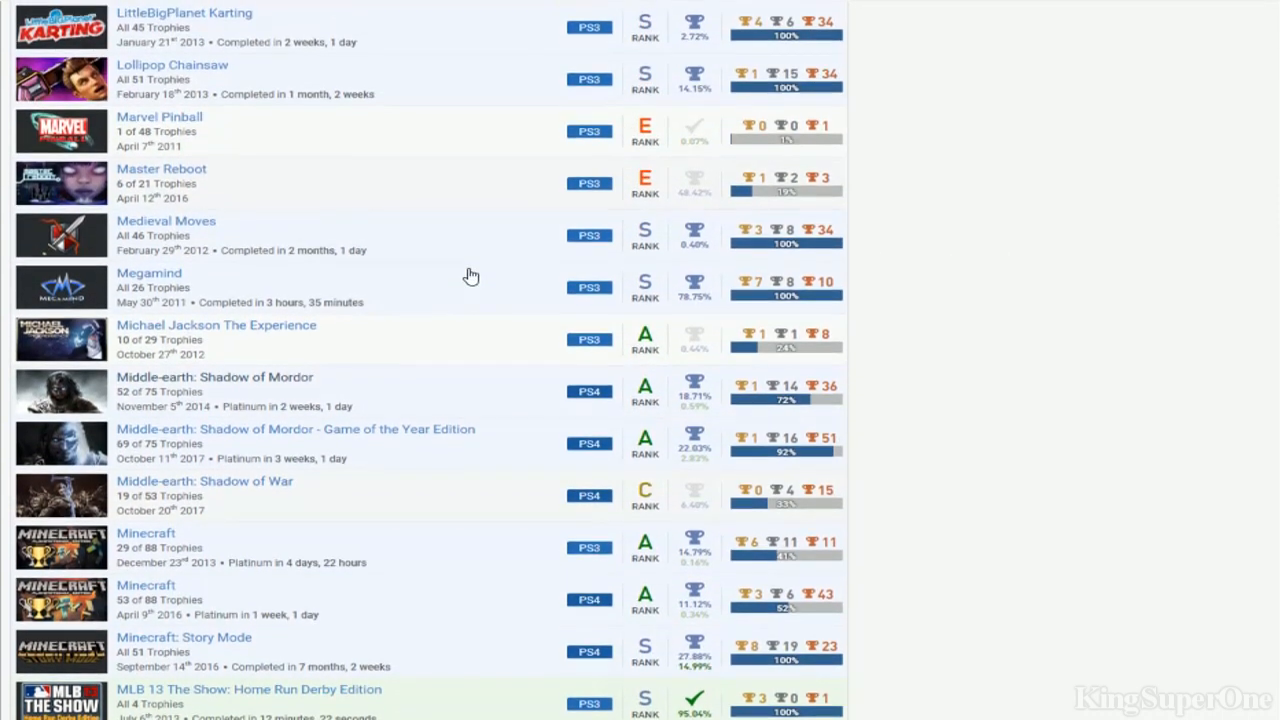
mouse_move(168, 336)
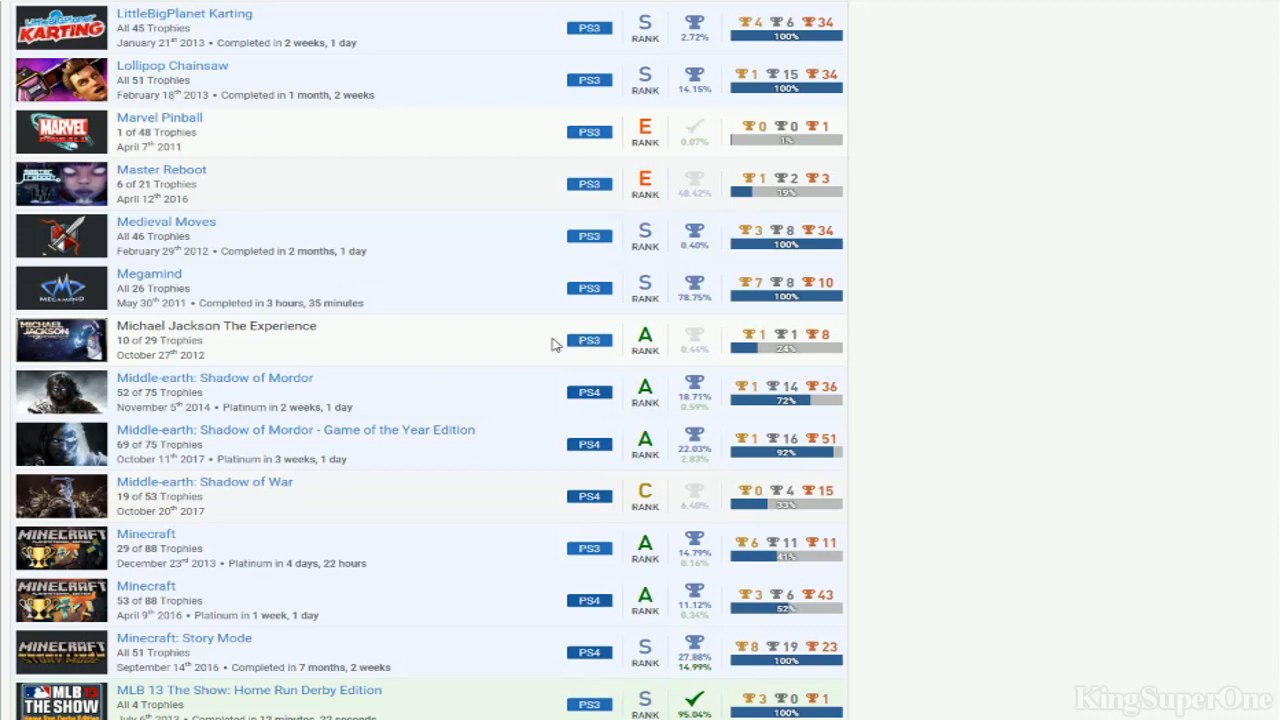
mouse_move(624, 454)
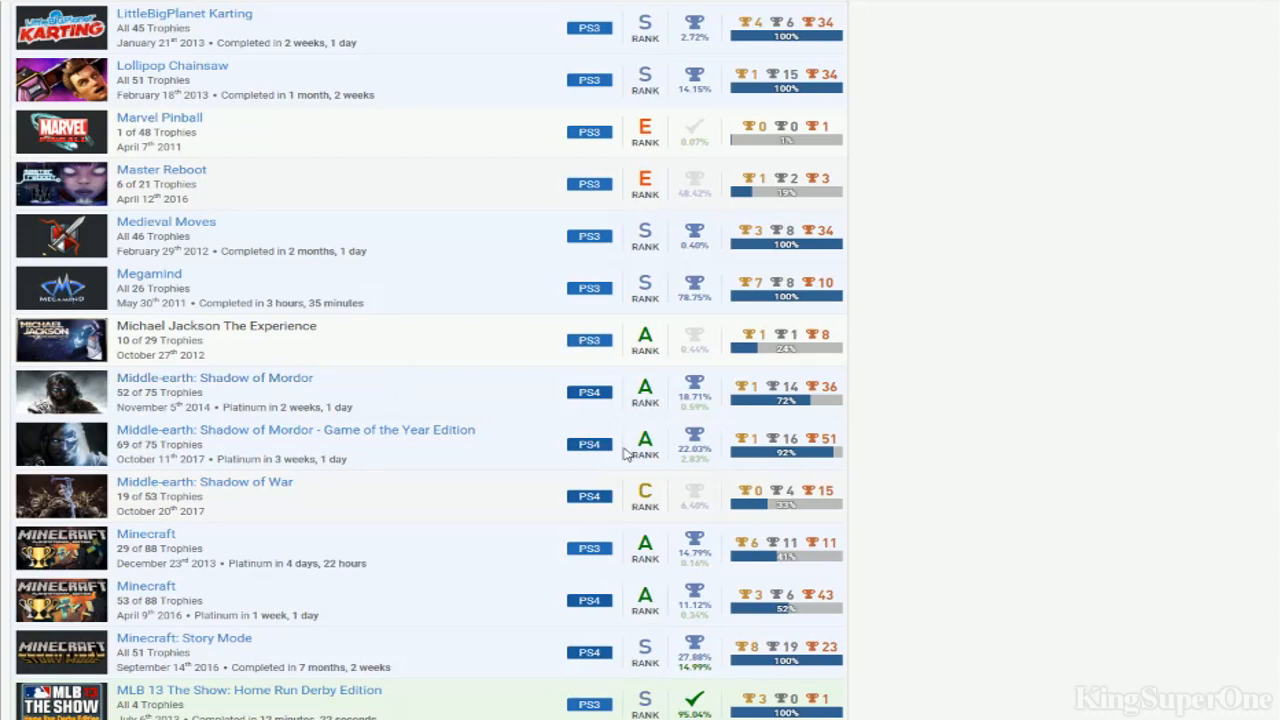
mouse_move(612, 516)
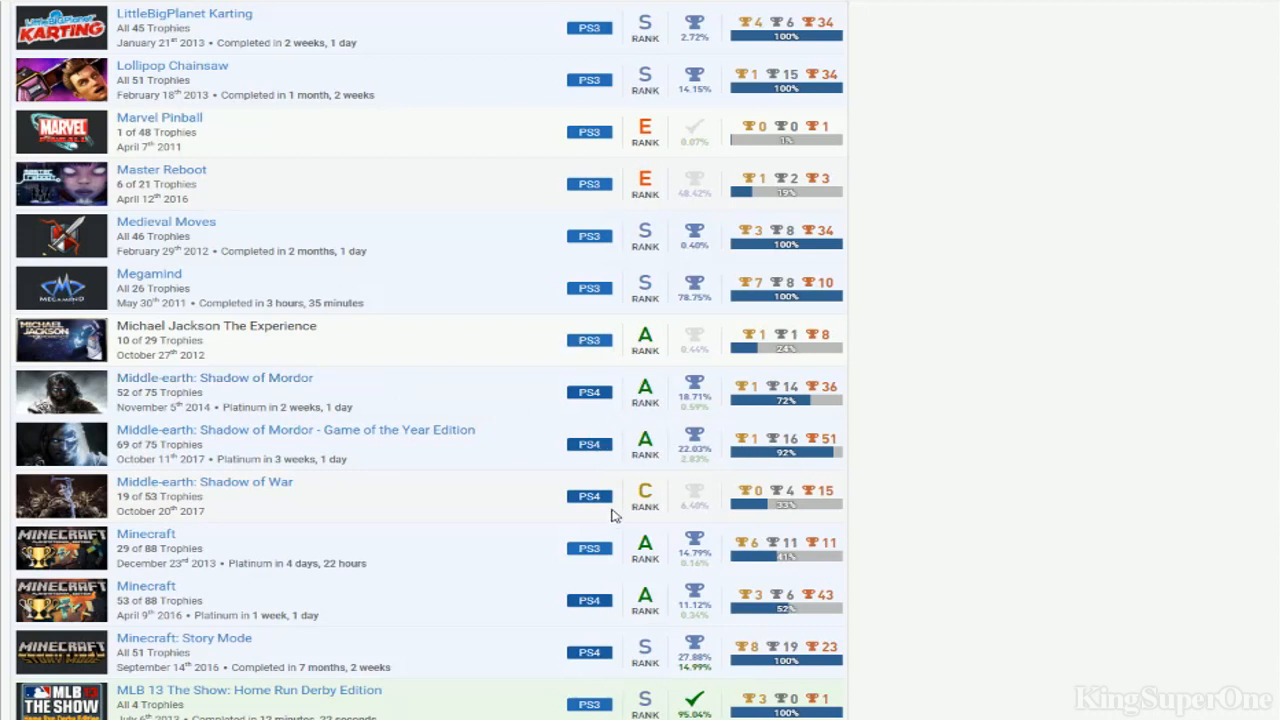
Scroll past the Minecraft entries to Mortal Kombat, My Name is Mayo, NCIS and Nun Attack
scroll("down", 3)
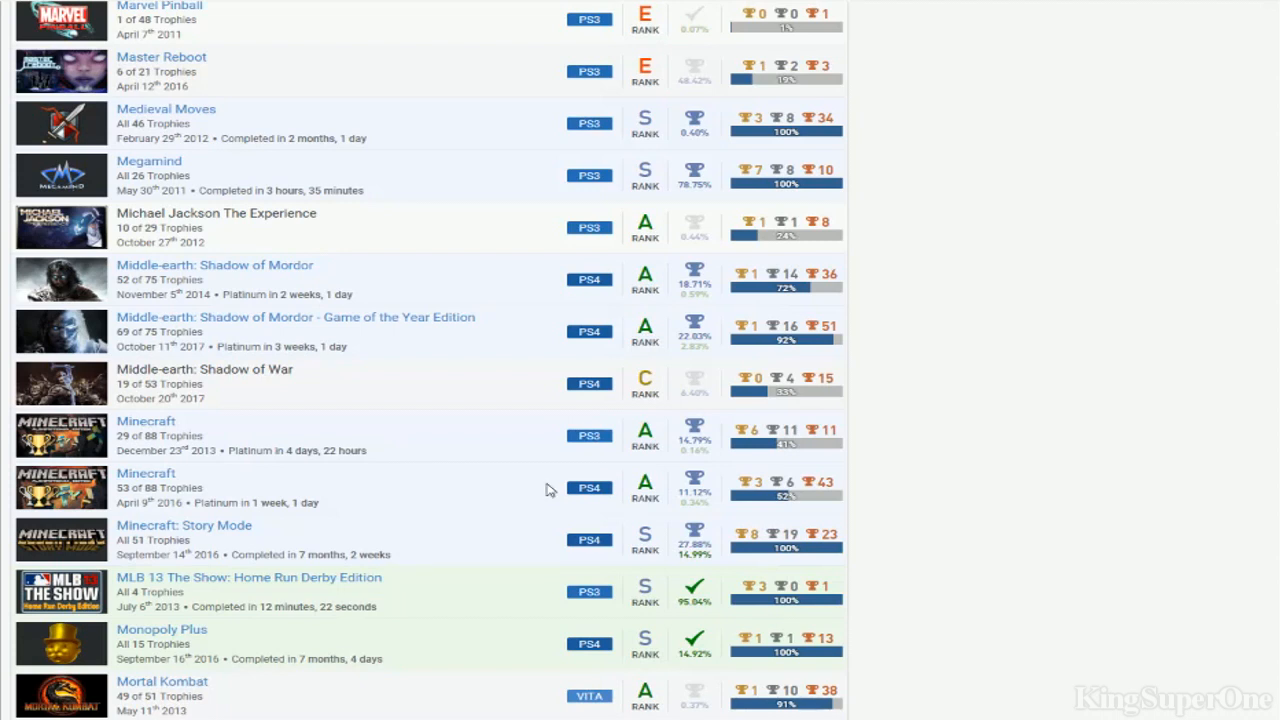
scroll("up", 3)
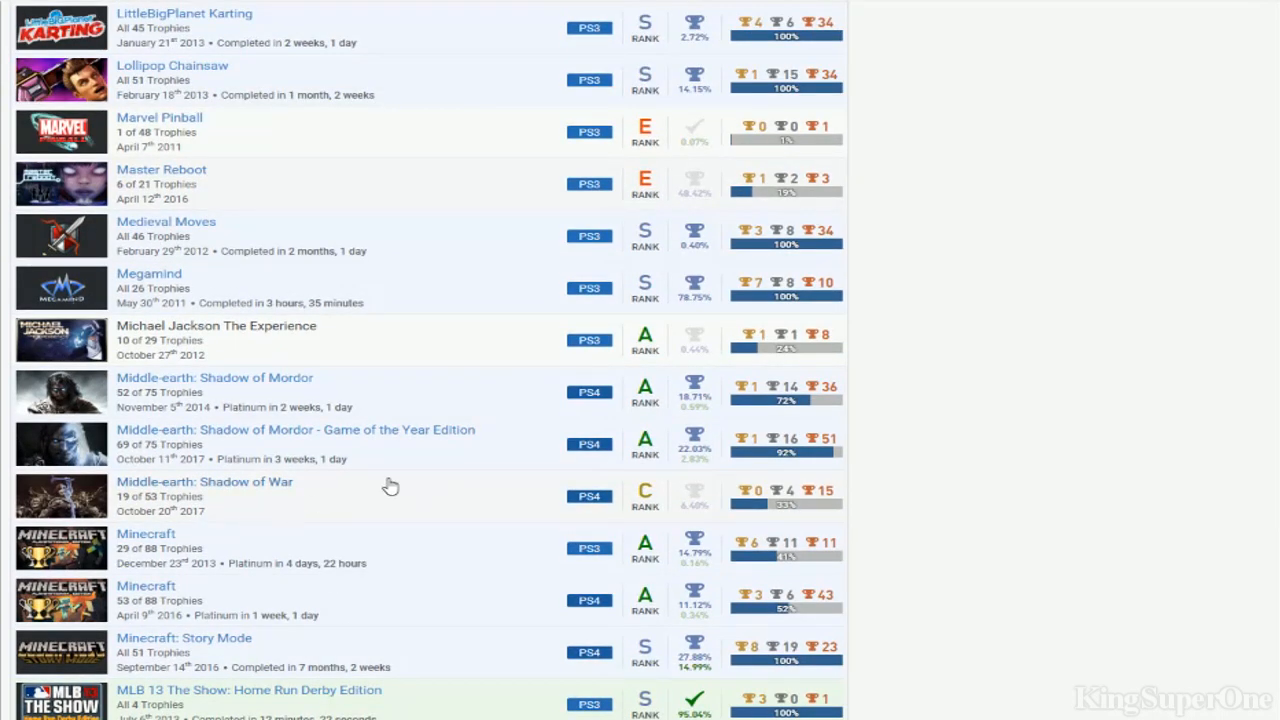
mouse_move(280, 520)
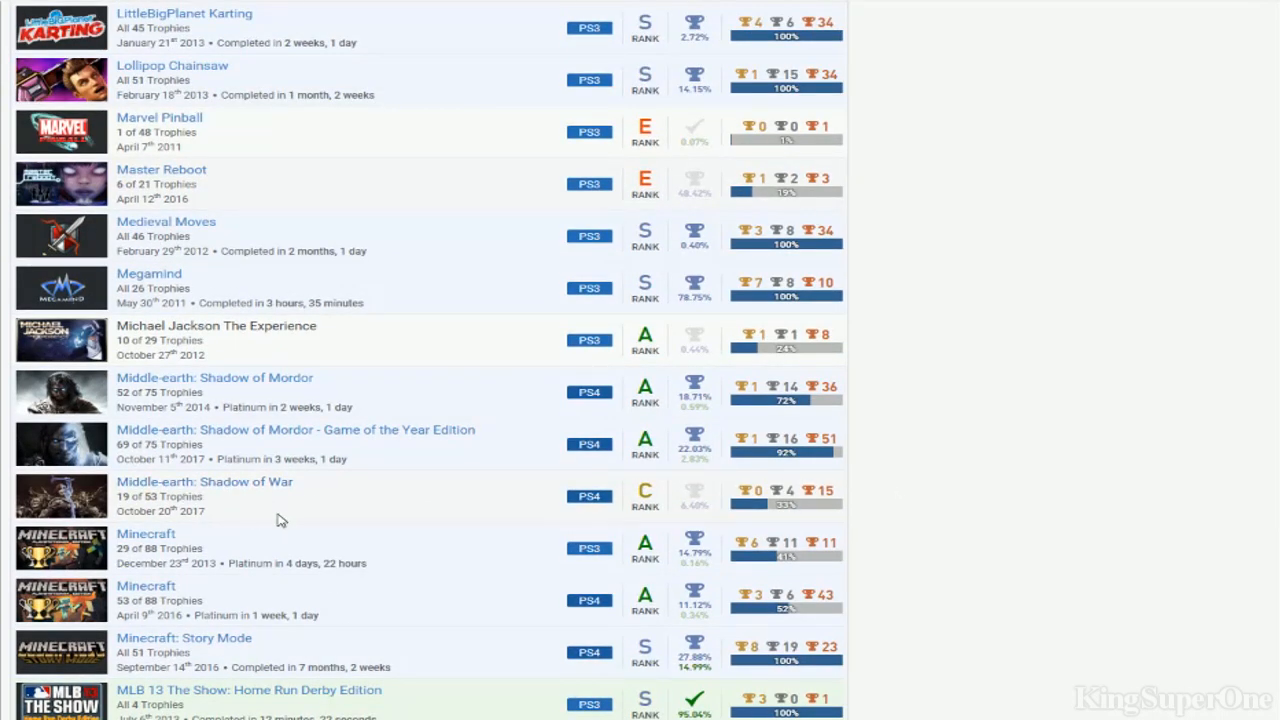
mouse_move(840, 420)
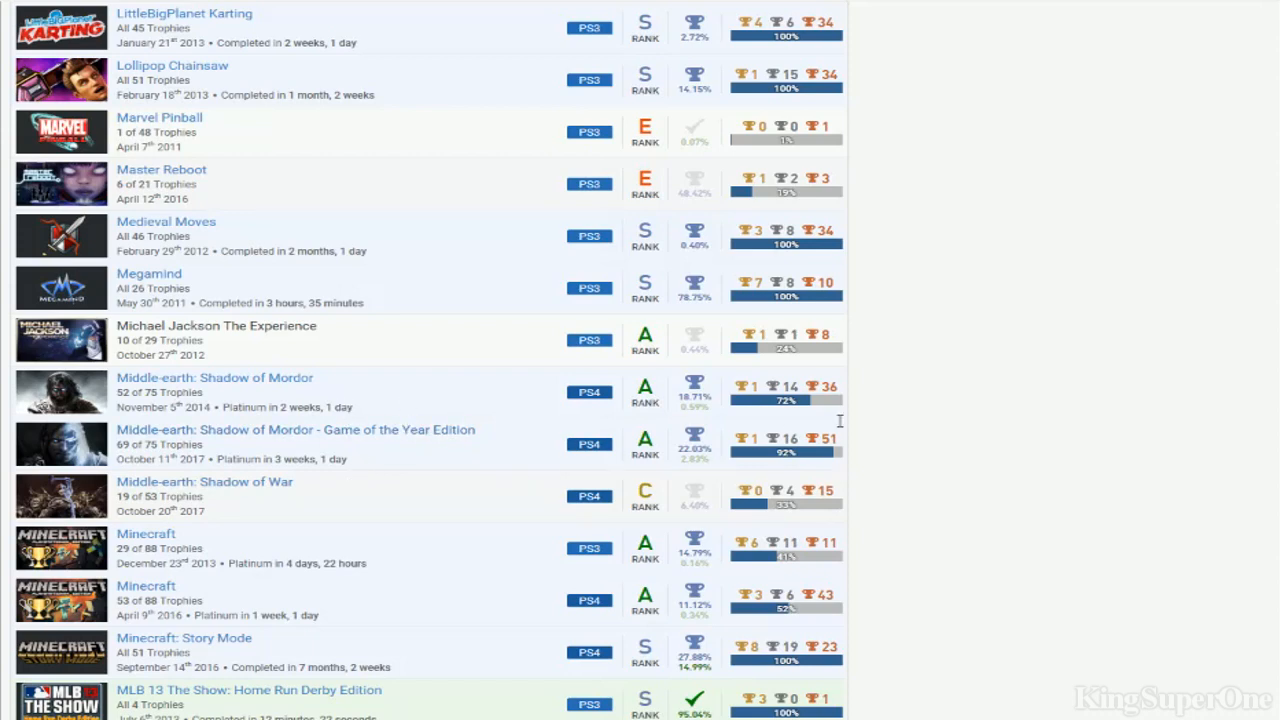
scroll("down", 3)
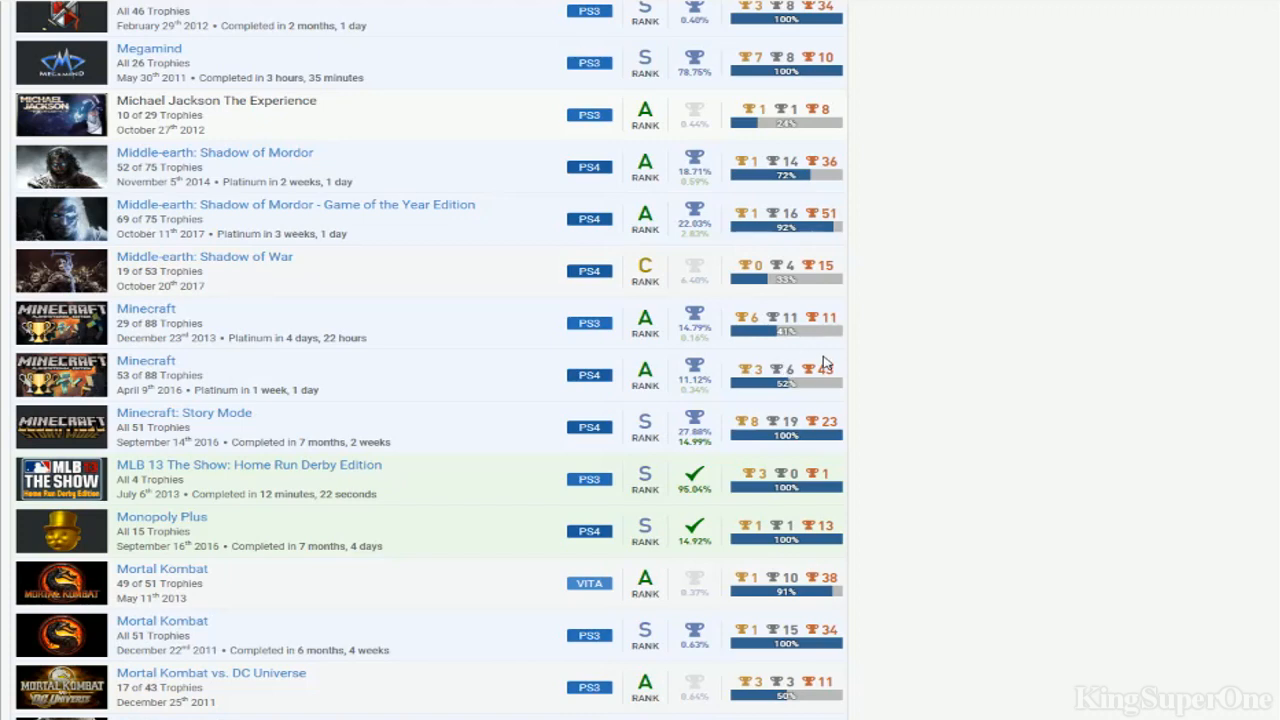
scroll("down", 3)
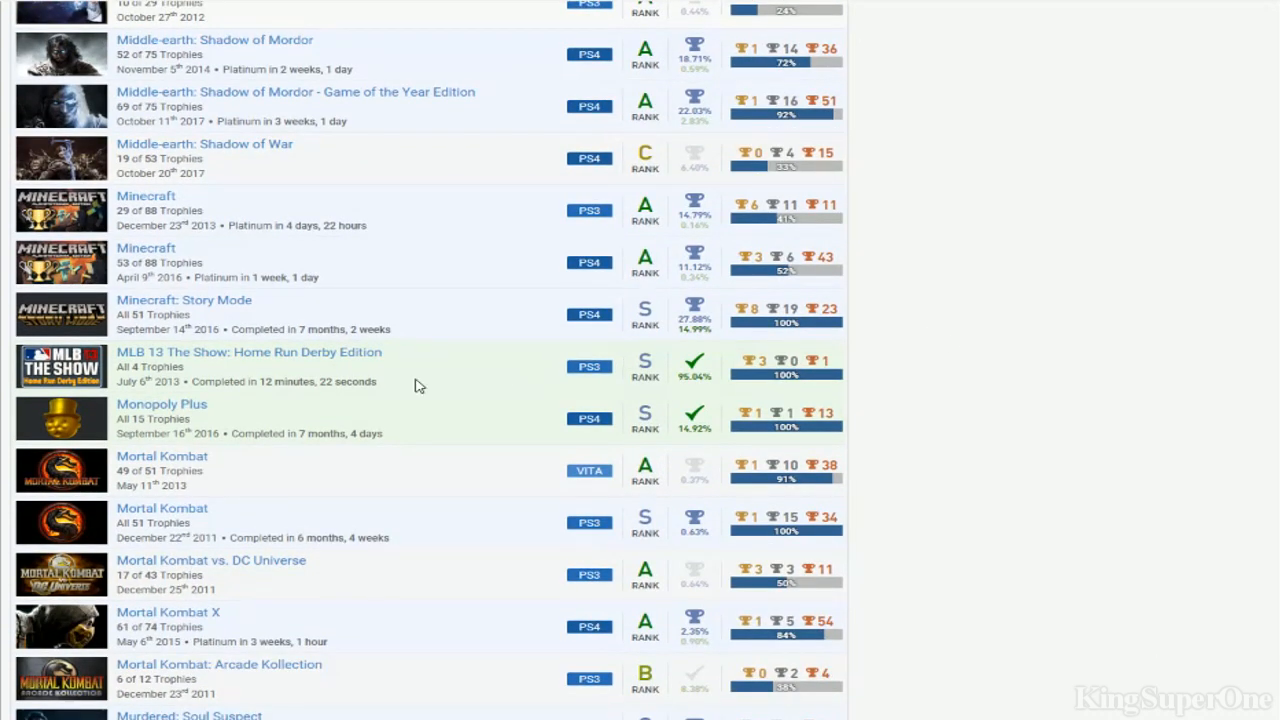
scroll("down", 3)
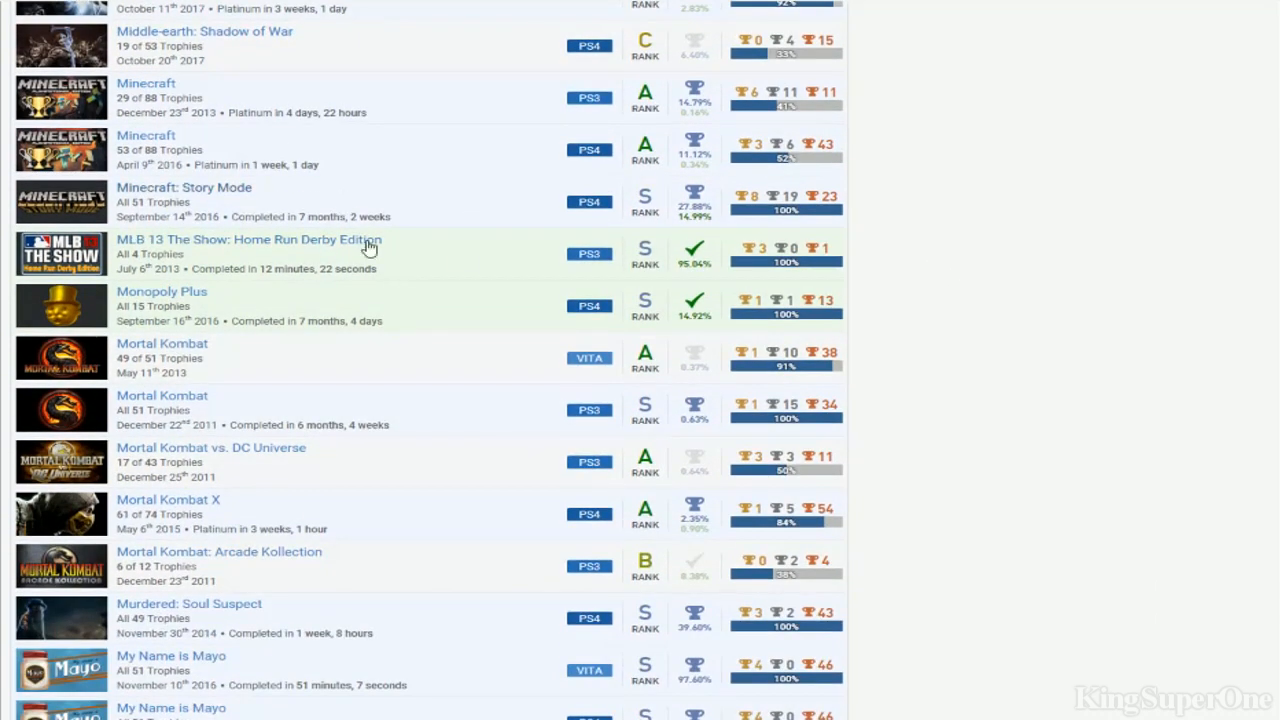
scroll("down", 3)
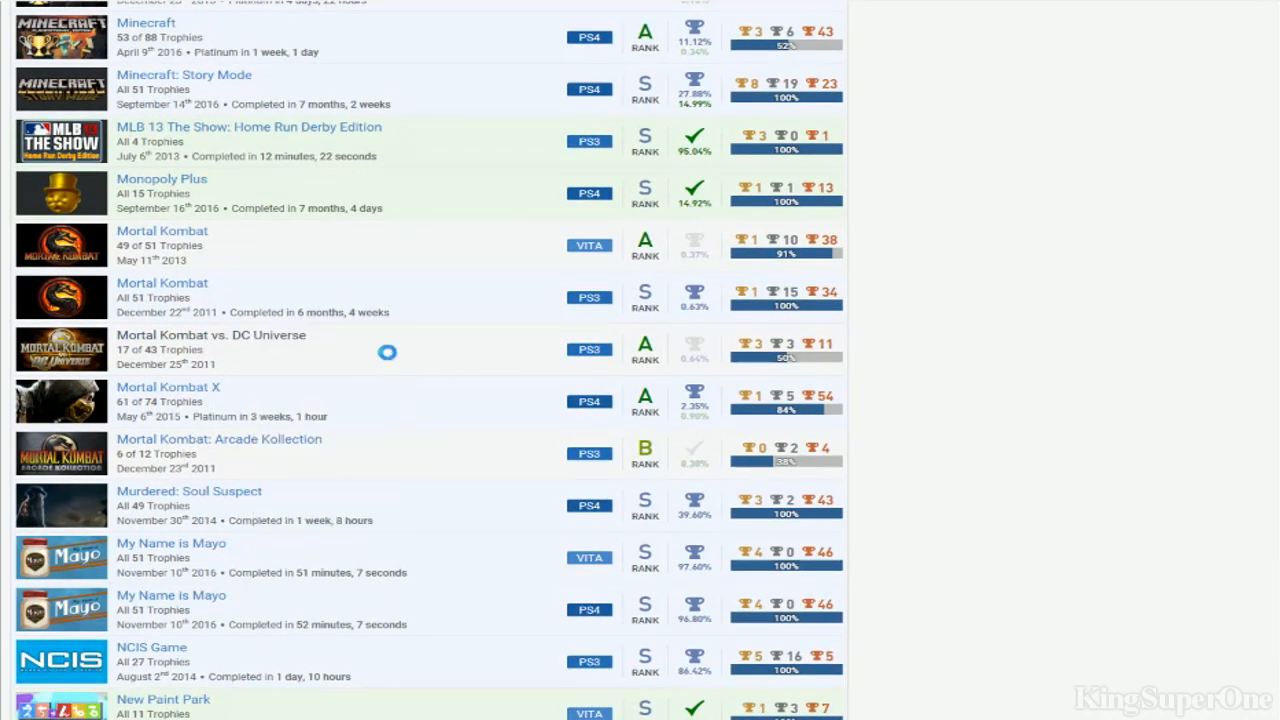
mouse_move(390, 360)
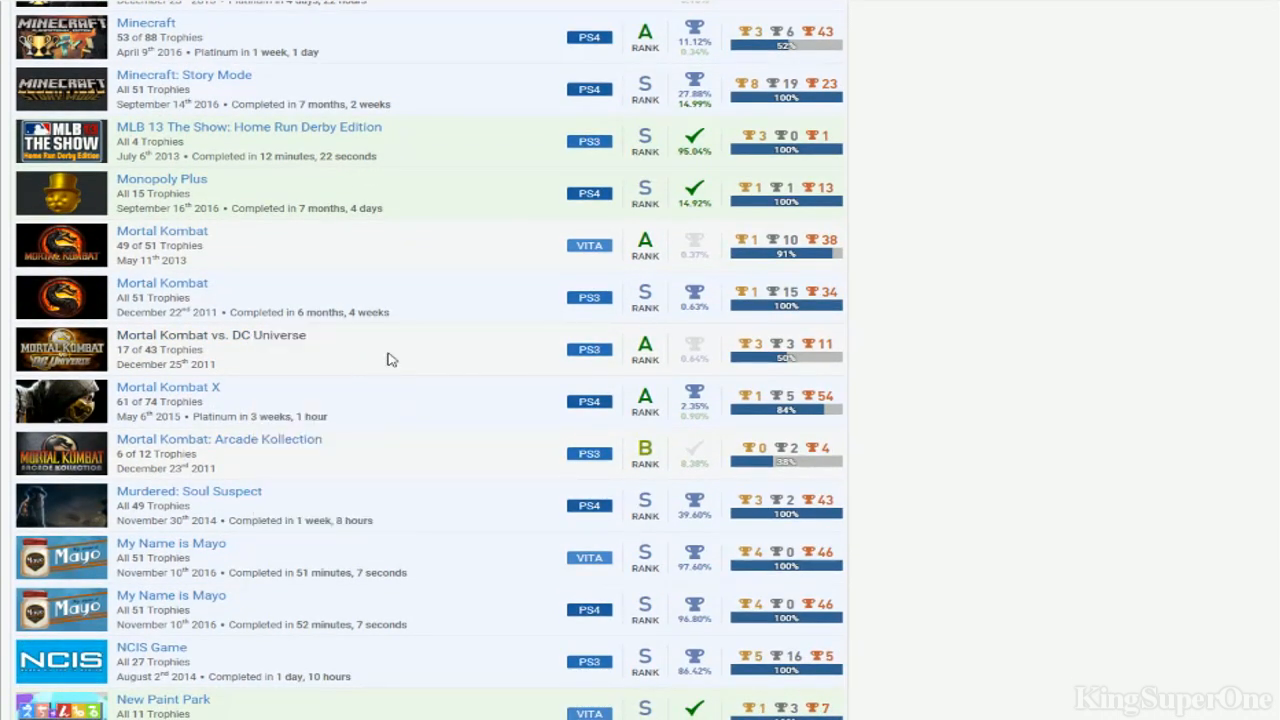
mouse_move(660, 298)
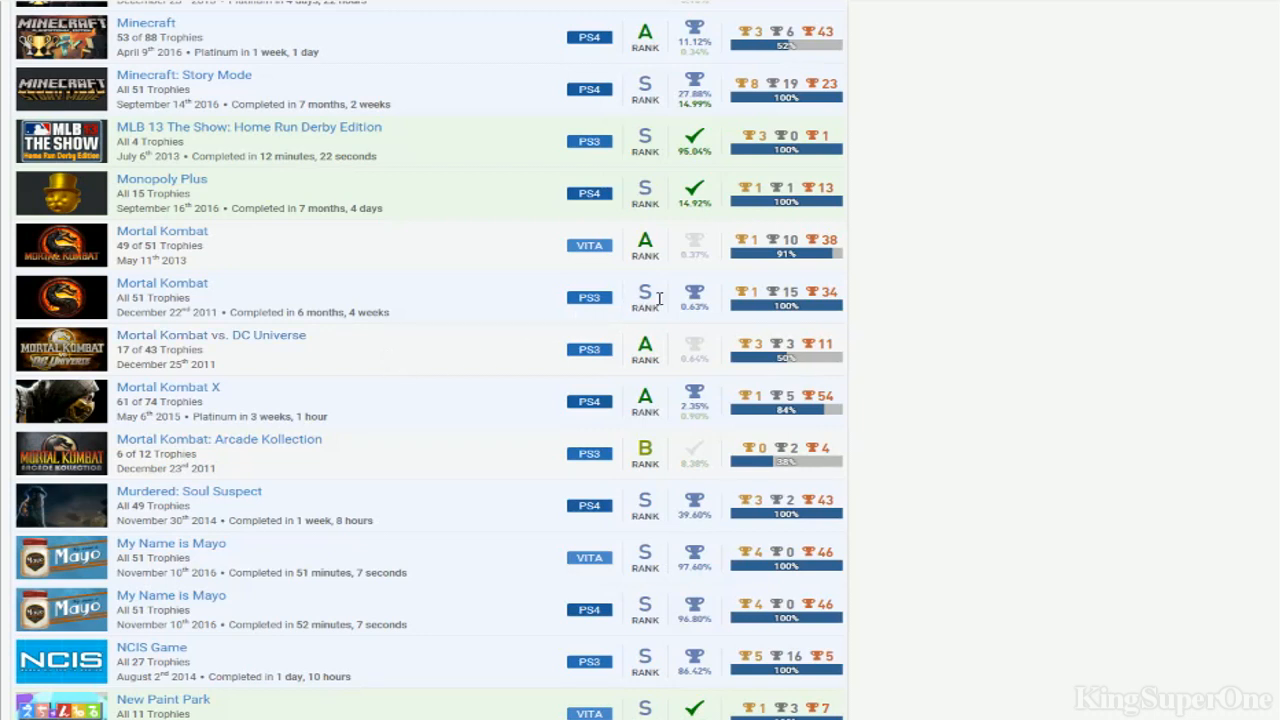
mouse_move(680, 270)
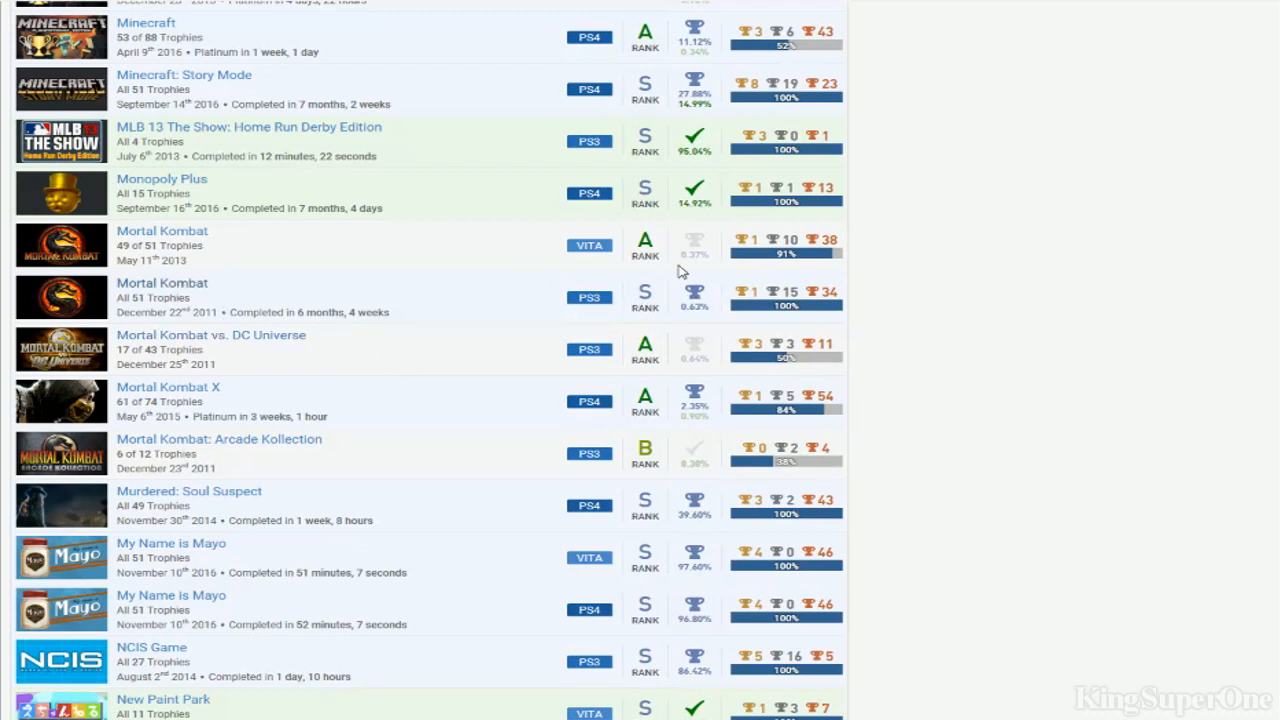
right_click(162, 232)
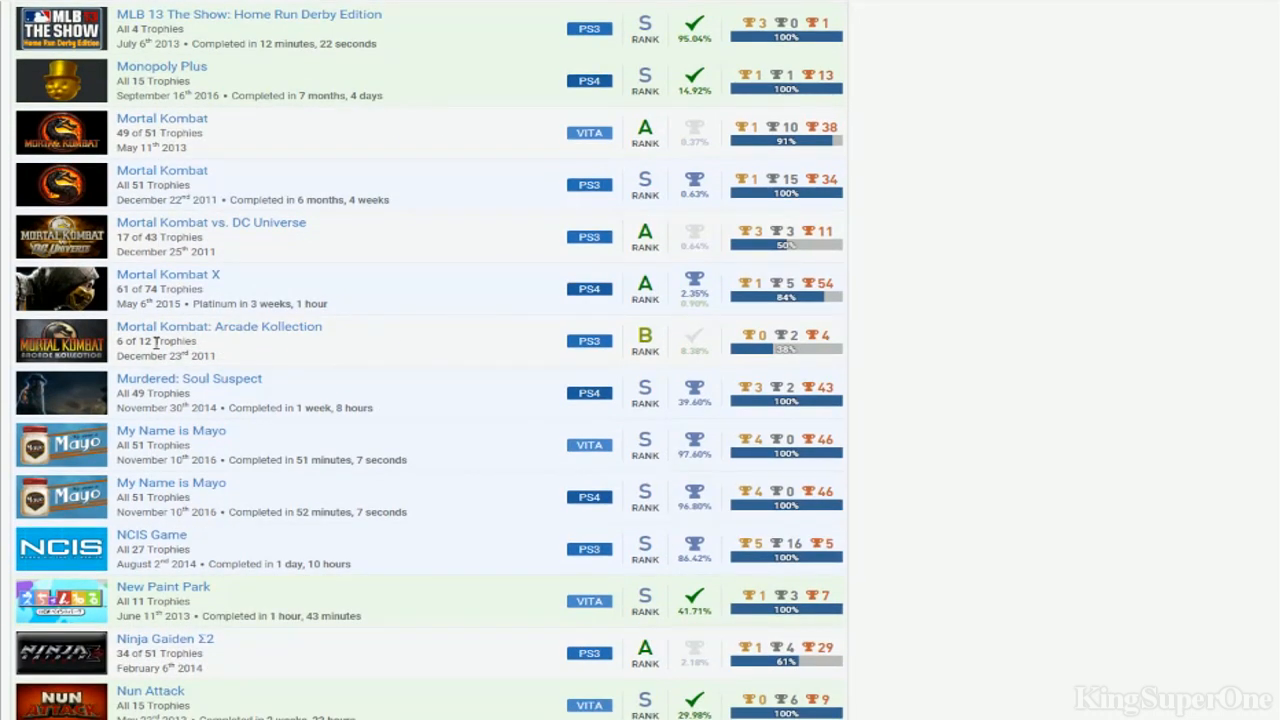
Scroll from Phineas and Ferb past the Ratchet & Clank titles, ending back around Lollipop Chainsaw to Monopoly Plus
scroll("down", 3)
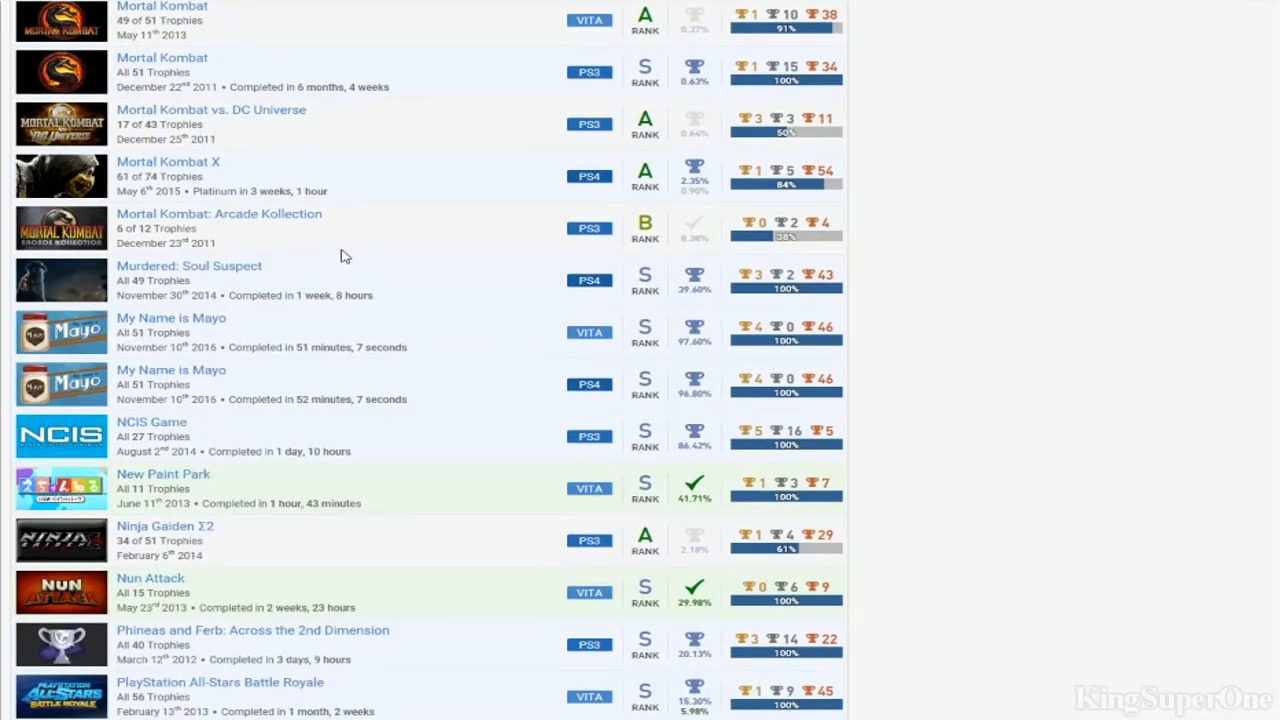
mouse_move(220, 214)
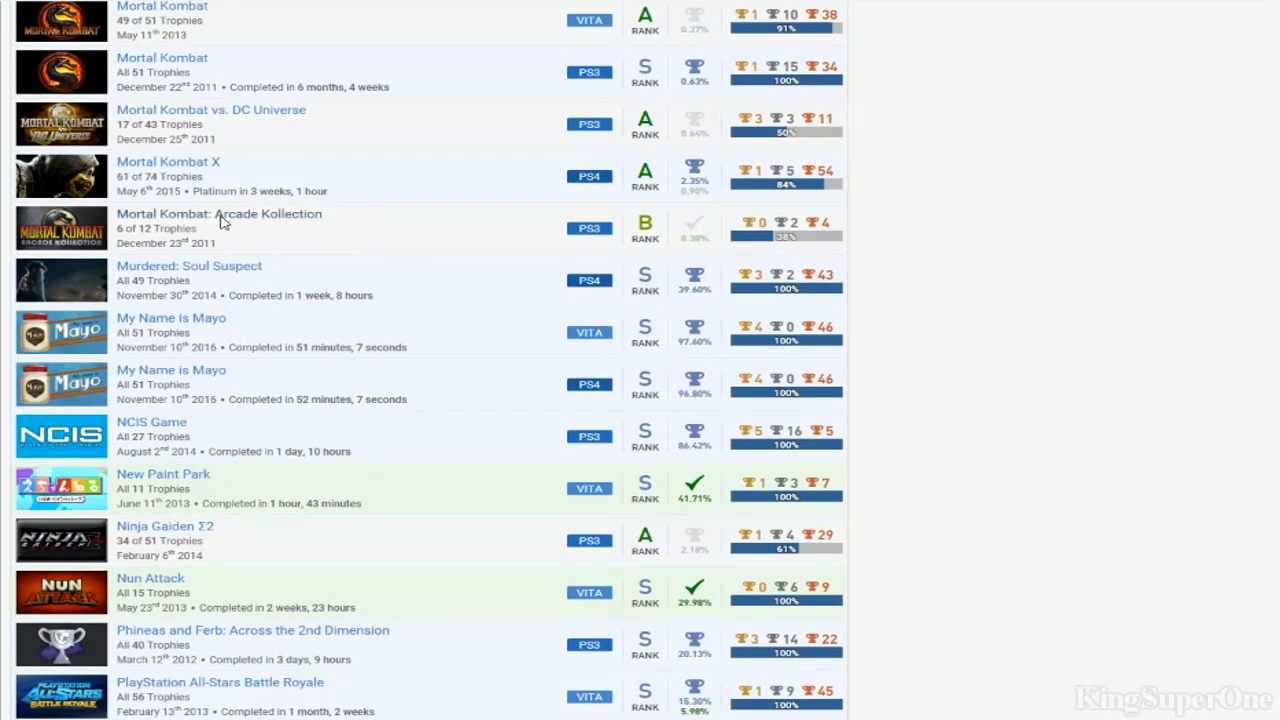
mouse_move(472, 268)
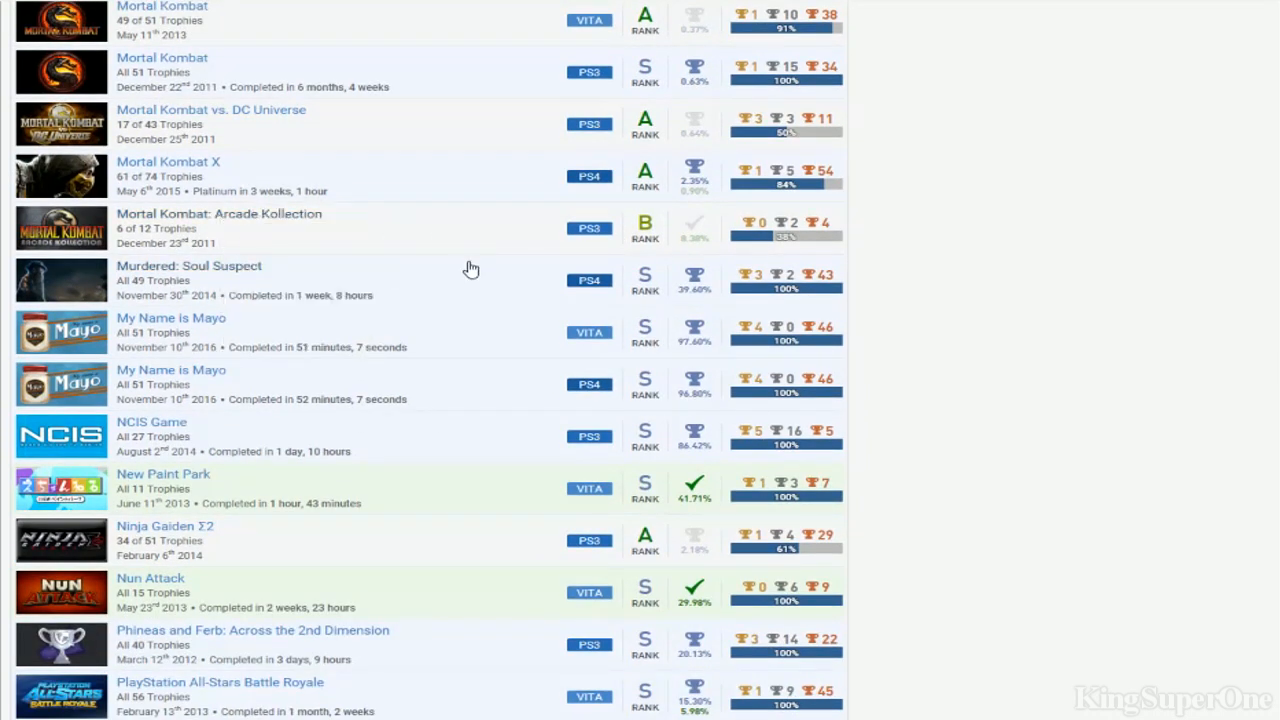
scroll("down", 3)
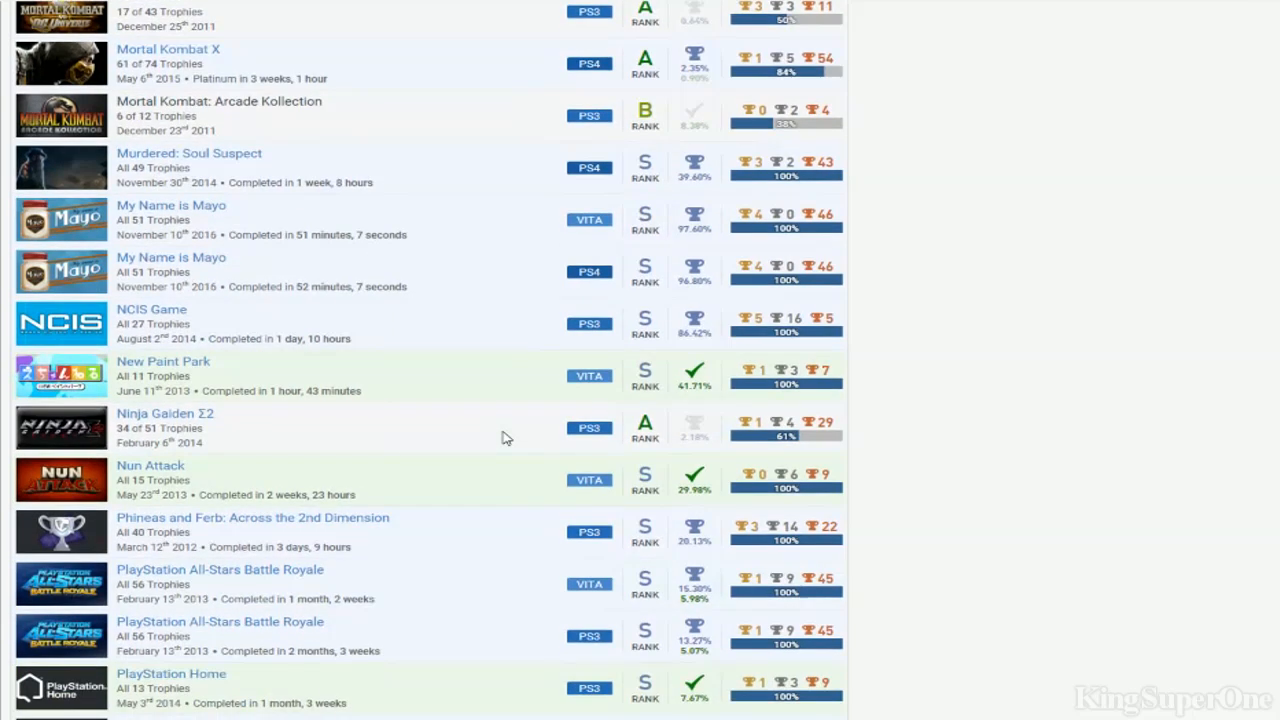
scroll("down", 3)
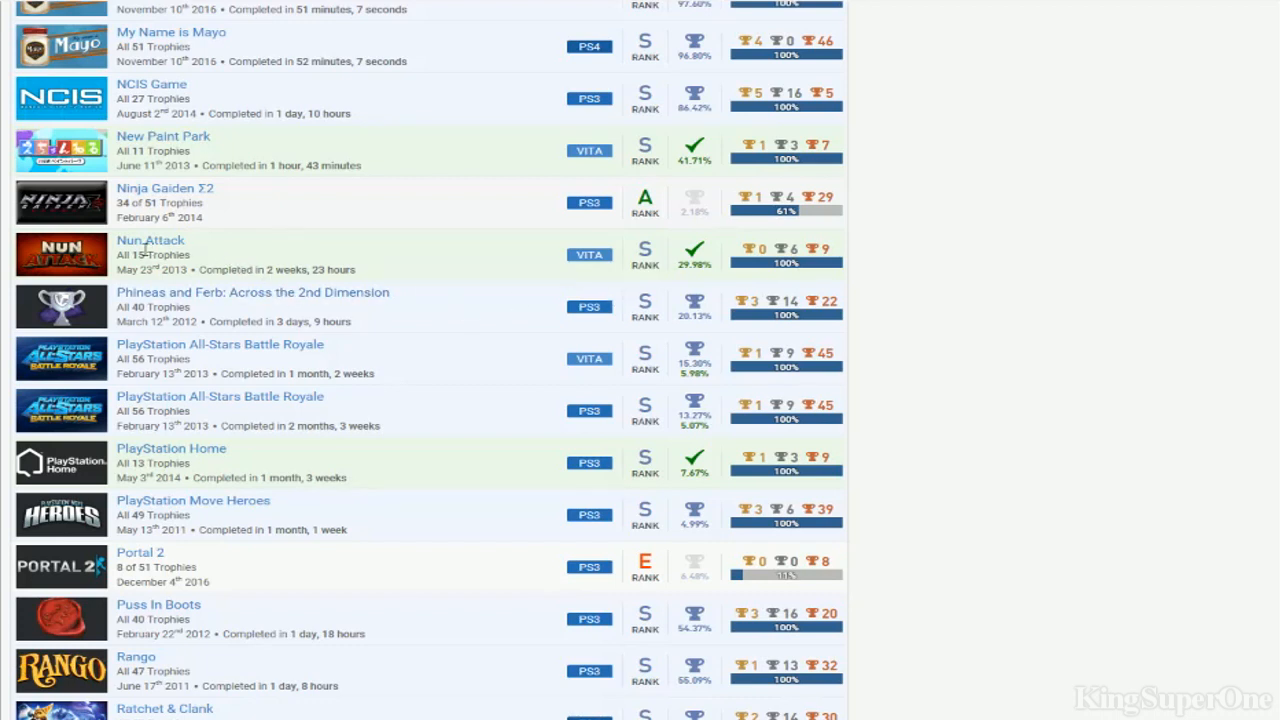
mouse_move(788, 400)
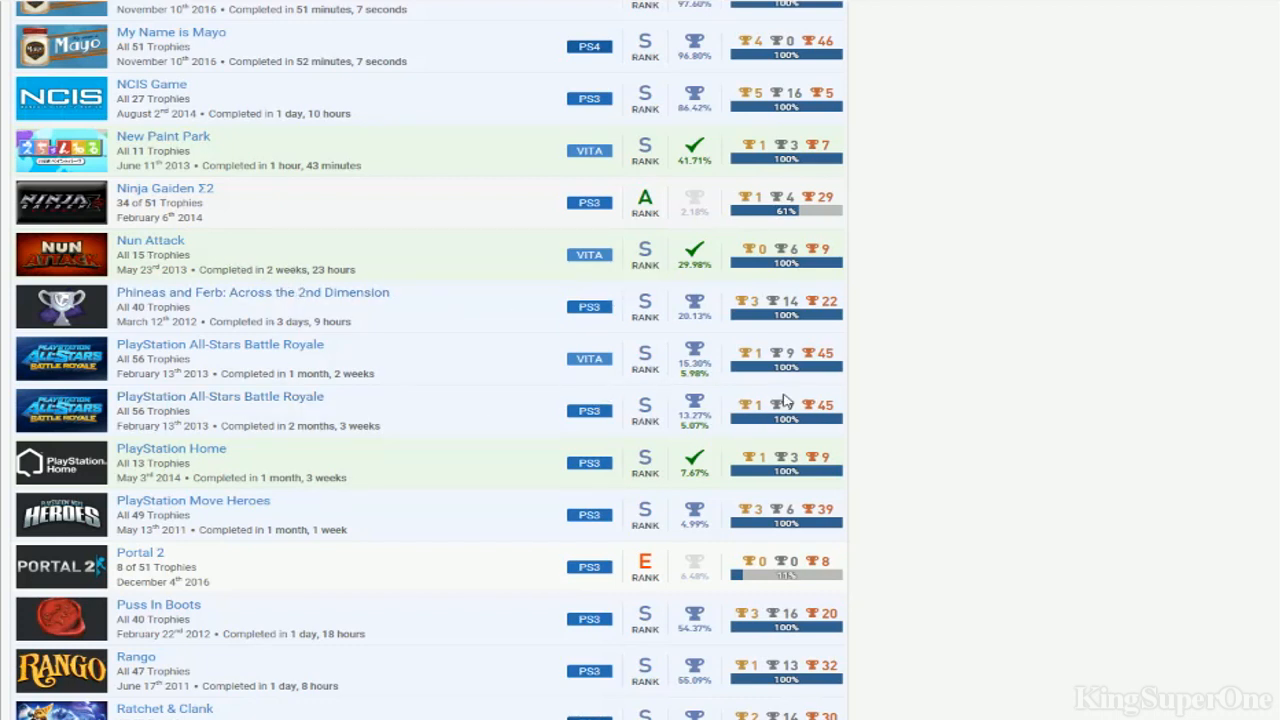
mouse_move(780, 404)
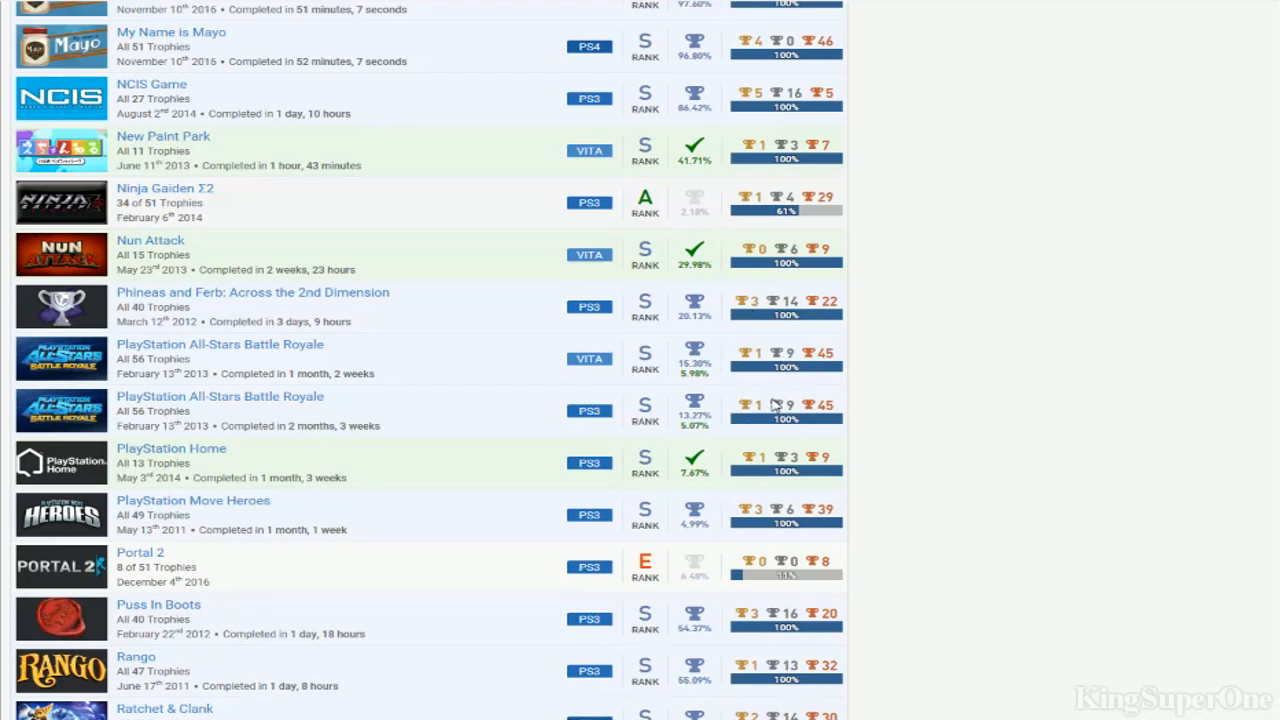
scroll("down", 3)
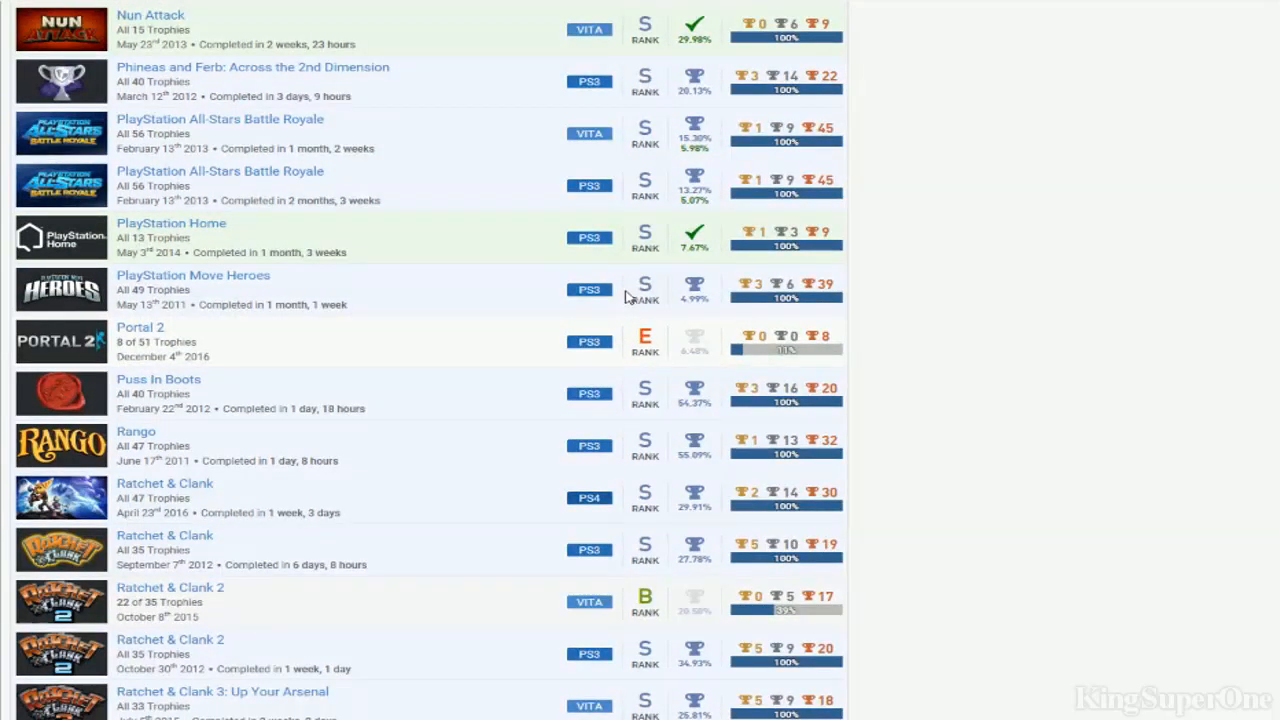
mouse_move(596, 390)
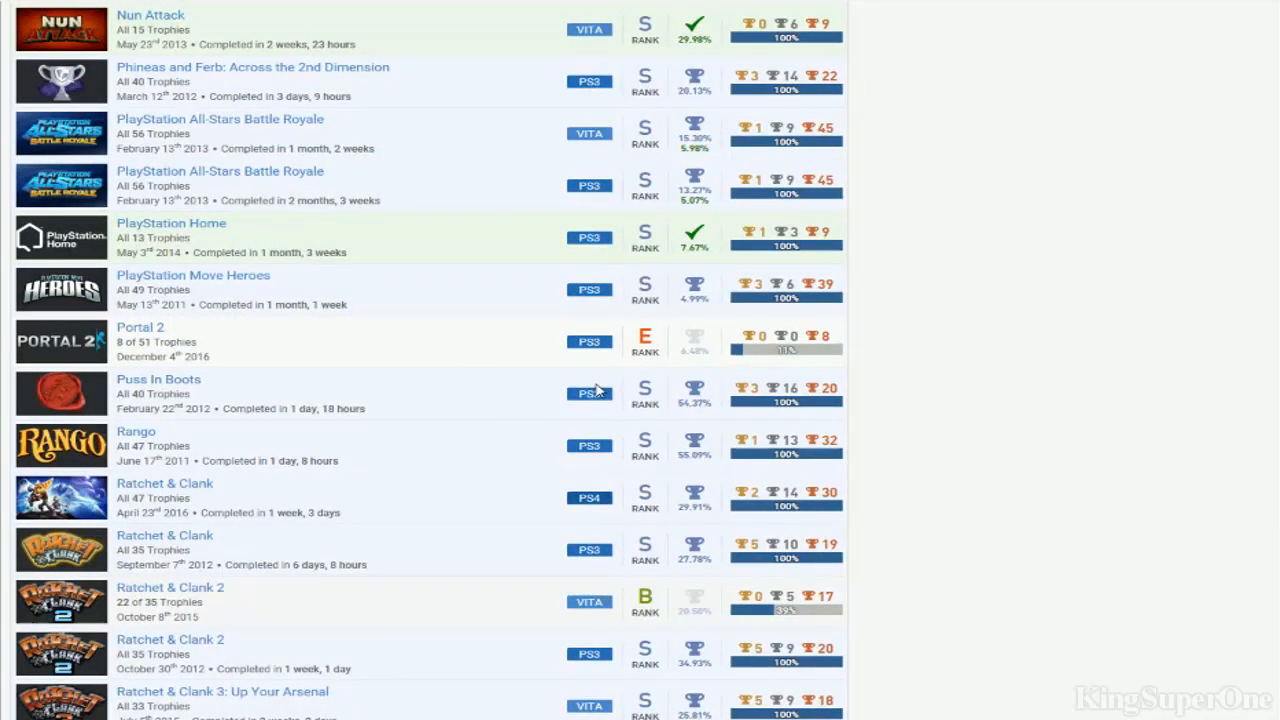
scroll("down", 3)
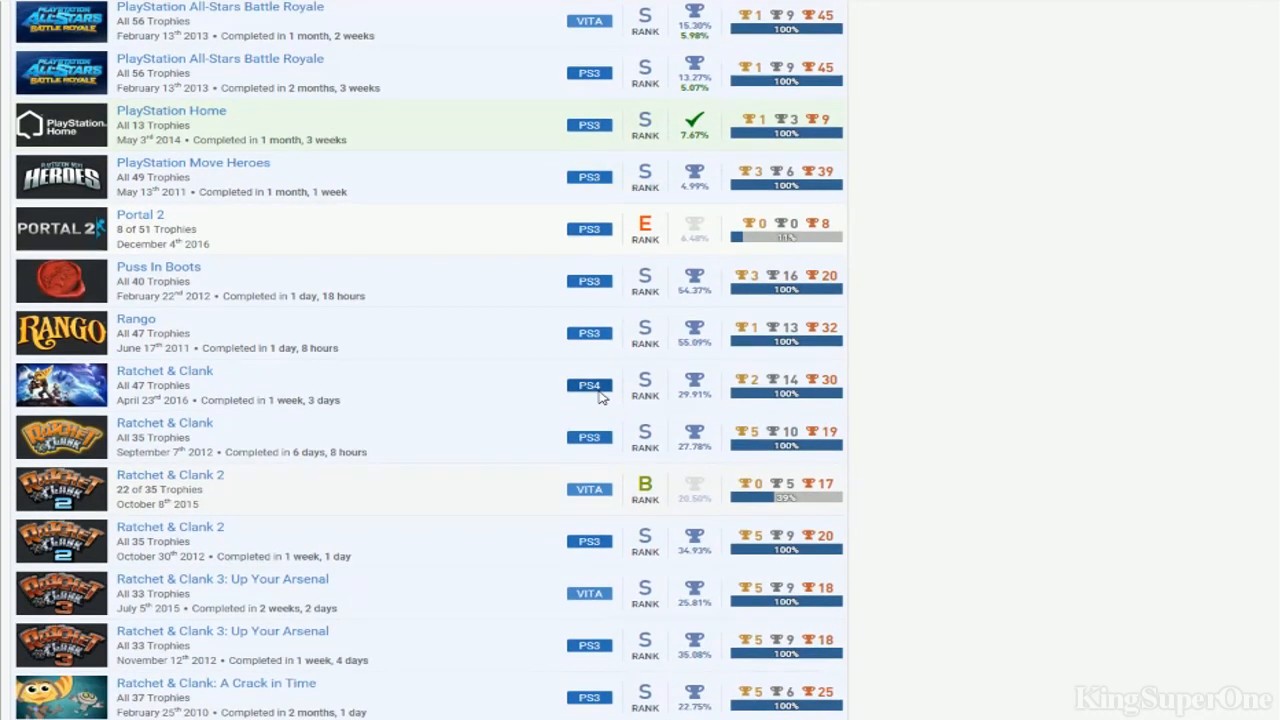
scroll("up", 3)
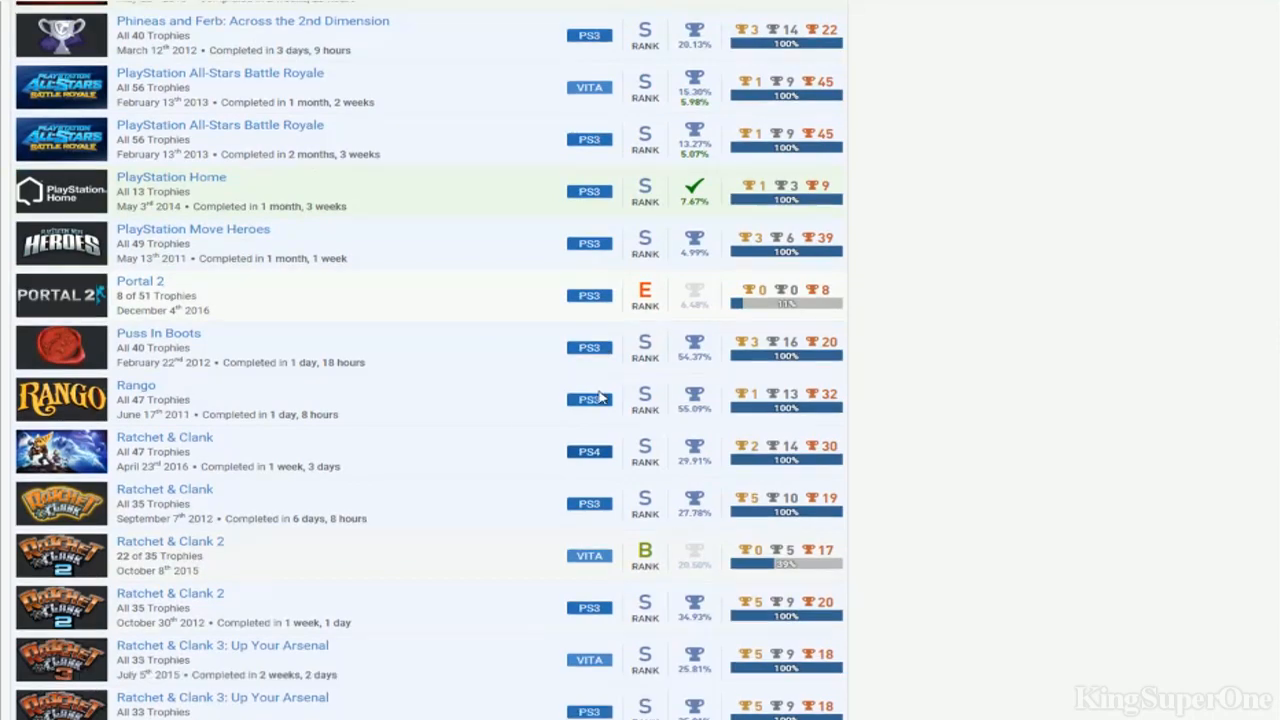
scroll("down", 3)
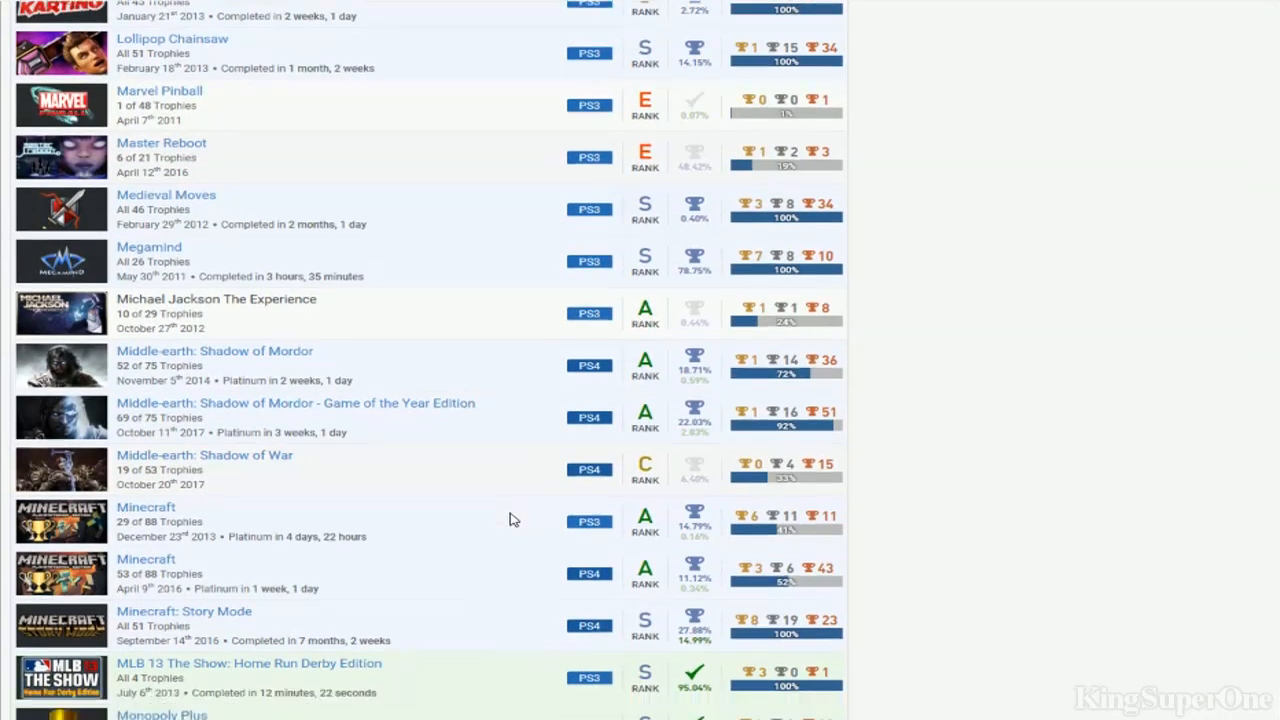
scroll("down", 3)
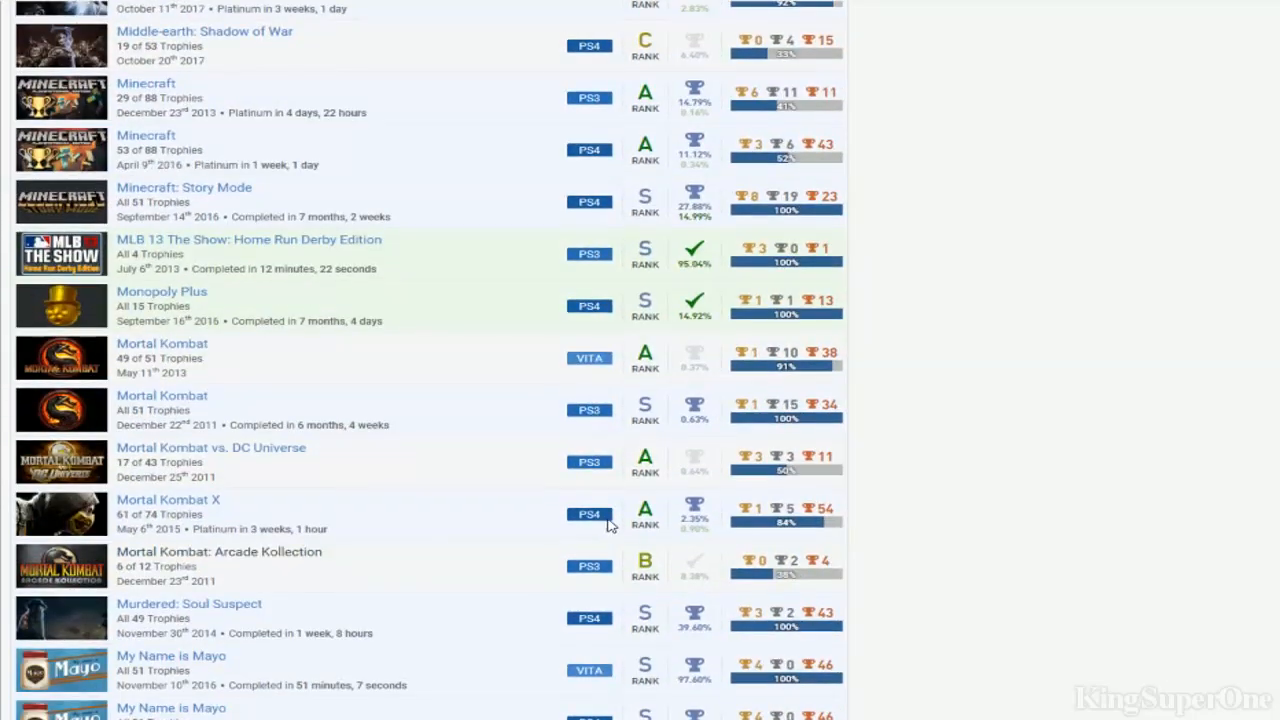
scroll("down", 3)
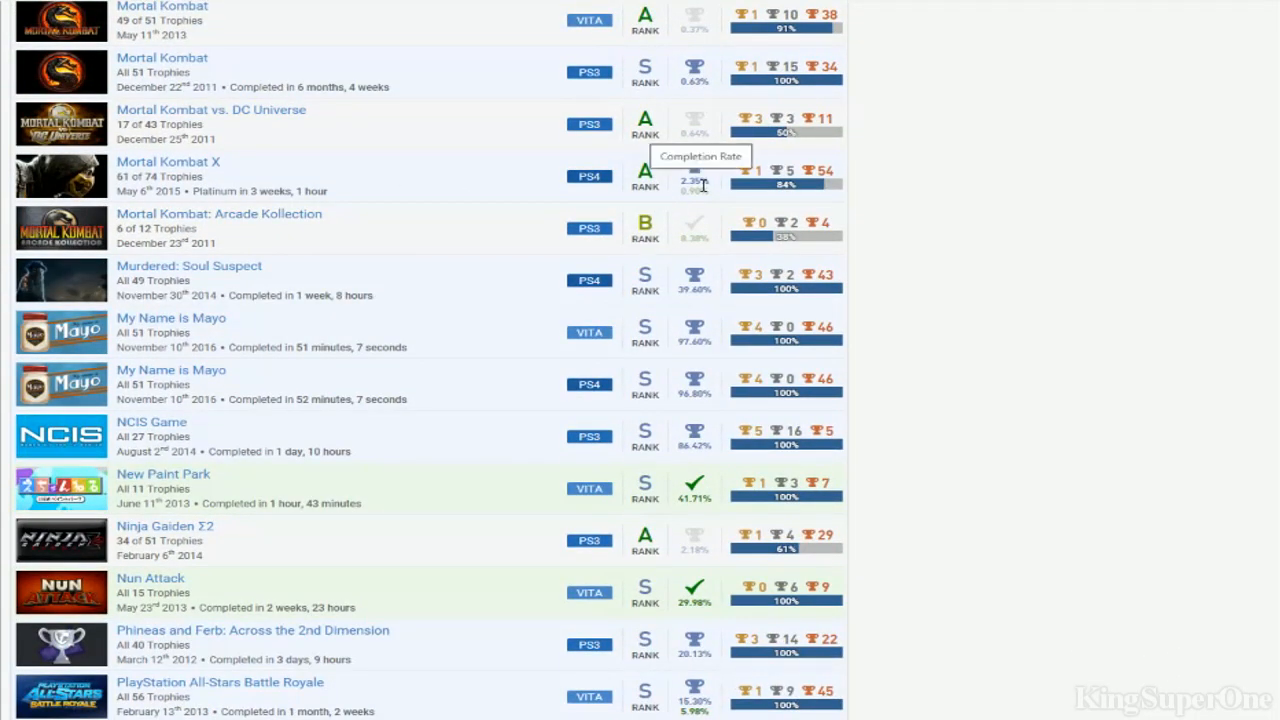
scroll("down", 3)
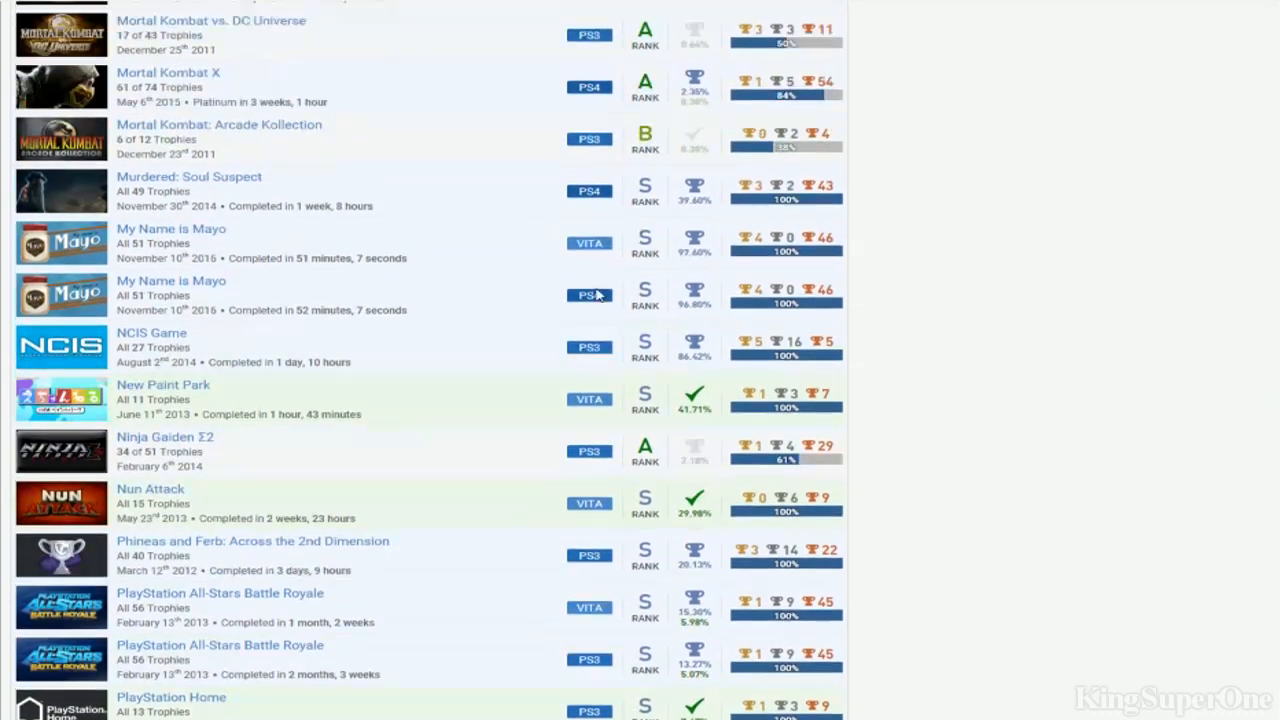
scroll("up", 3)
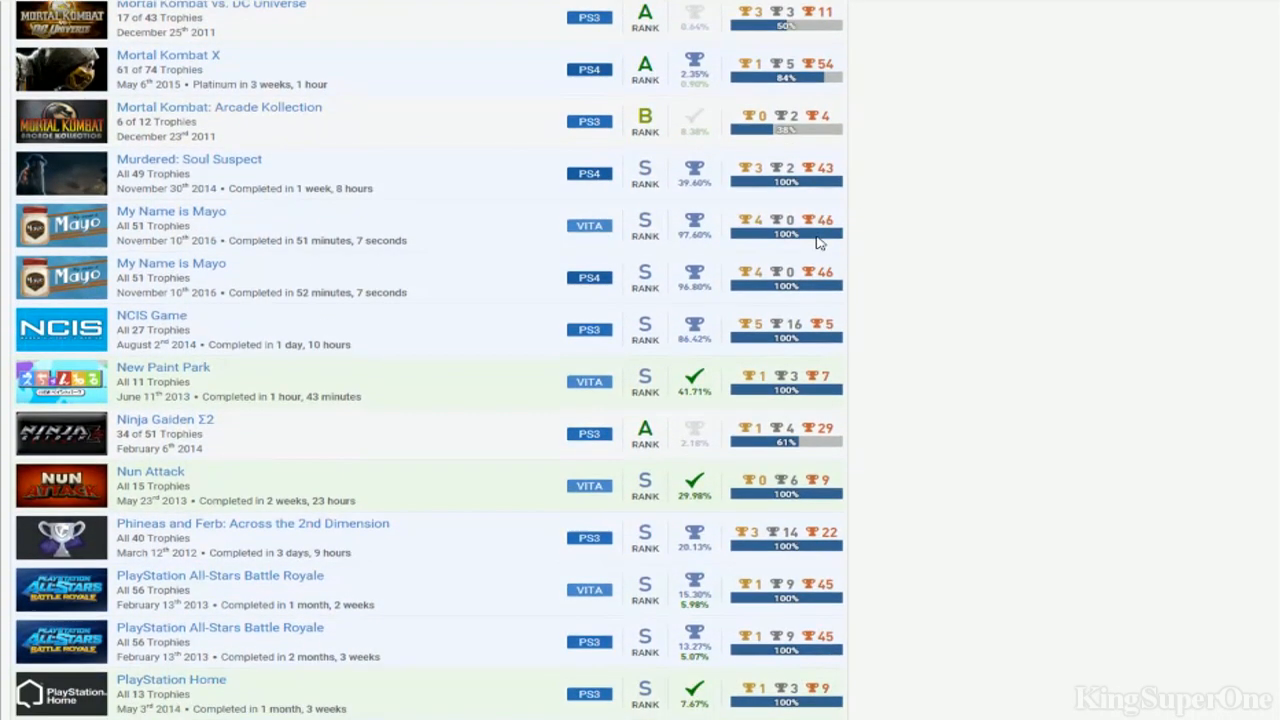
scroll("down", 3)
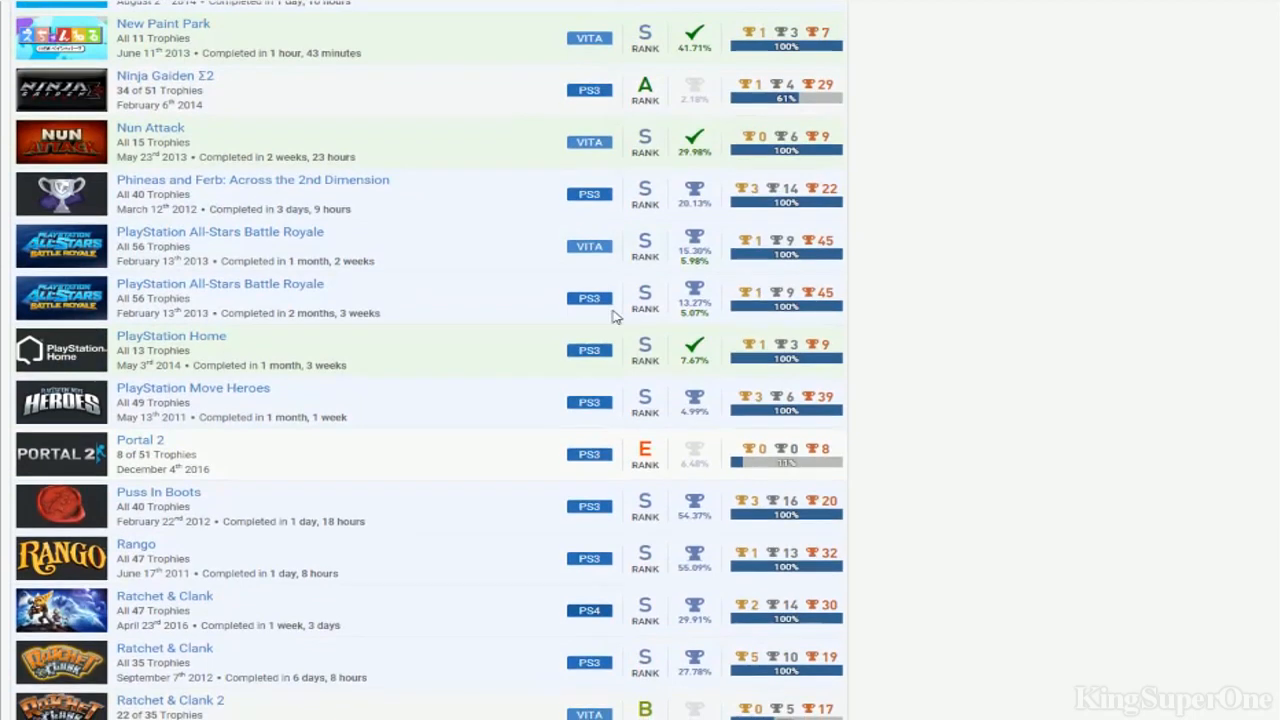
Scroll from Portal 2 past Ratchet & Clank to Remember Me, Resistance, Resogun and Skylanders SuperChargers
scroll("down", 3)
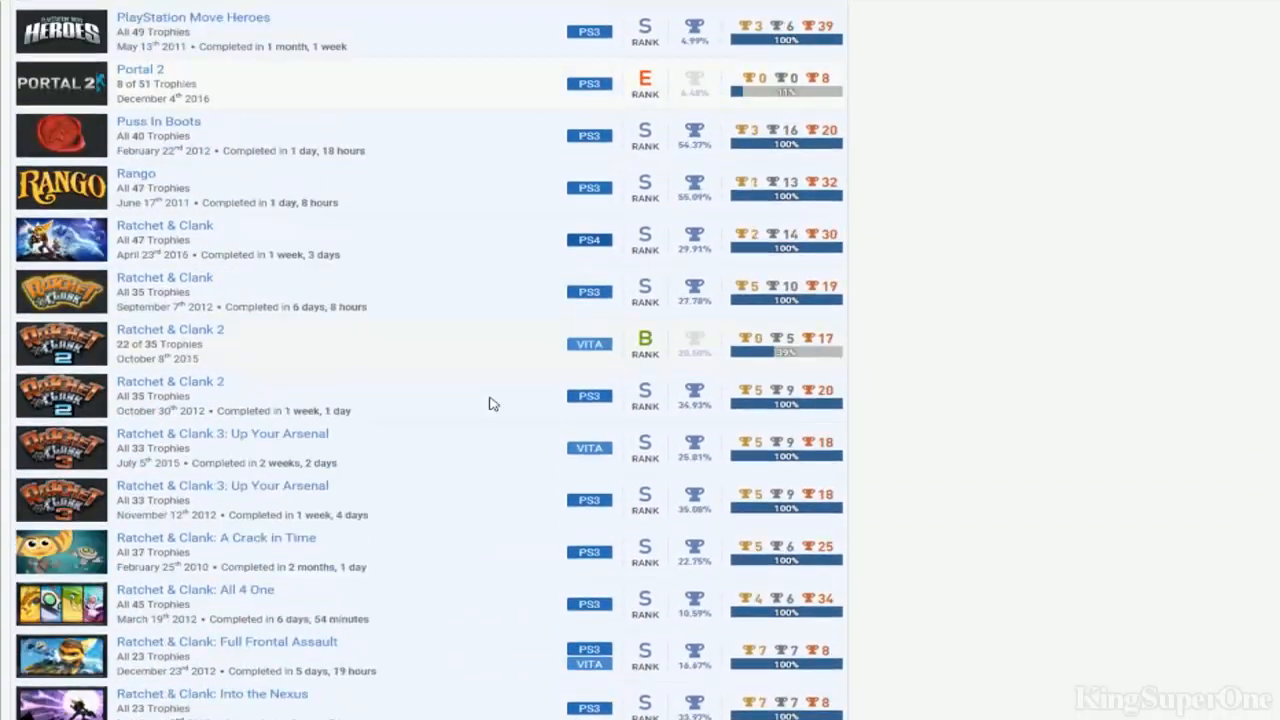
scroll("up", 3)
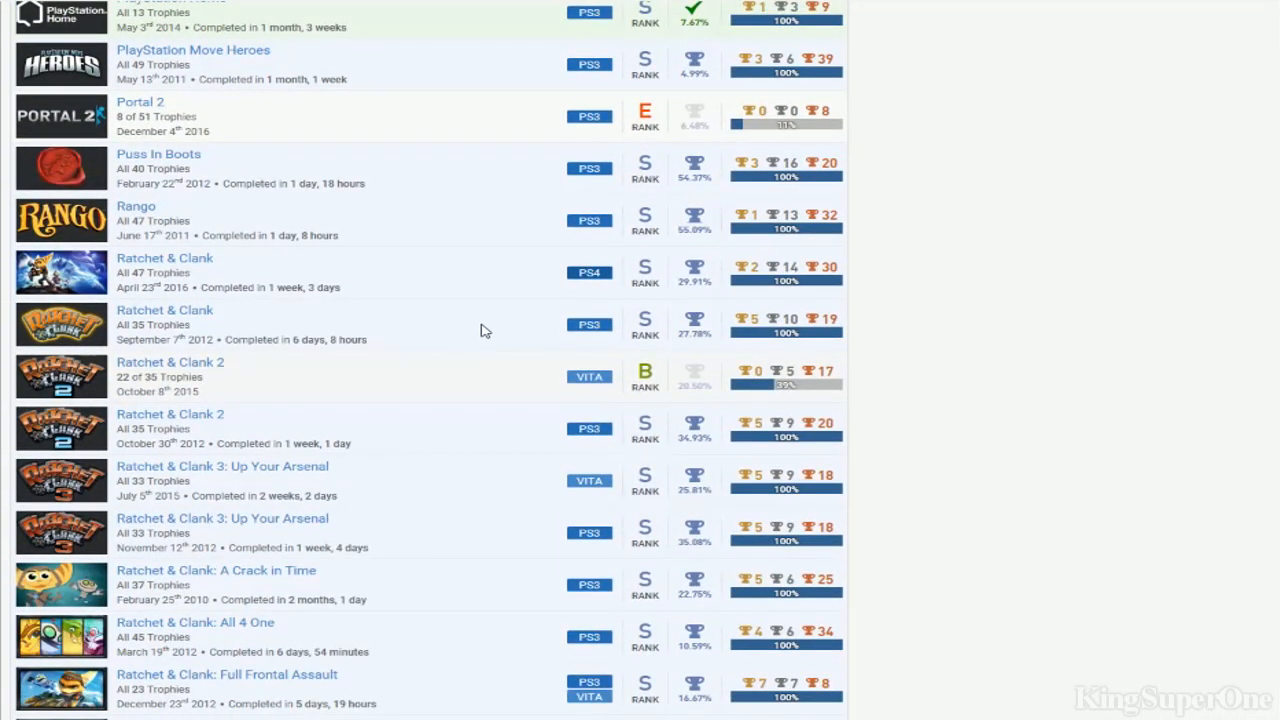
scroll("down", 3)
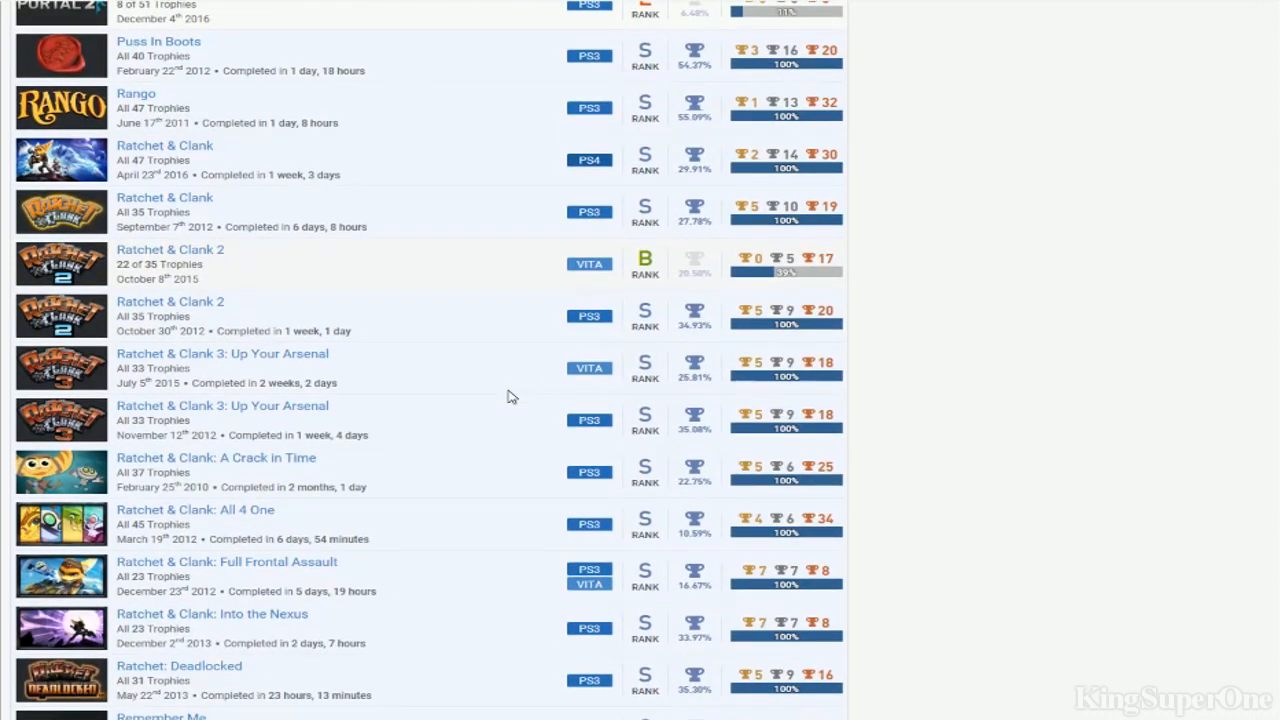
mouse_move(514, 282)
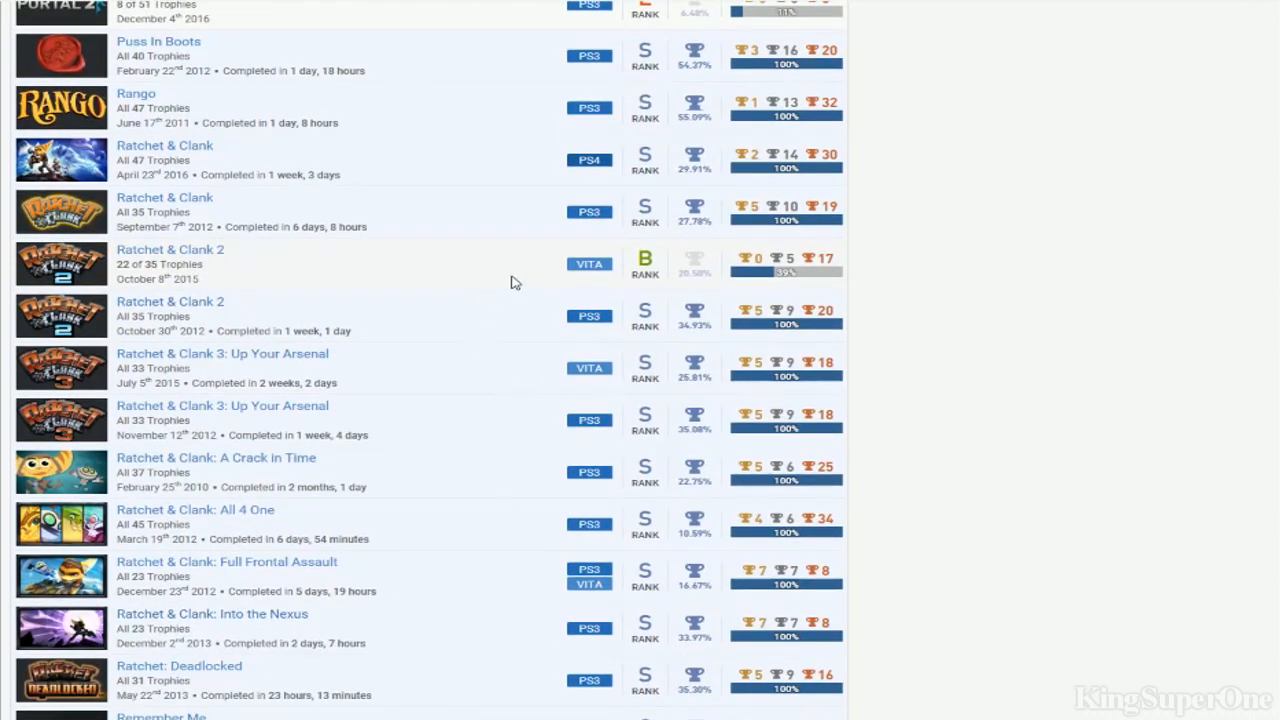
mouse_move(808, 252)
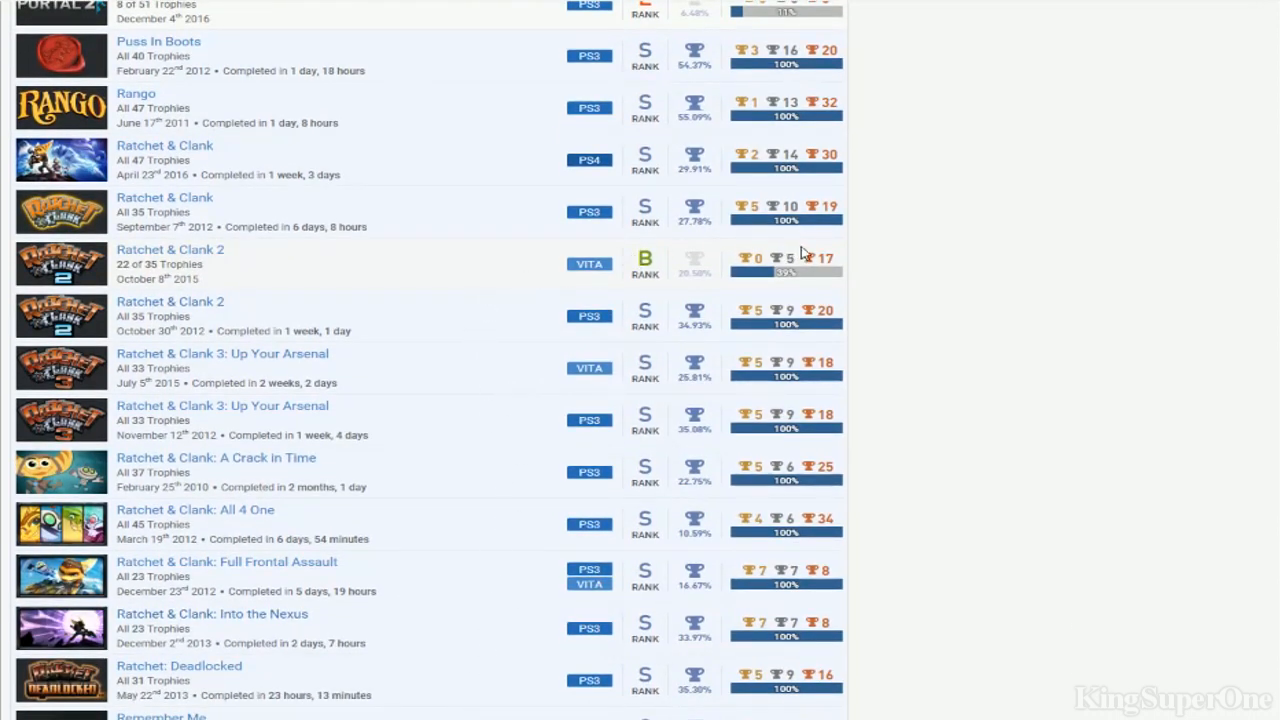
mouse_move(784, 248)
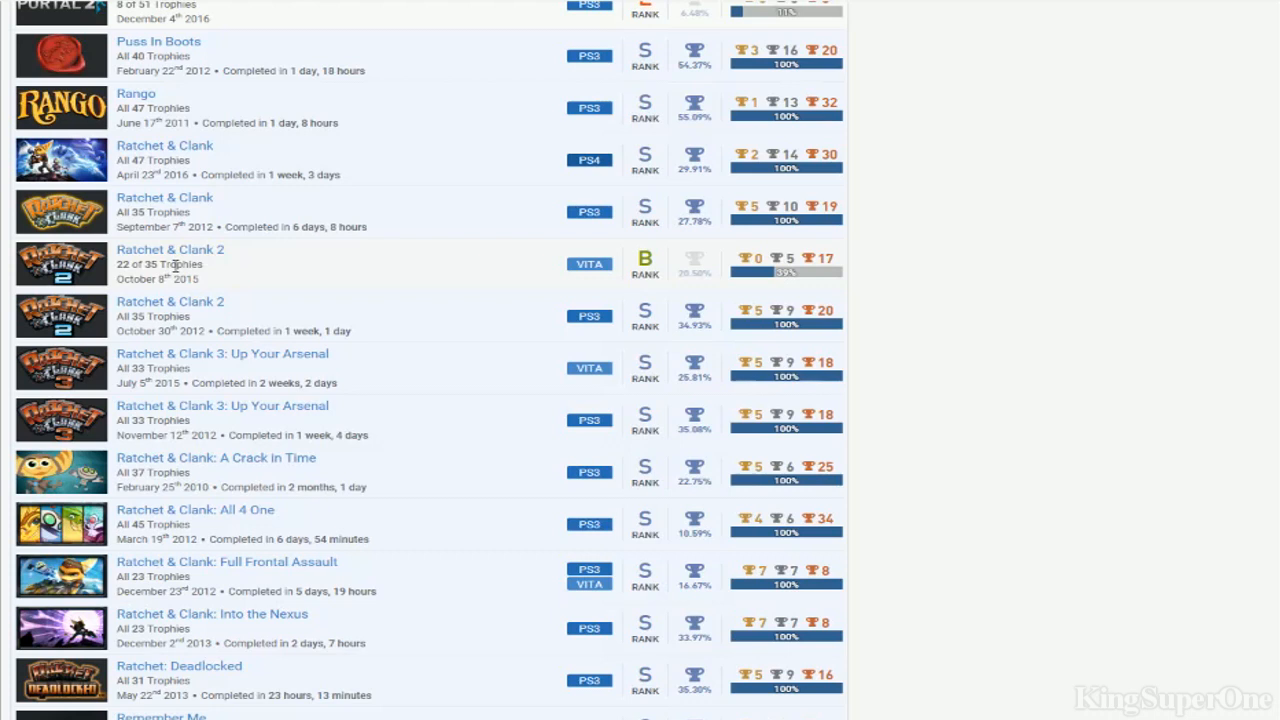
mouse_move(764, 292)
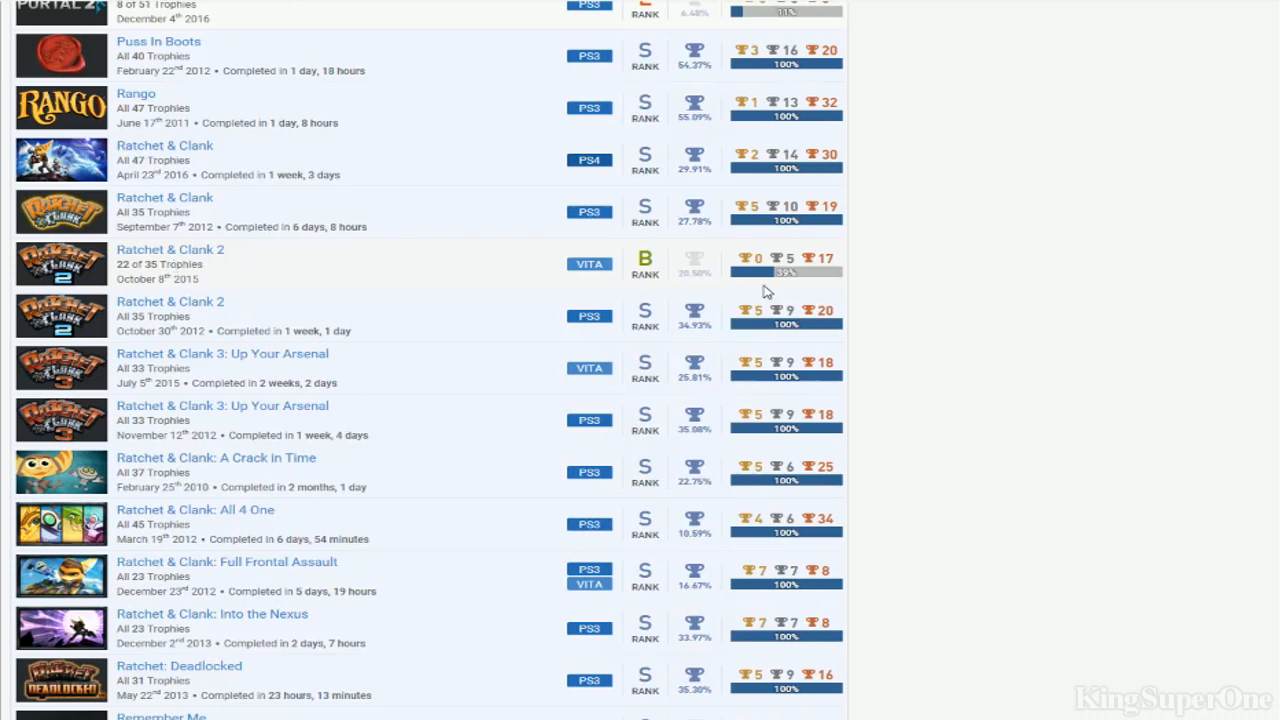
mouse_move(236, 176)
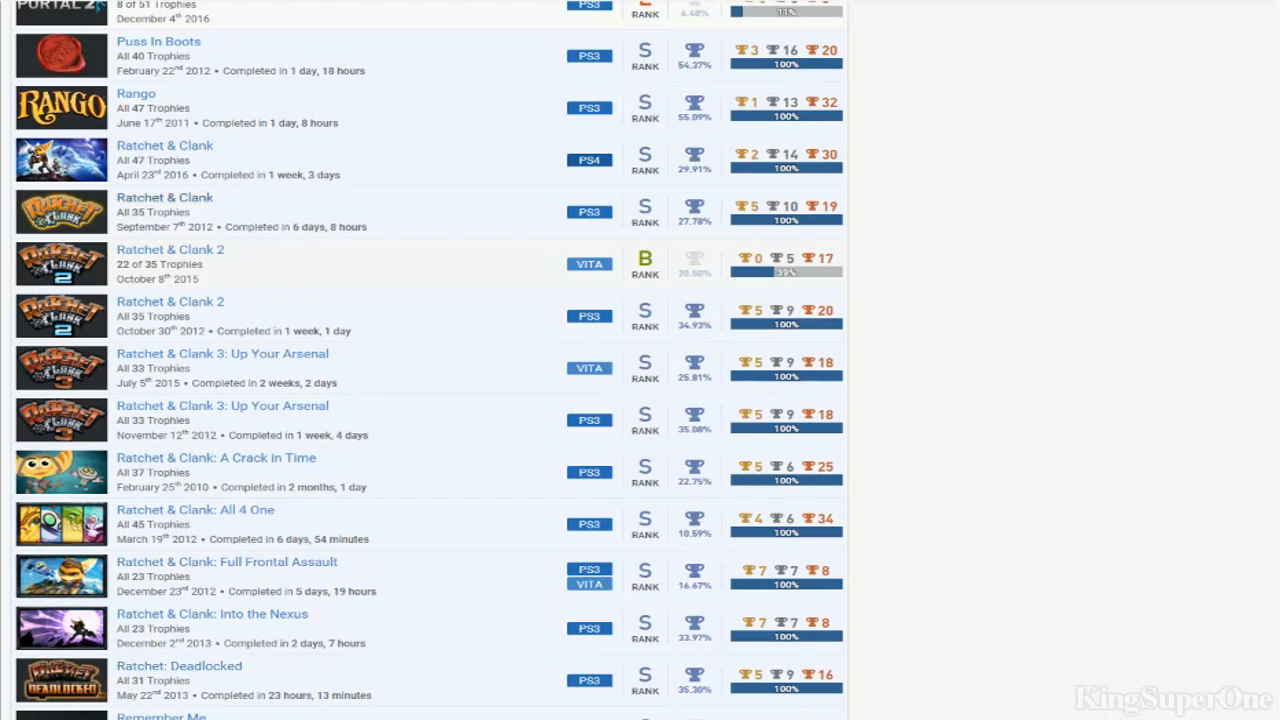
mouse_move(348, 276)
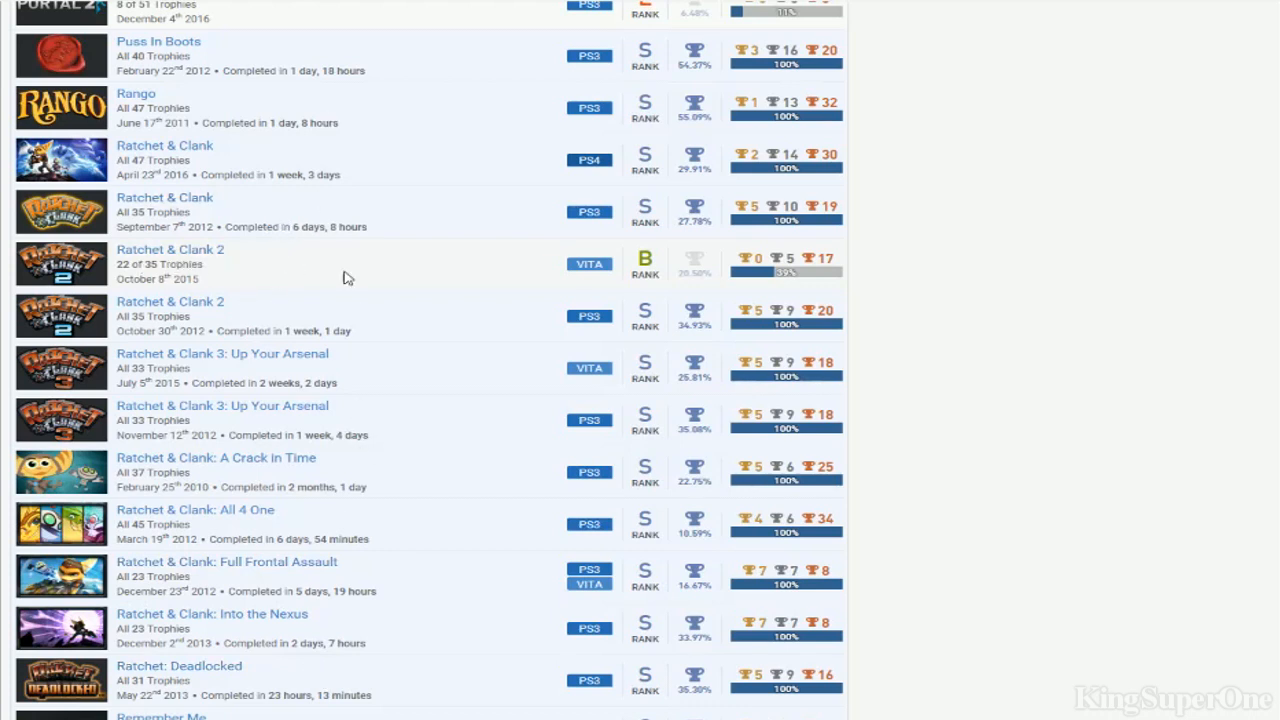
mouse_move(778, 274)
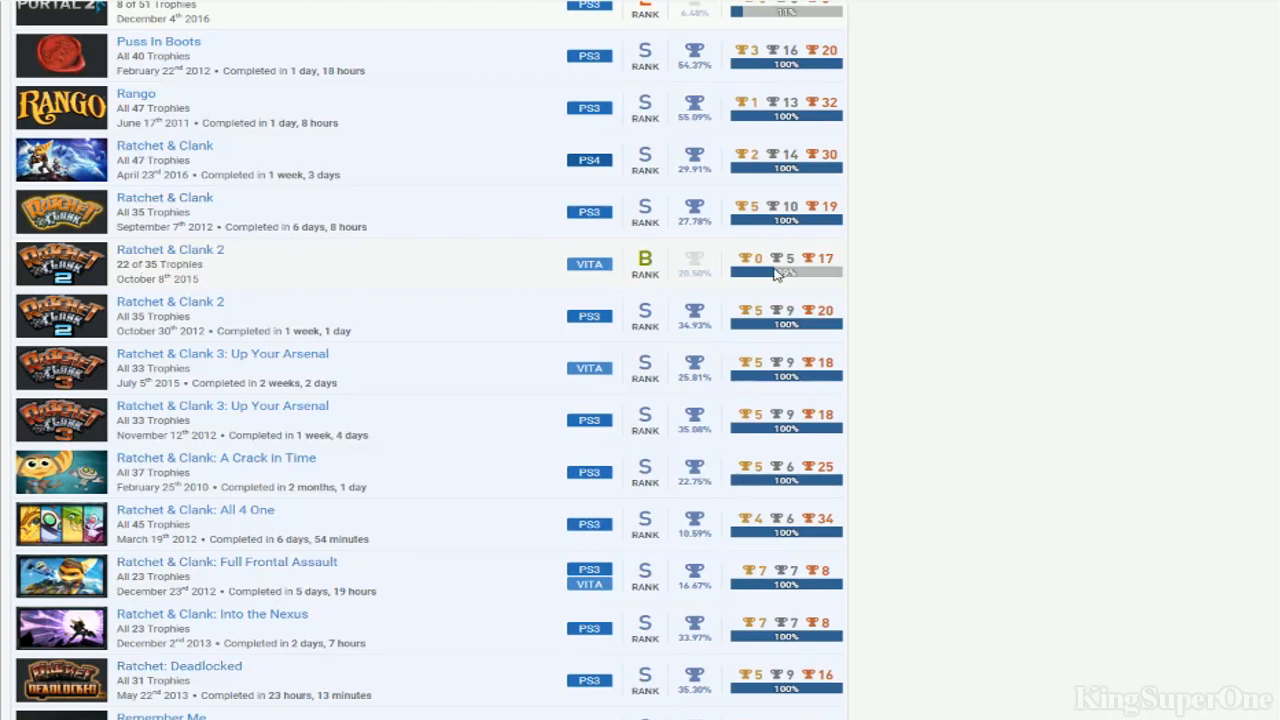
mouse_move(408, 576)
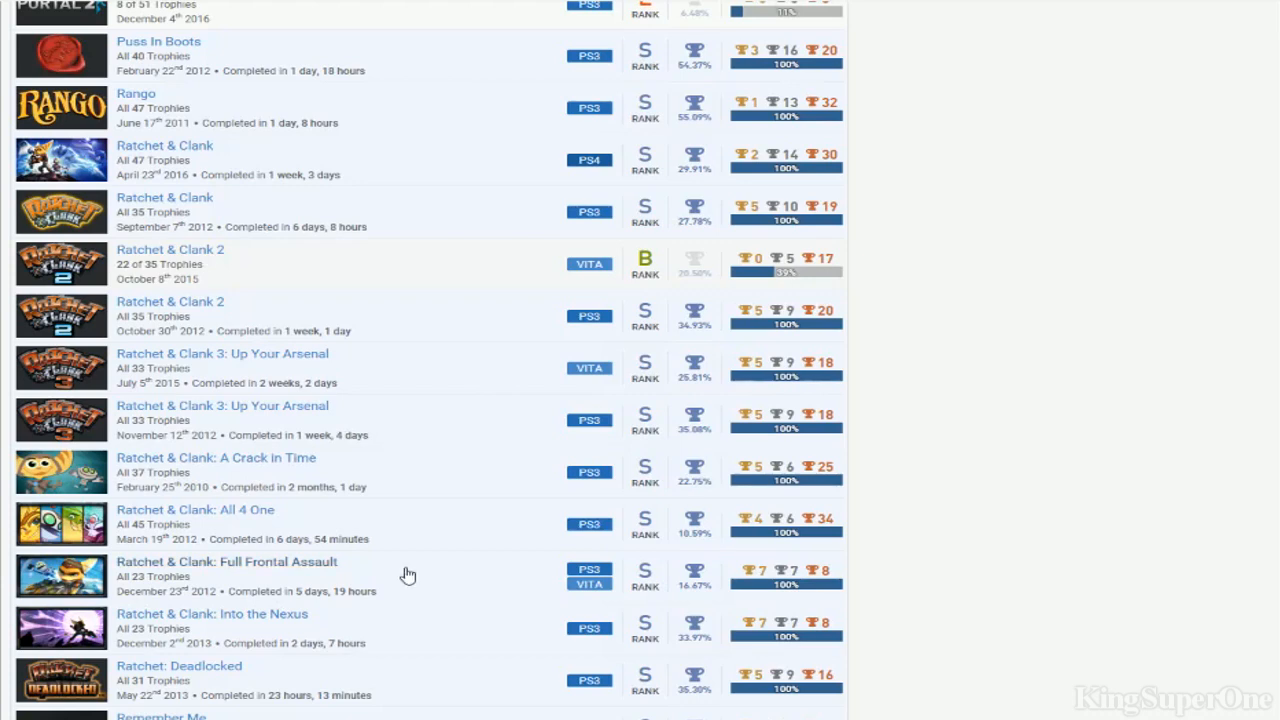
scroll("down", 3)
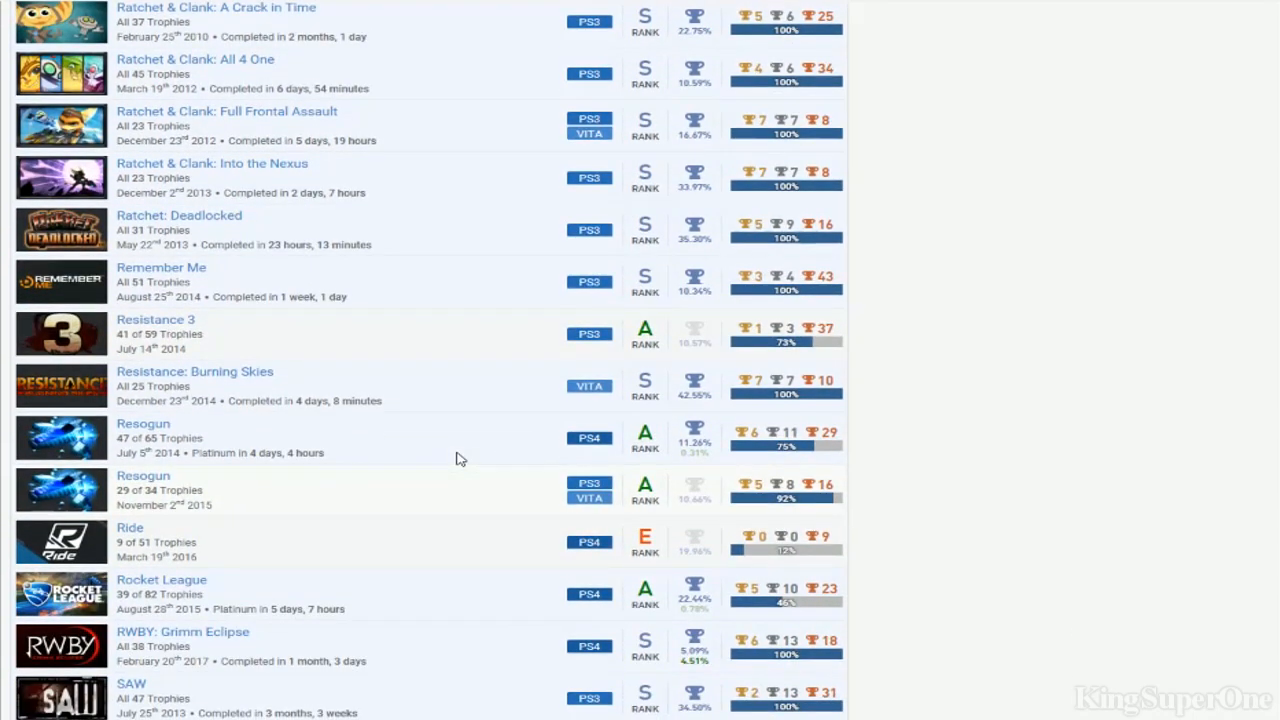
mouse_move(478, 336)
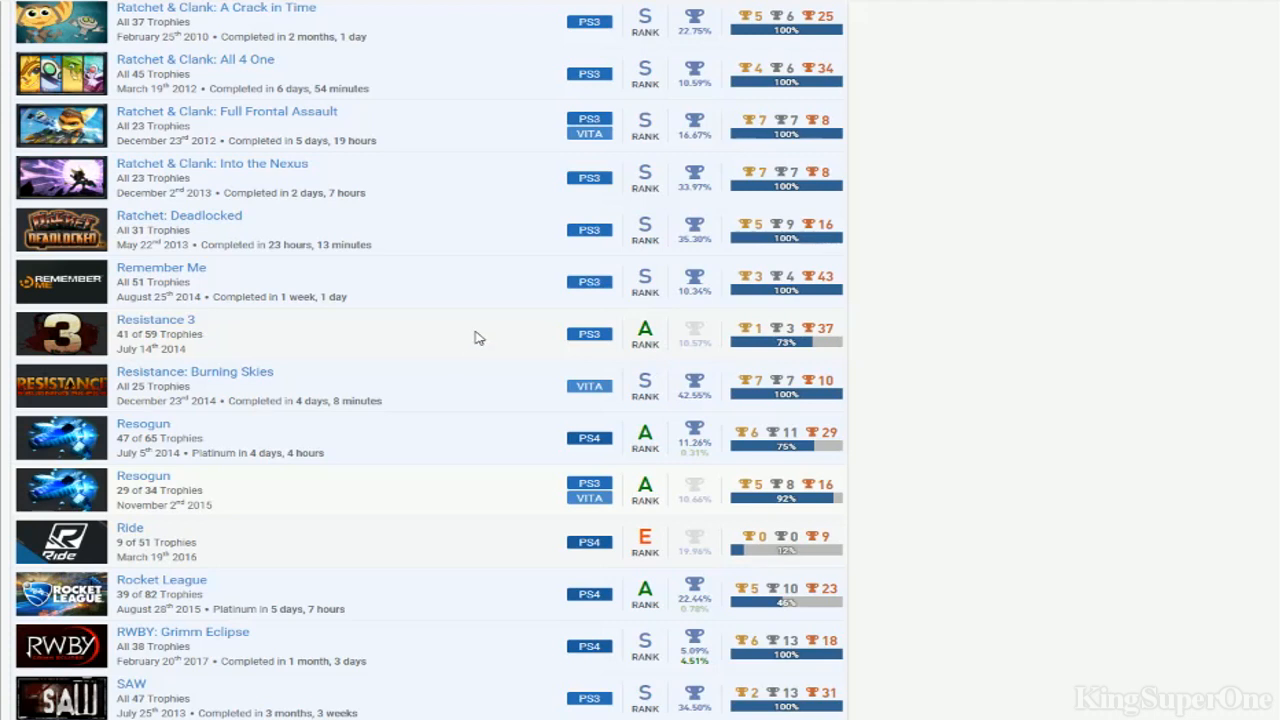
mouse_move(440, 280)
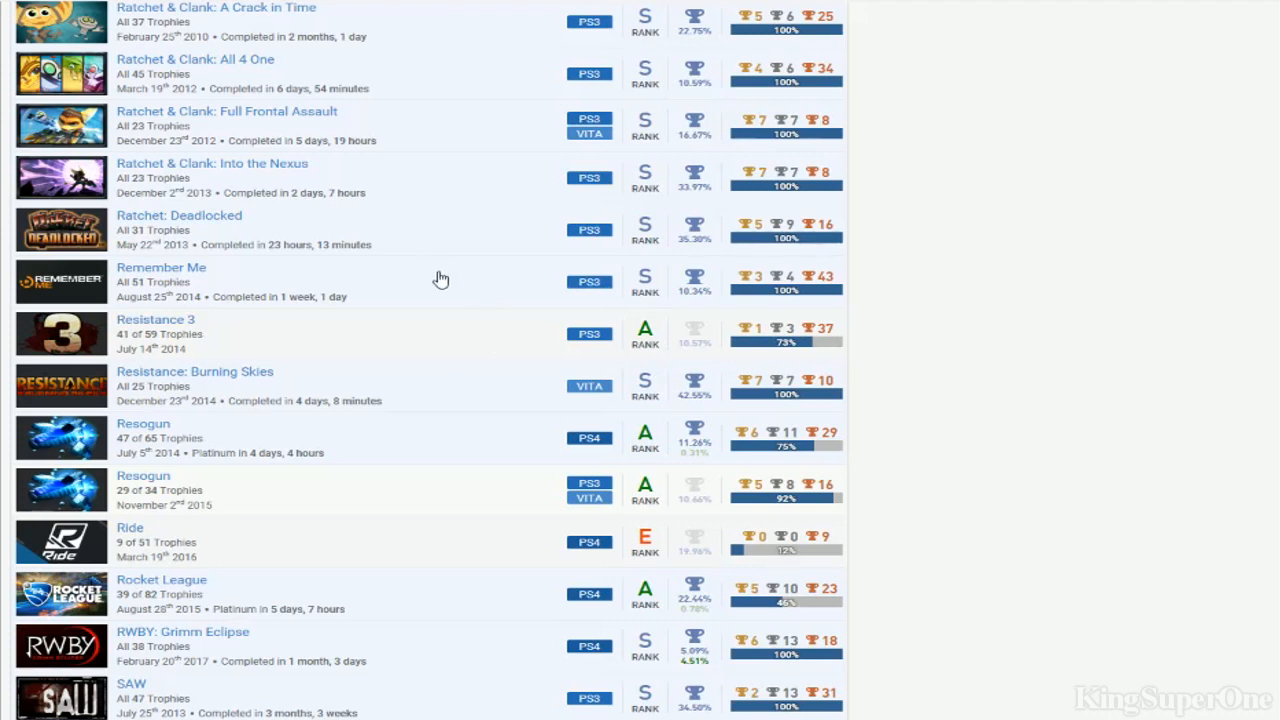
scroll("down", 3)
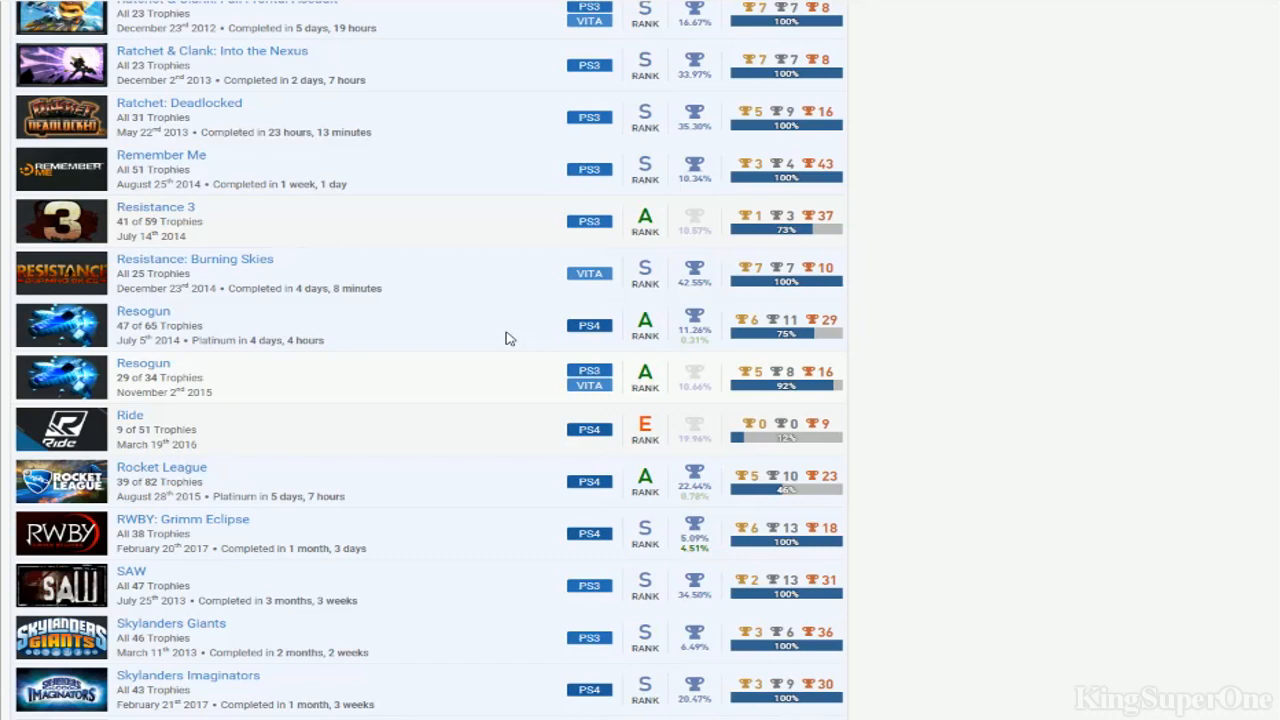
scroll("down", 3)
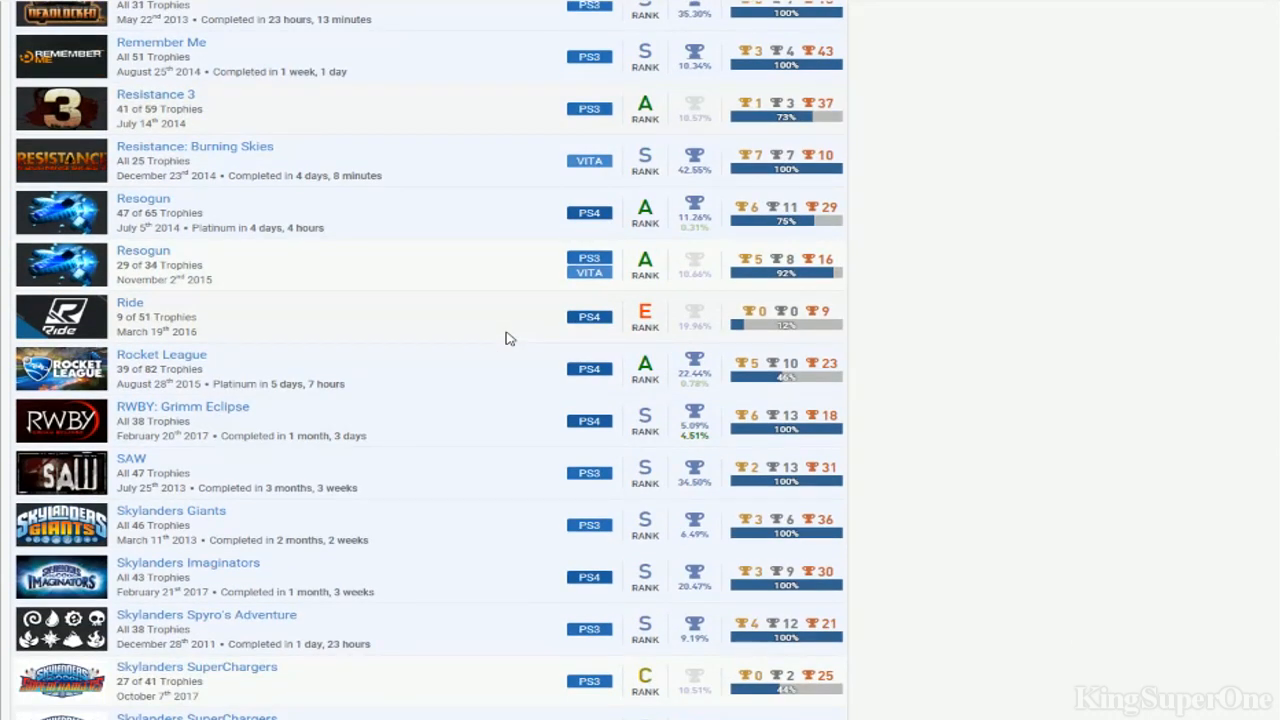
Scroll the games list down to the Skylanders titles, SkyScrappers and Sly 2: Band of Thieves
scroll("down", 3)
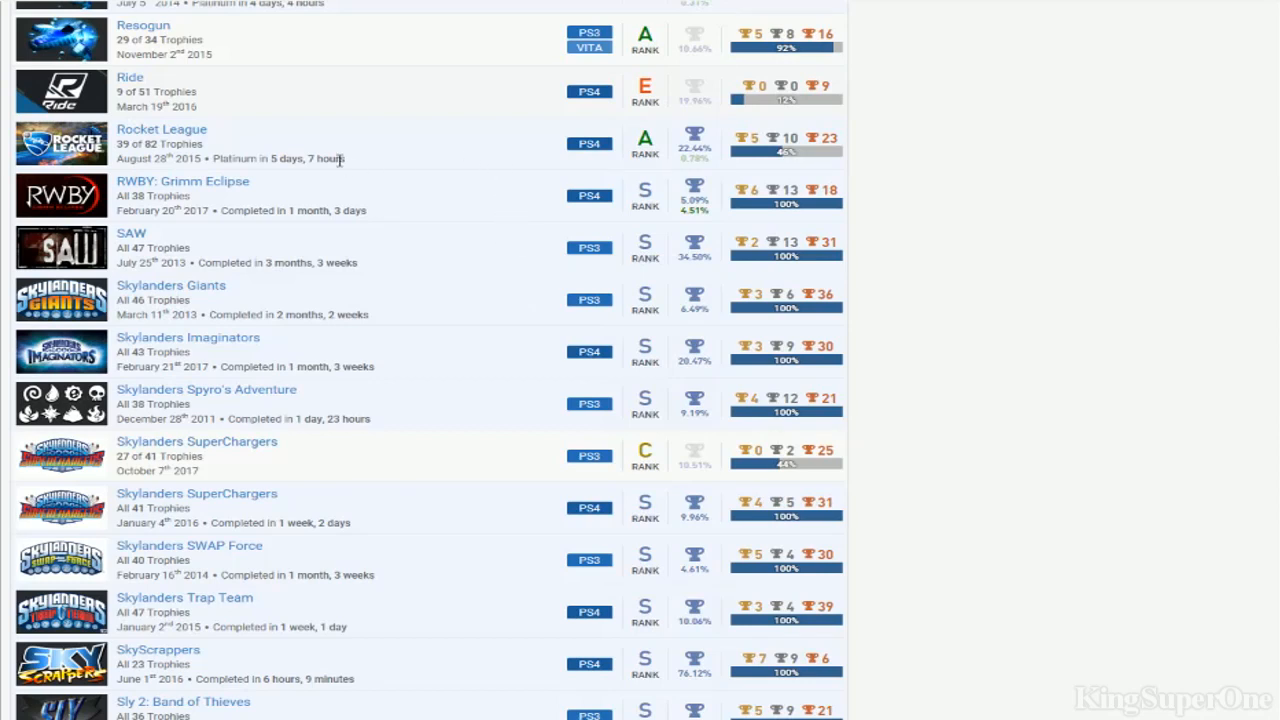
mouse_move(164, 206)
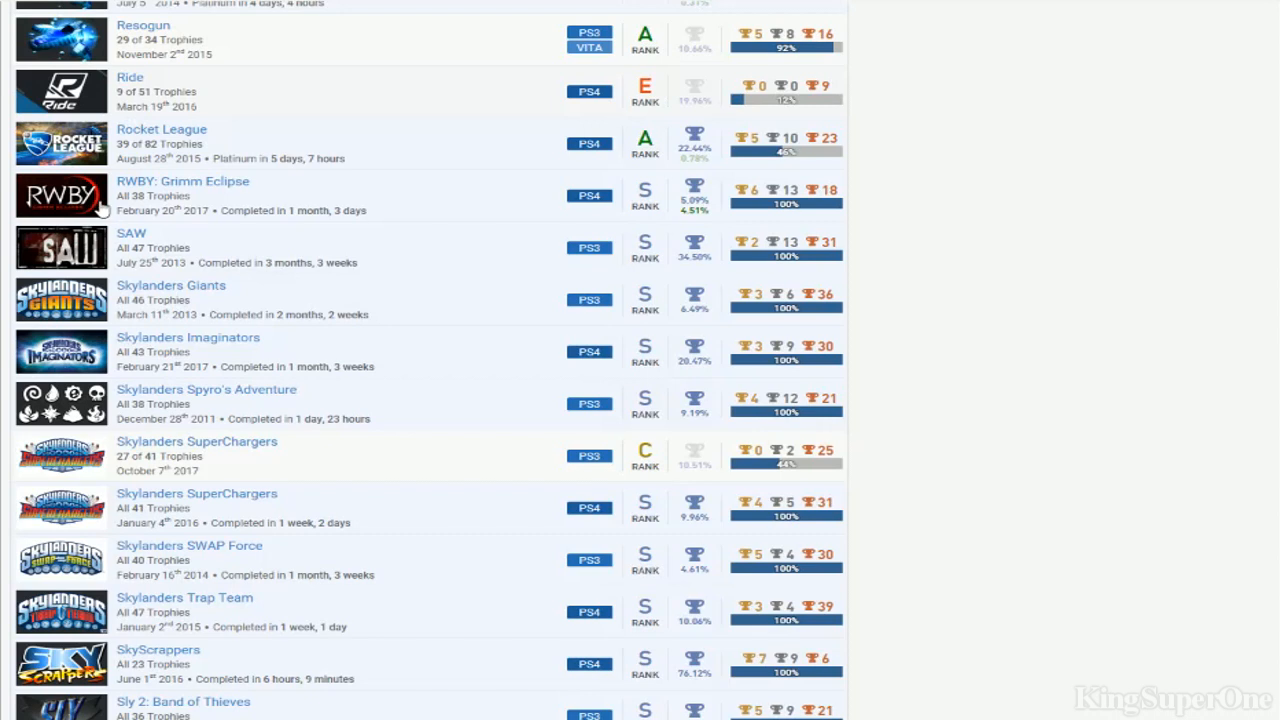
mouse_move(752, 210)
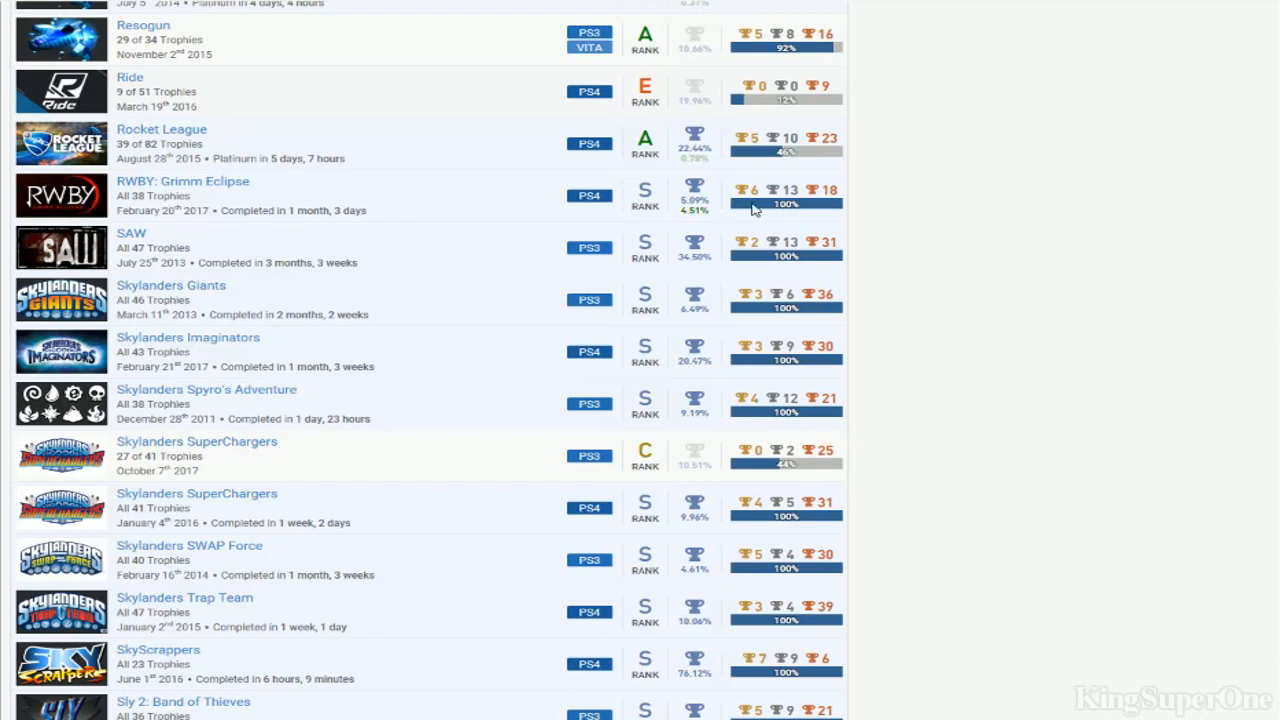
mouse_move(408, 188)
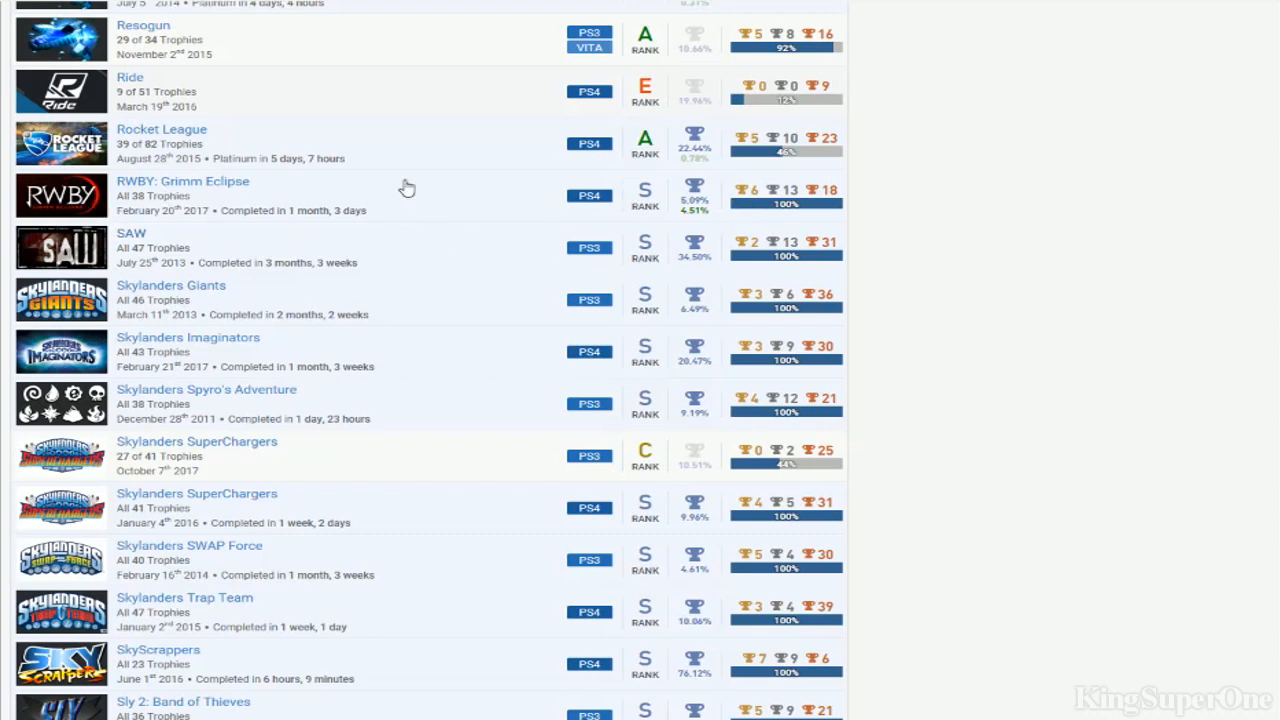
mouse_move(428, 346)
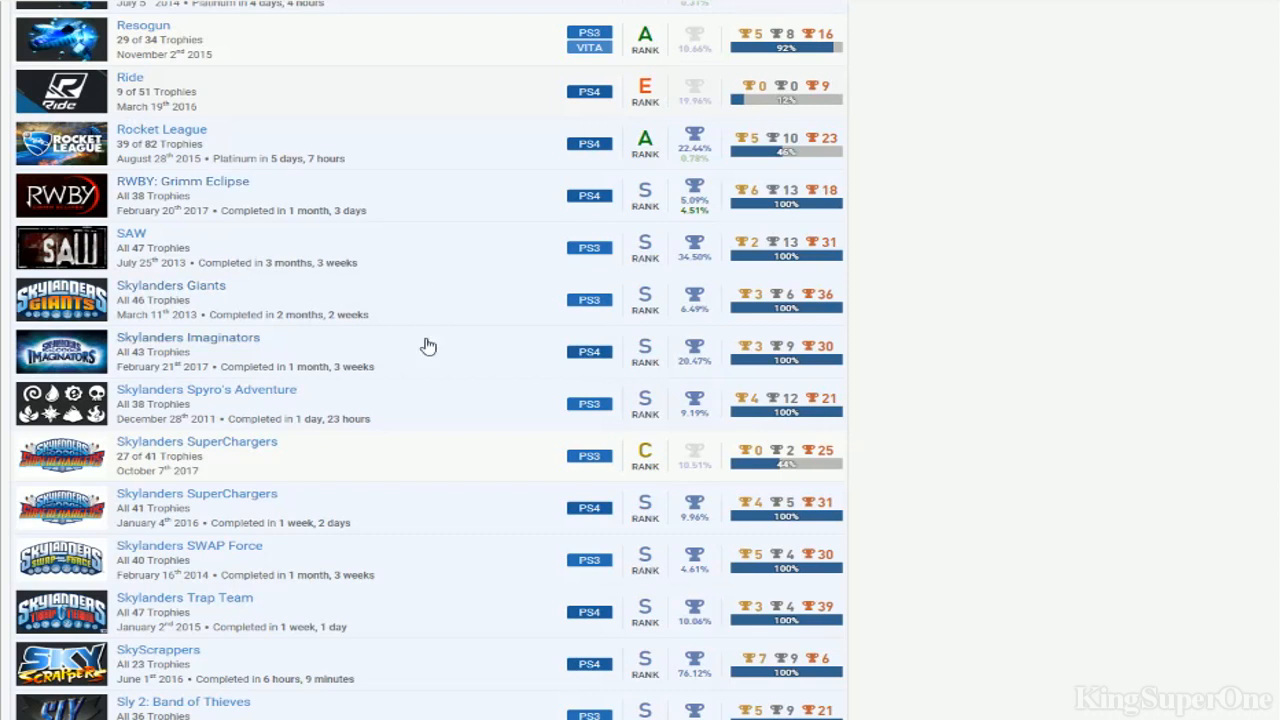
mouse_move(322, 628)
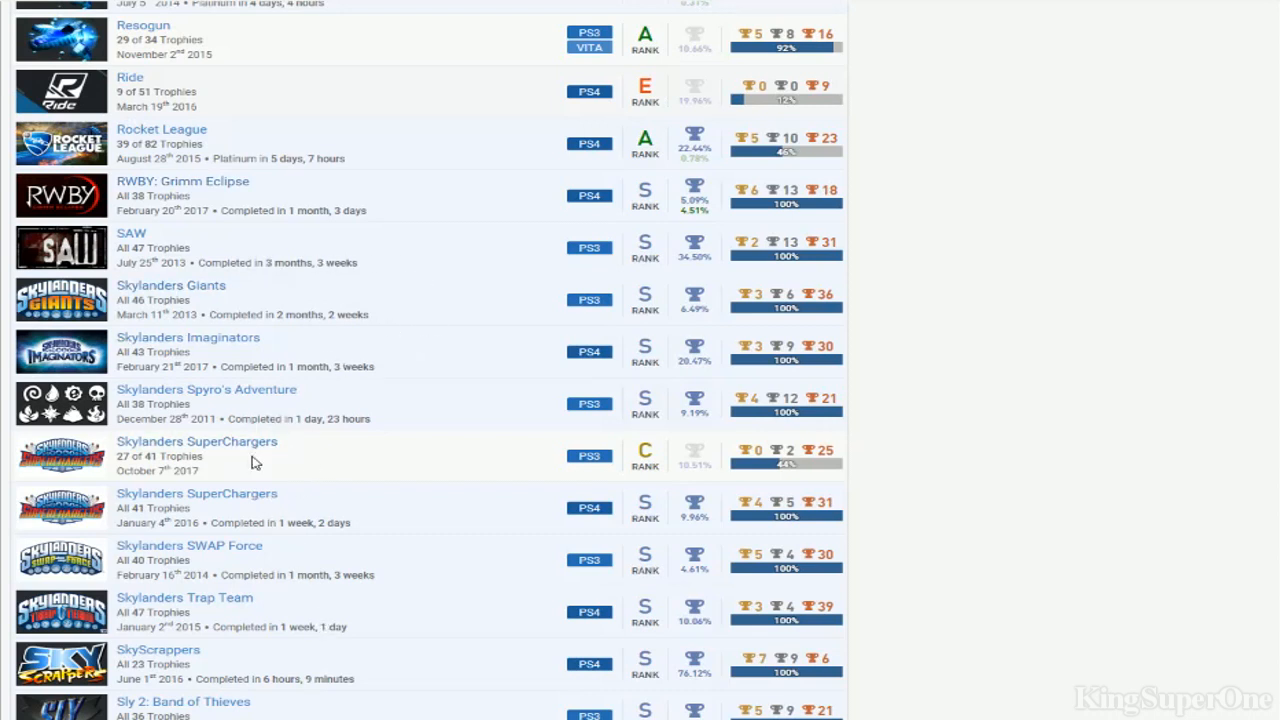
mouse_move(376, 470)
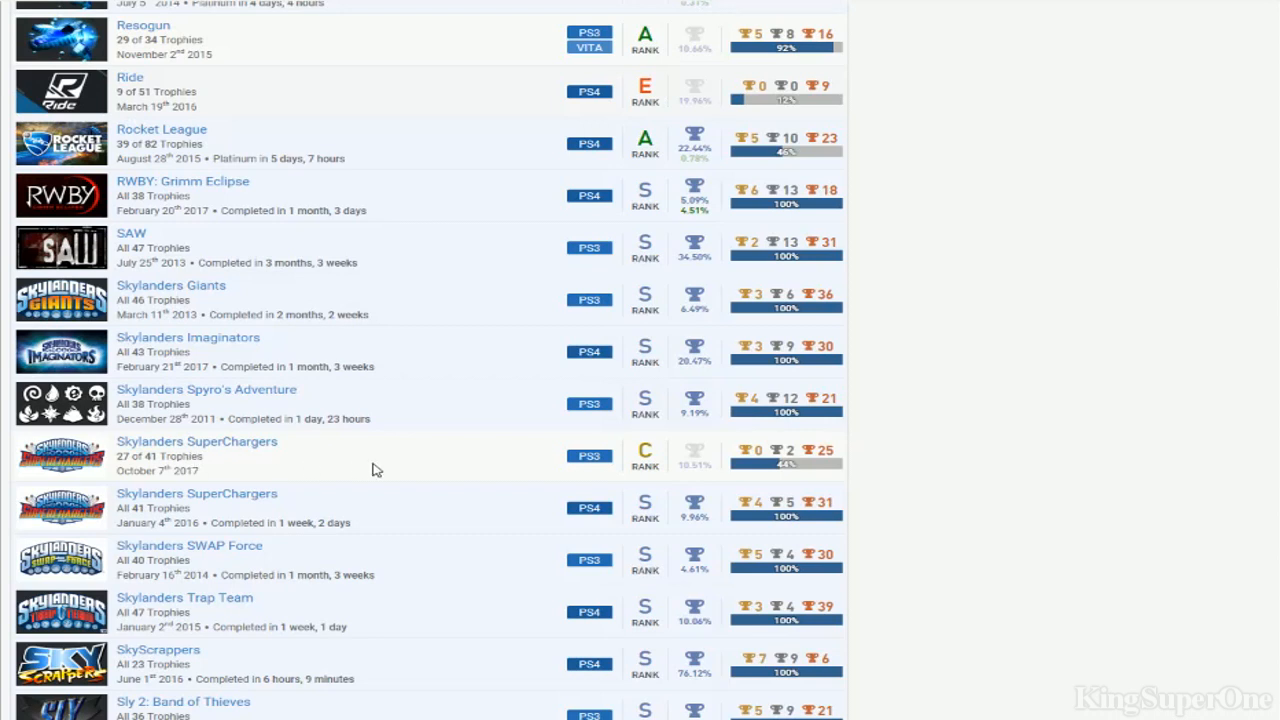
mouse_move(268, 352)
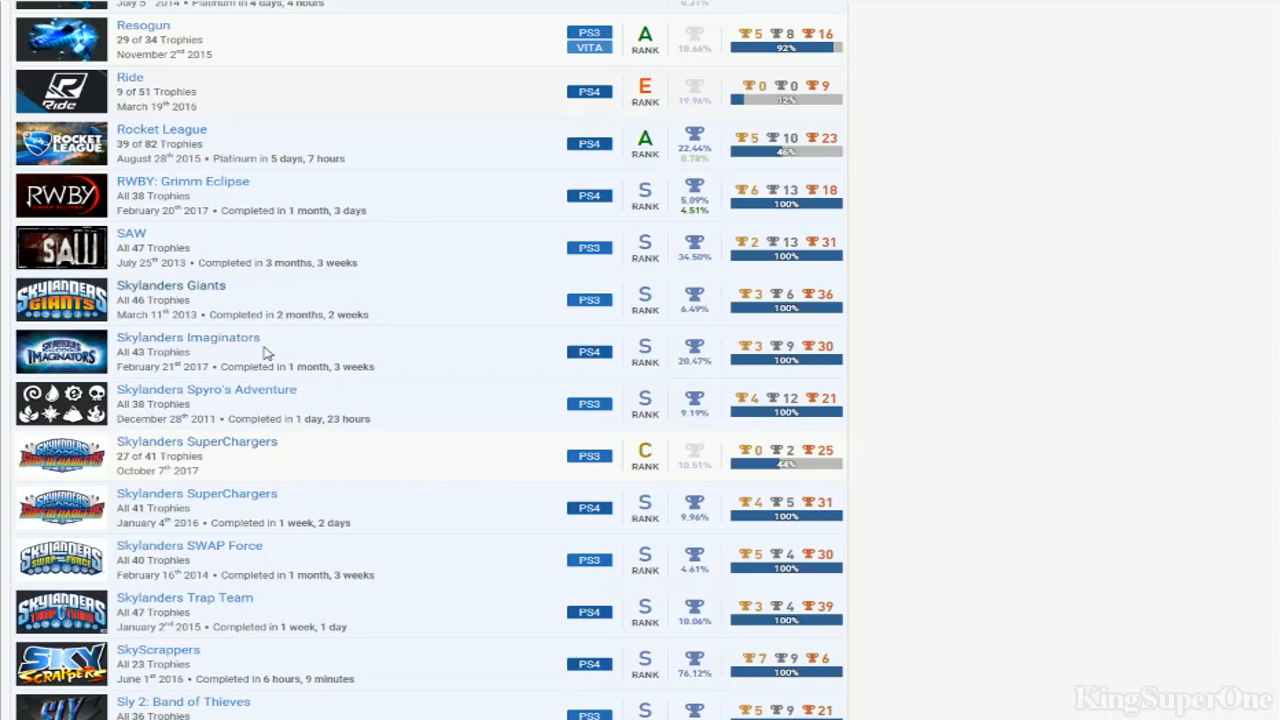
mouse_move(222, 612)
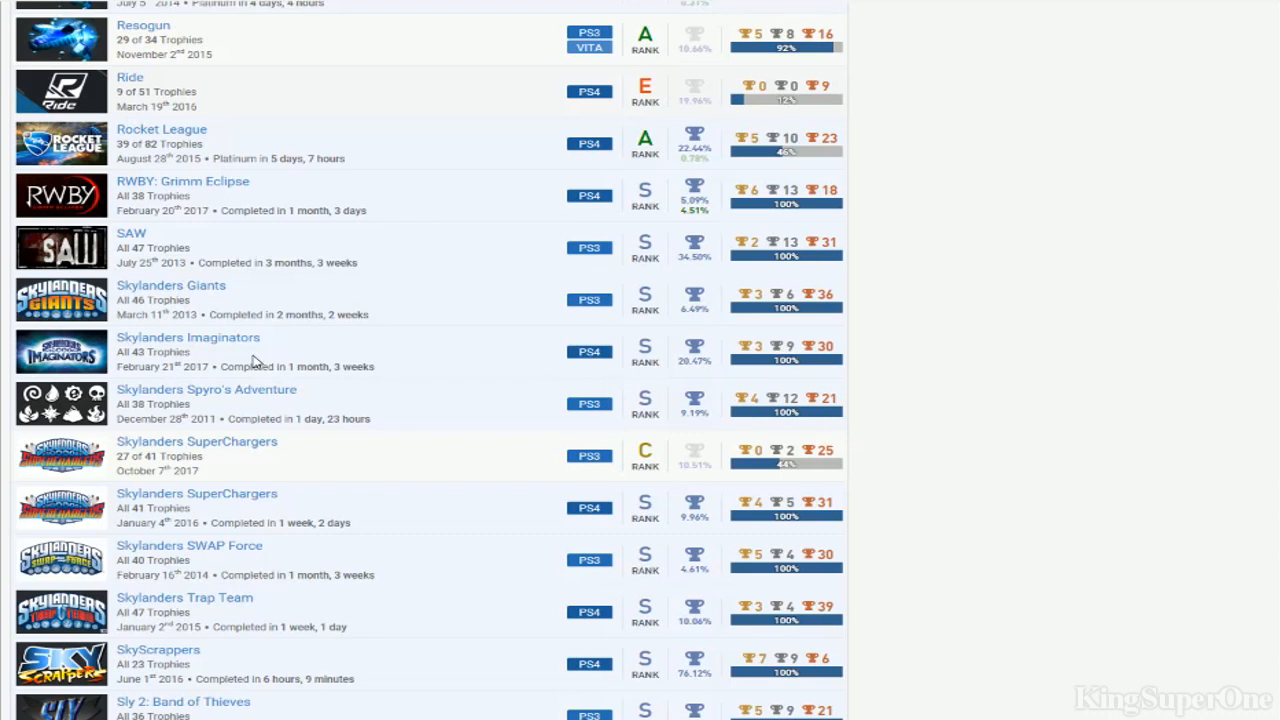
mouse_move(328, 360)
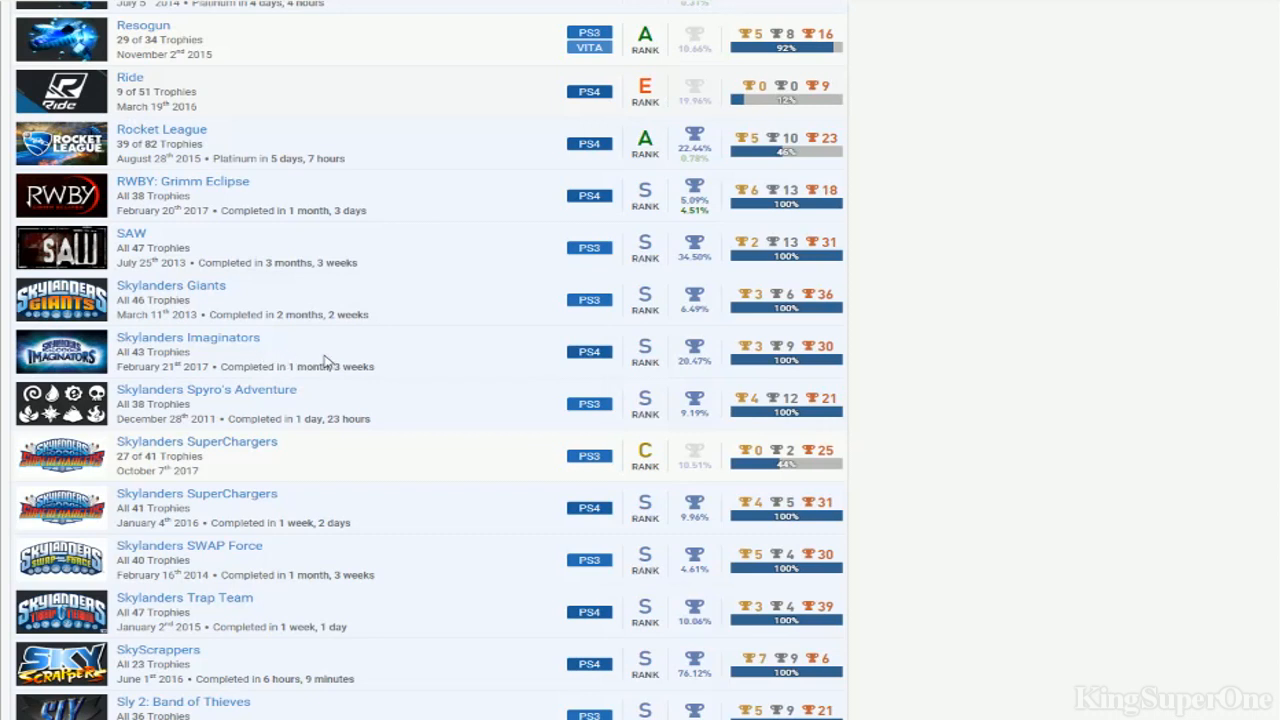
mouse_move(408, 570)
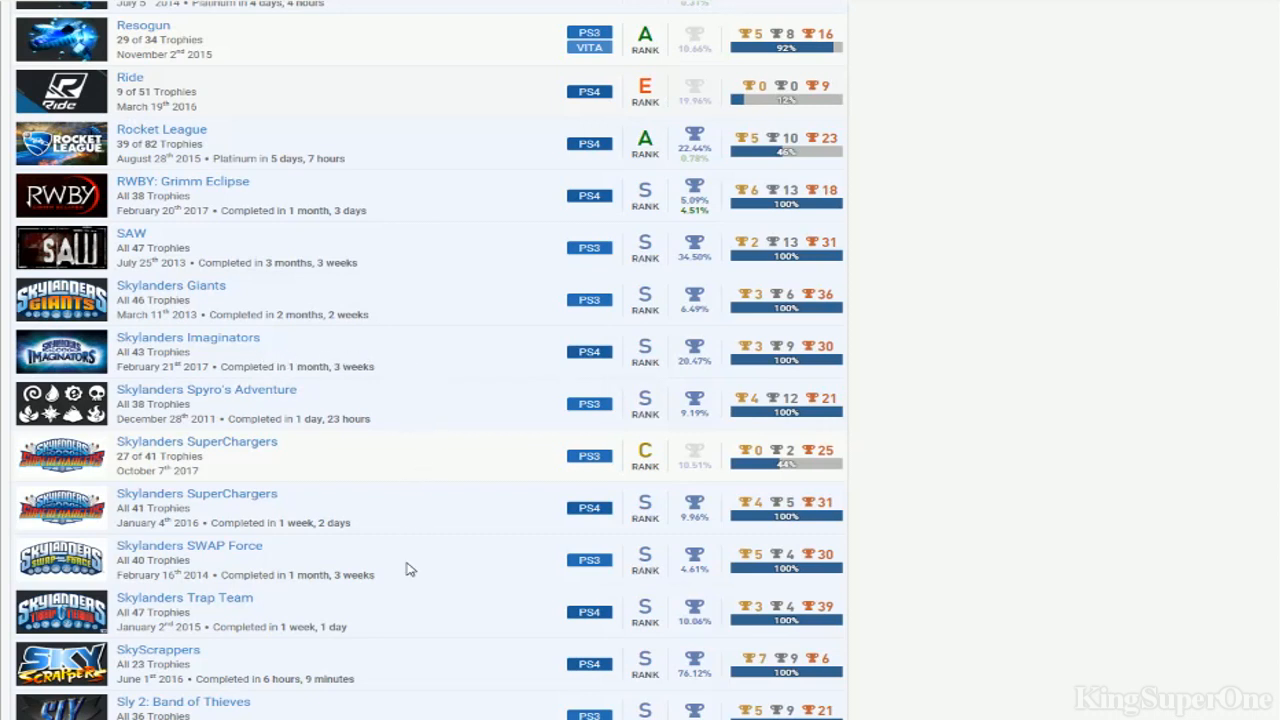
mouse_move(416, 620)
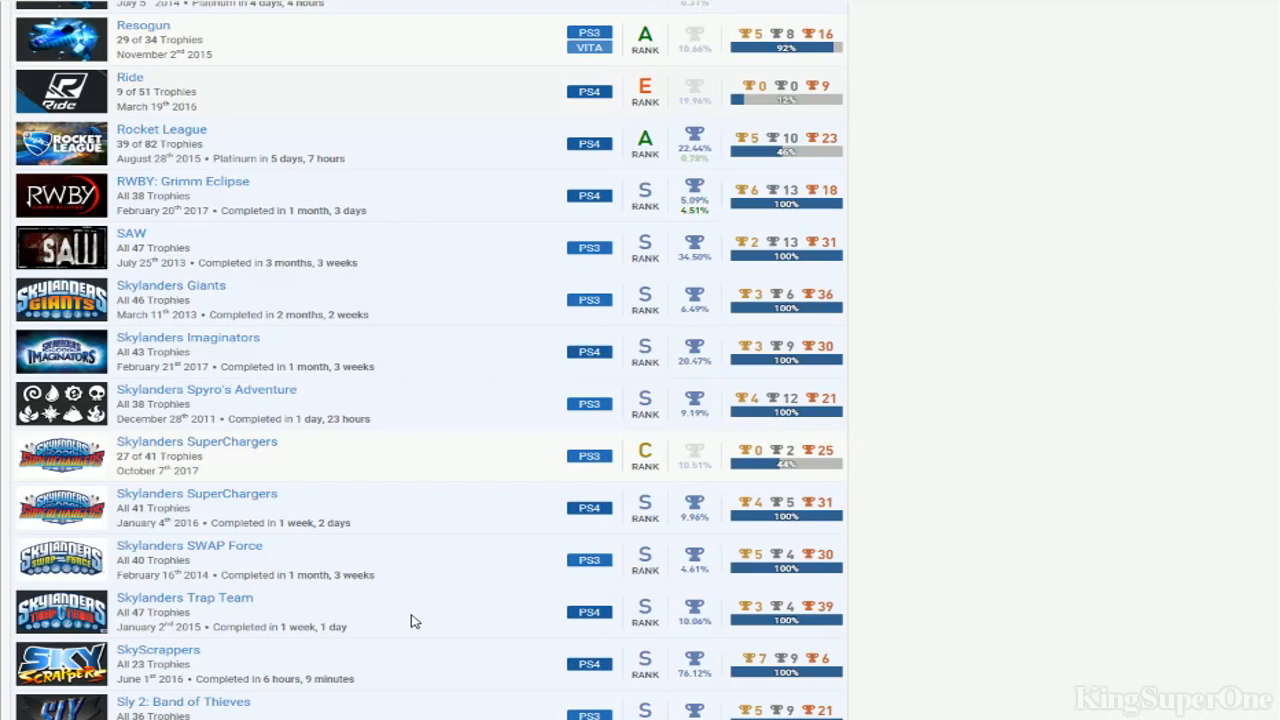
mouse_move(448, 328)
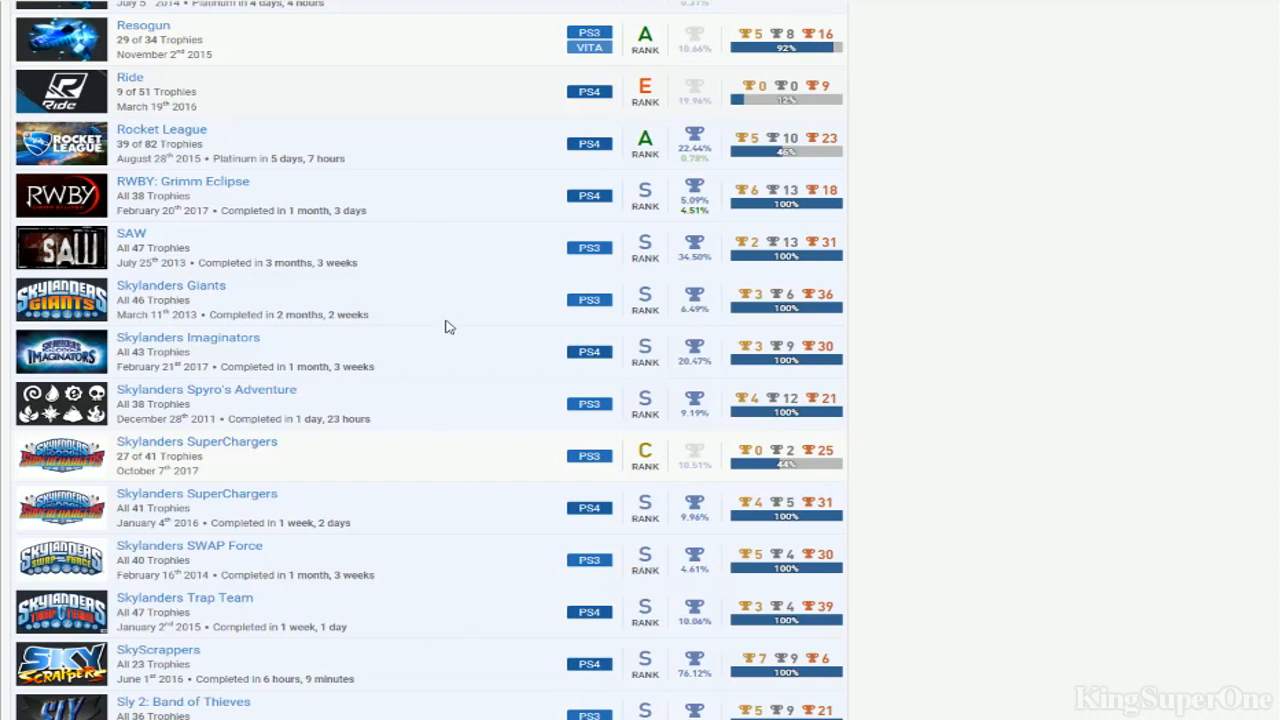
mouse_move(176, 472)
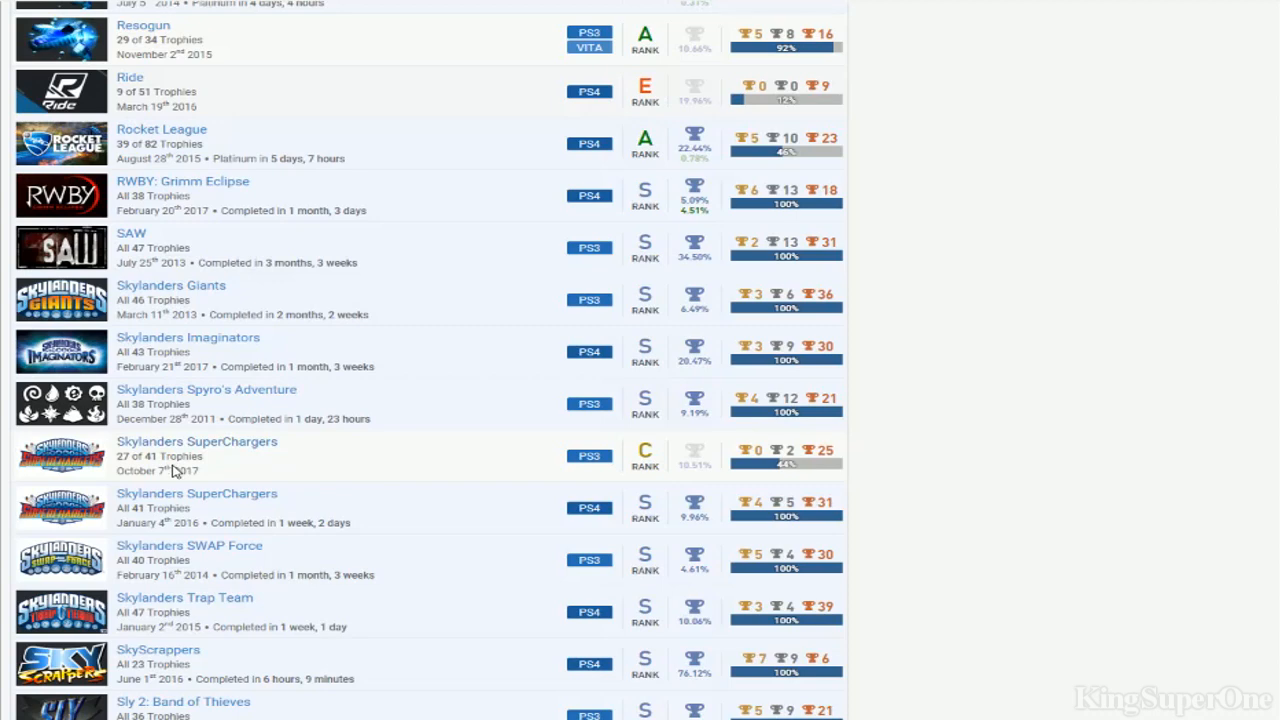
mouse_move(612, 484)
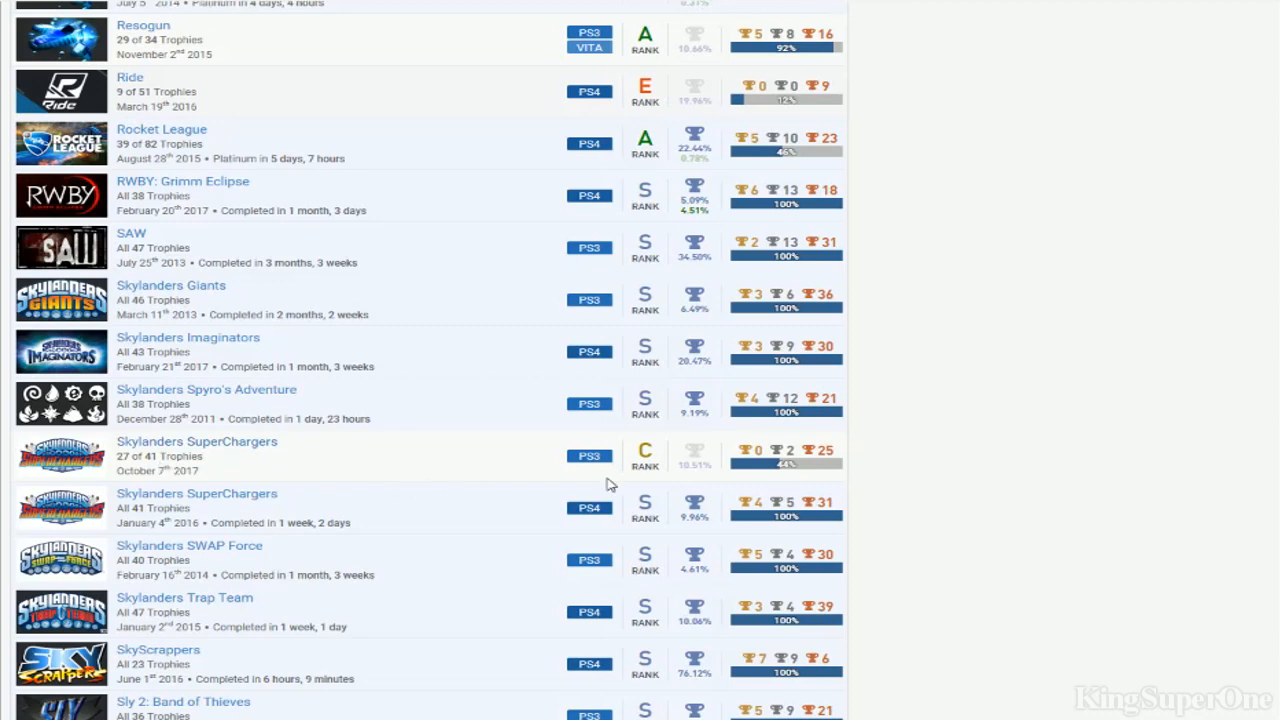
Scroll down from the Skylanders entries to the Sly Cooper, Sonic and Soul Sacrifice games
scroll("down", 3)
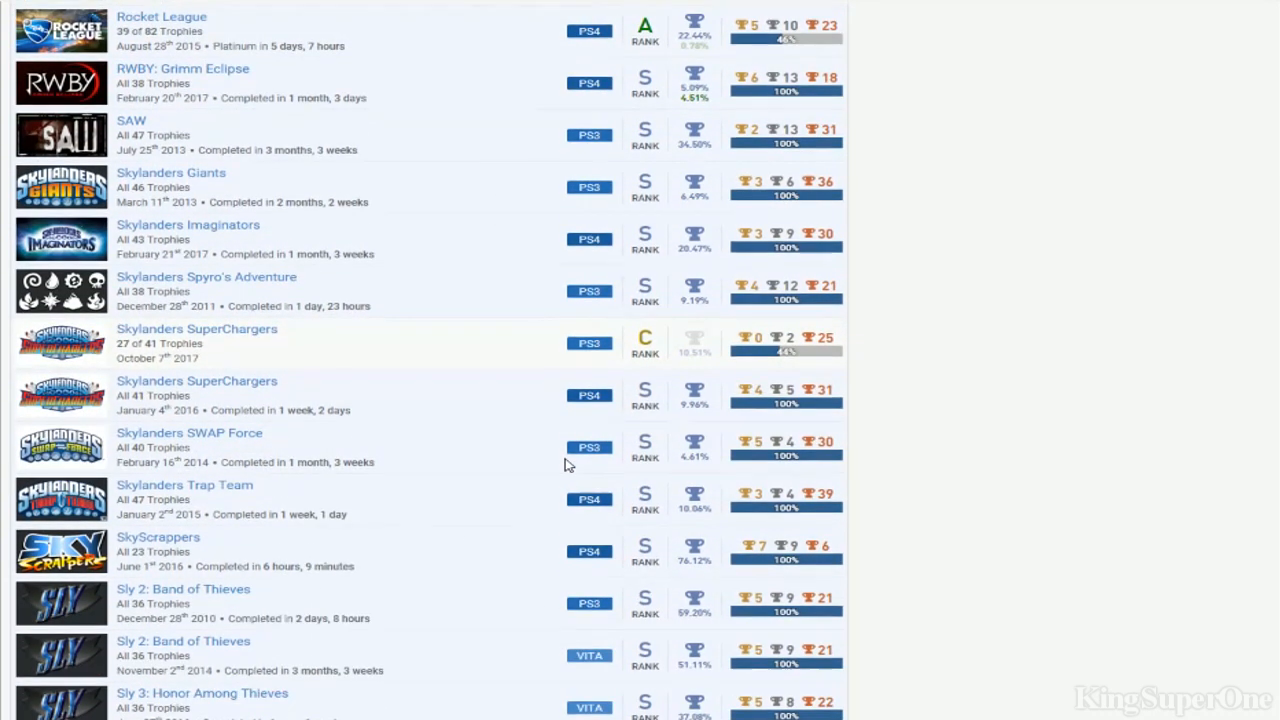
mouse_move(472, 496)
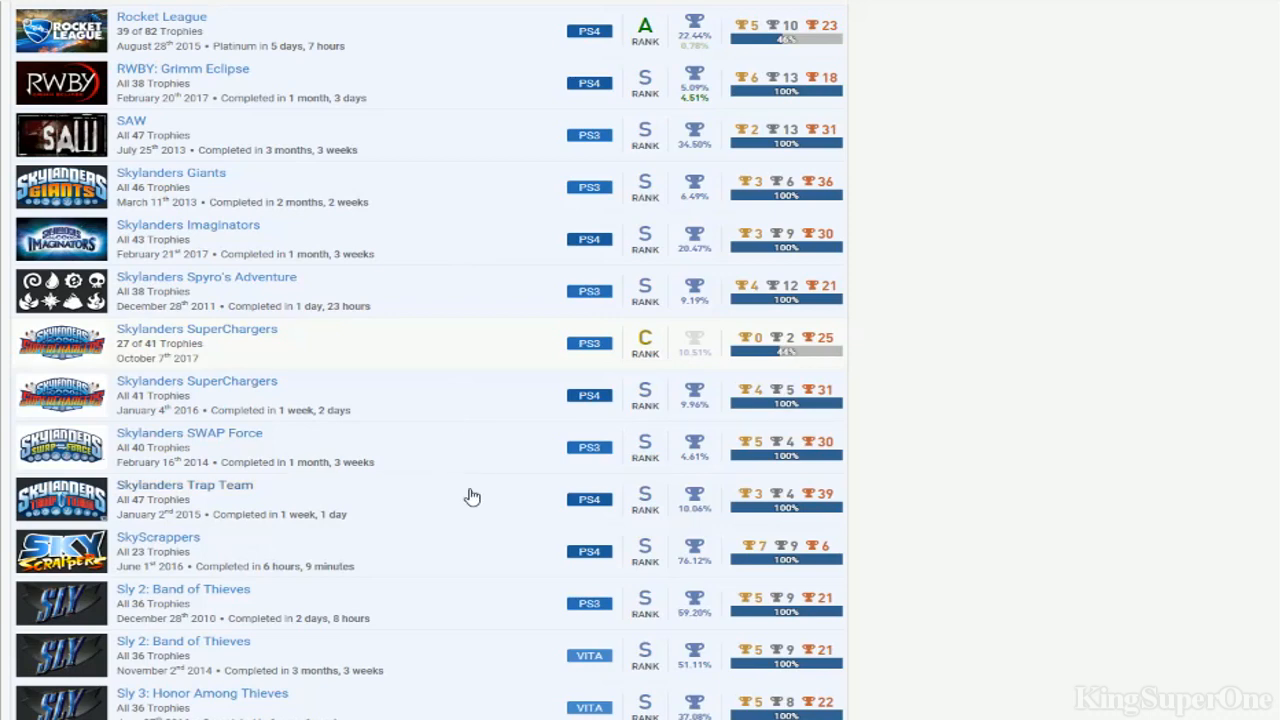
scroll("down", 3)
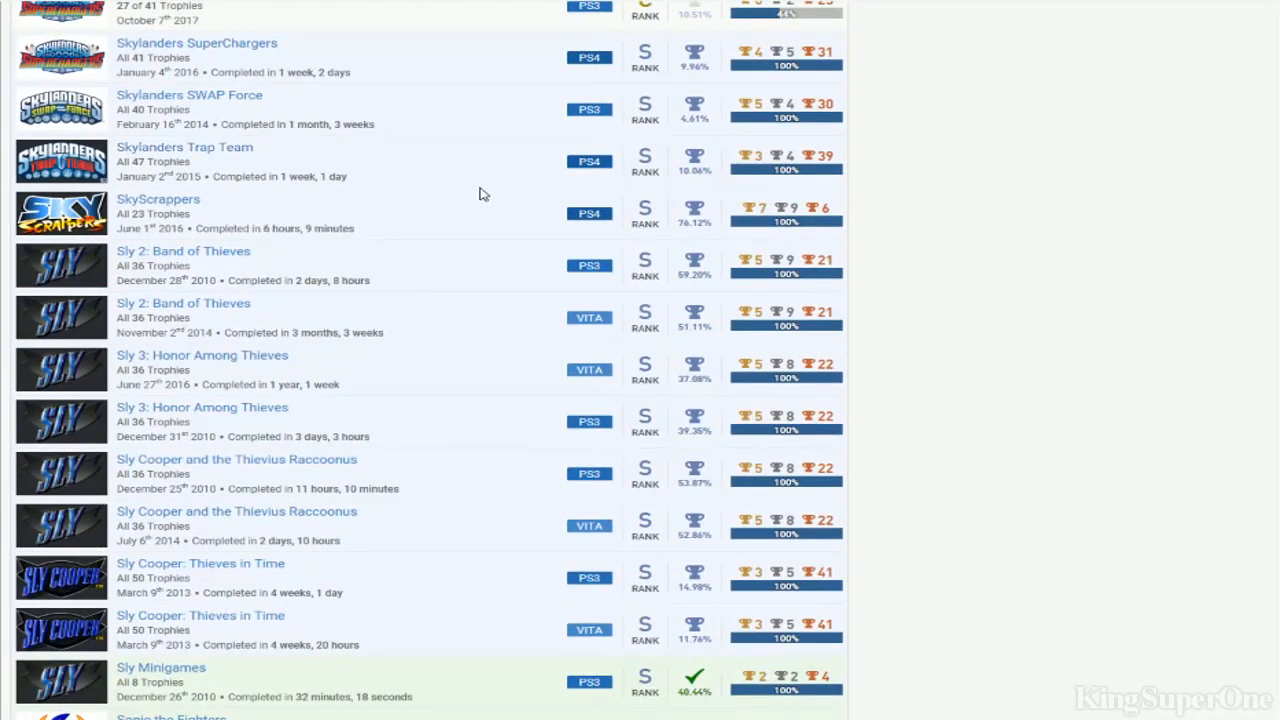
scroll("down", 3)
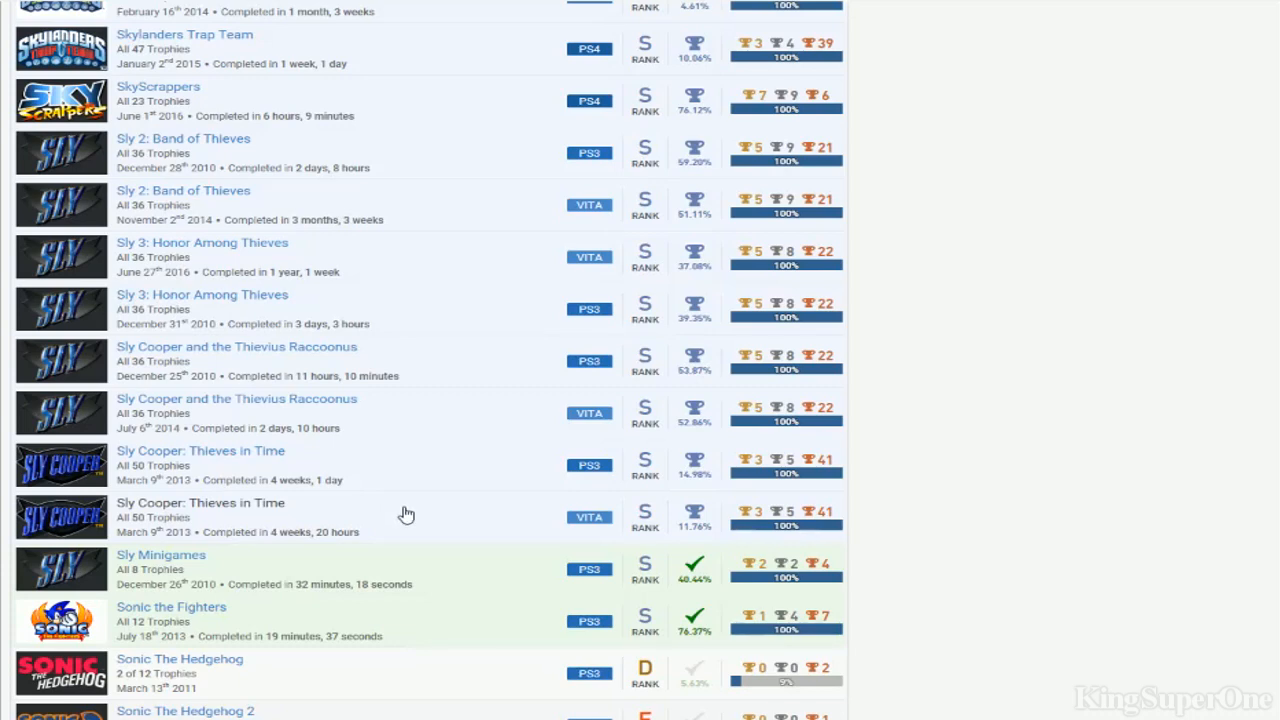
scroll("down", 3)
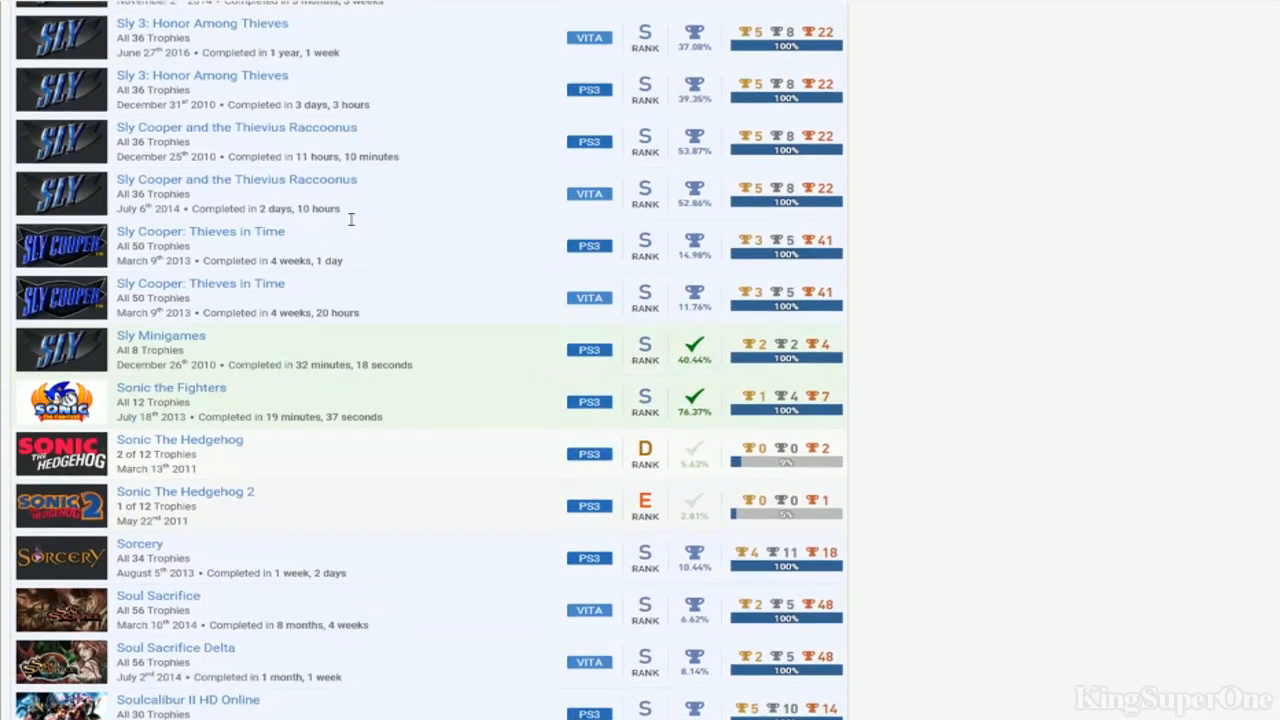
scroll("down", 3)
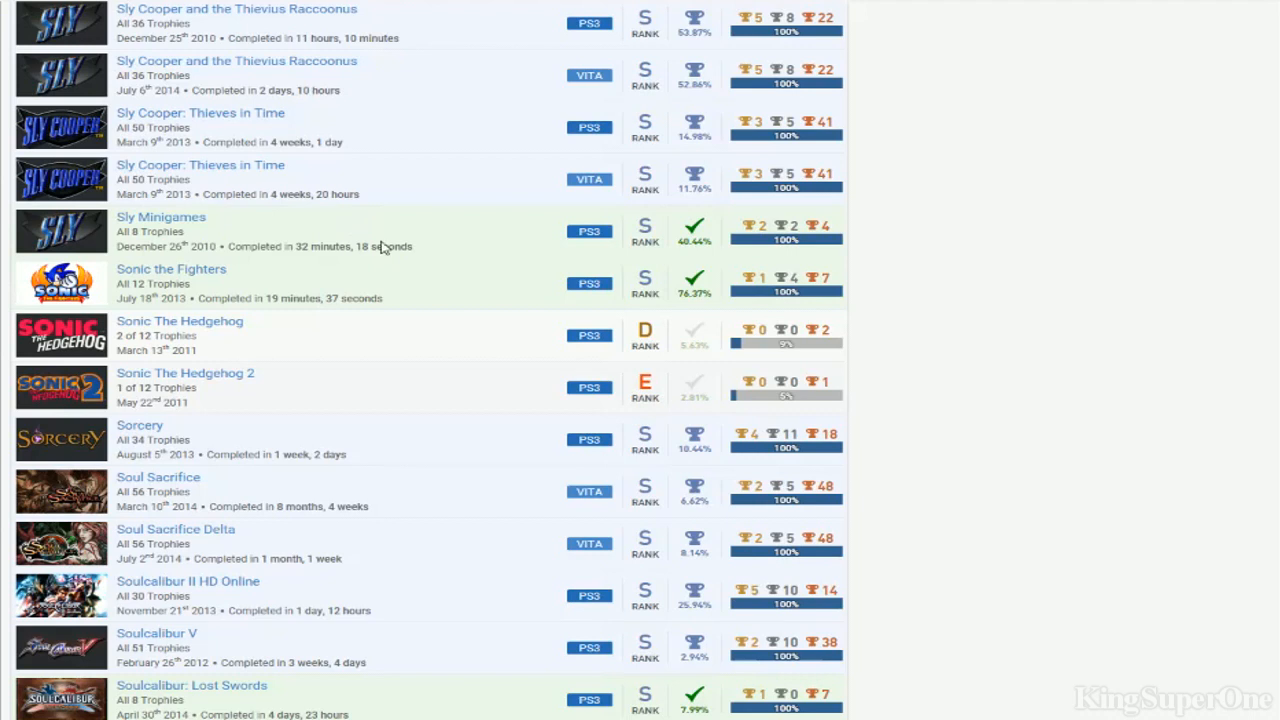
mouse_move(316, 376)
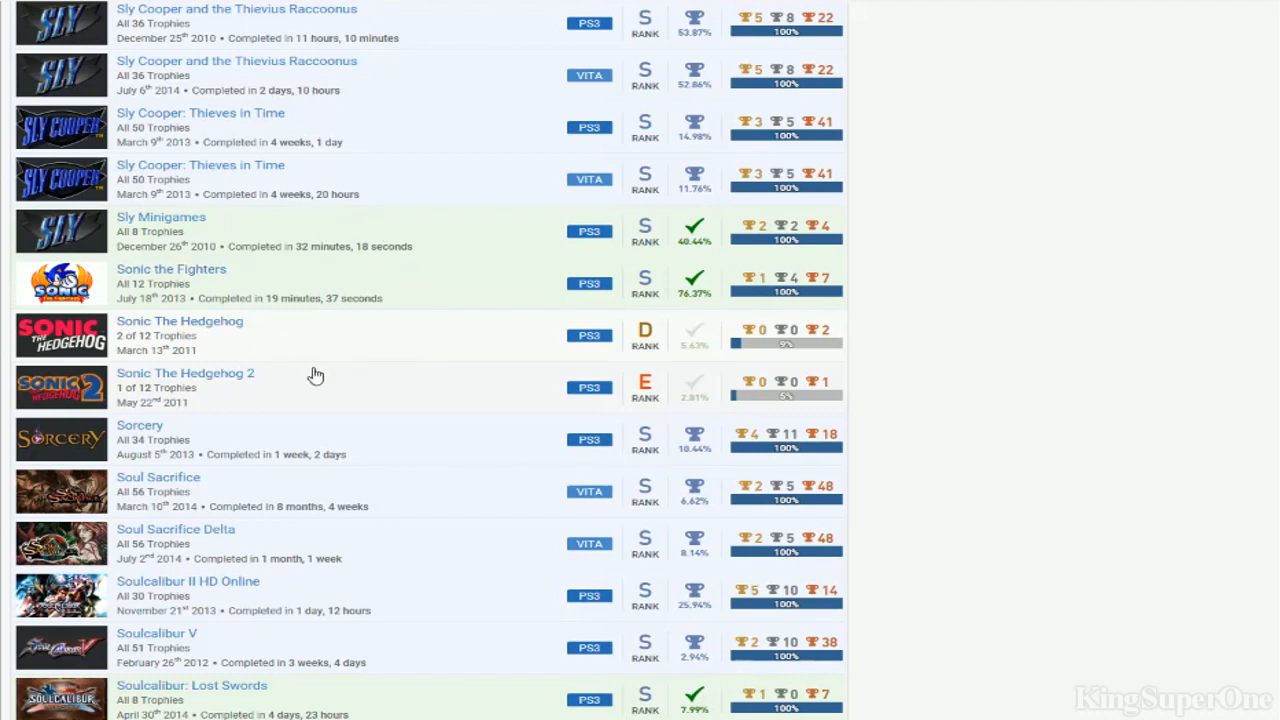
mouse_move(362, 344)
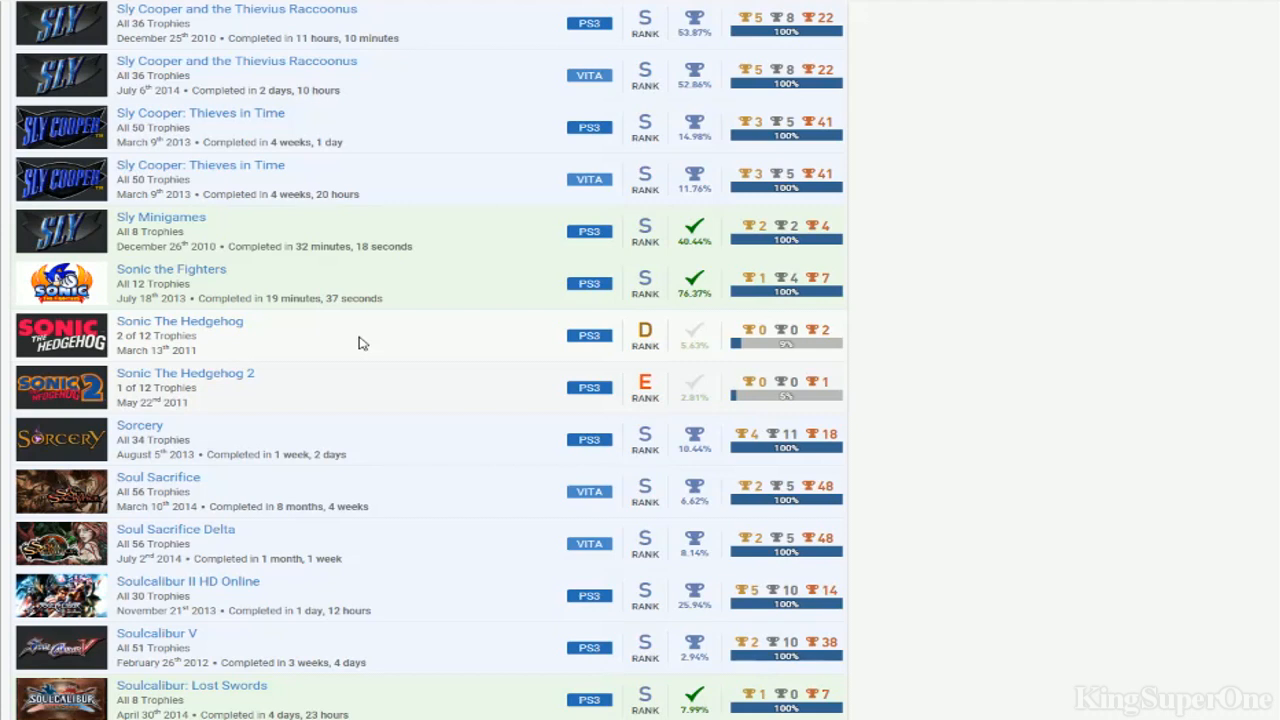
mouse_move(346, 296)
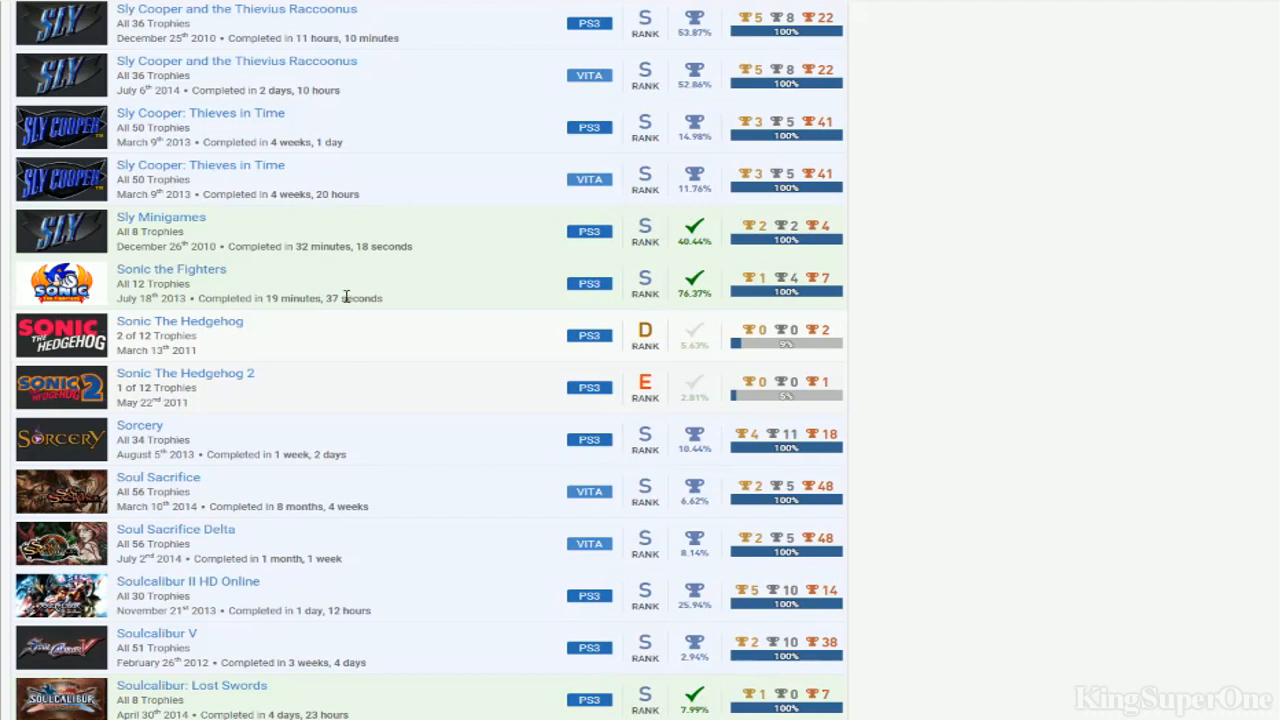
mouse_move(392, 356)
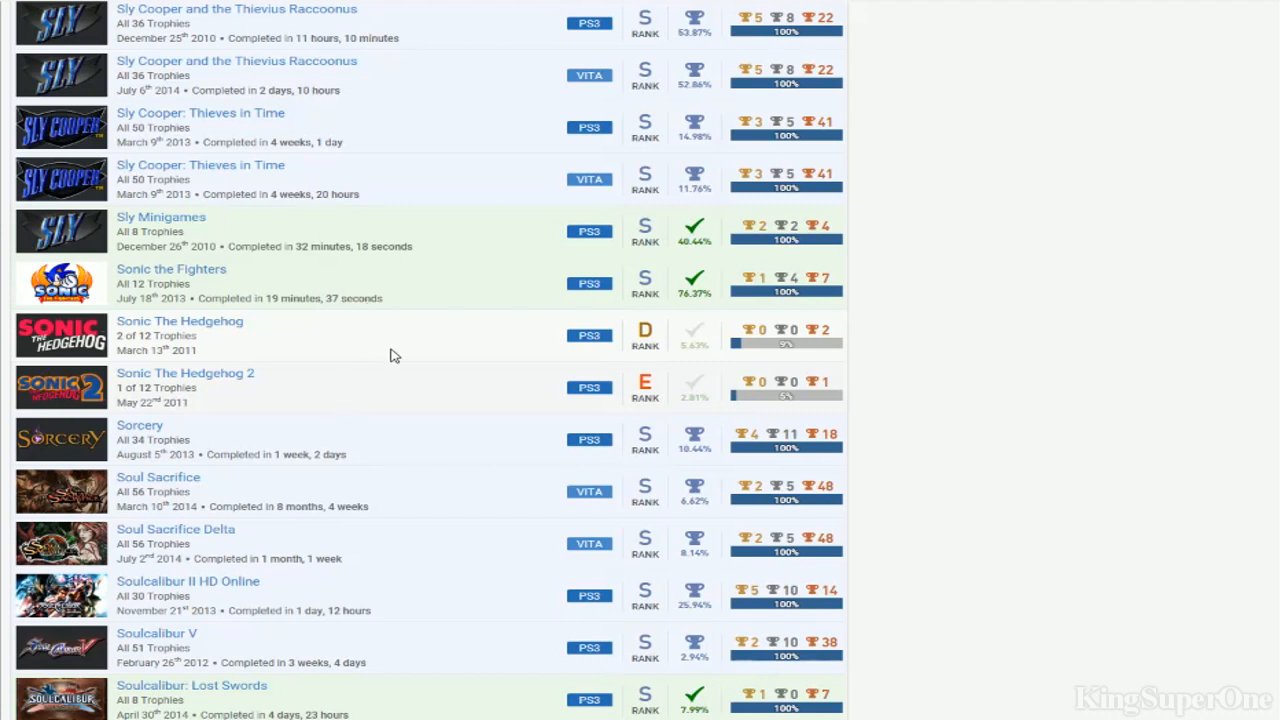
Scroll down past Sword Art Online Re: Hollow Fragment toward the T titles
scroll("down", 3)
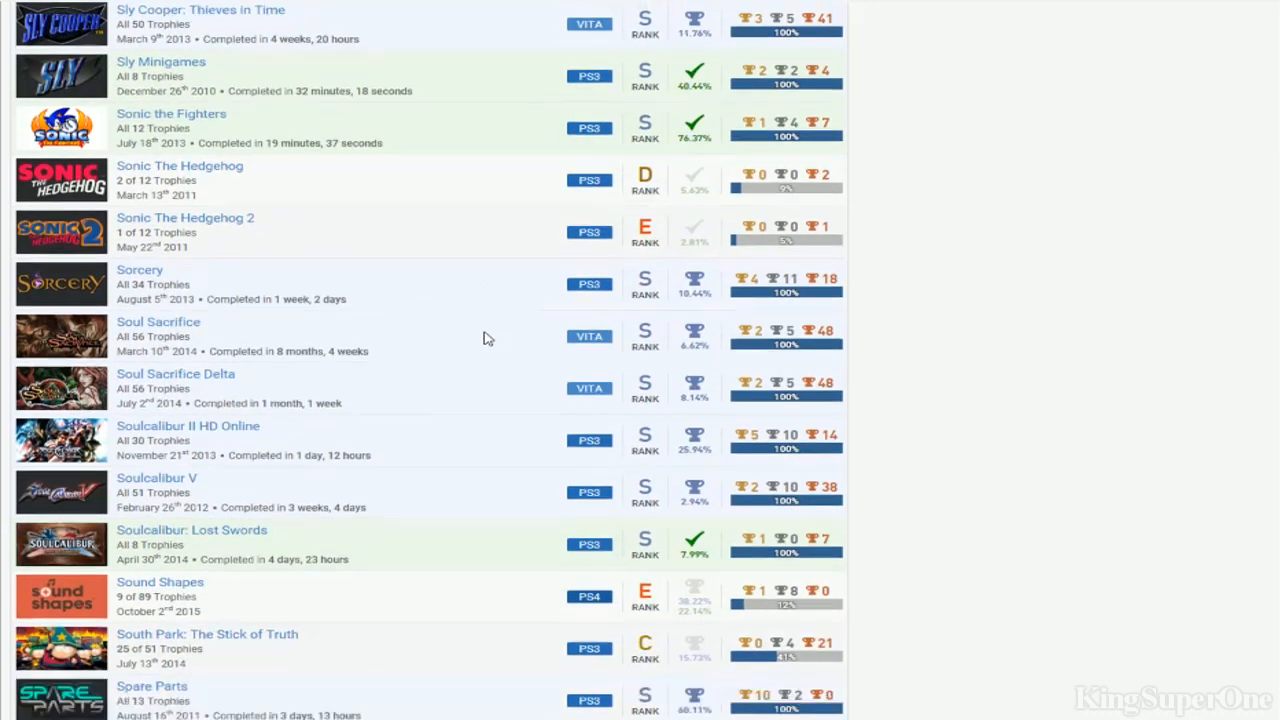
scroll("down", 3)
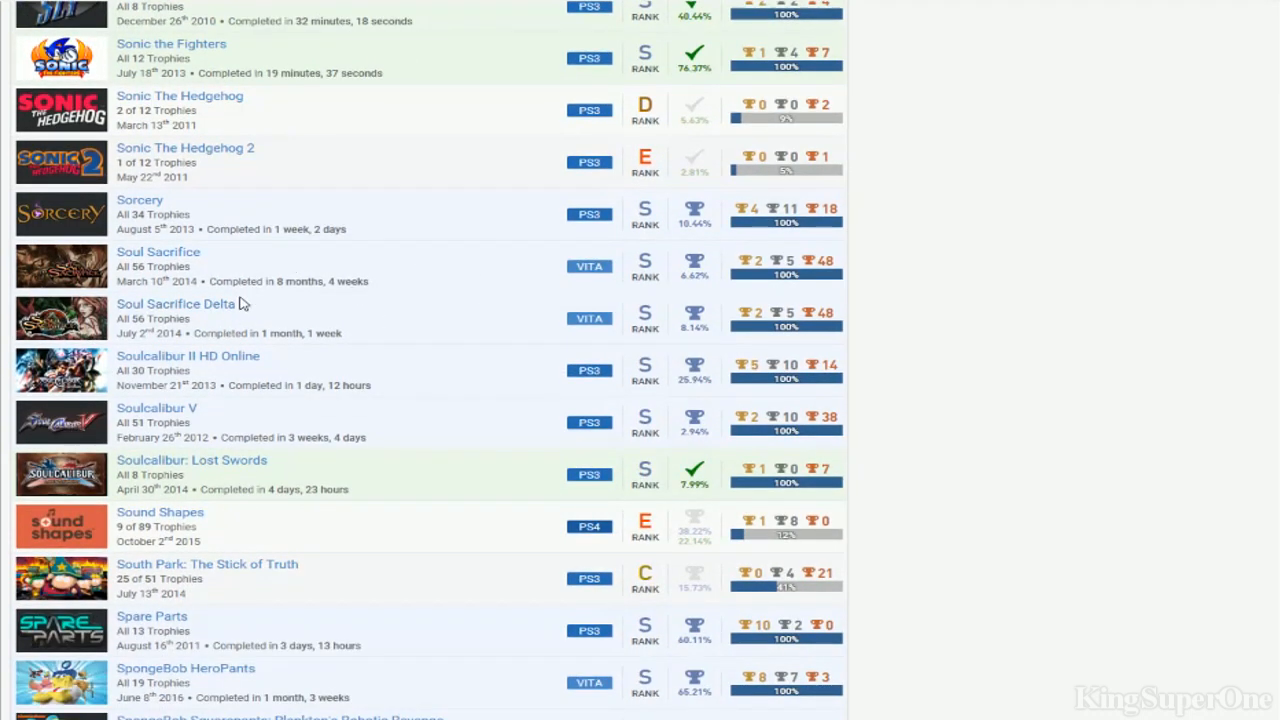
mouse_move(300, 316)
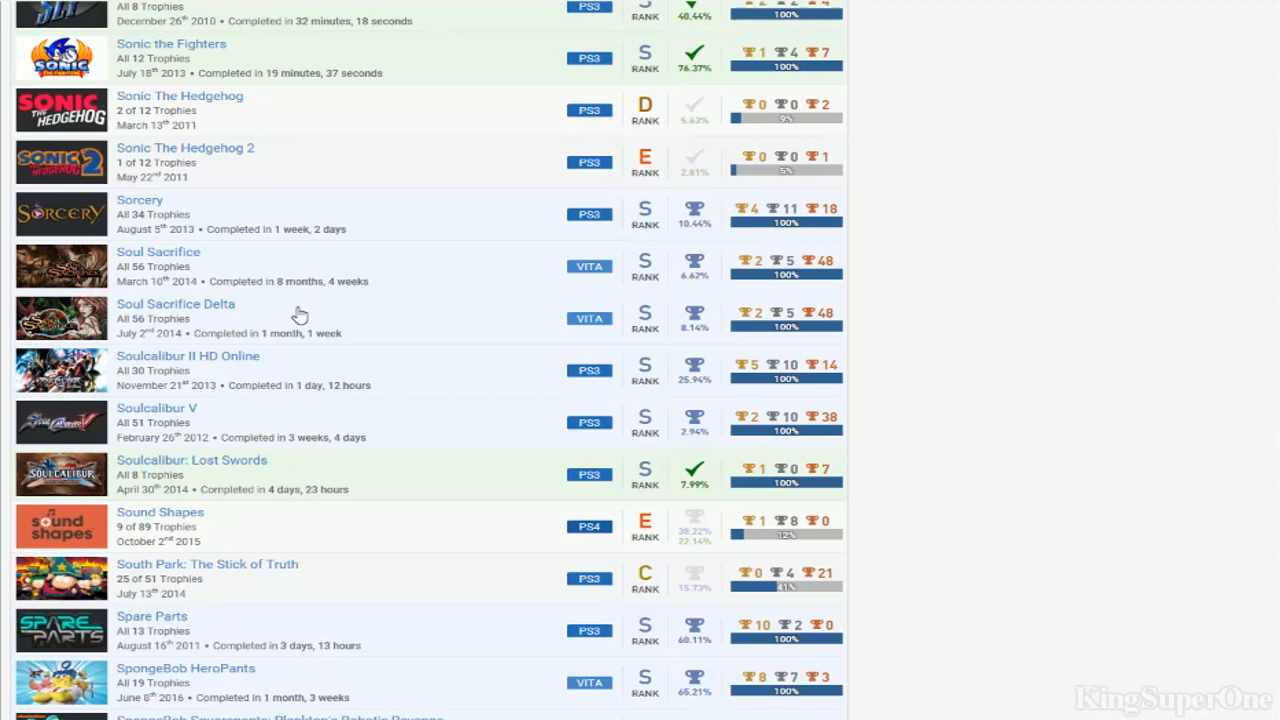
mouse_move(688, 368)
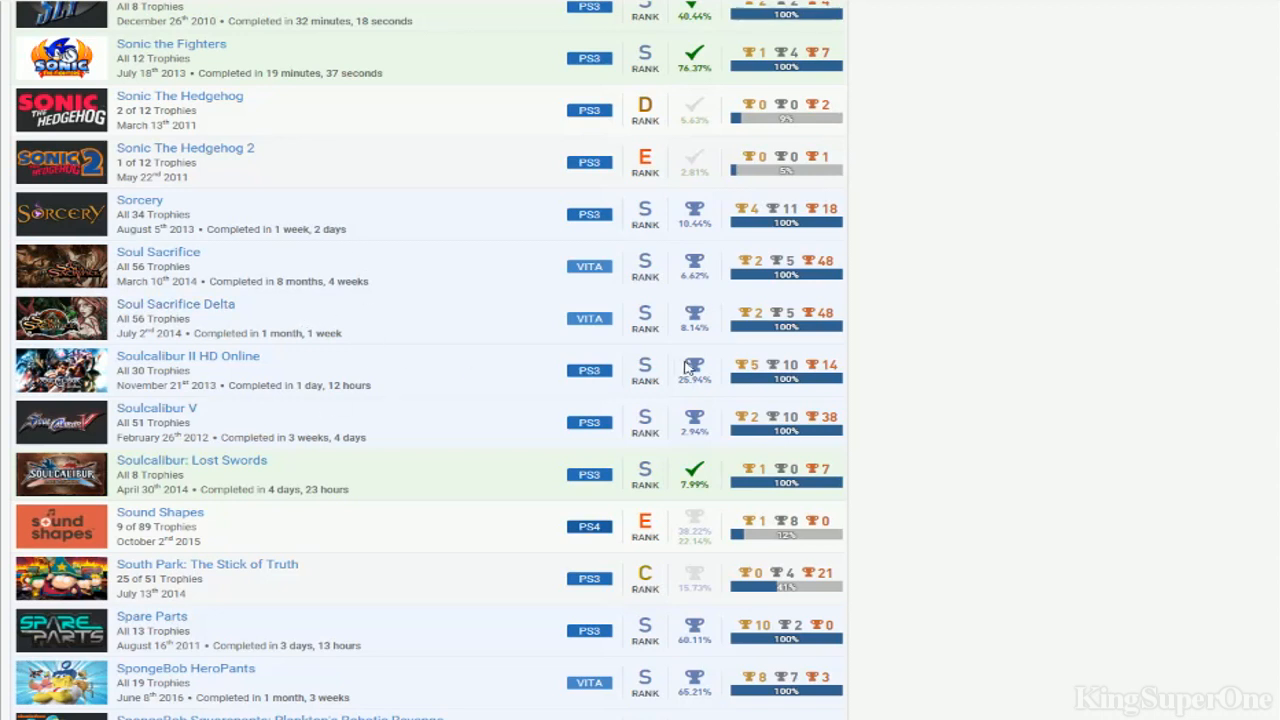
scroll("down", 3)
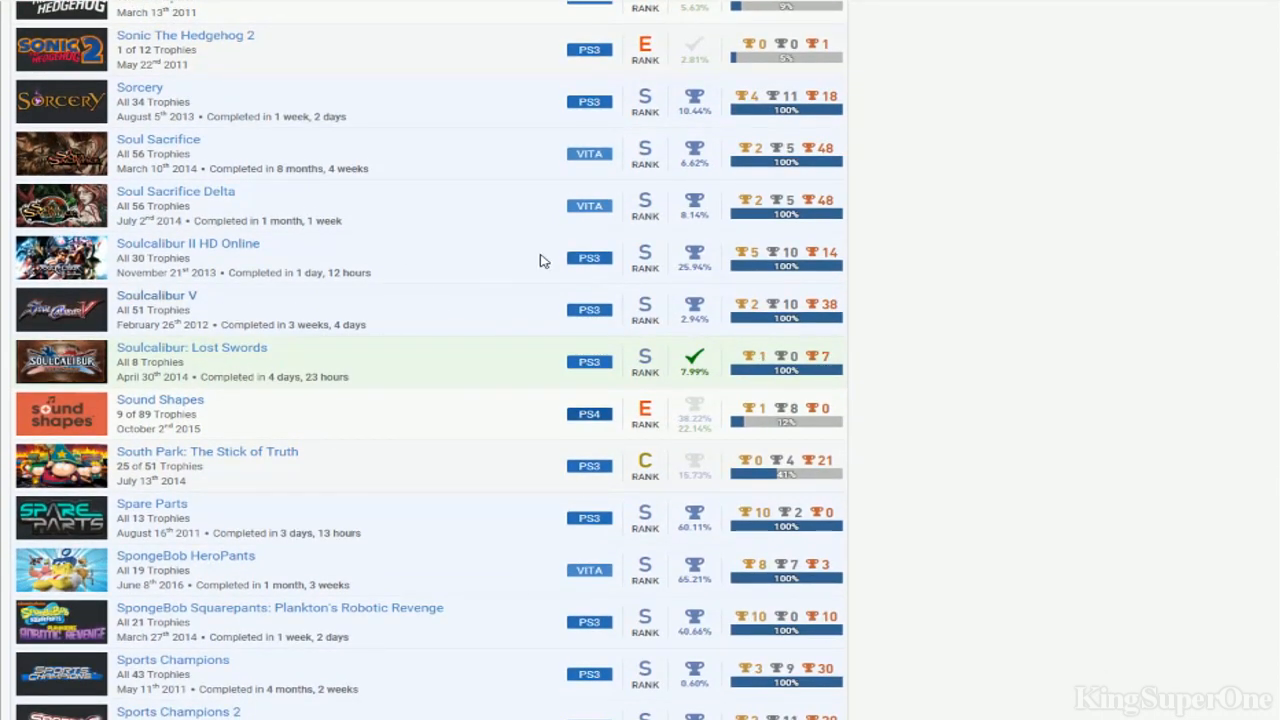
mouse_move(712, 328)
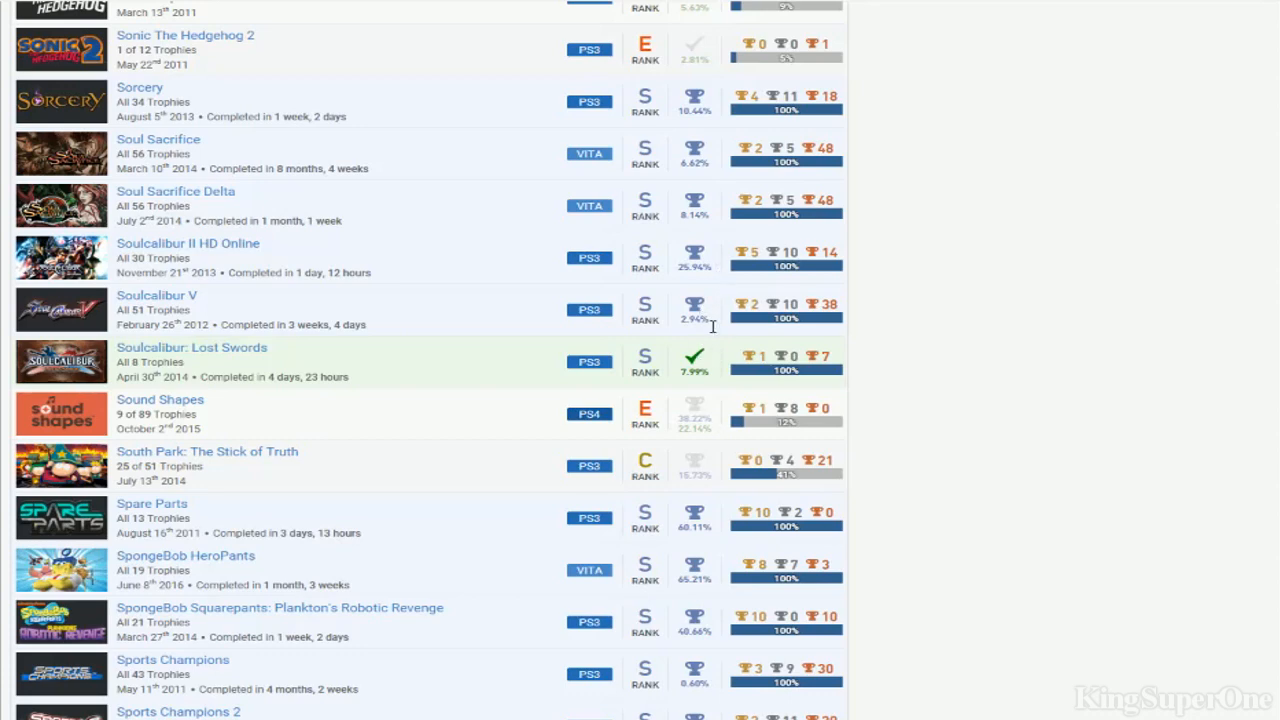
scroll("down", 3)
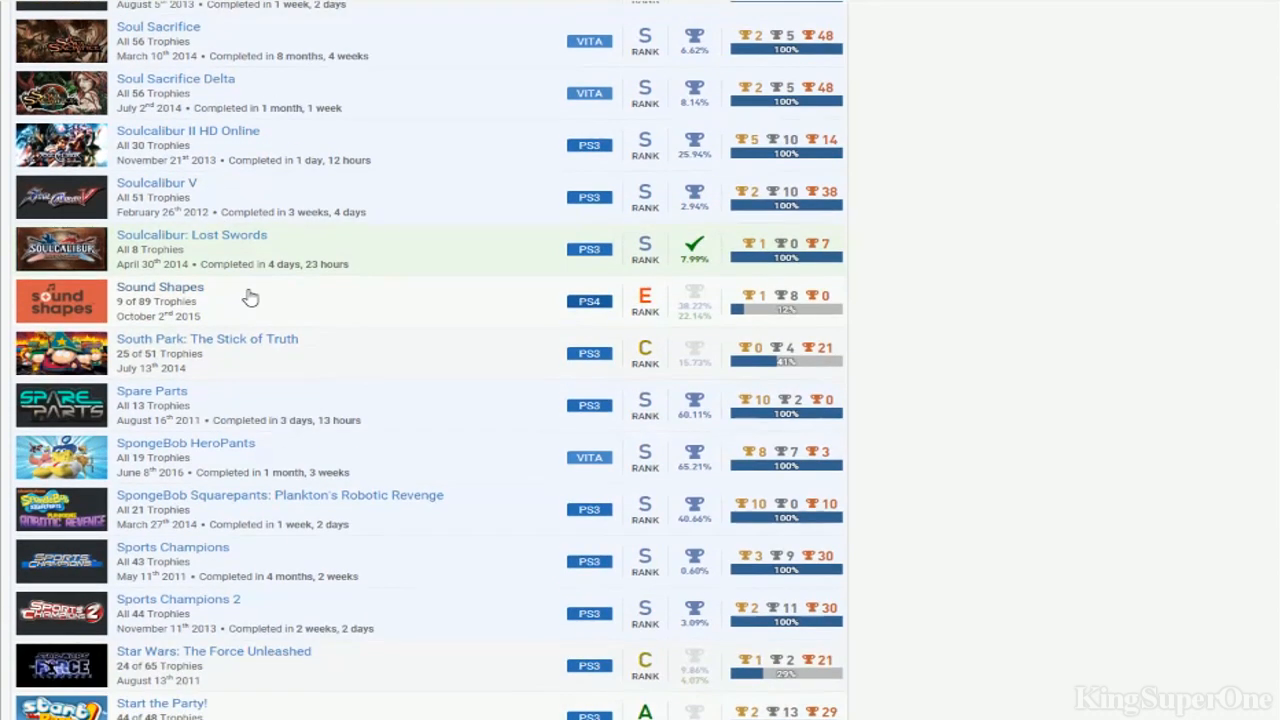
mouse_move(4, 292)
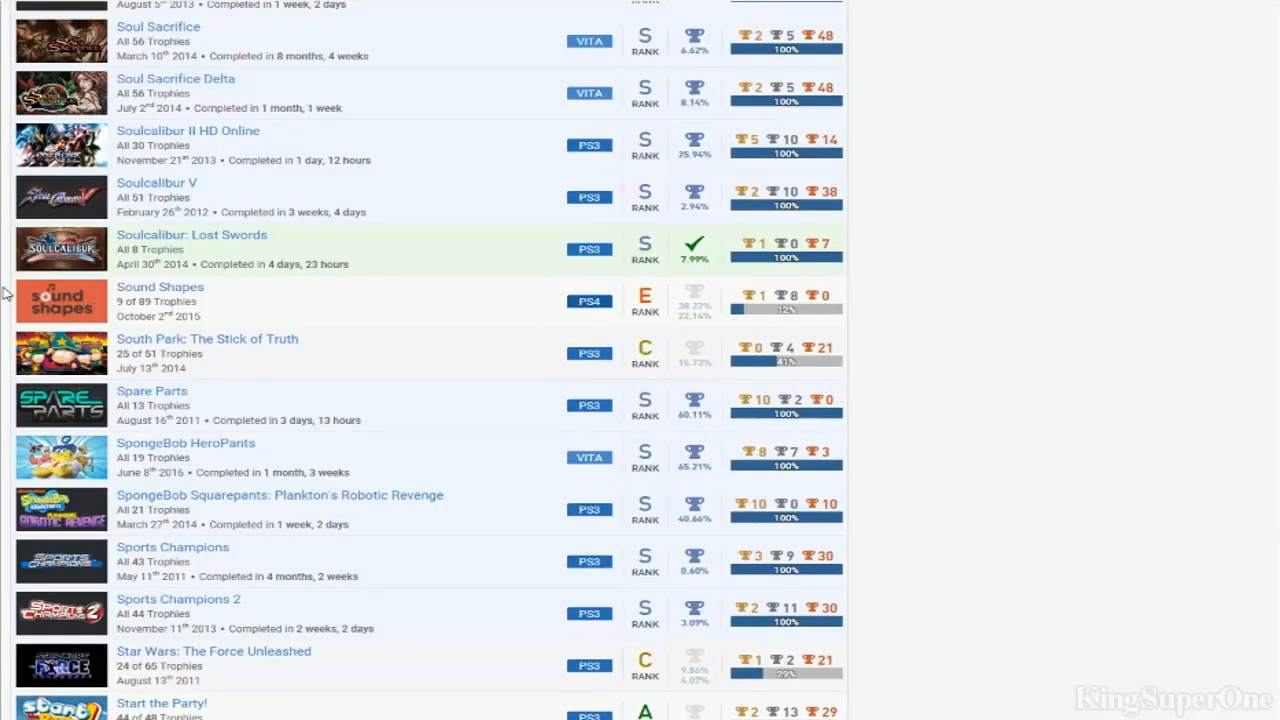
mouse_move(664, 308)
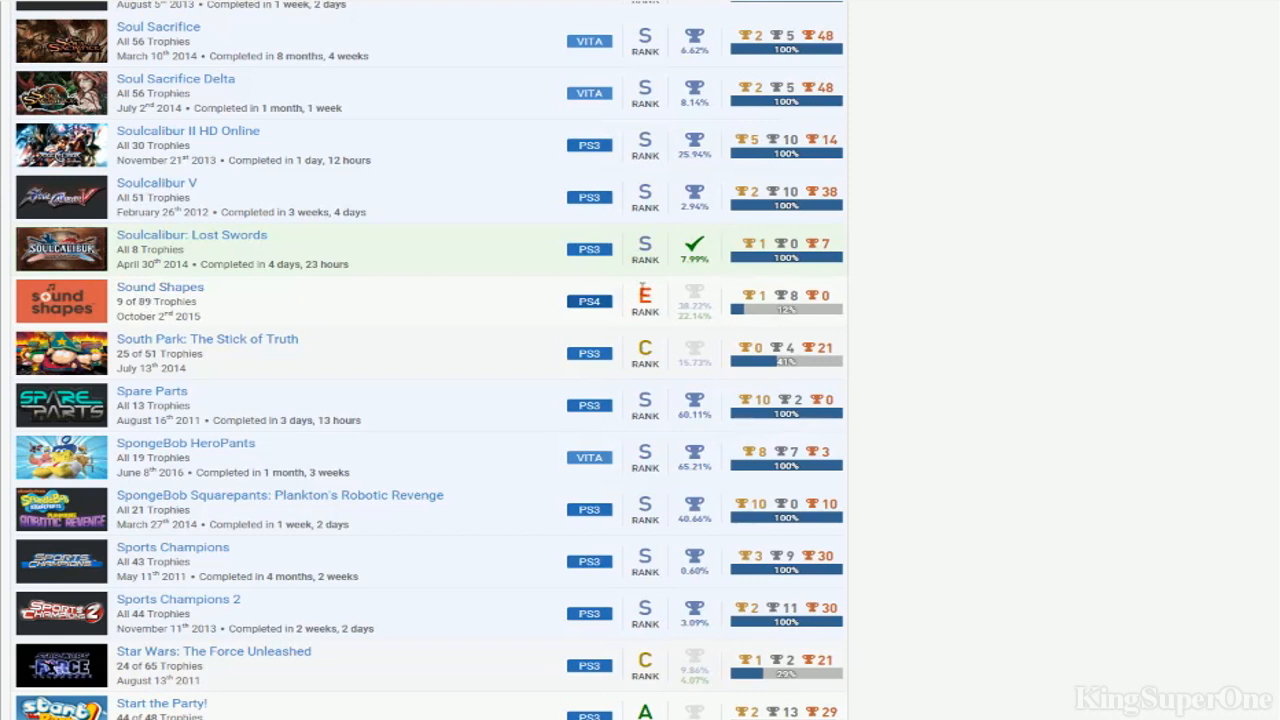
scroll("down", 3)
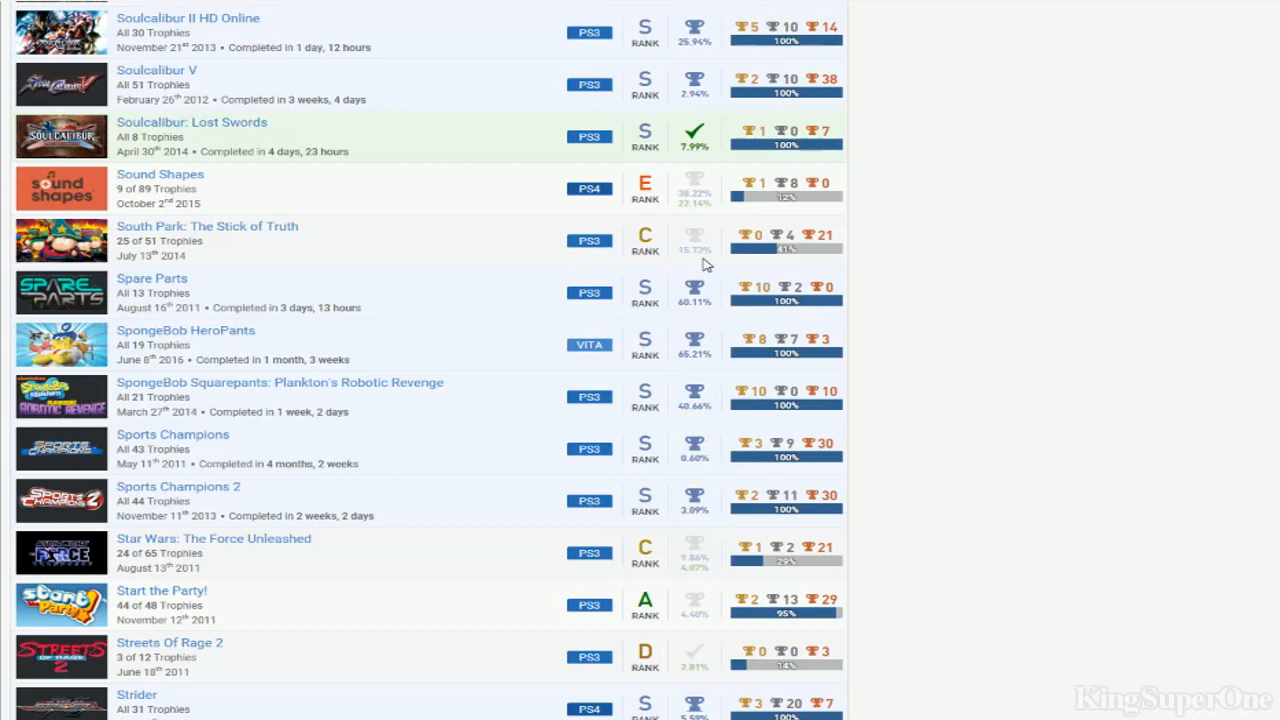
mouse_move(570, 292)
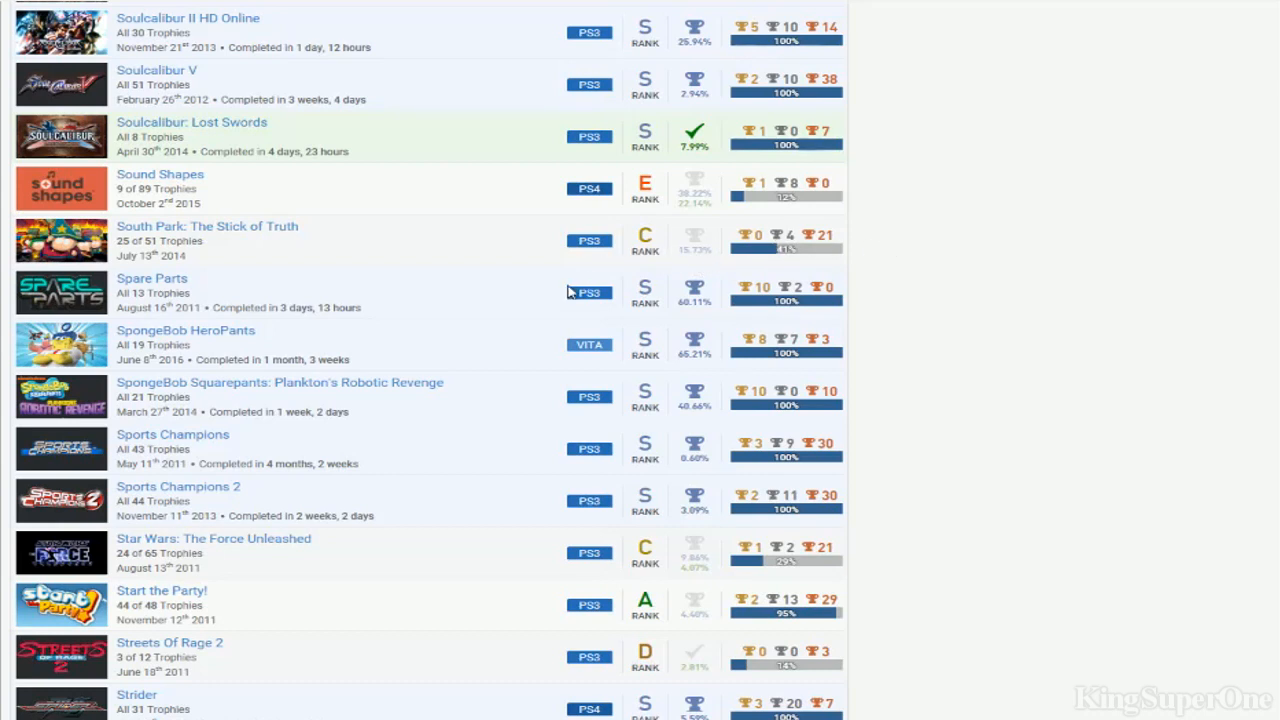
mouse_move(240, 352)
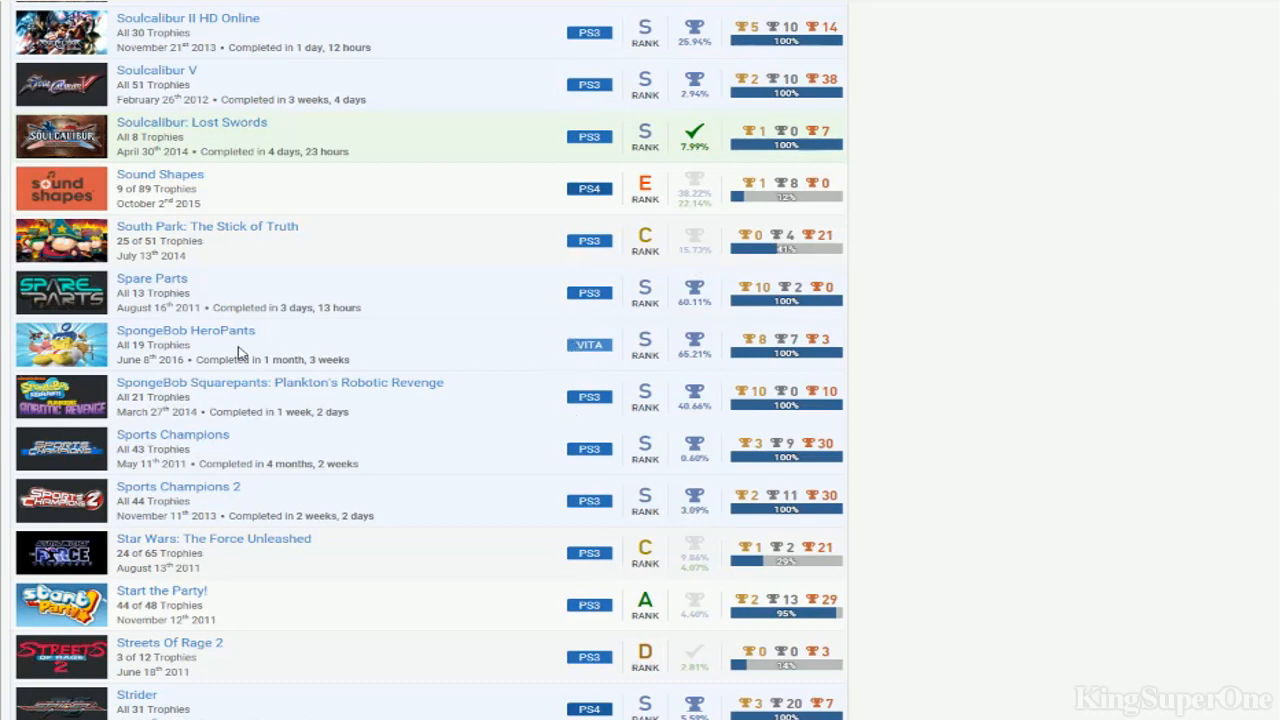
mouse_move(390, 378)
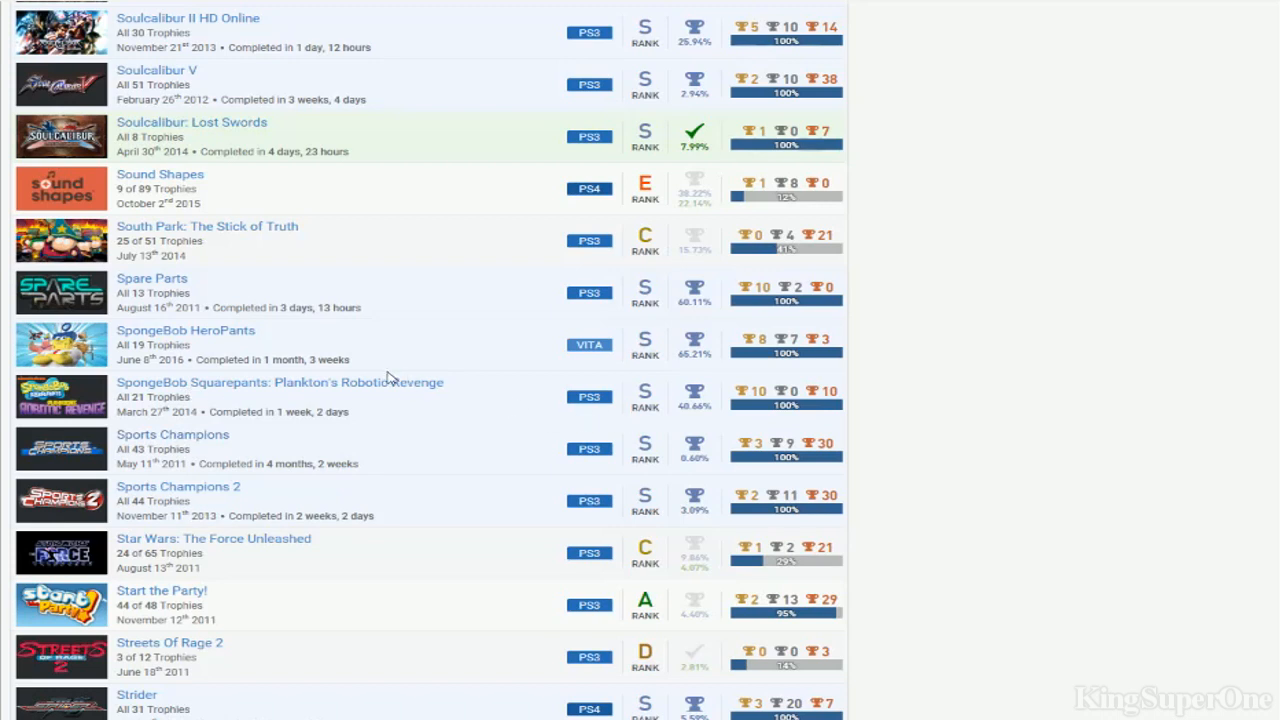
mouse_move(232, 284)
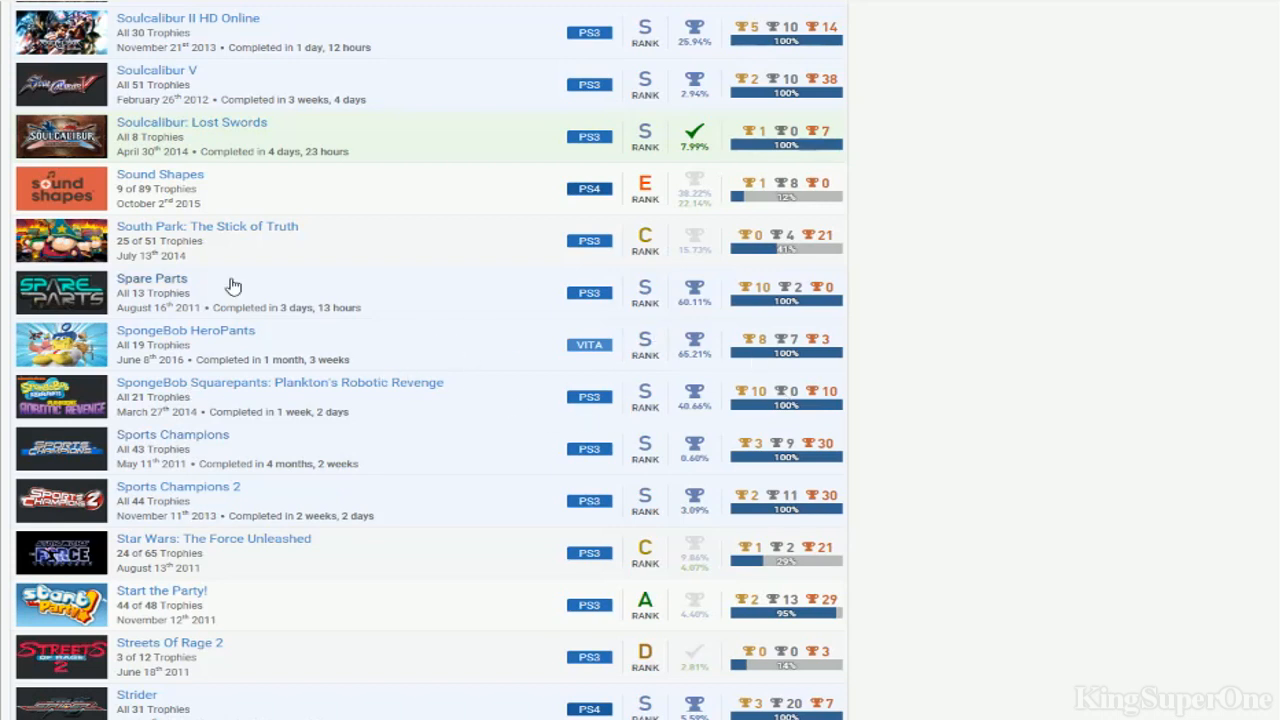
mouse_move(590, 462)
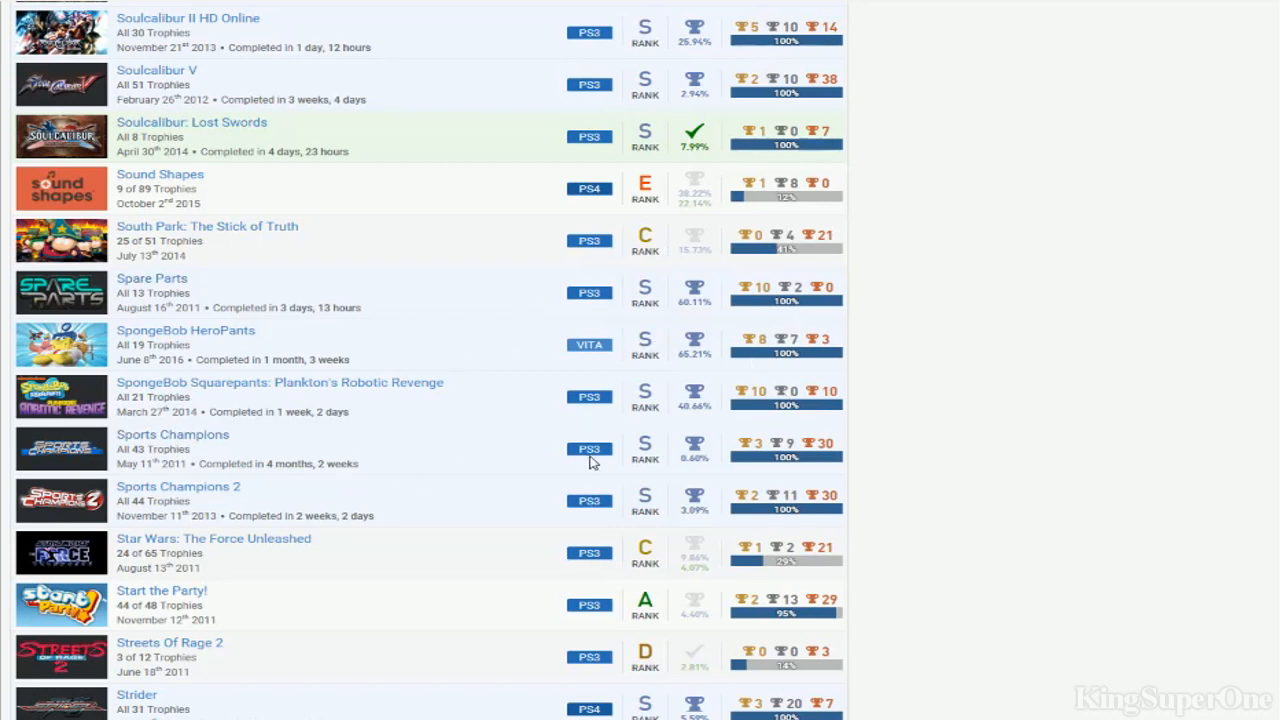
Continue down to Tekken Revolution through The Last of Us
scroll("down", 3)
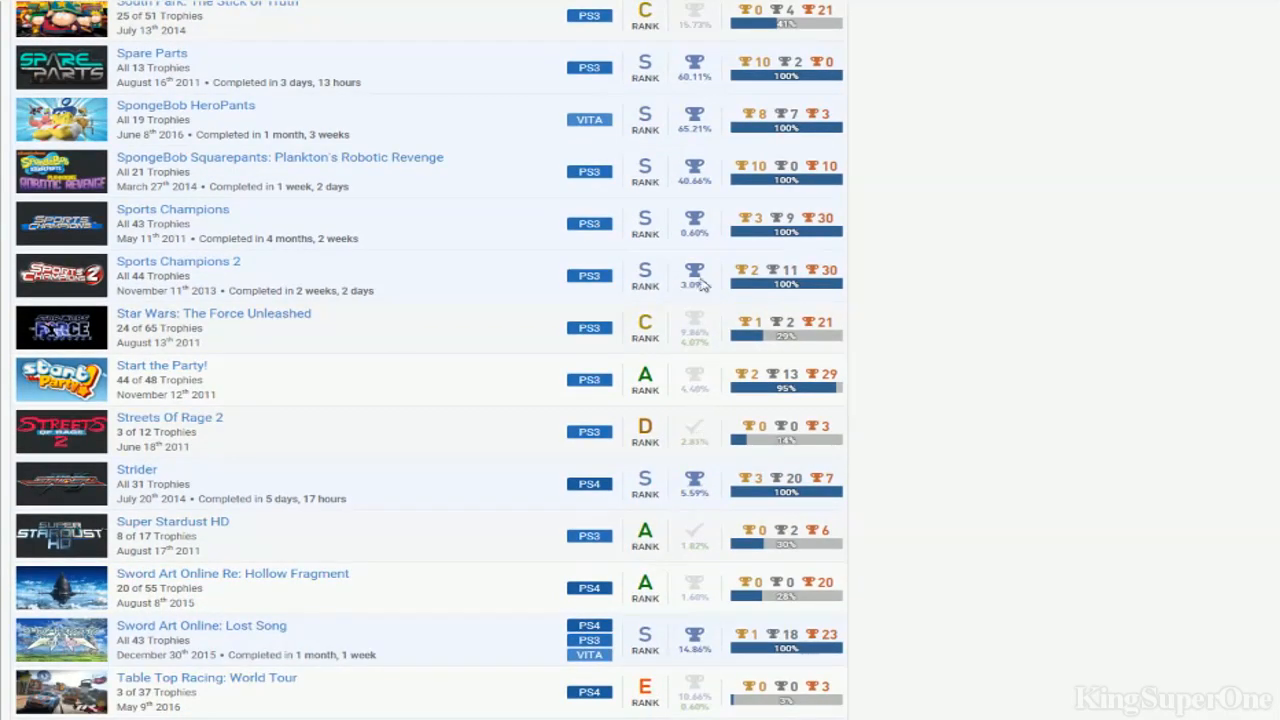
scroll("down", 3)
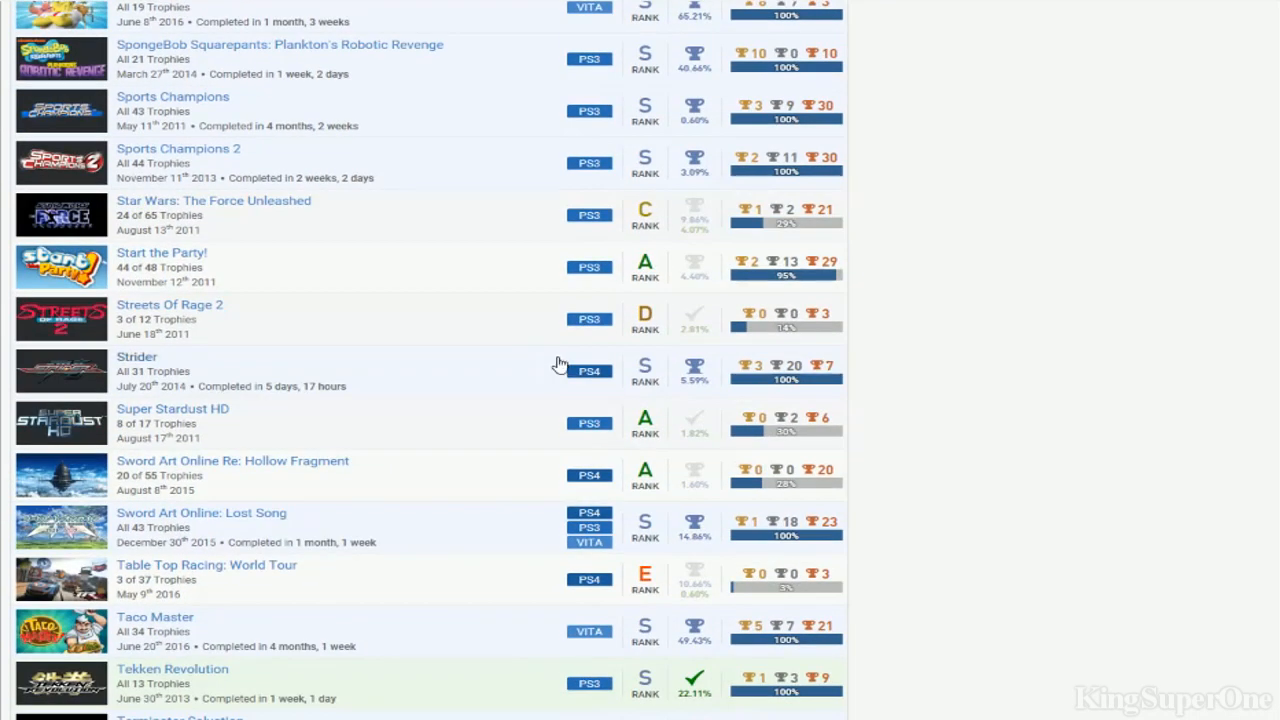
mouse_move(548, 332)
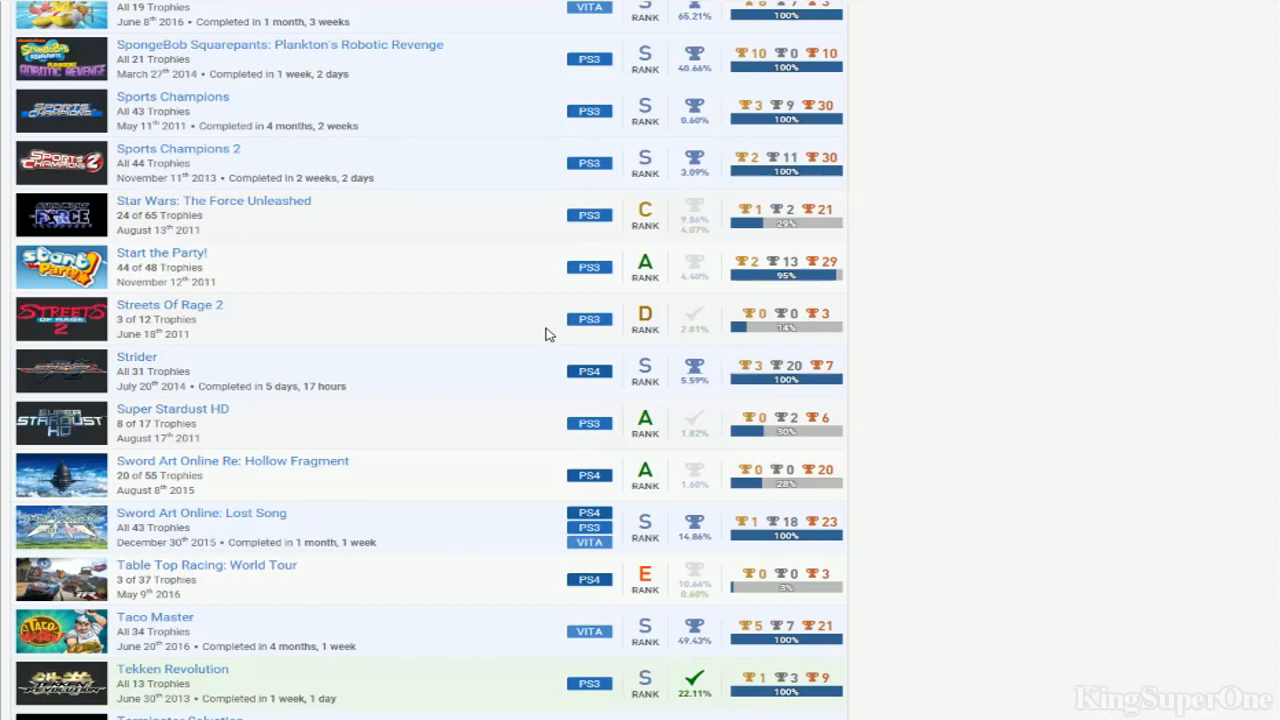
mouse_move(330, 348)
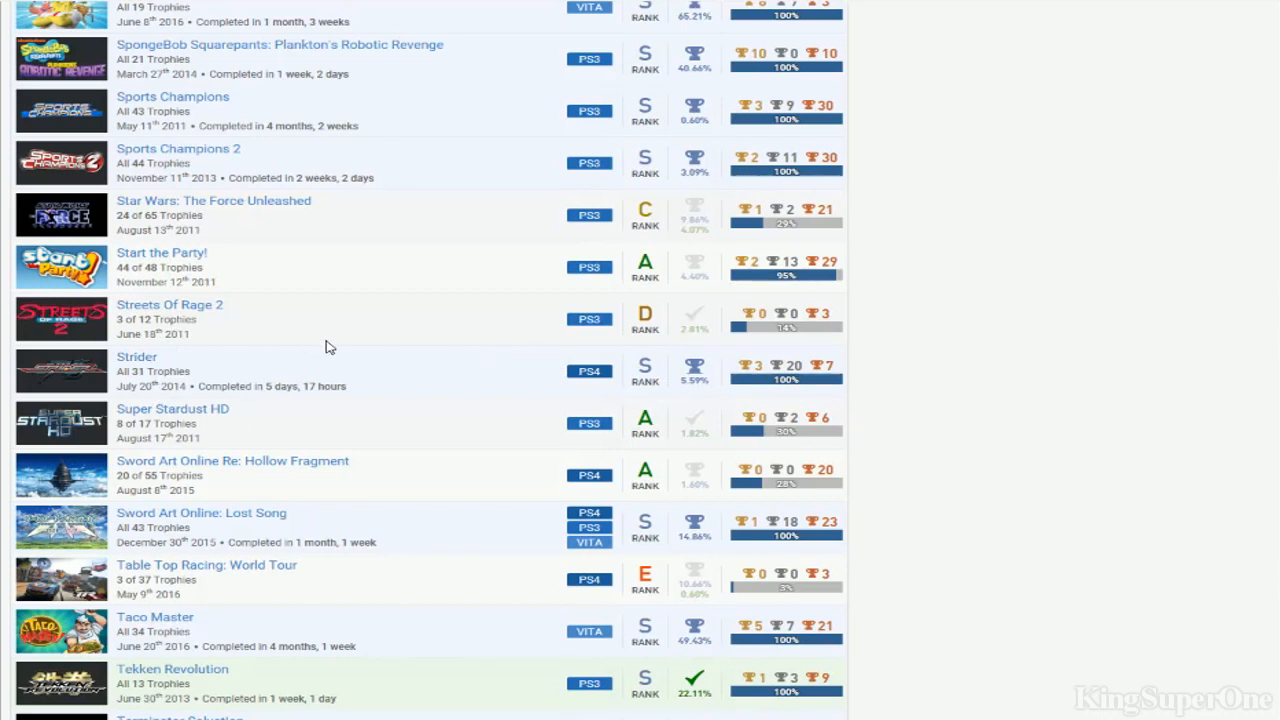
scroll("down", 3)
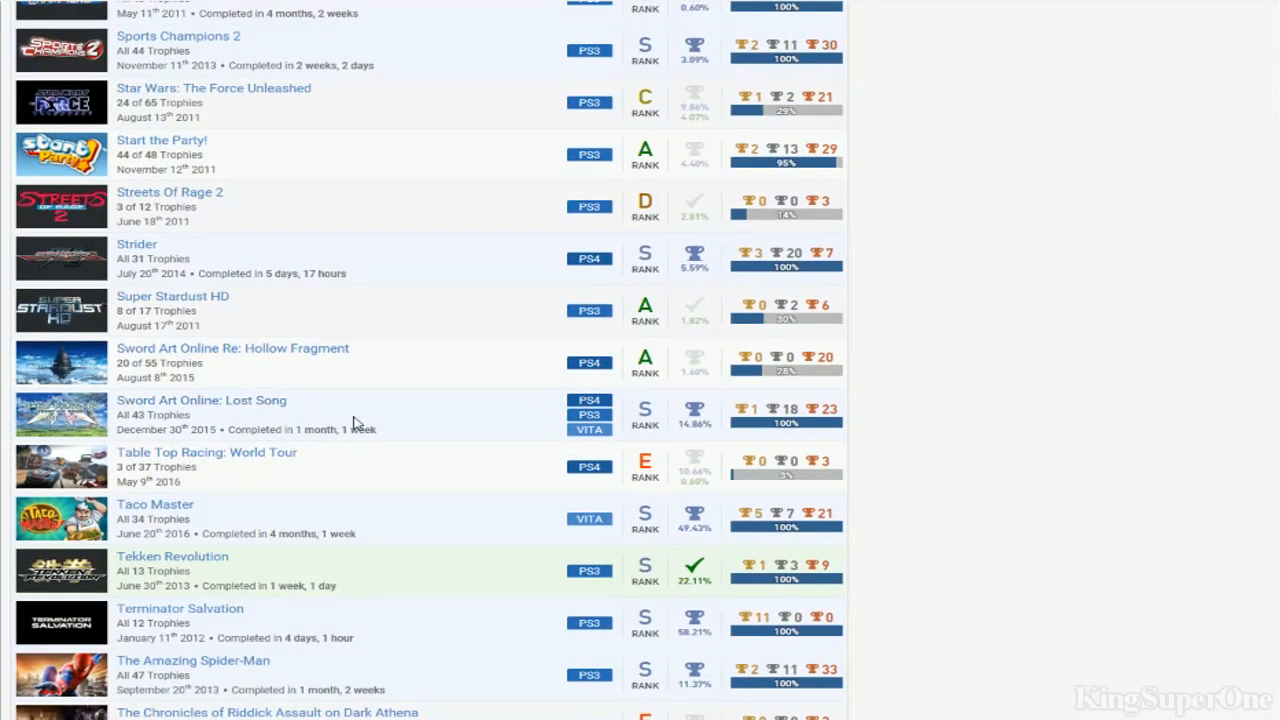
scroll("down", 3)
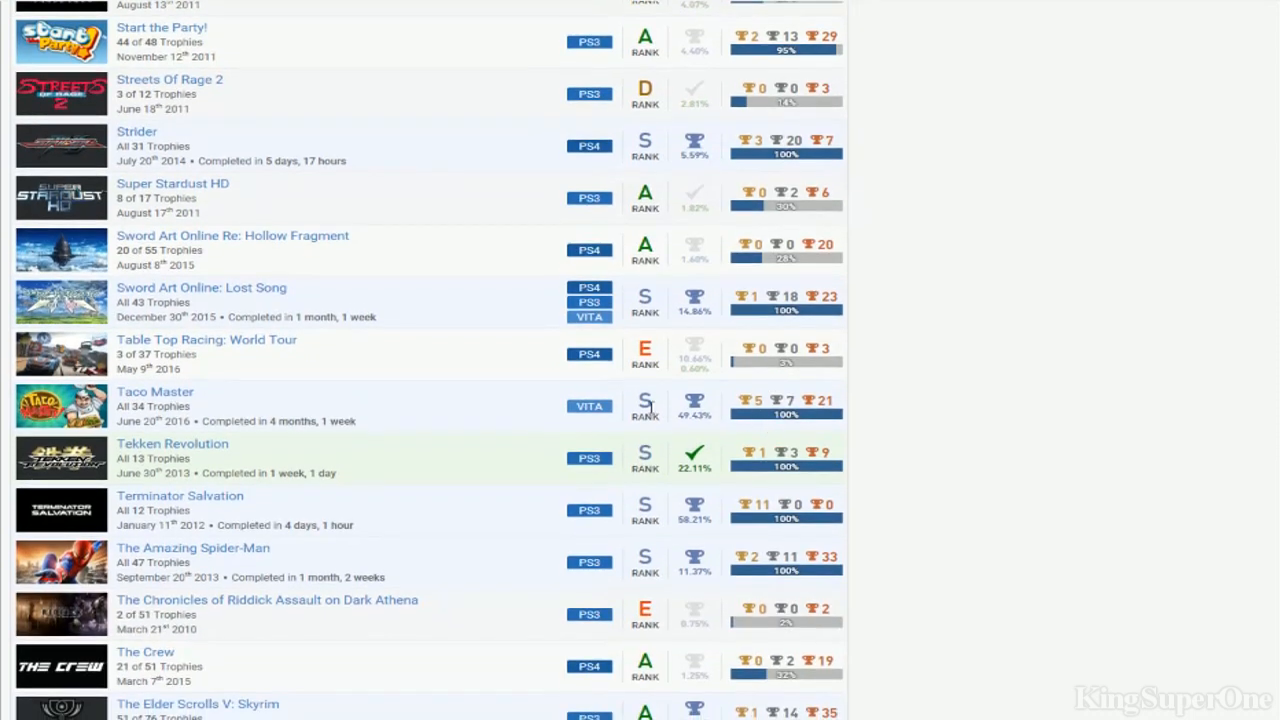
scroll("down", 3)
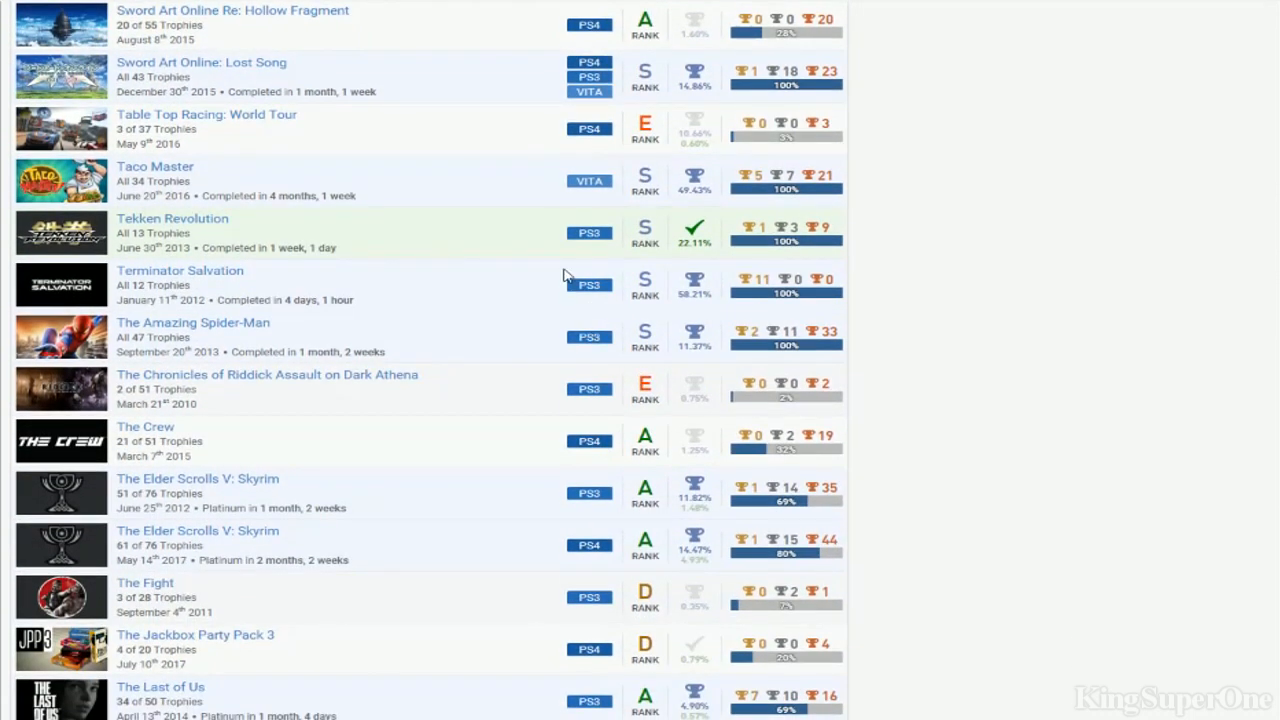
mouse_move(284, 300)
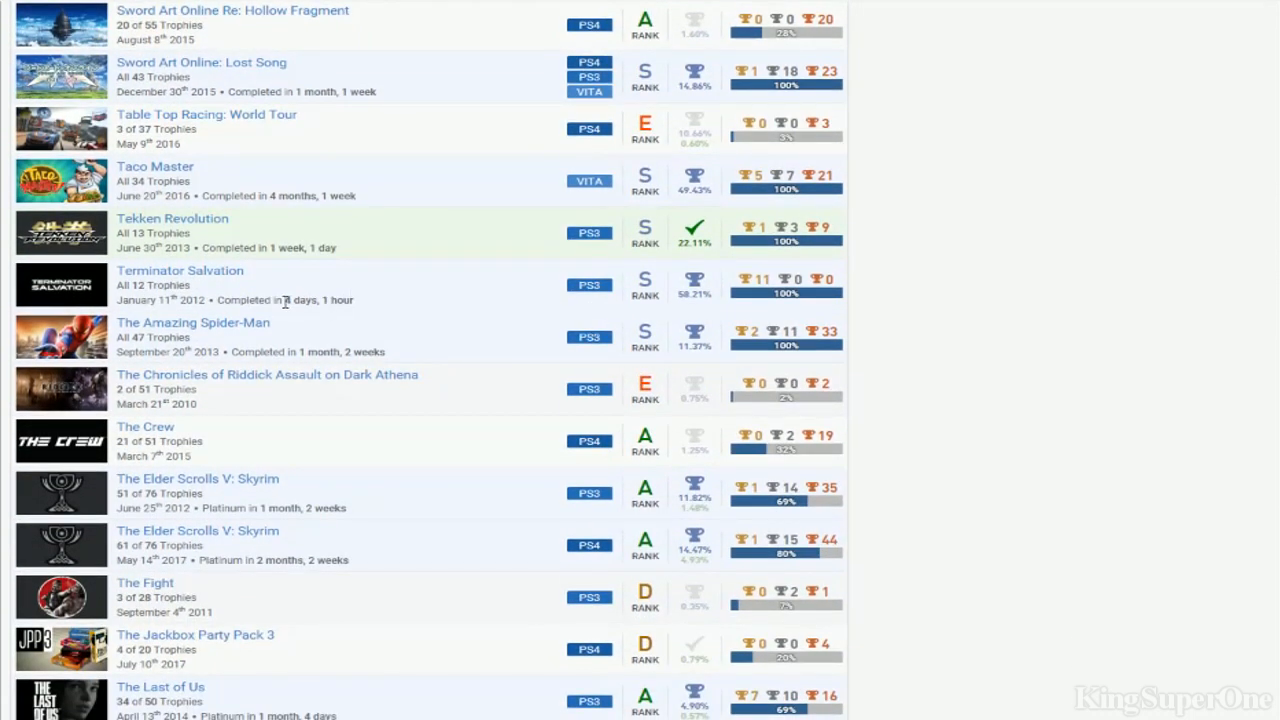
double_click(318, 300)
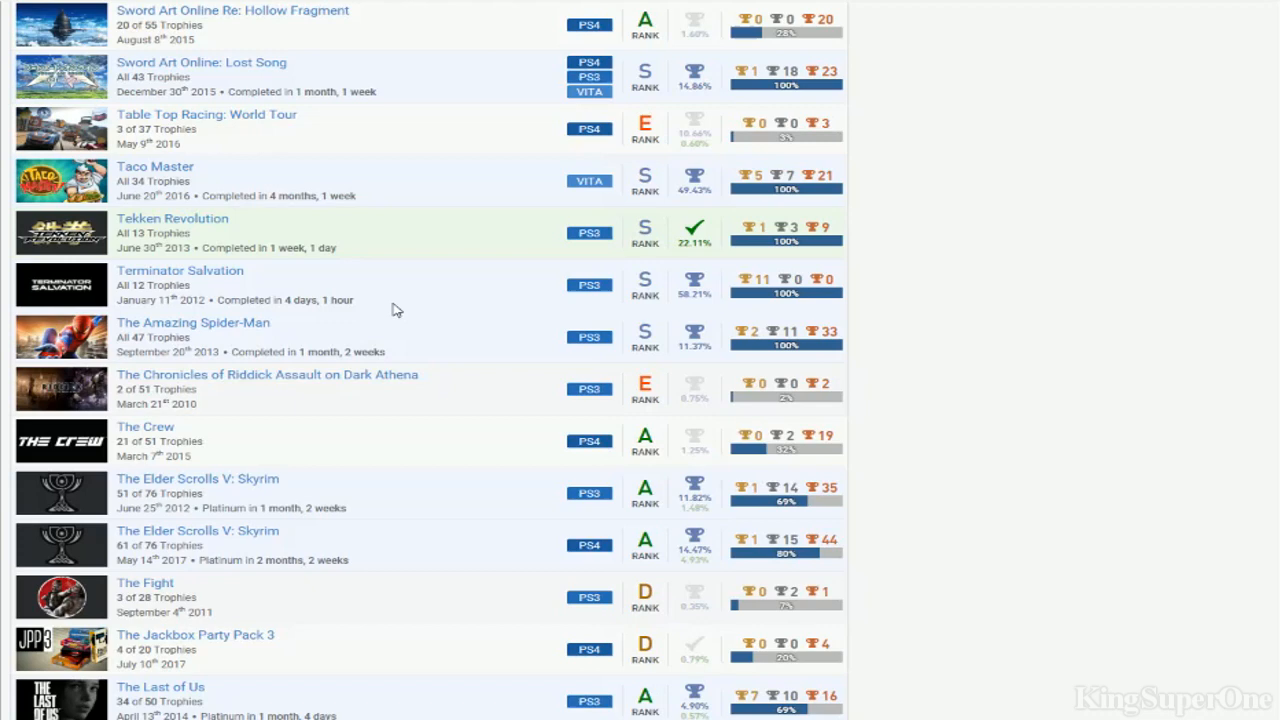
Scroll down from The Fight to The Unfinished Swan, The Walking Dead: Season 2 and The Witcher 3
scroll("down", 3)
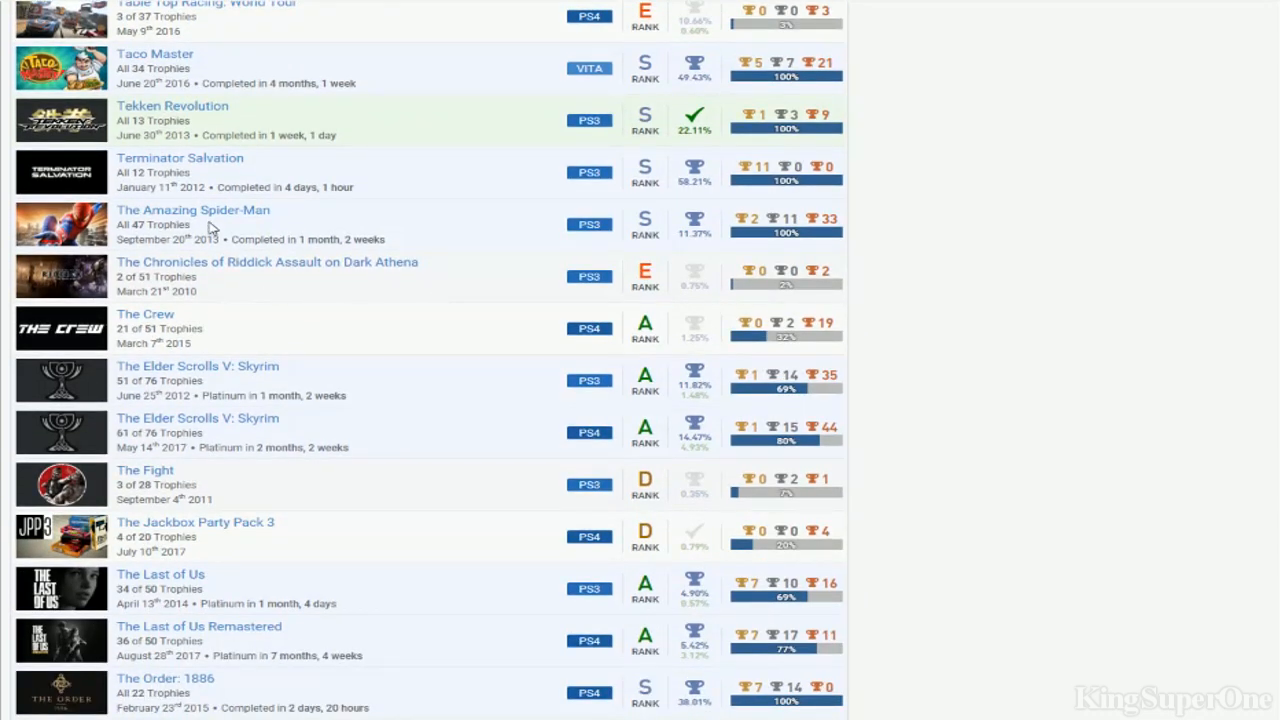
scroll("down", 3)
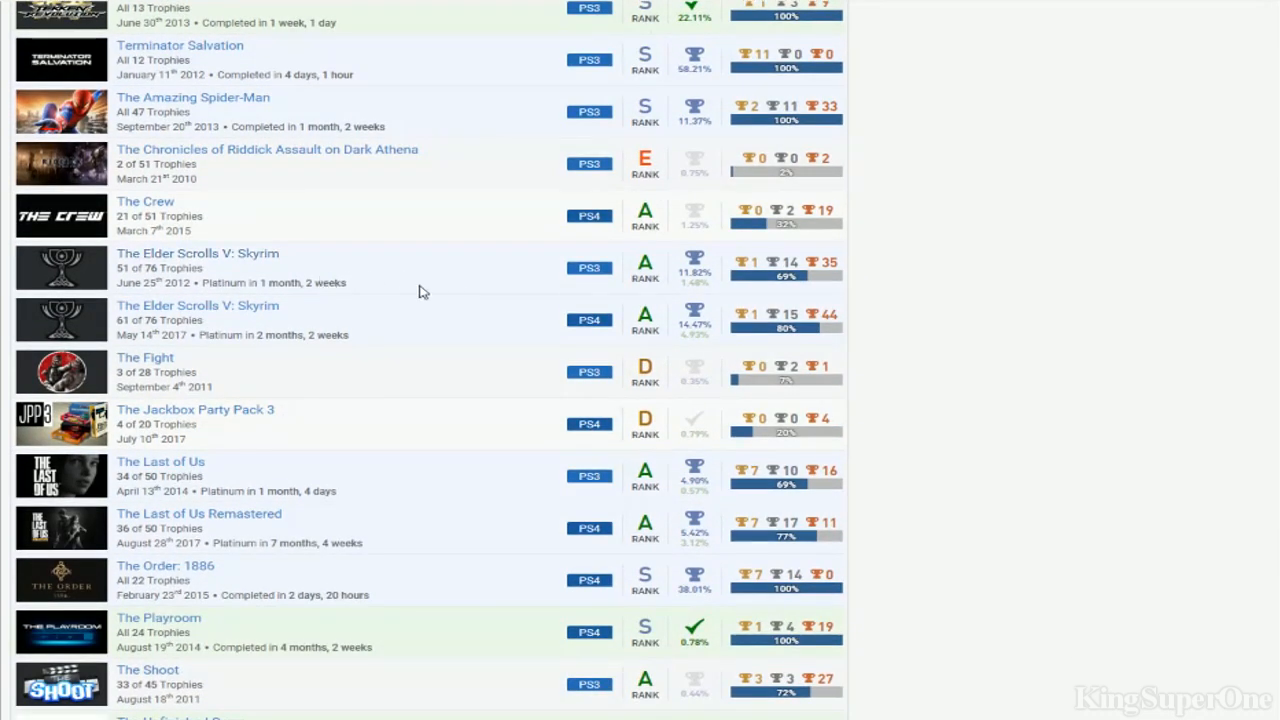
mouse_move(712, 252)
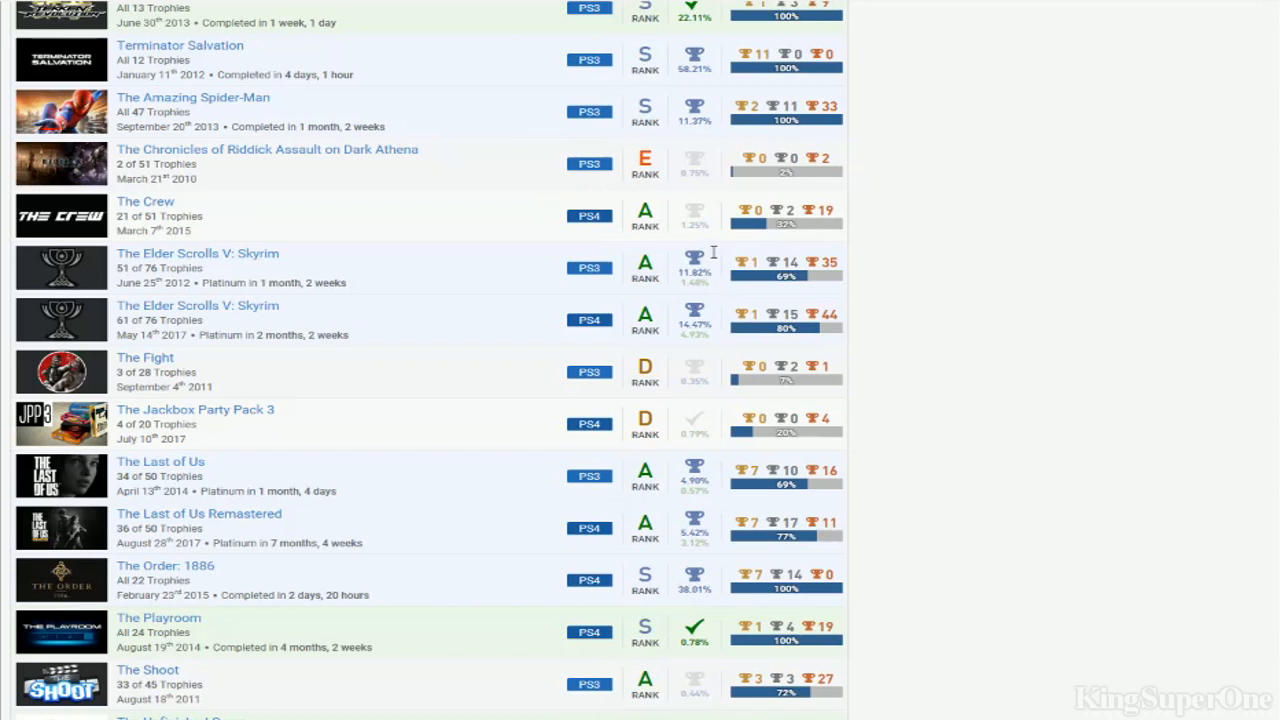
mouse_move(810, 288)
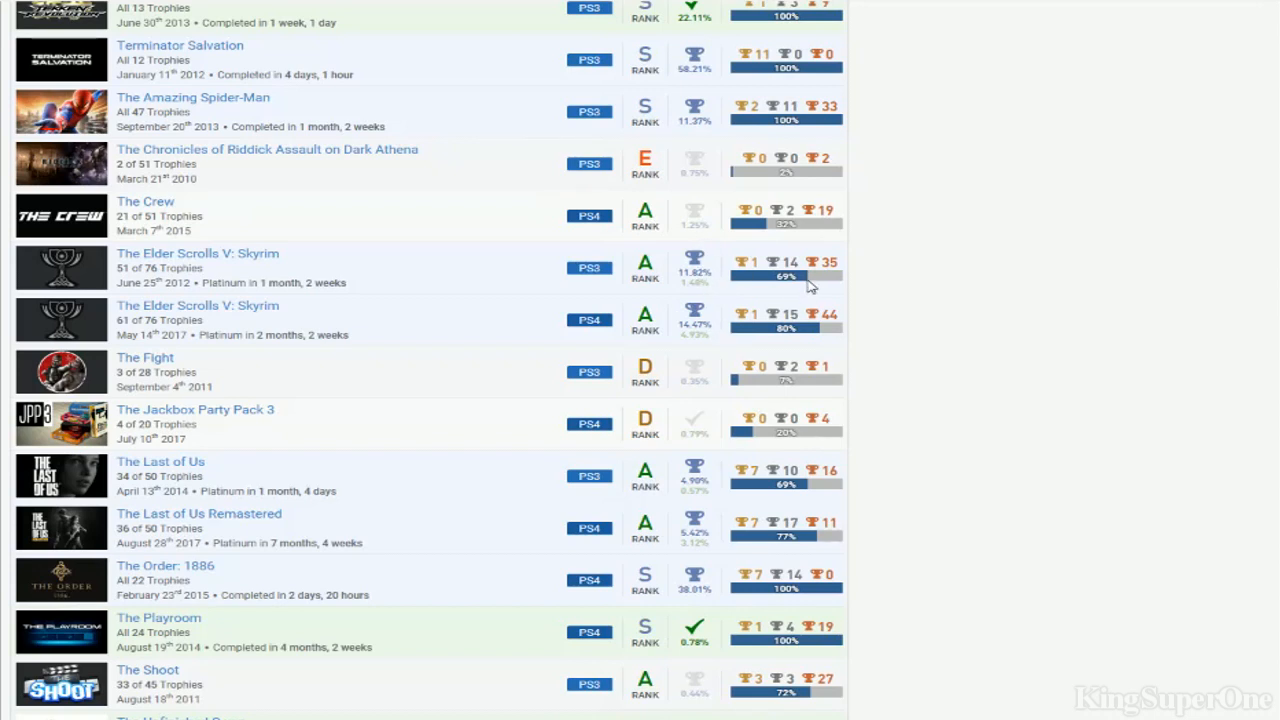
mouse_move(756, 308)
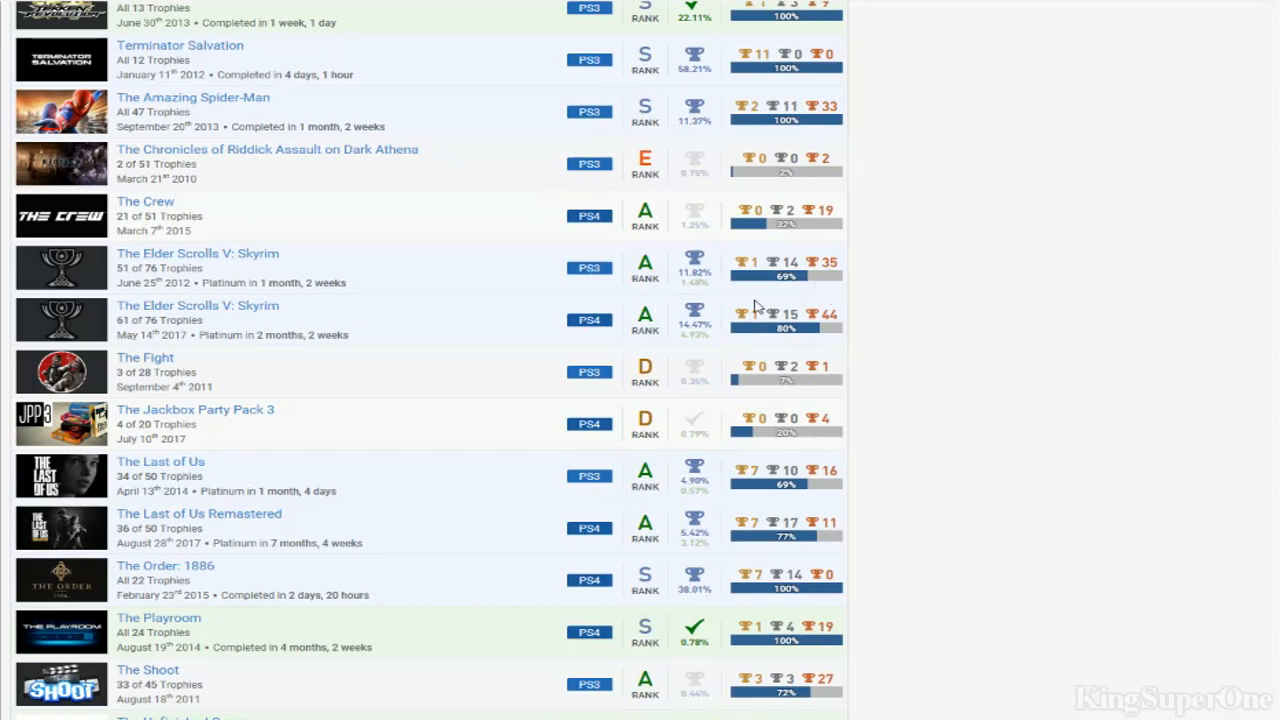
mouse_move(910, 282)
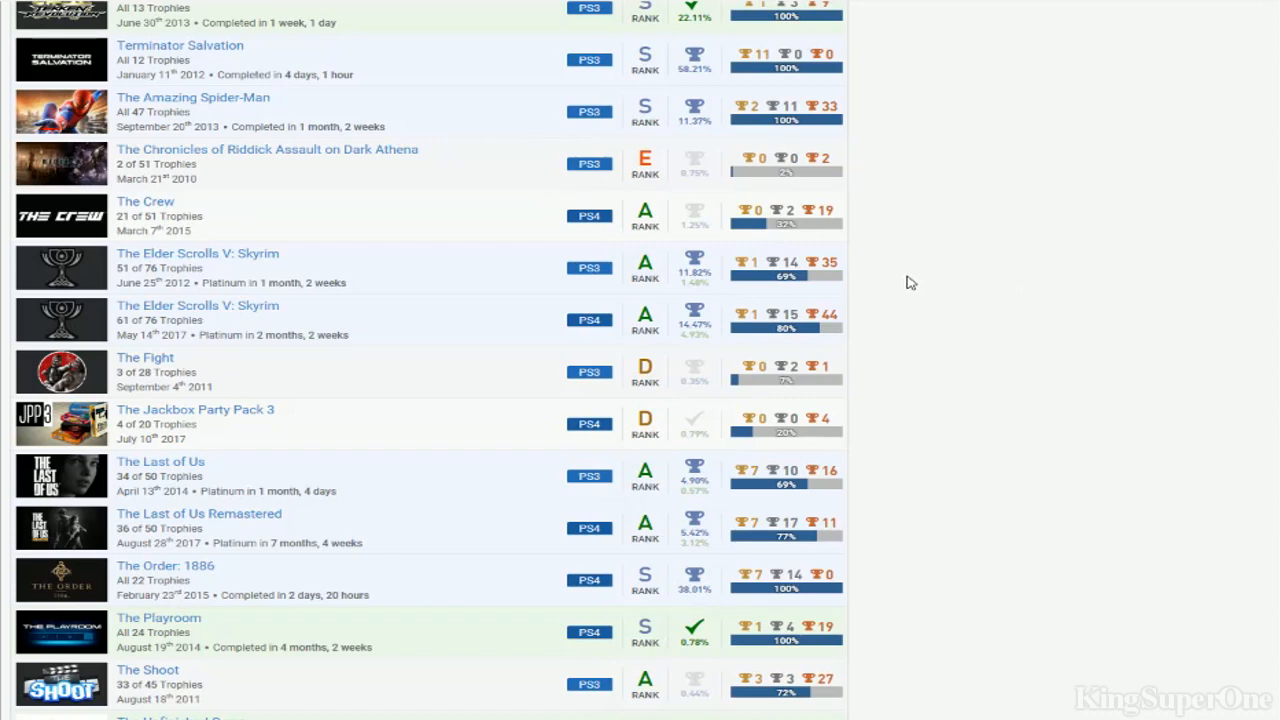
scroll("down", 3)
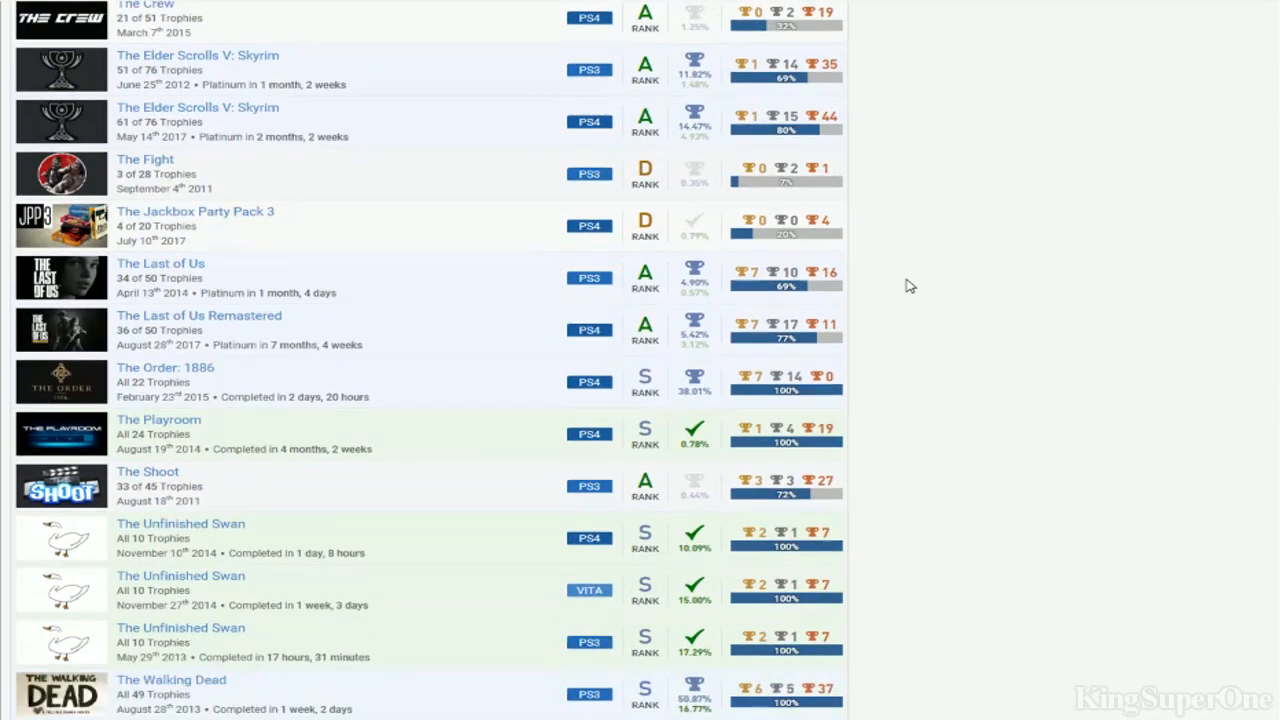
scroll("down", 3)
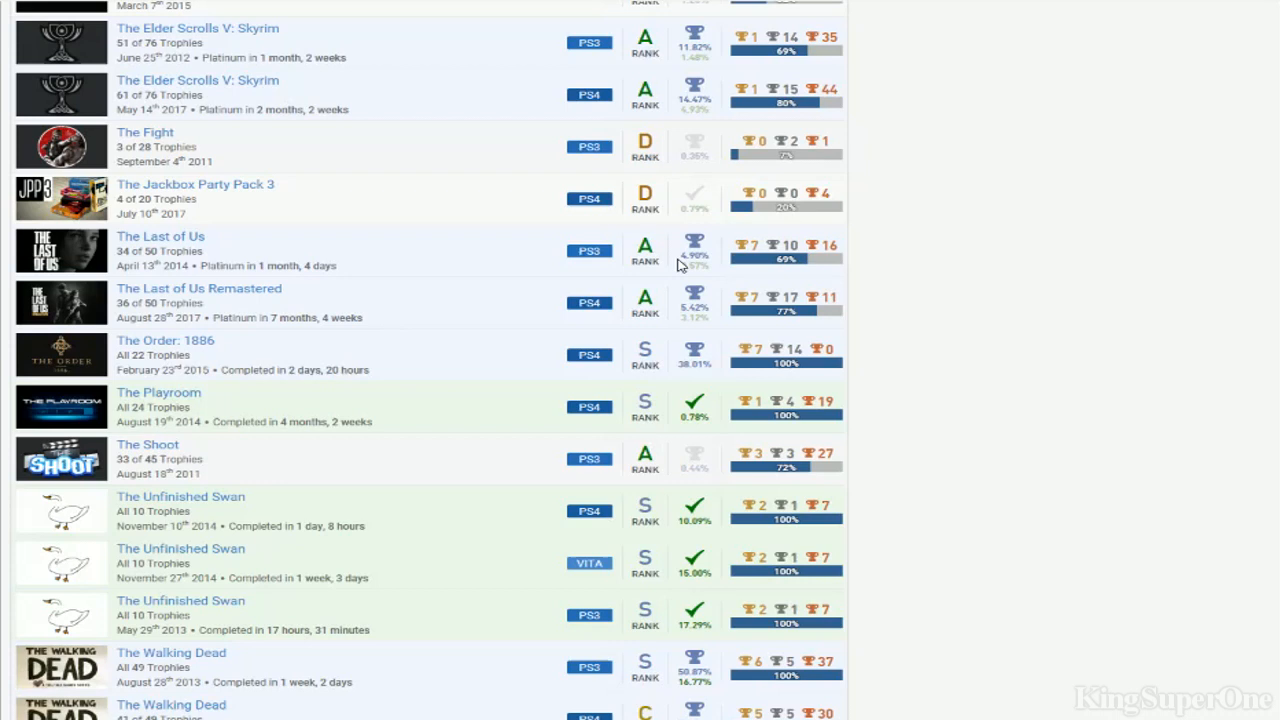
mouse_move(700, 290)
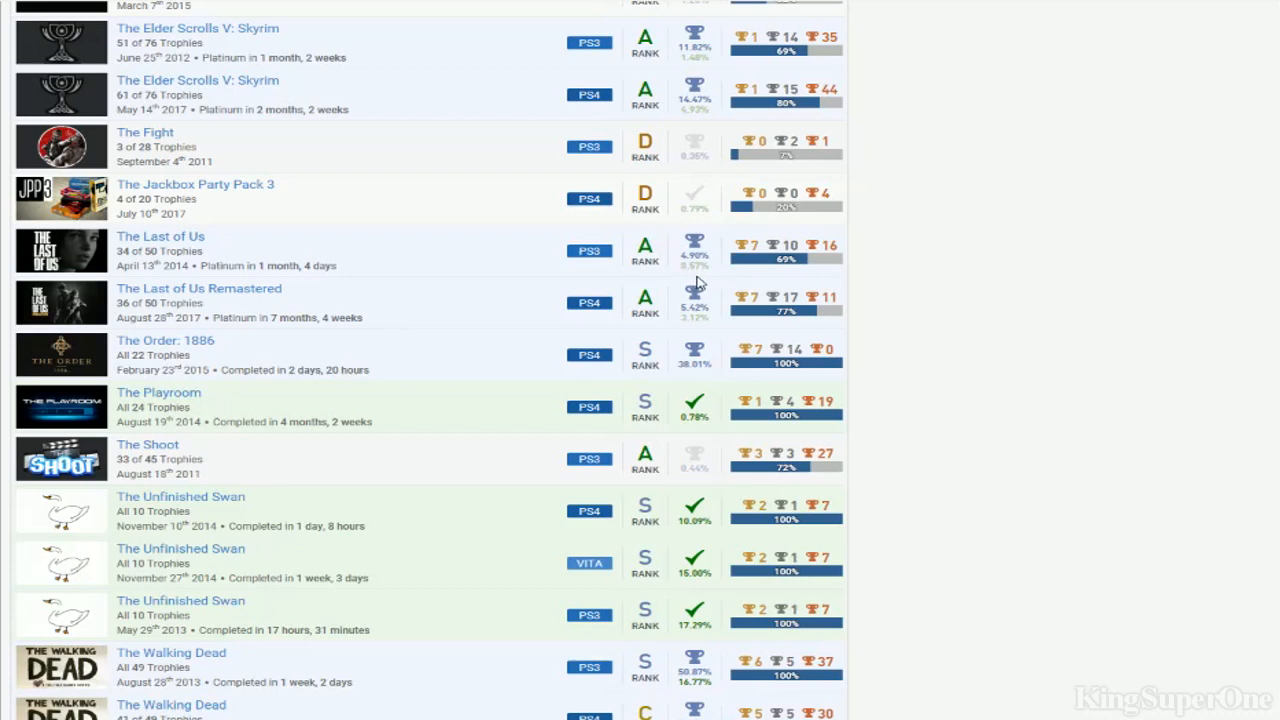
mouse_move(692, 250)
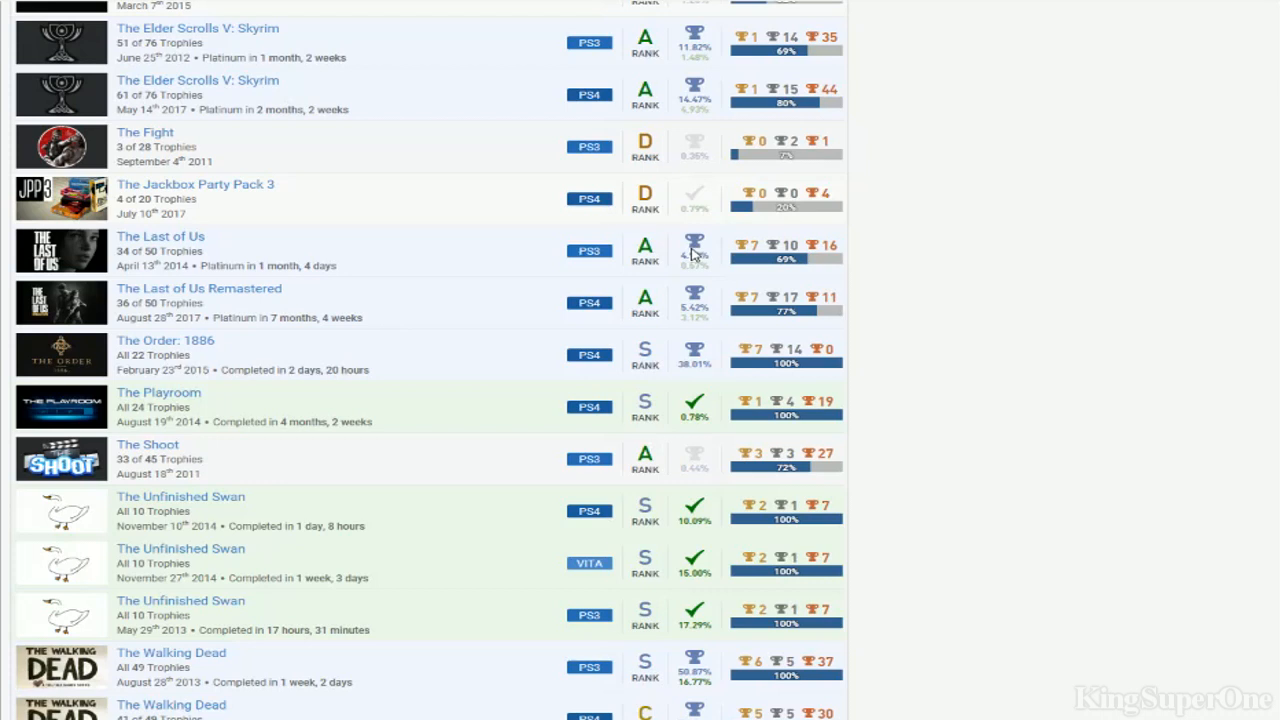
scroll("down", 3)
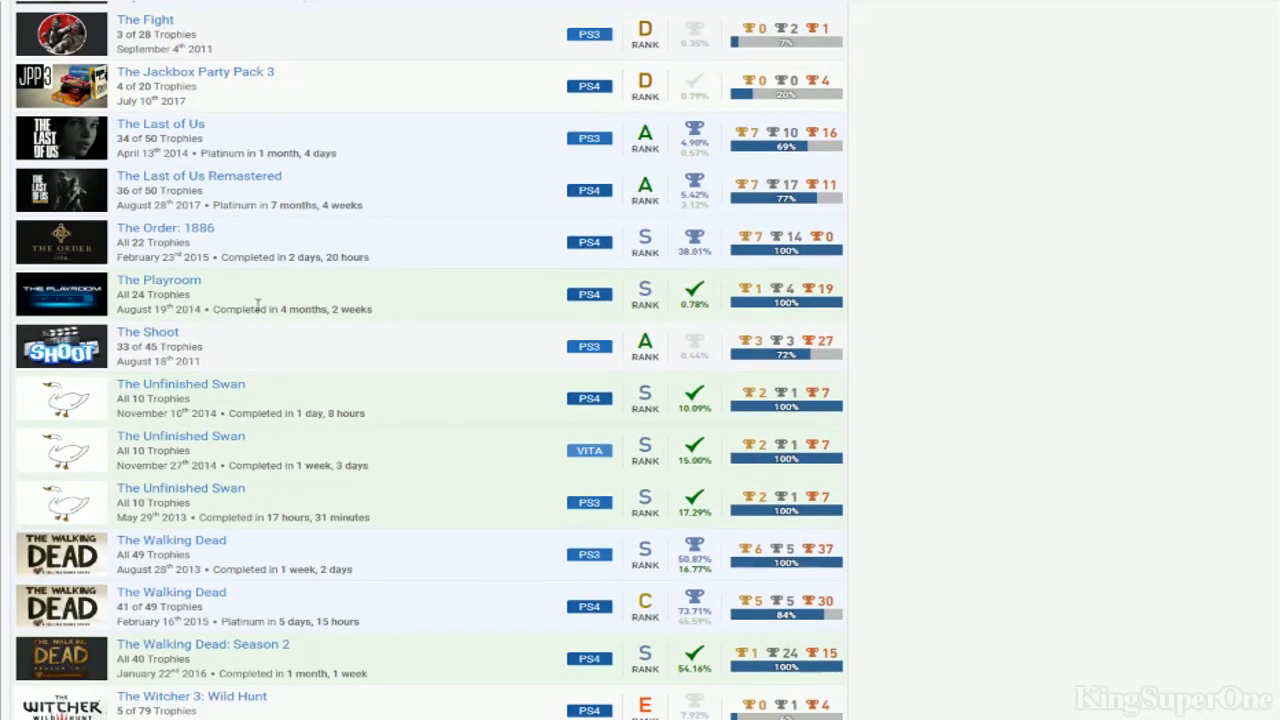
mouse_move(844, 284)
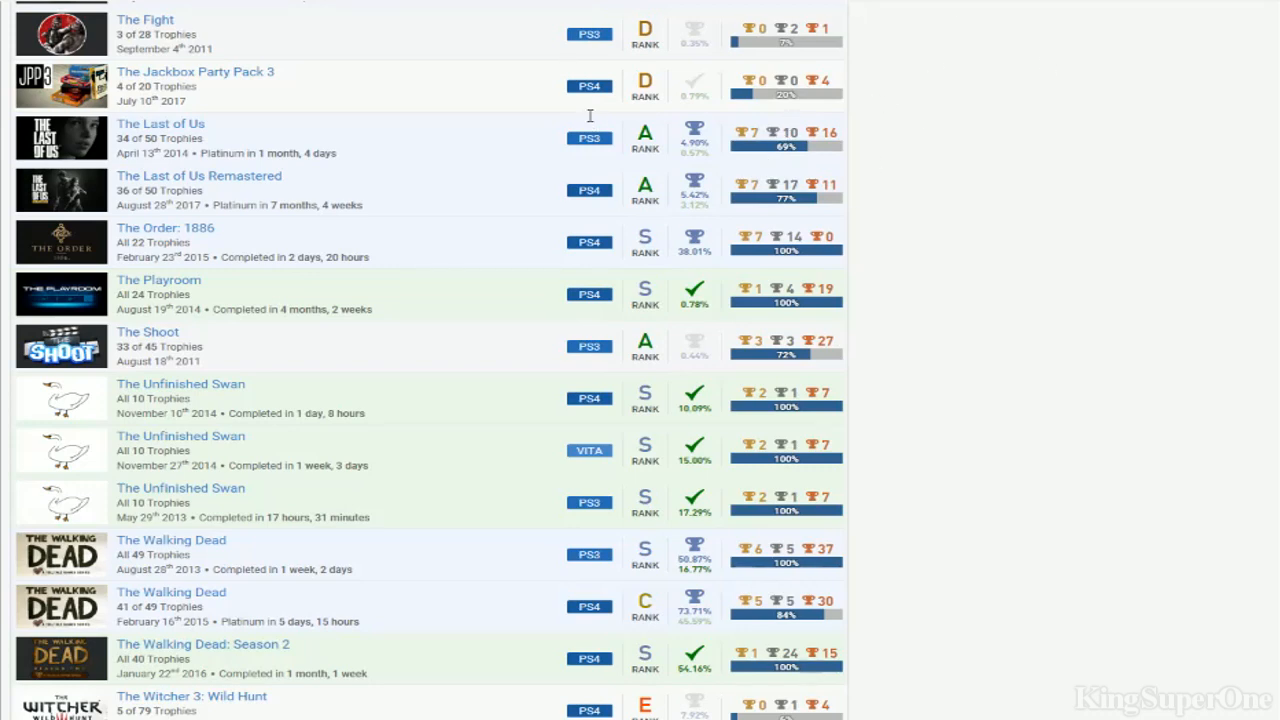
Scroll past Thief and Tomb Raider to Top Darts, Transformers, Treasures of Montezuma Blitz and Trine
scroll("down", 3)
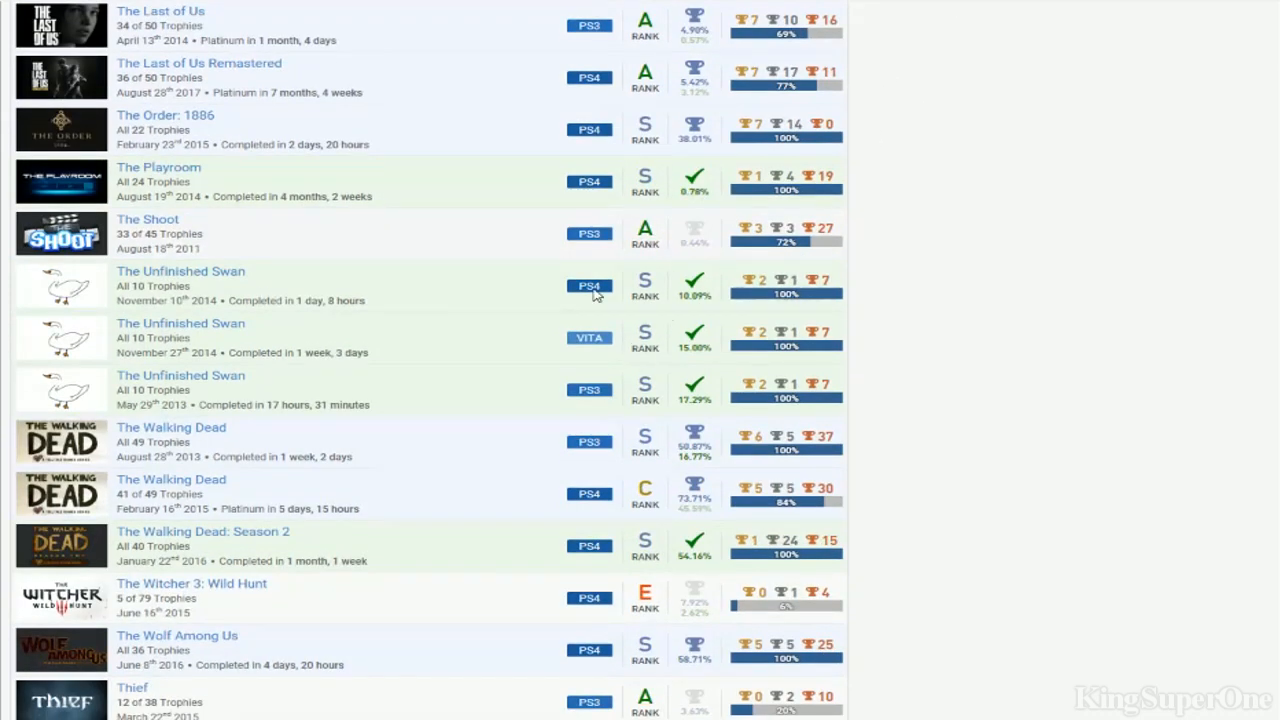
mouse_move(484, 370)
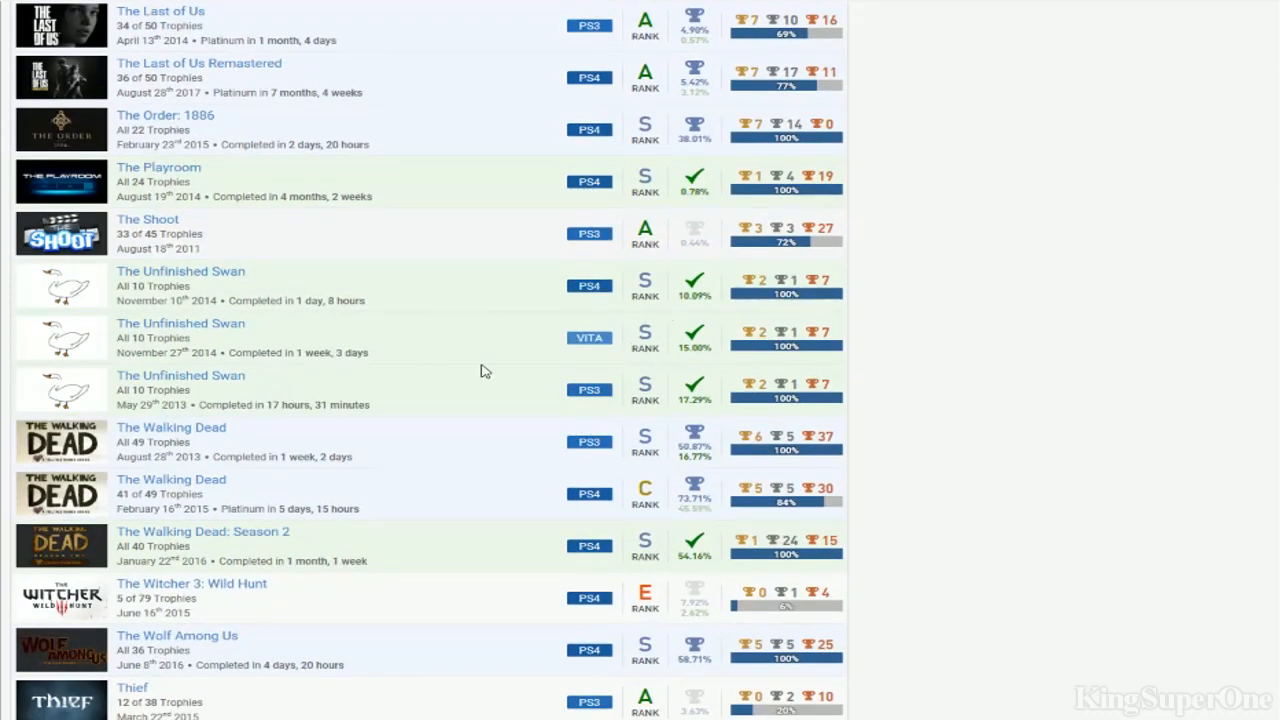
mouse_move(790, 222)
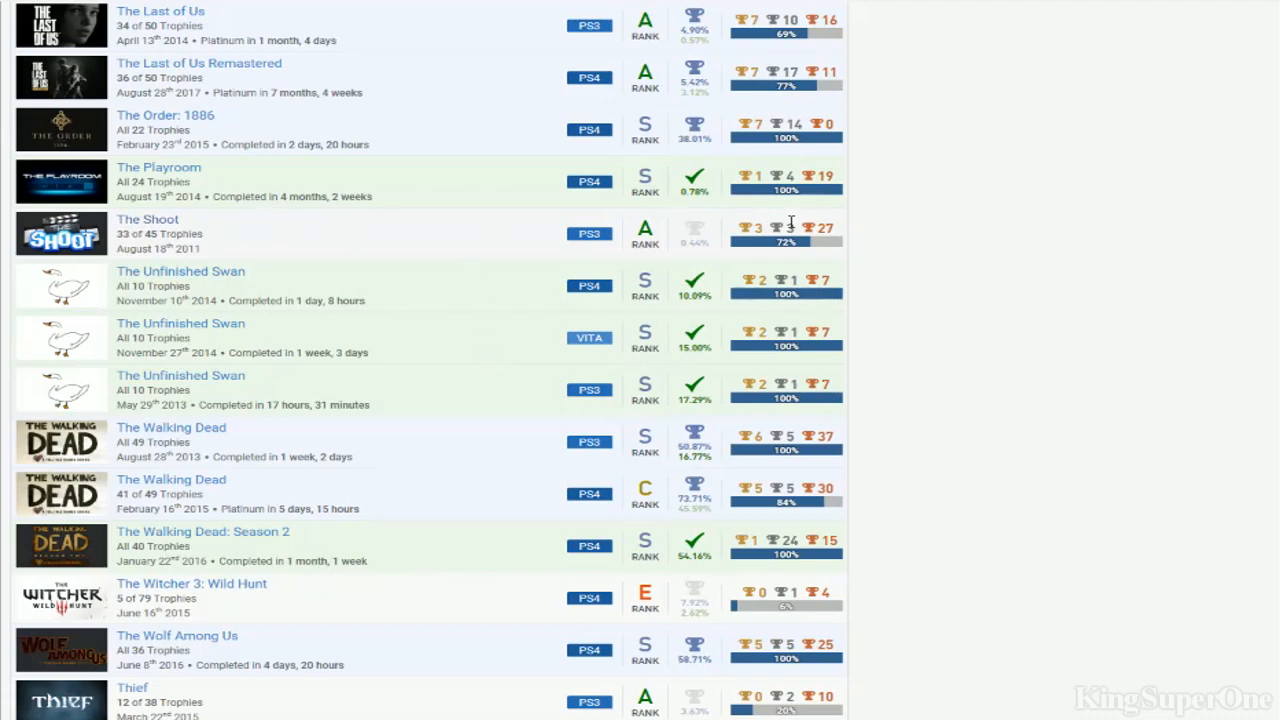
scroll("down", 3)
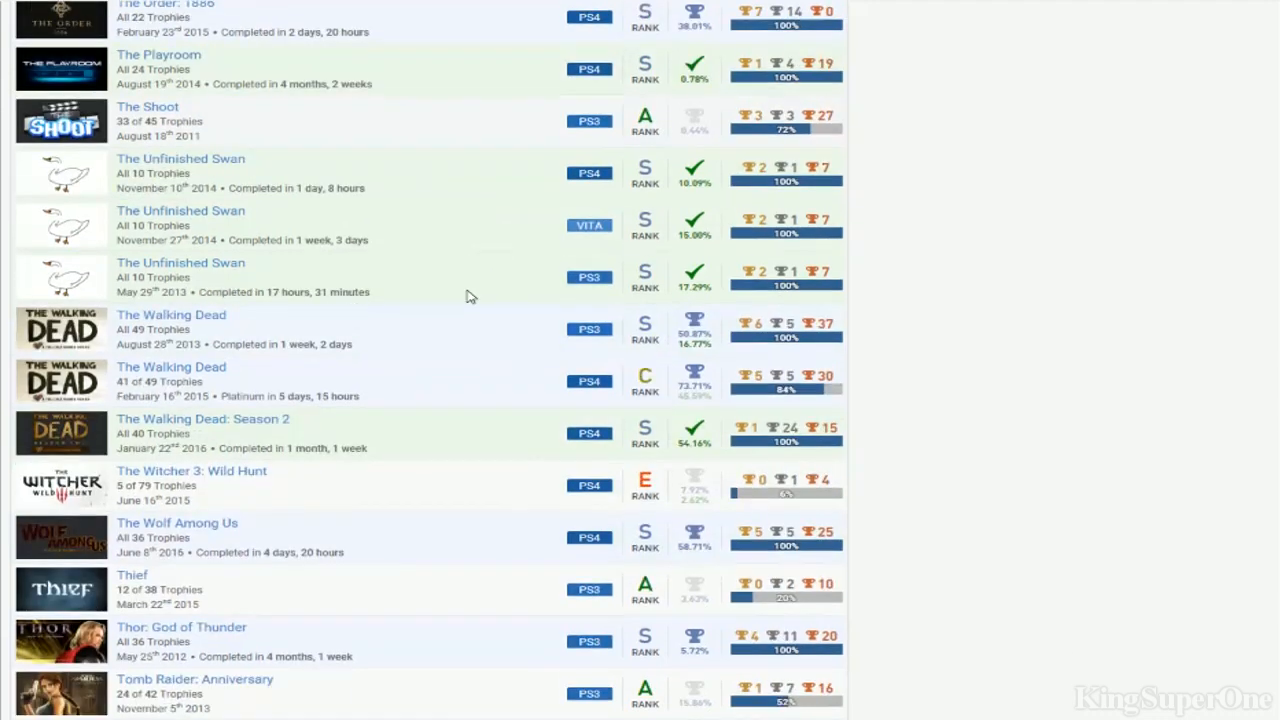
scroll("down", 3)
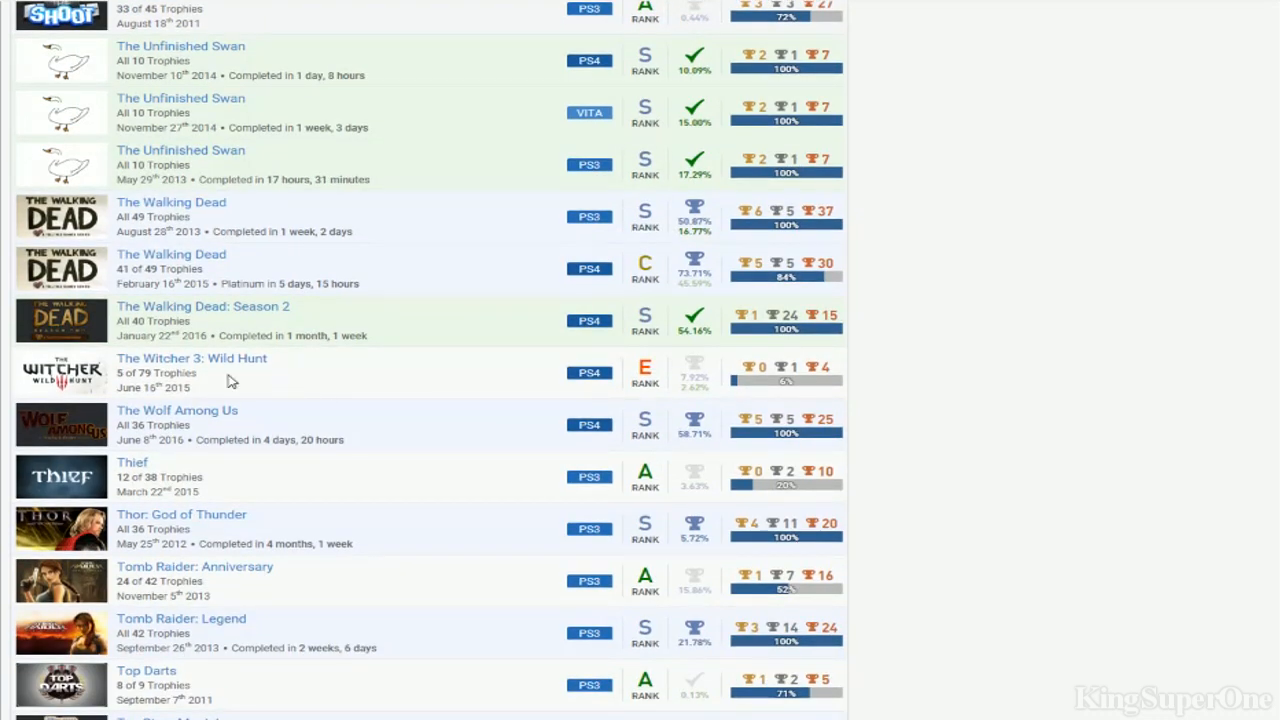
mouse_move(736, 432)
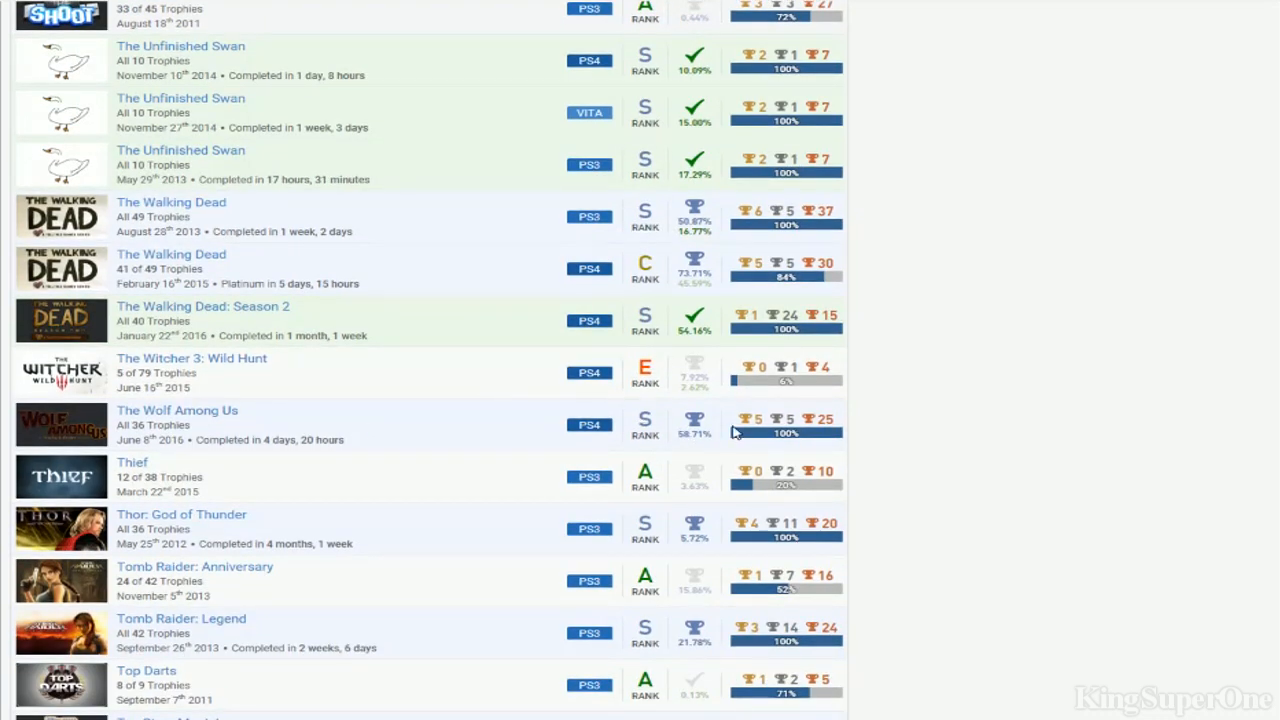
scroll("down", 3)
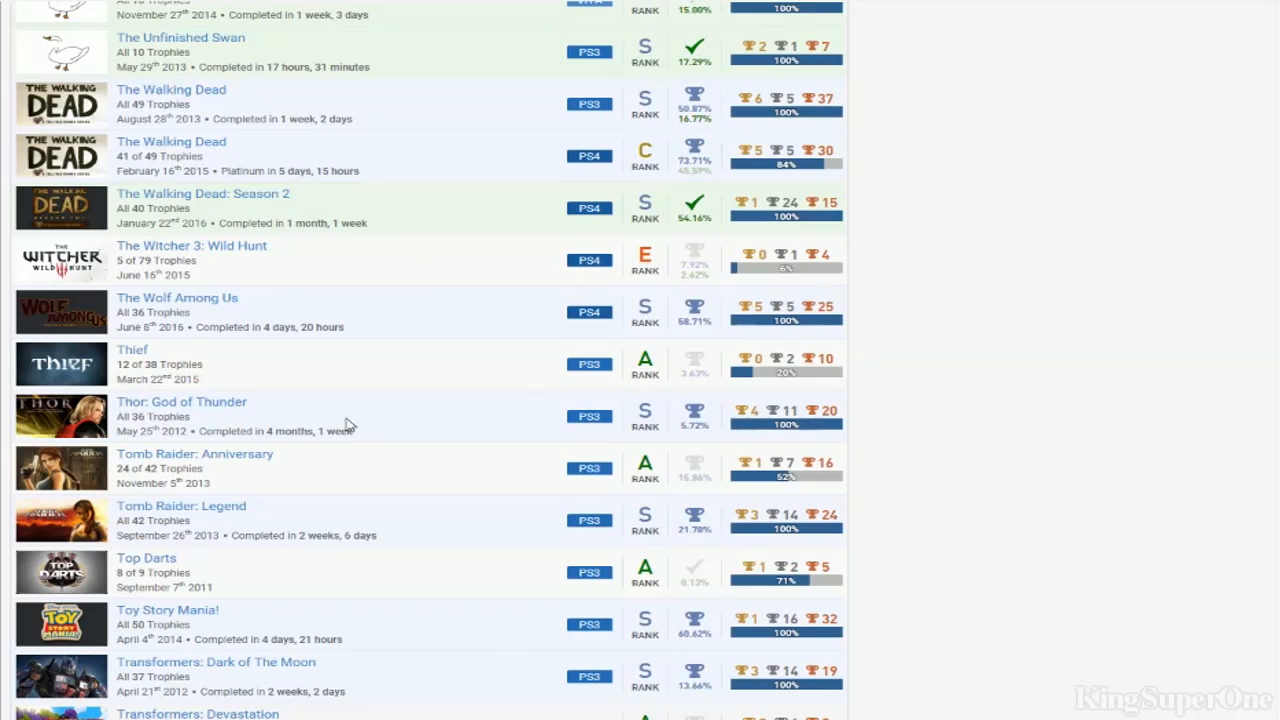
mouse_move(796, 438)
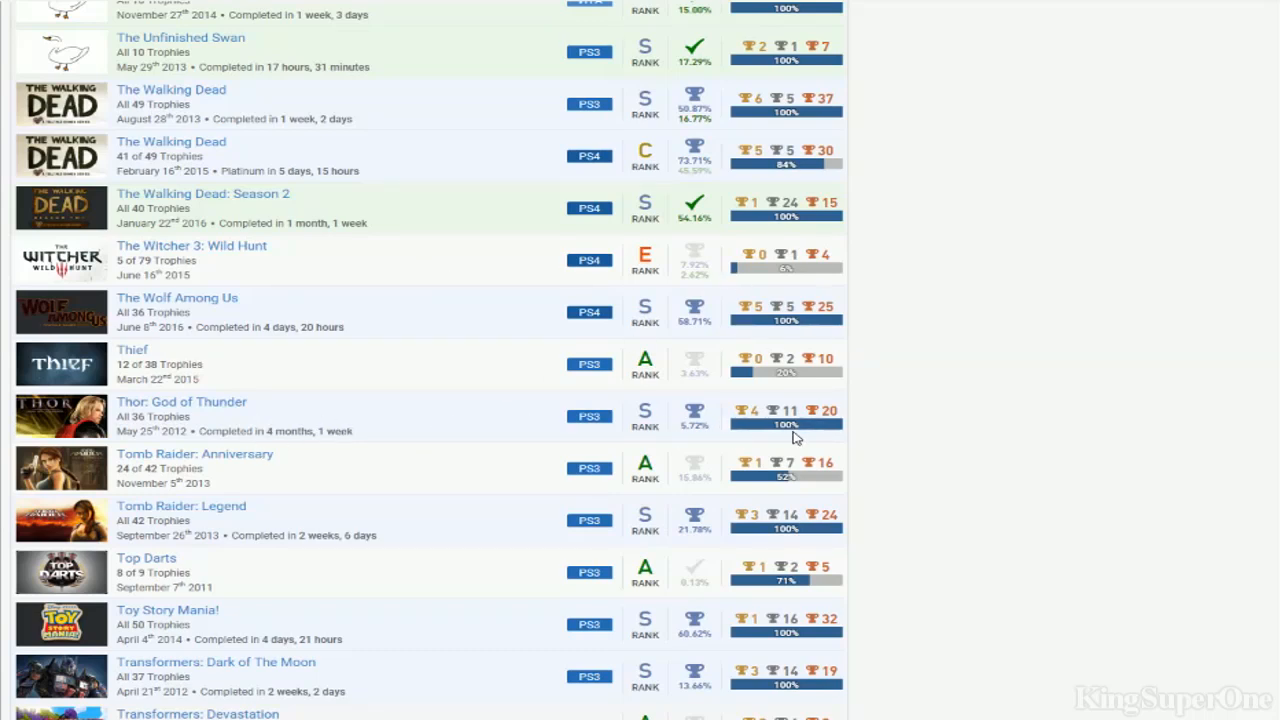
scroll("down", 3)
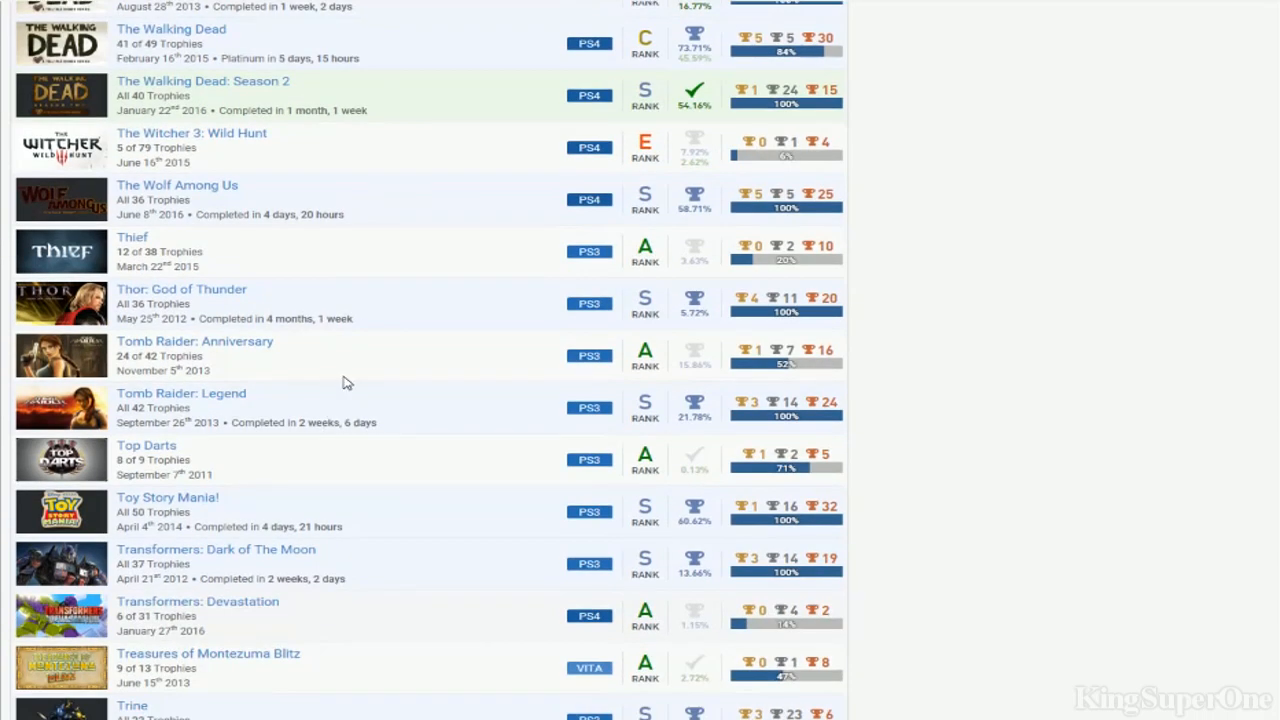
mouse_move(748, 412)
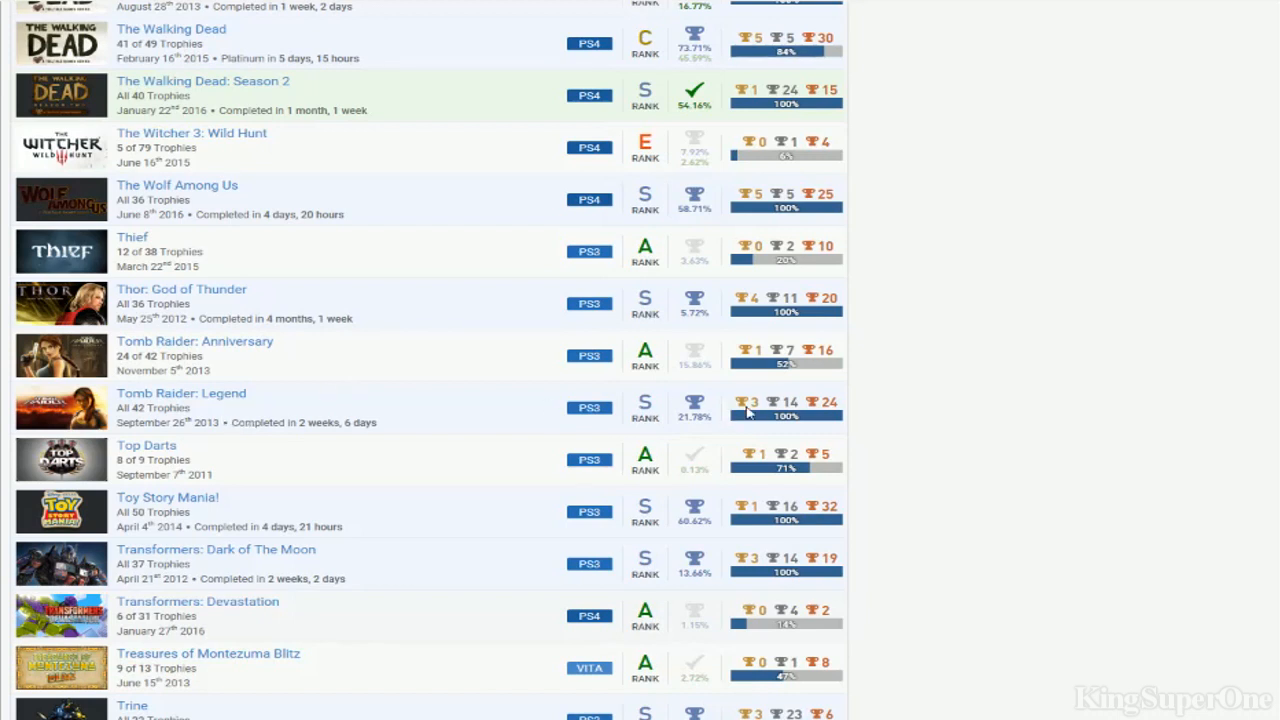
mouse_move(292, 376)
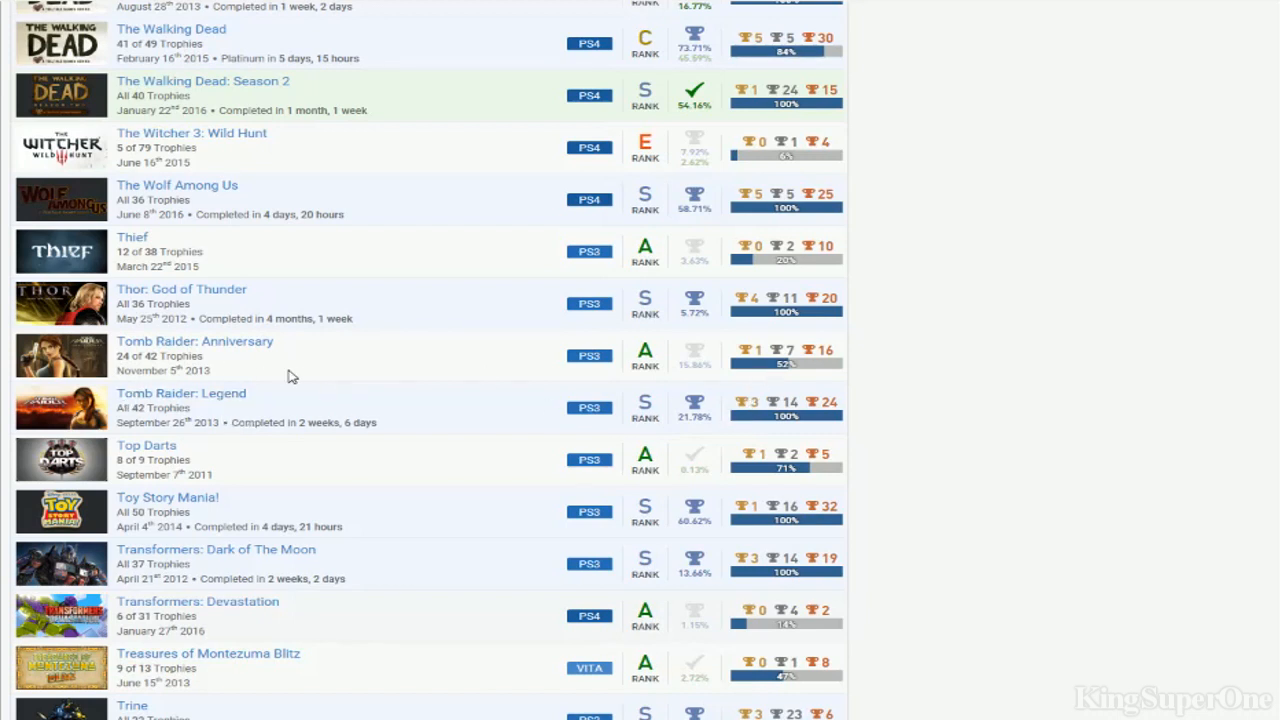
mouse_move(694, 356)
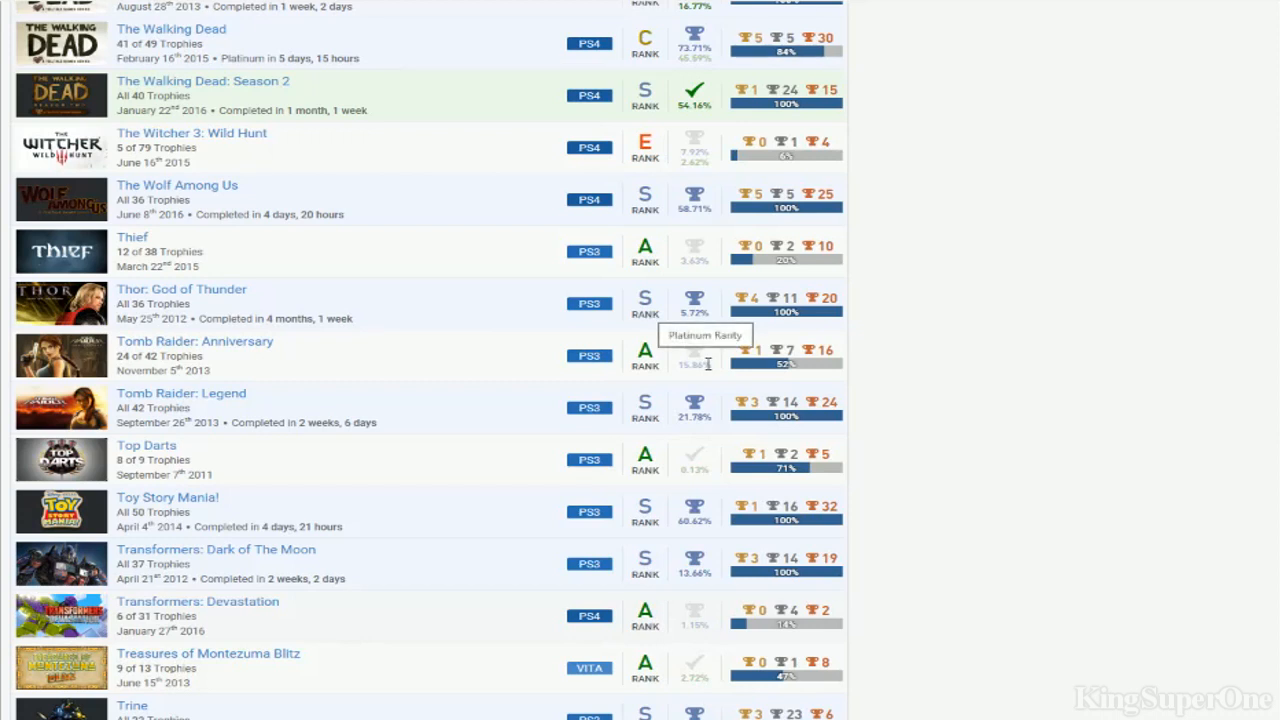
Scroll down from Trine to the Uncharted titles, through Golden Abyss and The Lost Legacy
scroll("down", 3)
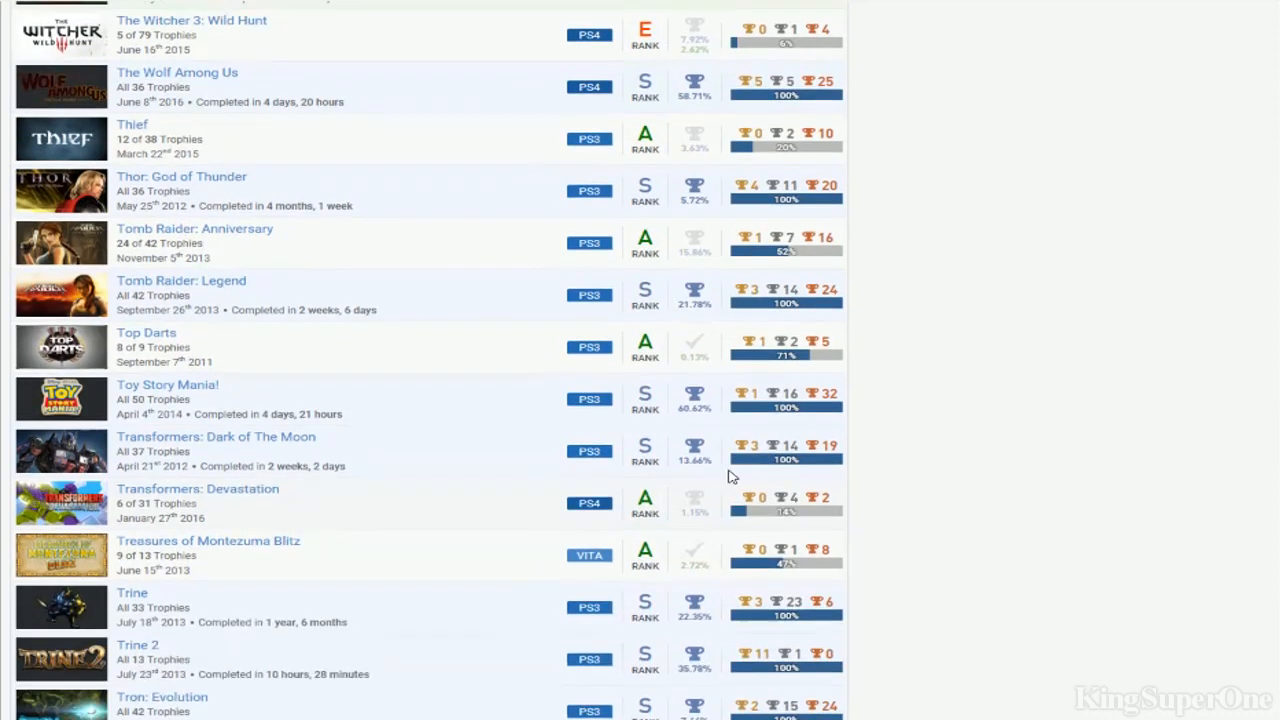
mouse_move(204, 462)
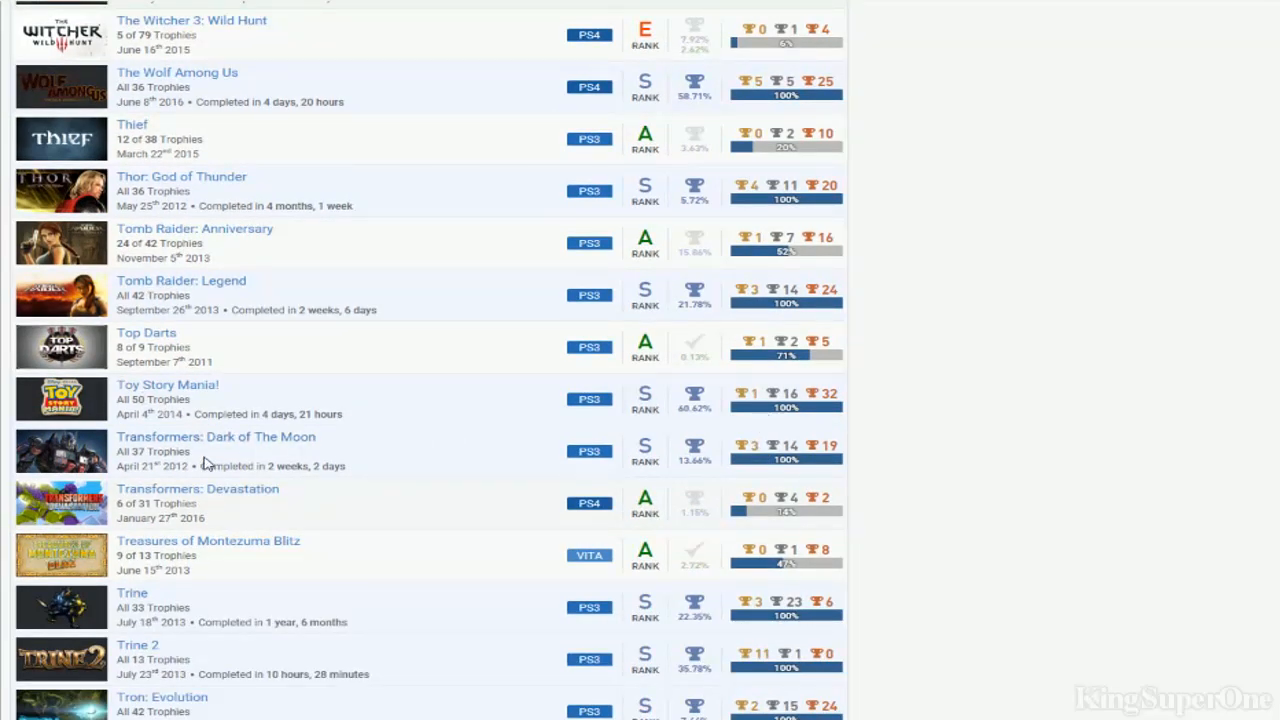
mouse_move(308, 442)
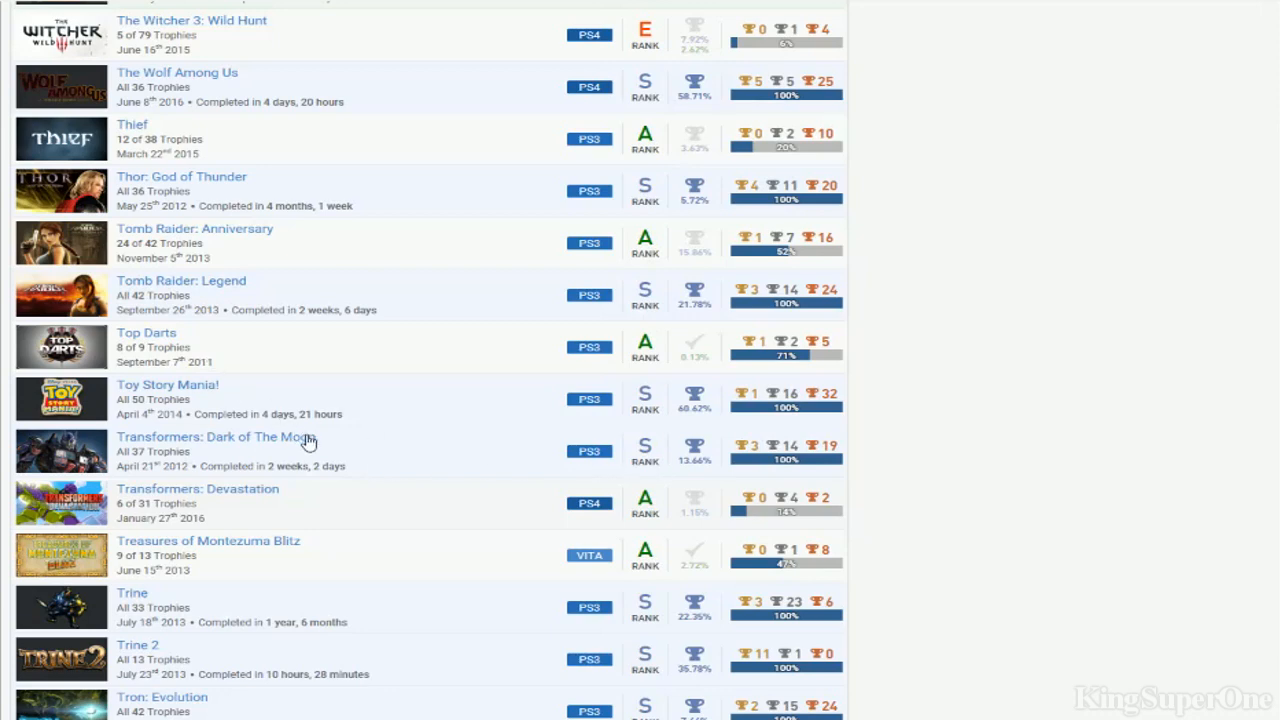
scroll("down", 3)
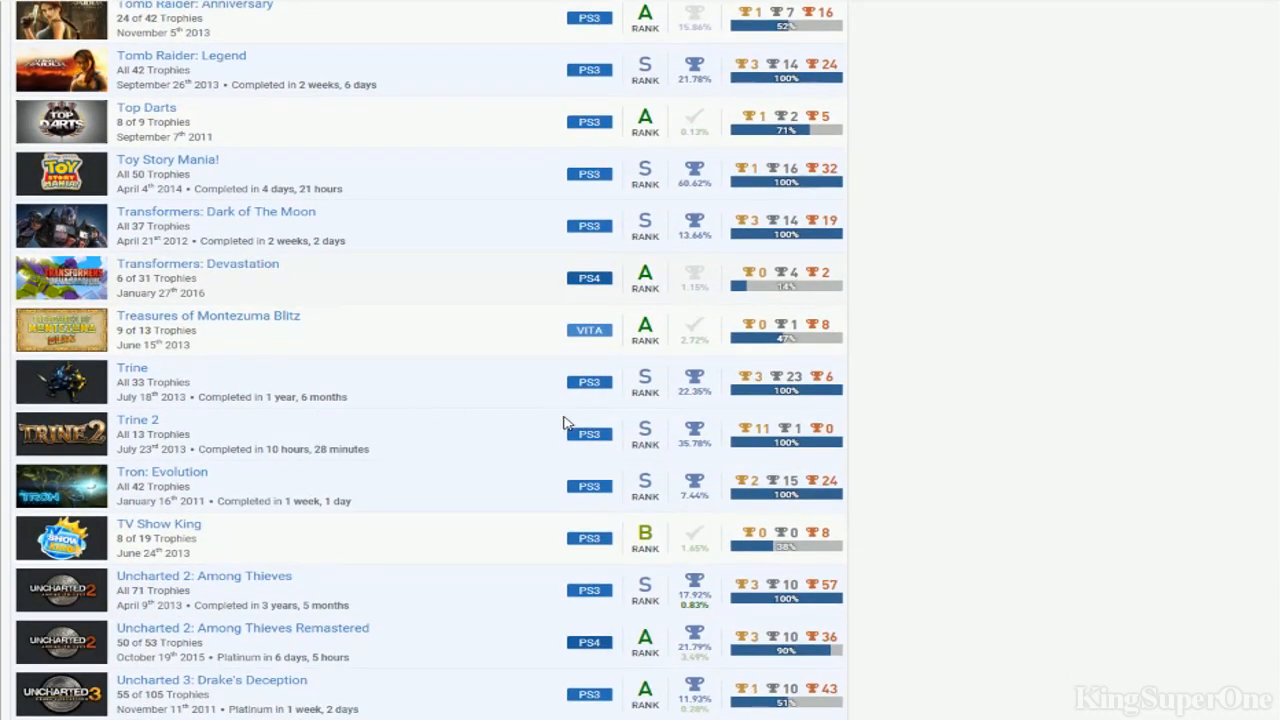
mouse_move(296, 500)
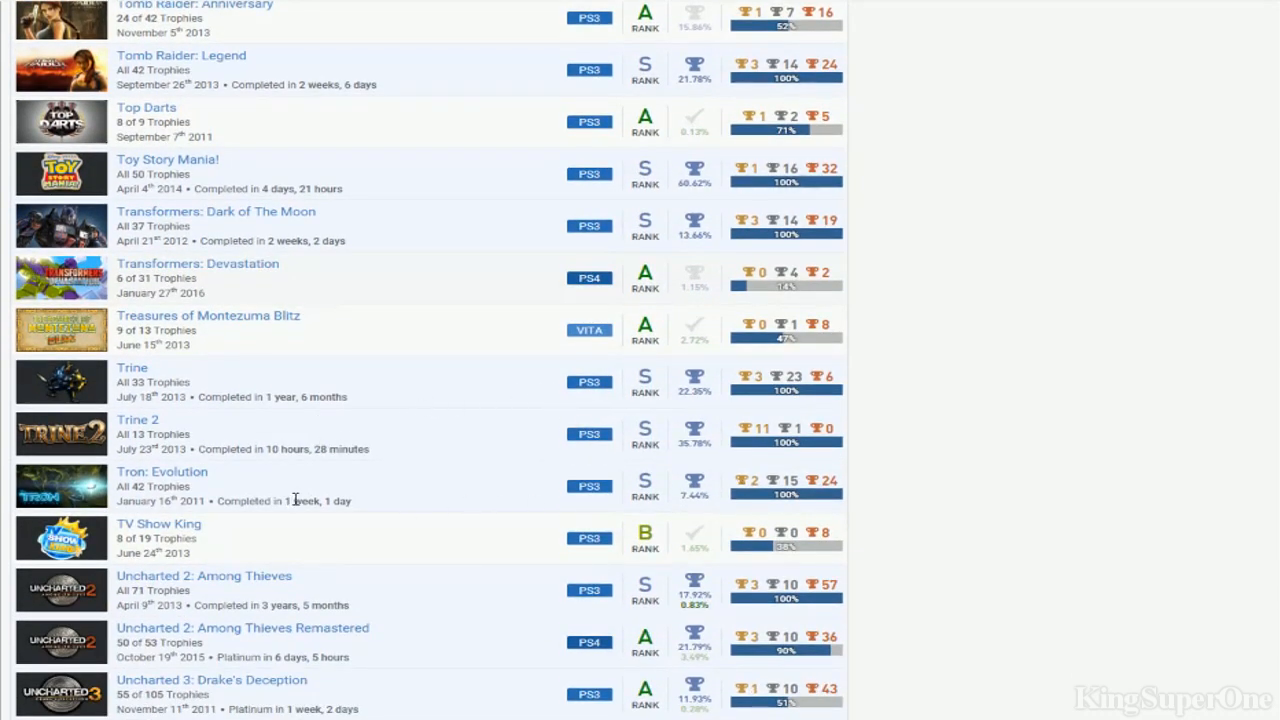
scroll("down", 3)
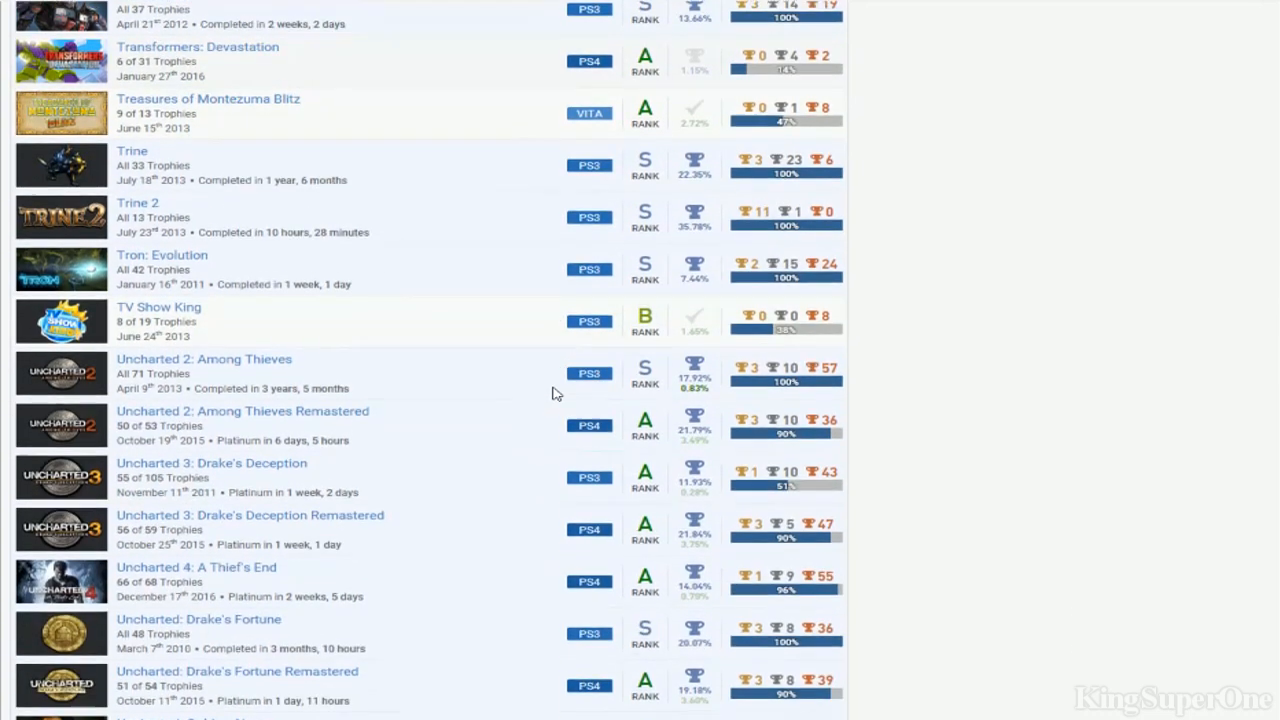
scroll("down", 3)
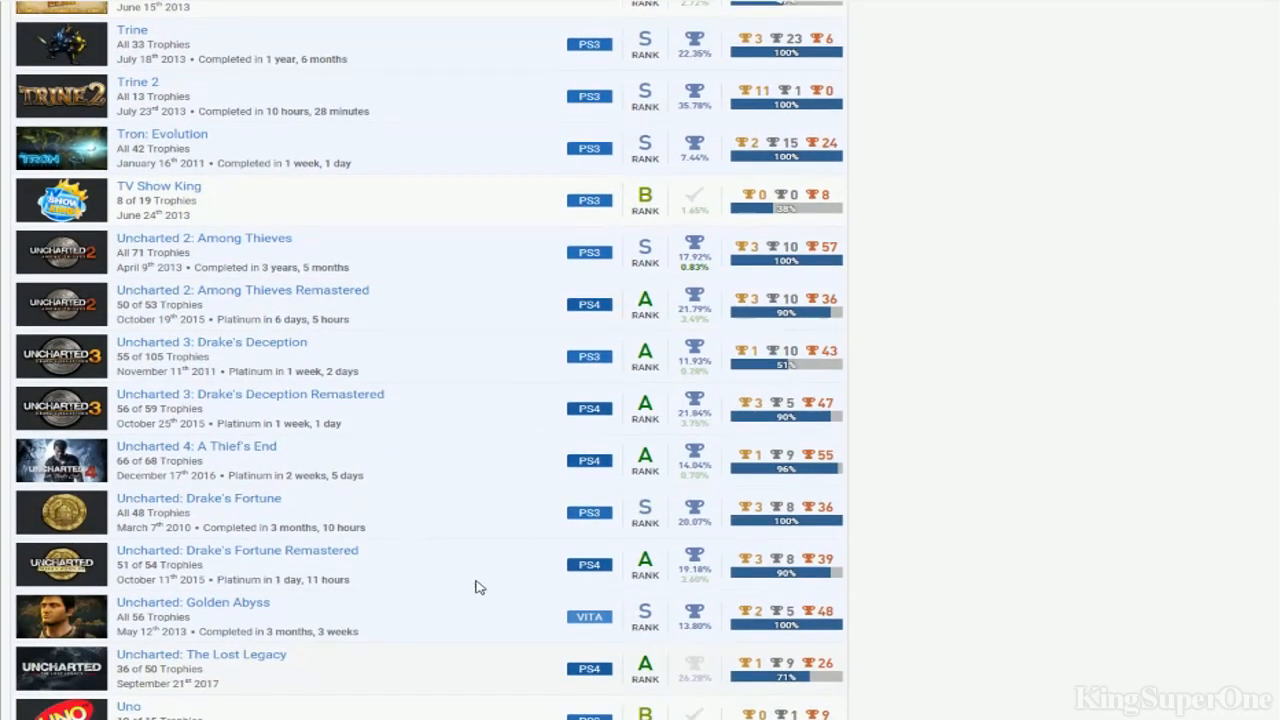
mouse_move(548, 264)
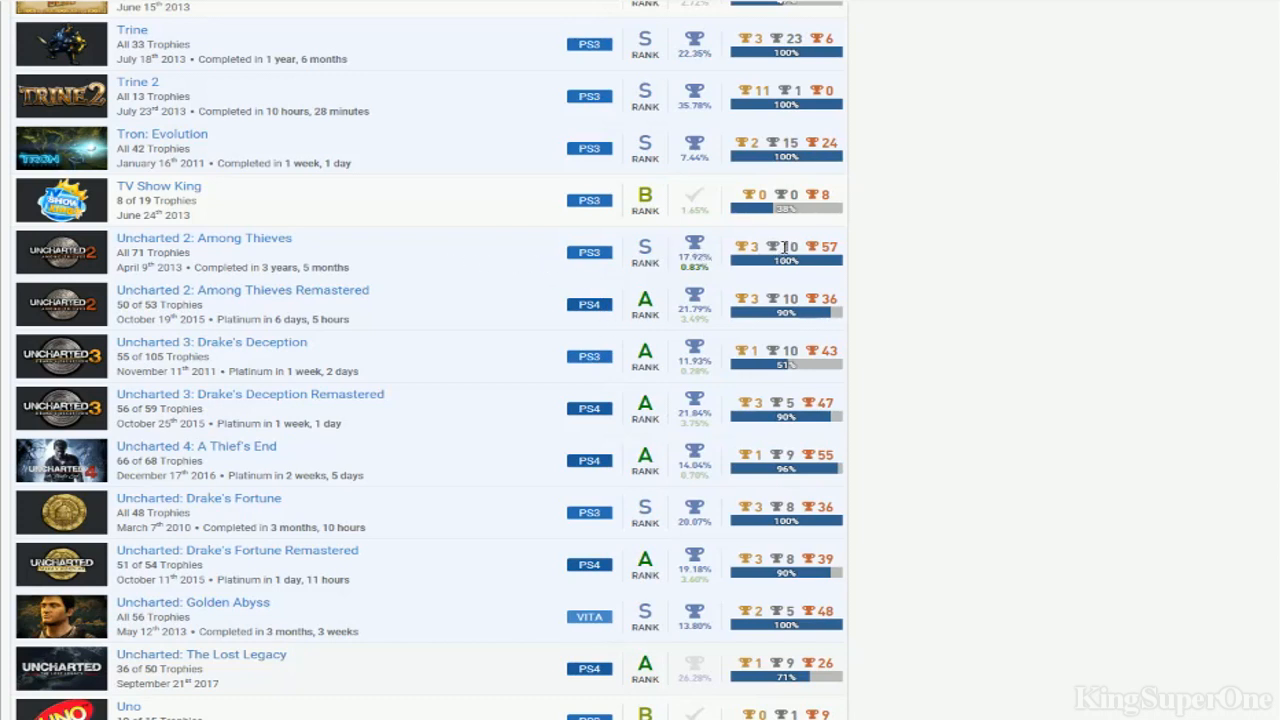
mouse_move(490, 290)
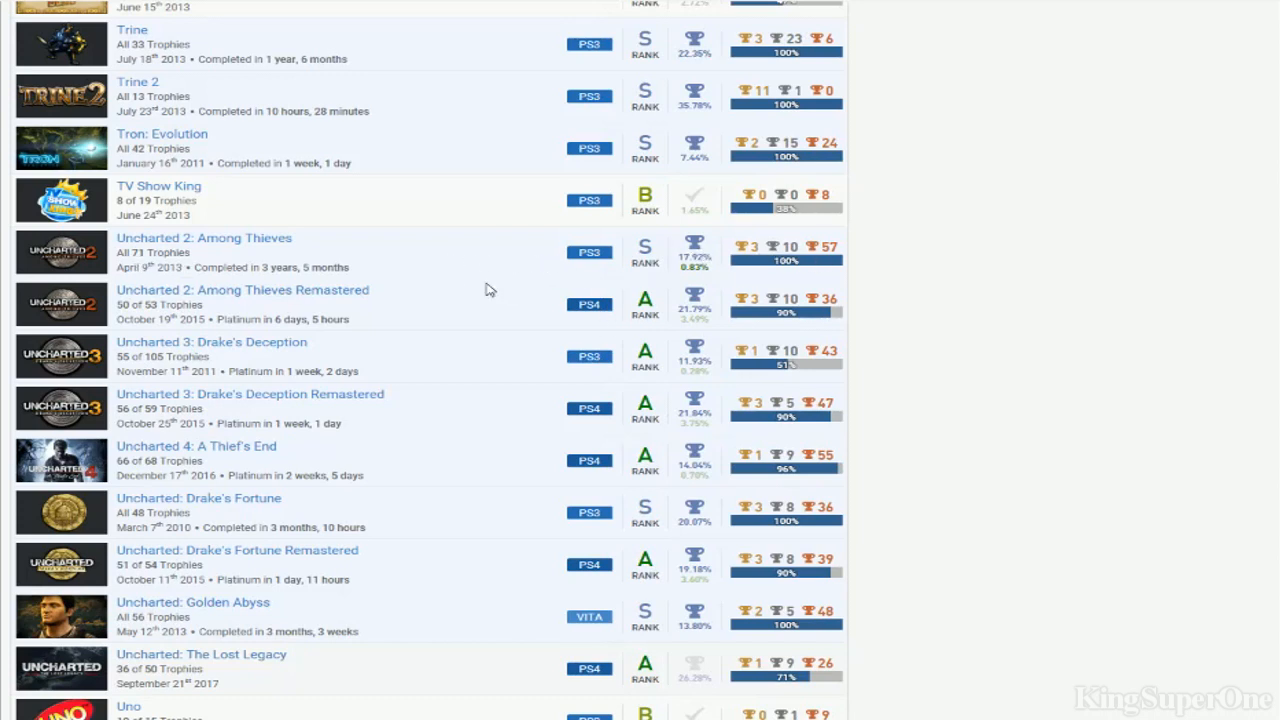
mouse_move(850, 296)
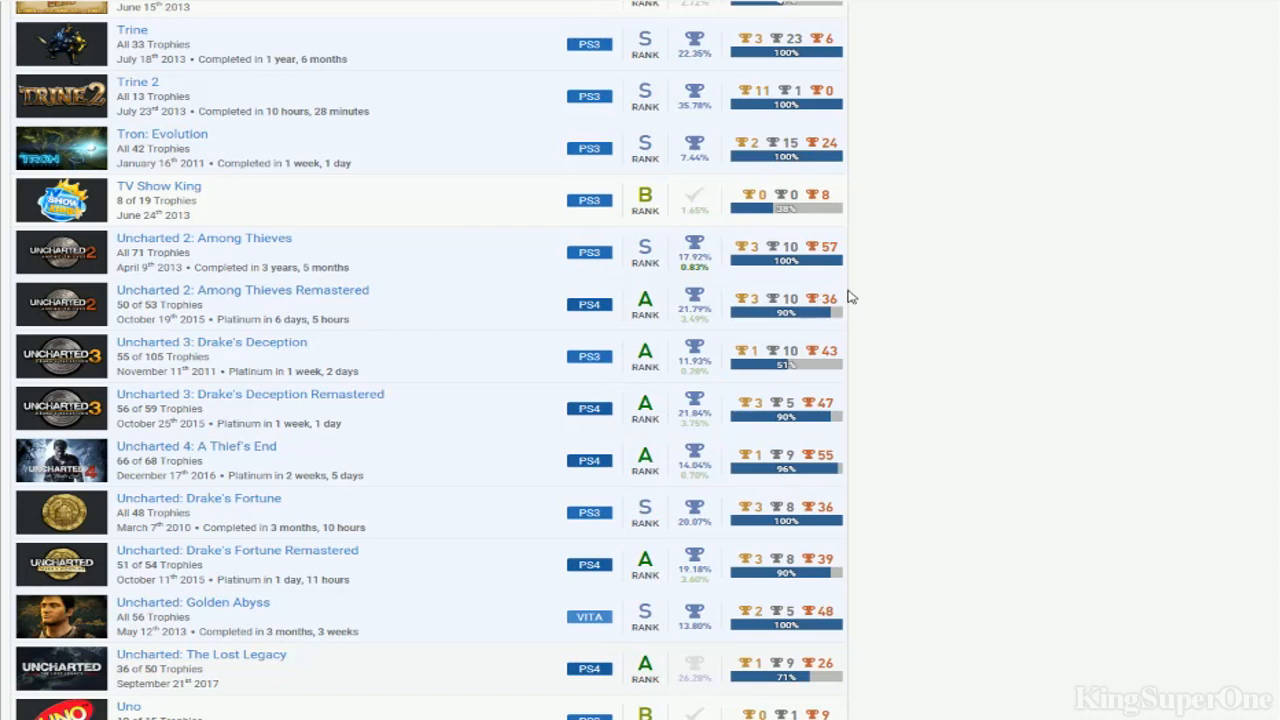
mouse_move(710, 280)
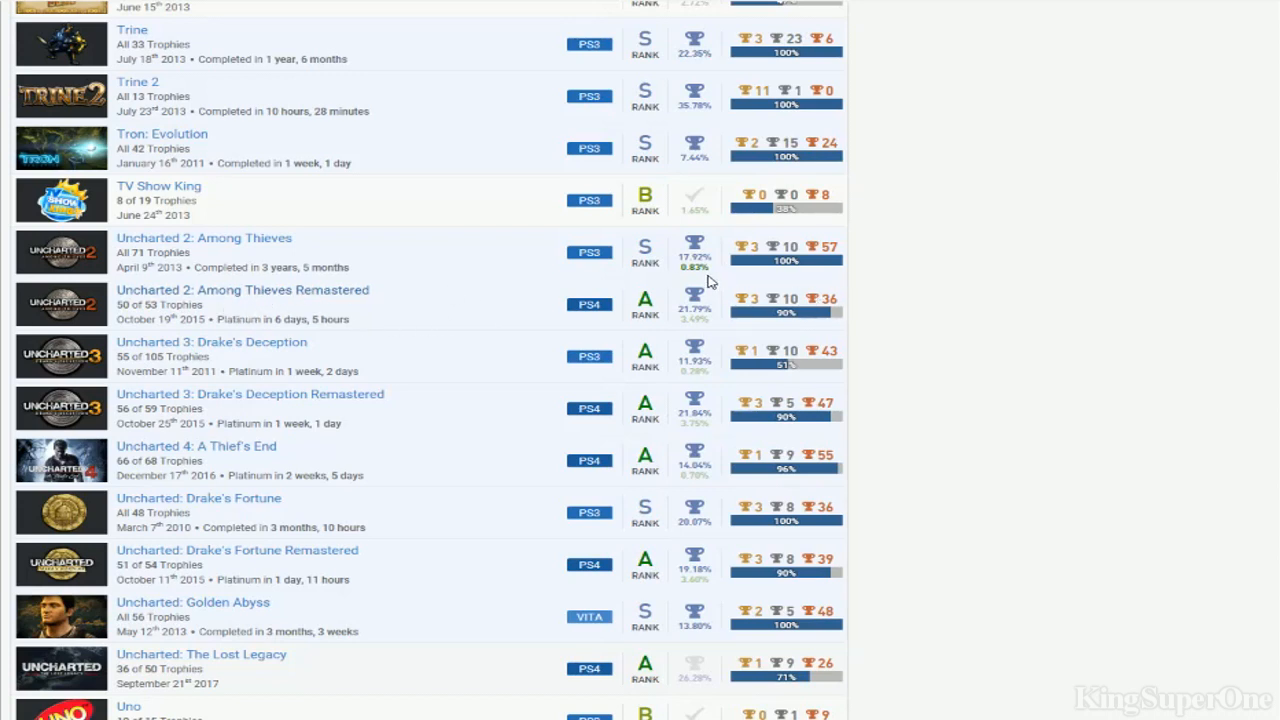
mouse_move(752, 386)
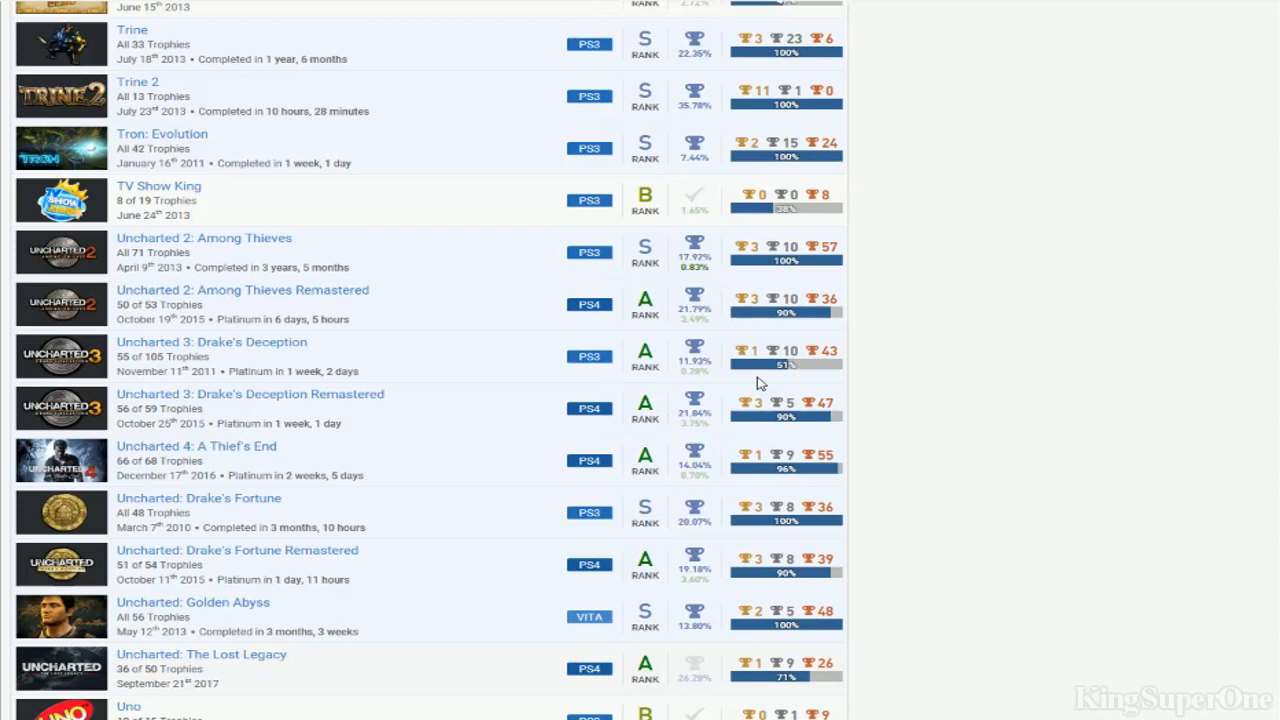
mouse_move(828, 356)
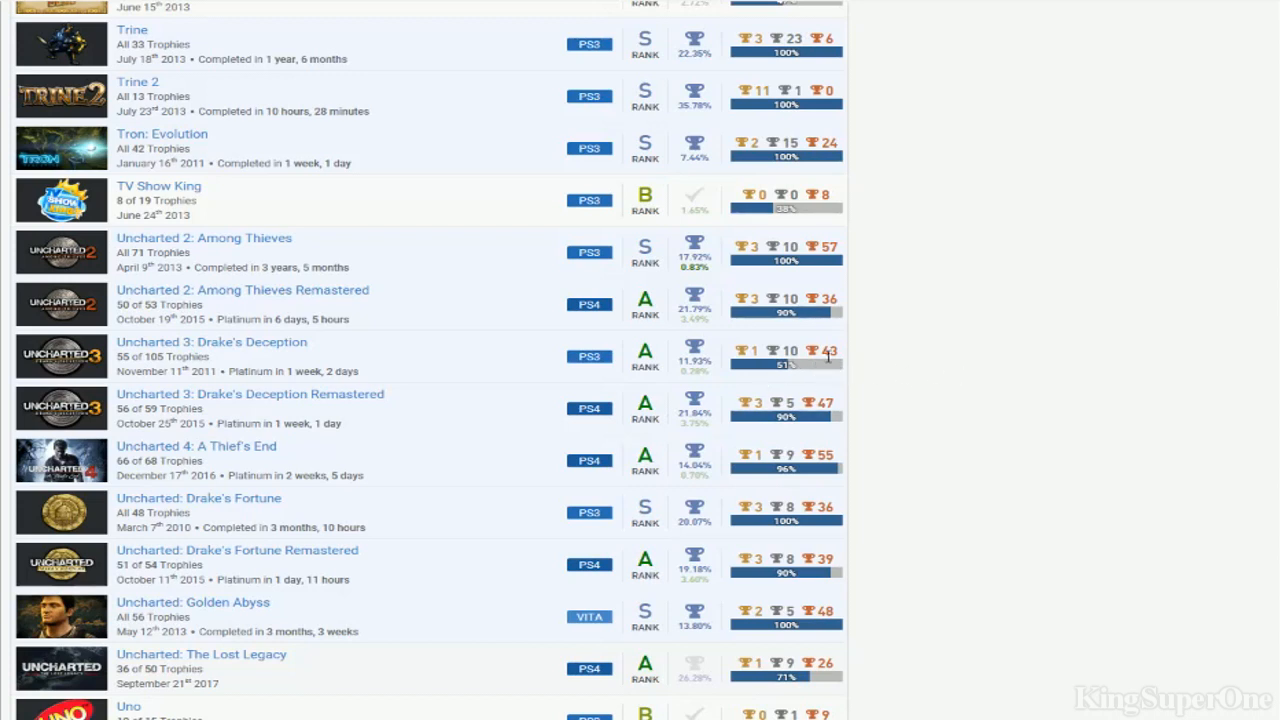
mouse_move(576, 296)
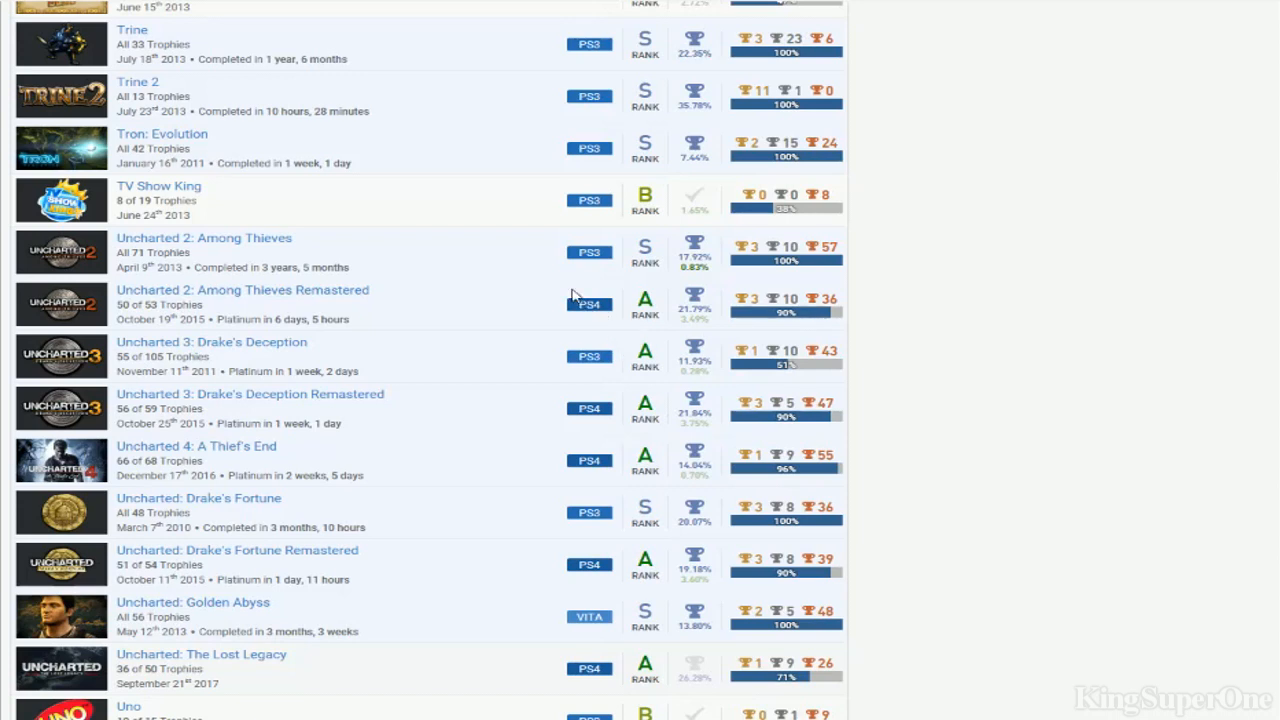
mouse_move(142, 500)
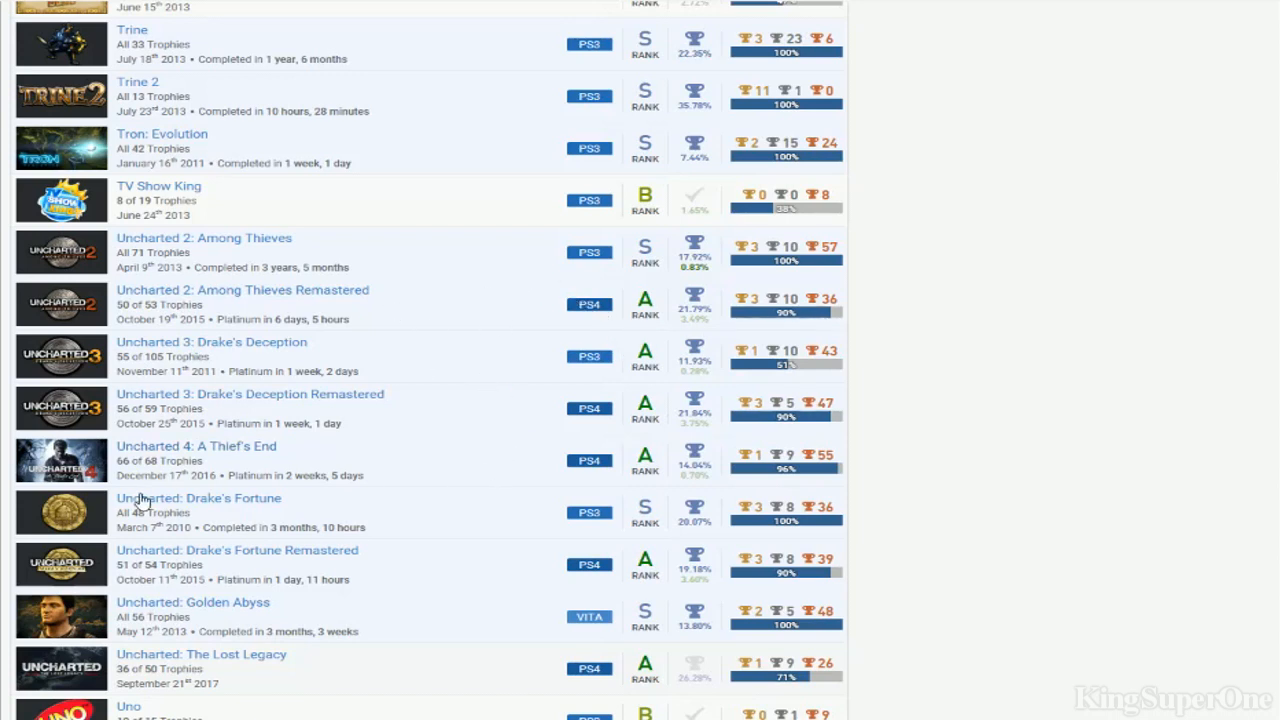
mouse_move(840, 478)
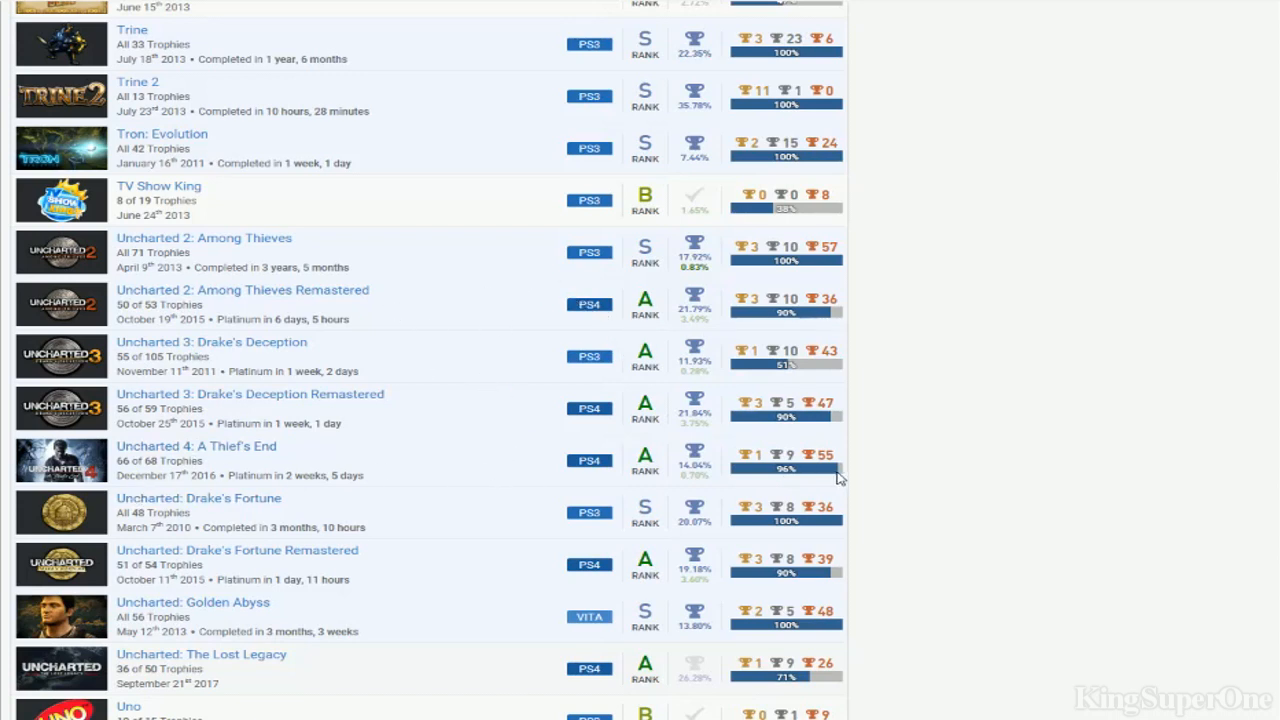
mouse_move(808, 524)
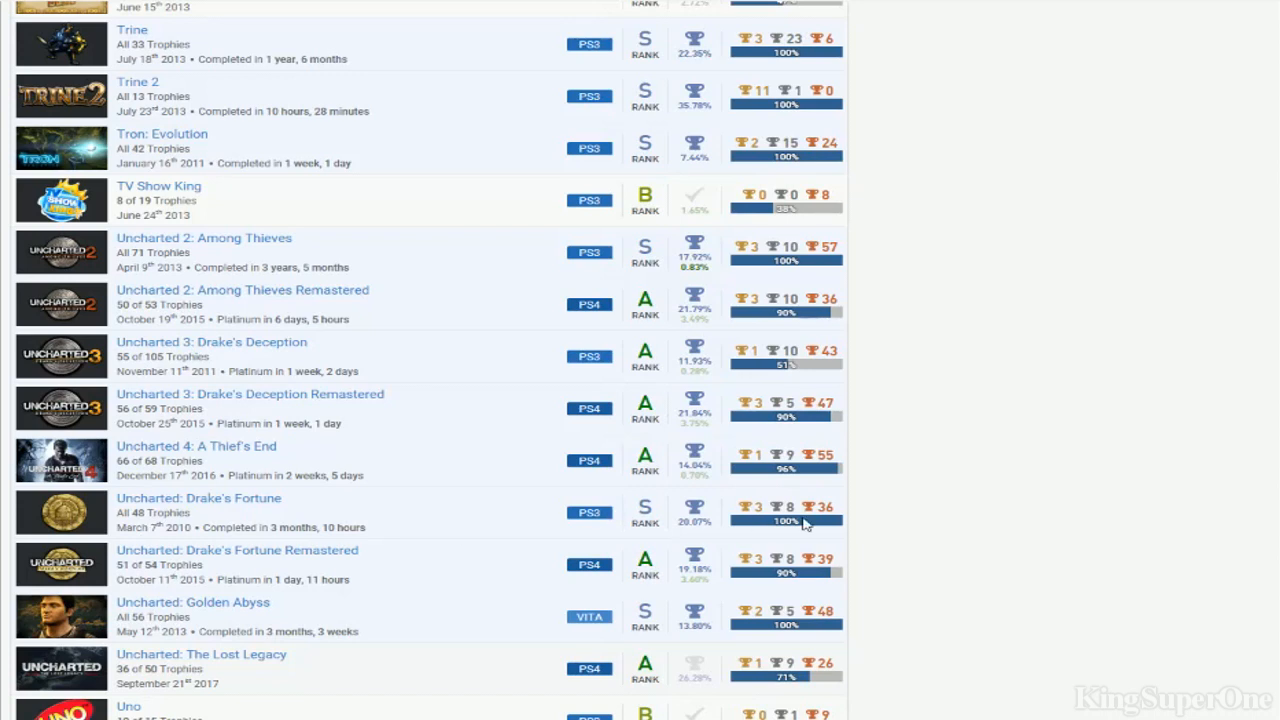
mouse_move(288, 672)
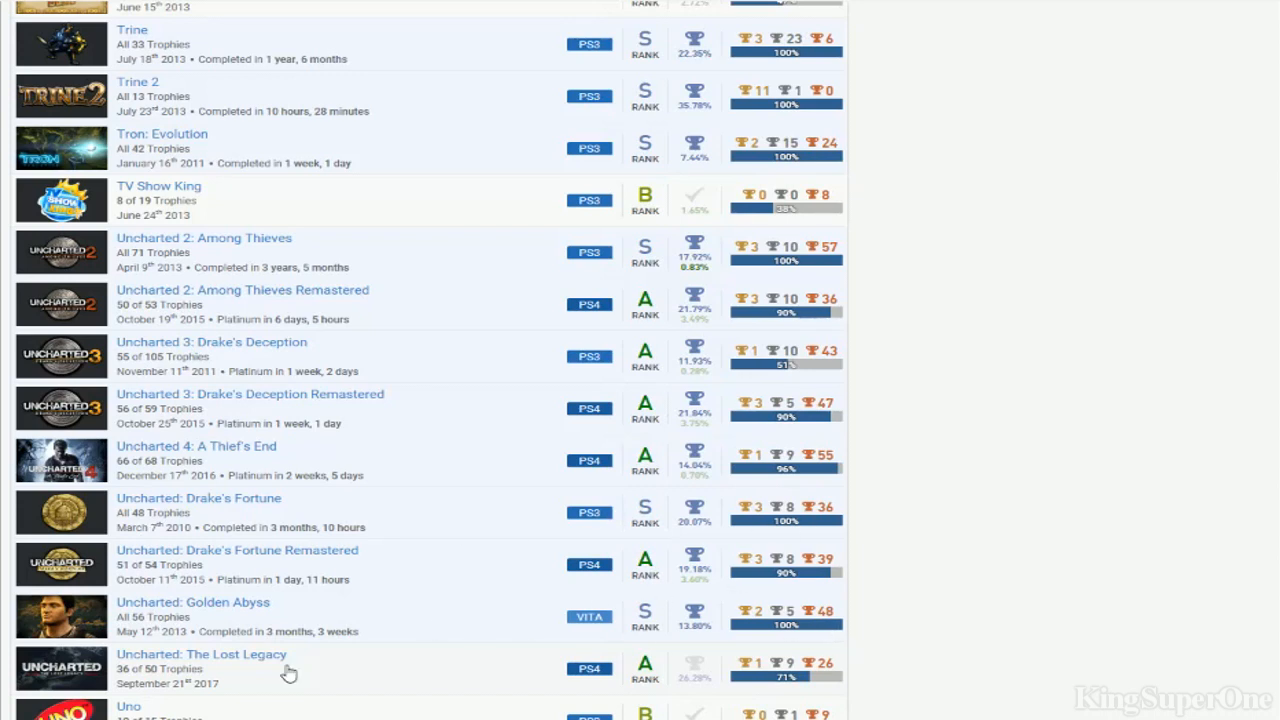
mouse_move(464, 322)
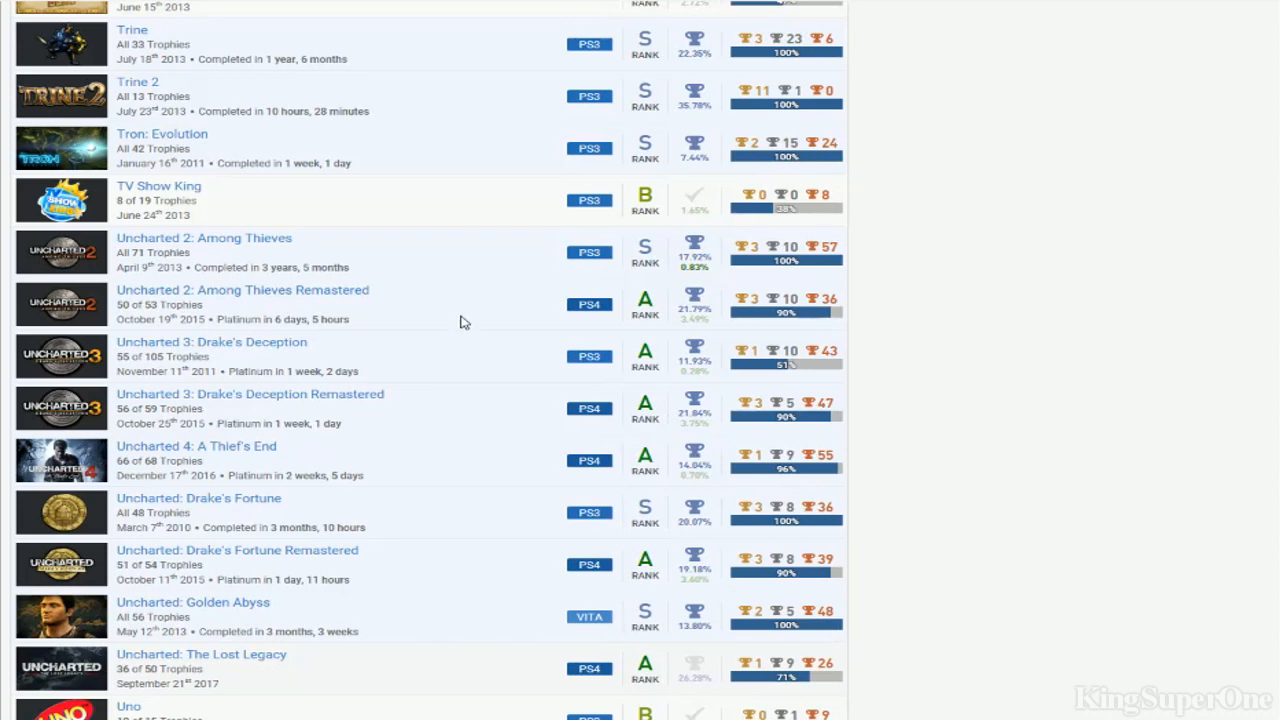
mouse_move(368, 524)
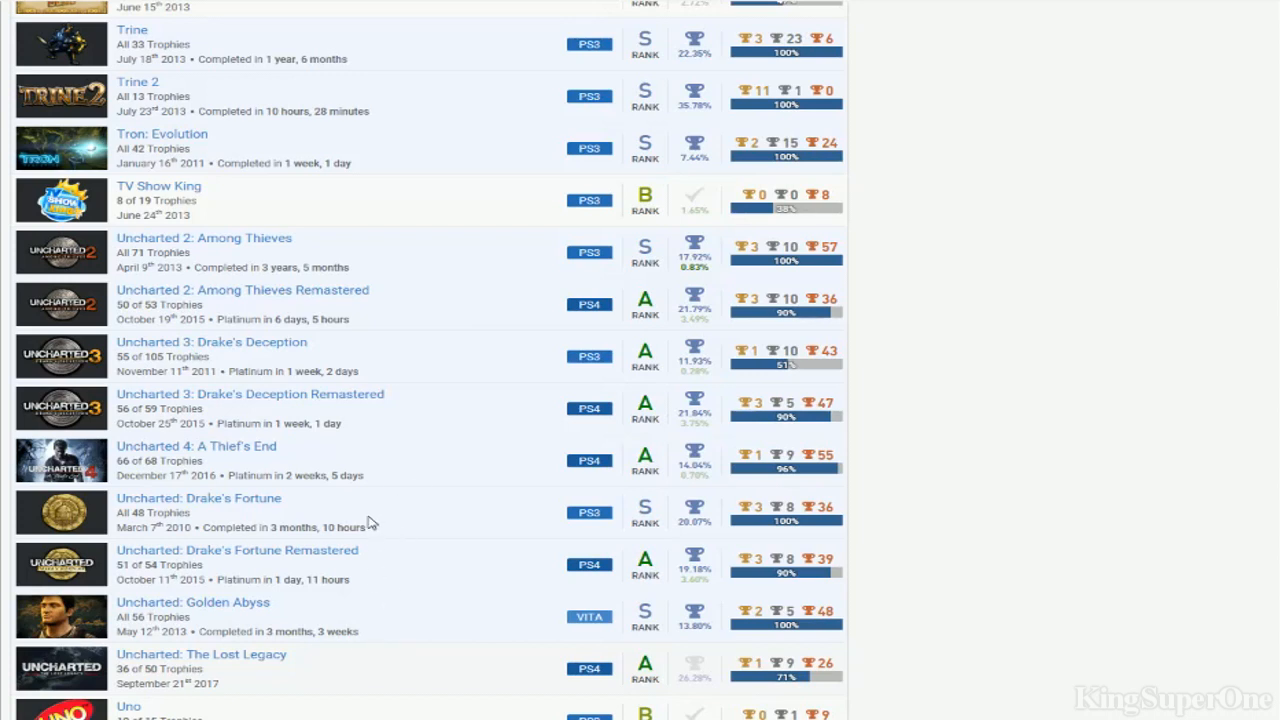
mouse_move(360, 332)
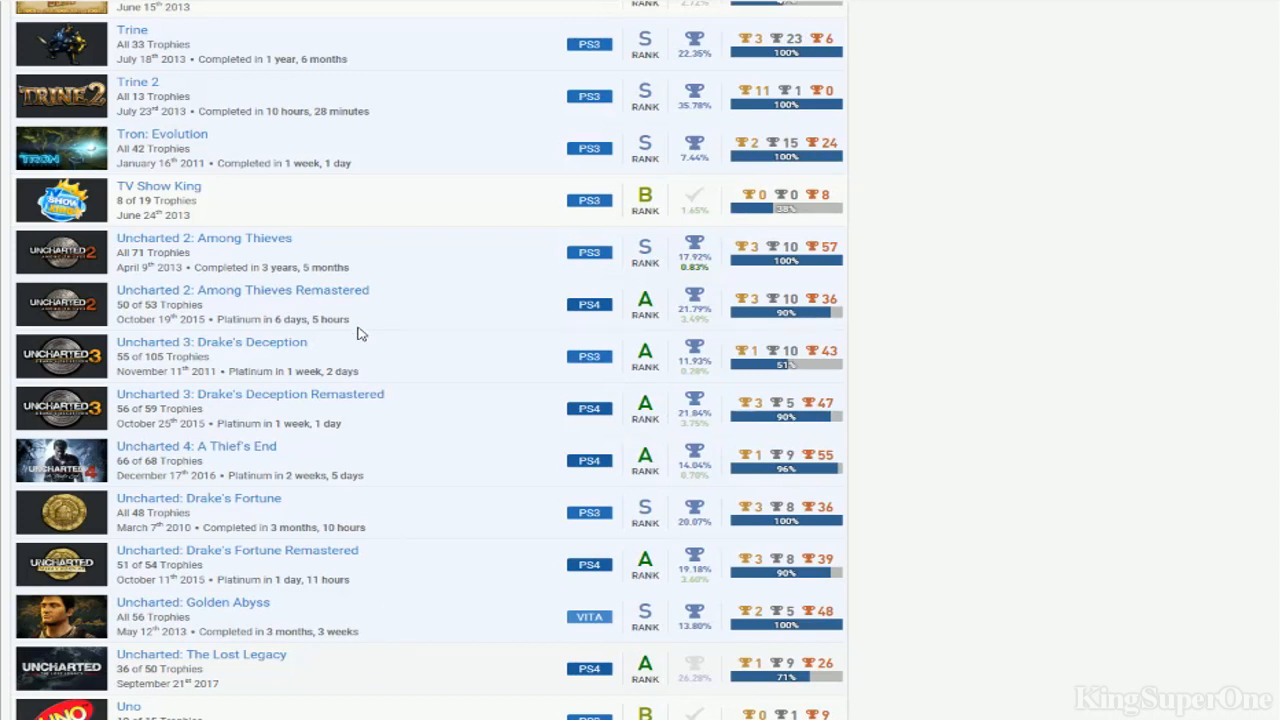
mouse_move(292, 692)
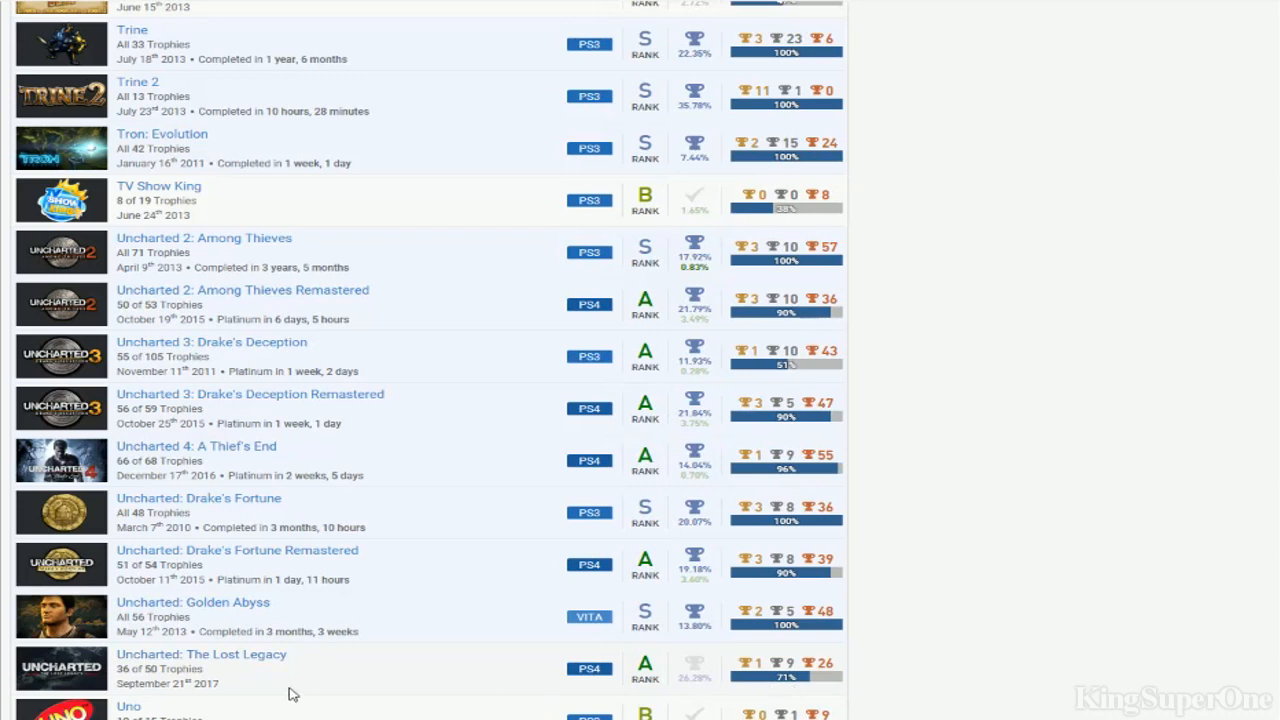
mouse_move(500, 280)
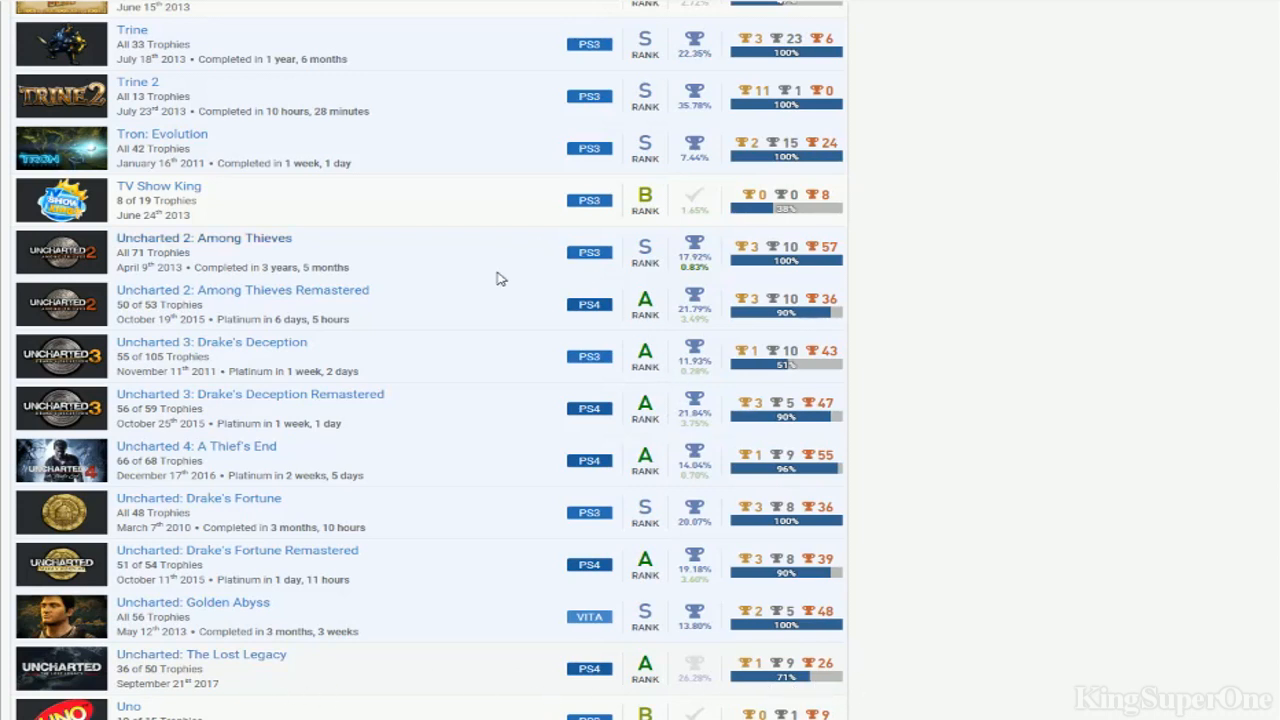
mouse_move(516, 248)
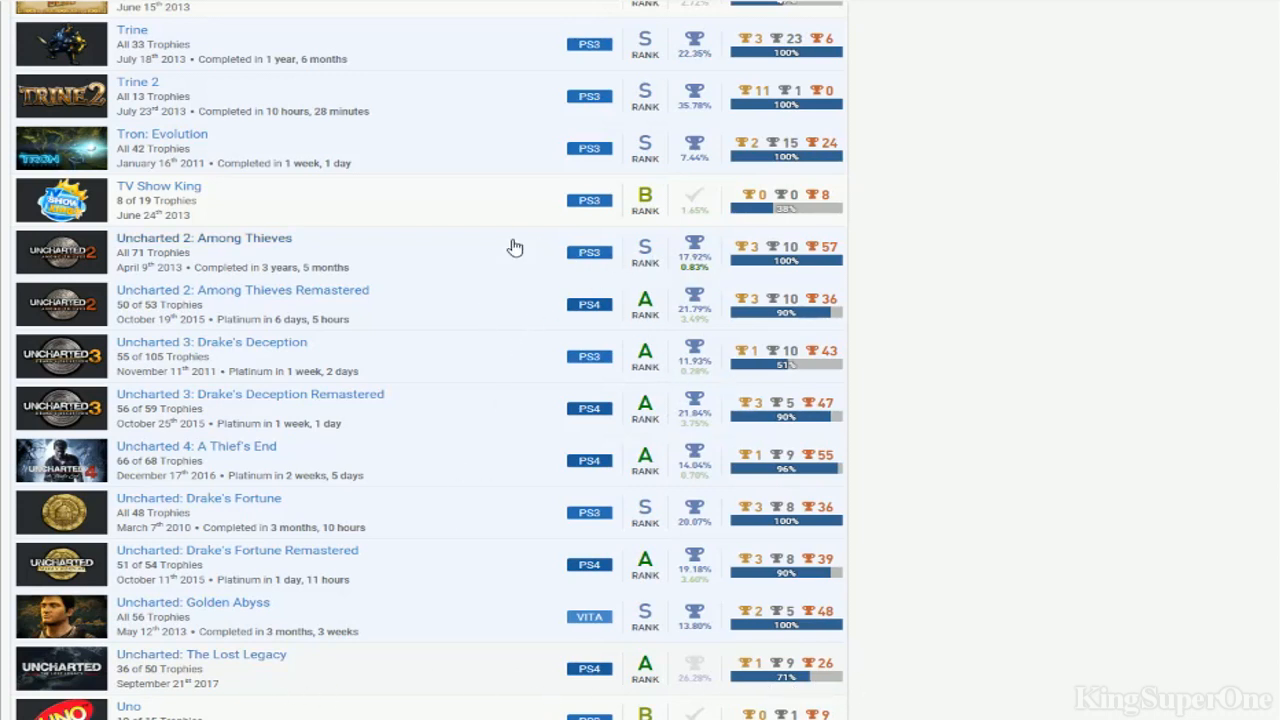
mouse_move(776, 288)
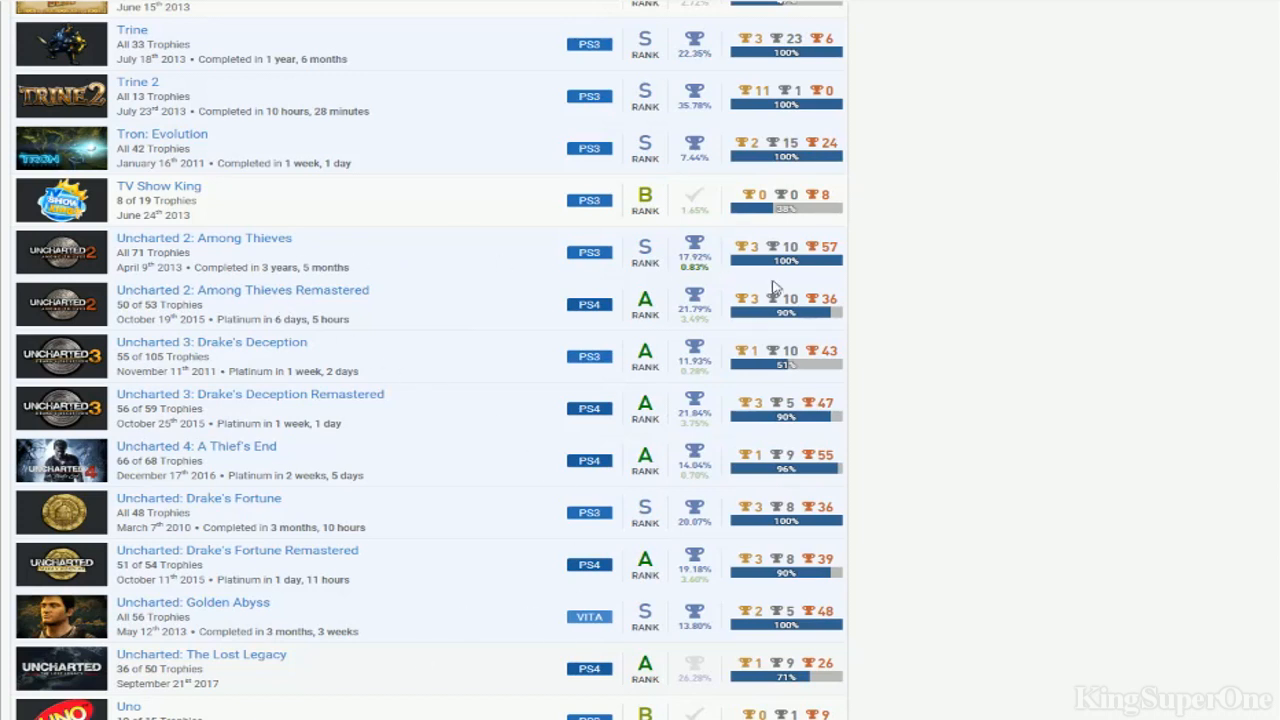
mouse_move(596, 352)
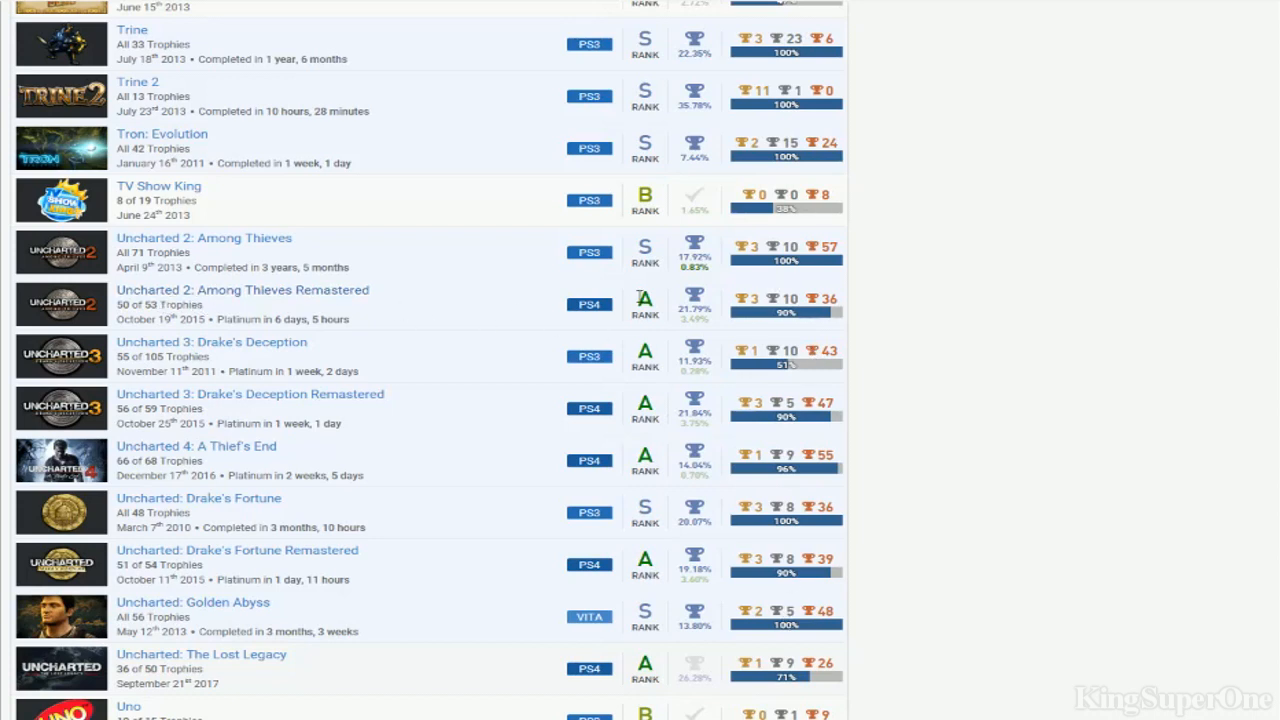
mouse_move(828, 472)
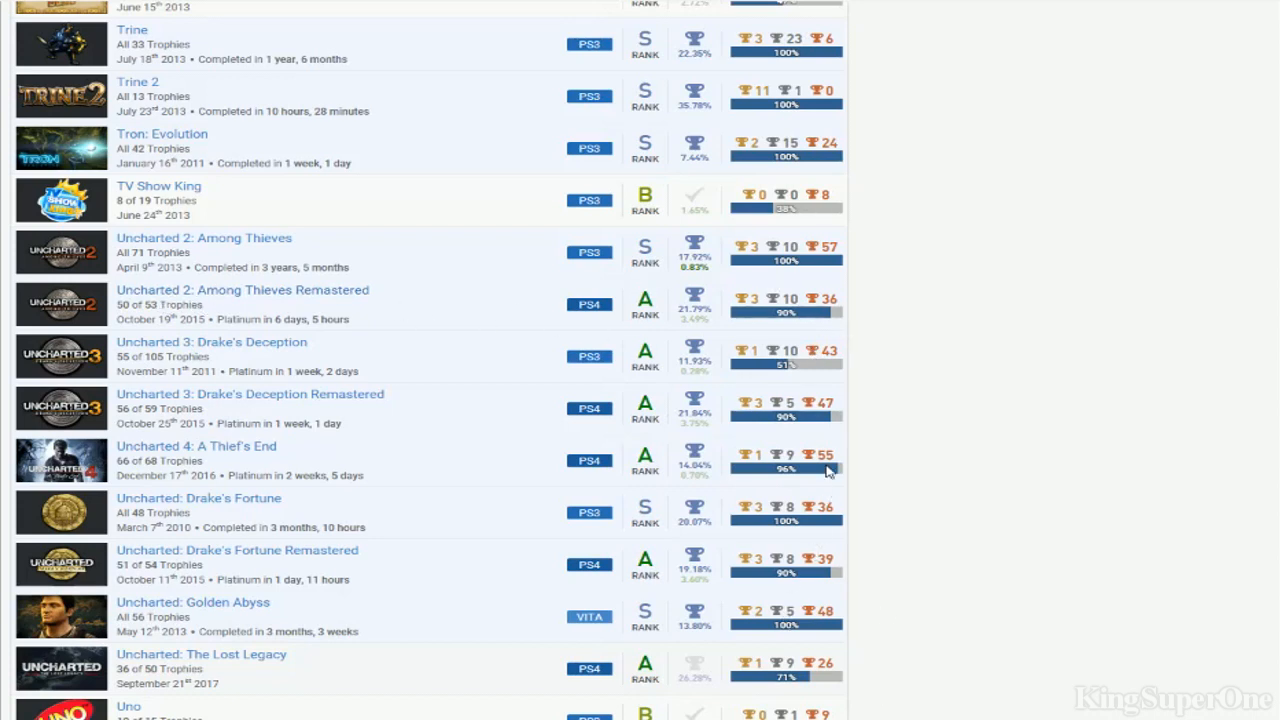
mouse_move(504, 512)
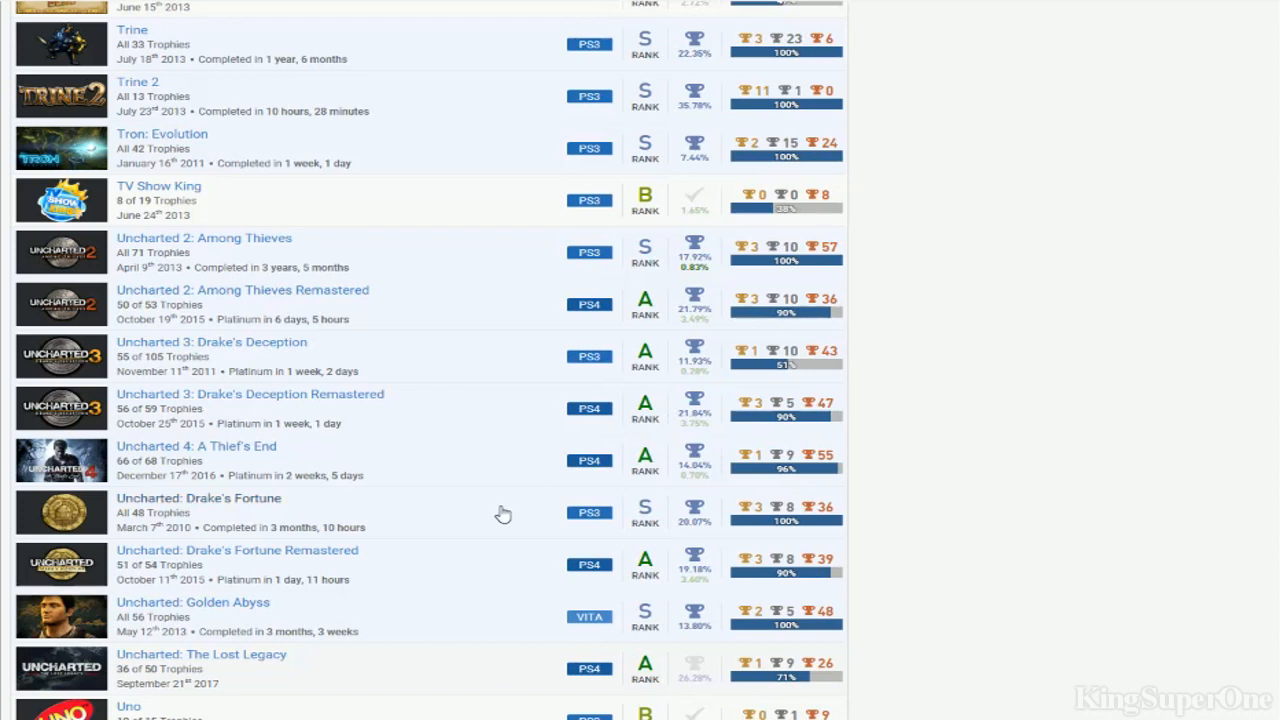
mouse_move(678, 340)
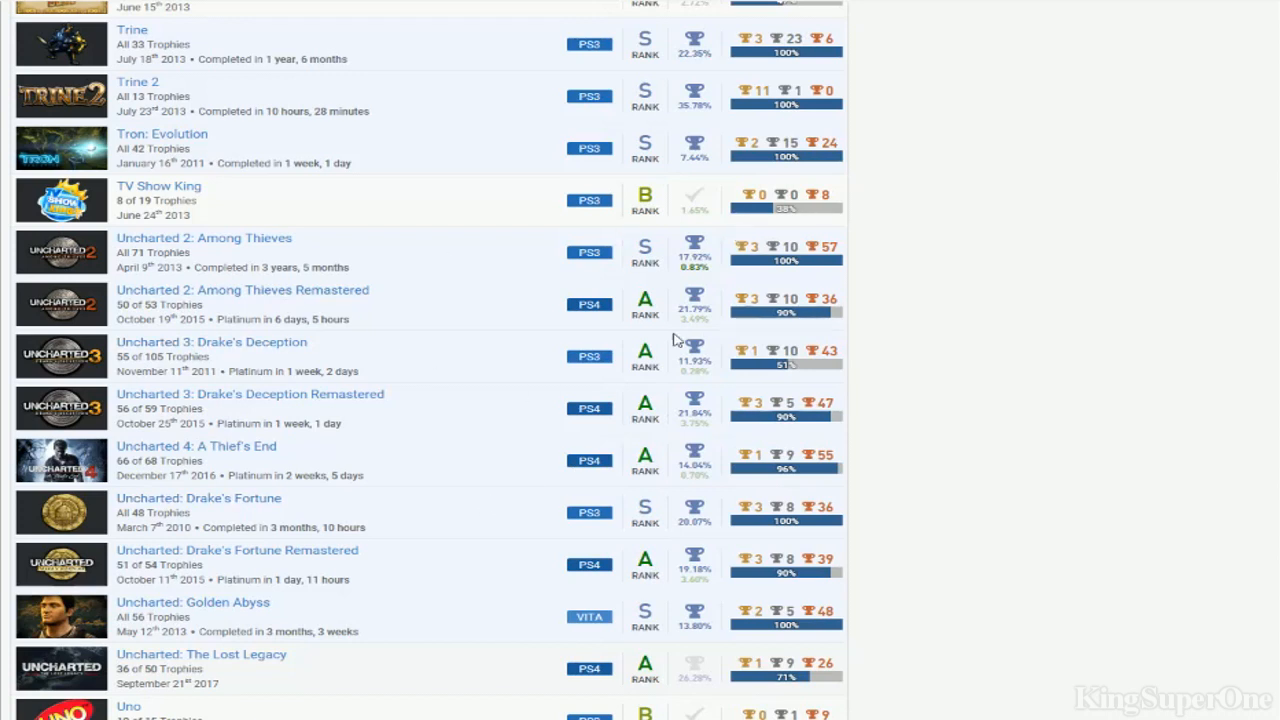
mouse_move(792, 430)
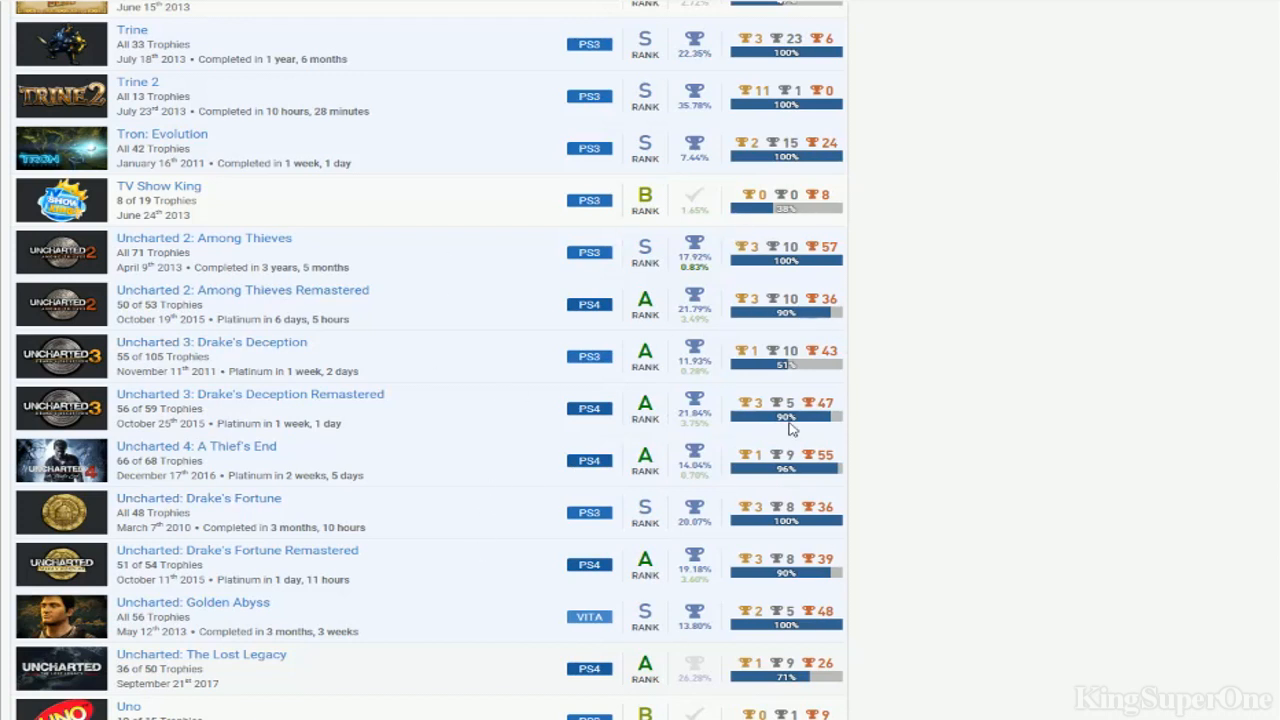
scroll("down", 3)
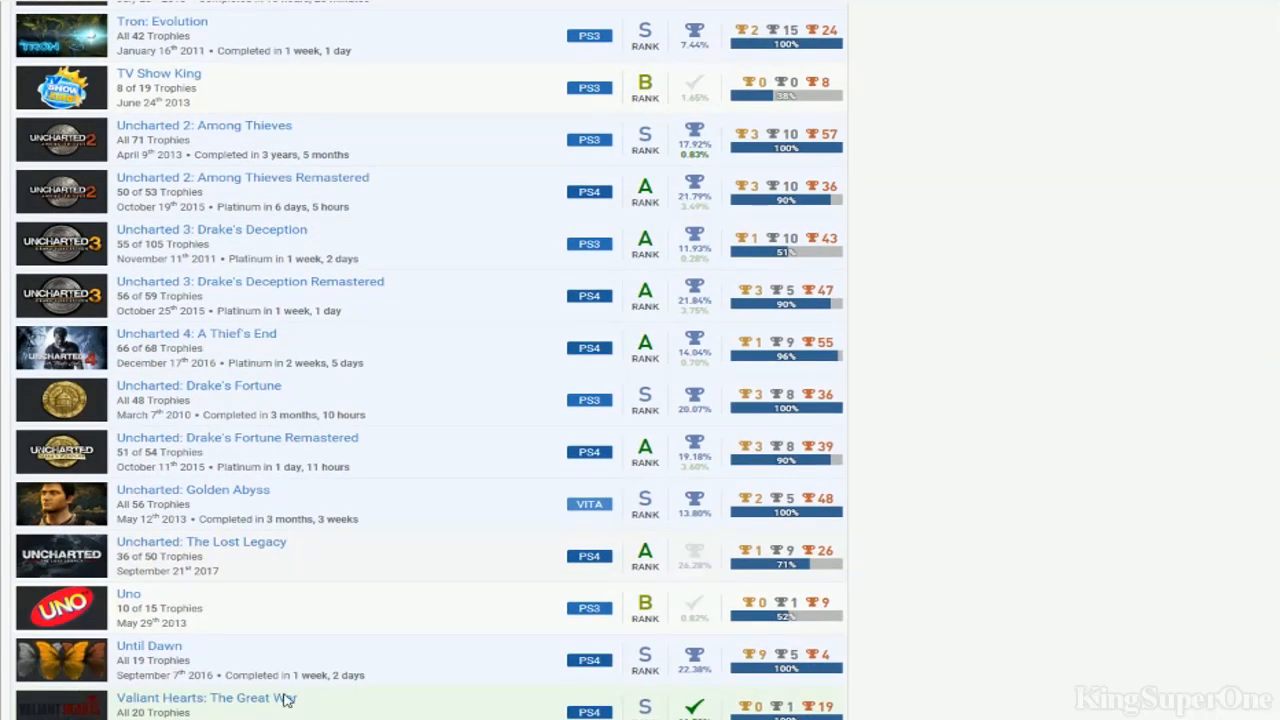
mouse_move(340, 620)
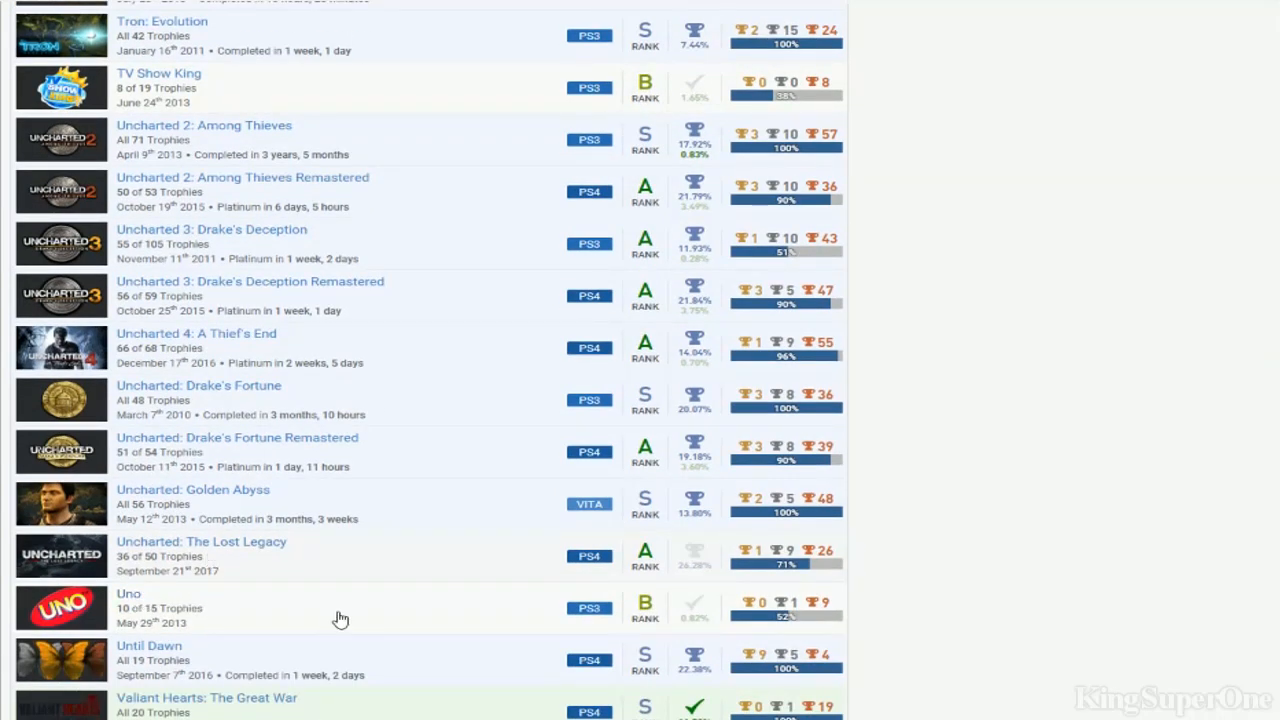
scroll("down", 3)
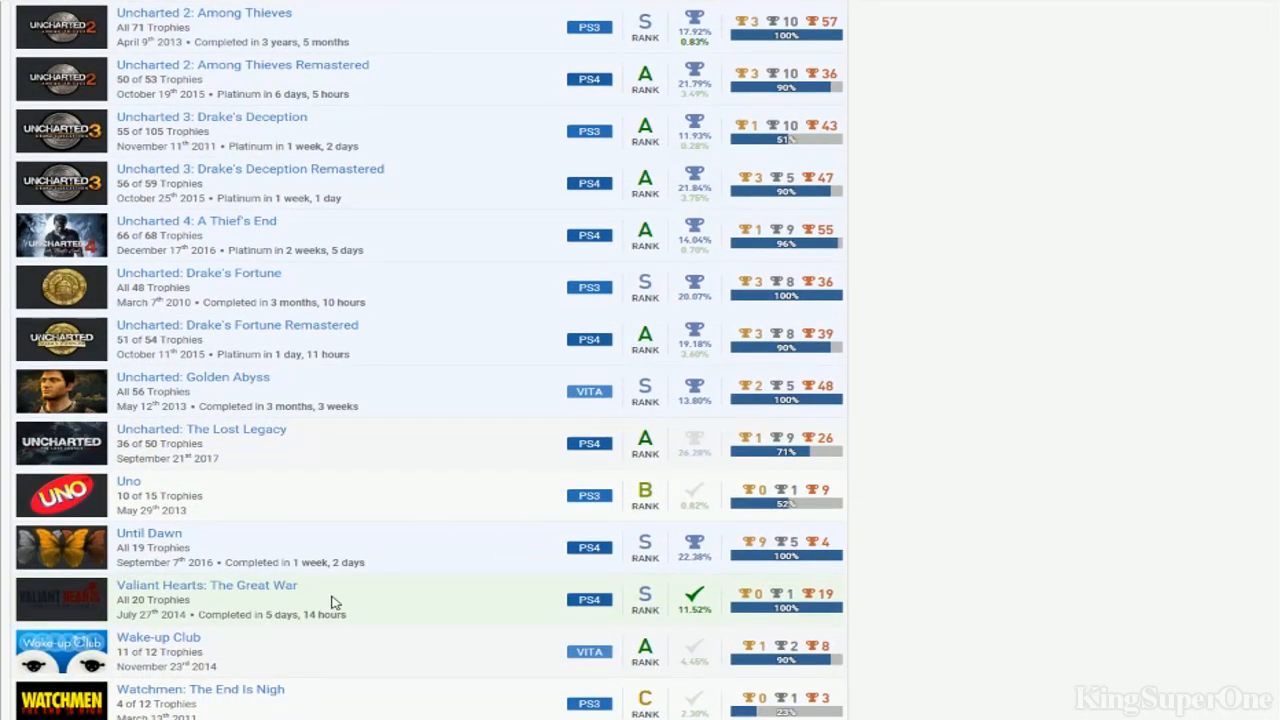
scroll("down", 3)
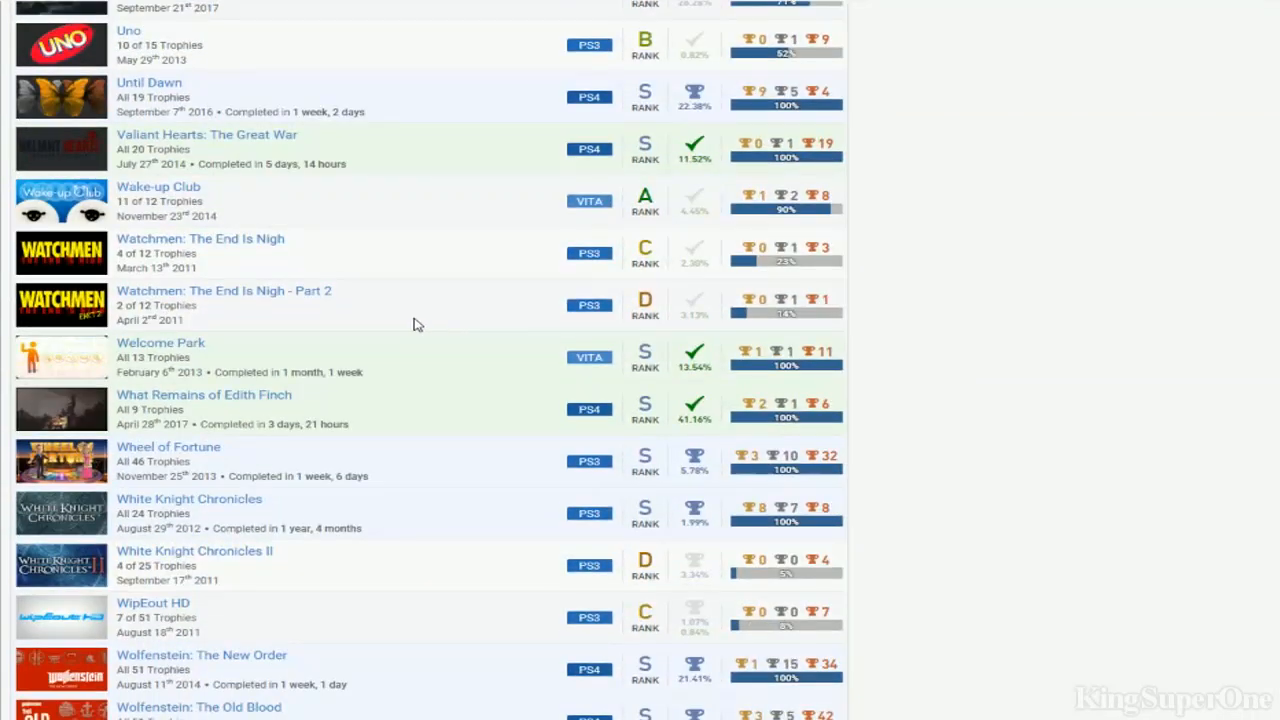
mouse_move(304, 456)
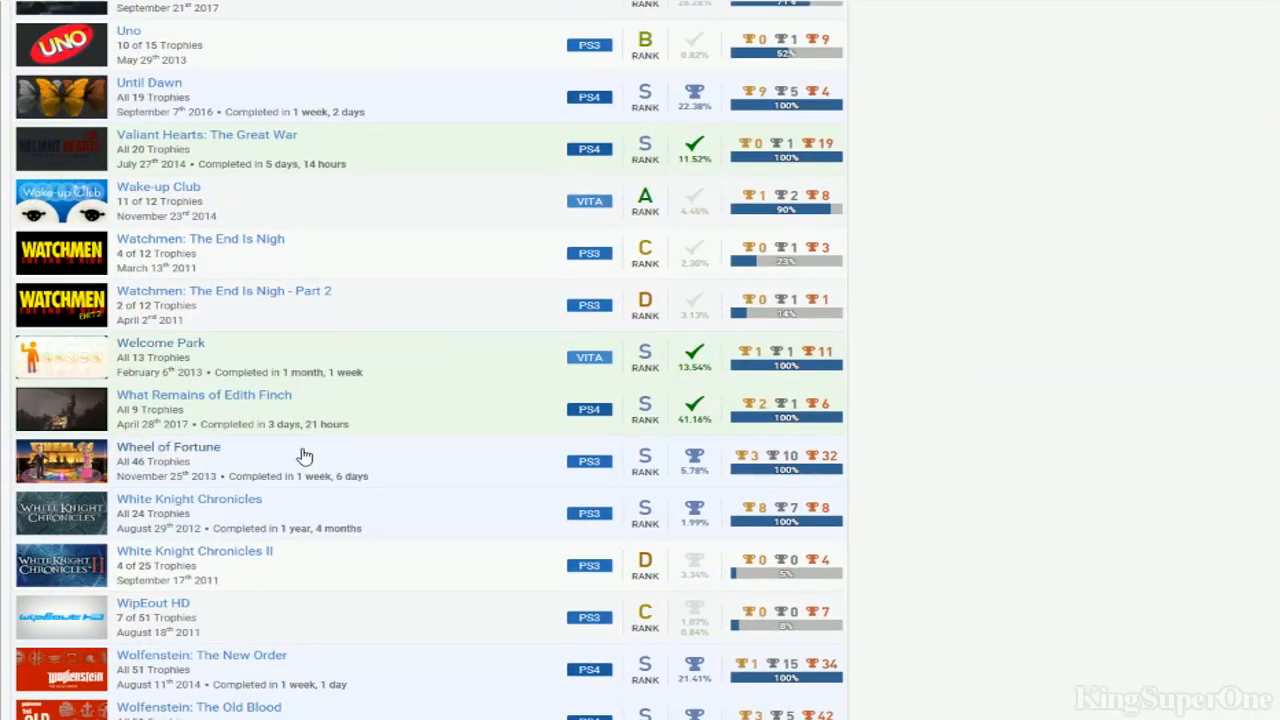
mouse_move(132, 512)
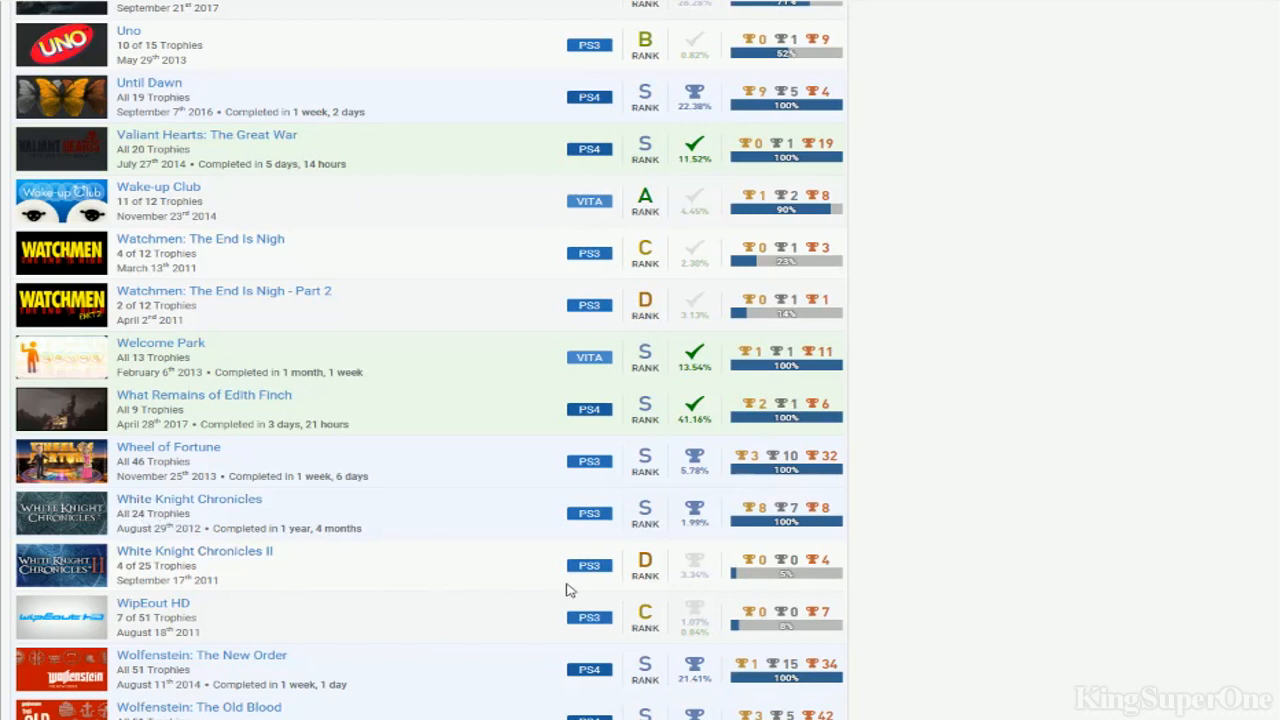
mouse_move(232, 520)
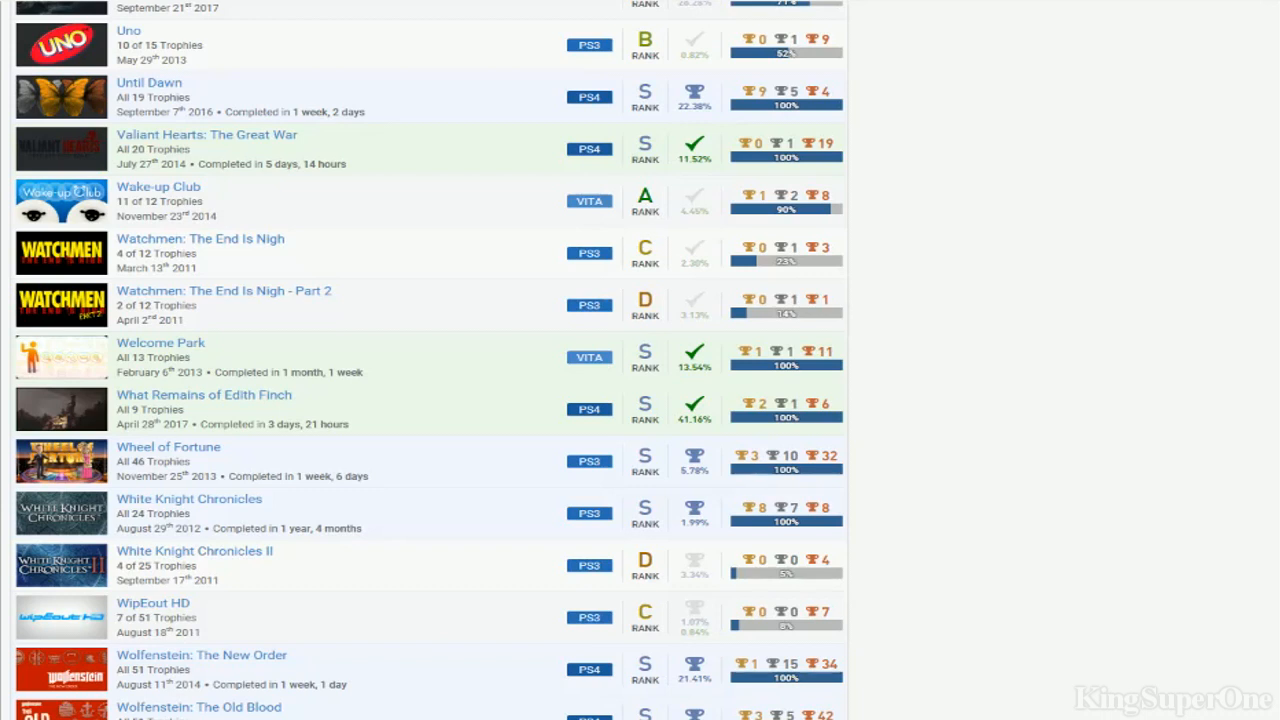
mouse_move(424, 528)
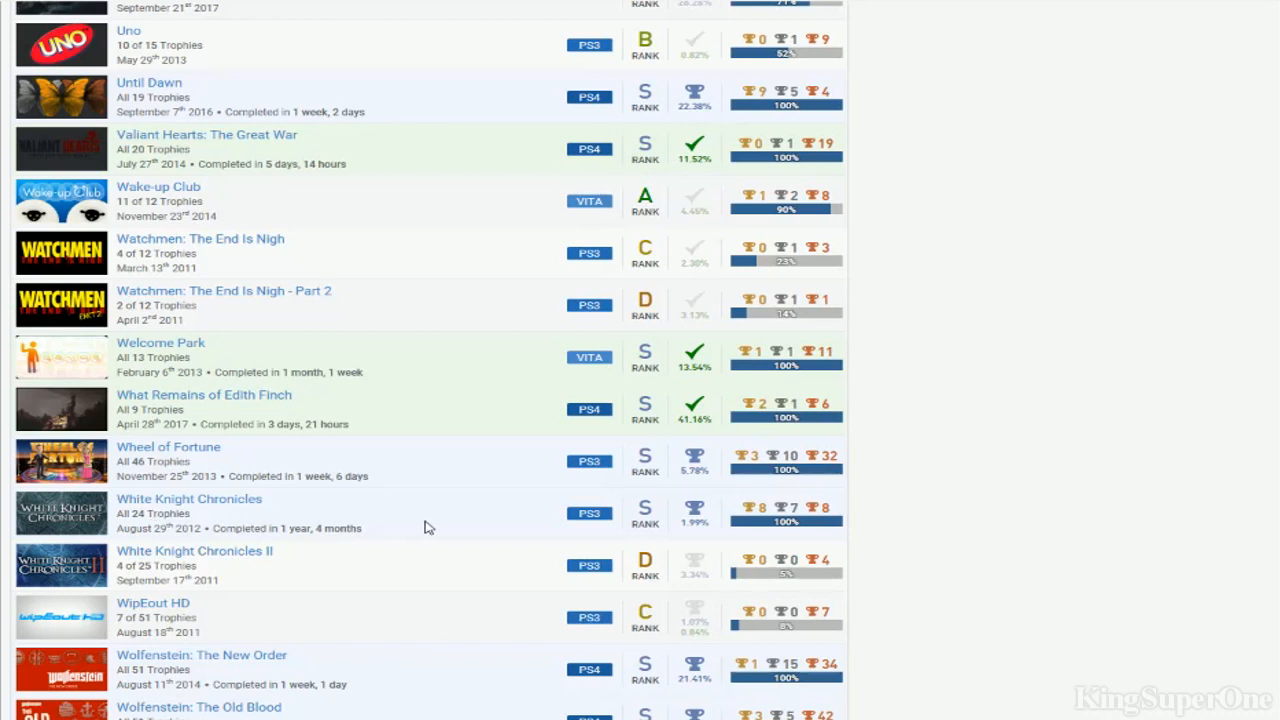
mouse_move(752, 520)
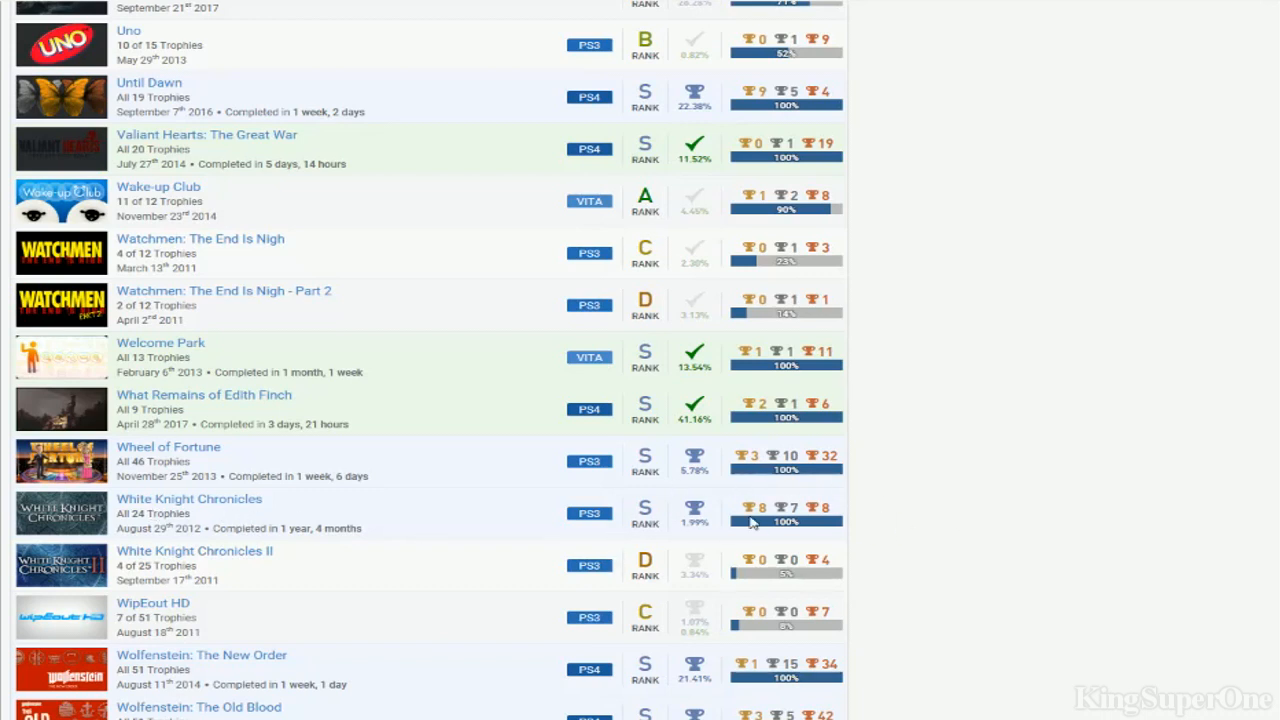
mouse_move(696, 532)
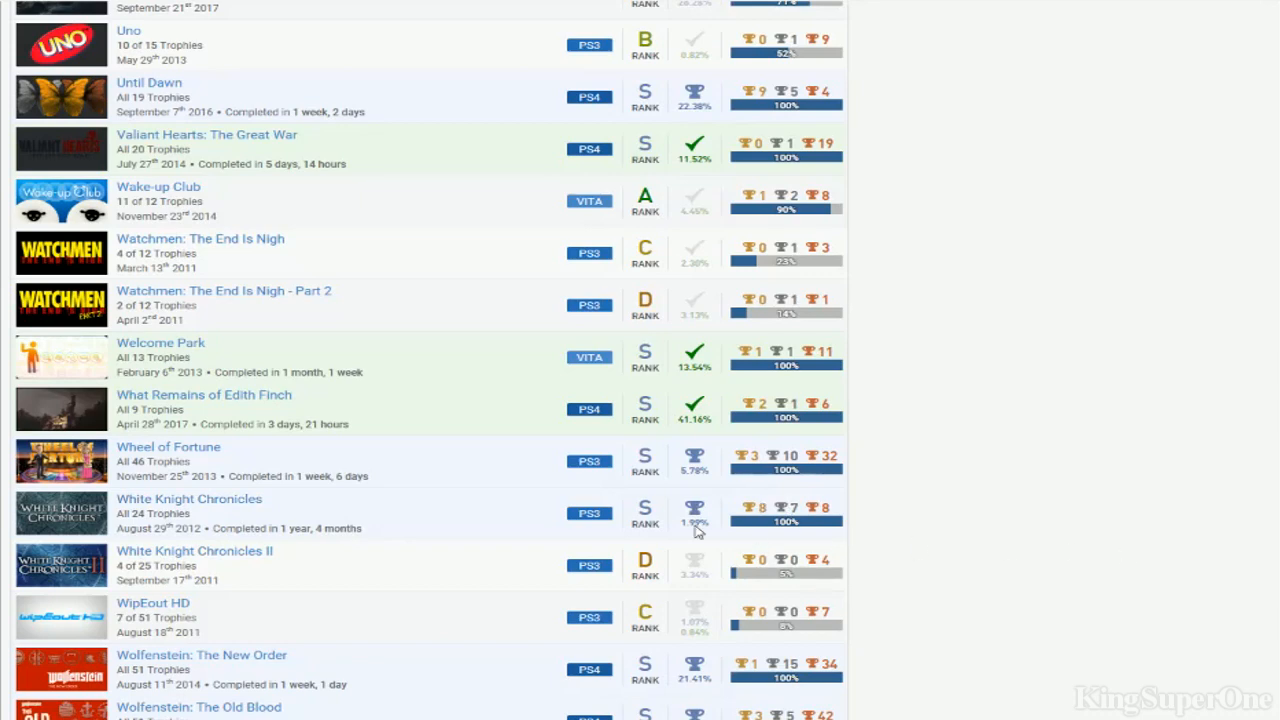
mouse_move(662, 522)
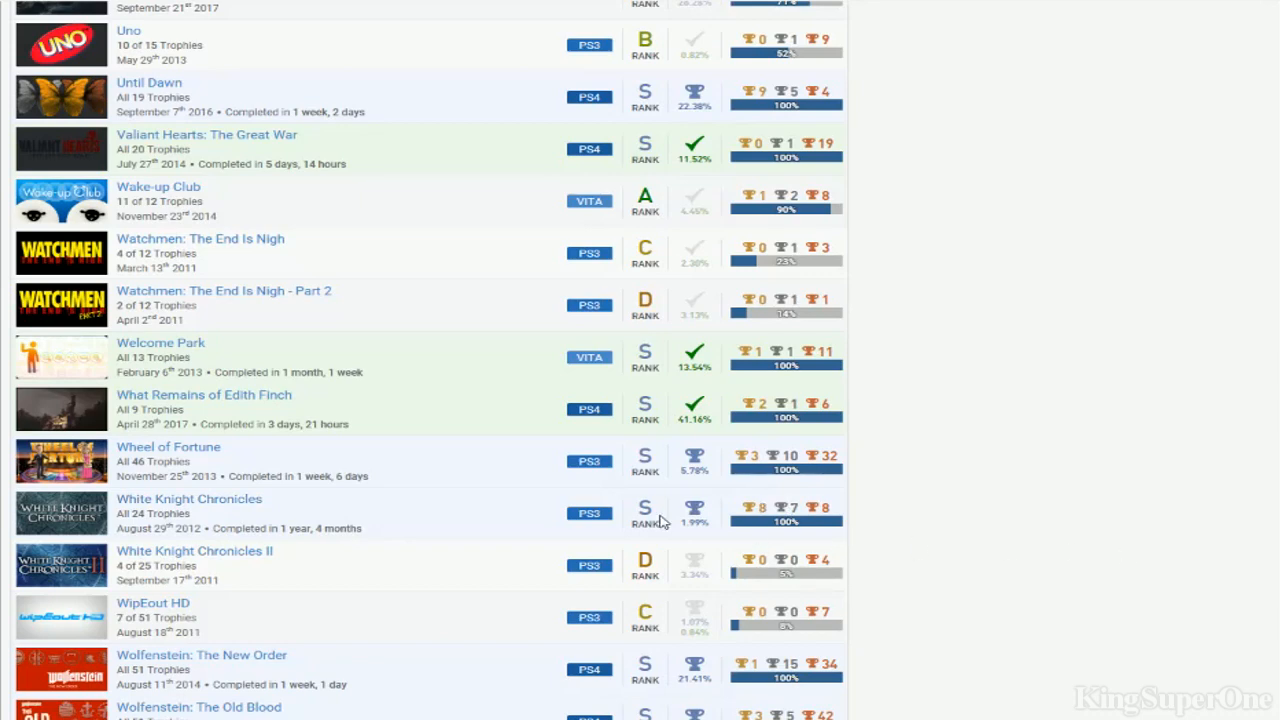
Scroll to the end of the games list, past X-Men and Yu-Gi-Oh! to the Japanese-titled games
scroll("down", 3)
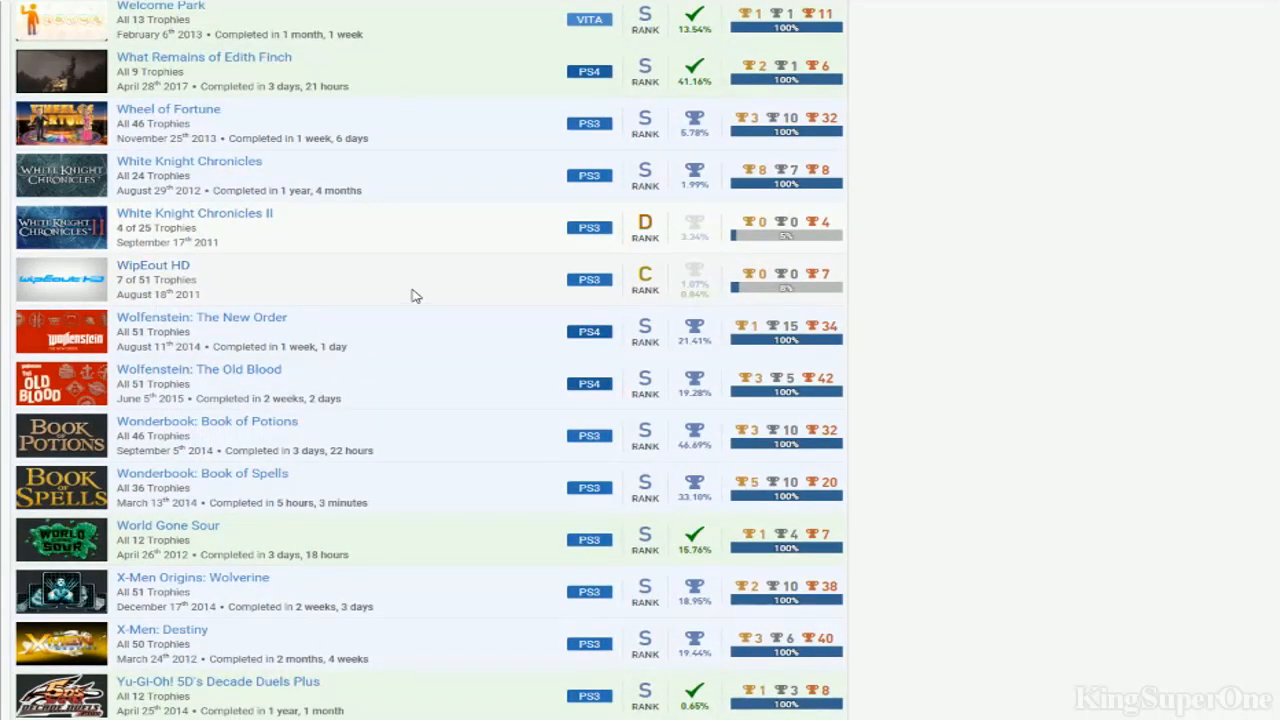
mouse_move(406, 392)
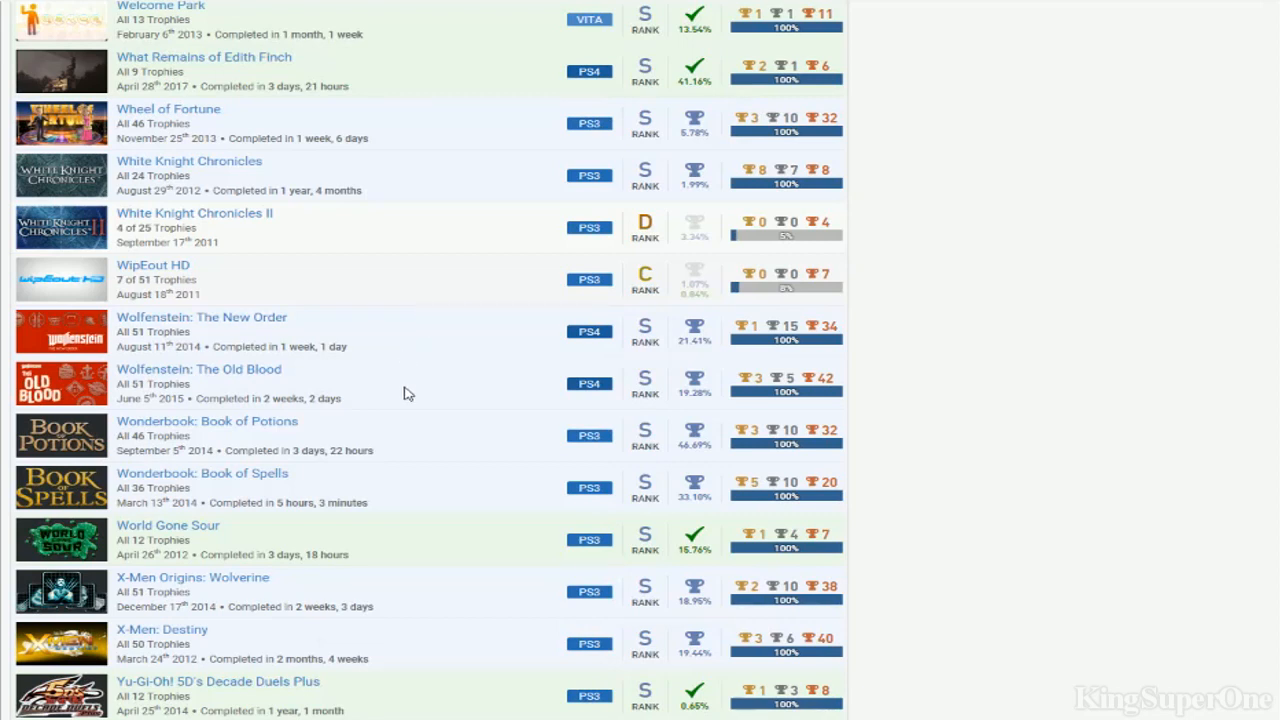
scroll("down", 3)
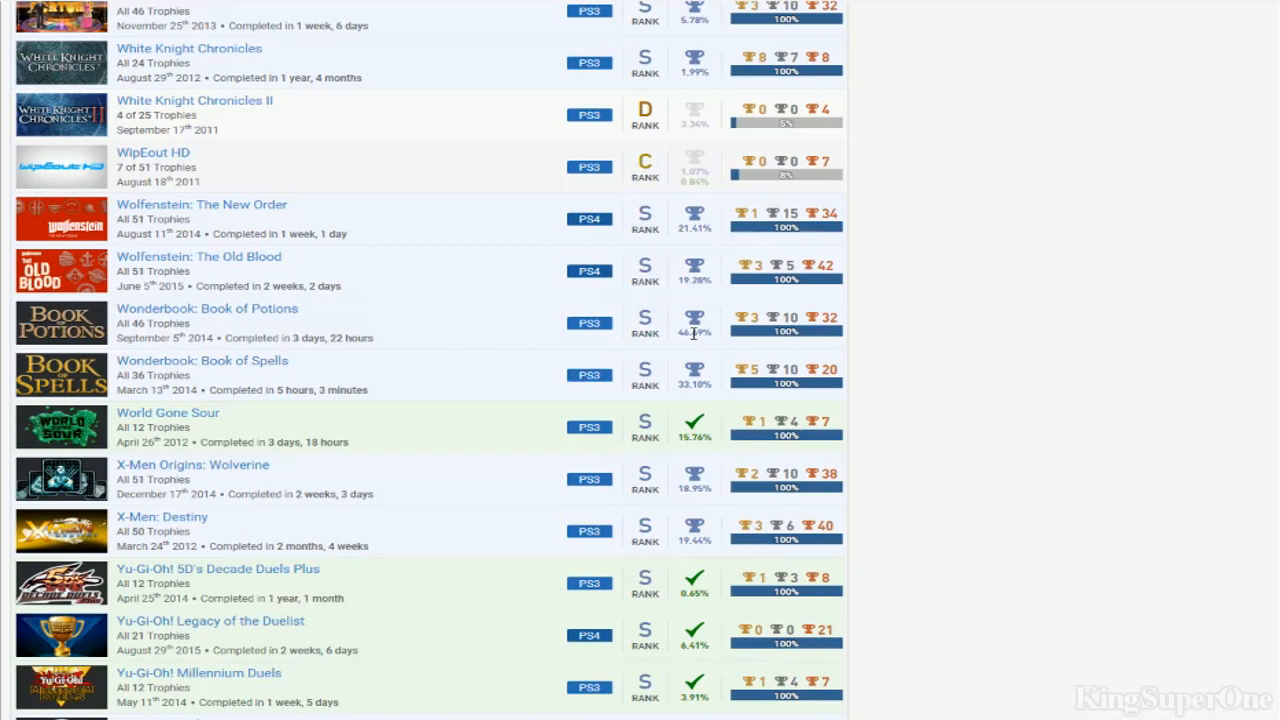
mouse_move(258, 356)
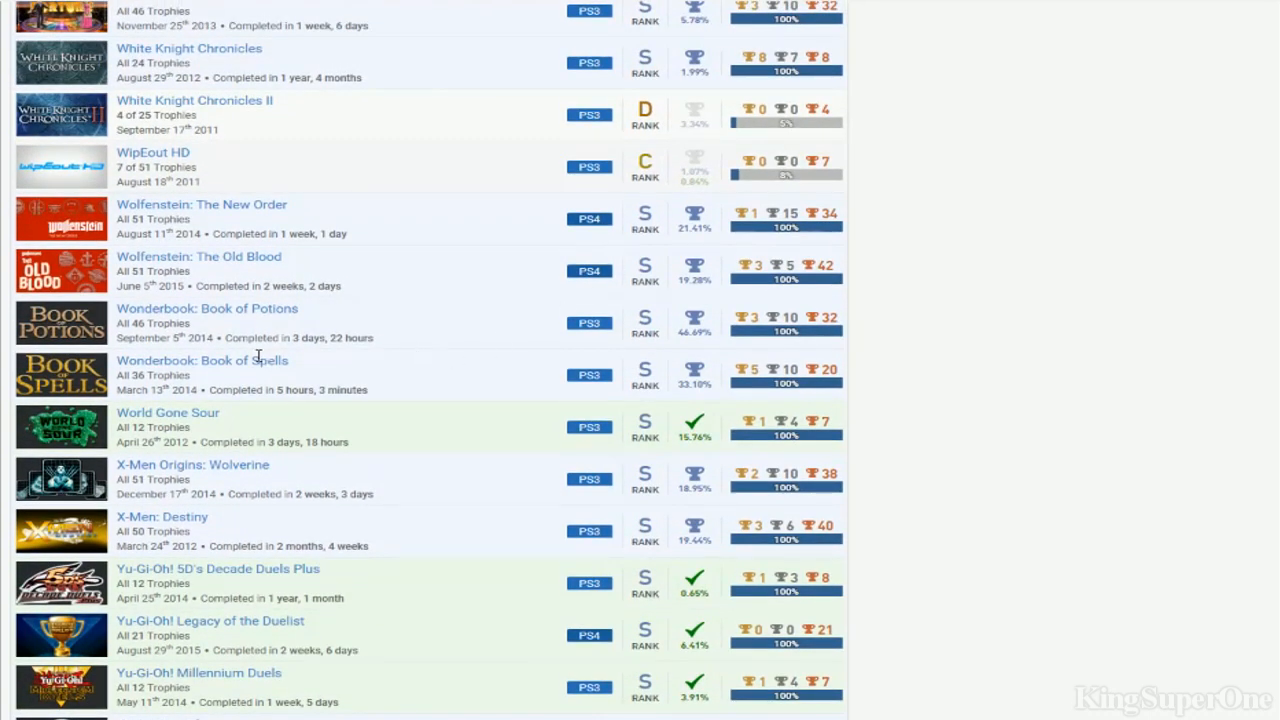
mouse_move(656, 424)
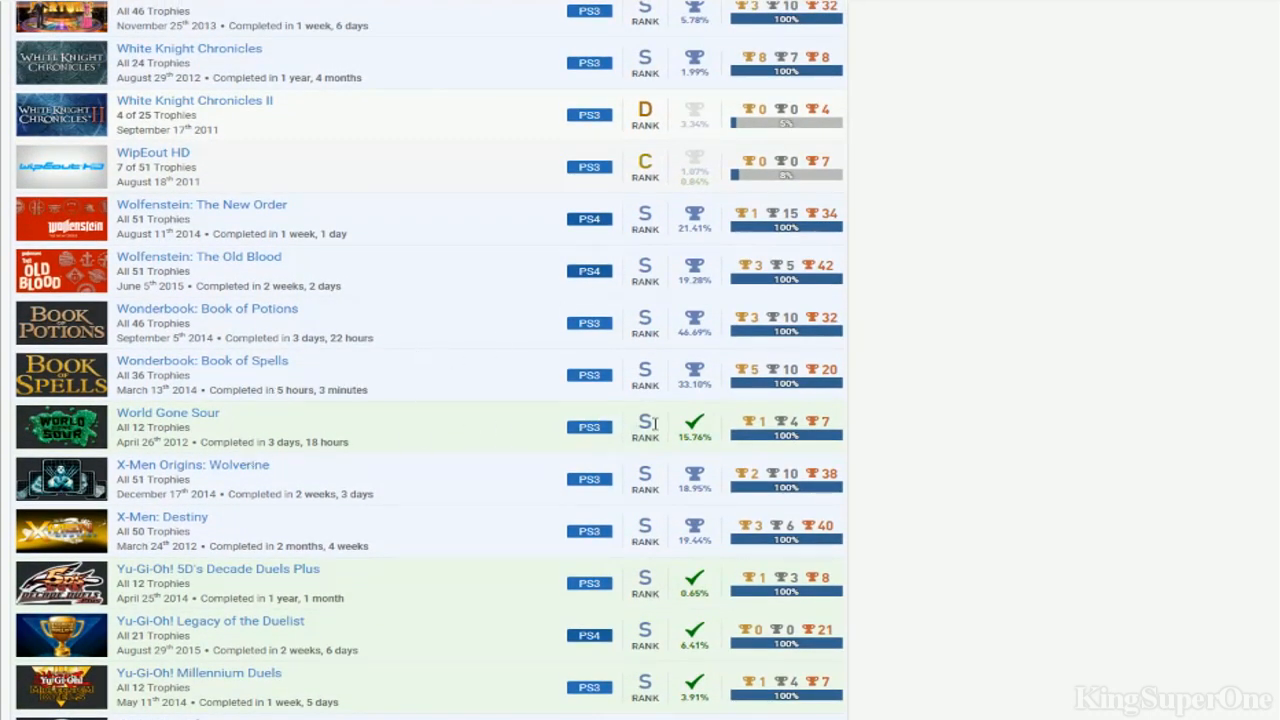
scroll("down", 3)
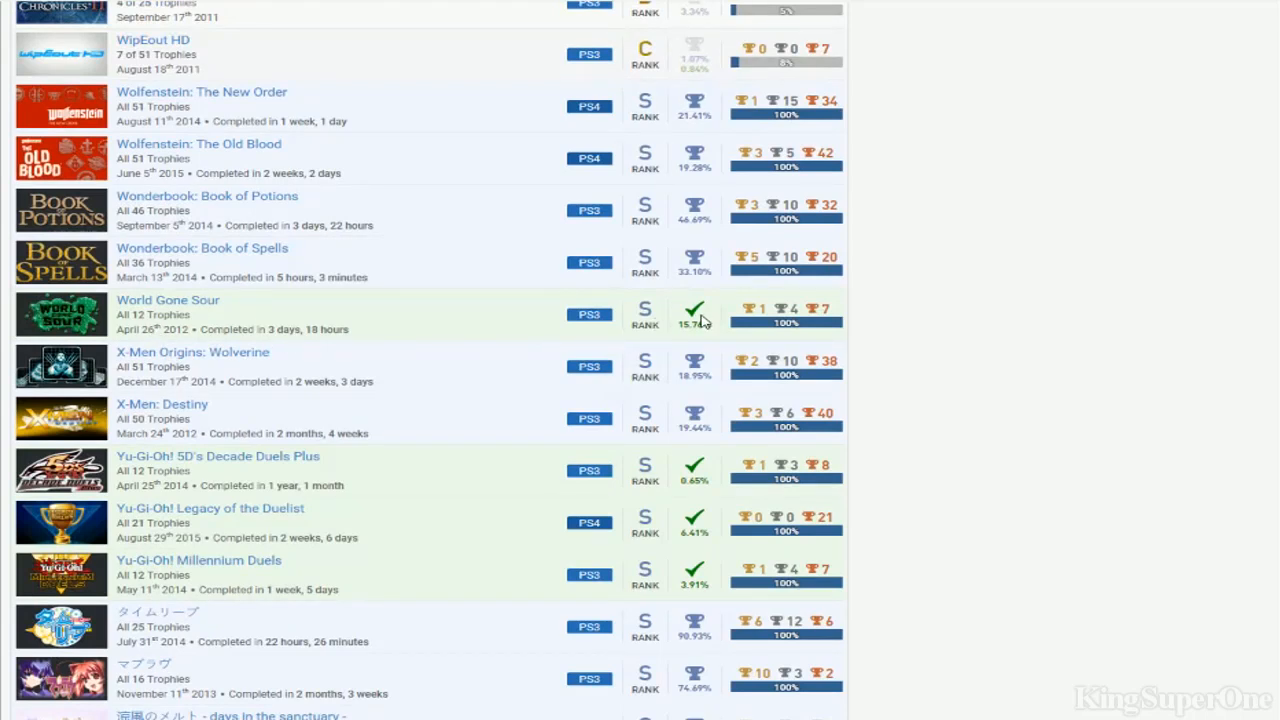
mouse_move(264, 430)
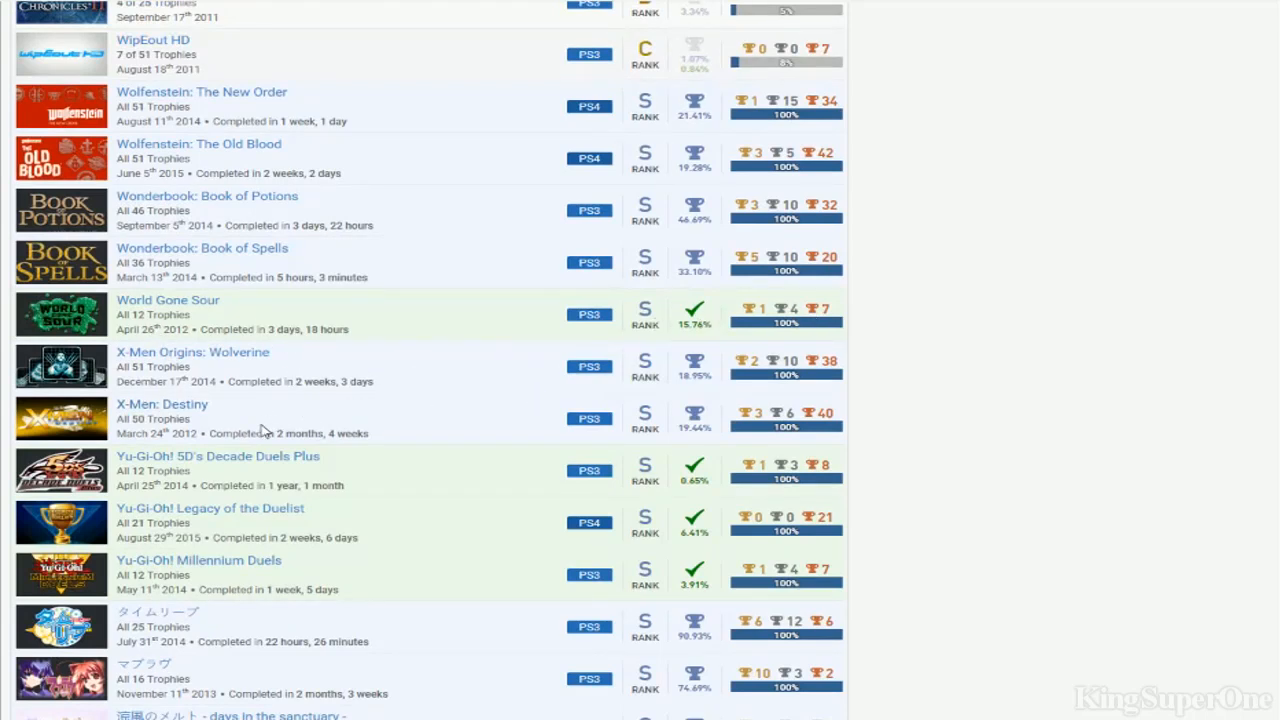
scroll("down", 3)
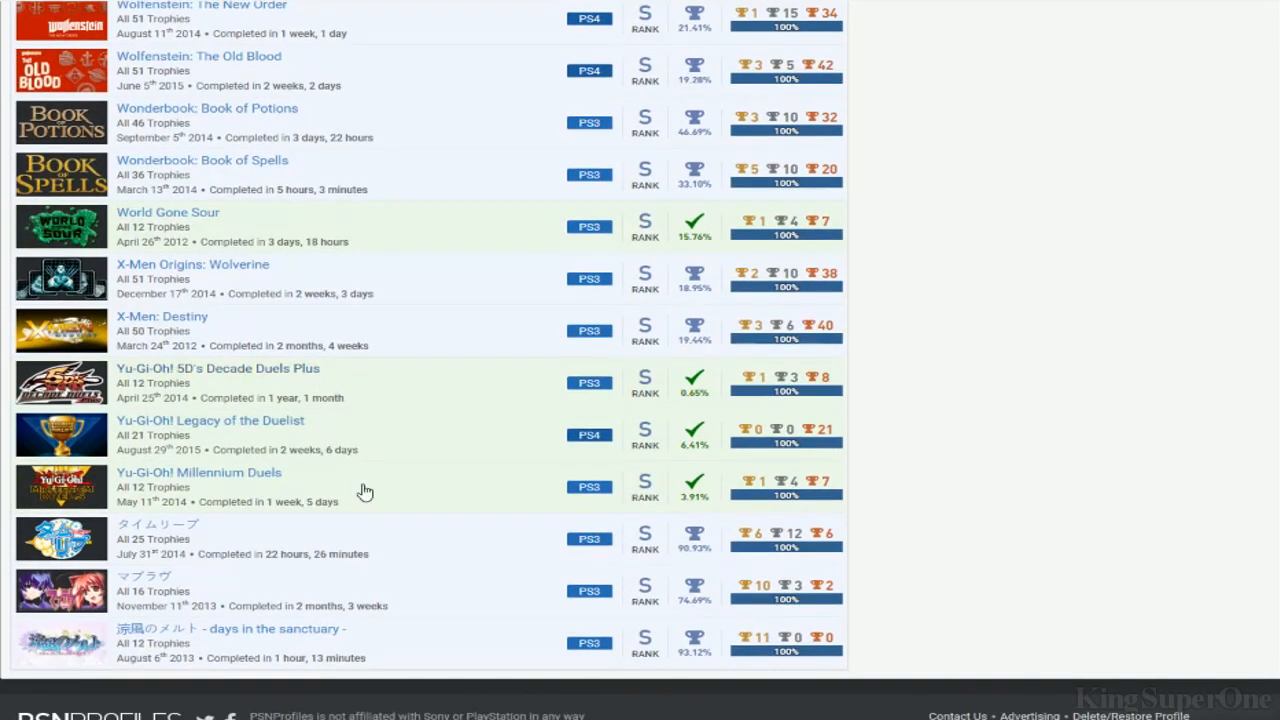
mouse_move(408, 652)
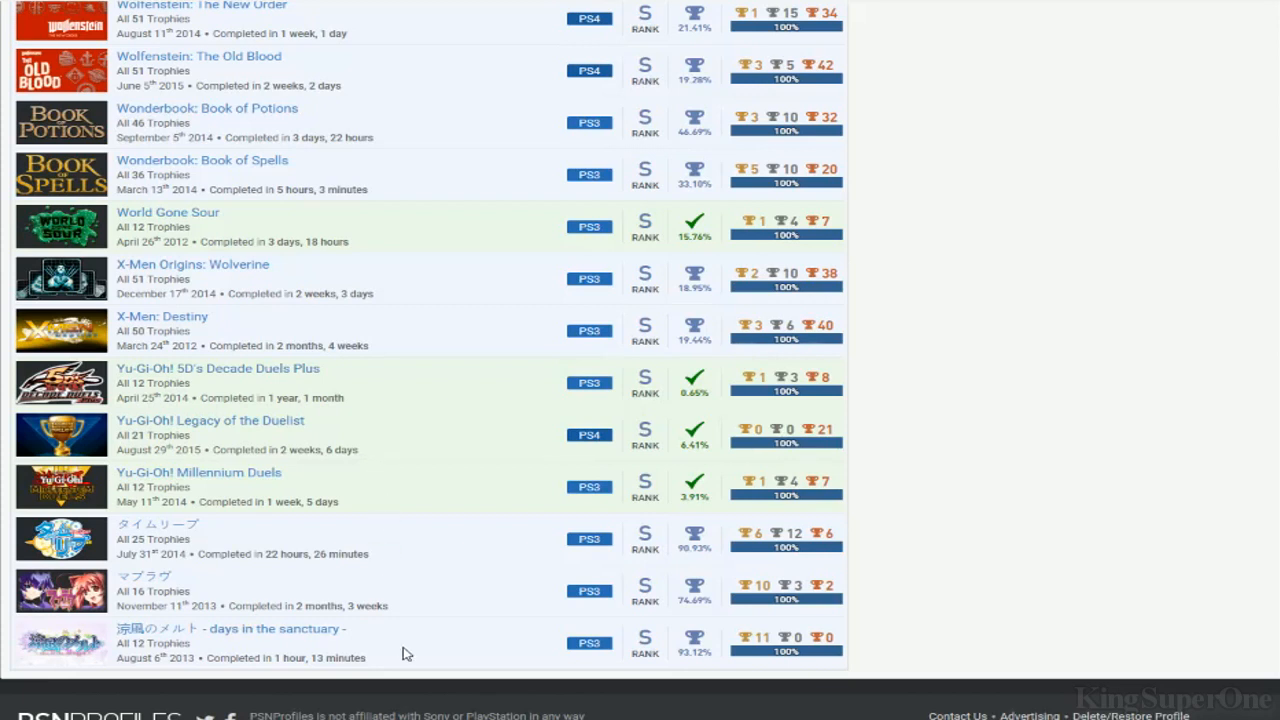
mouse_move(224, 374)
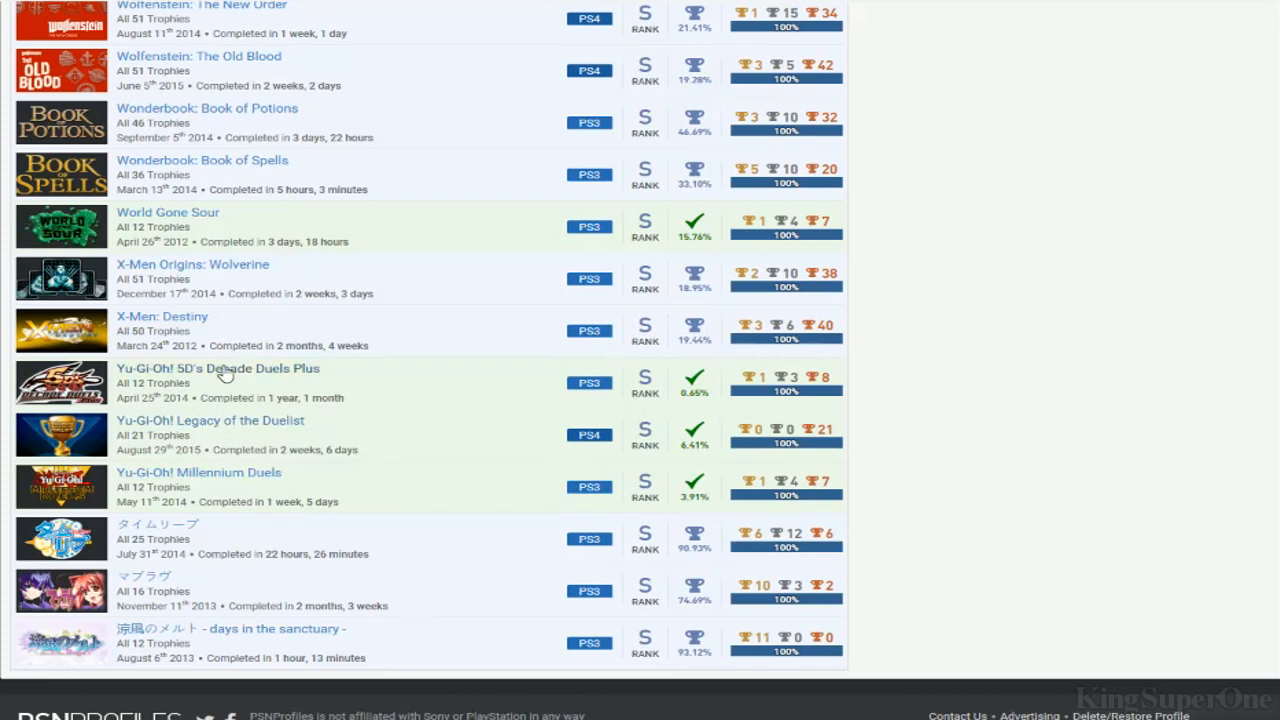
mouse_move(164, 404)
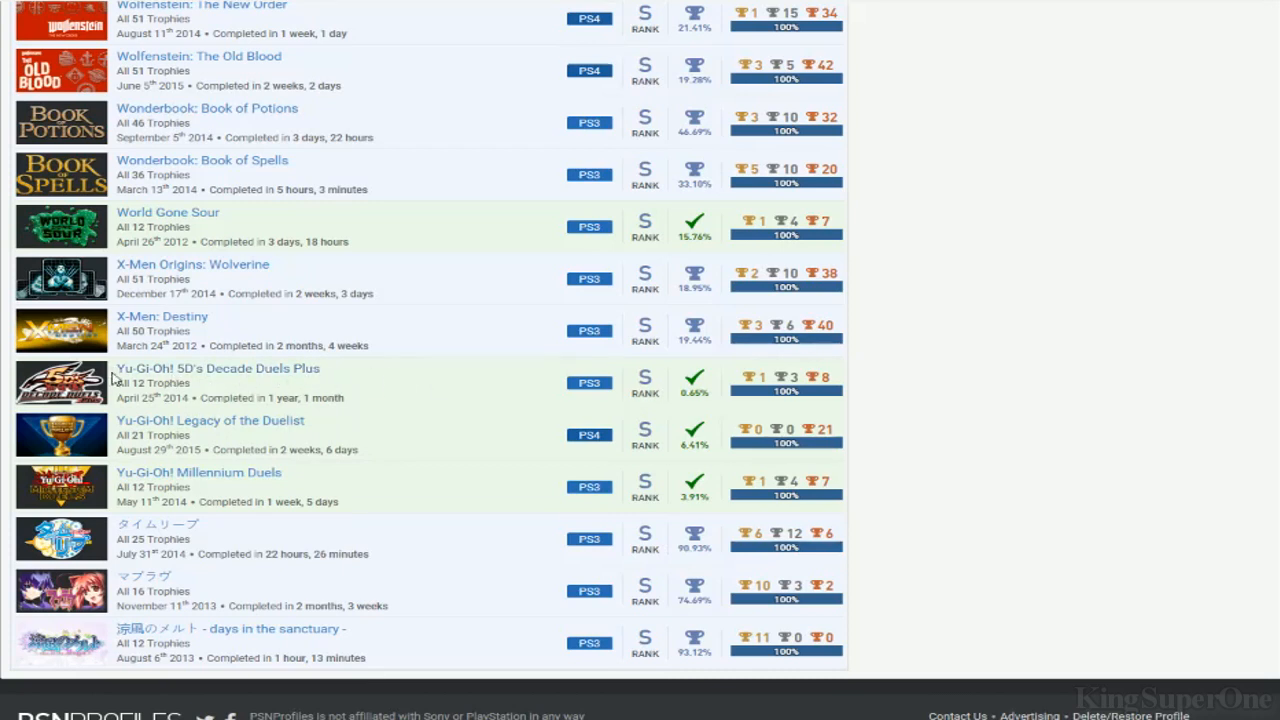
mouse_move(484, 448)
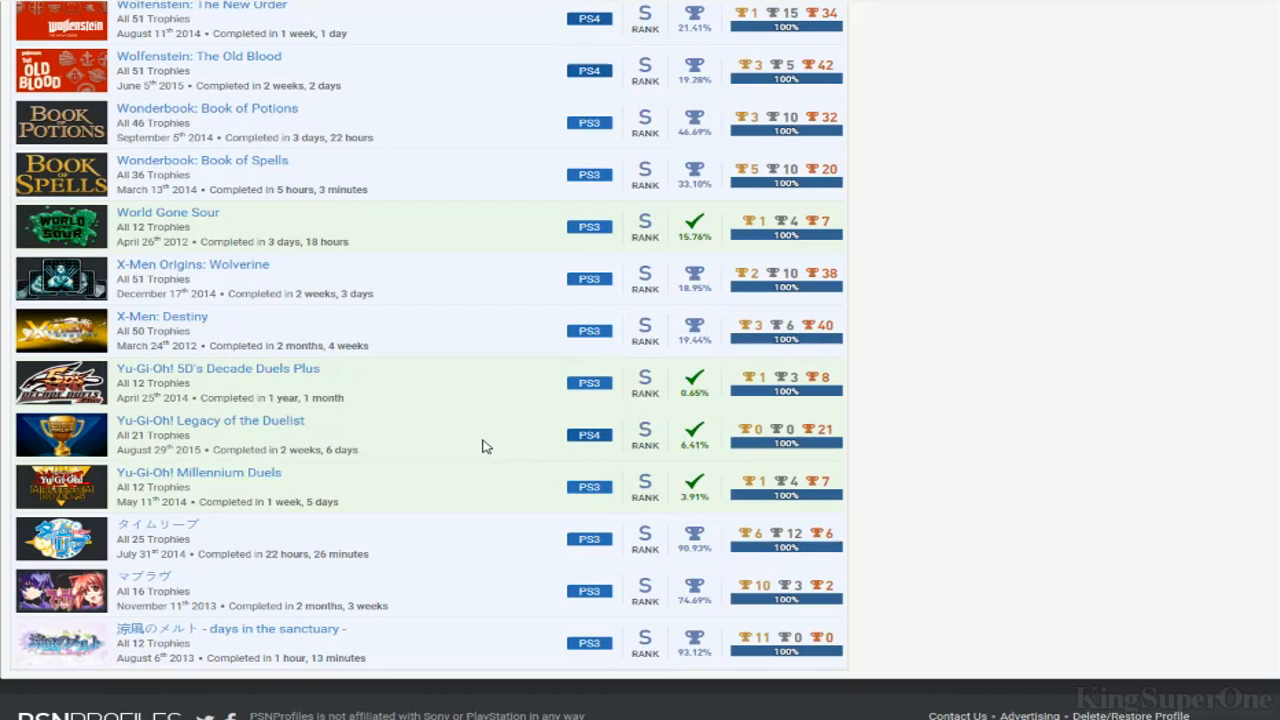
mouse_move(44, 608)
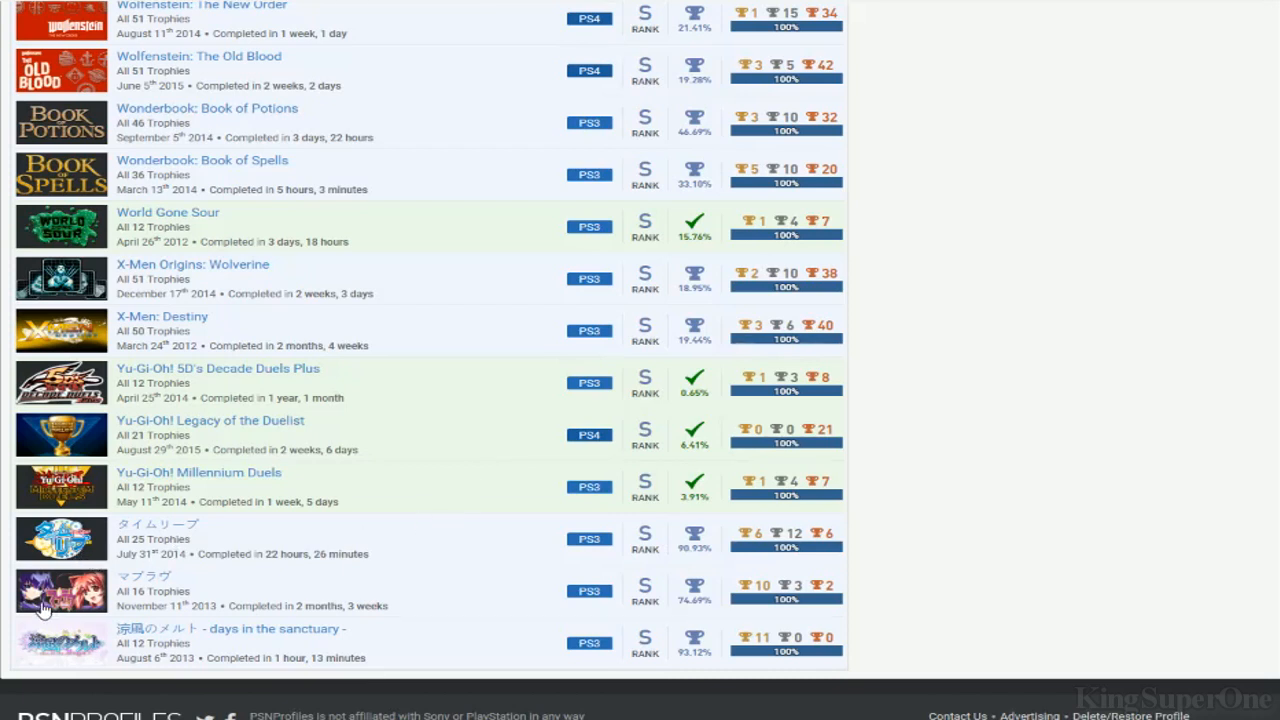
mouse_move(62, 656)
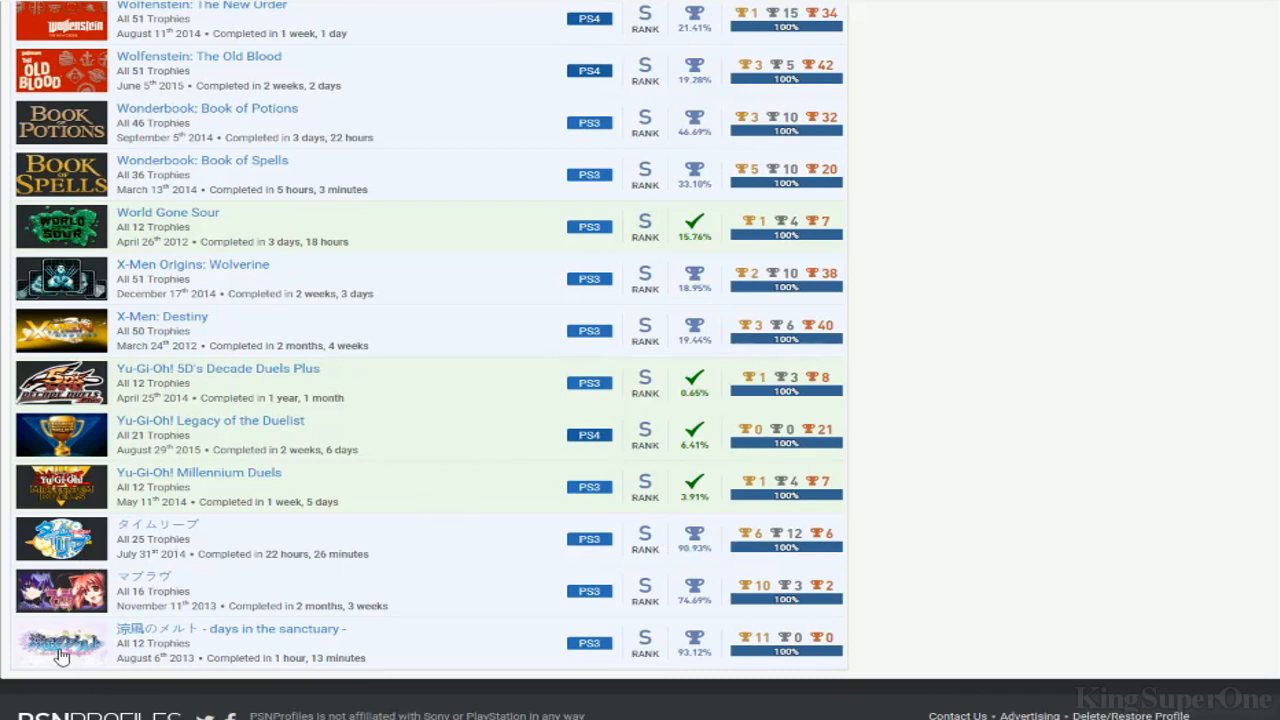
mouse_move(90, 582)
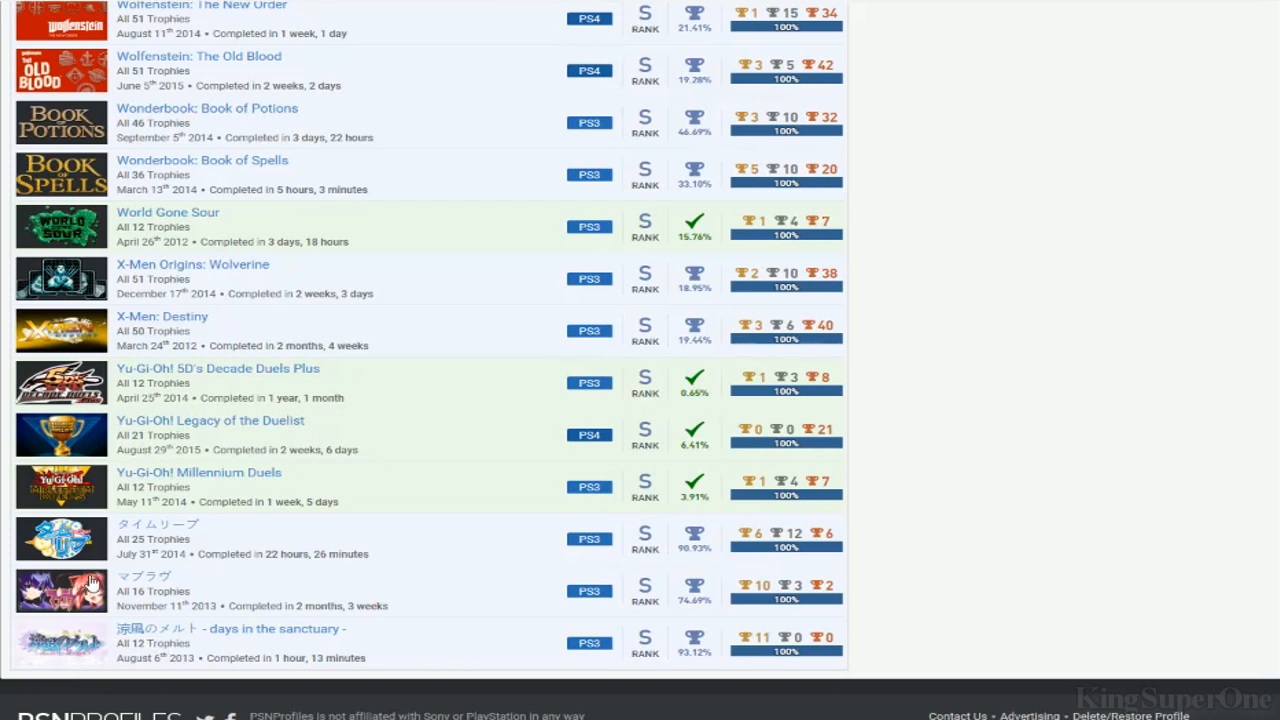
Check the last game's link options, then scroll back up toward BioShock Infinite and Call of Duty
right_click(90, 580)
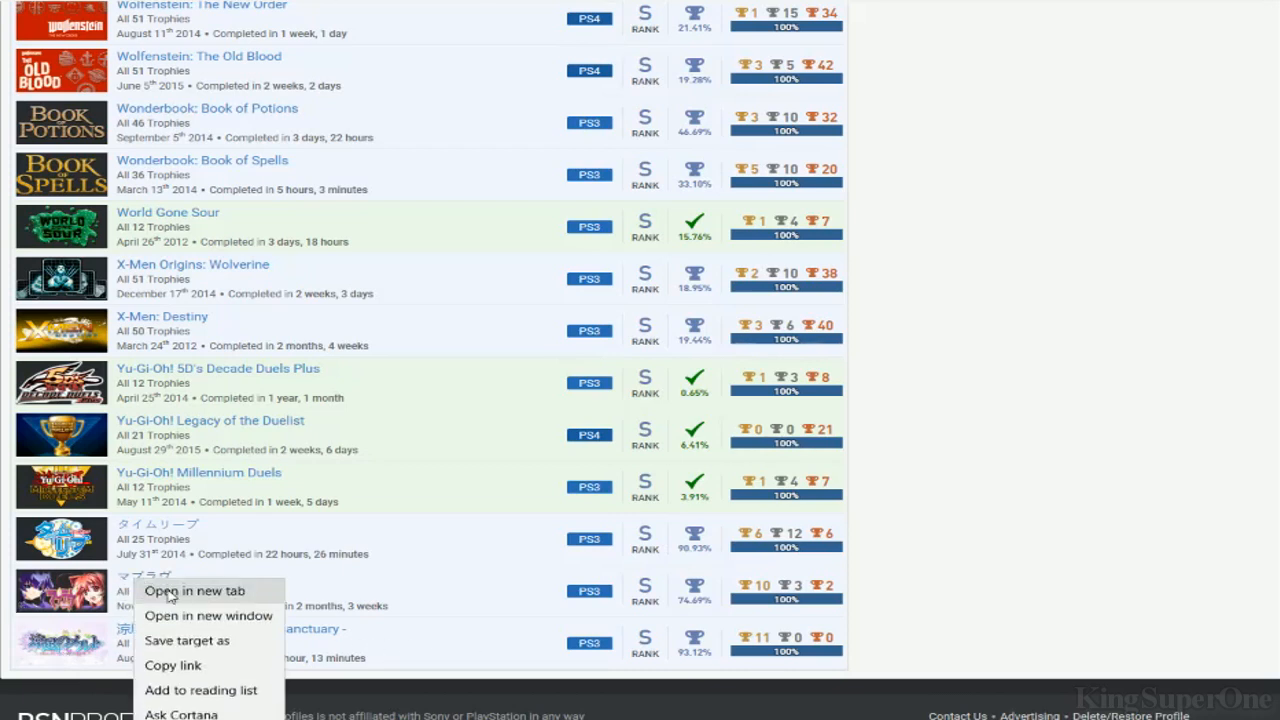
left_click(850, 642)
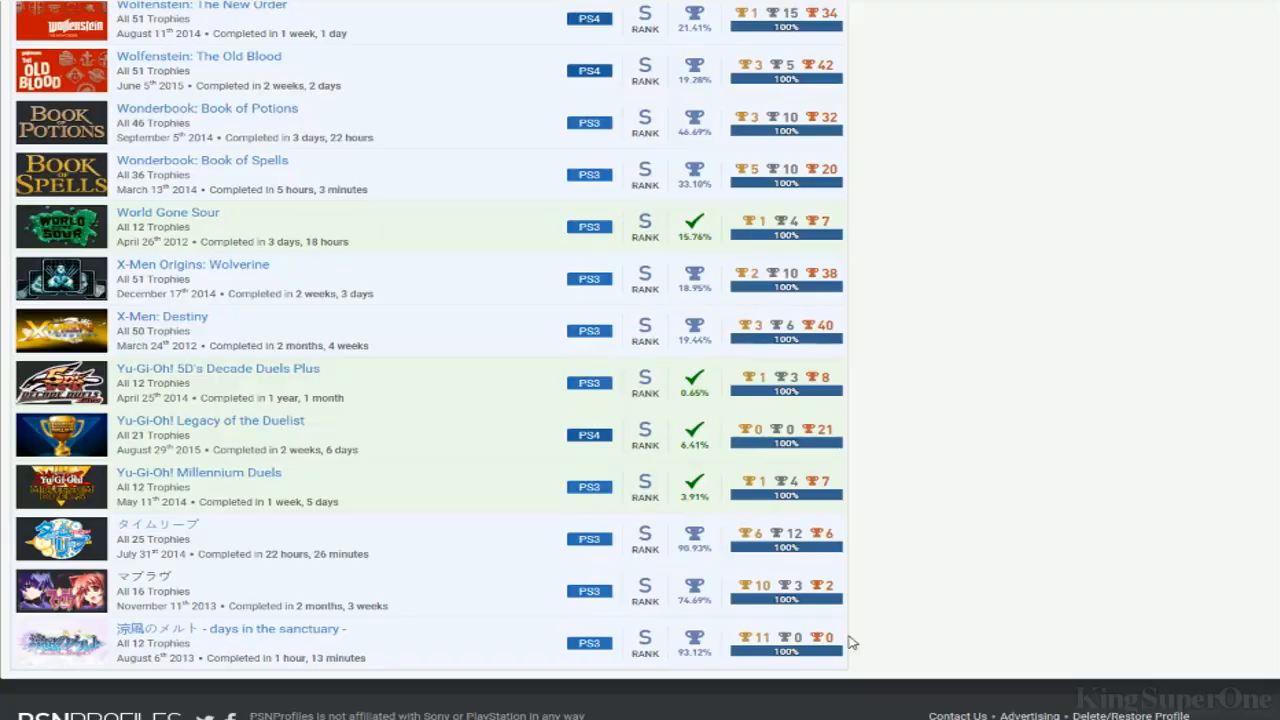
scroll("up", 3)
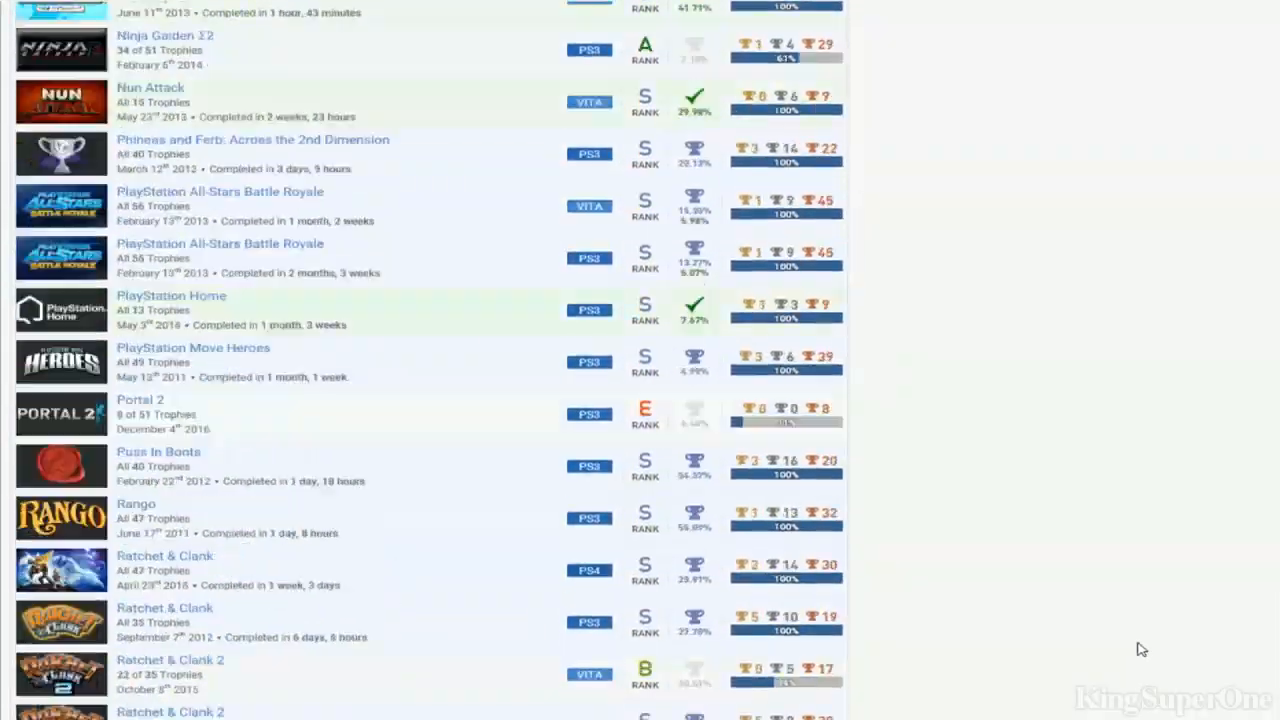
scroll("up", 3)
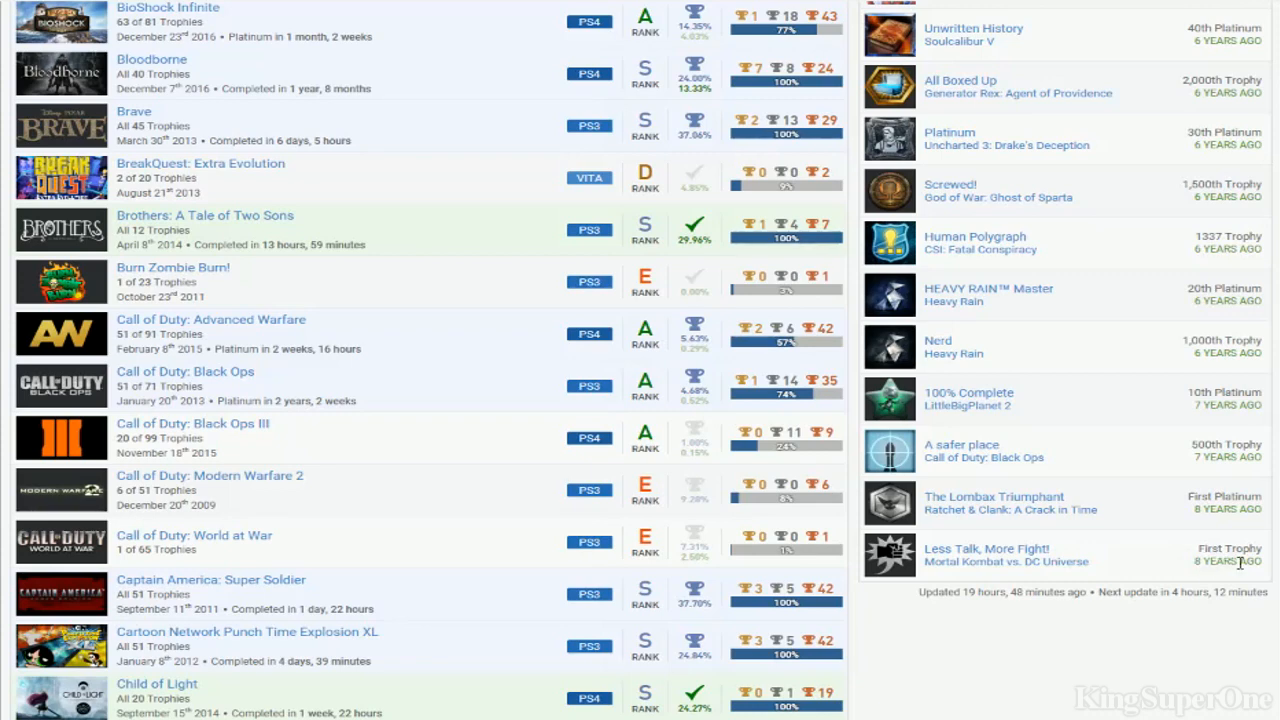
mouse_move(1018, 574)
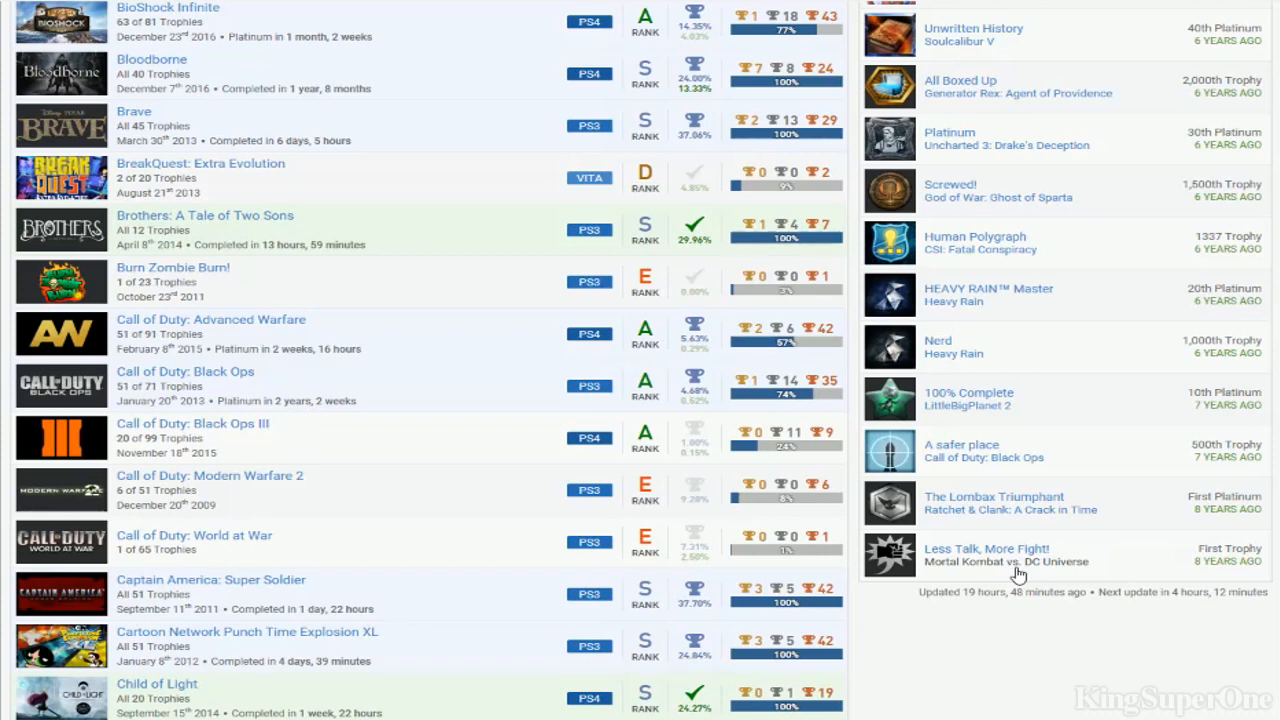
mouse_move(1118, 586)
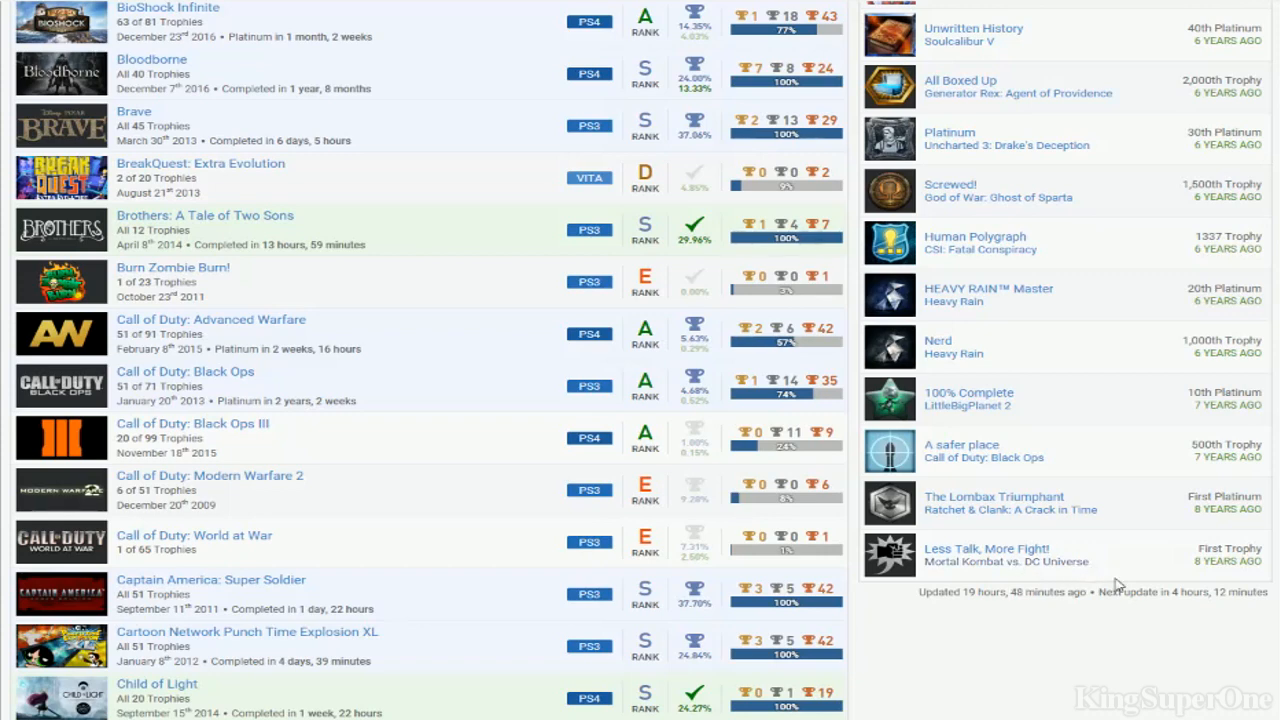
Scroll up the games list from the Call of Duty entries toward the B titles
scroll("up", 3)
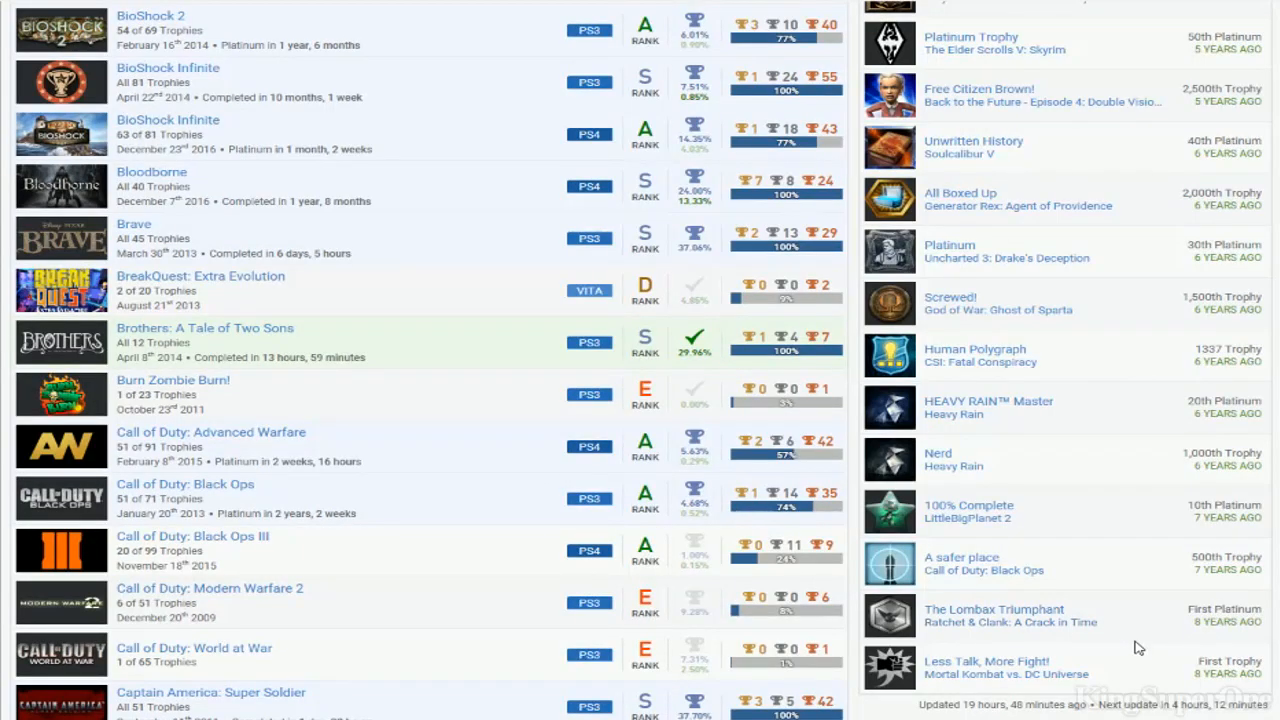
scroll("up", 3)
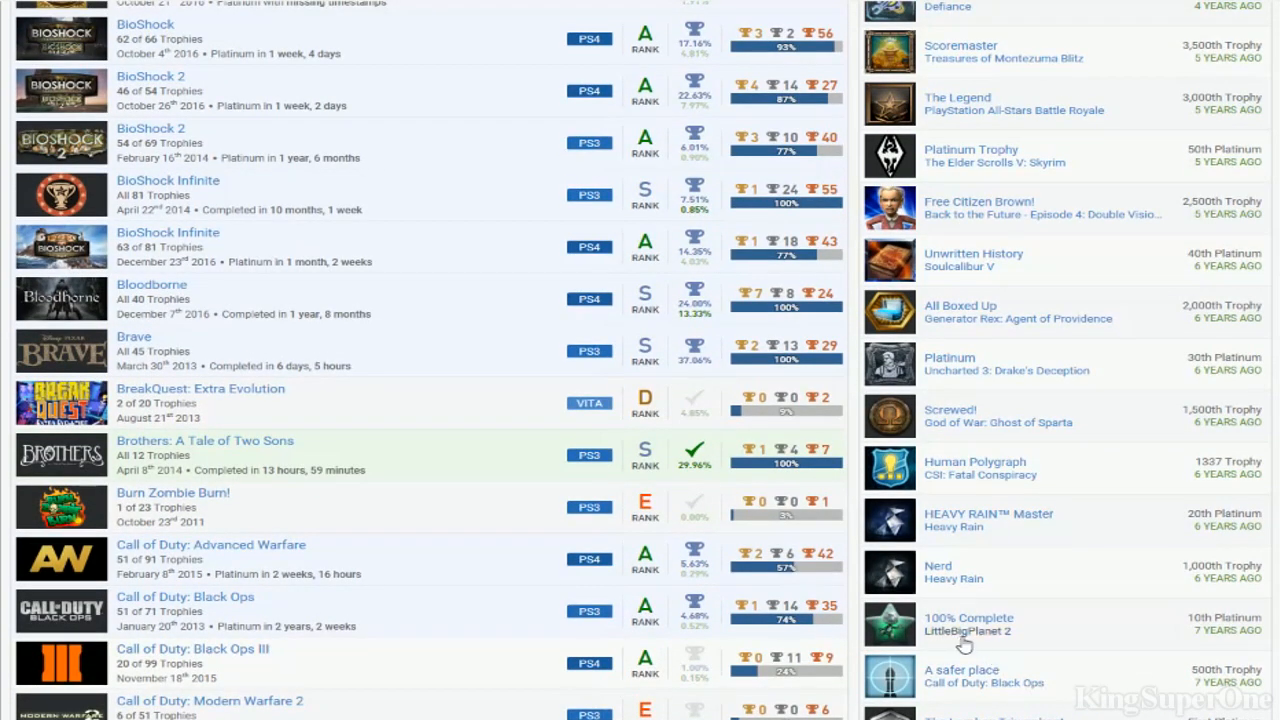
mouse_move(944, 576)
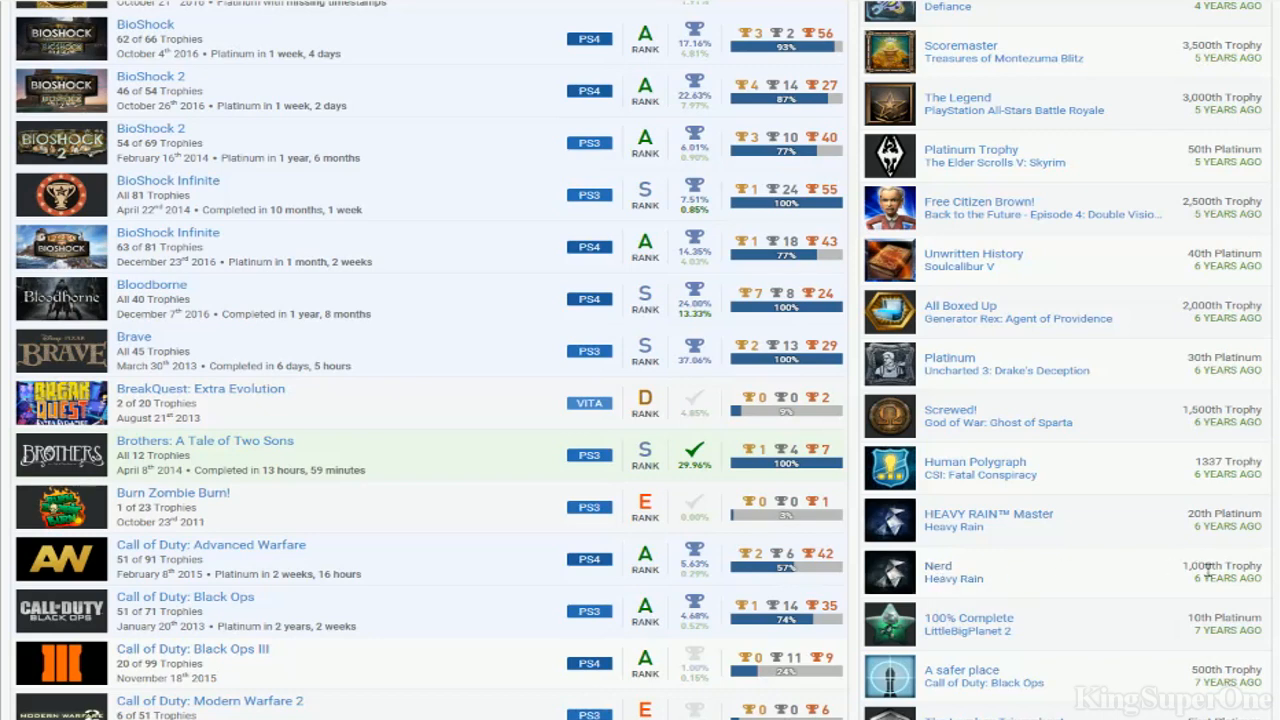
mouse_move(1052, 552)
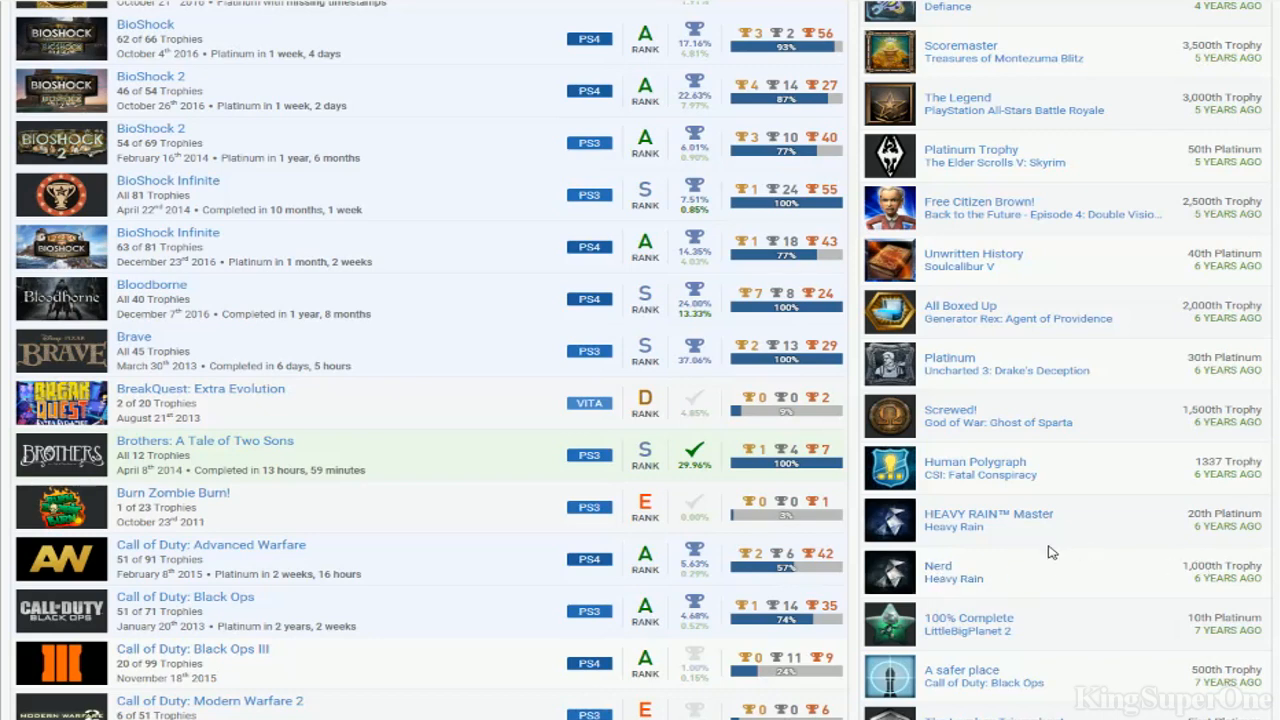
mouse_move(1050, 578)
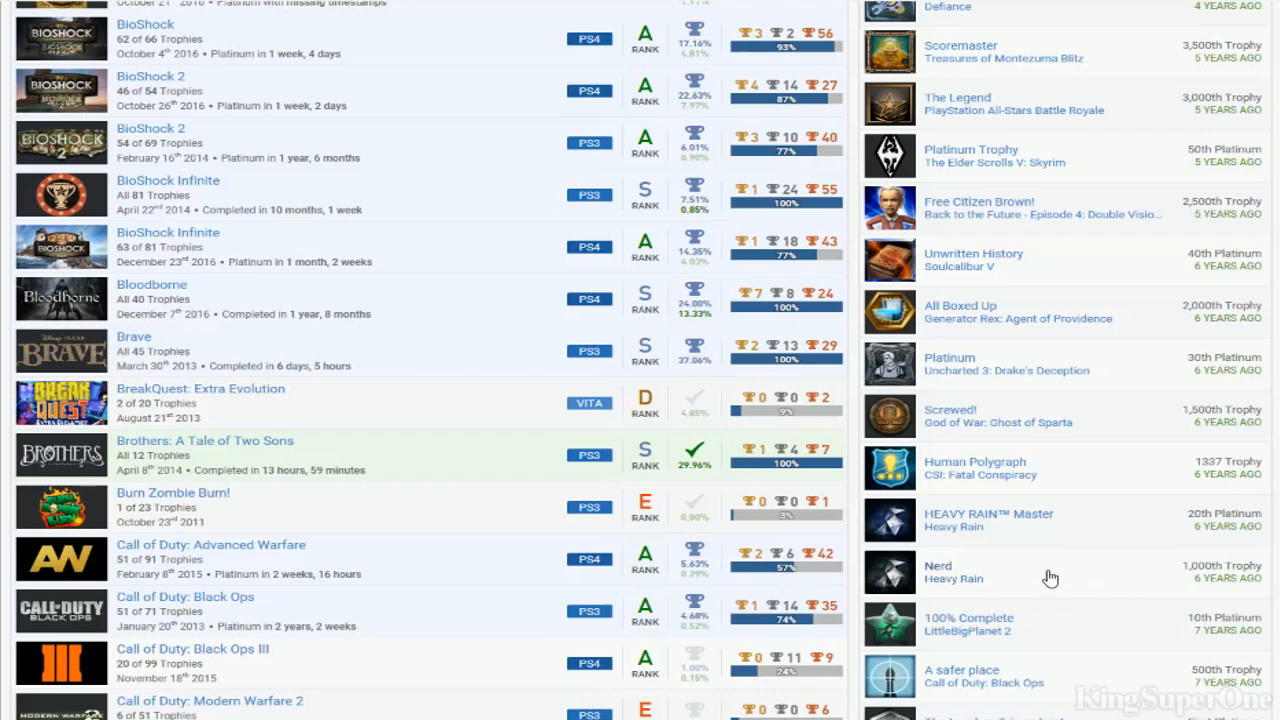
scroll("up", 3)
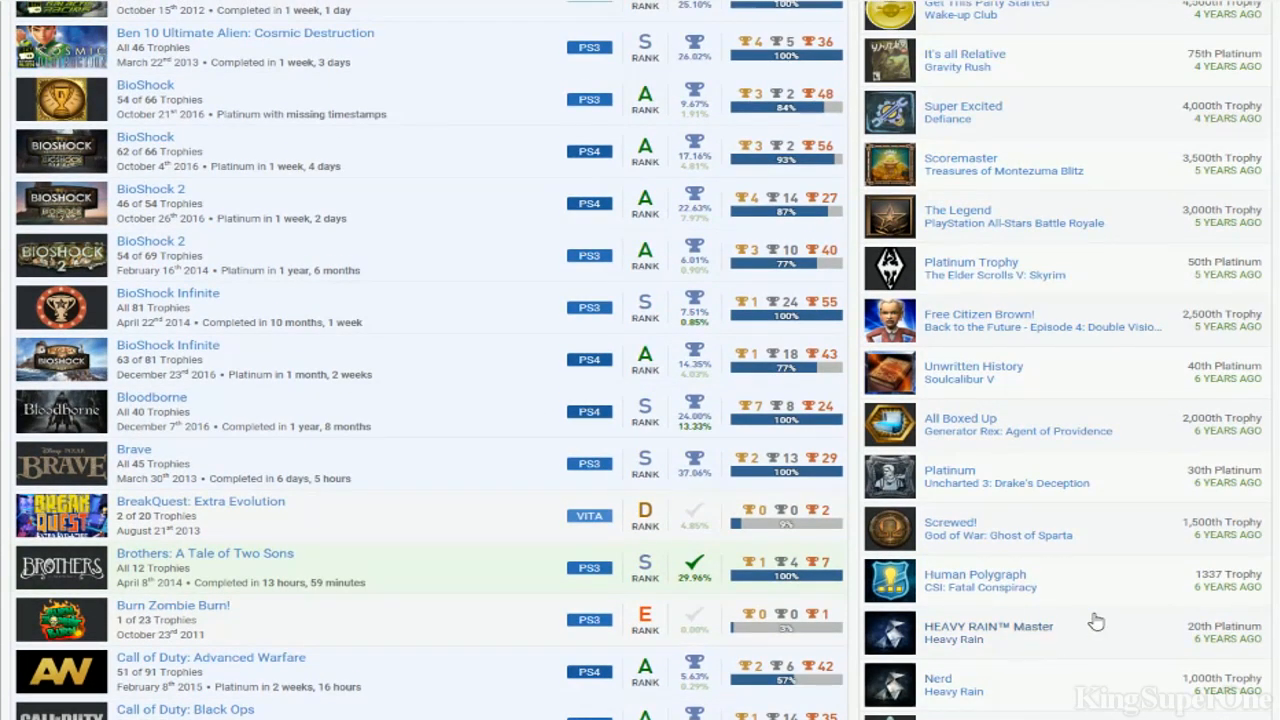
mouse_move(1122, 580)
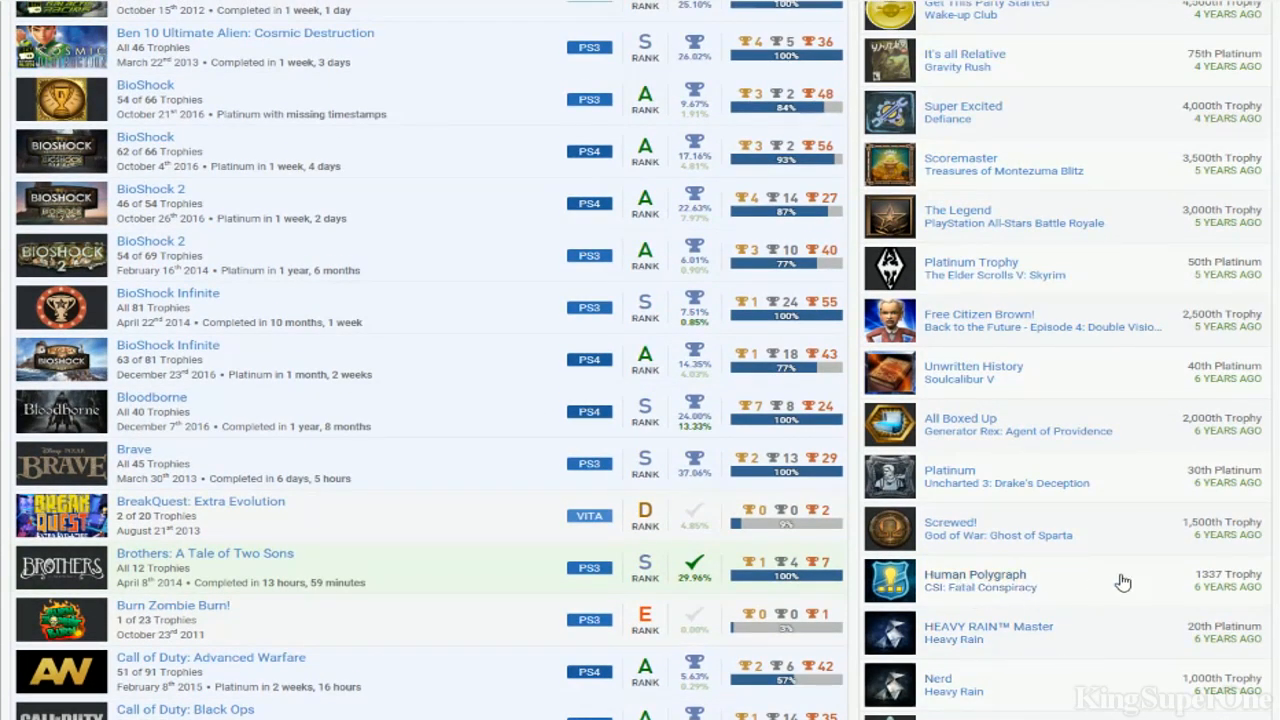
mouse_move(968, 548)
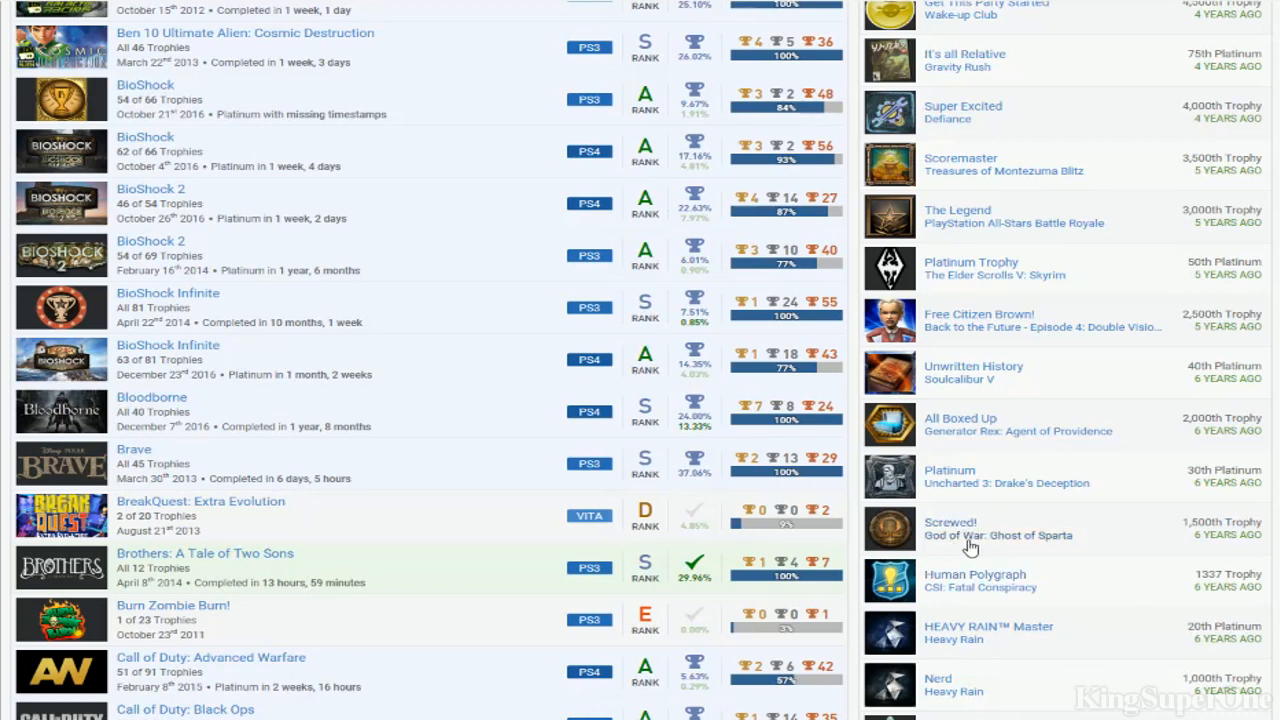
mouse_move(1082, 486)
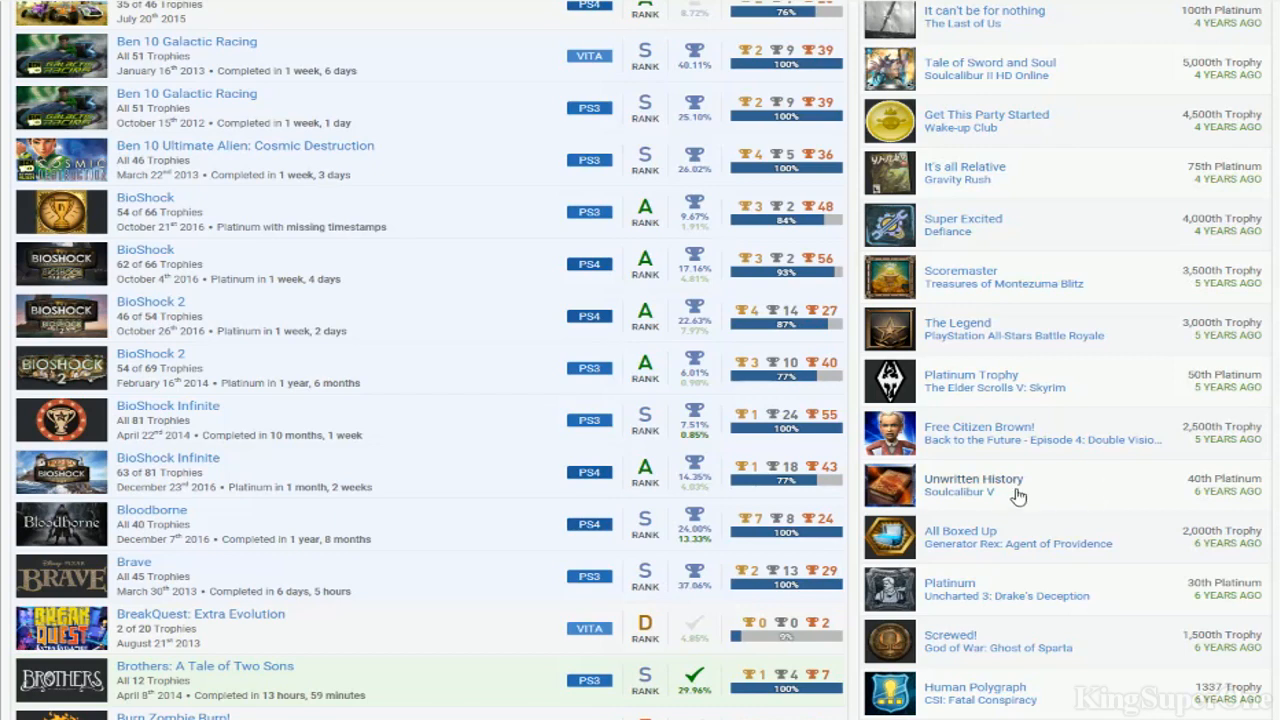
scroll("up", 3)
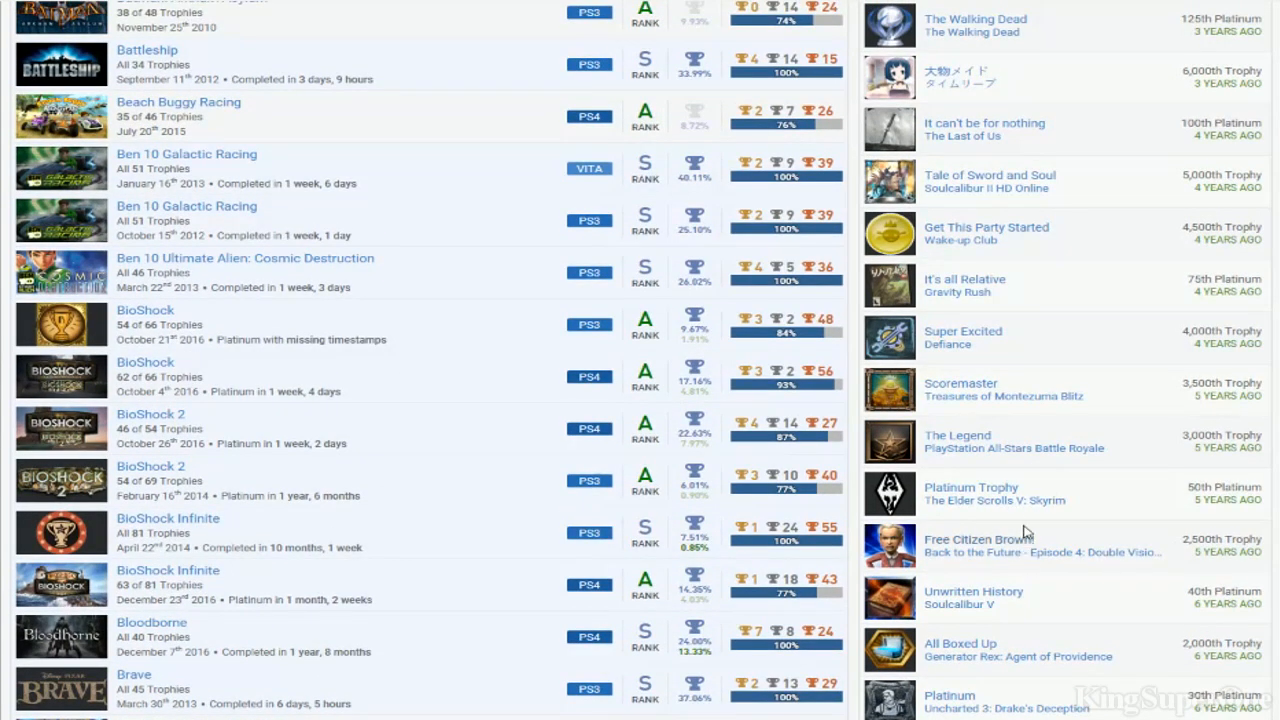
mouse_move(956, 456)
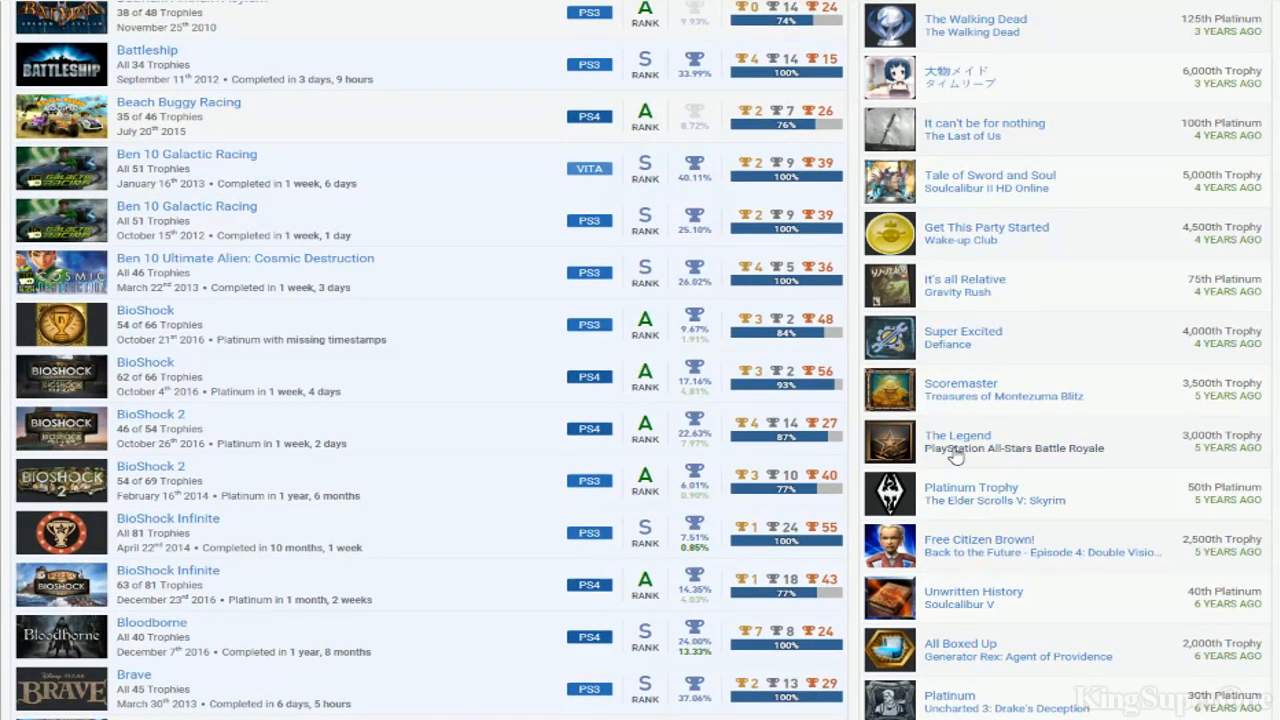
mouse_move(1016, 558)
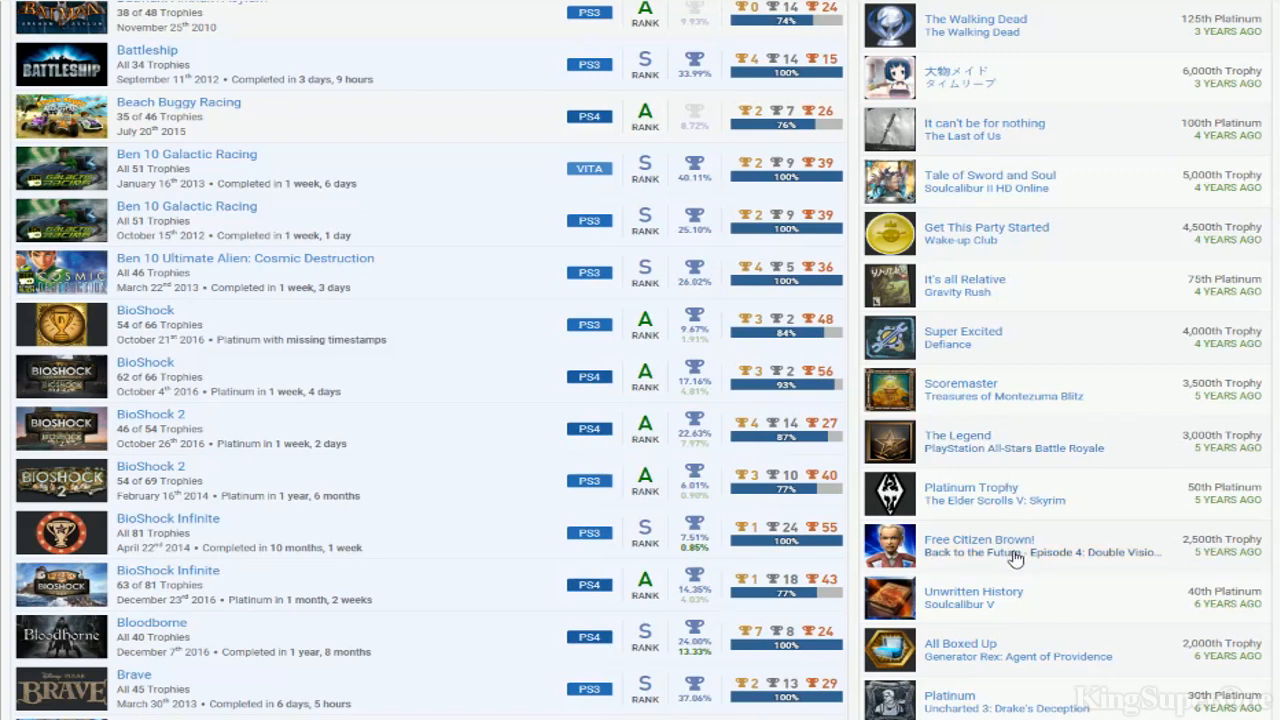
scroll("down", 3)
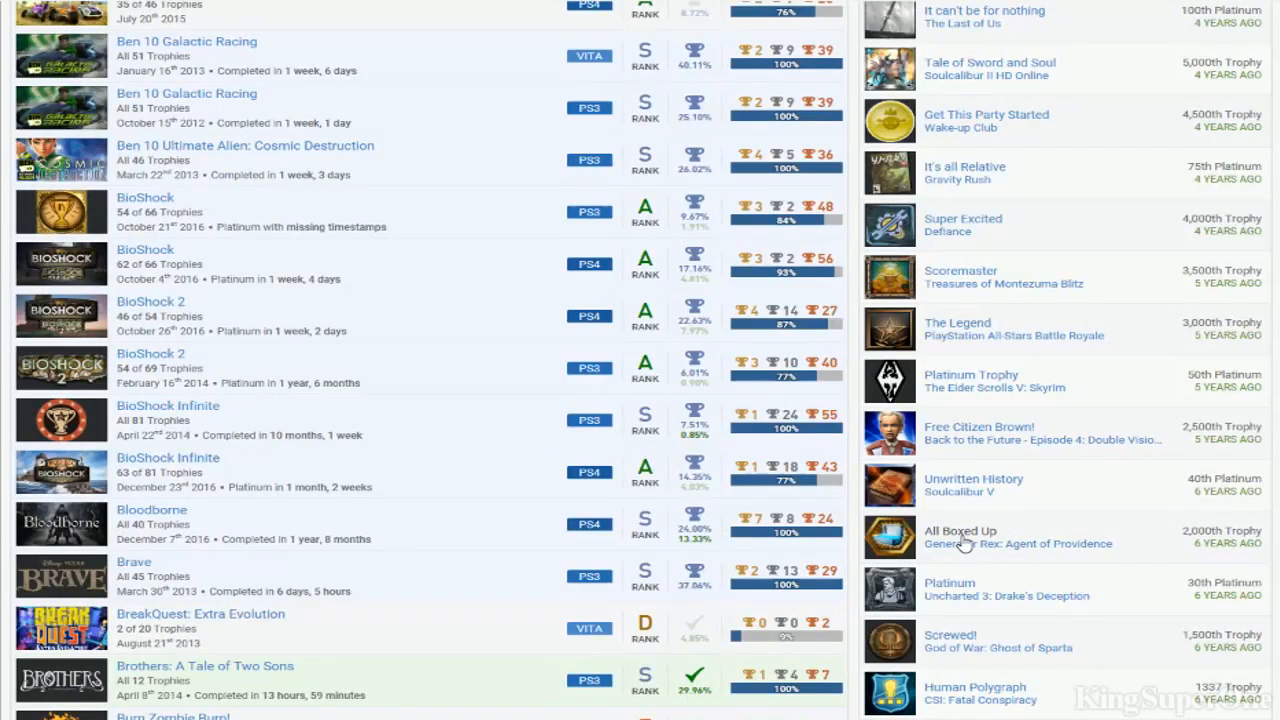
scroll("up", 3)
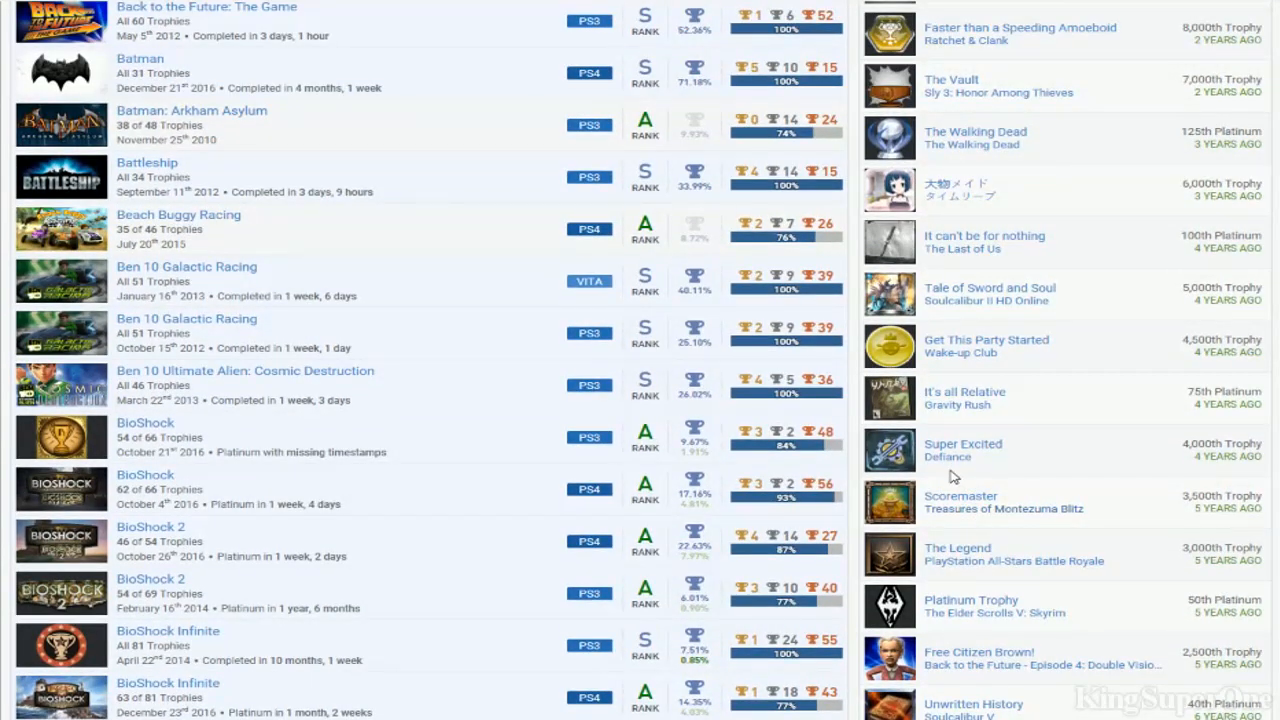
mouse_move(960, 456)
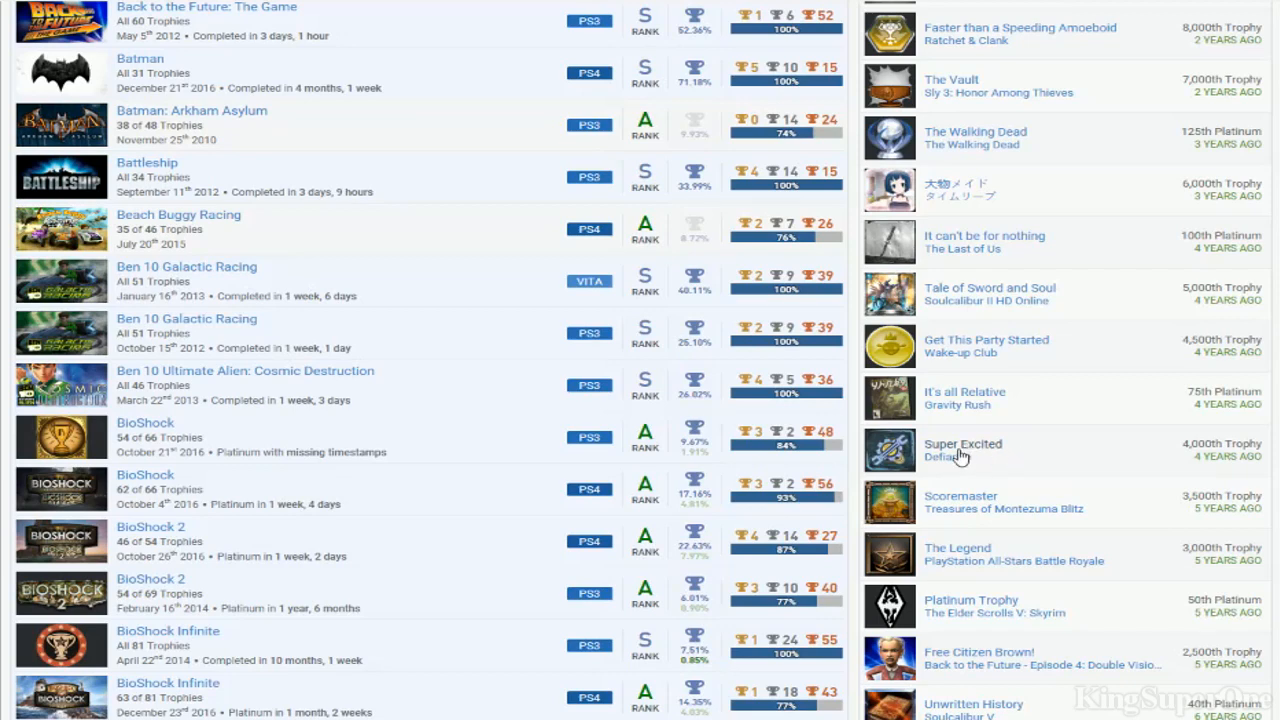
mouse_move(996, 458)
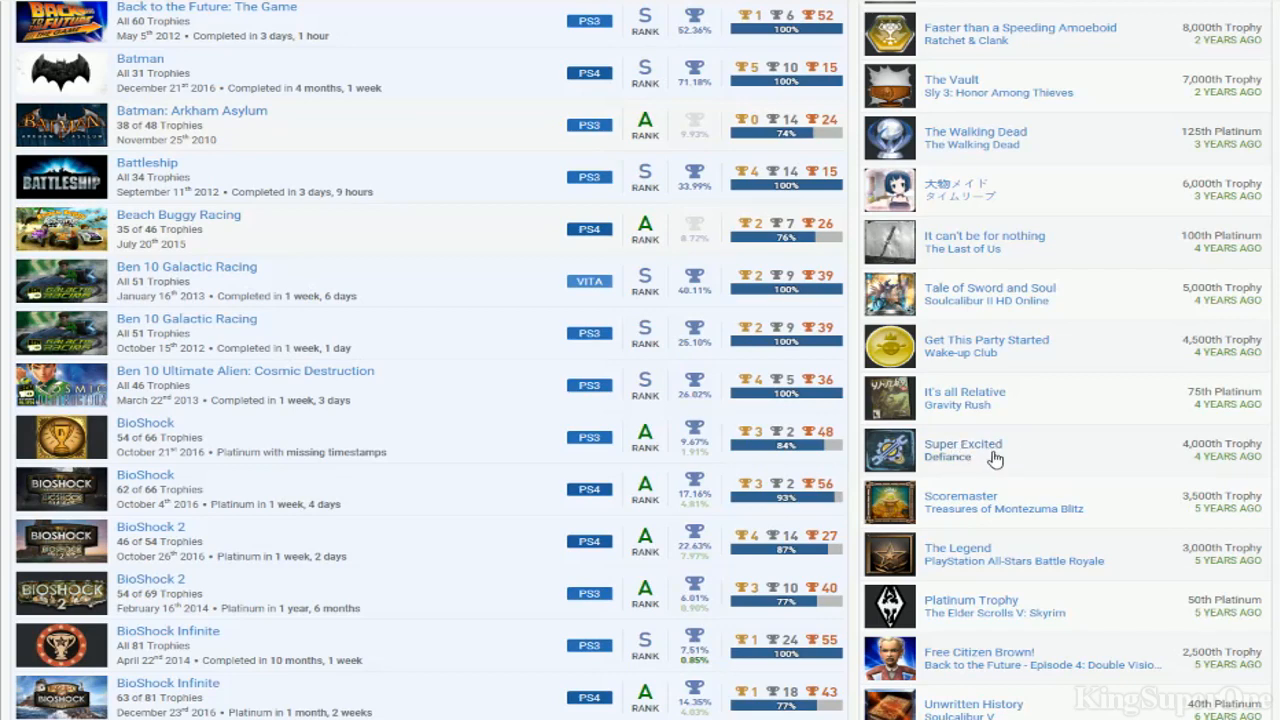
scroll("up", 3)
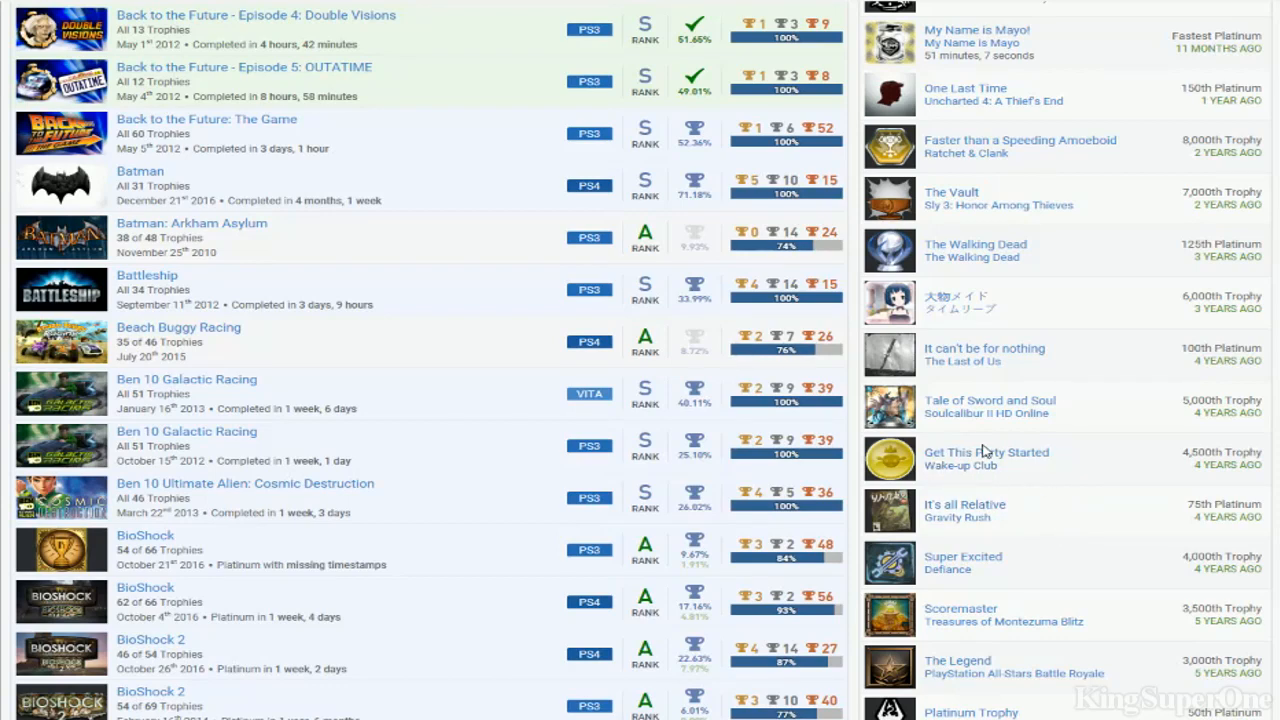
Continue up to the first titles near Albedo and Alice: Madness Returns
scroll("up", 3)
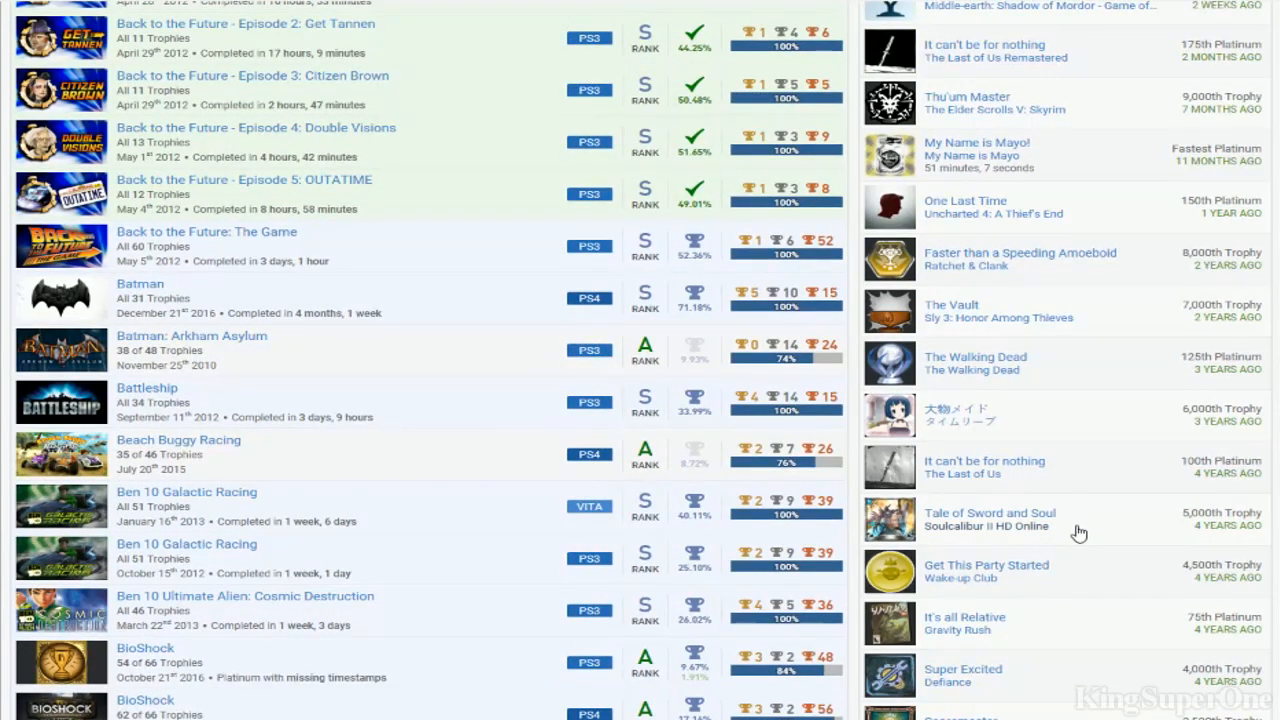
mouse_move(1088, 508)
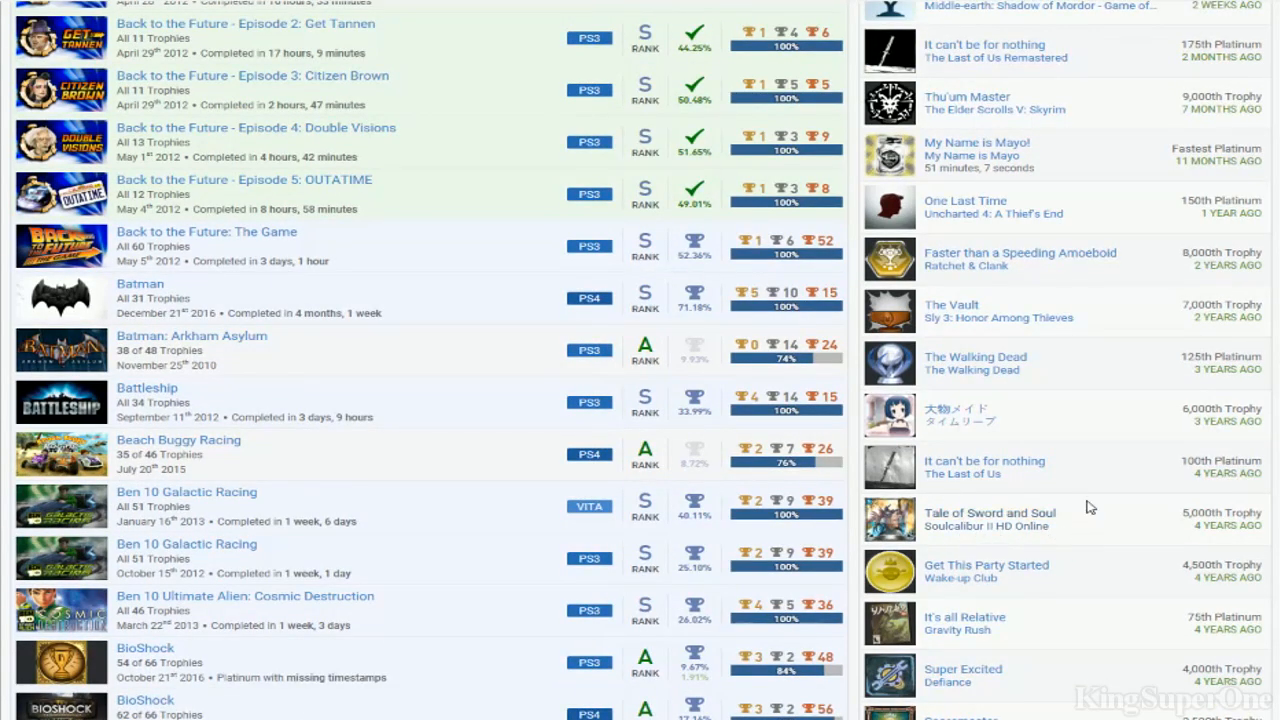
mouse_move(992, 488)
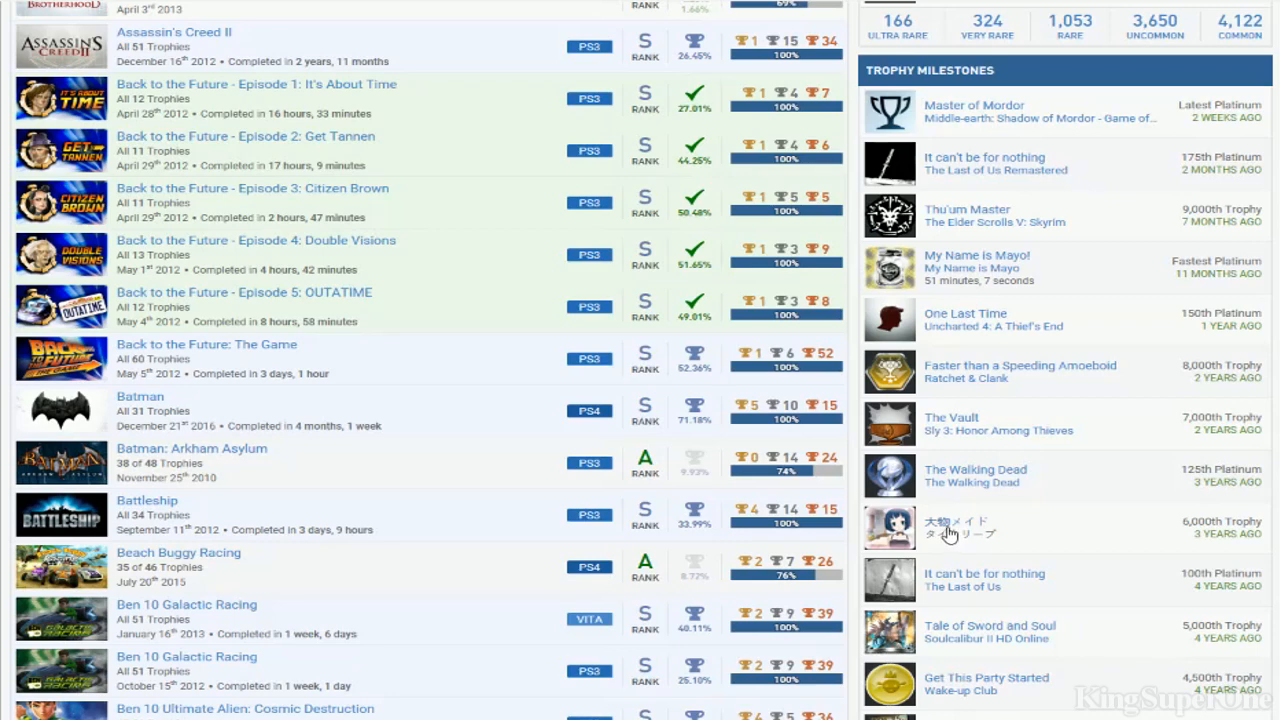
mouse_move(970, 536)
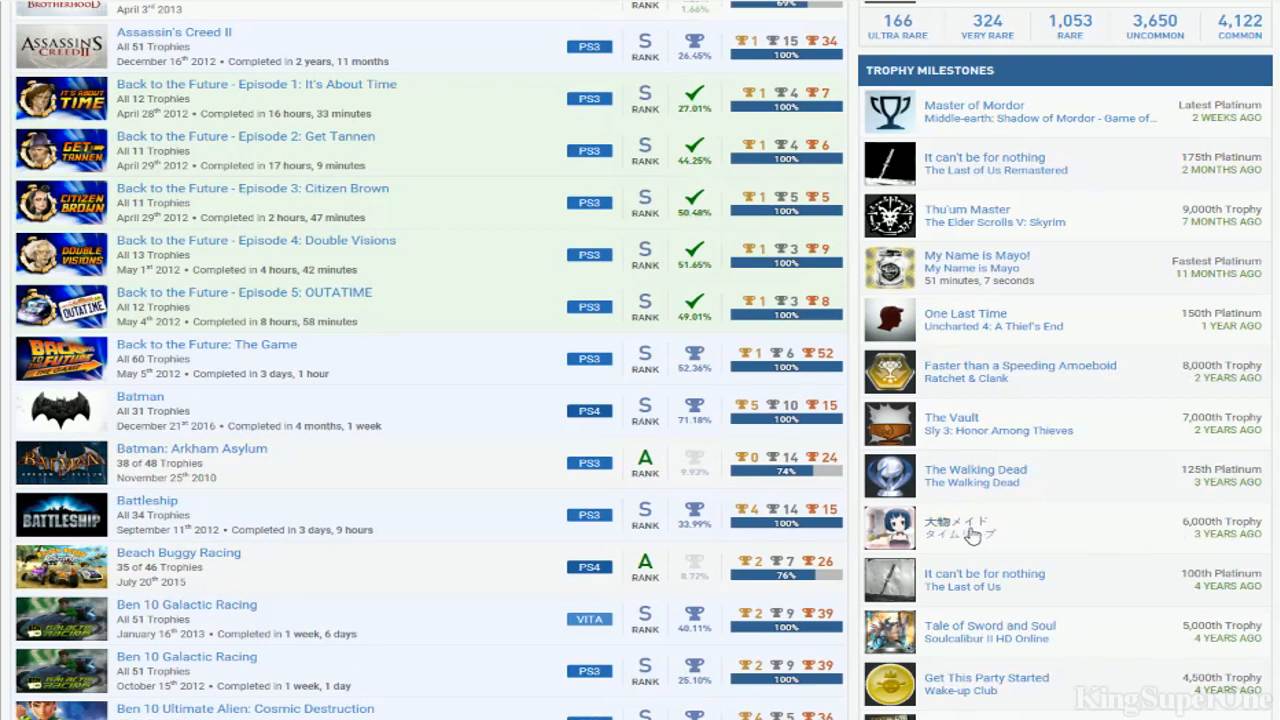
mouse_move(1104, 496)
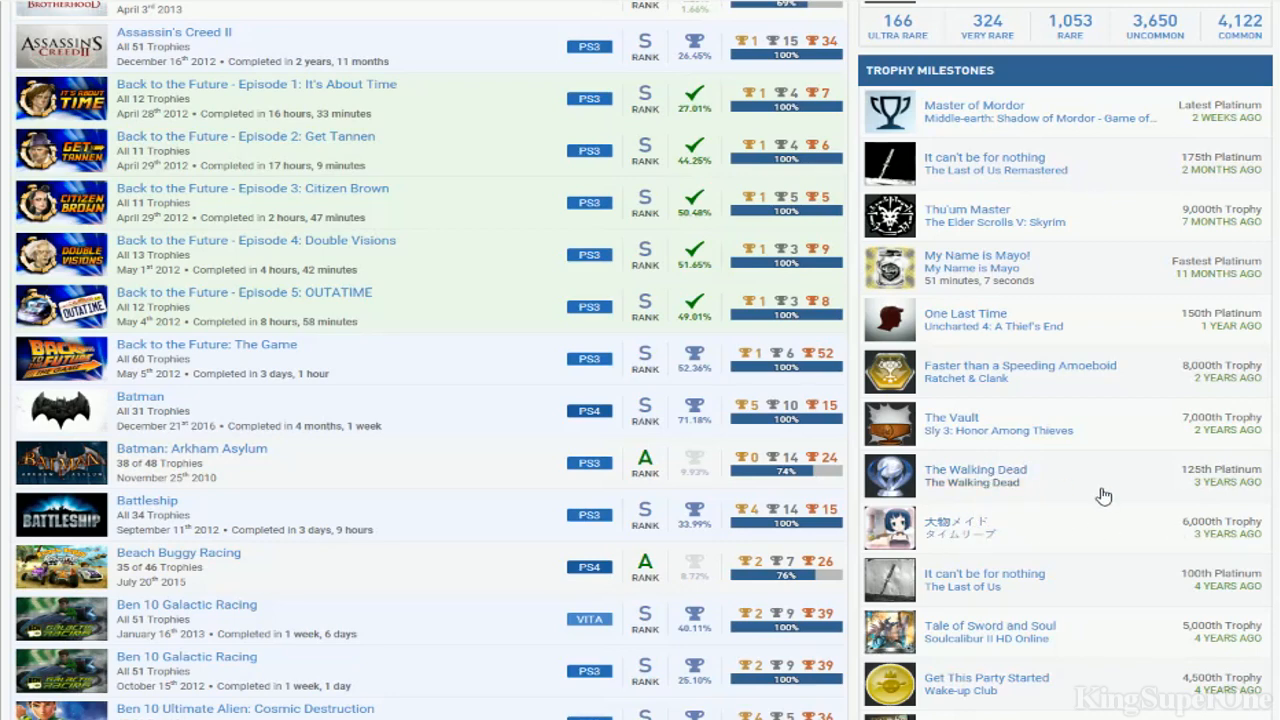
mouse_move(1028, 388)
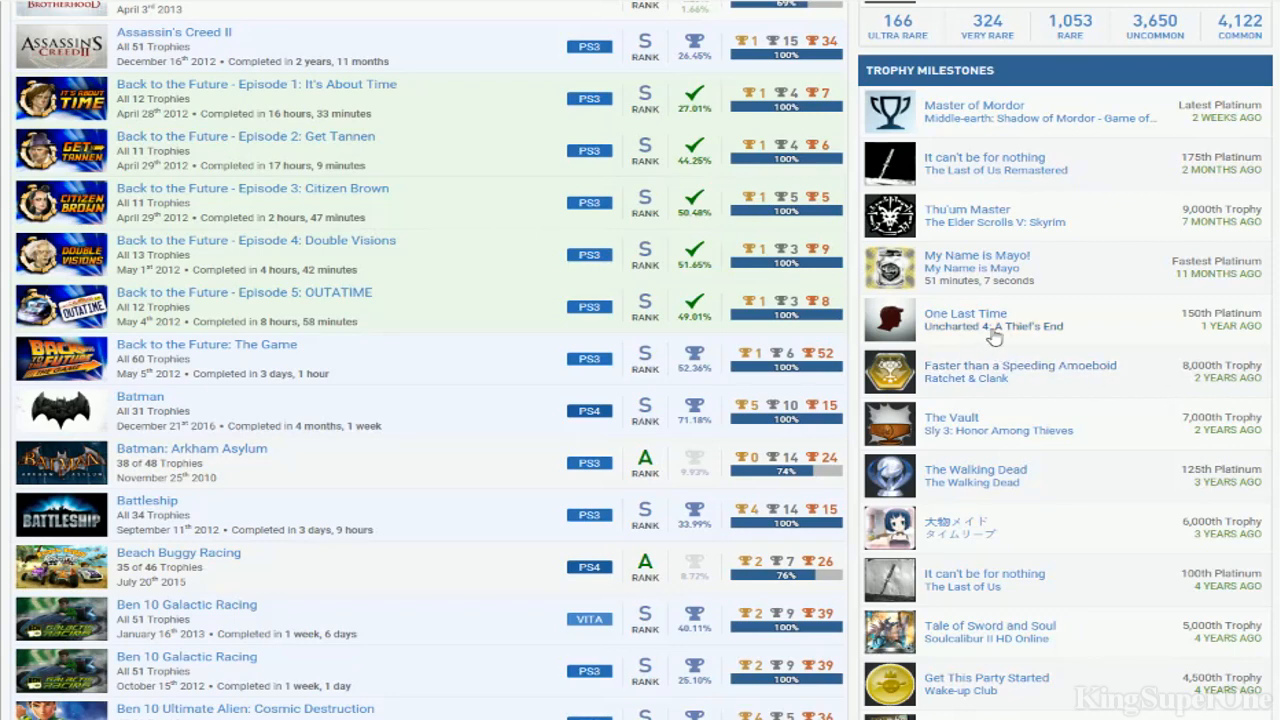
scroll("up", 3)
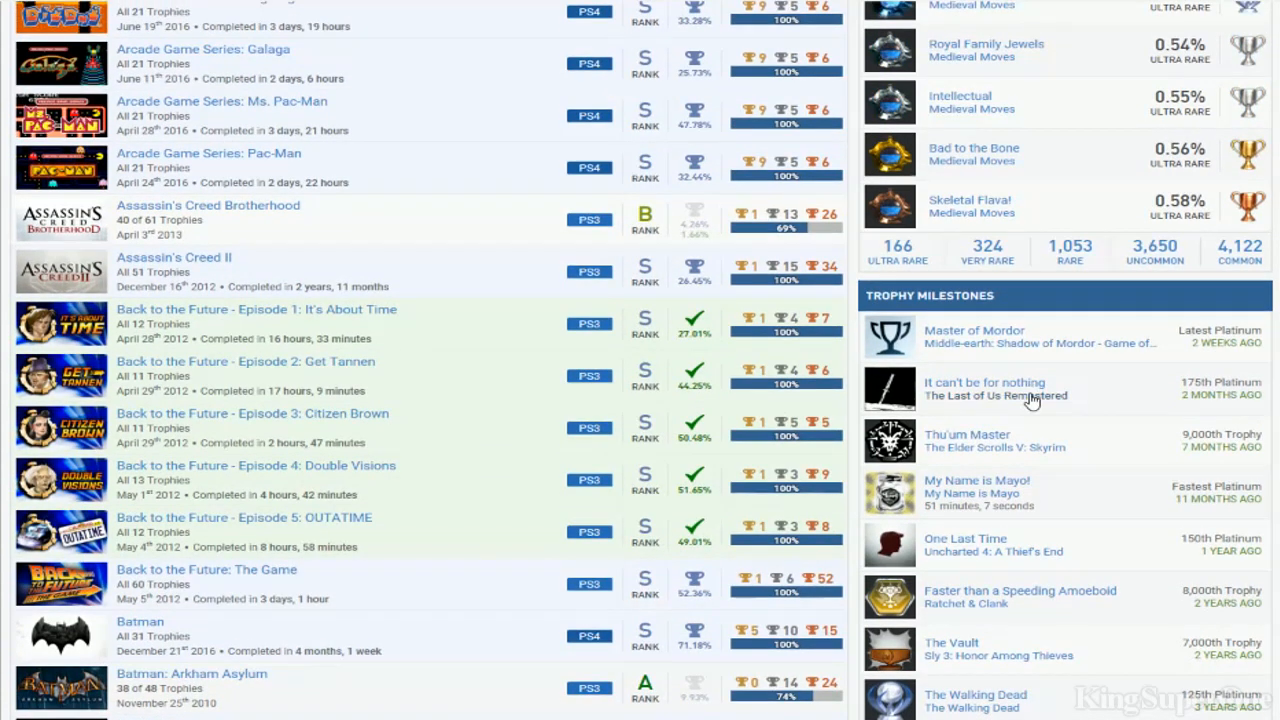
mouse_move(1036, 410)
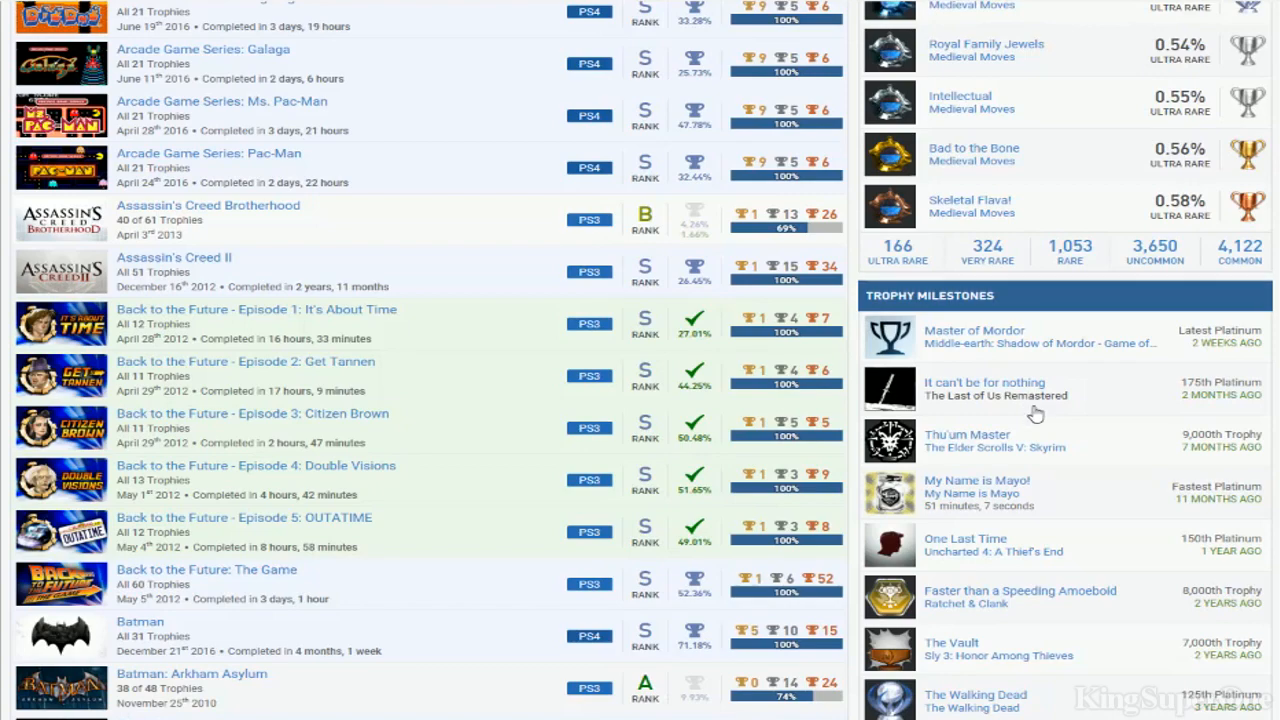
scroll("down", 3)
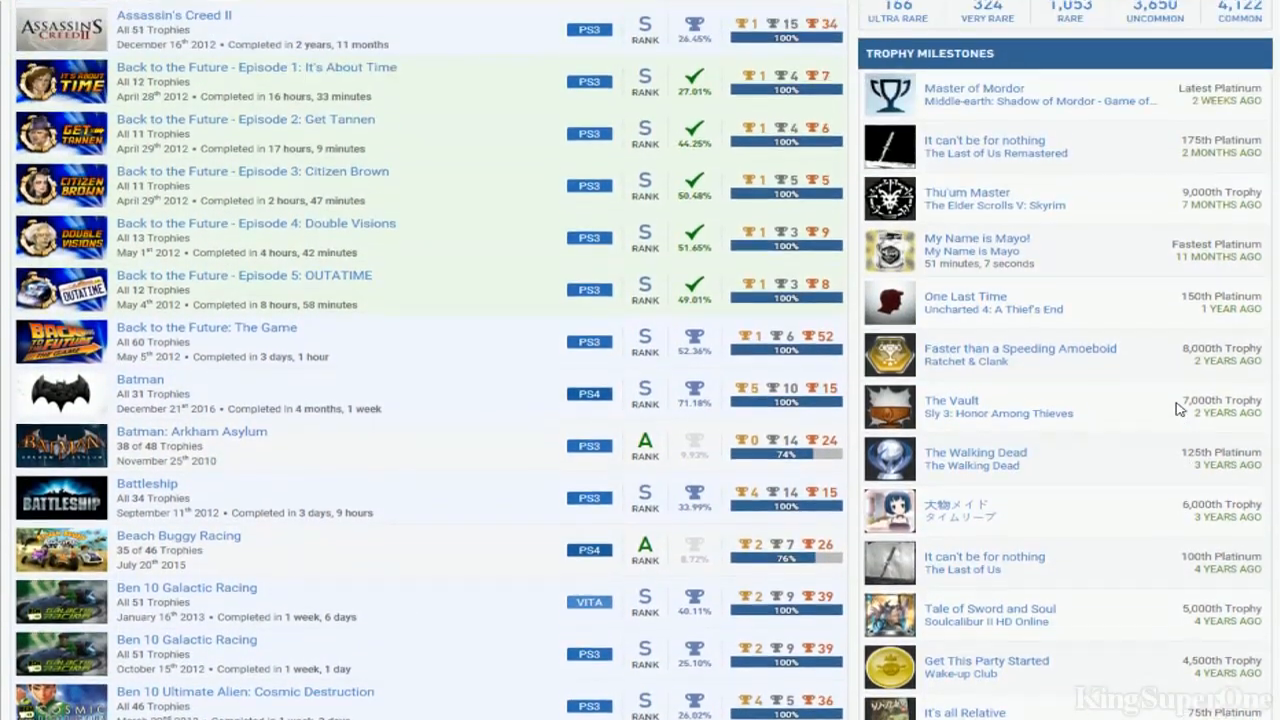
scroll("up", 3)
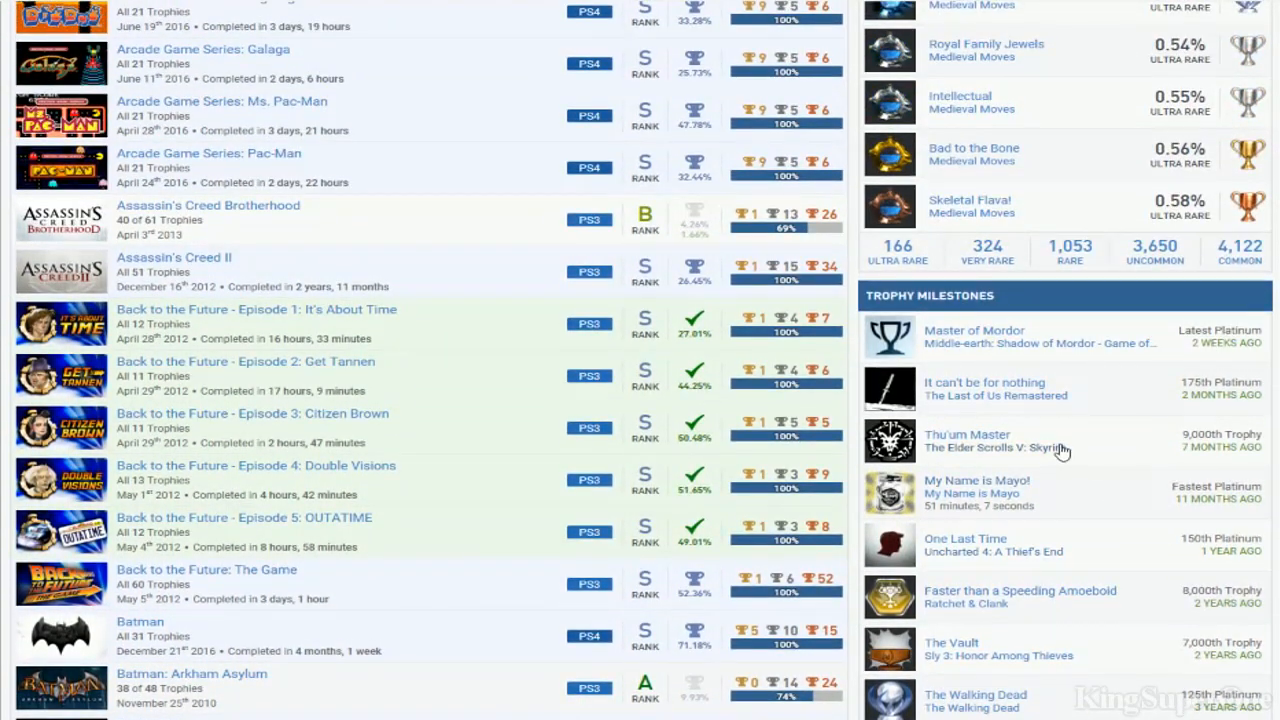
scroll("up", 3)
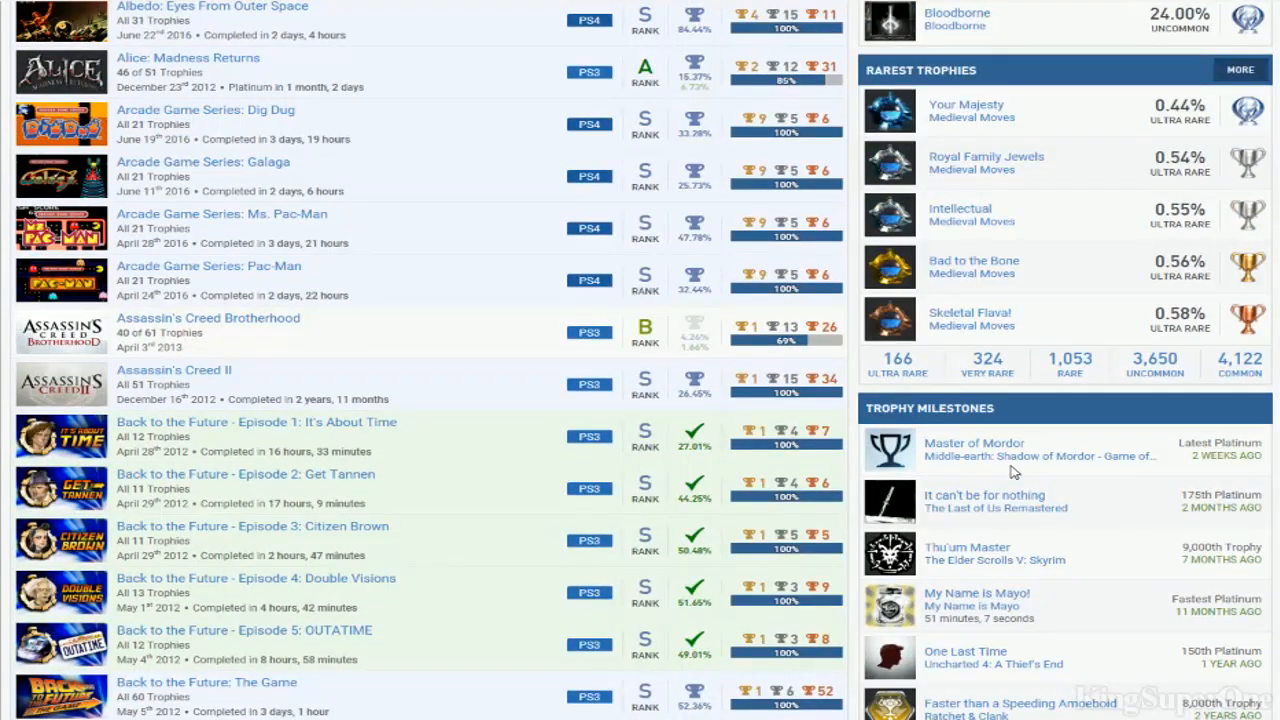
scroll("up", 3)
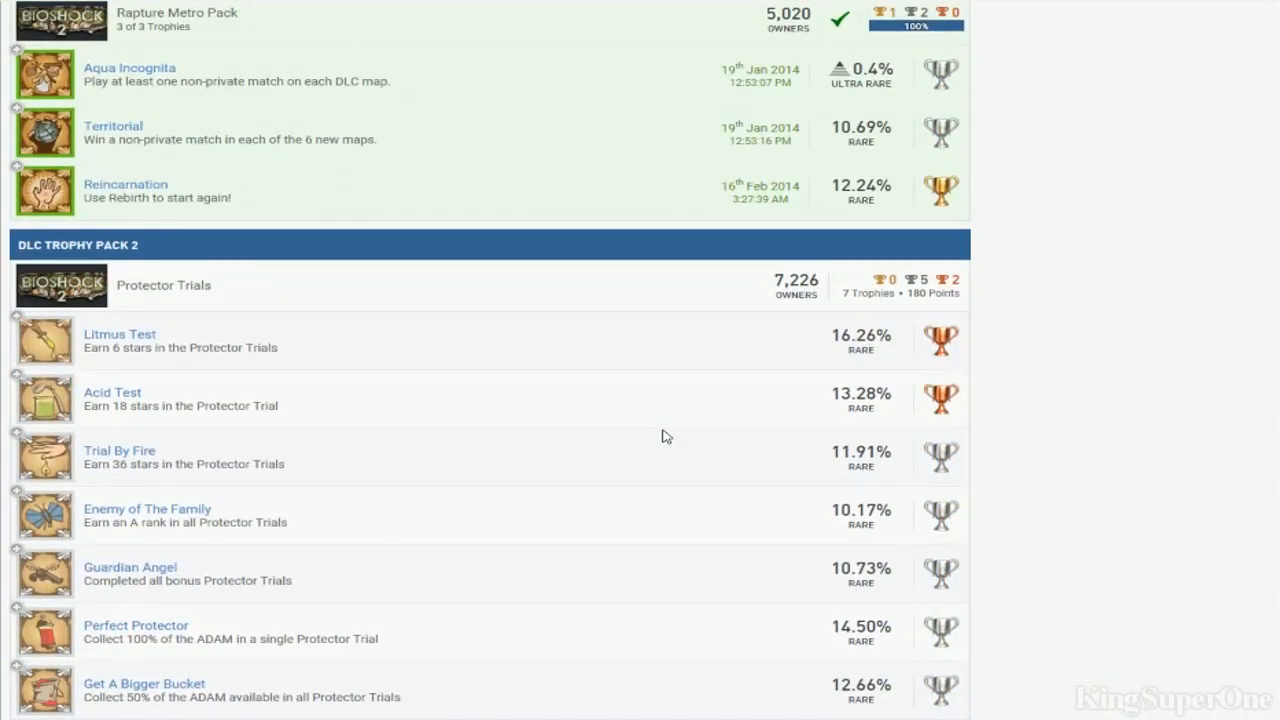
Scroll through BioShock 2's DLC trophy packs: Rapture Metro Pack, Protector Trials and Minerva's Den
scroll("down", 3)
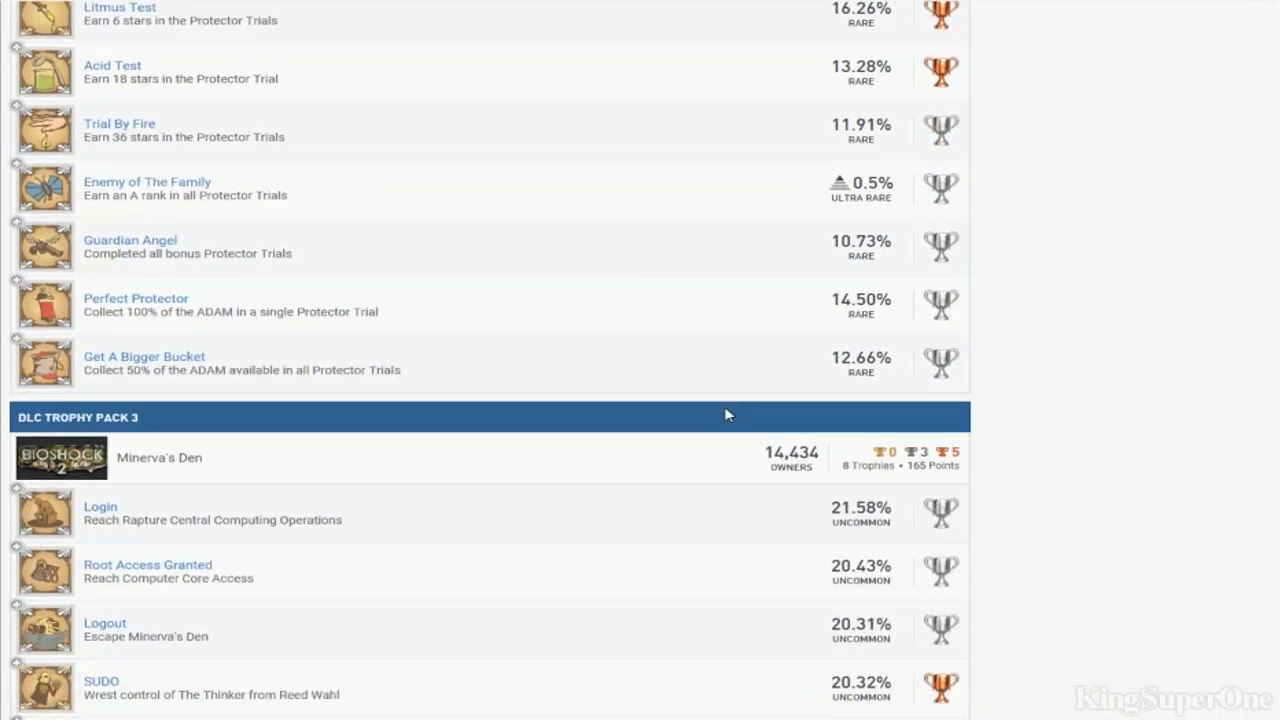
scroll("up", 3)
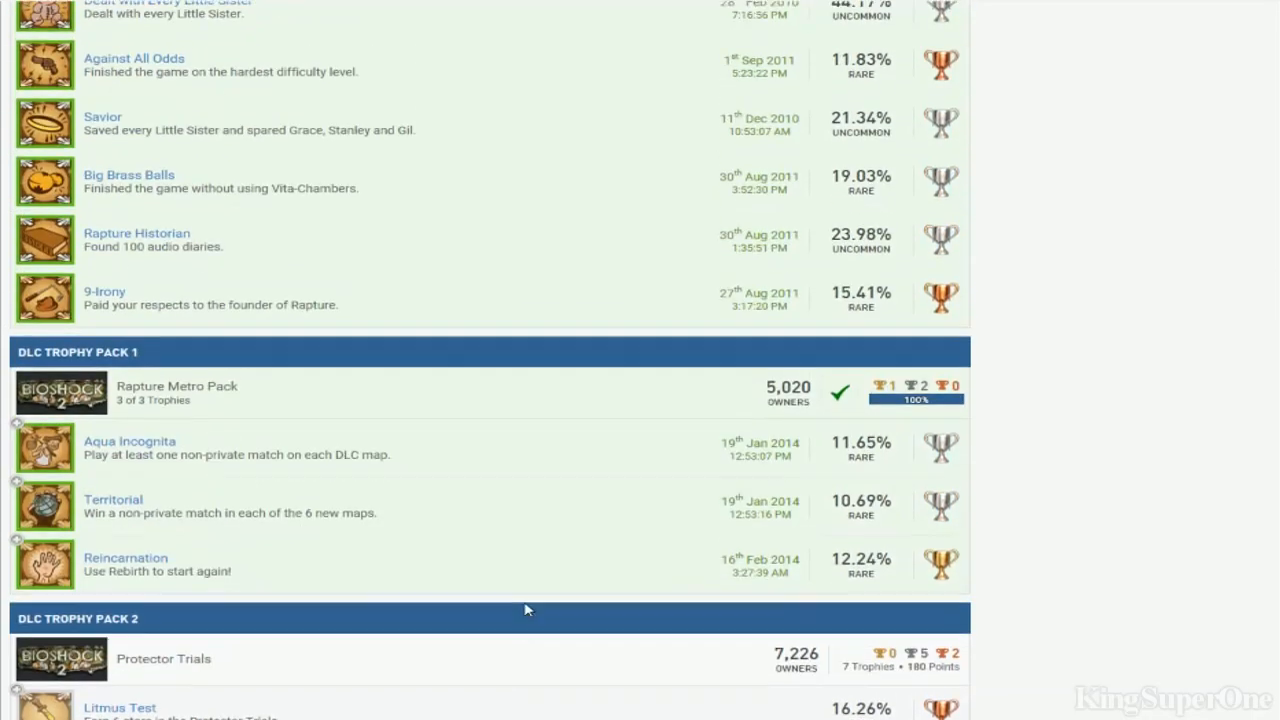
scroll("up", 3)
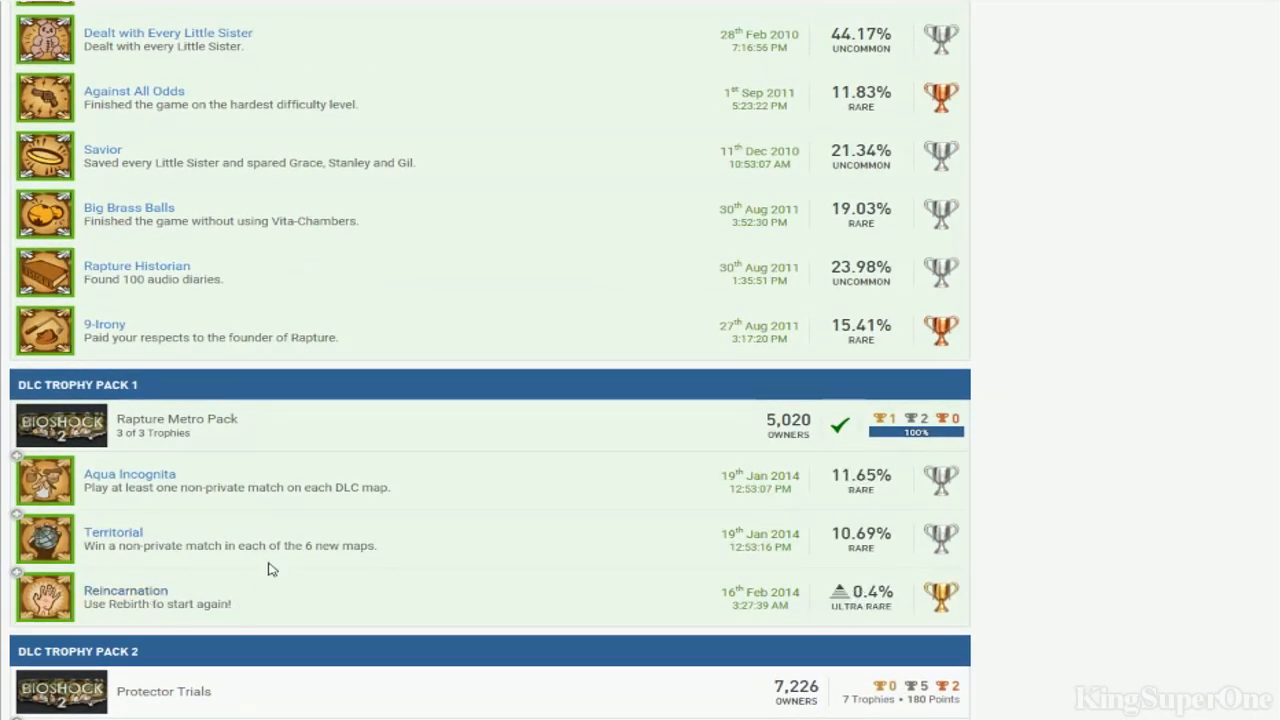
scroll("down", 3)
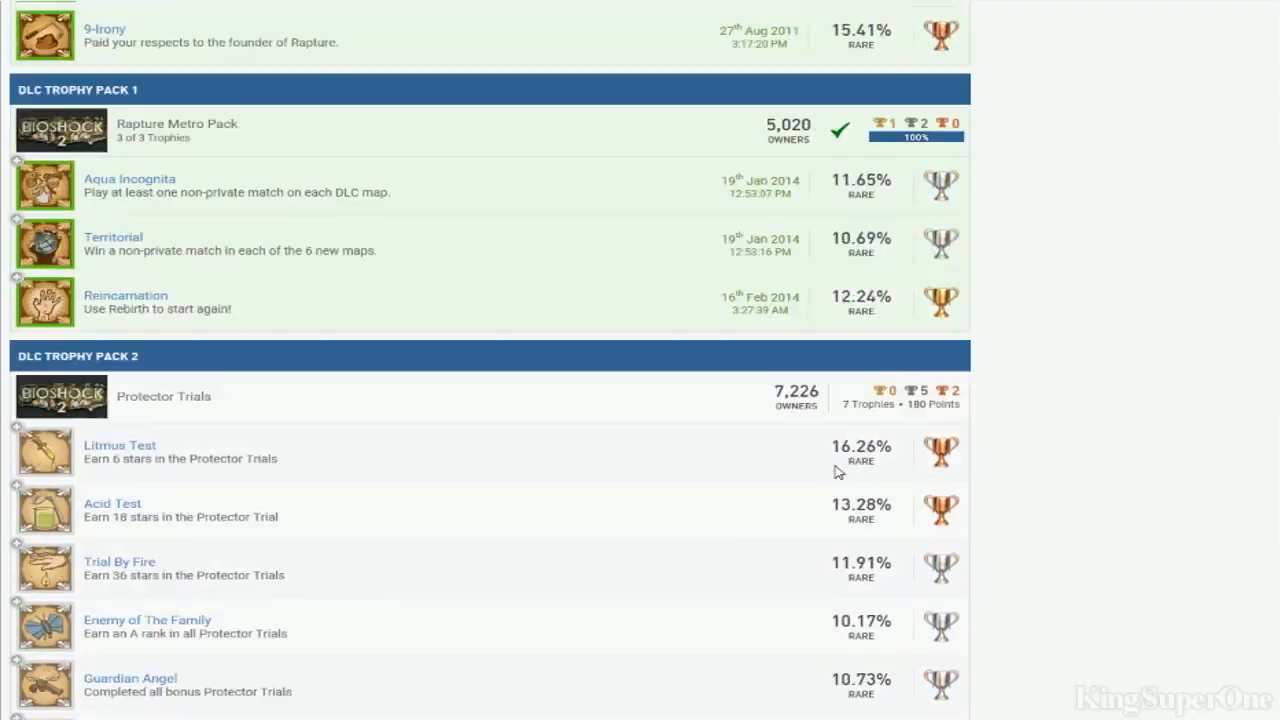
scroll("up", 3)
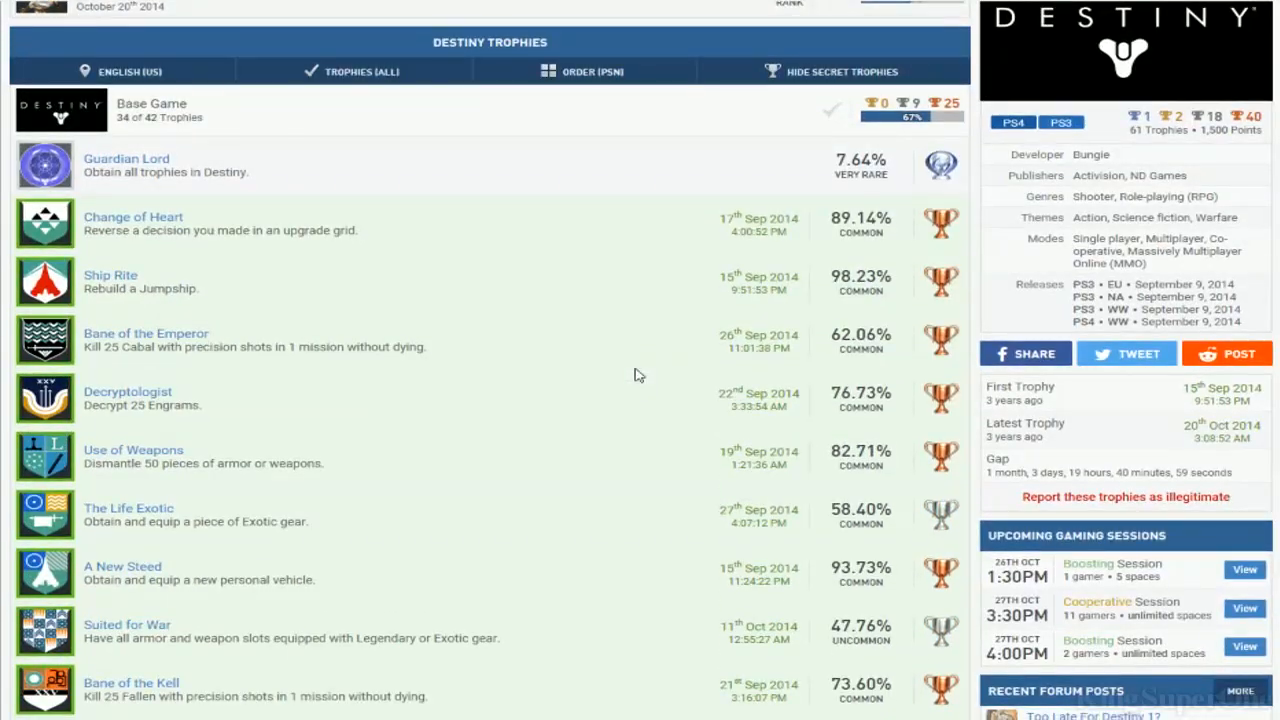
scroll("down", 3)
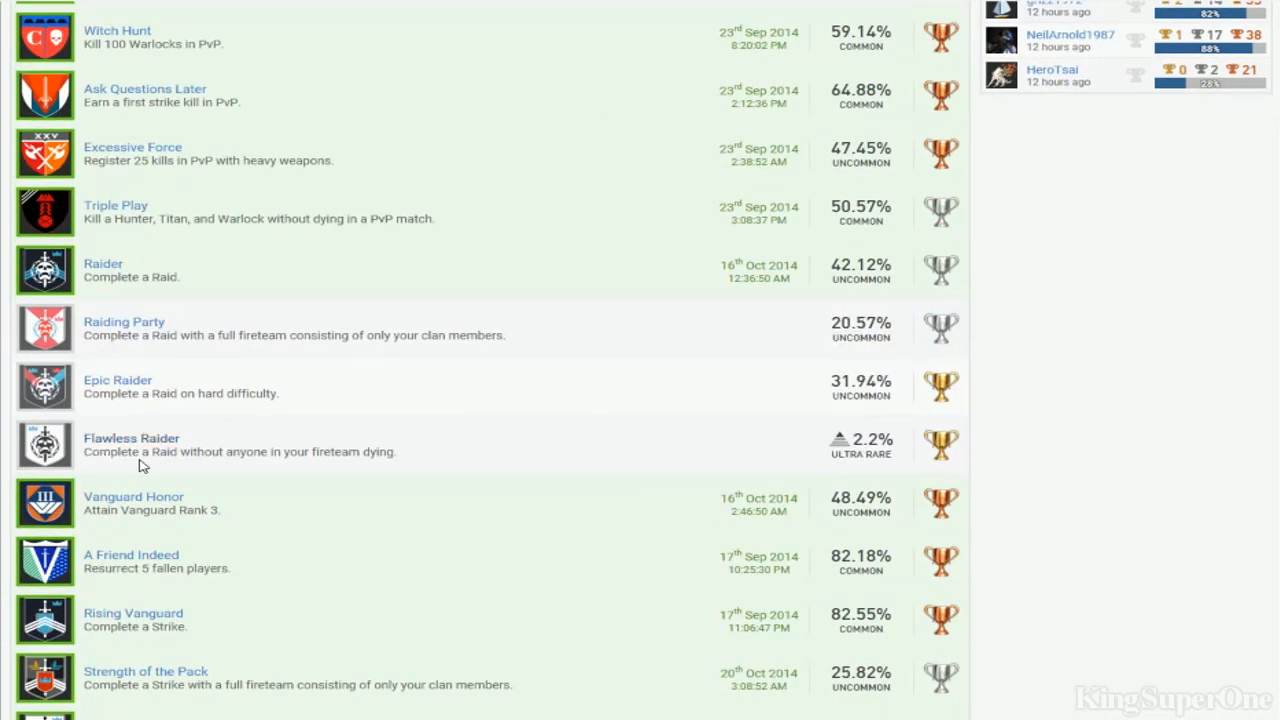
scroll("down", 3)
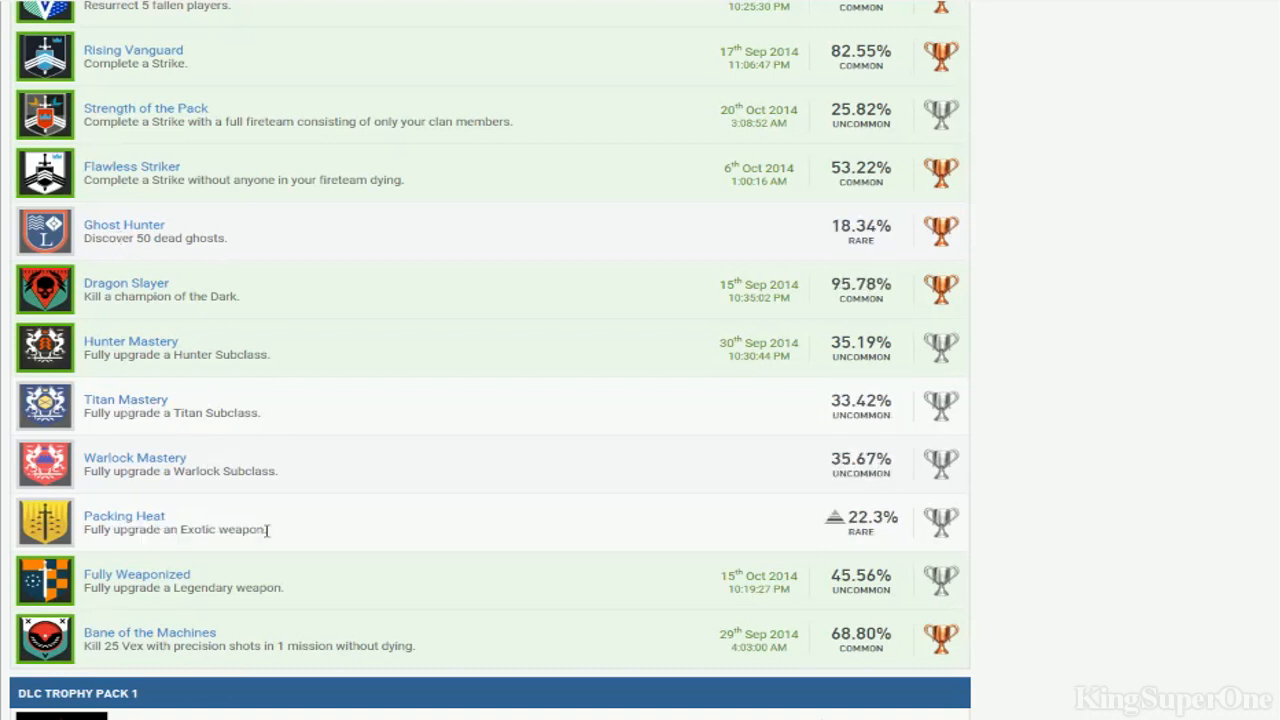
scroll("down", 3)
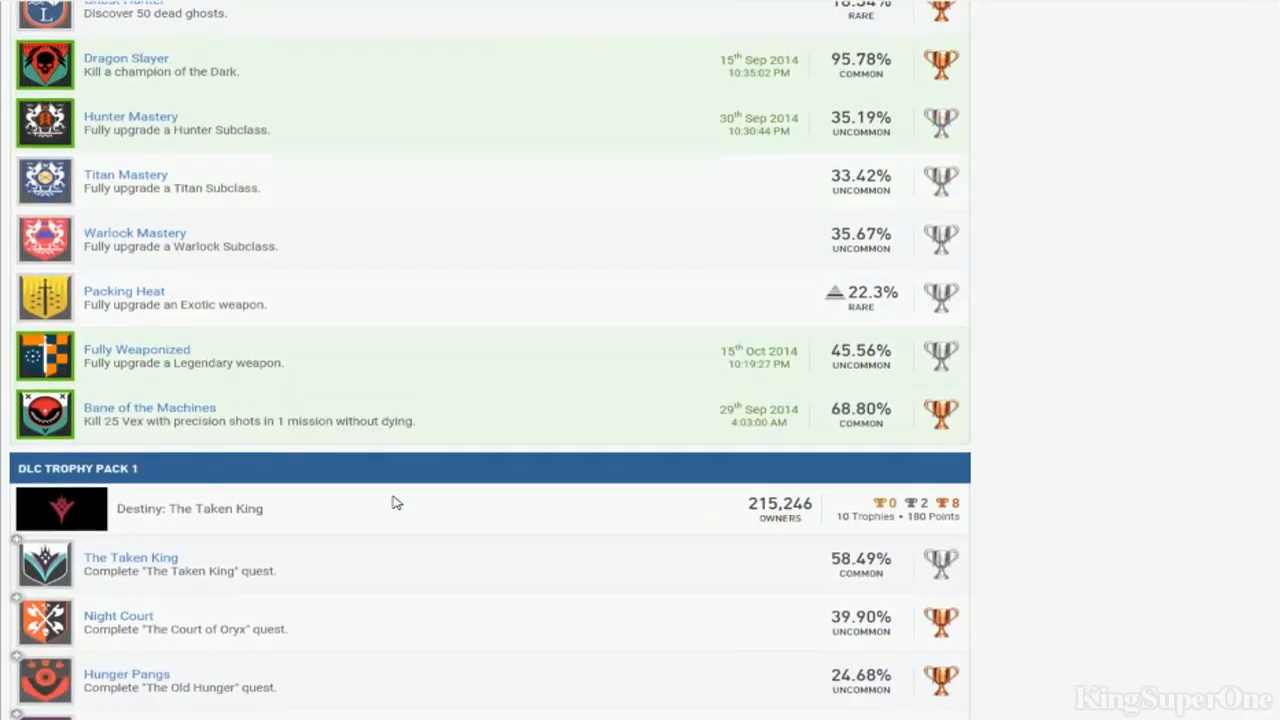
scroll("down", 3)
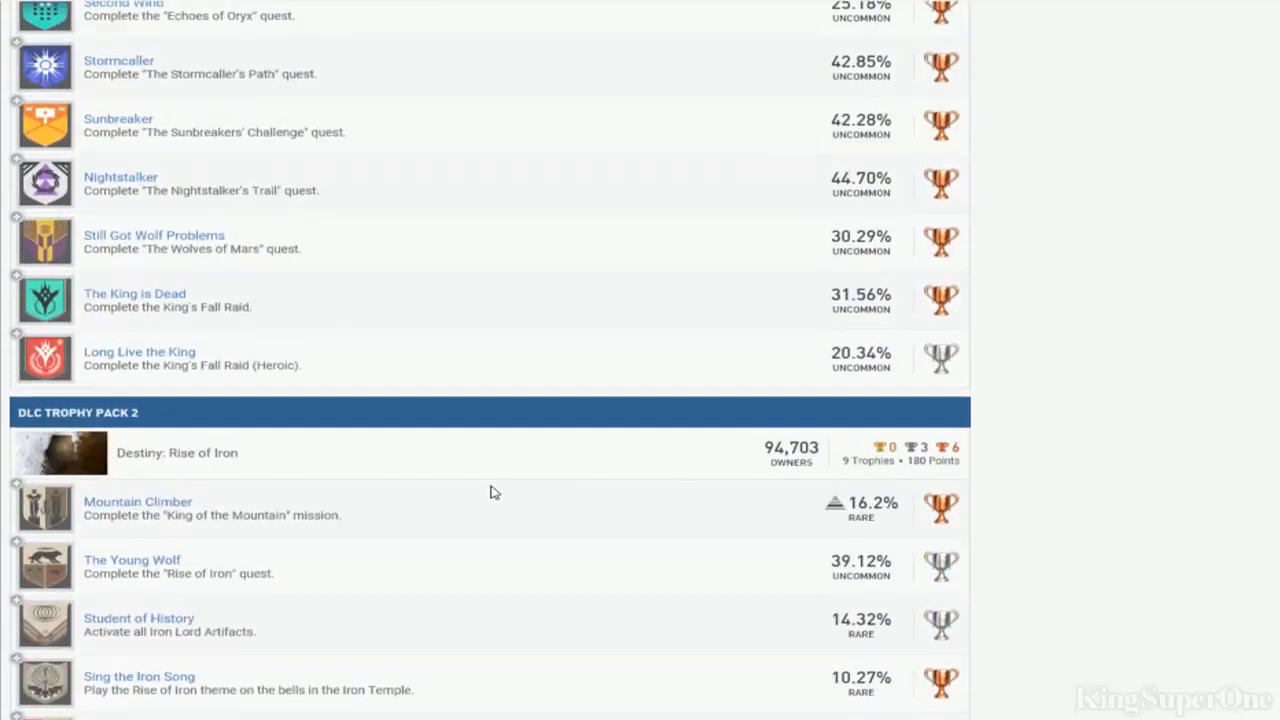
scroll("up", 3)
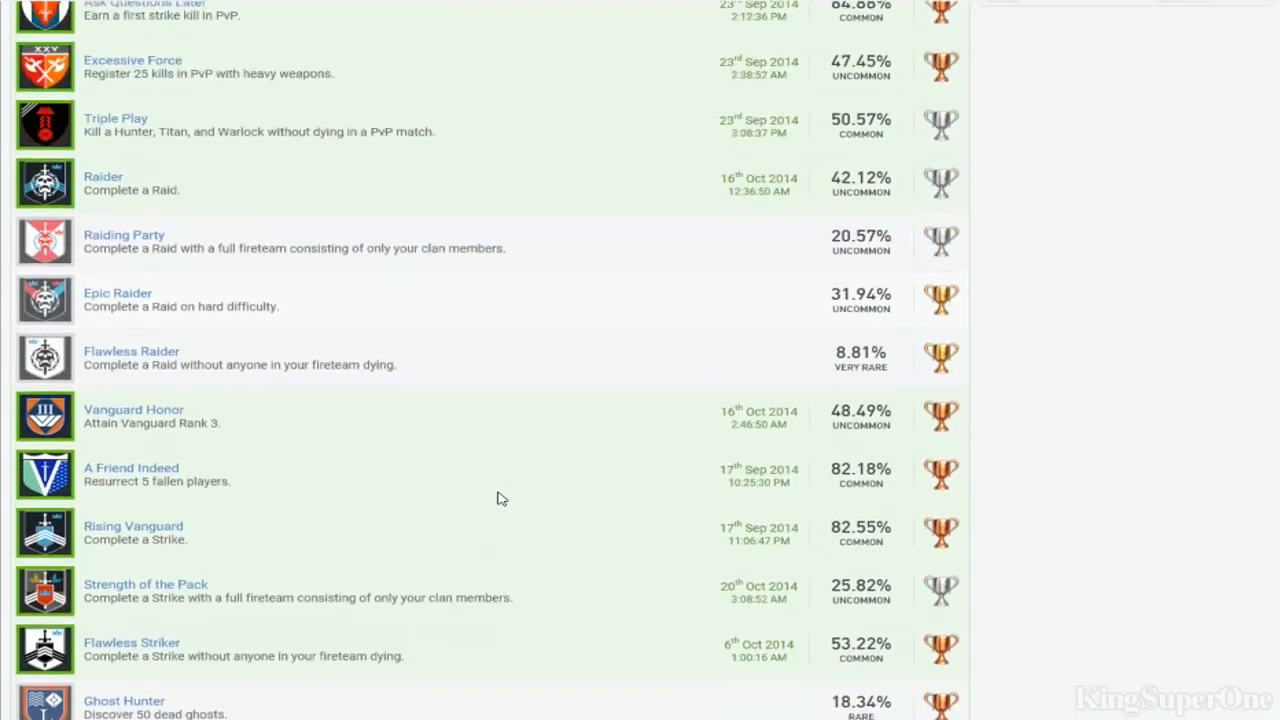
scroll("up", 3)
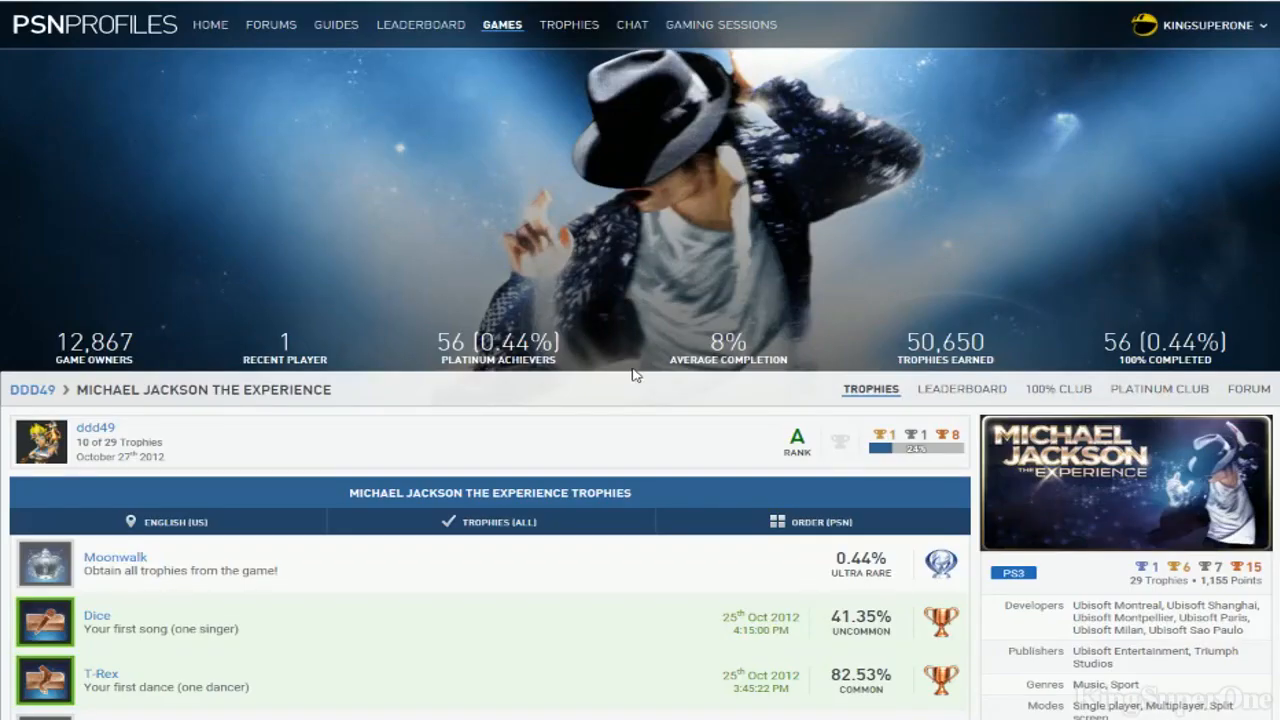
Scroll down through the Michael Jackson The Experience trophies and back up to the header
scroll("down", 3)
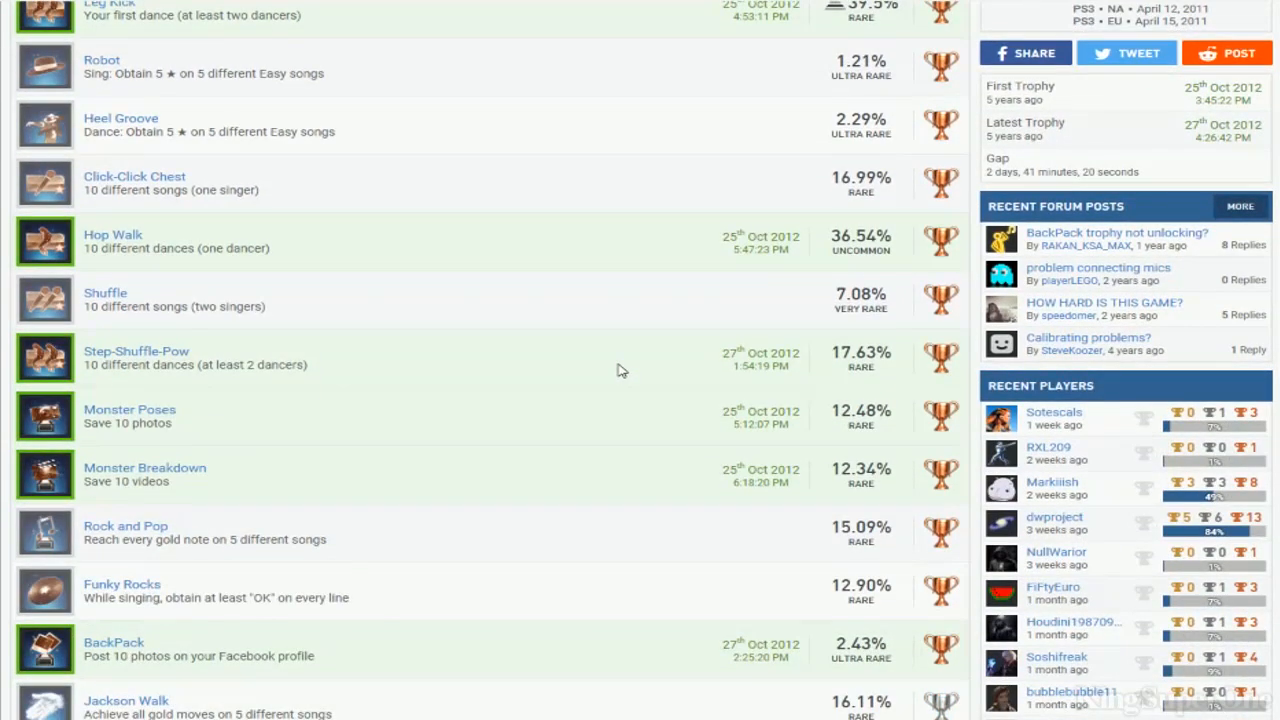
scroll("down", 3)
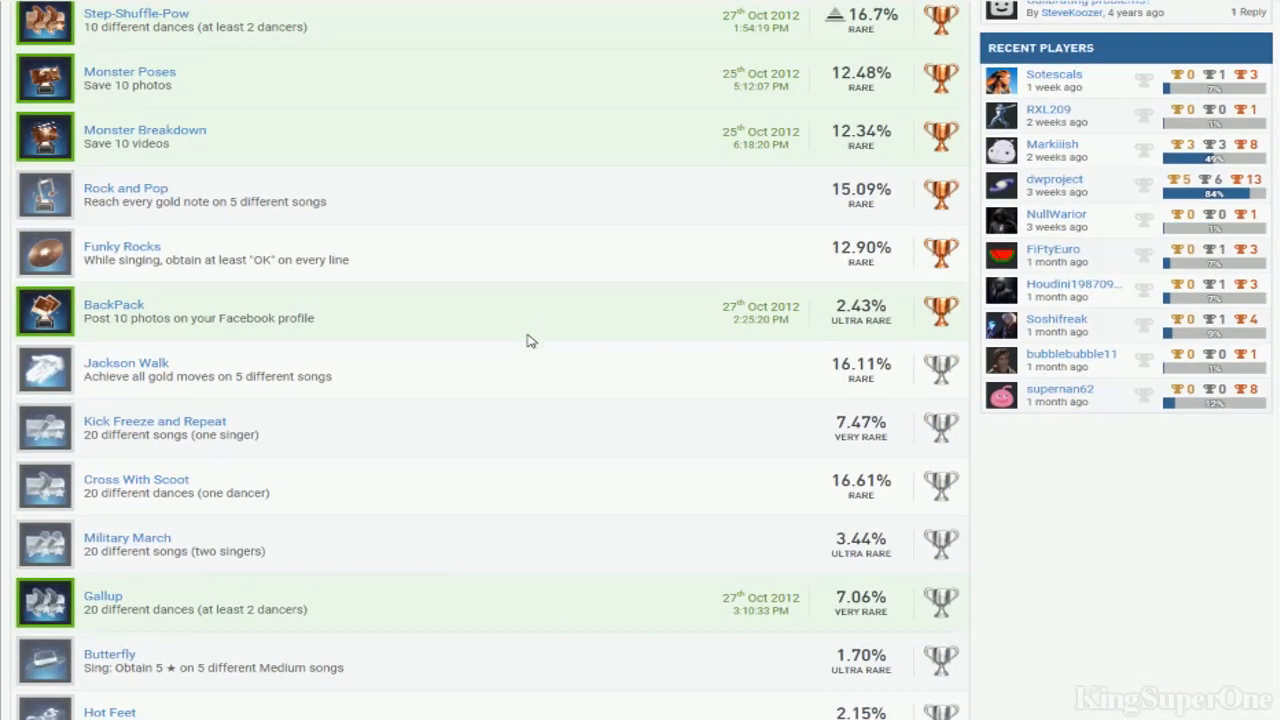
scroll("down", 3)
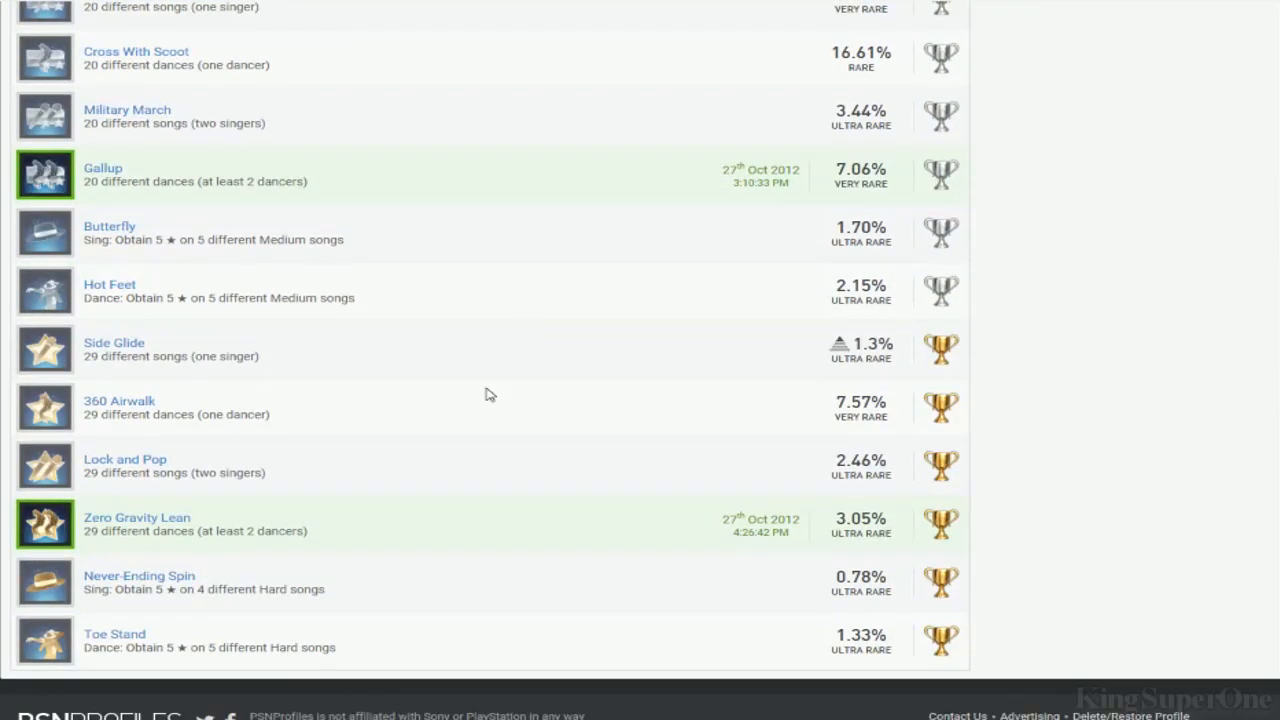
scroll("up", 3)
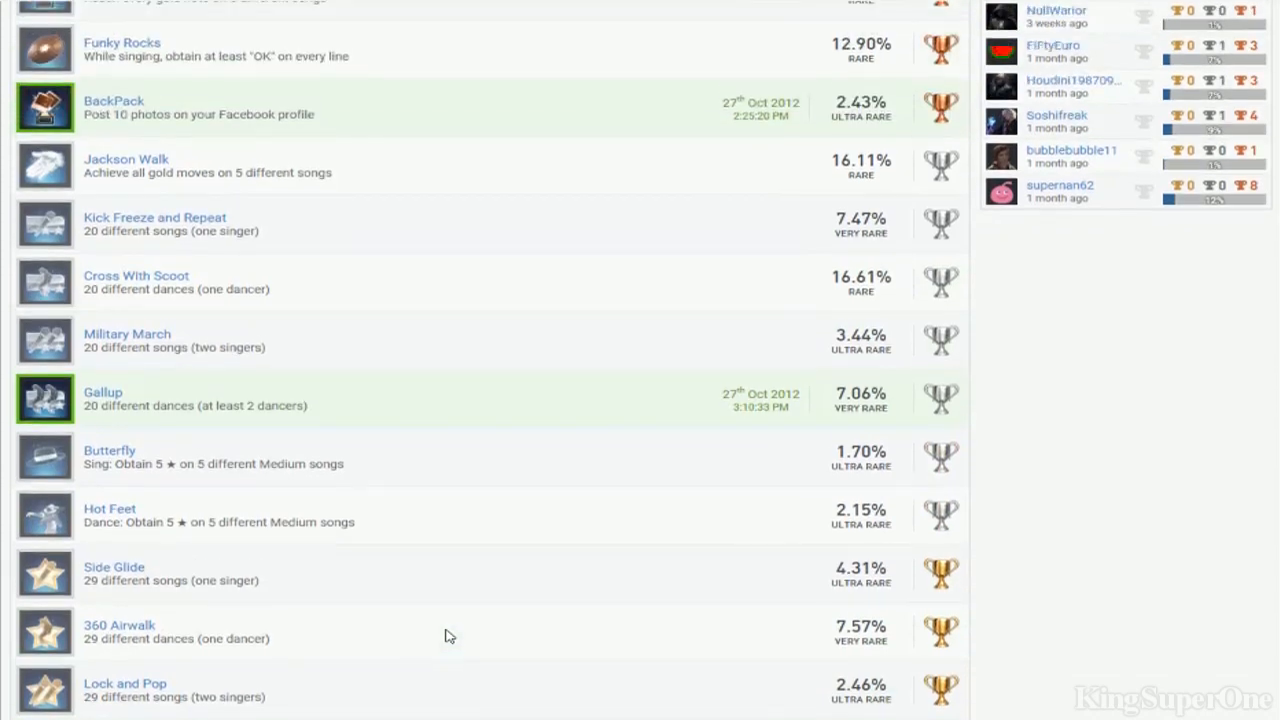
scroll("up", 3)
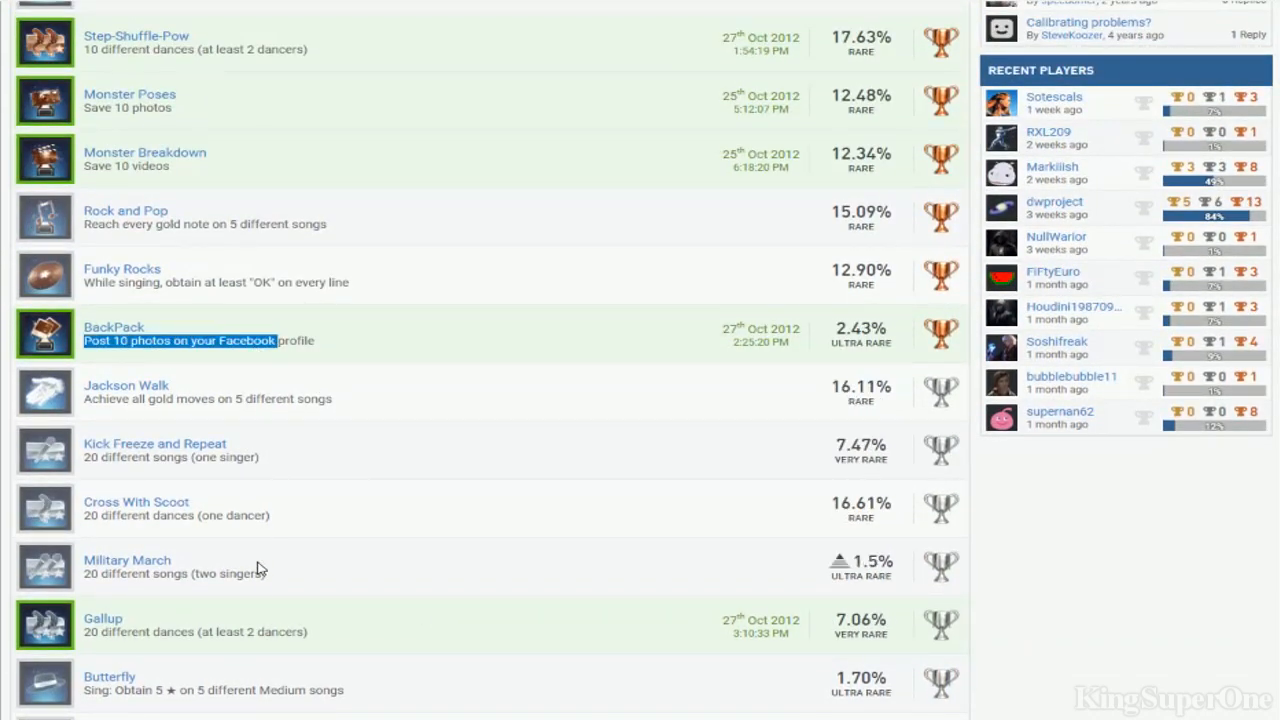
scroll("up", 3)
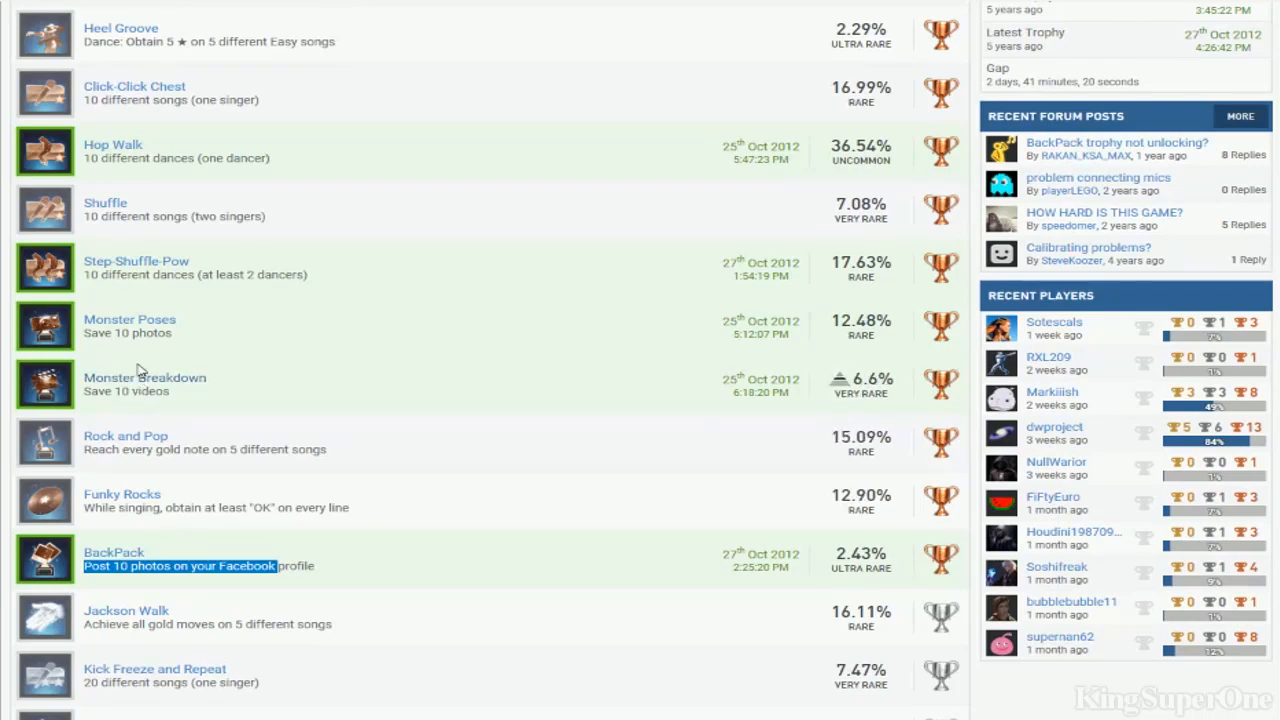
scroll("up", 3)
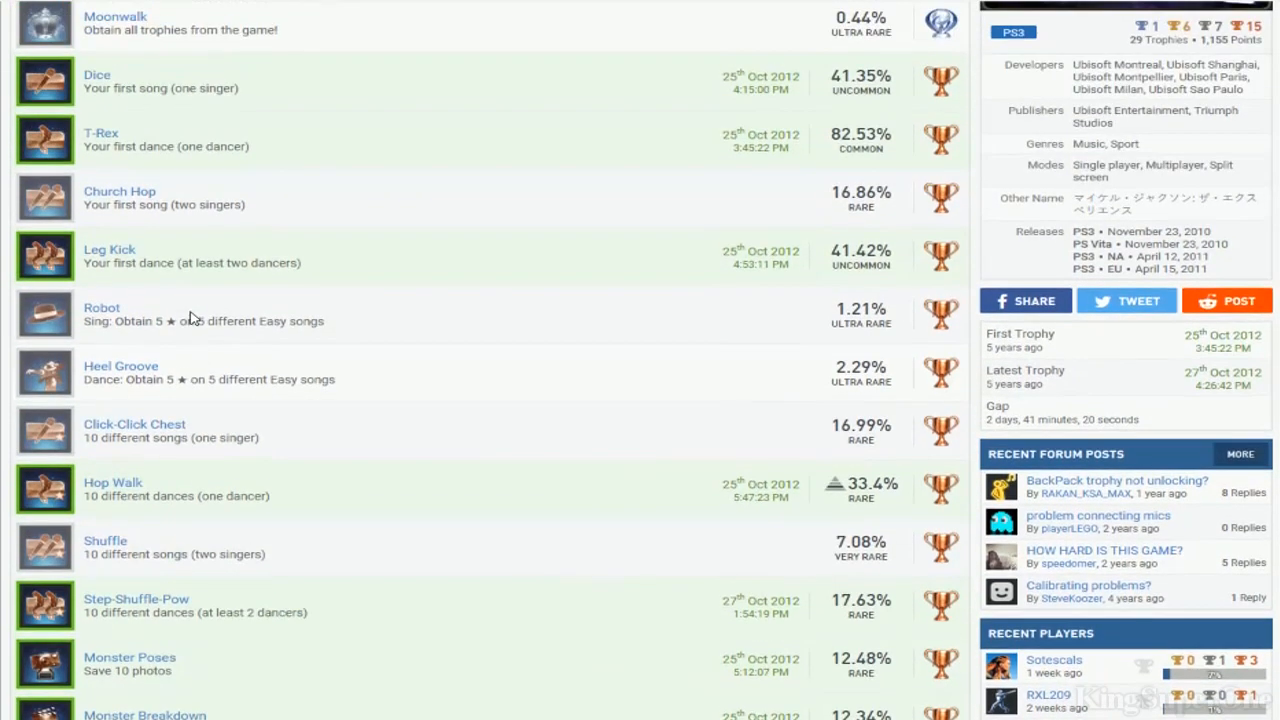
scroll("down", 3)
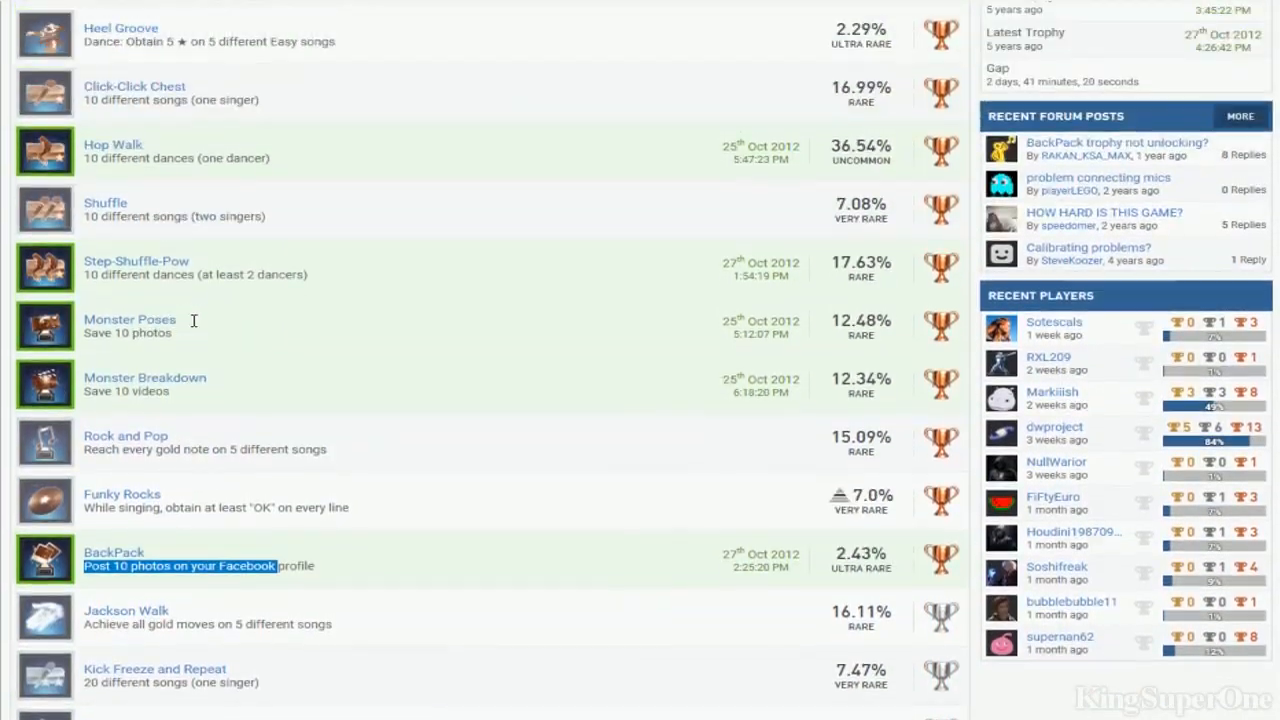
scroll("up", 3)
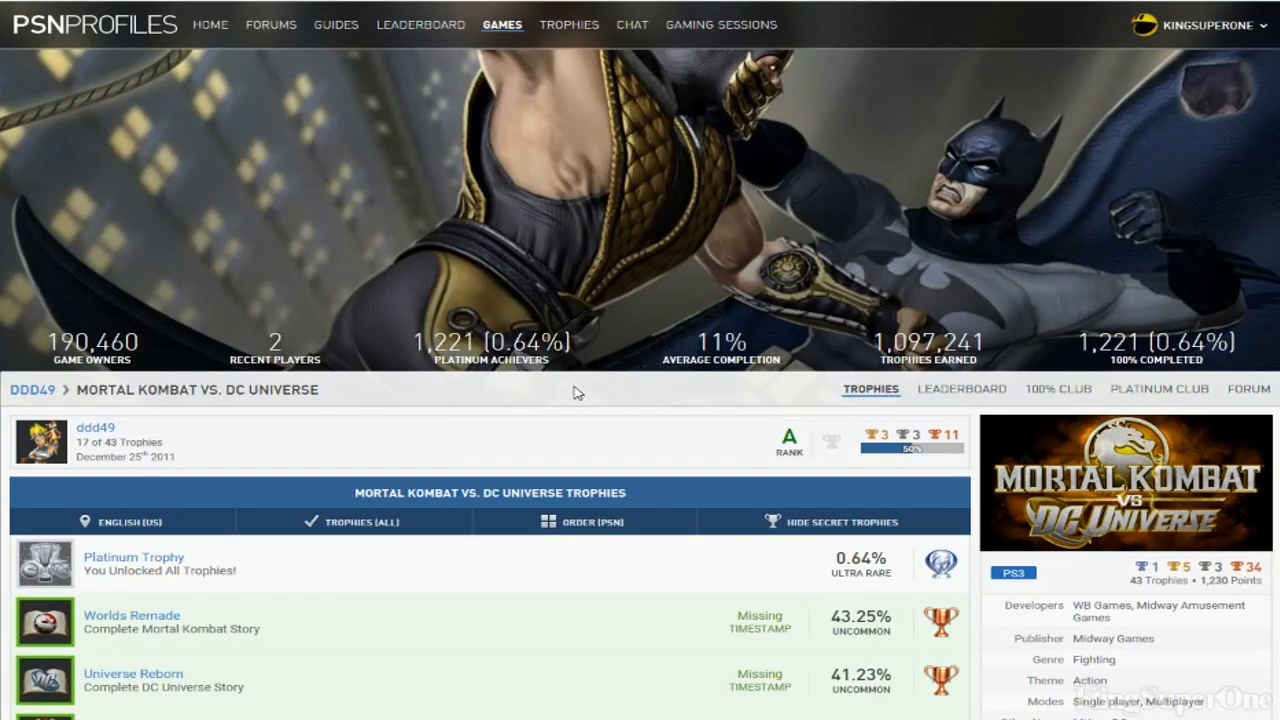
scroll("down", 3)
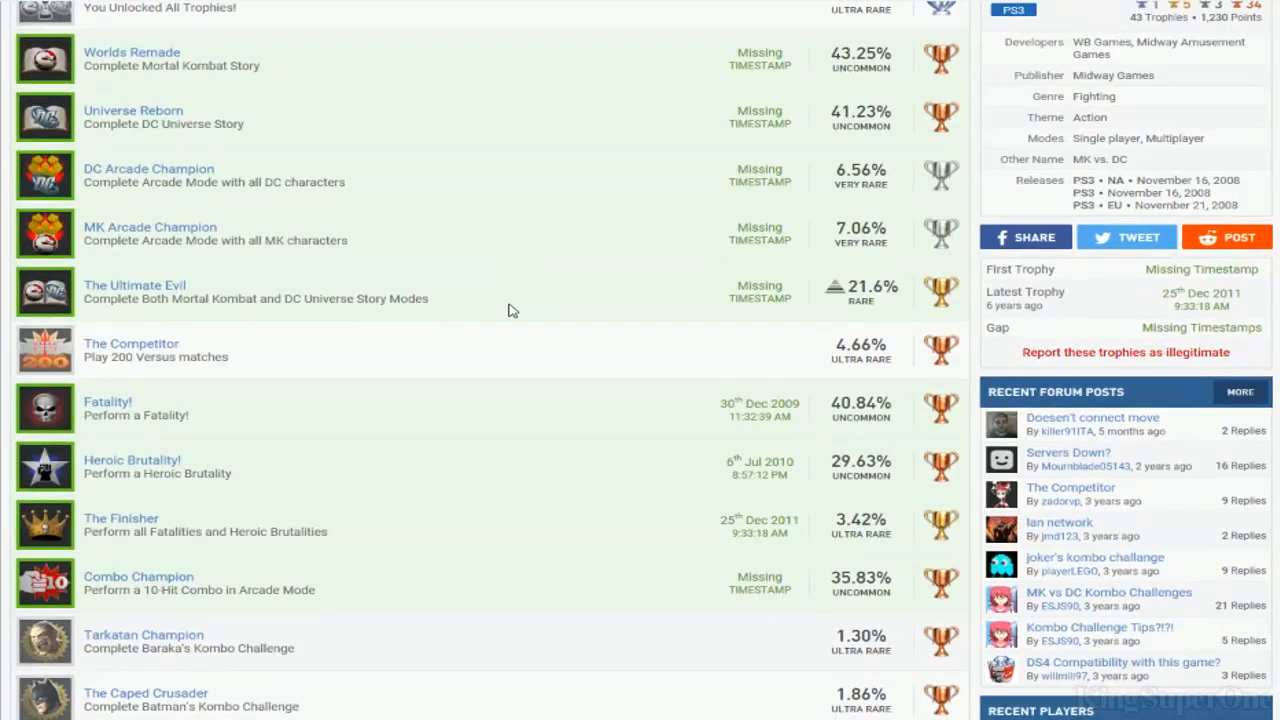
scroll("down", 3)
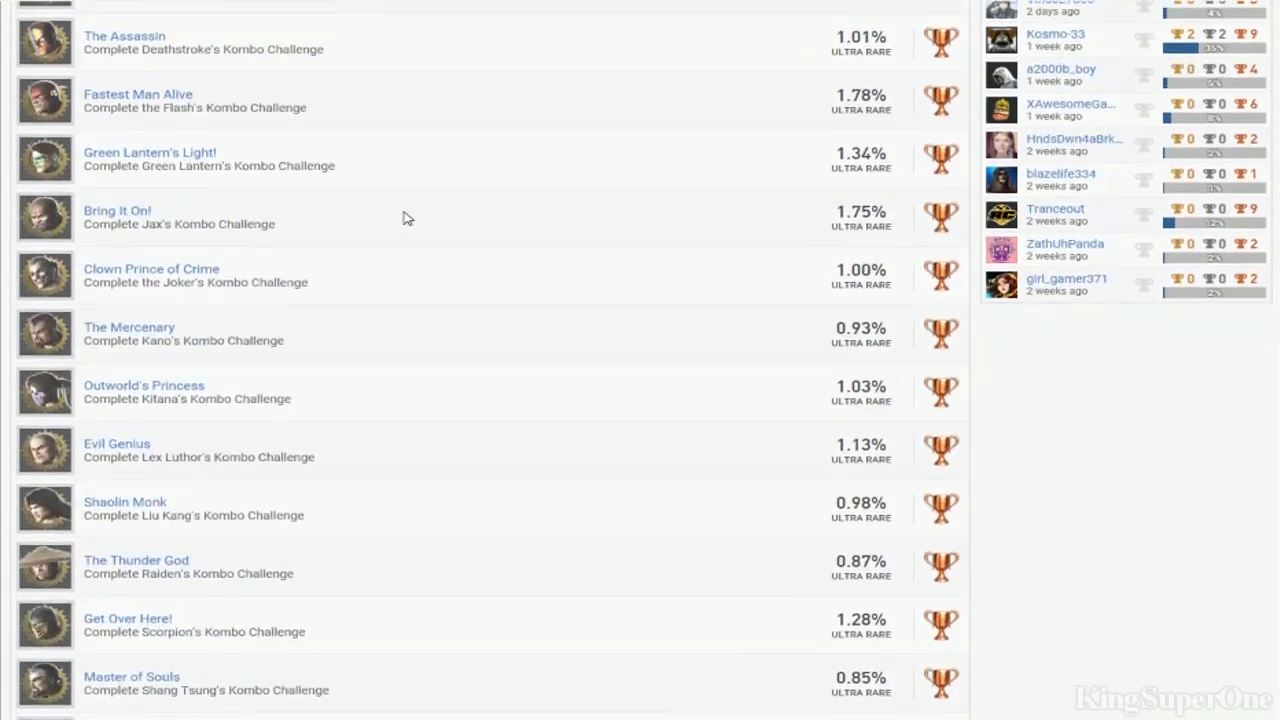
scroll("down", 3)
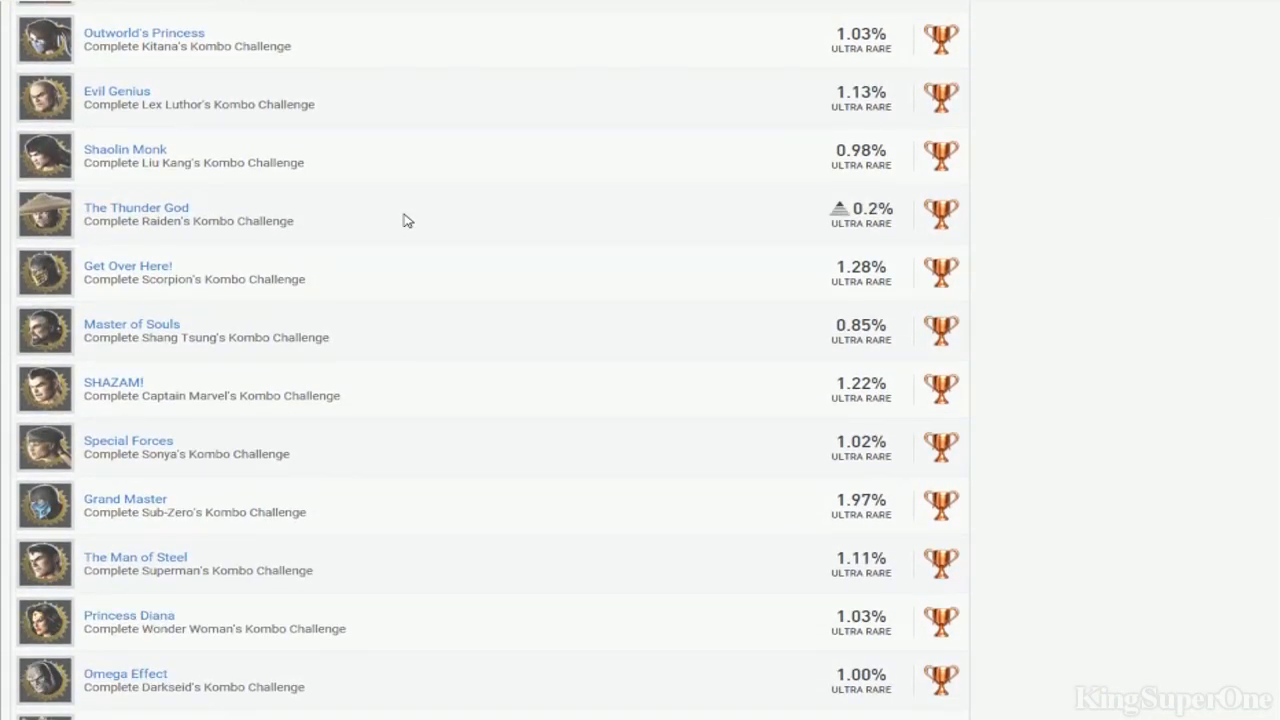
scroll("down", 3)
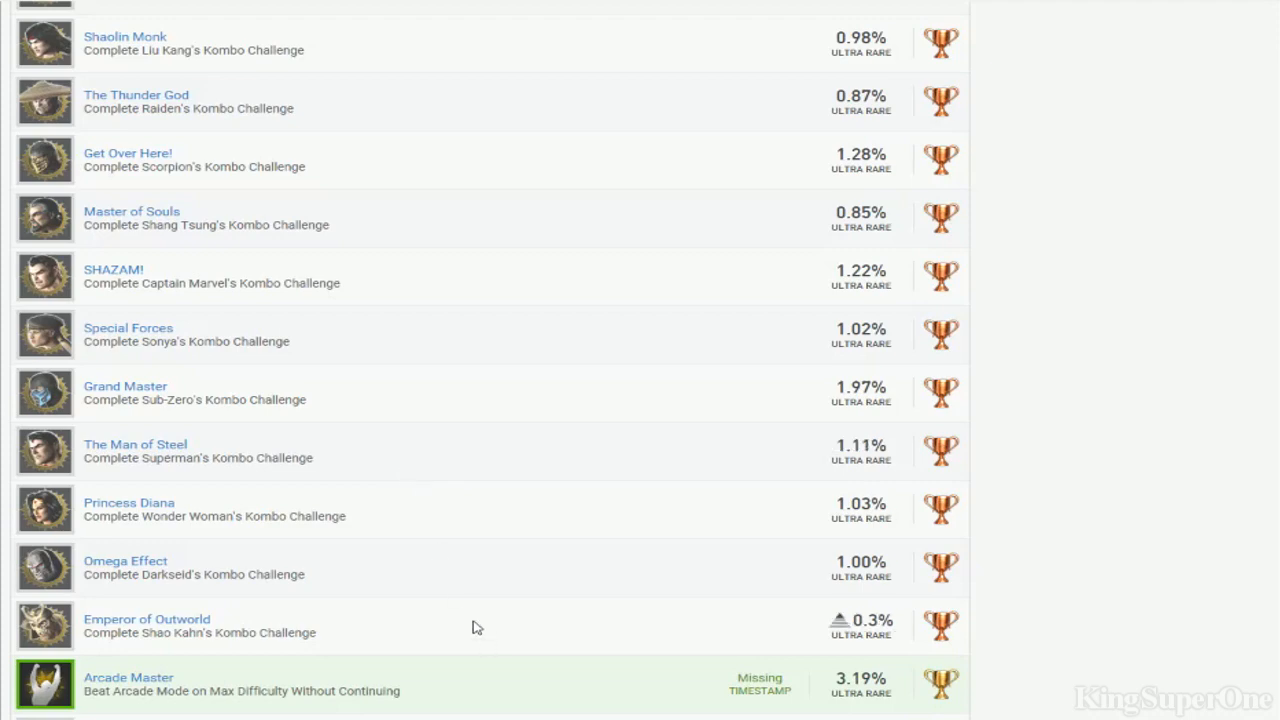
scroll("down", 3)
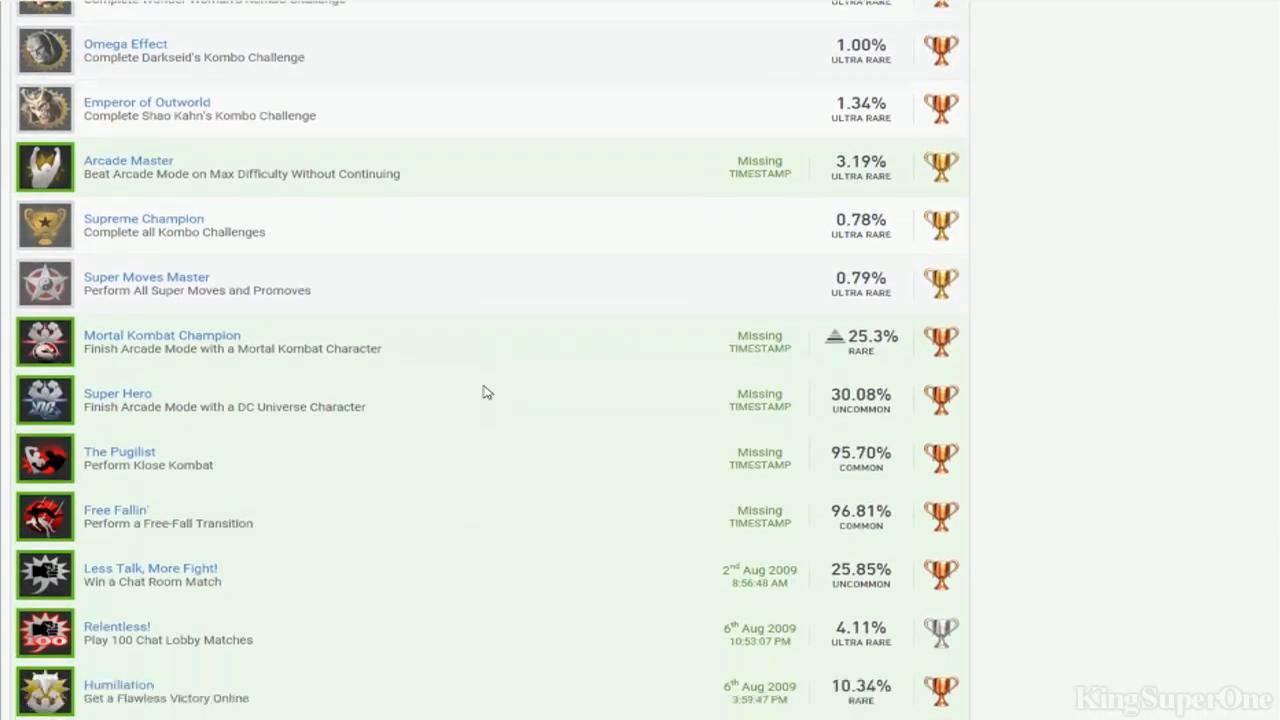
scroll("down", 3)
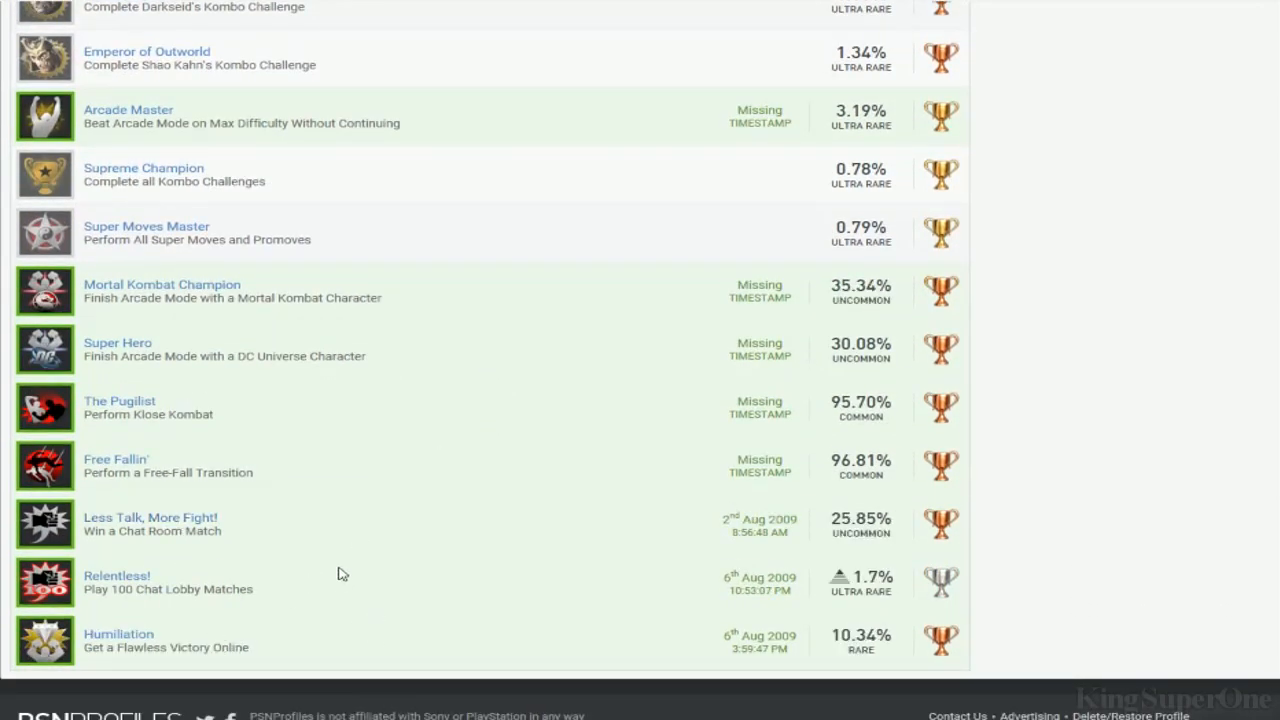
scroll("up", 3)
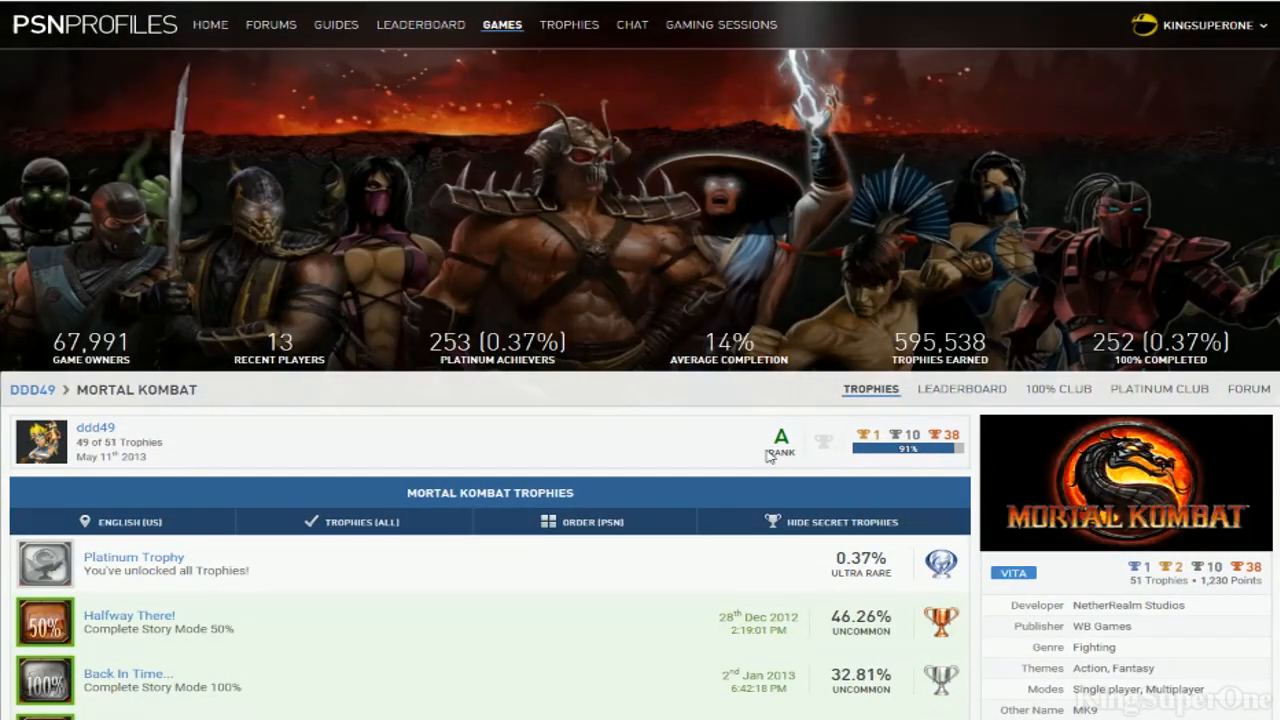
Scroll down through the Mortal Kombat Vita trophies and slightly back up
scroll("down", 3)
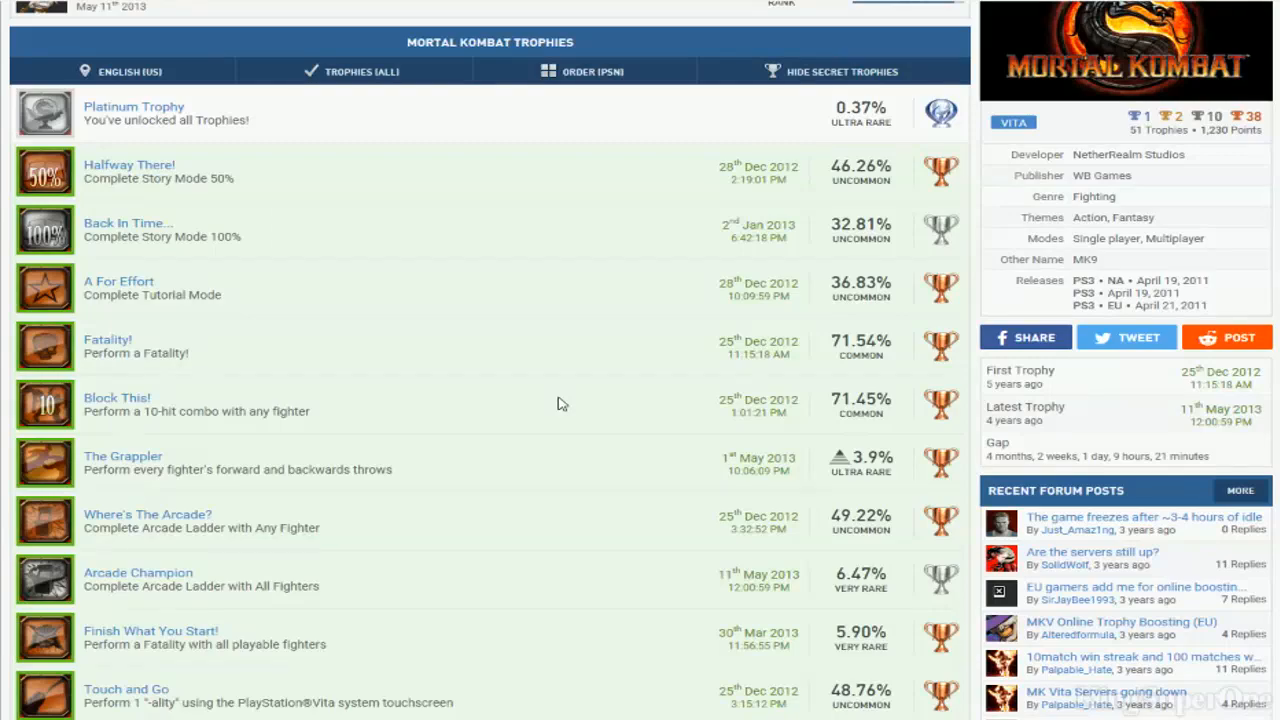
scroll("down", 3)
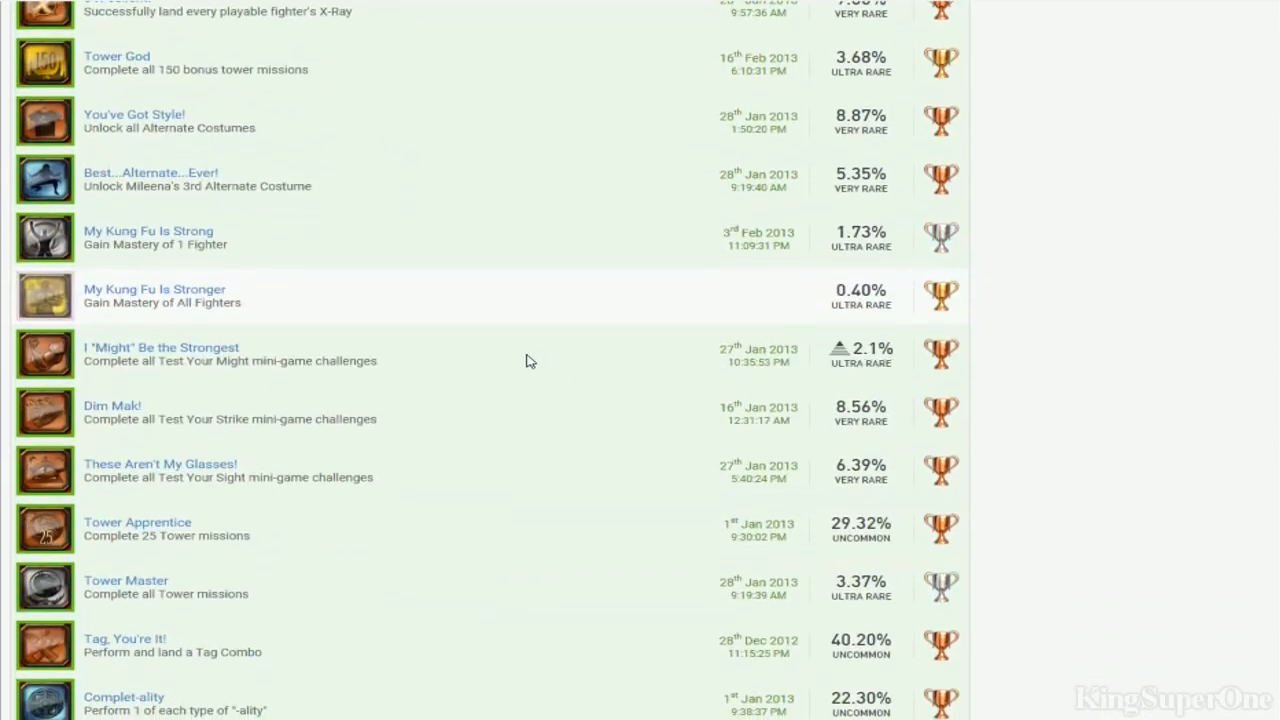
scroll("down", 3)
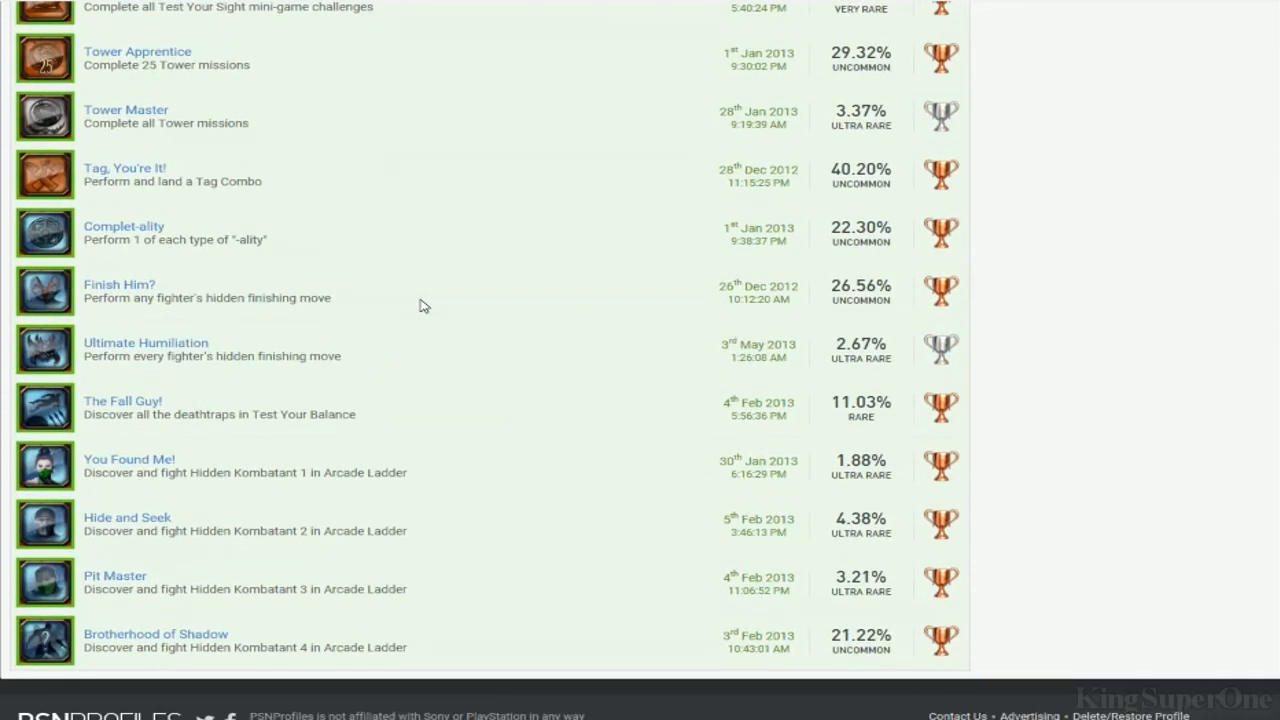
scroll("up", 3)
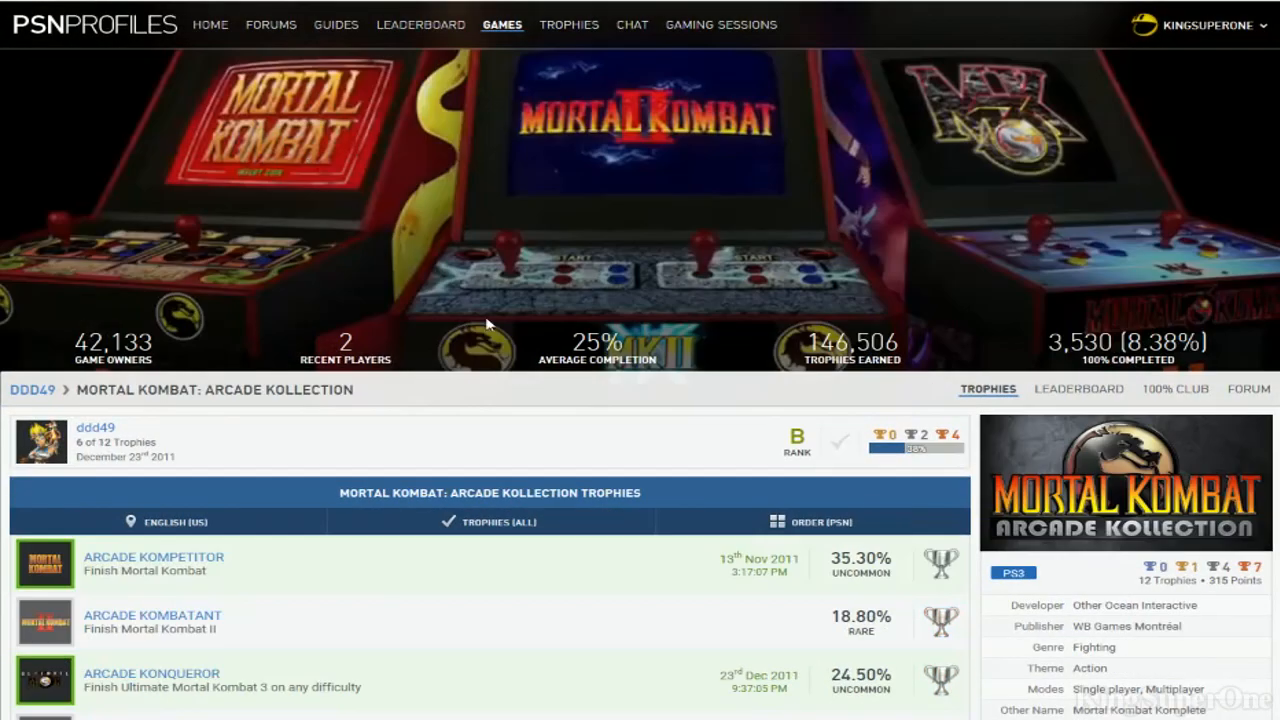
Scroll through the Mortal Kombat: Arcade Kollection trophies, 6 of 12 earned, and back toward the header
scroll("down", 3)
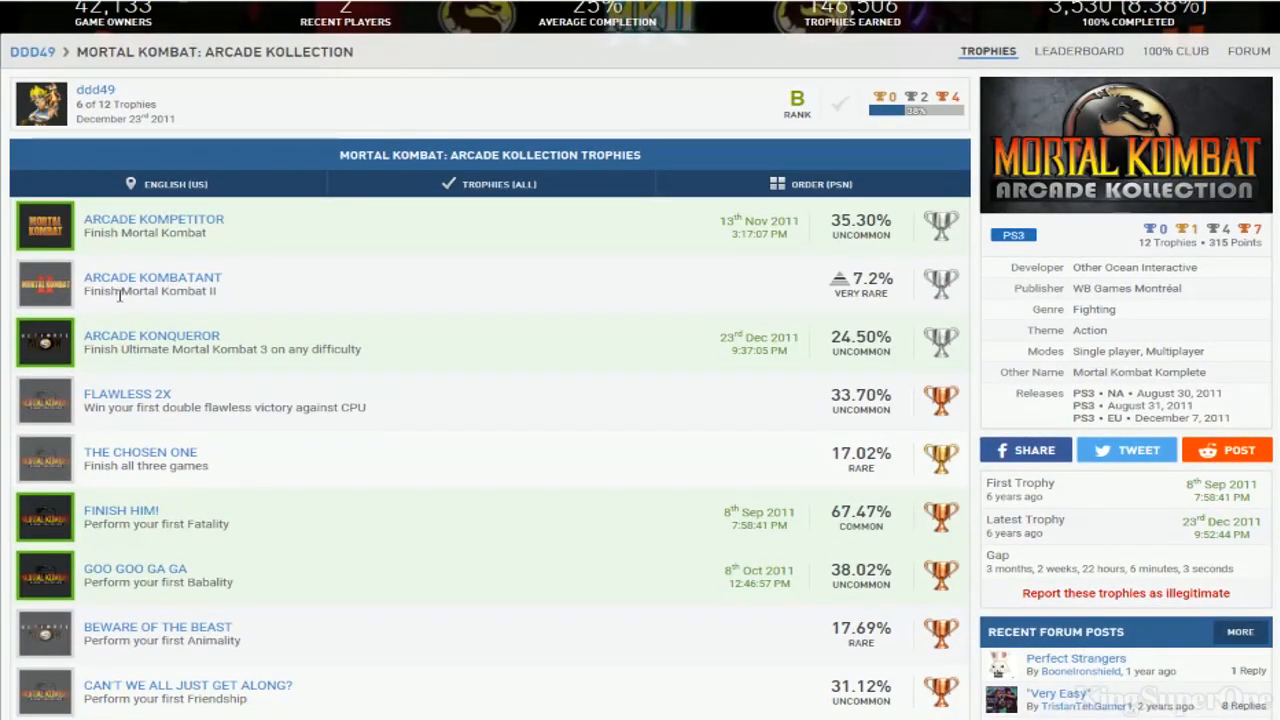
mouse_move(618, 272)
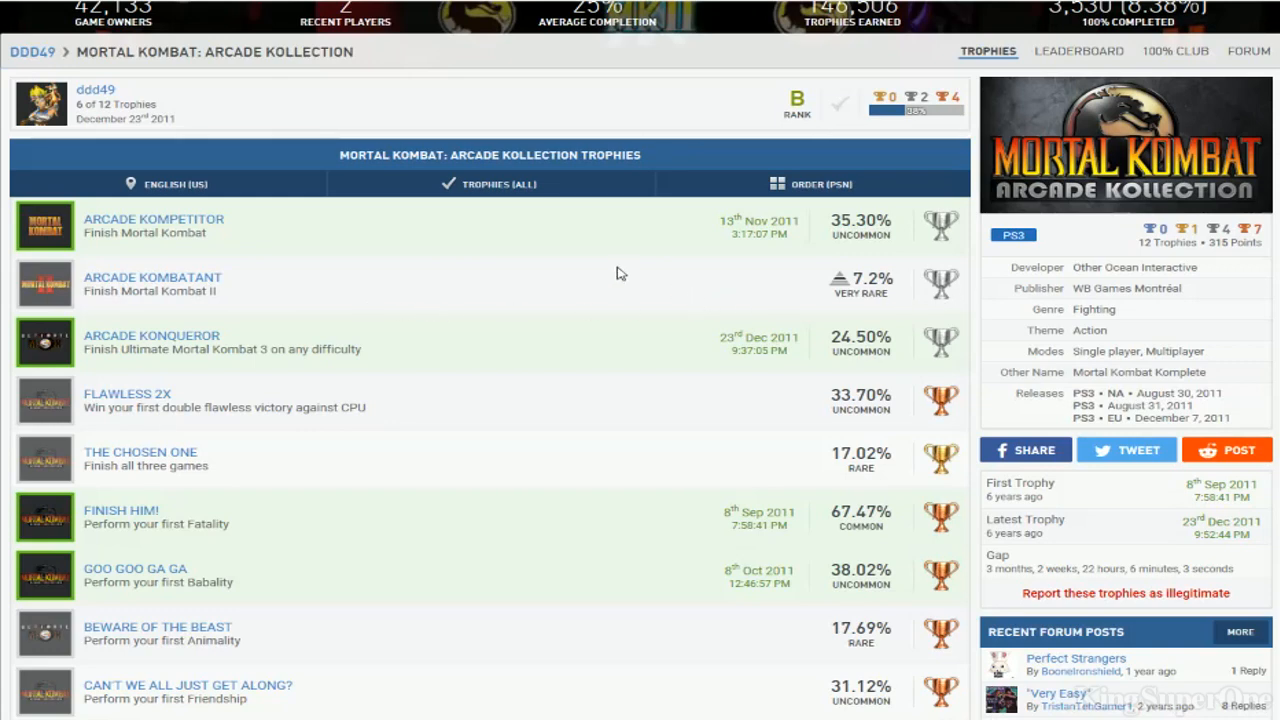
scroll("down", 3)
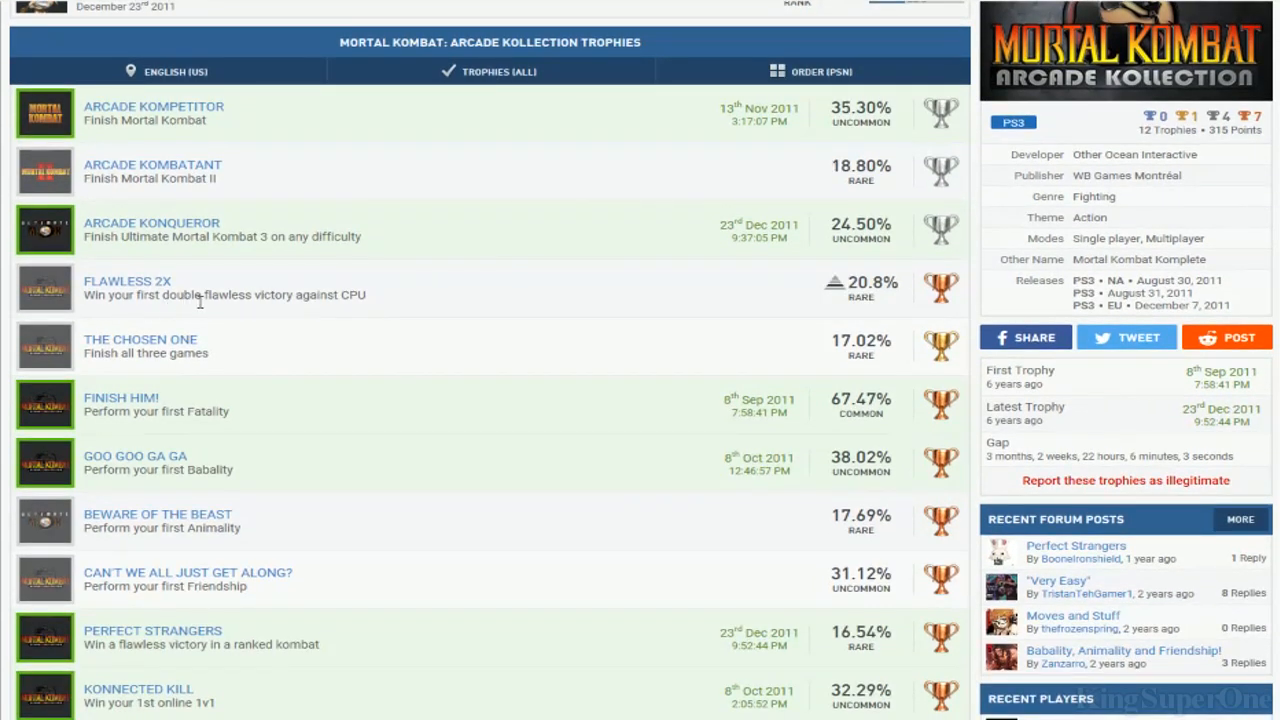
mouse_move(350, 312)
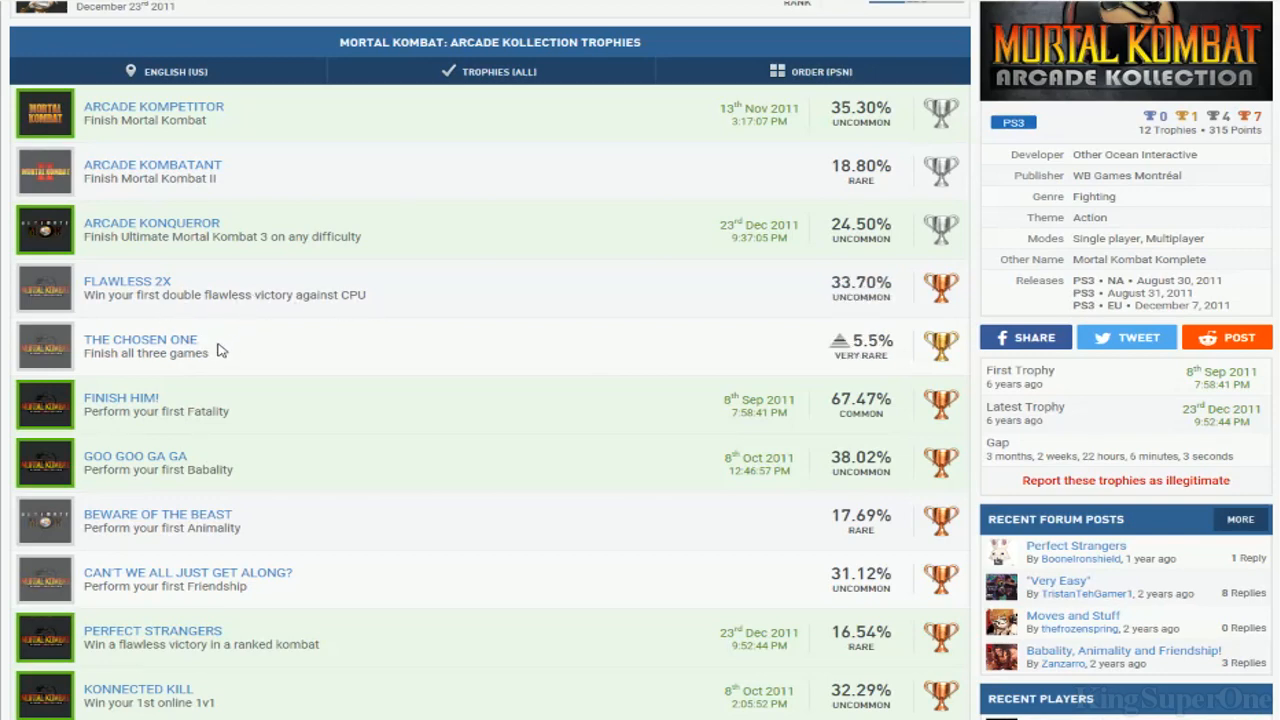
scroll("down", 3)
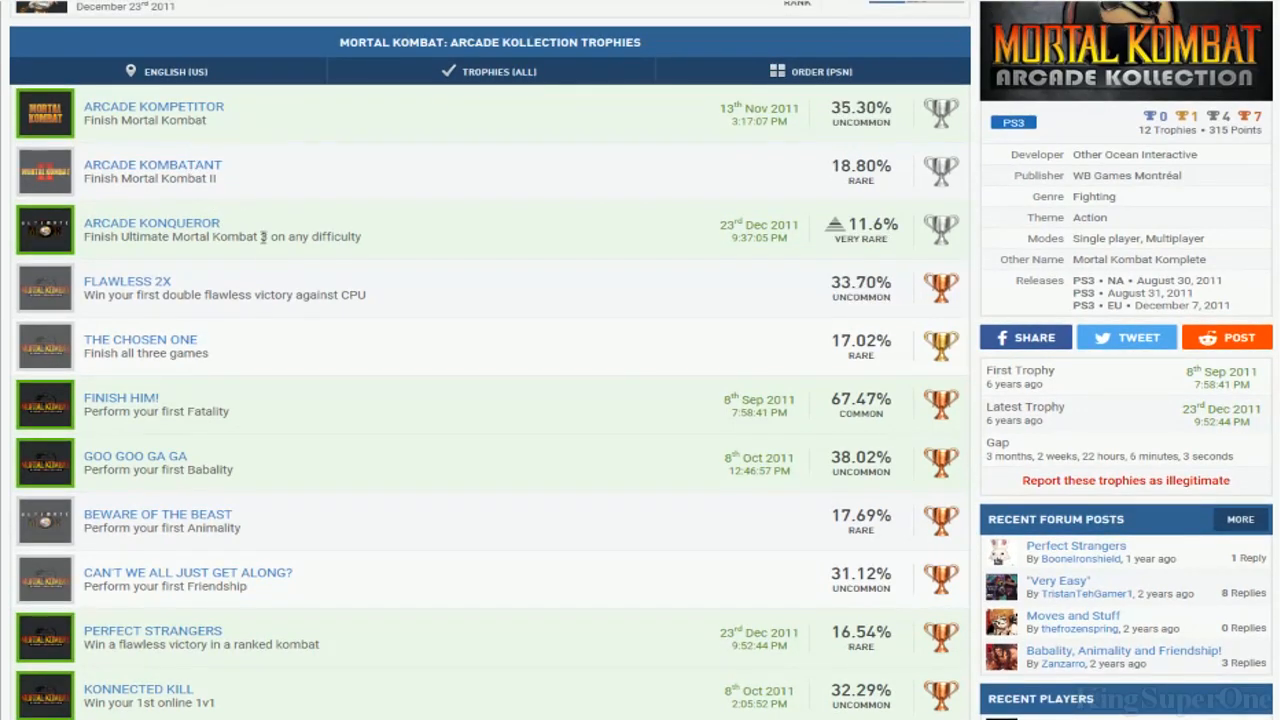
scroll("down", 3)
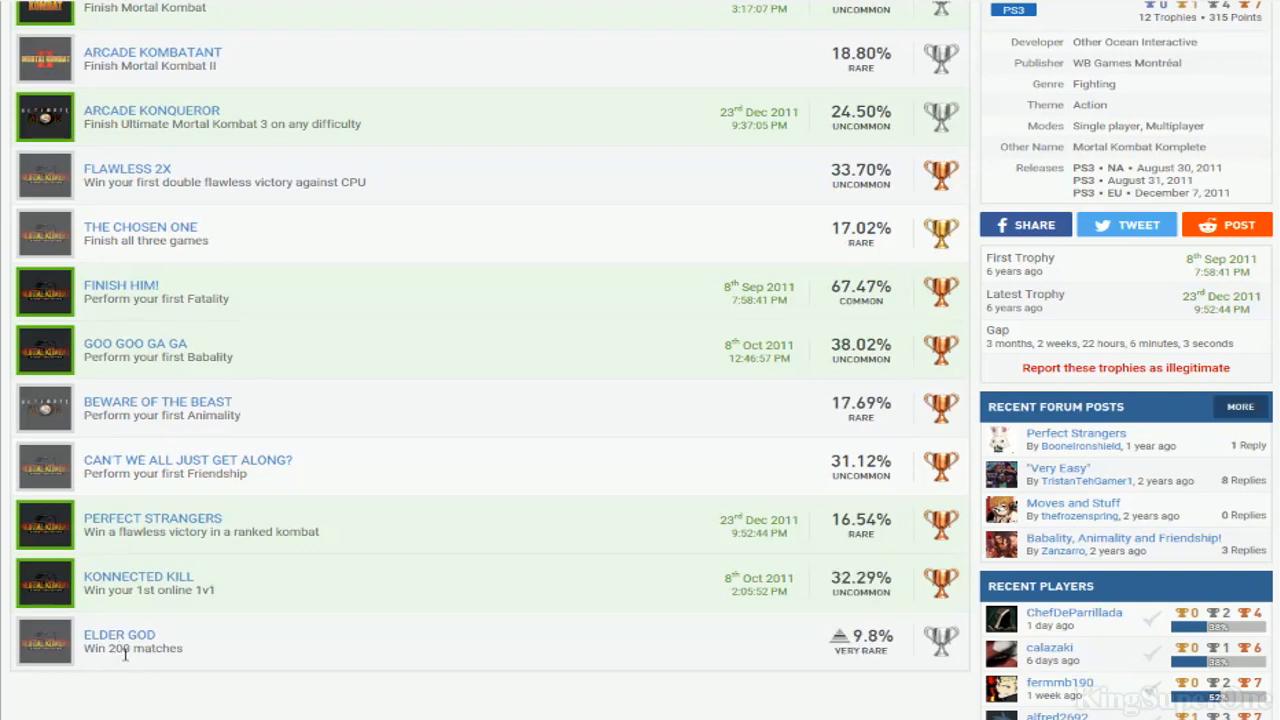
scroll("up", 3)
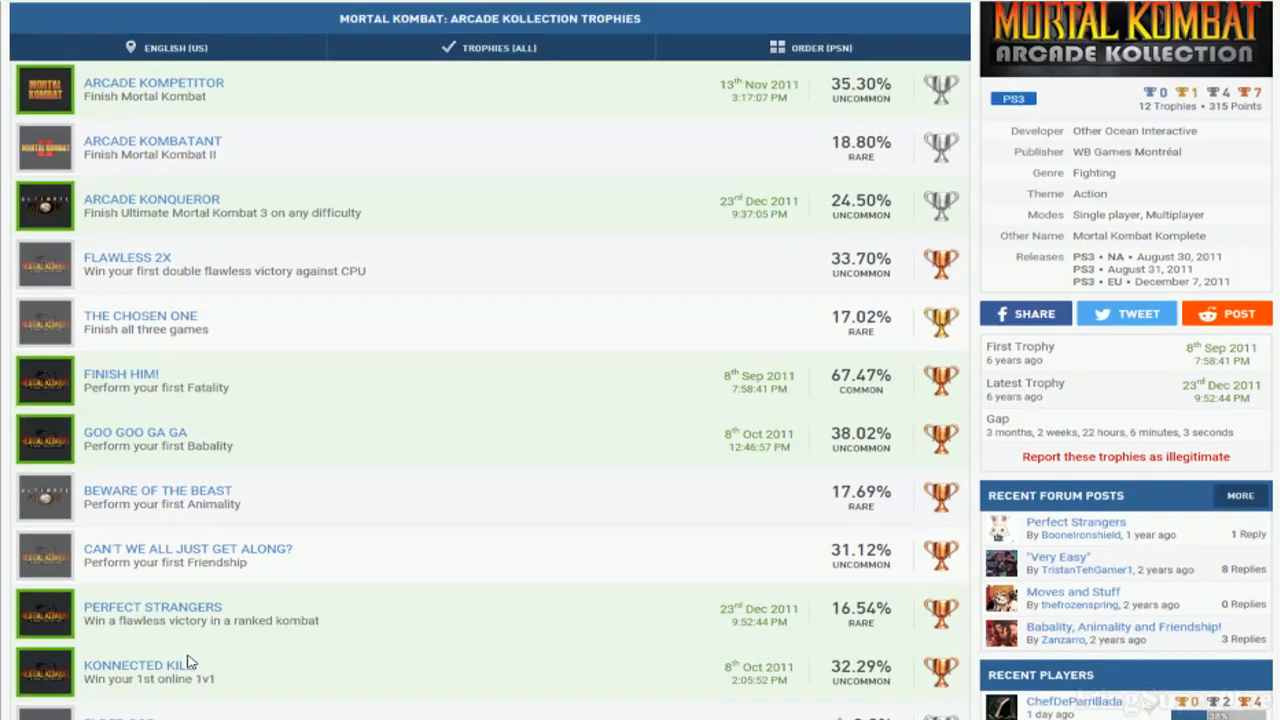
scroll("up", 3)
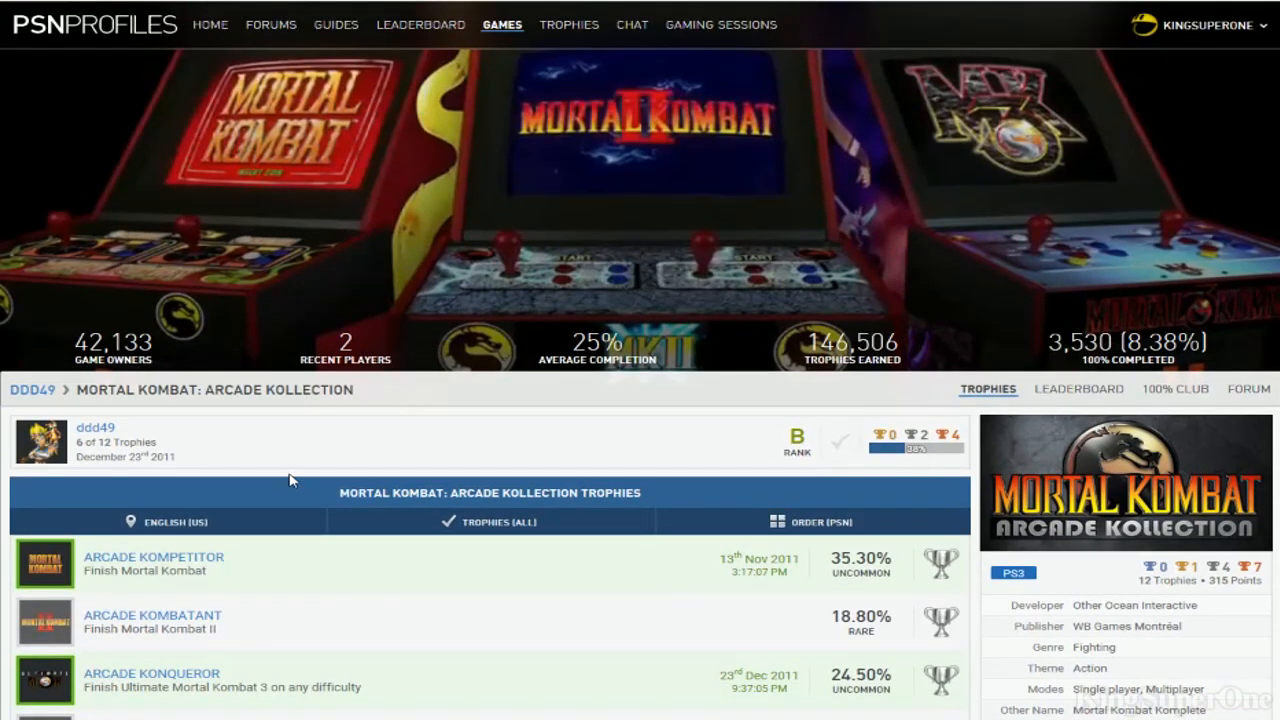
scroll("down", 3)
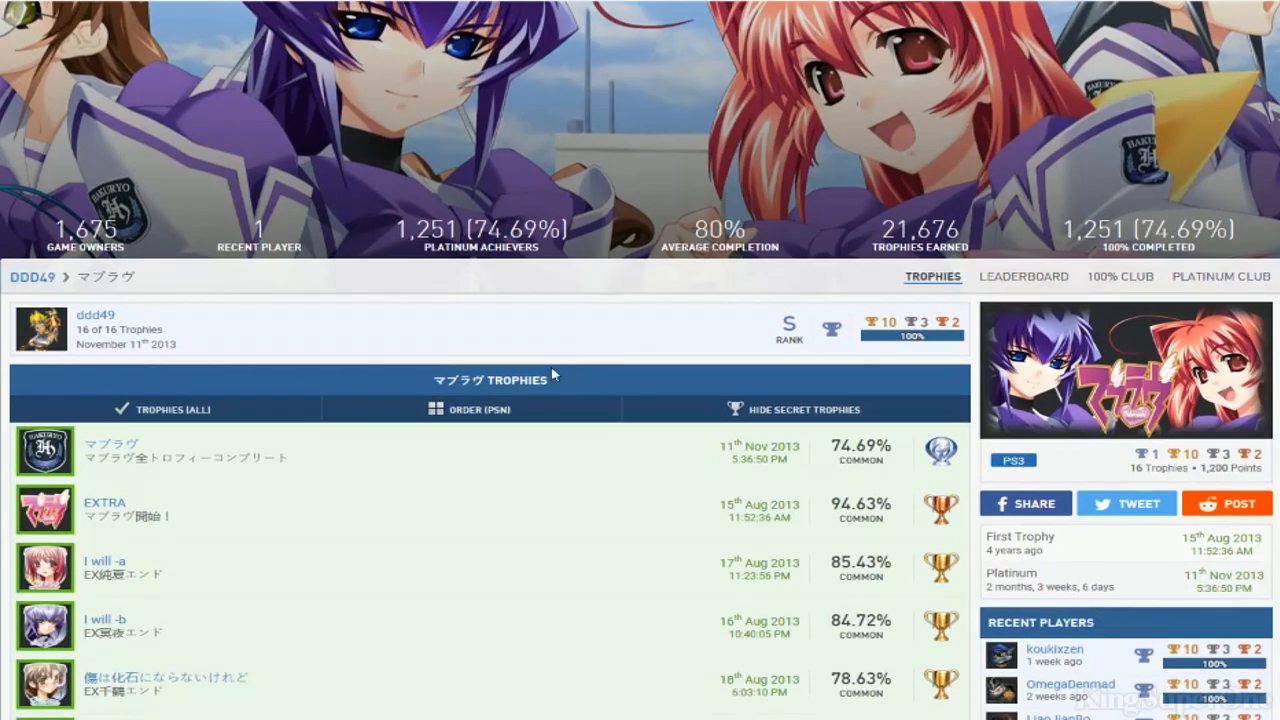
Scroll through the マブラヴ trophy list of 16 earned trophies and return to the top
scroll("up", 3)
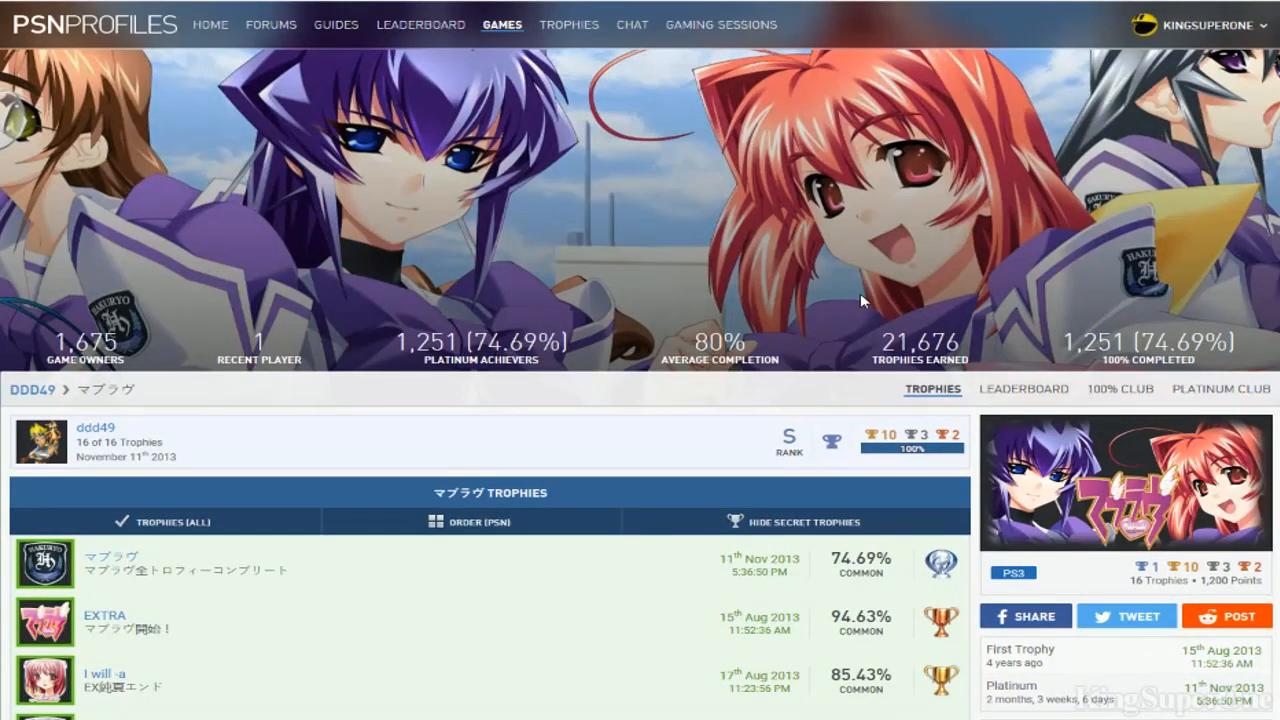
scroll("down", 3)
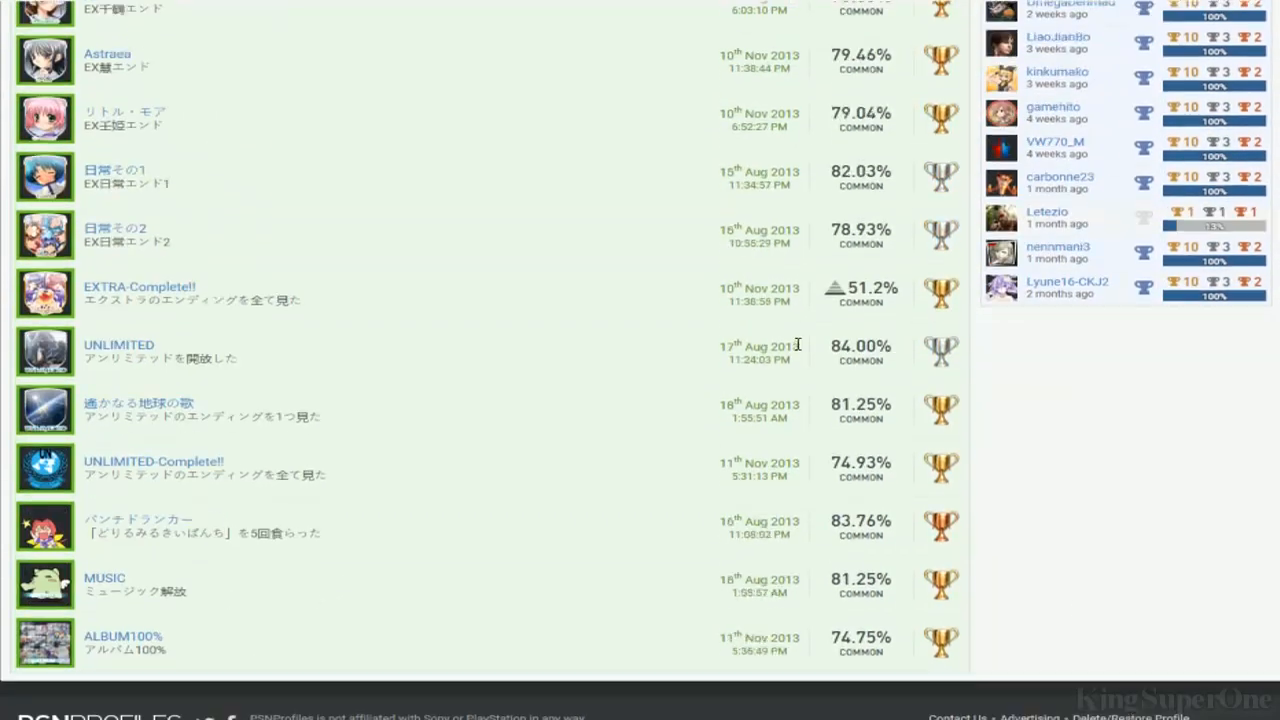
scroll("up", 3)
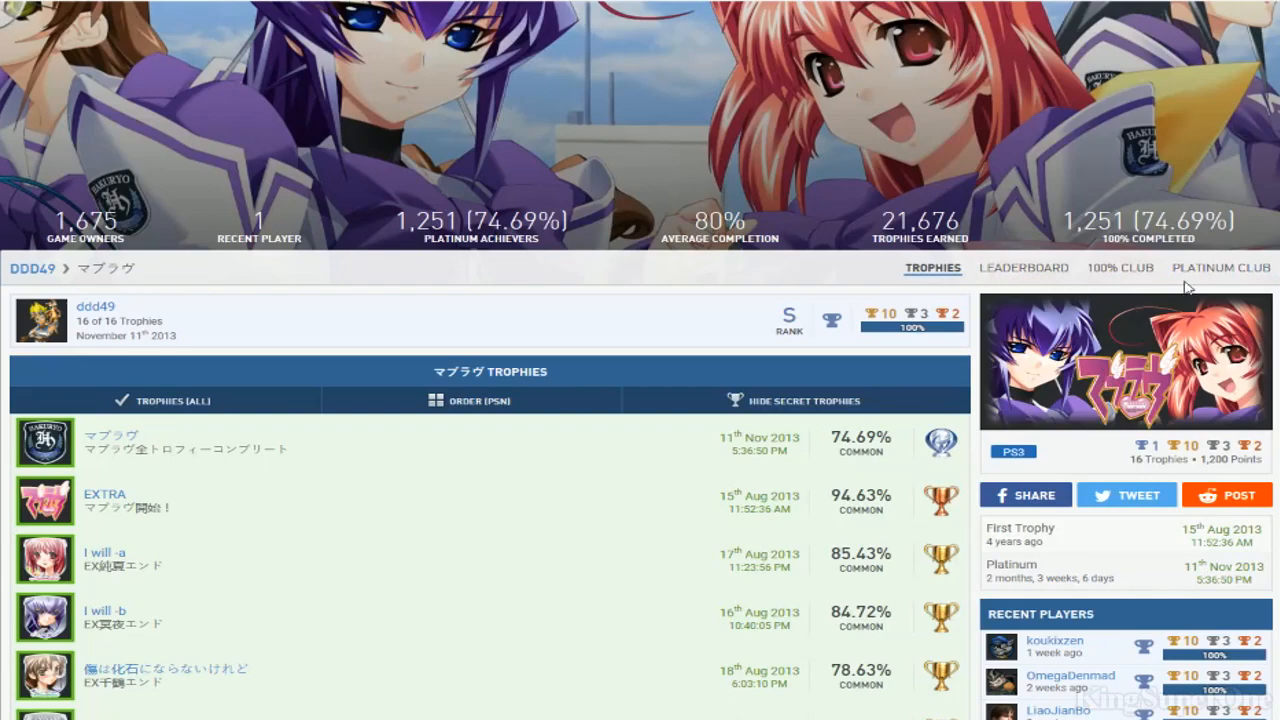
scroll("up", 3)
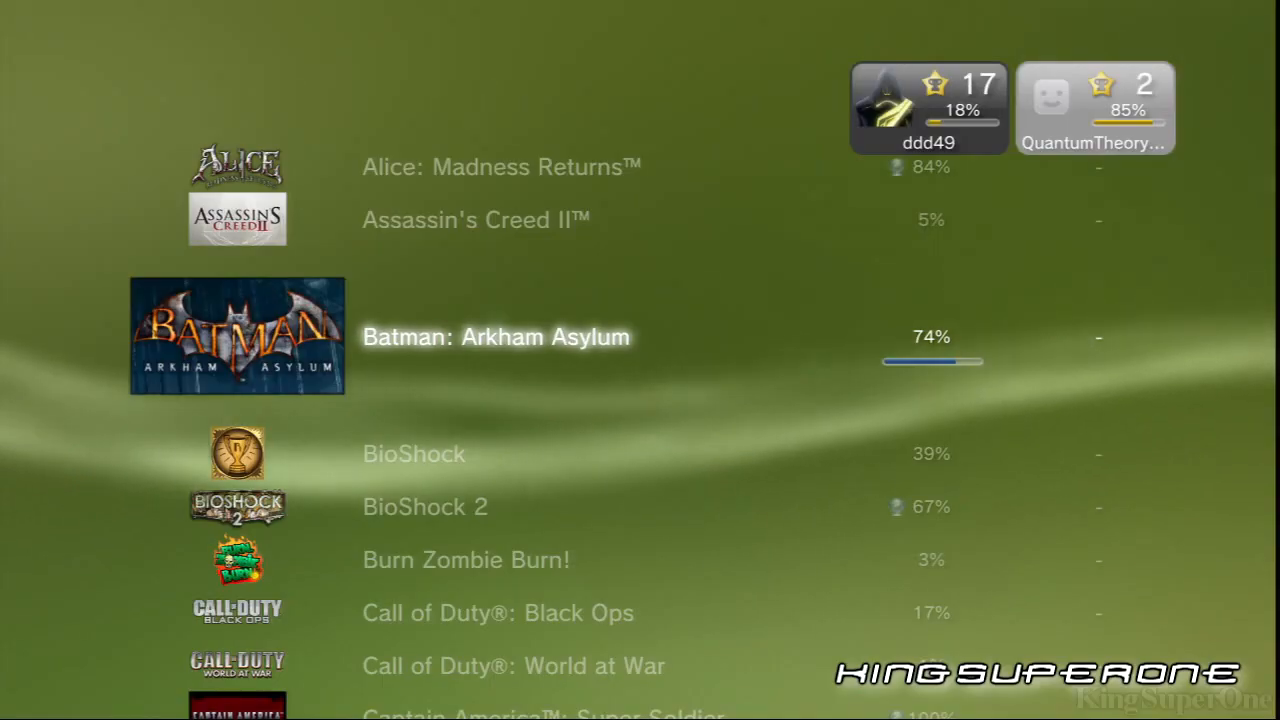
Move down the XMB two-player comparison list from Alice: Madness Returns to ICO
scroll("down", 3)
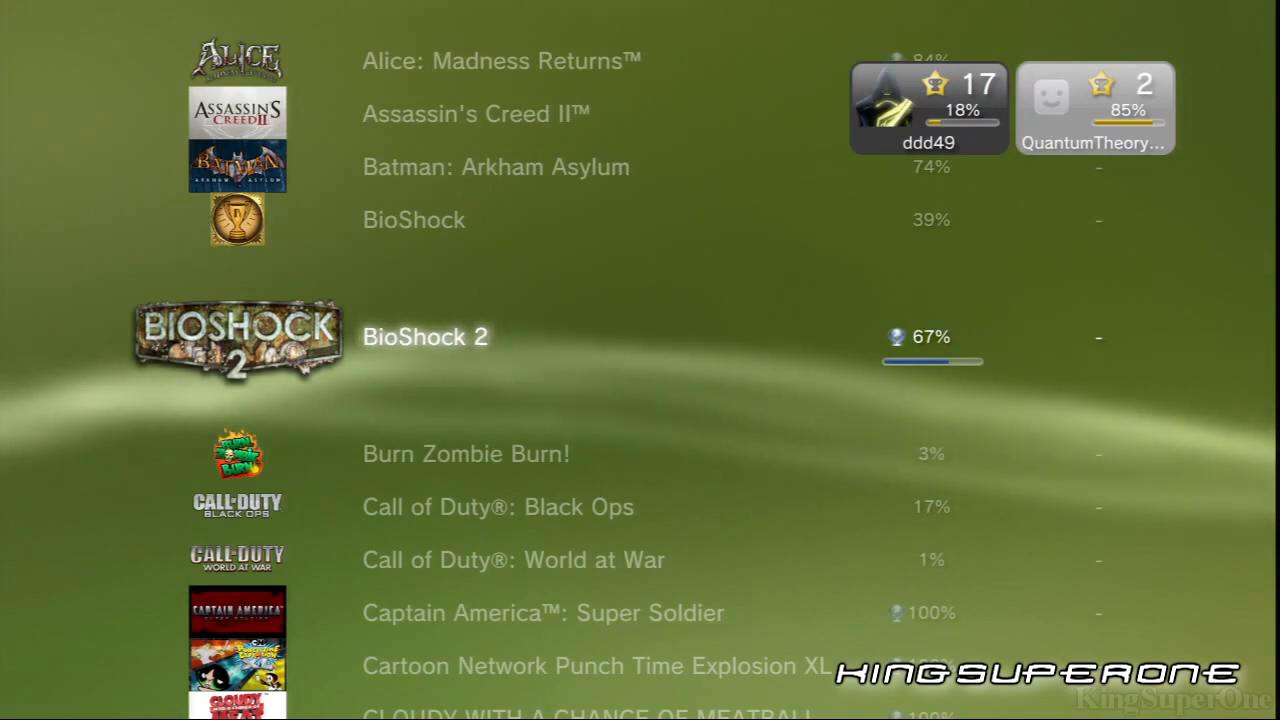
scroll("down", 3)
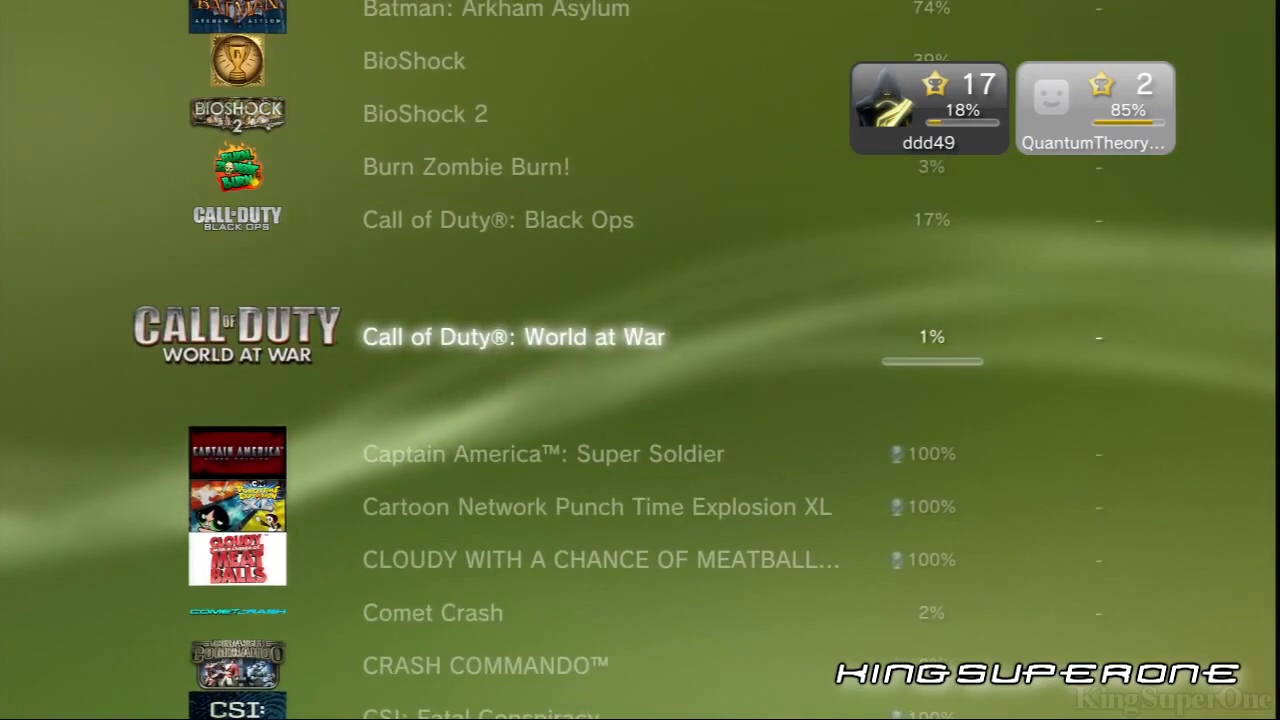
scroll("down", 3)
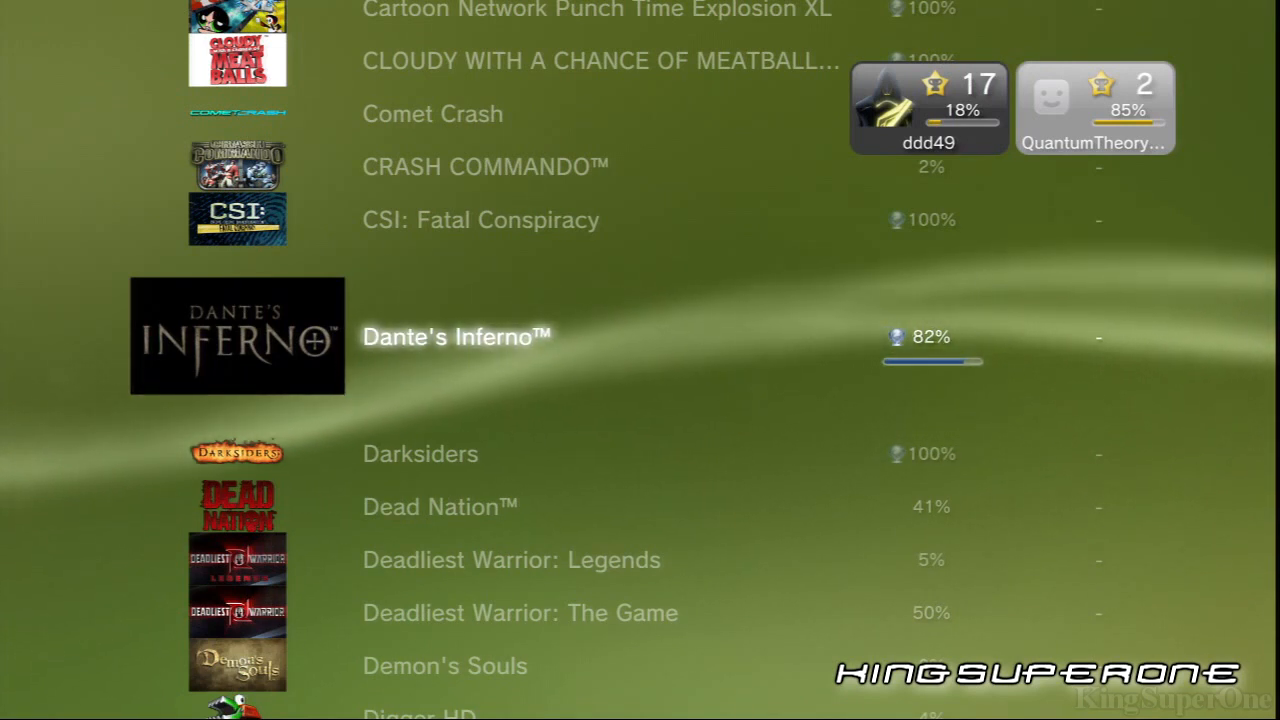
scroll("down", 3)
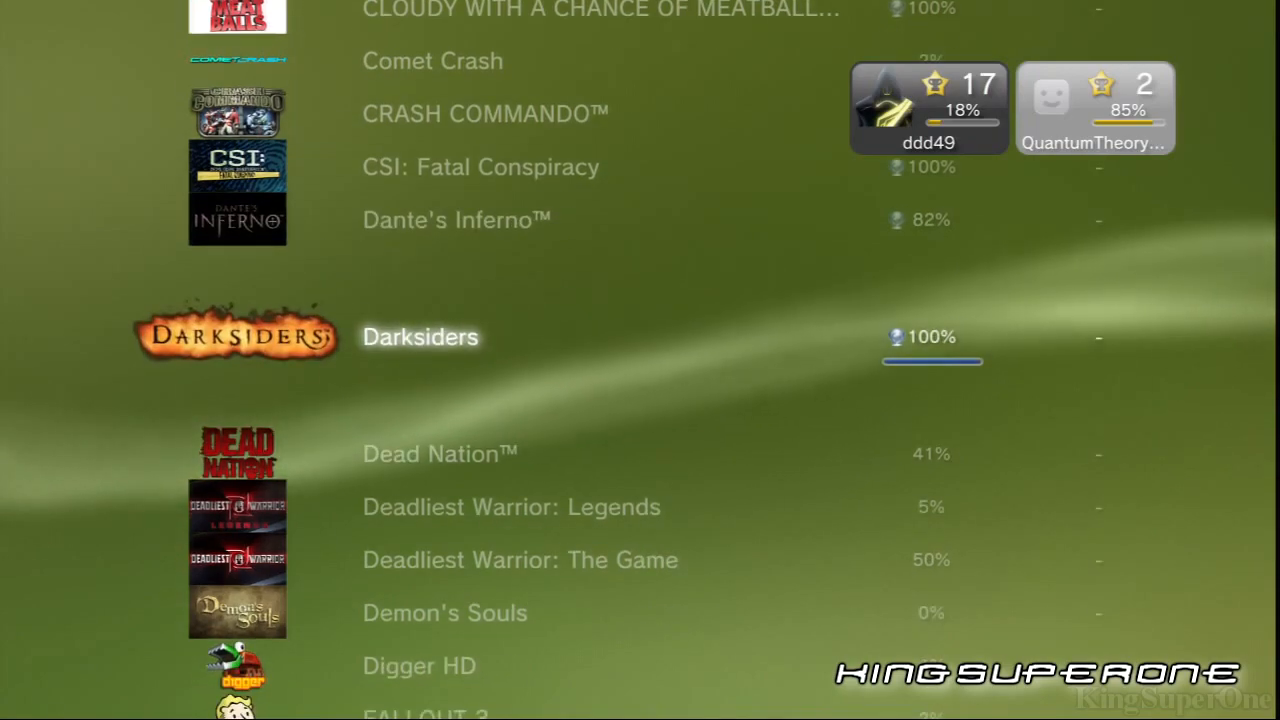
scroll("down", 3)
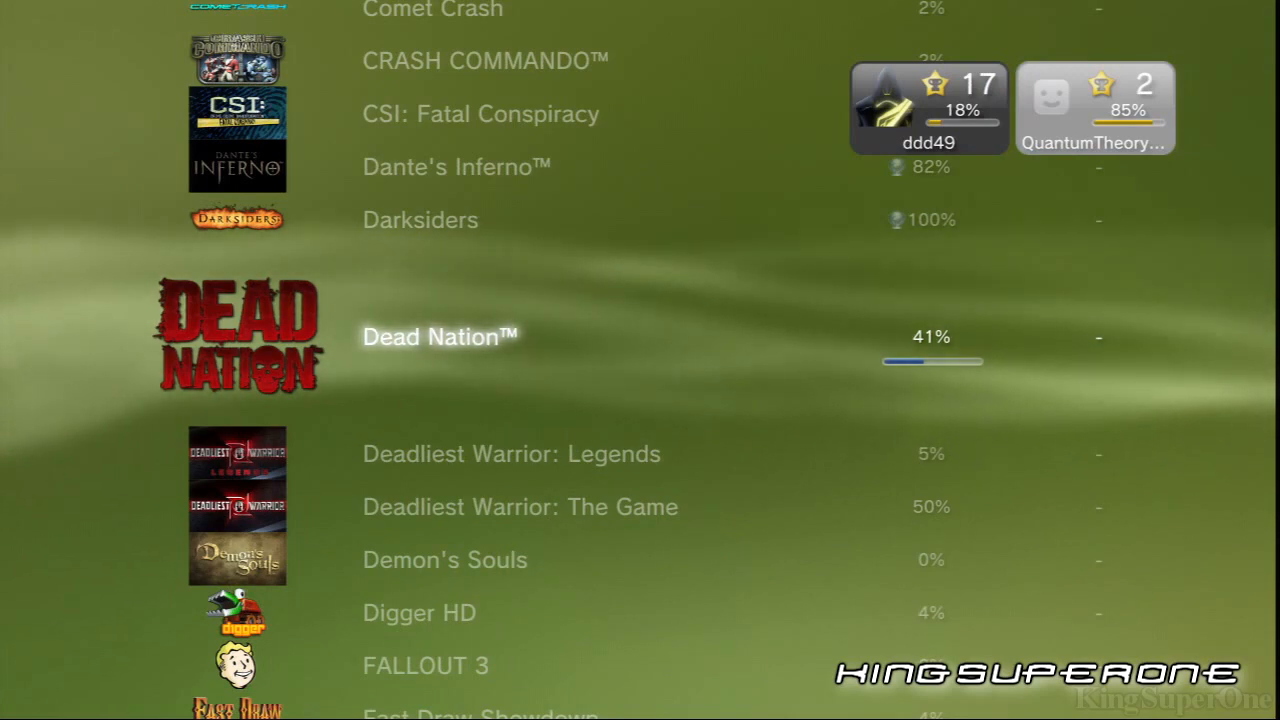
scroll("down", 3)
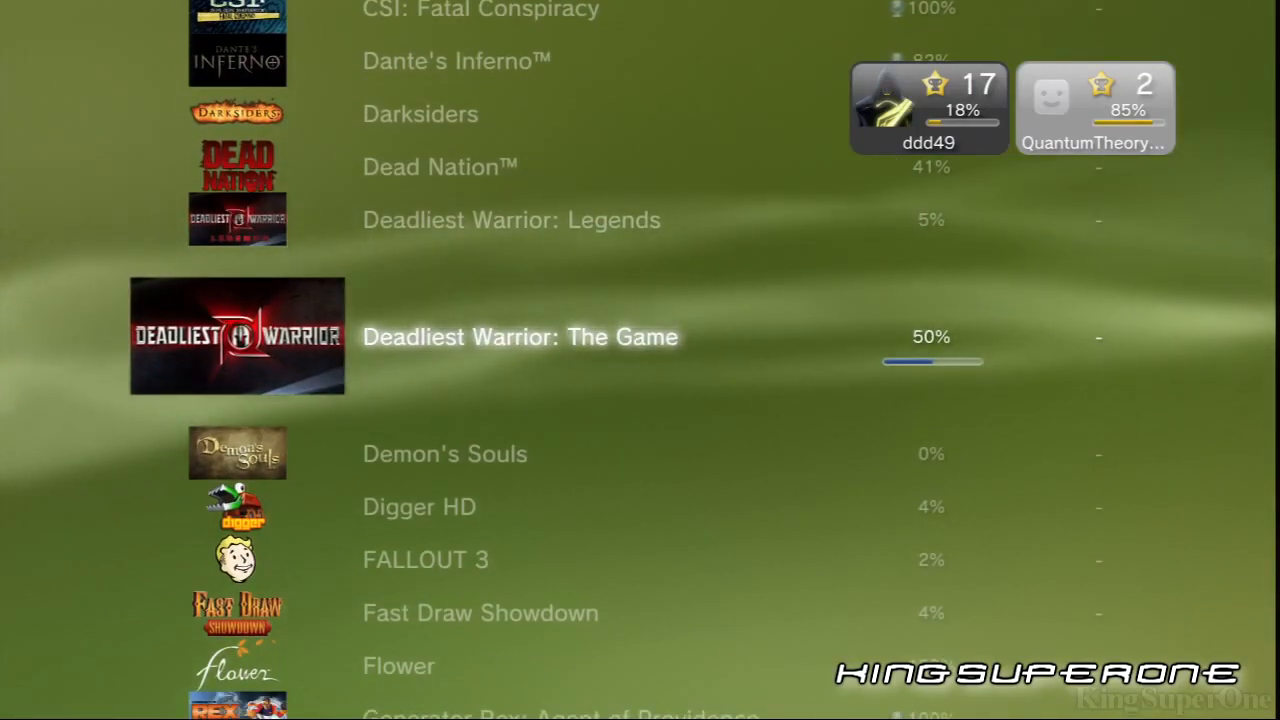
scroll("down", 3)
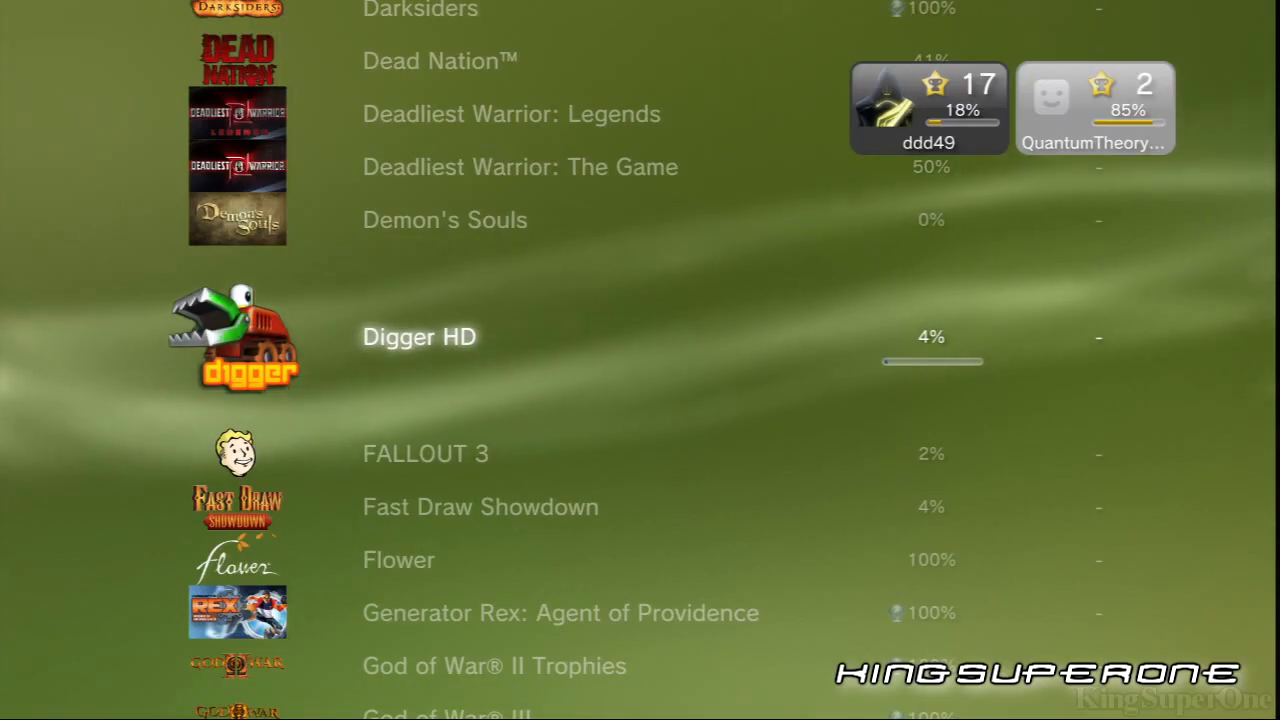
scroll("down", 3)
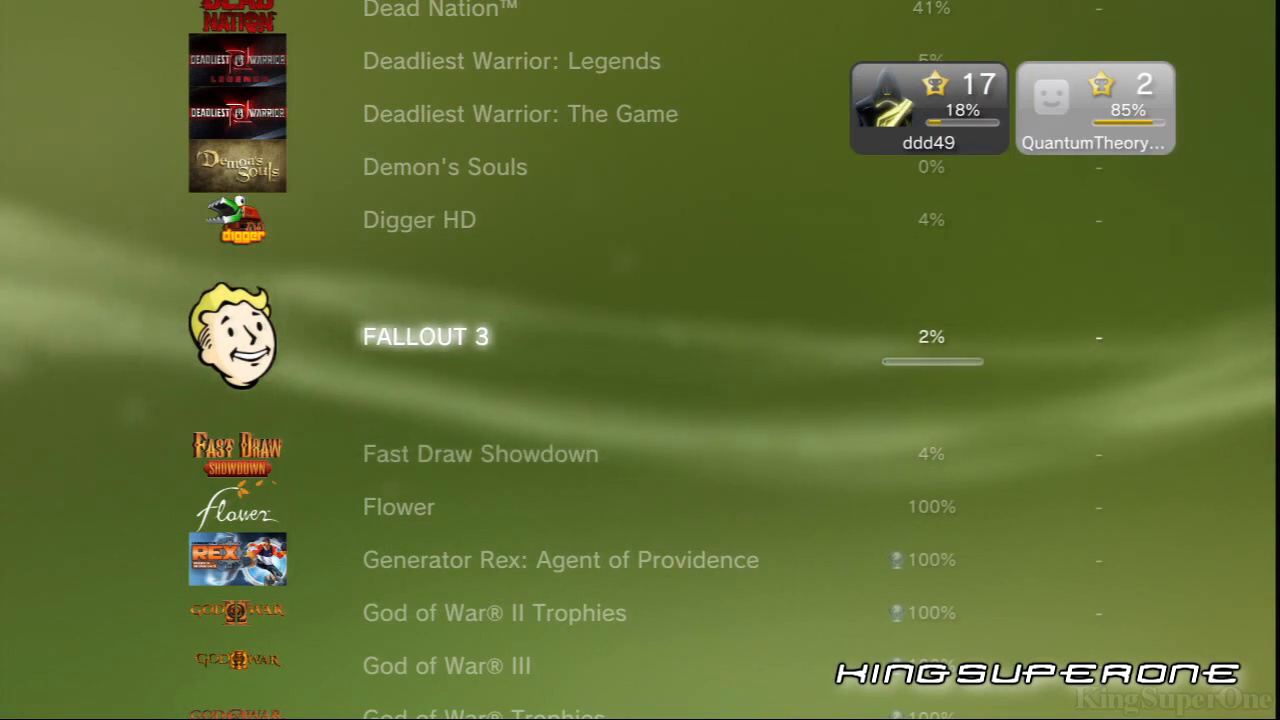
scroll("down", 3)
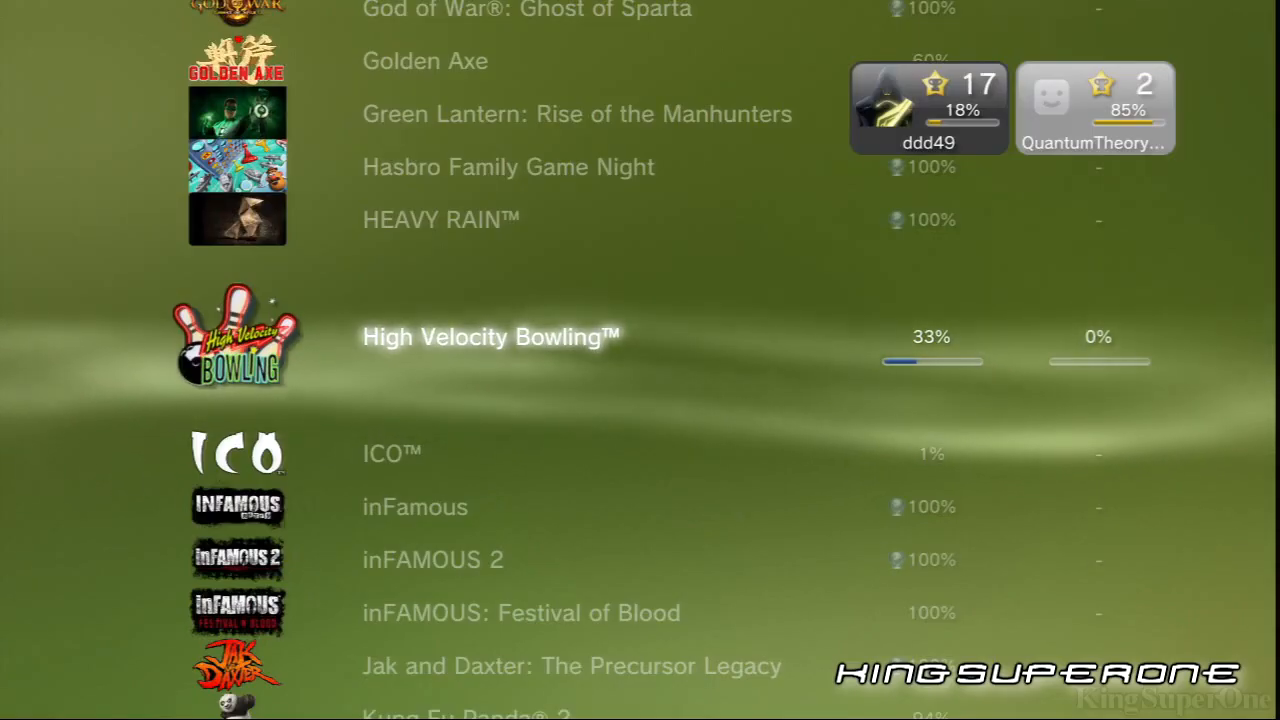
scroll("down", 3)
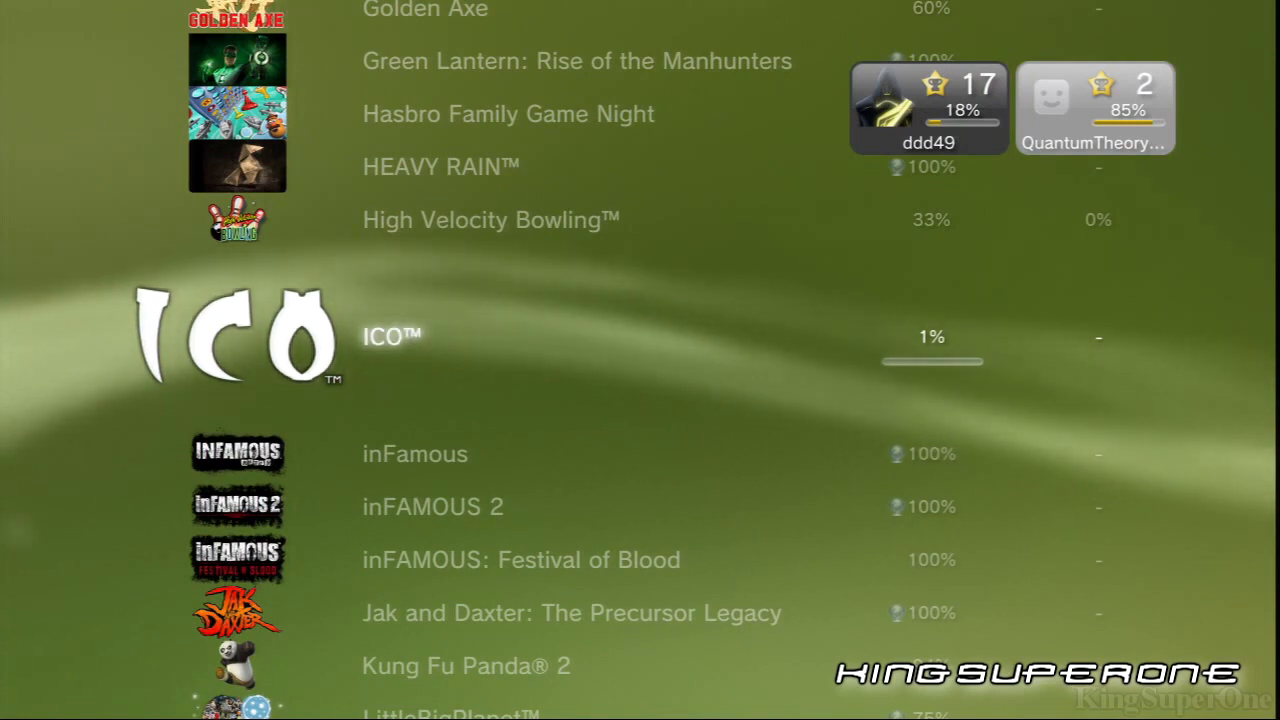
scroll("down", 3)
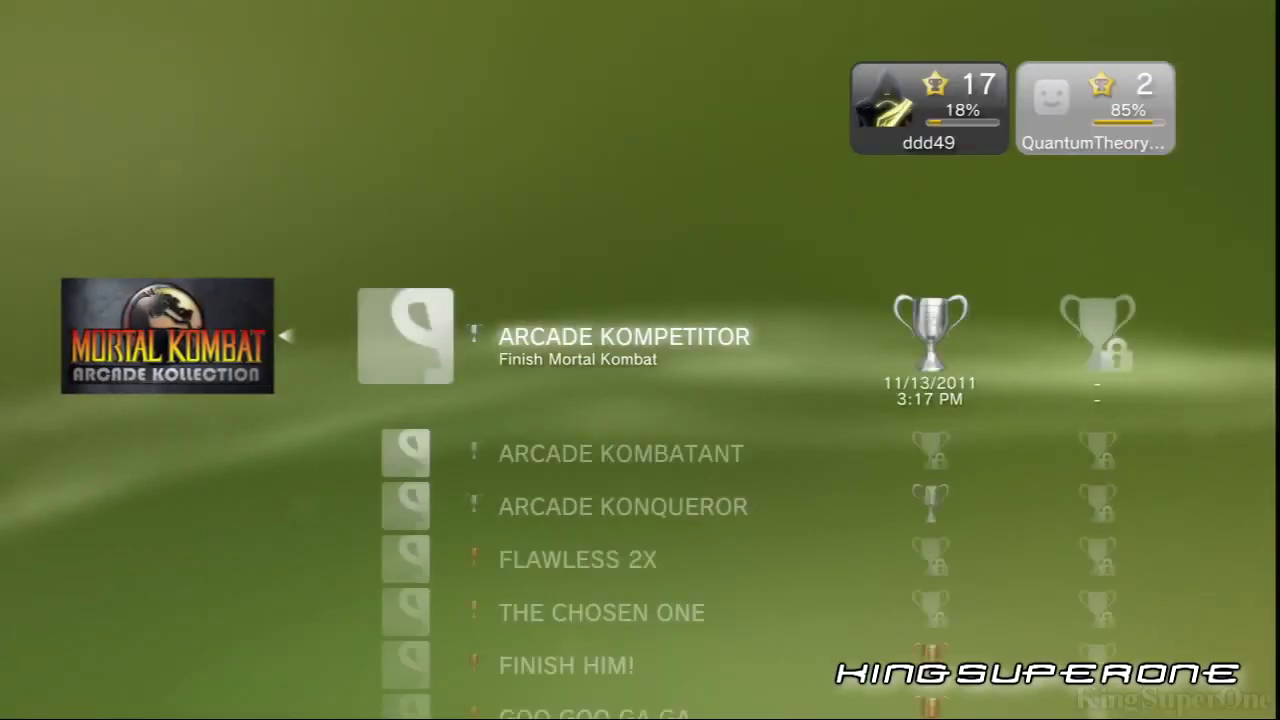
Move down to Mortal Kombat: Arcade Kollection in the compared games list to view its trophies
scroll("down", 3)
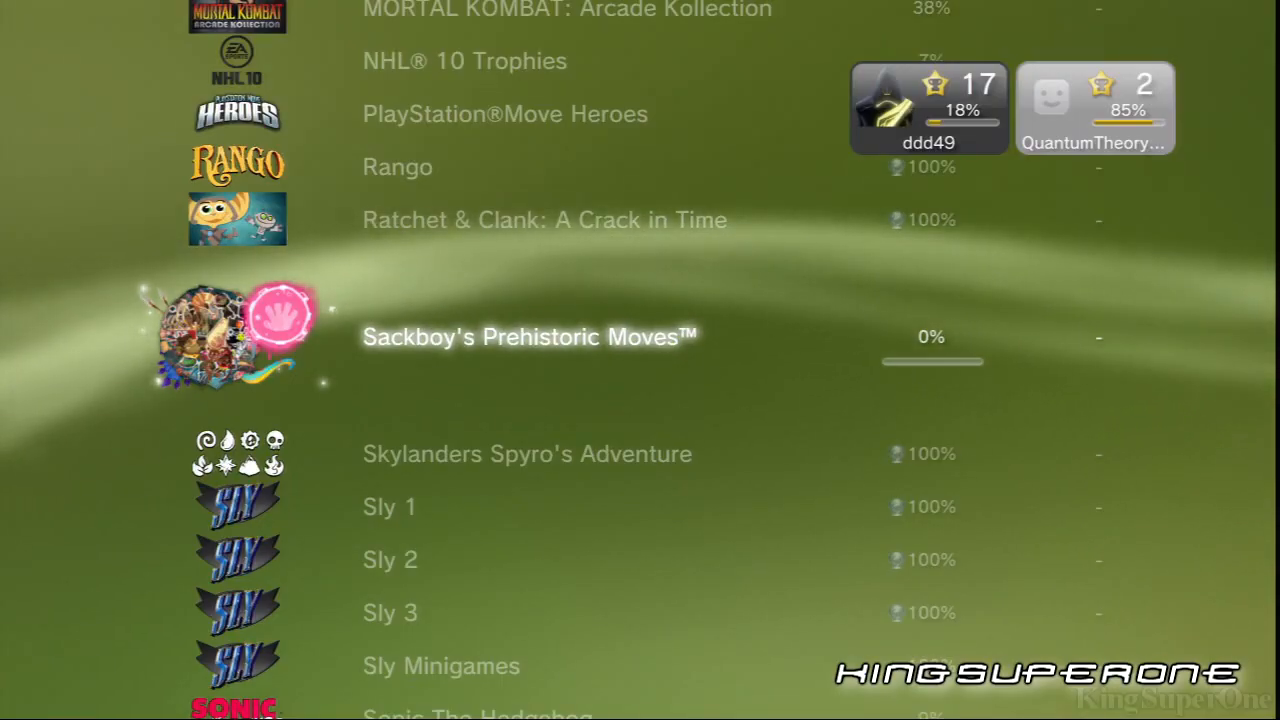
Move down the rest of the comparison list through the R, S, T, U, W titles to X-Men: Destiny
scroll("down", 3)
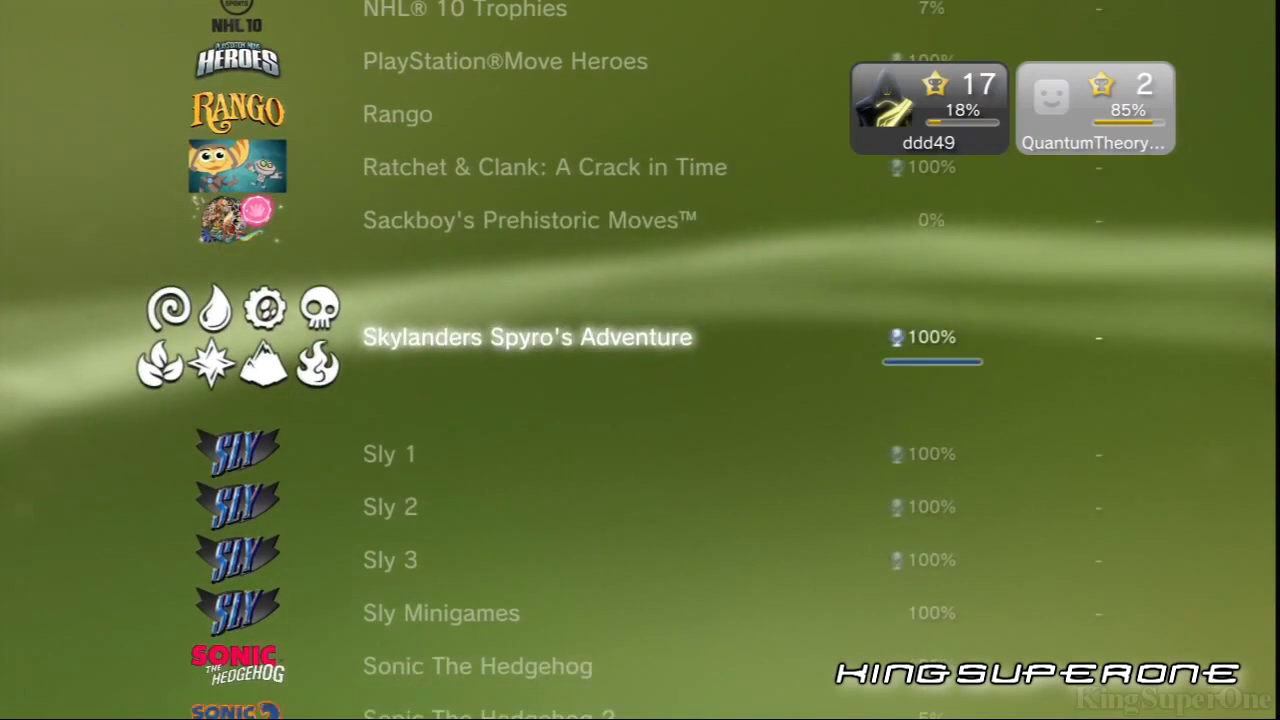
scroll("down", 3)
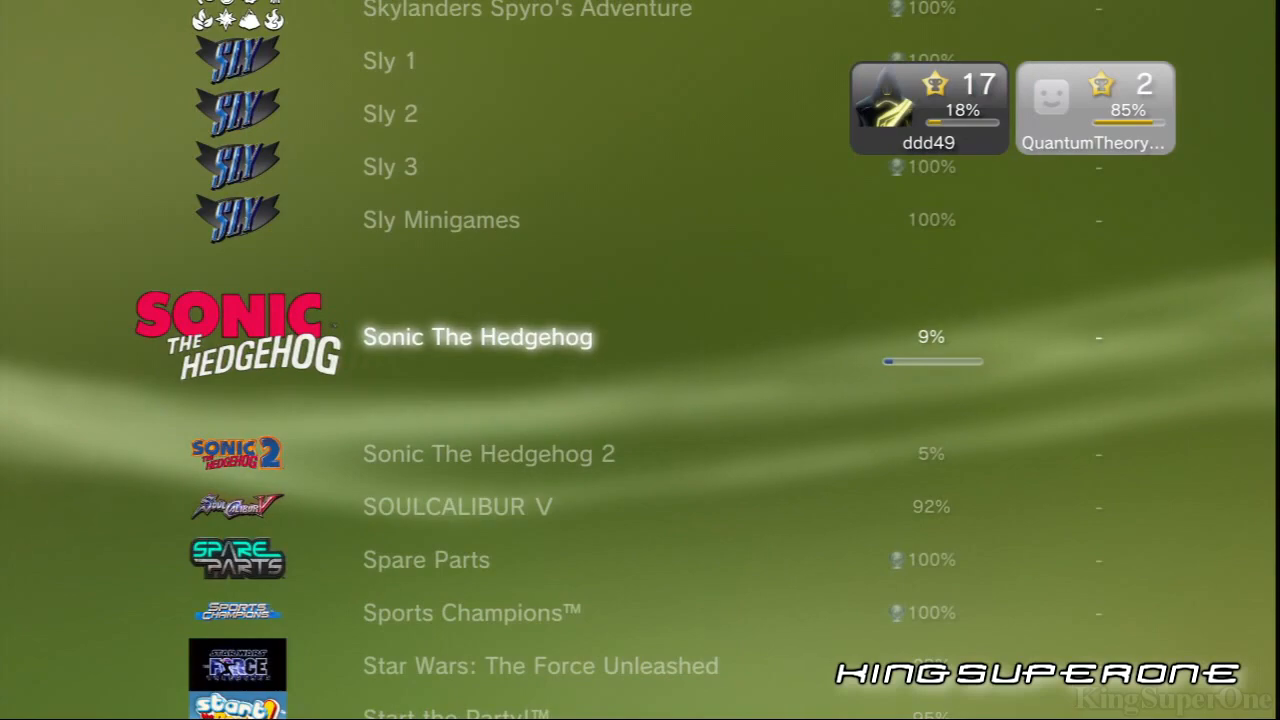
scroll("down", 3)
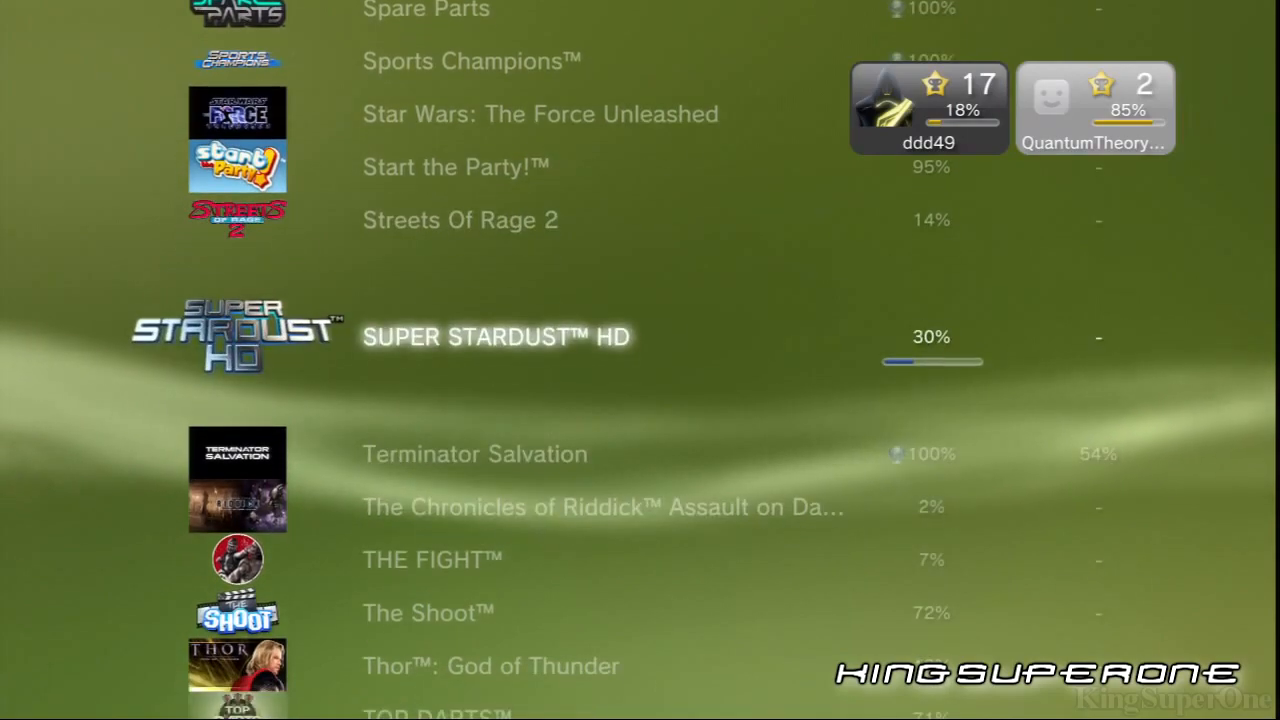
scroll("down", 3)
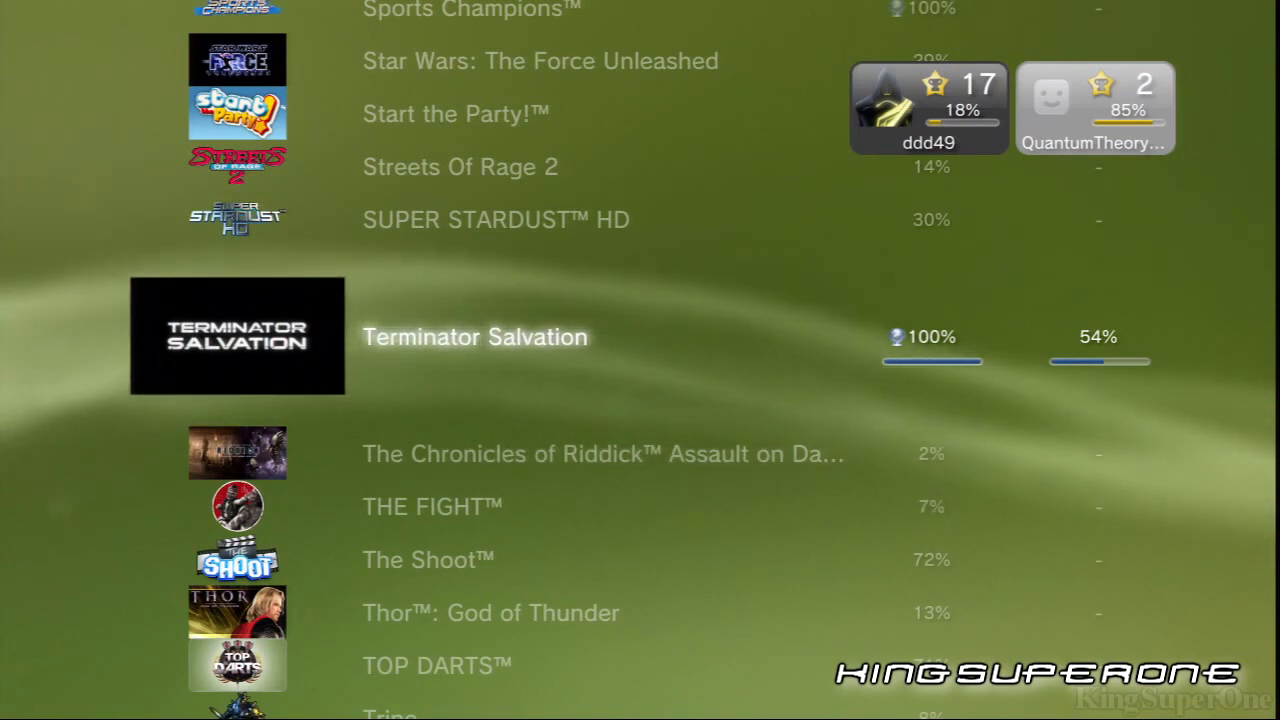
scroll("down", 3)
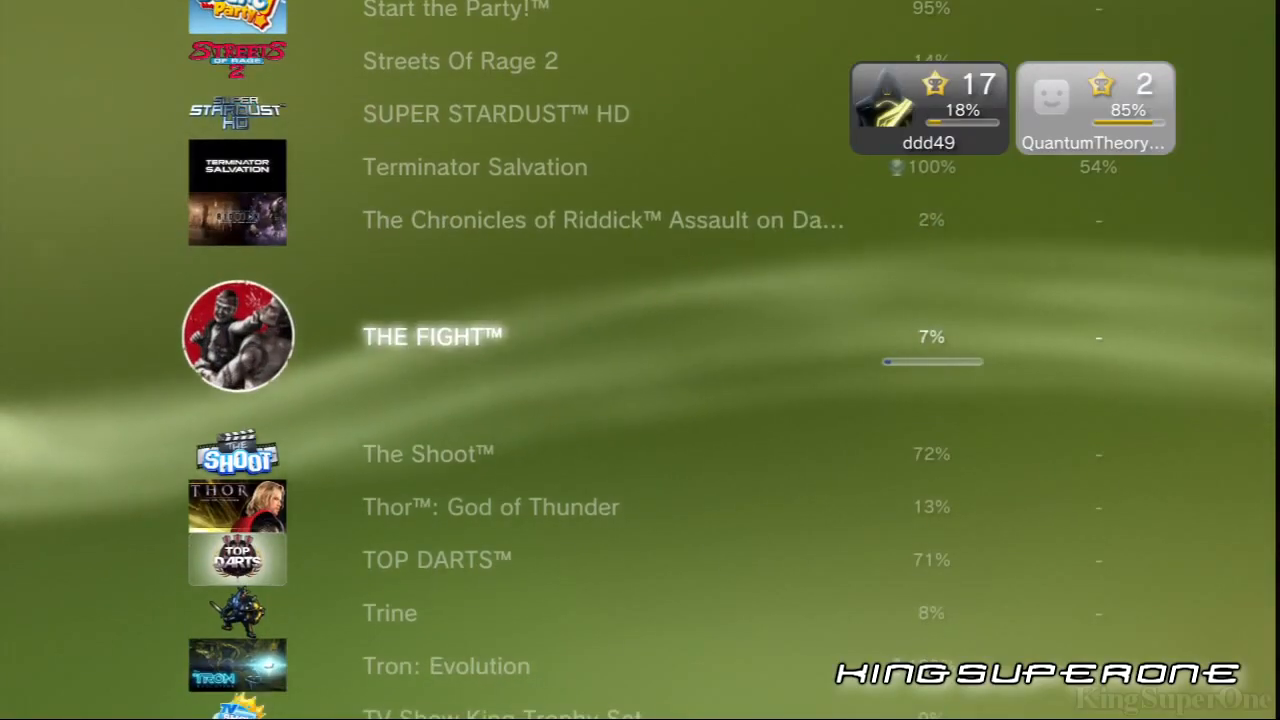
scroll("down", 3)
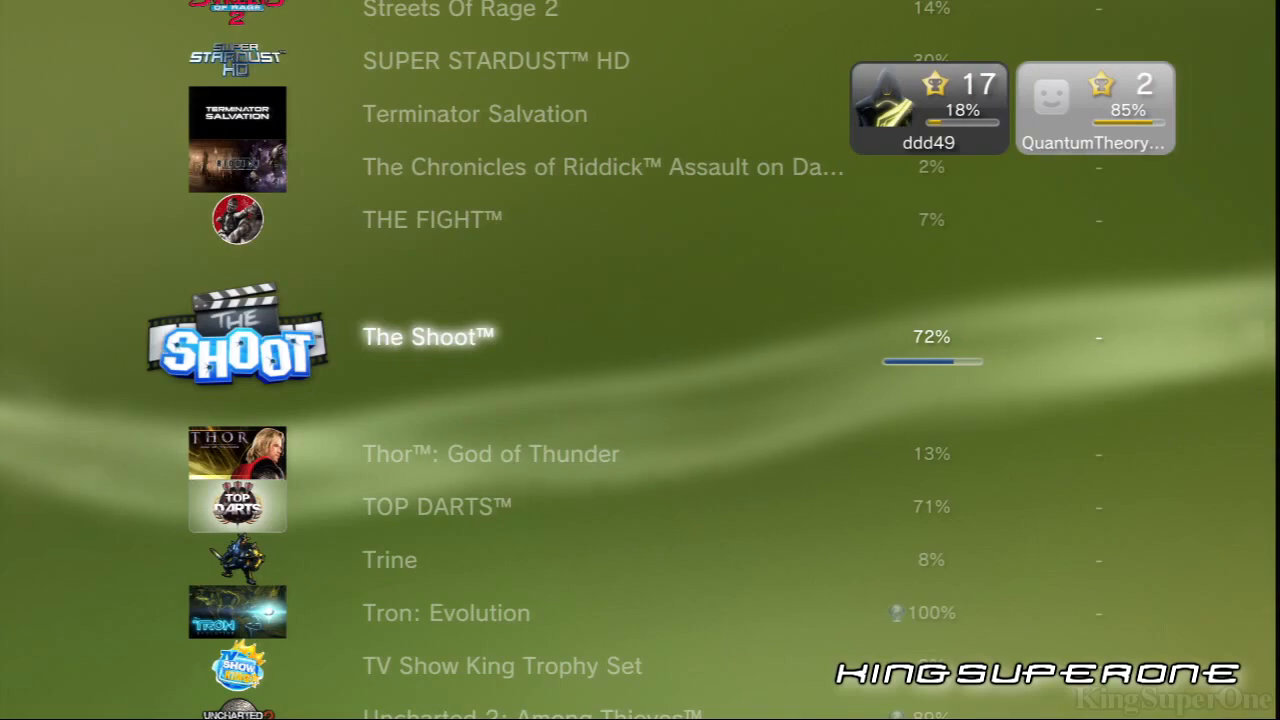
scroll("down", 3)
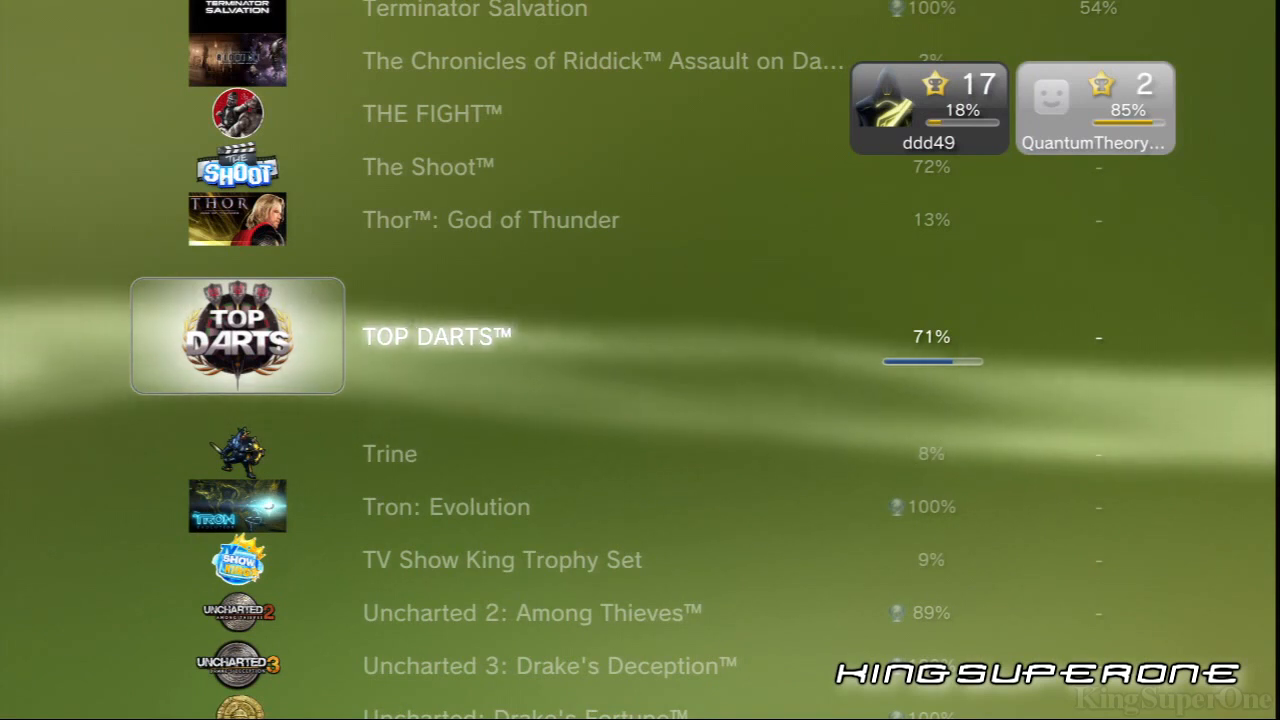
scroll("down", 3)
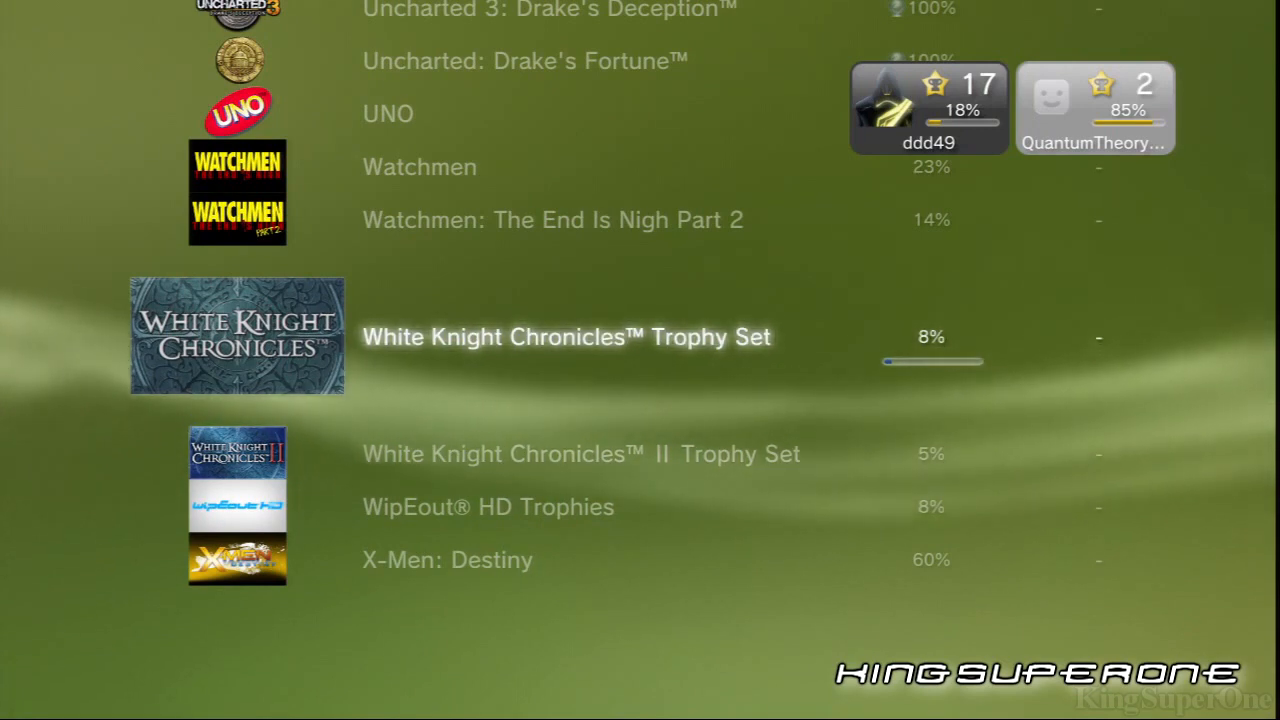
scroll("down", 3)
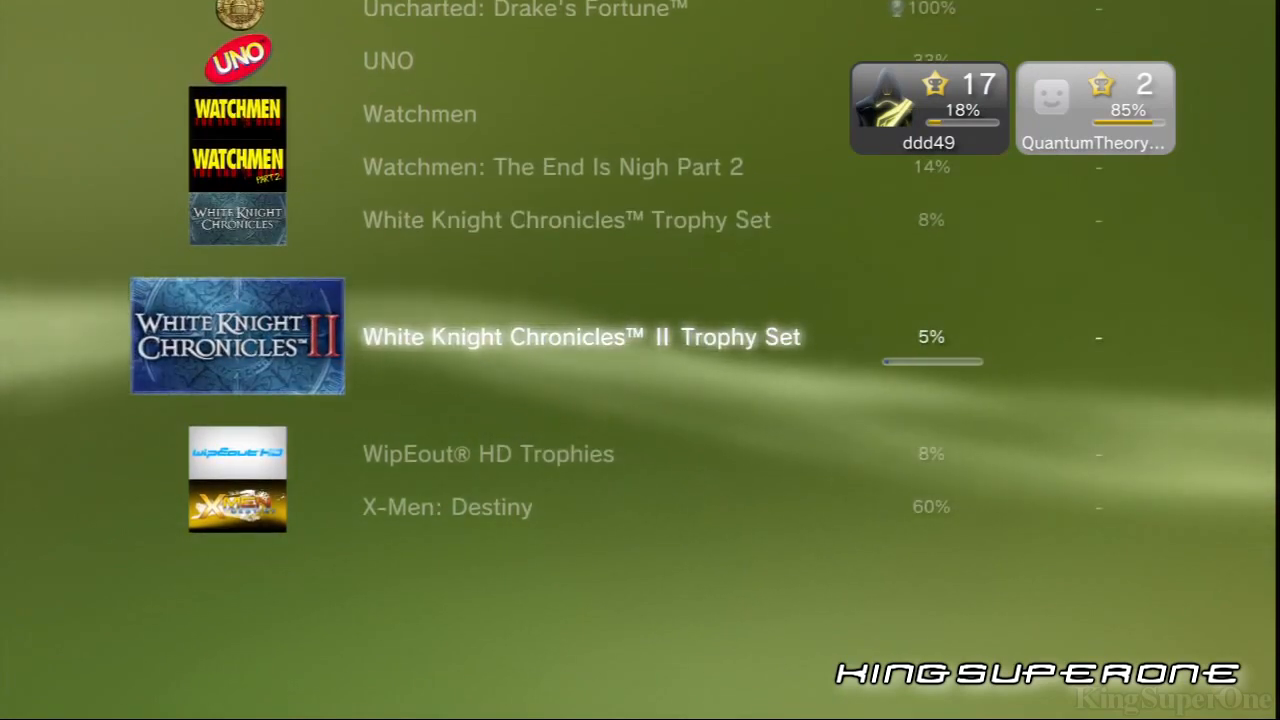
scroll("down", 3)
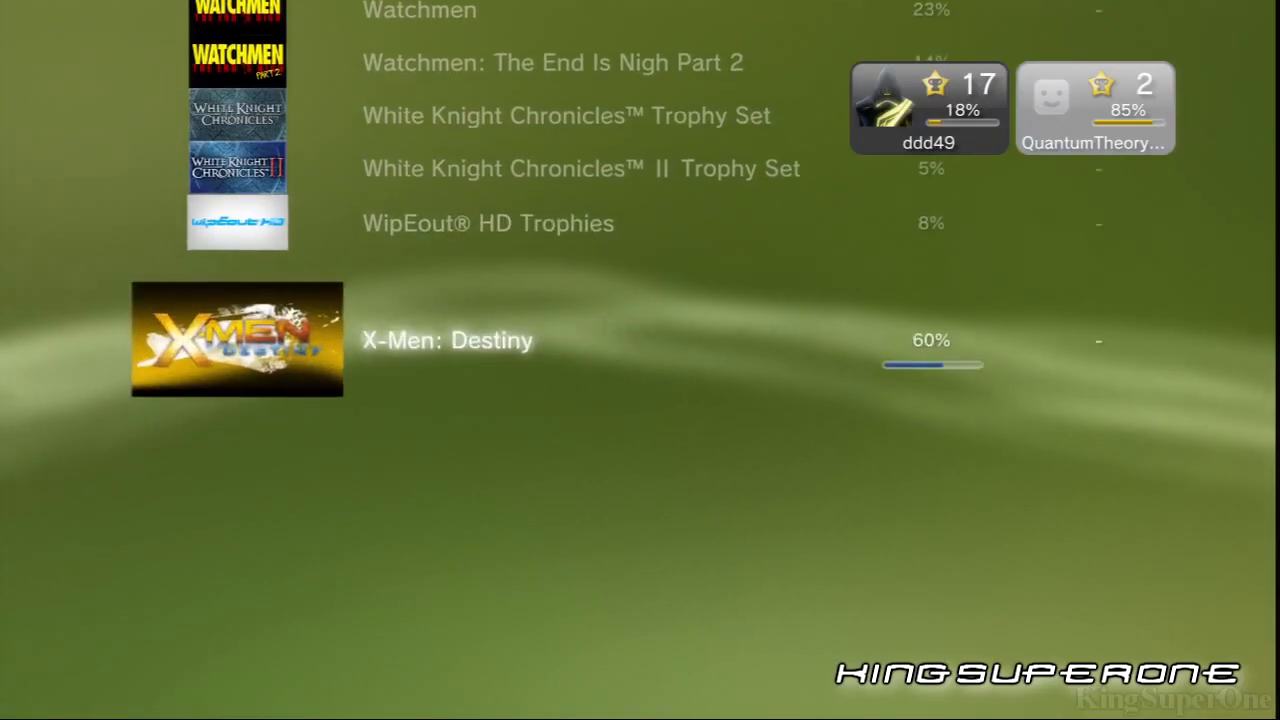